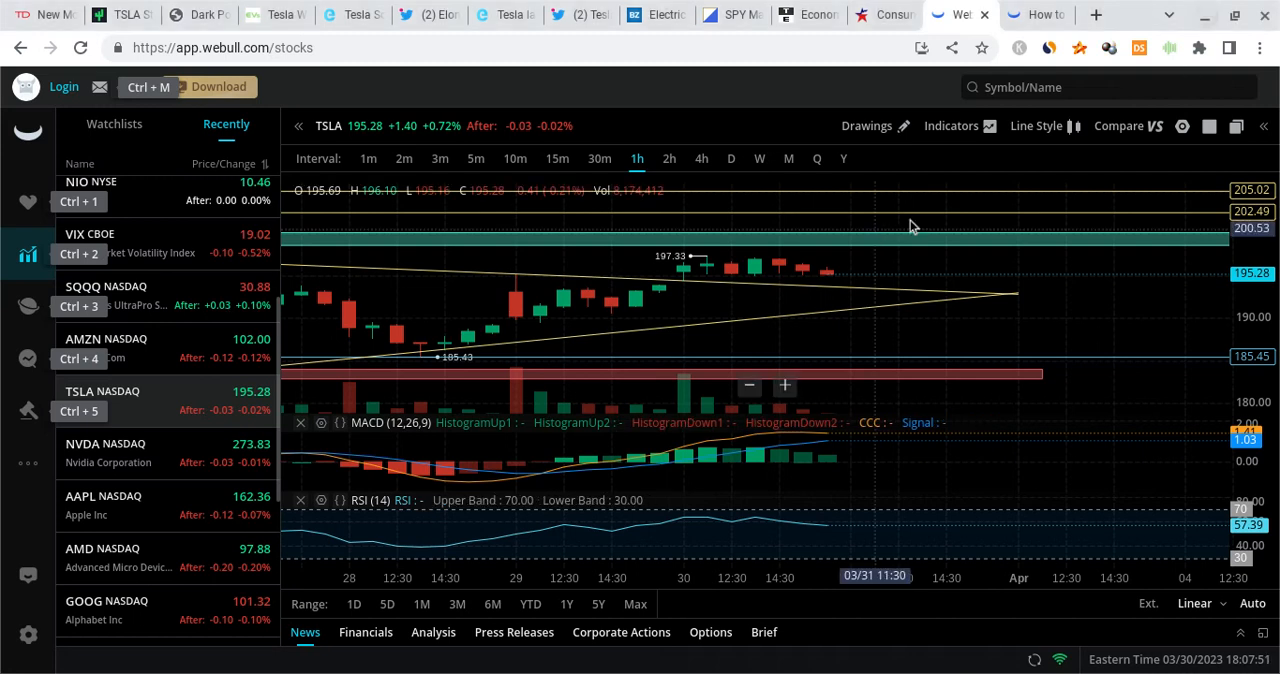
{"action": "mouse_move", "coordinate": [740, 352]}
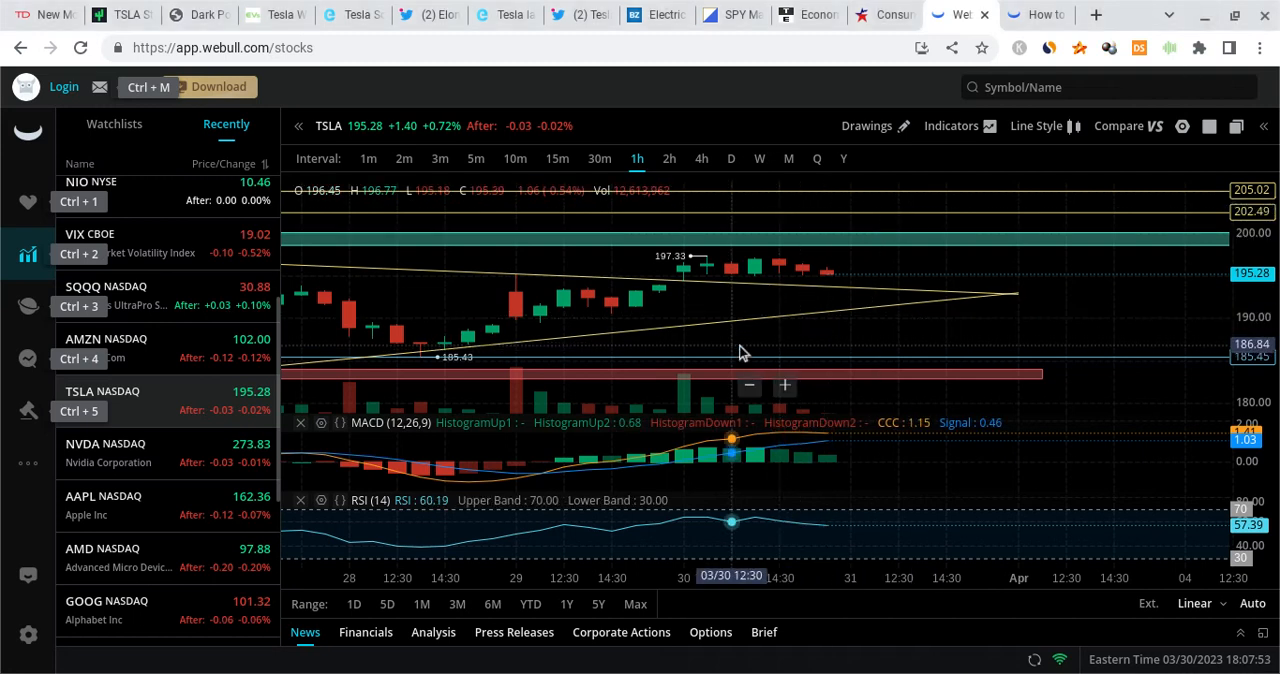
{"action": "mouse_move", "coordinate": [732, 352]}
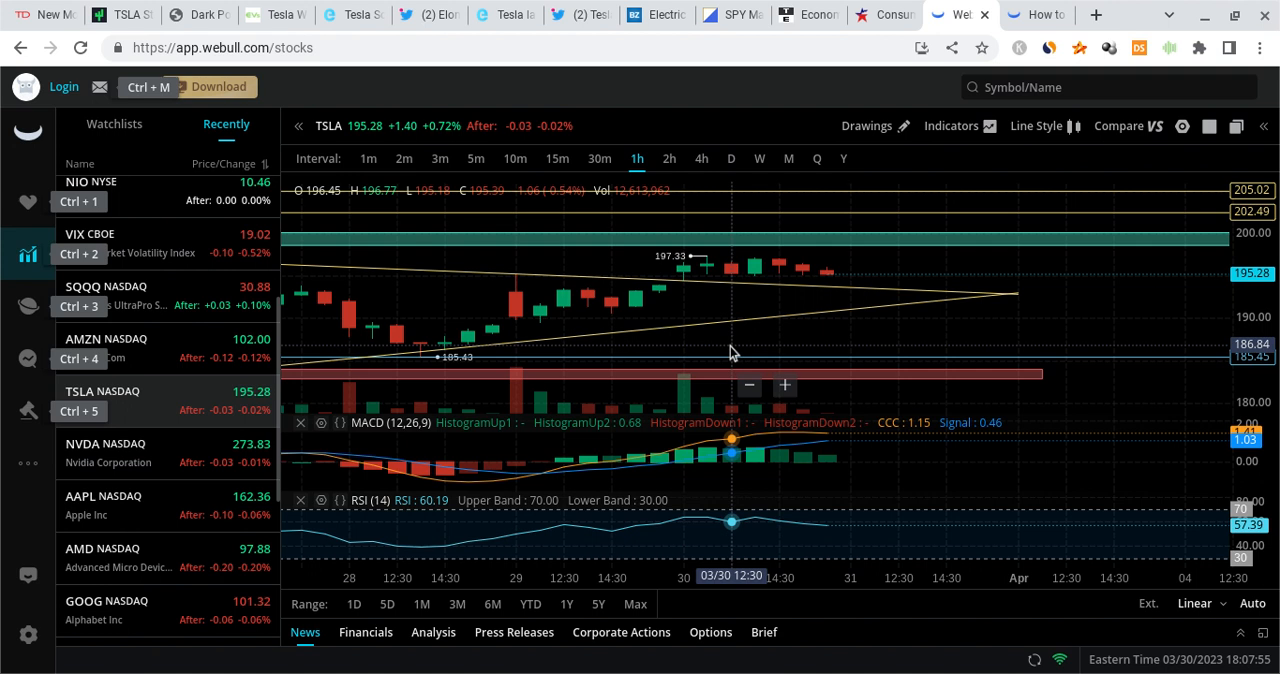
{"action": "mouse_move", "coordinate": [732, 352]}
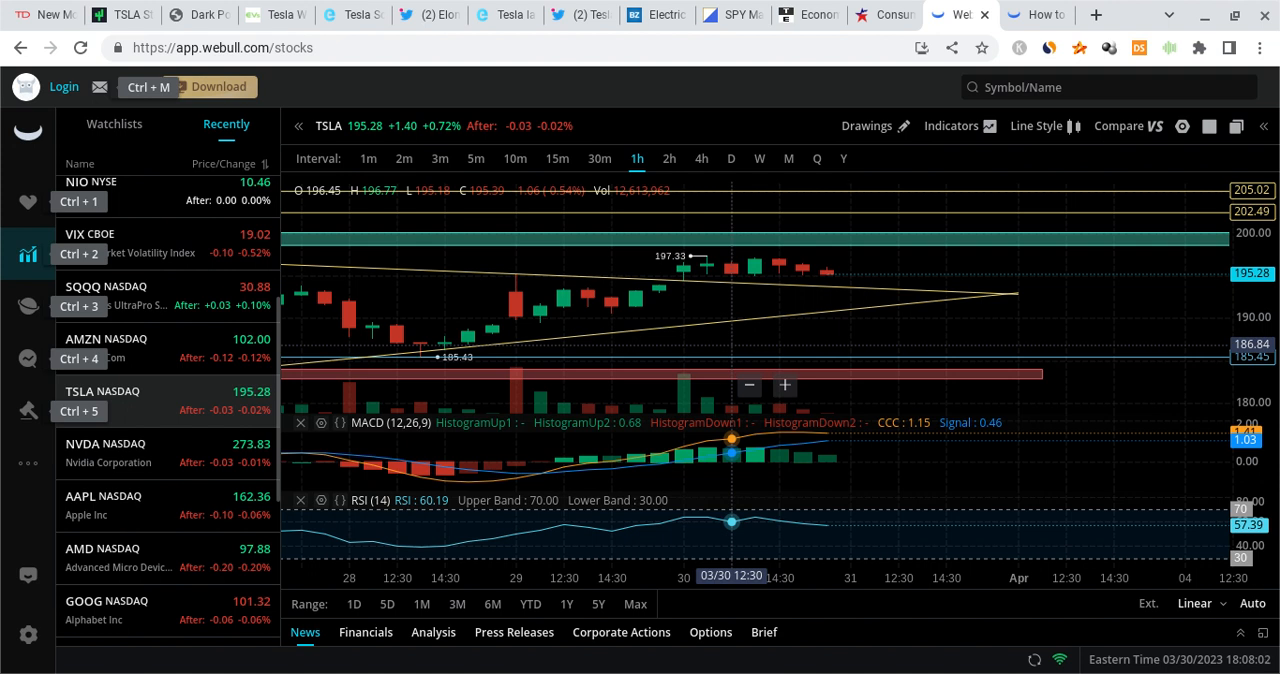
{"action": "mouse_move", "coordinate": [812, 196]}
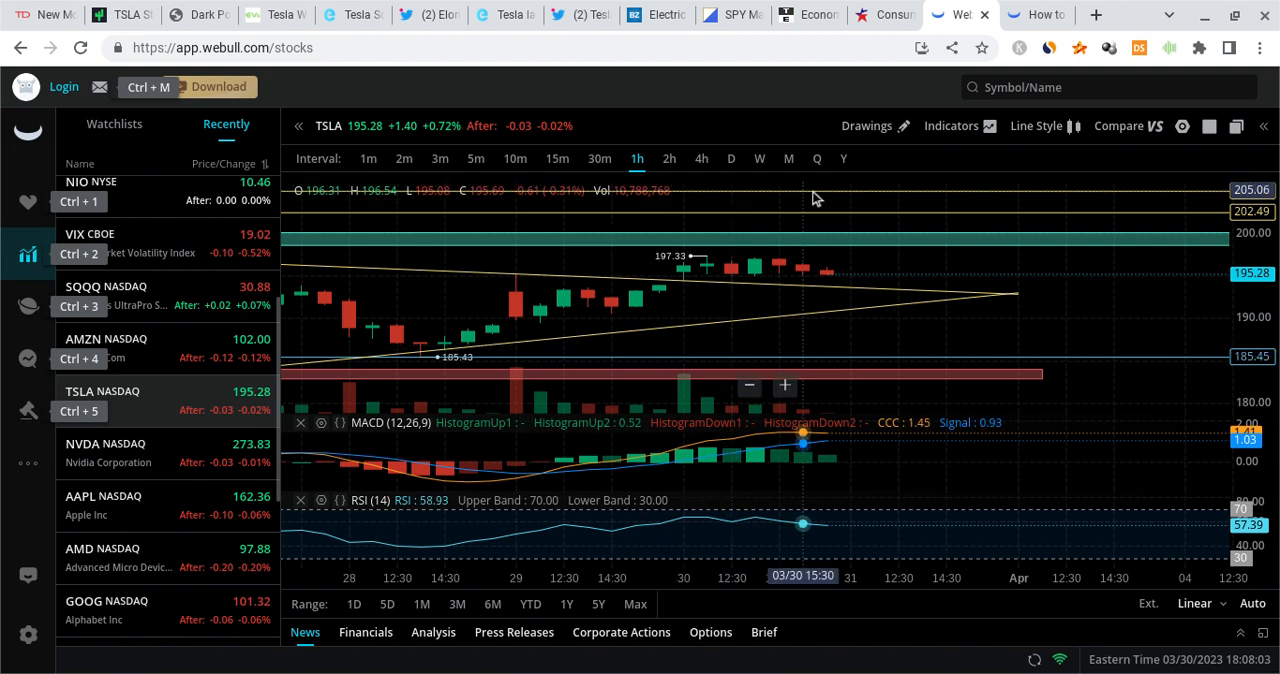
{"action": "mouse_move", "coordinate": [708, 236]}
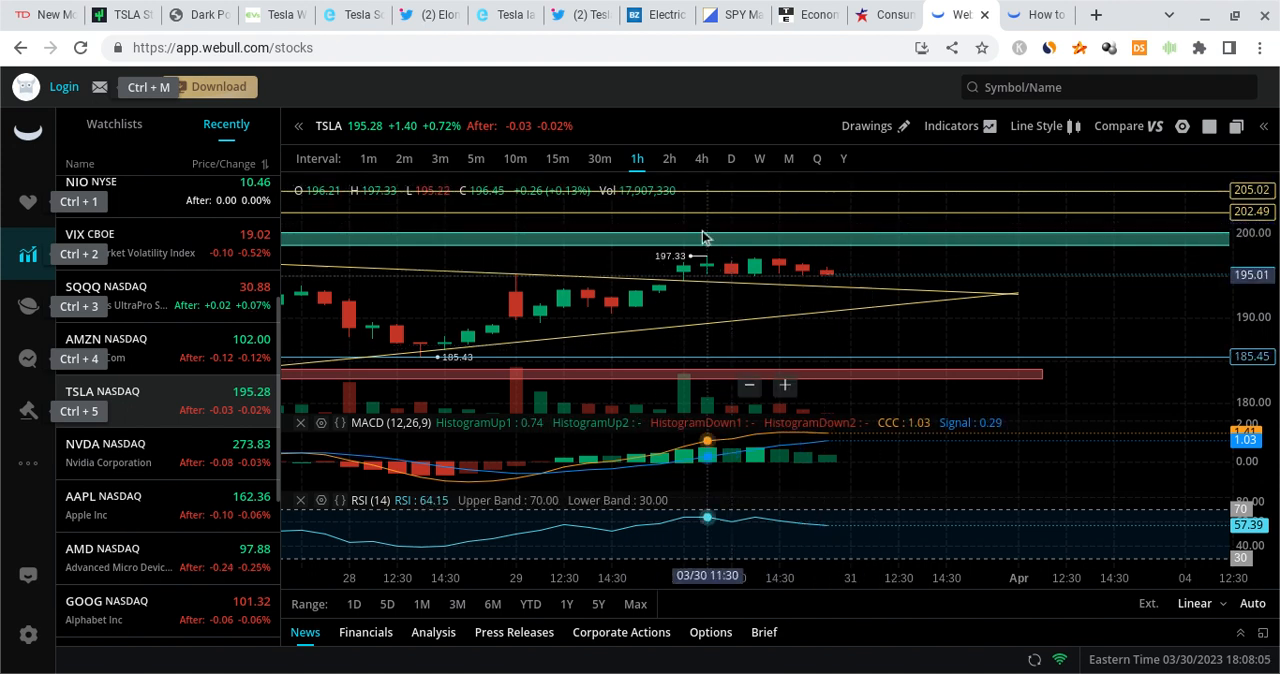
{"action": "mouse_move", "coordinate": [840, 258]}
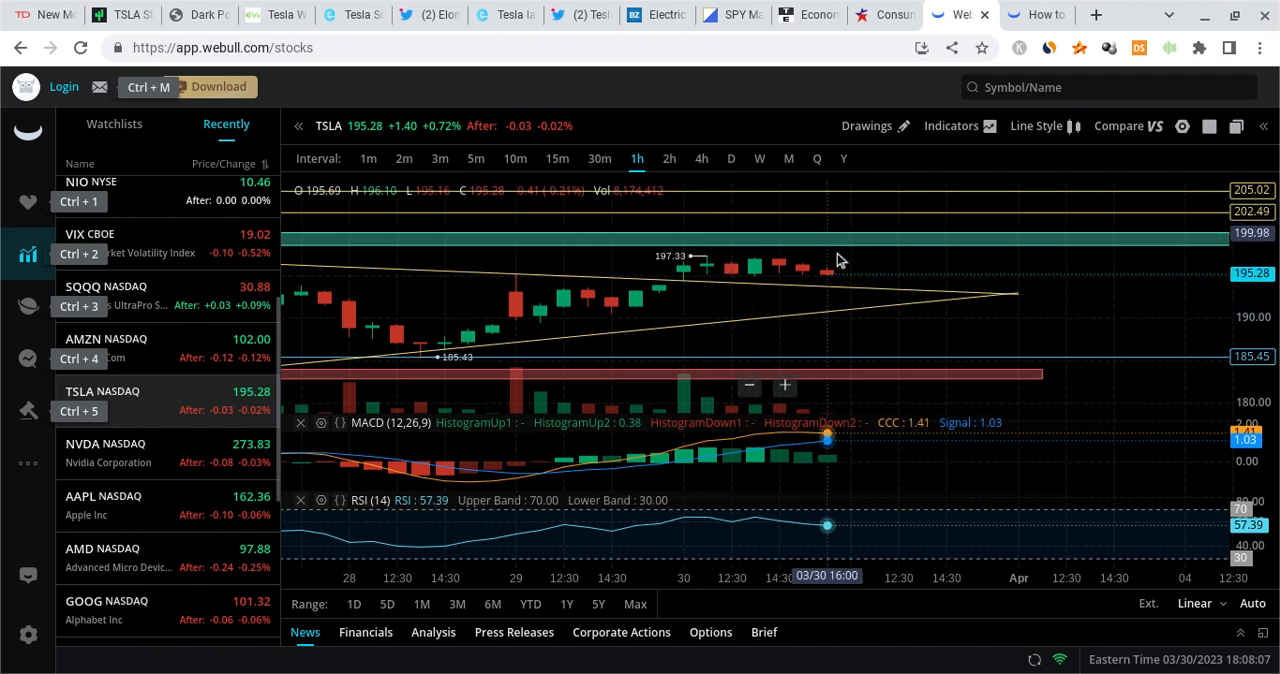
{"action": "mouse_move", "coordinate": [790, 278]}
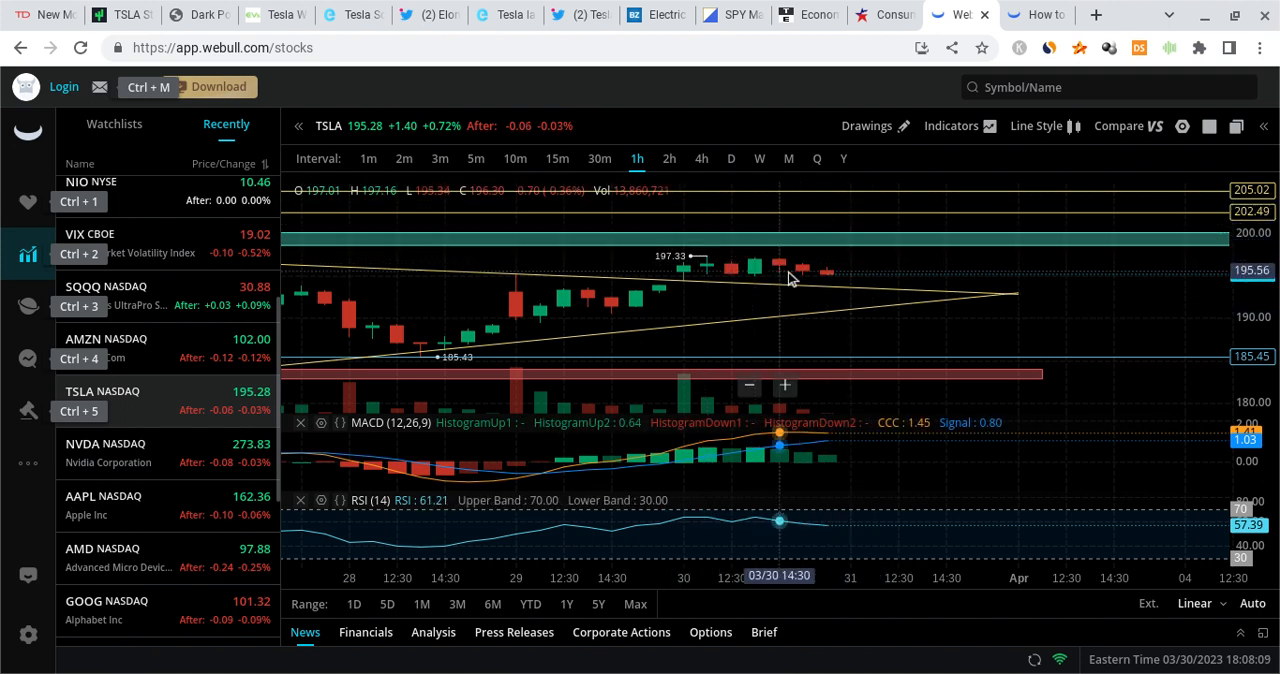
{"action": "mouse_move", "coordinate": [840, 288]}
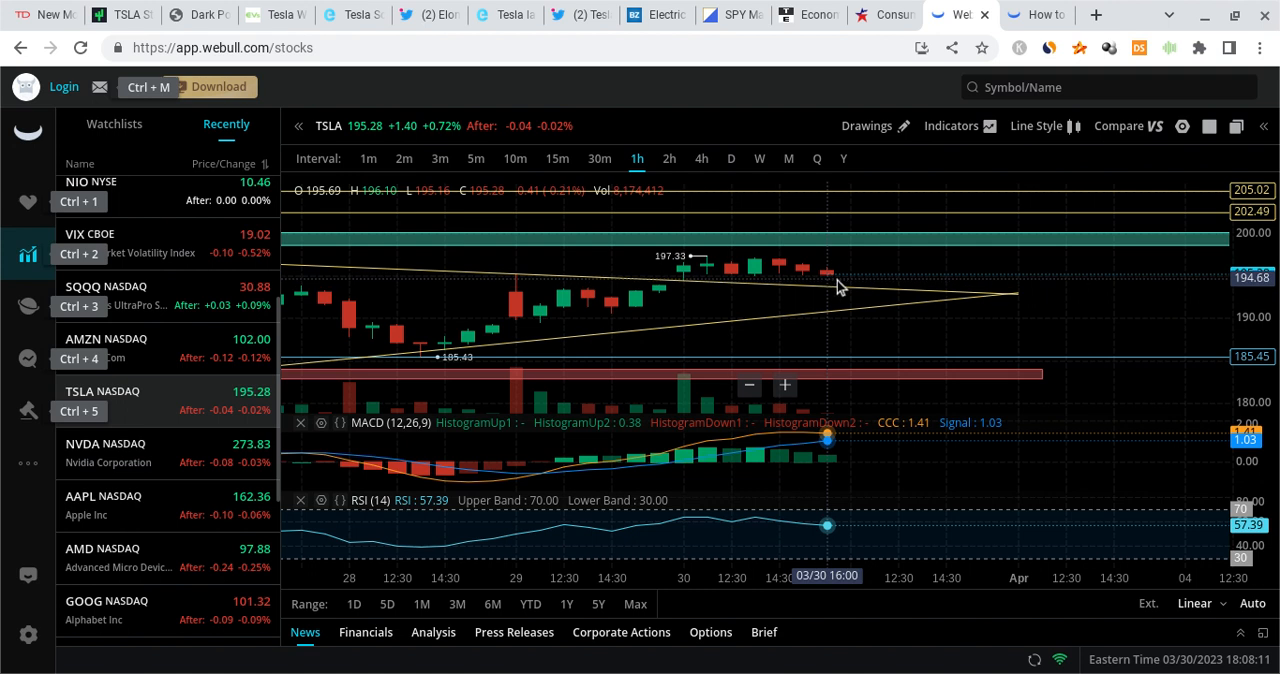
{"action": "mouse_move", "coordinate": [818, 310]}
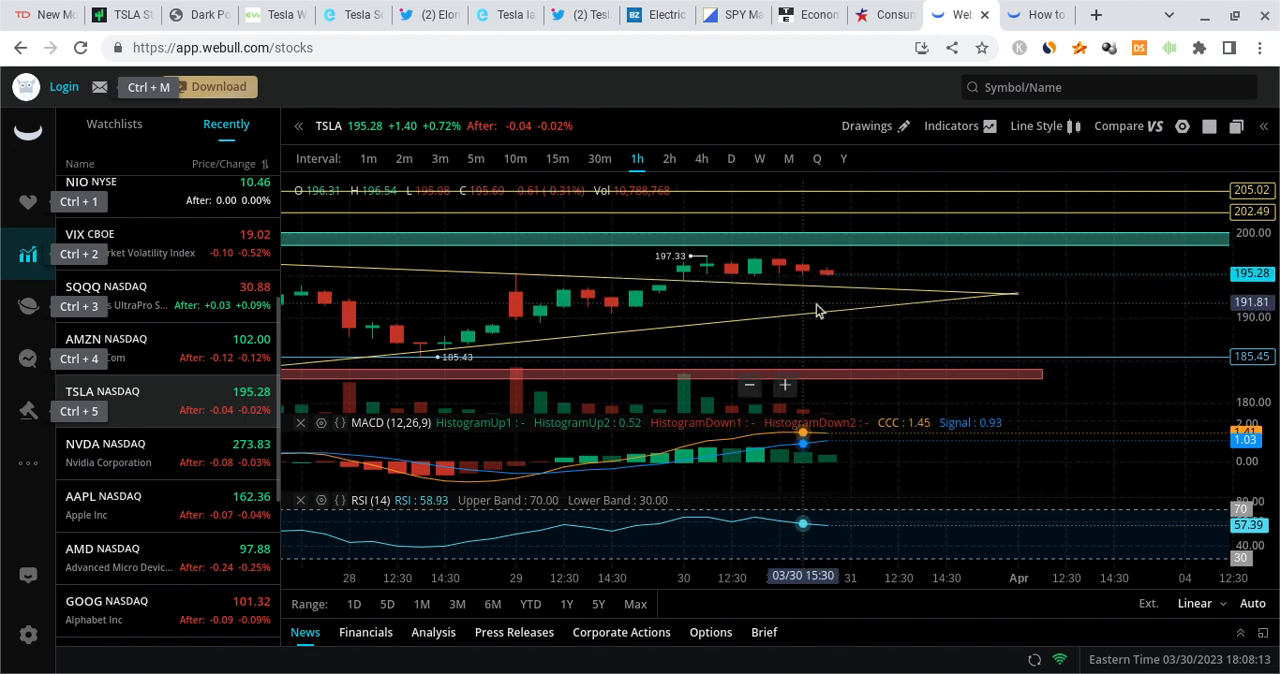
{"action": "mouse_move", "coordinate": [880, 268]}
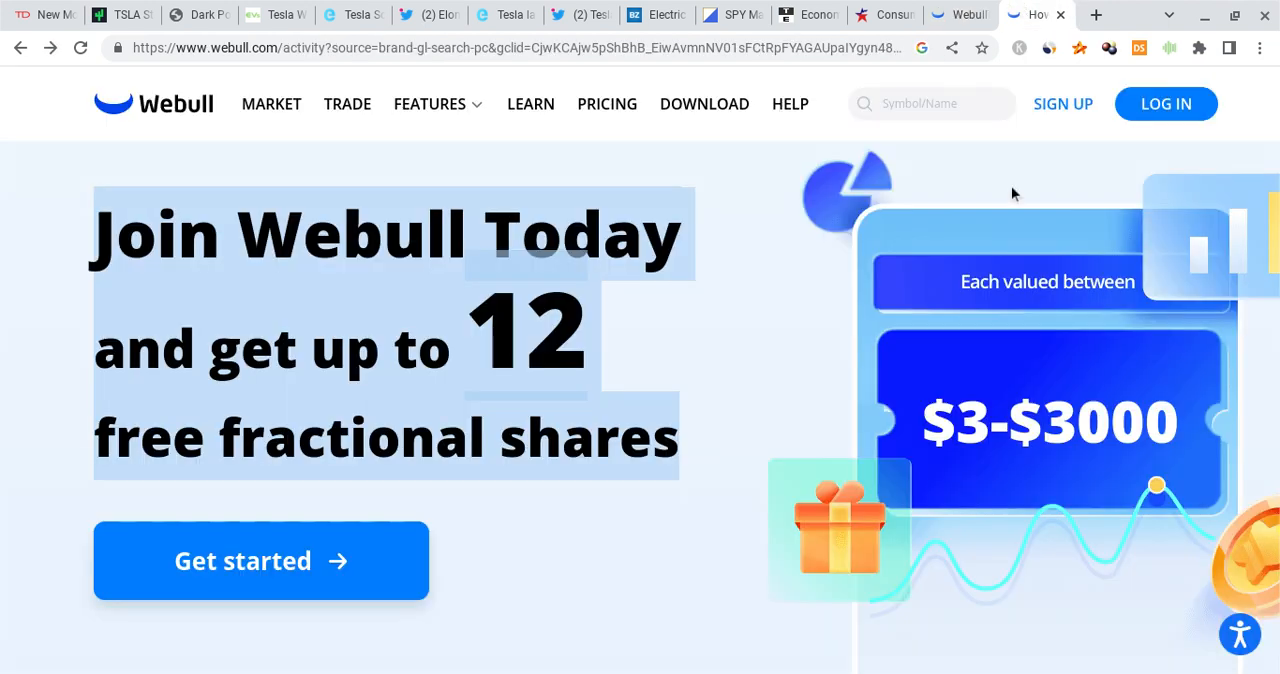
{"action": "mouse_move", "coordinate": [728, 340]}
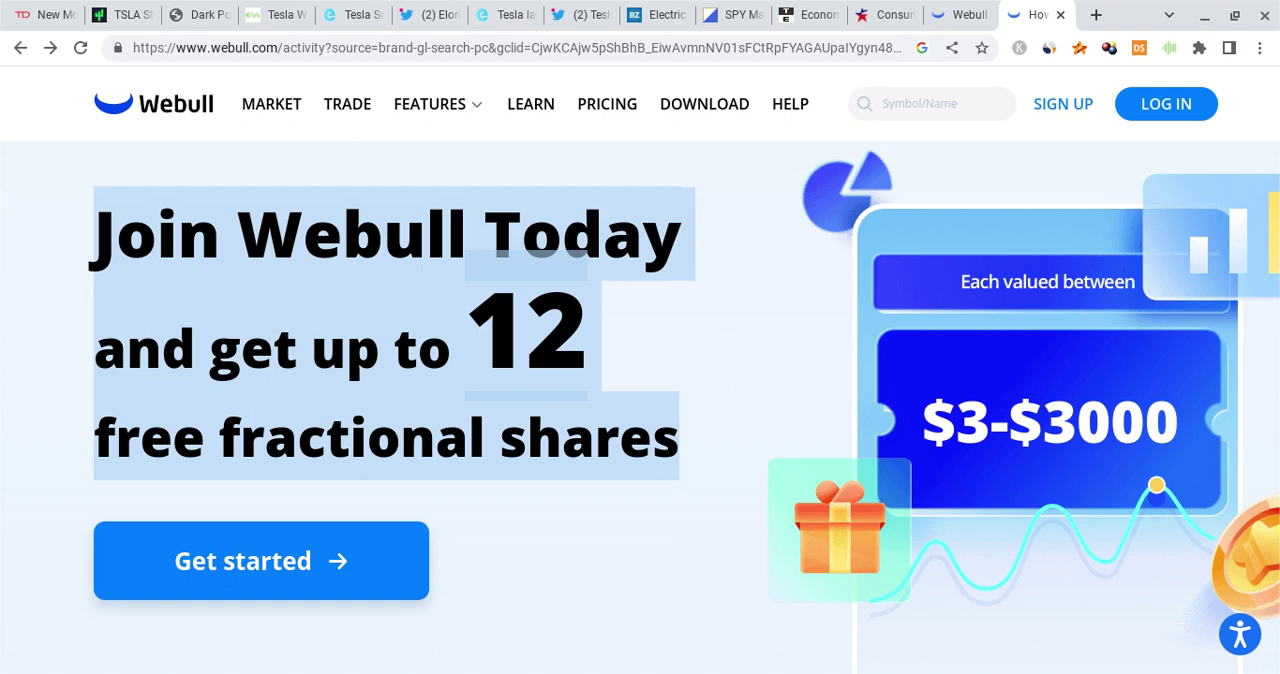
{"action": "mouse_move", "coordinate": [672, 336]}
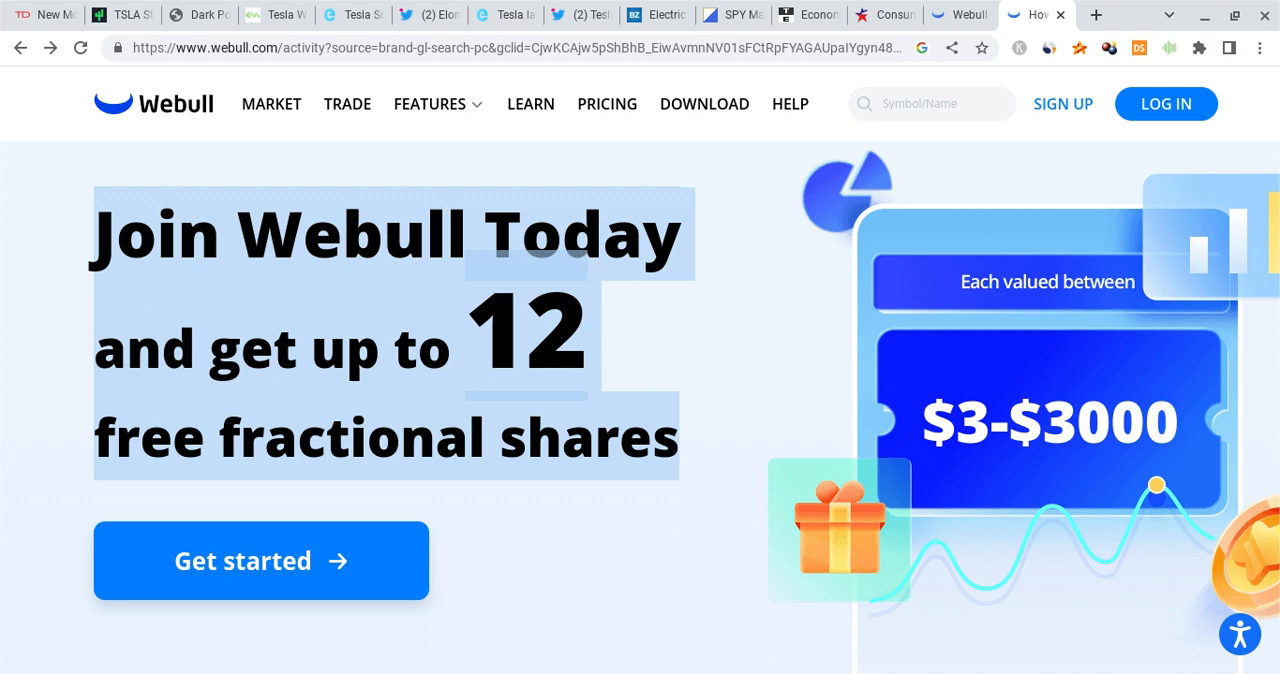
{"action": "mouse_move", "coordinate": [716, 336]}
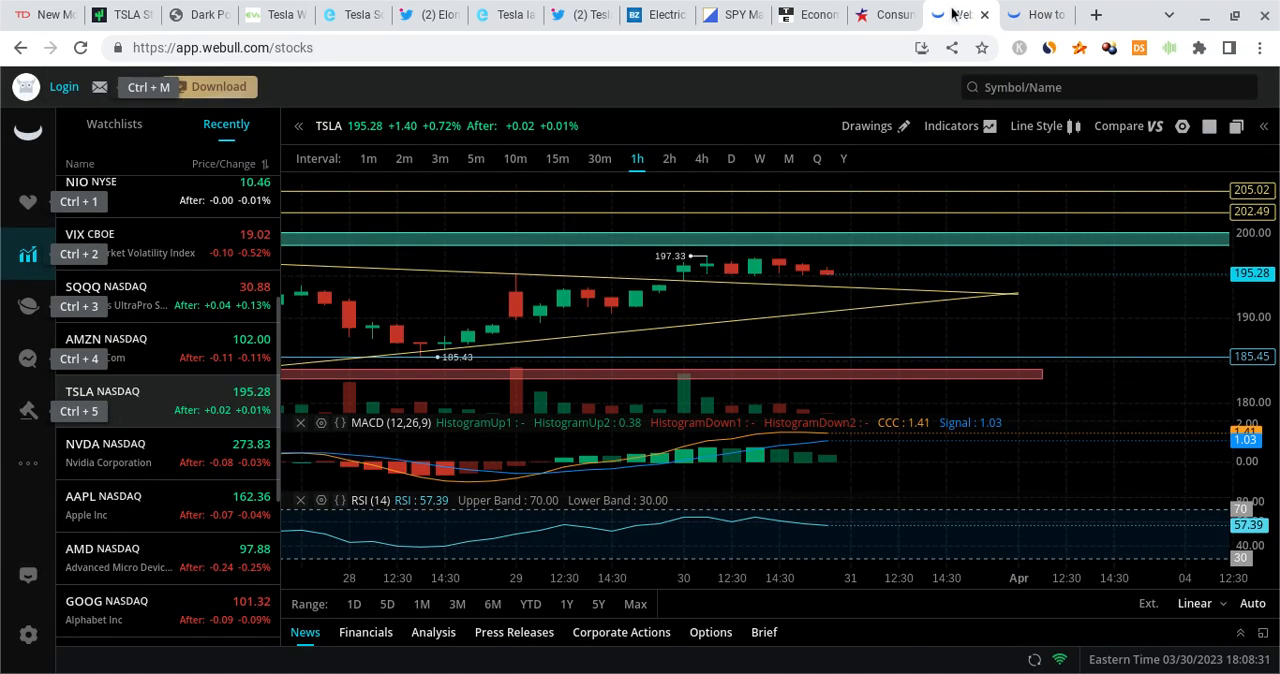
{"action": "mouse_move", "coordinate": [700, 344]}
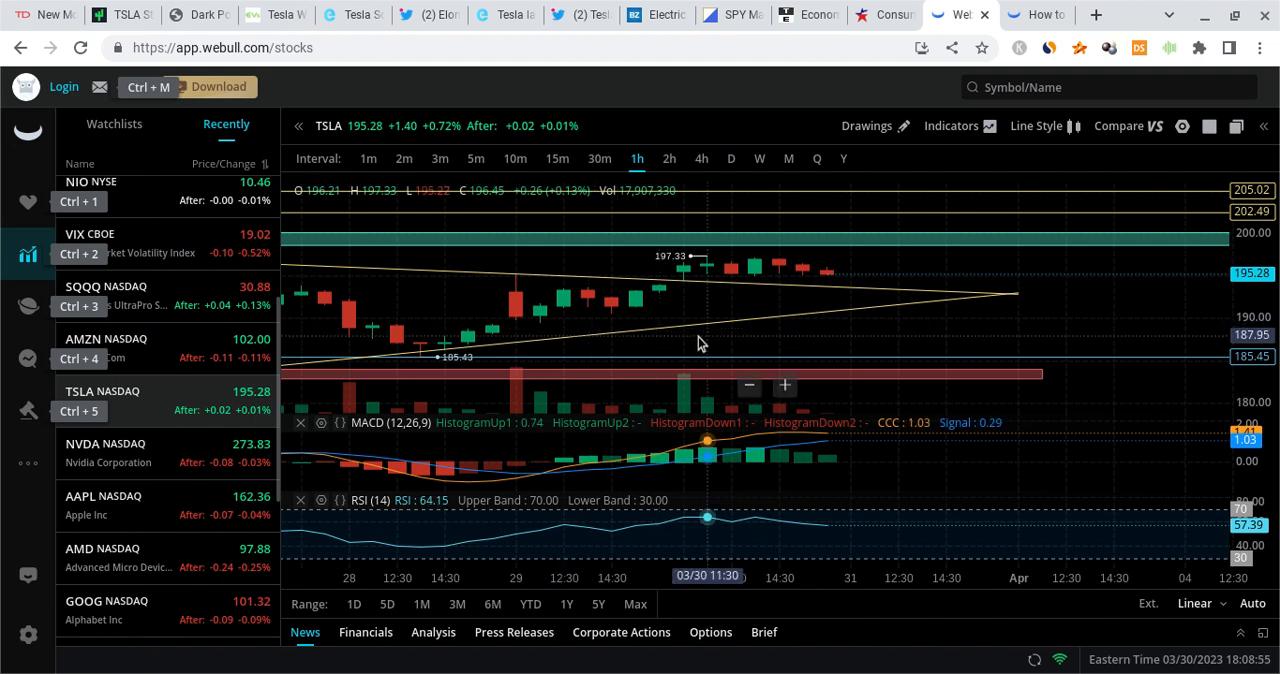
{"action": "mouse_move", "coordinate": [844, 232]}
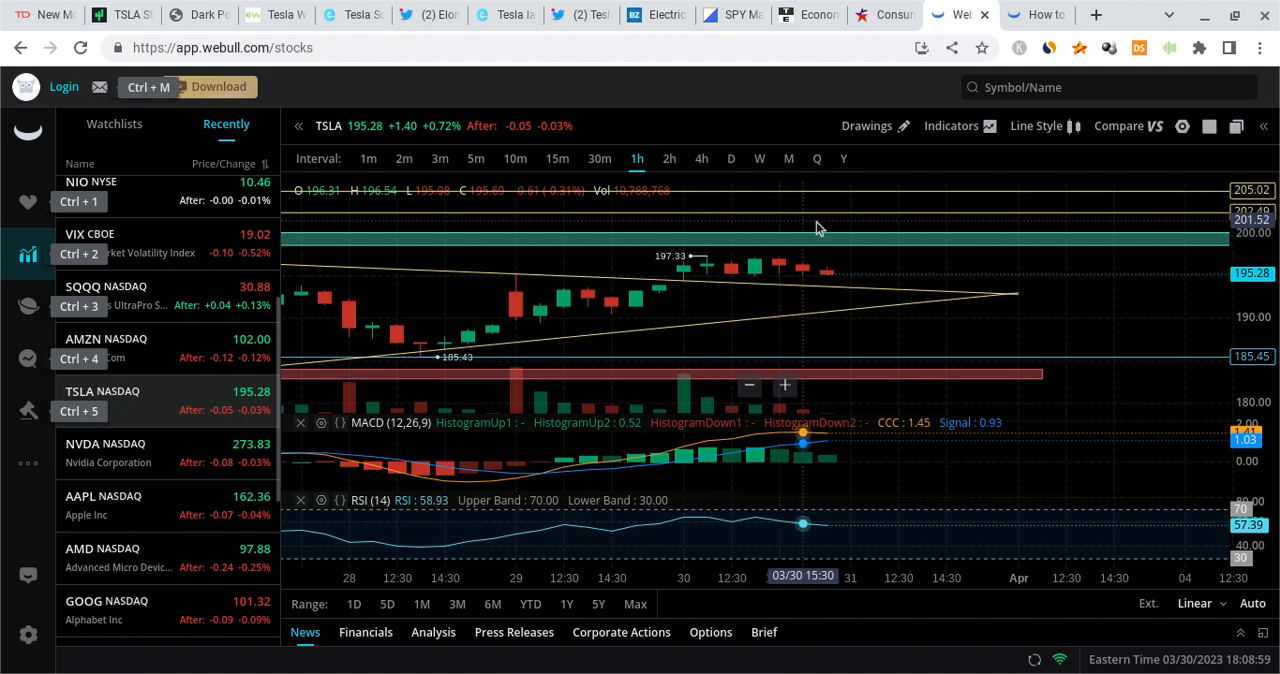
{"action": "mouse_move", "coordinate": [684, 310]}
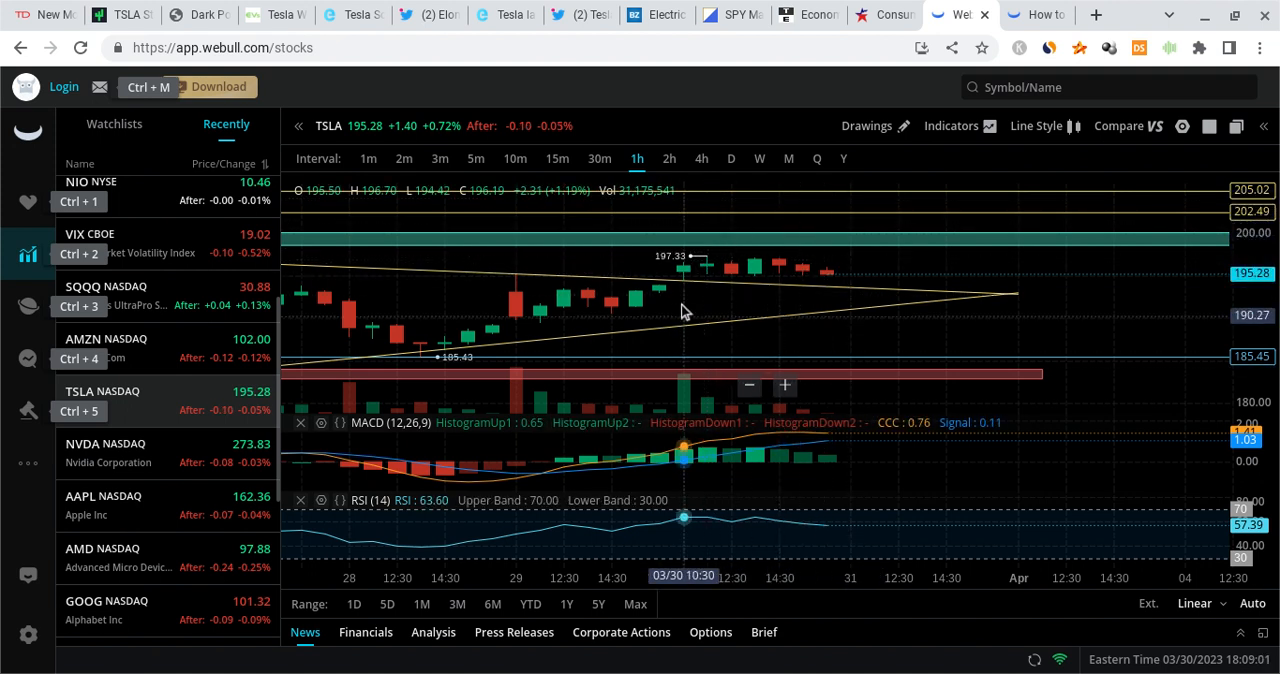
{"action": "mouse_move", "coordinate": [756, 300]}
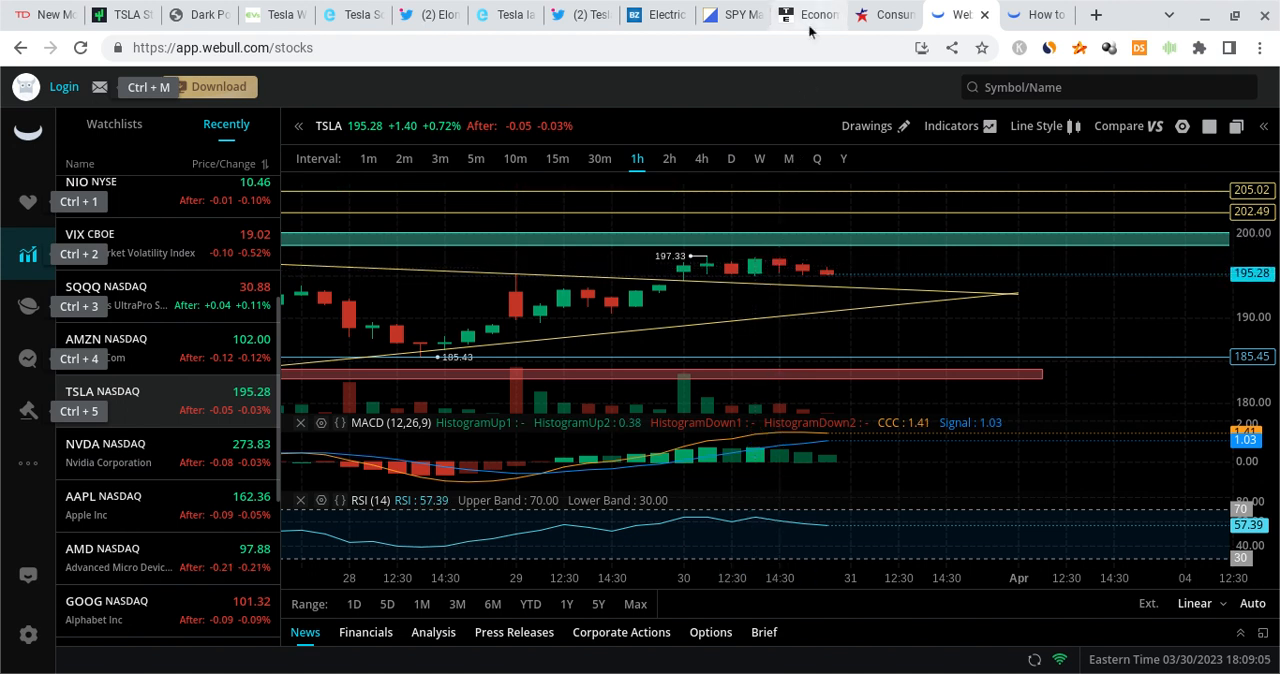
{"action": "mouse_move", "coordinate": [800, 20]}
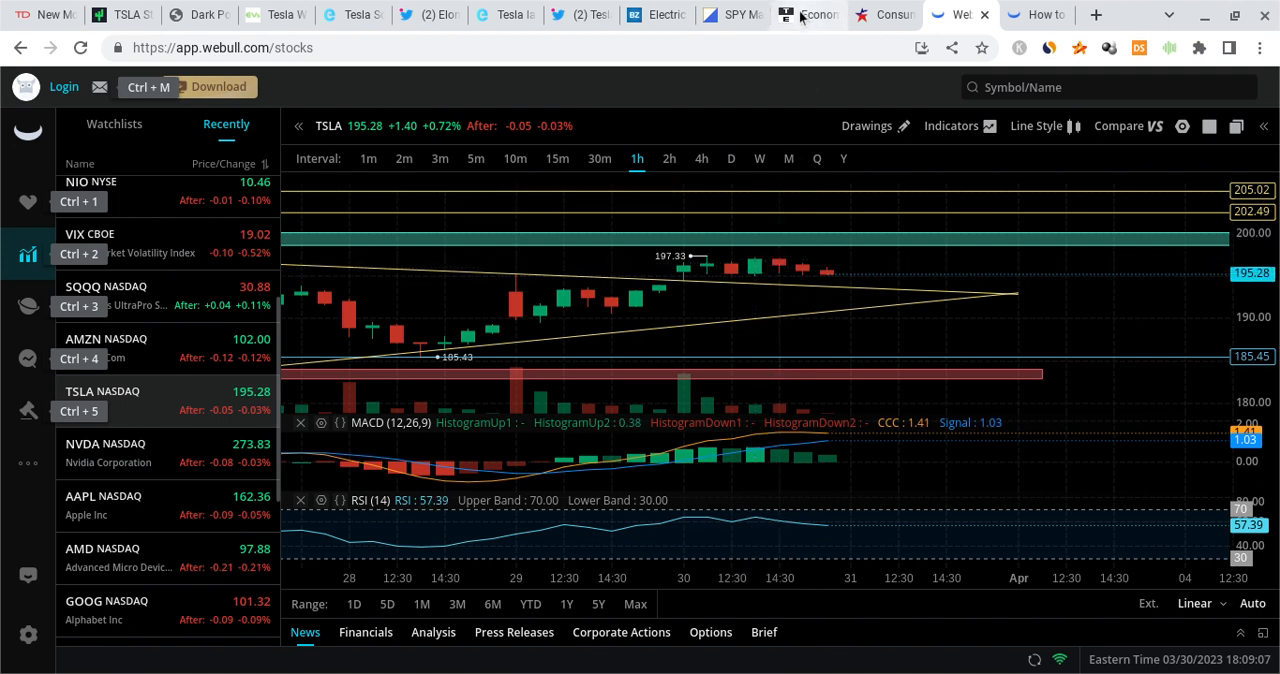
Step: Show the Trading Economics calendar and scroll to the Thursday March 30 and Friday March 31 US releases
{"action": "left_click", "coordinate": [808, 14]}
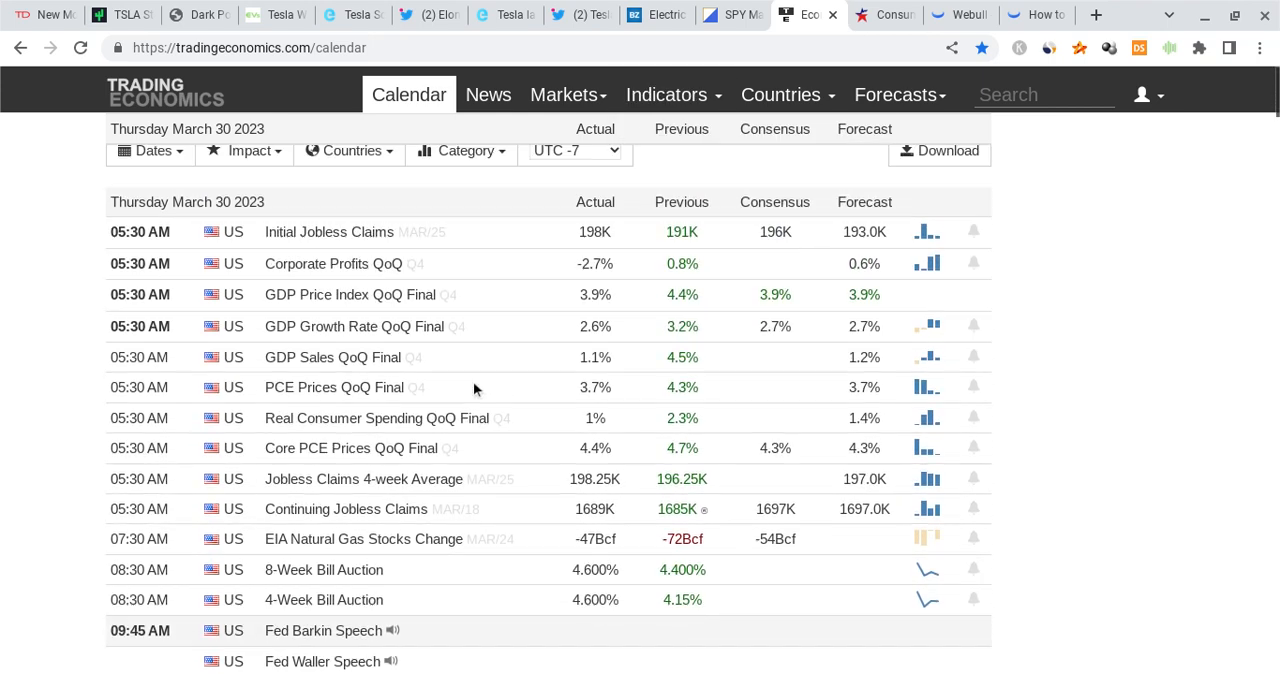
{"action": "scroll", "scroll_direction": "down", "scroll_amount": 3}
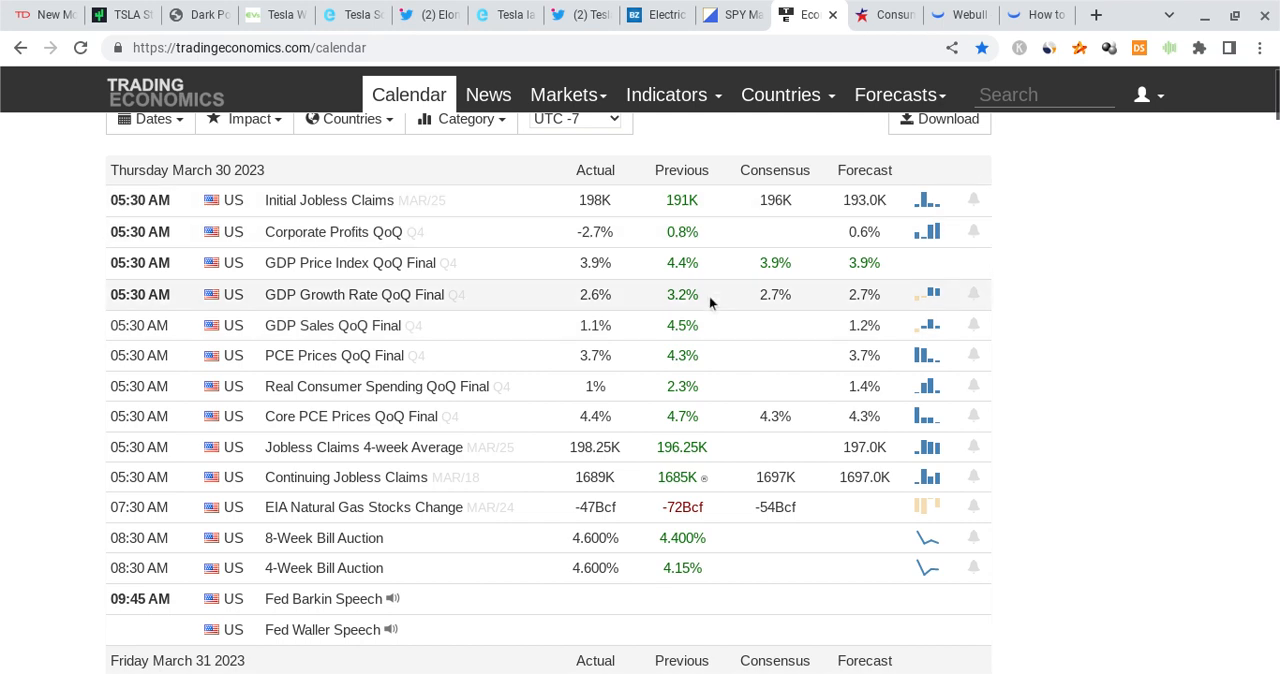
{"action": "mouse_move", "coordinate": [596, 262]}
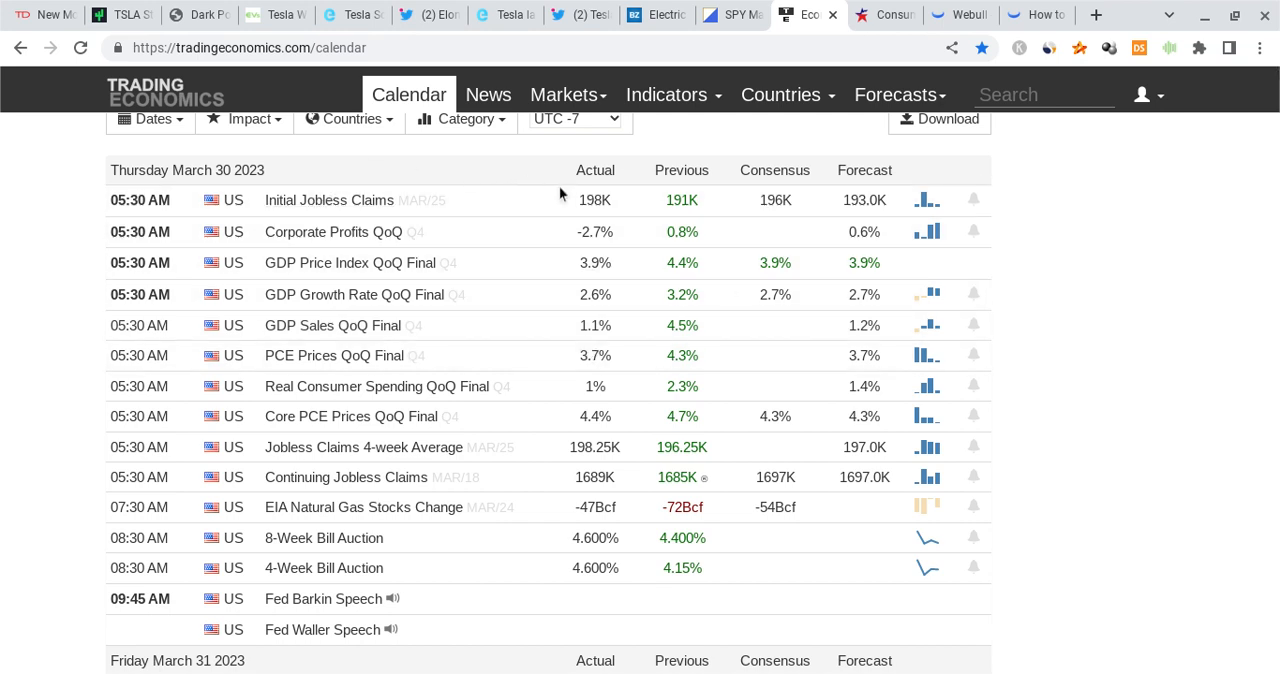
{"action": "mouse_move", "coordinate": [576, 210]}
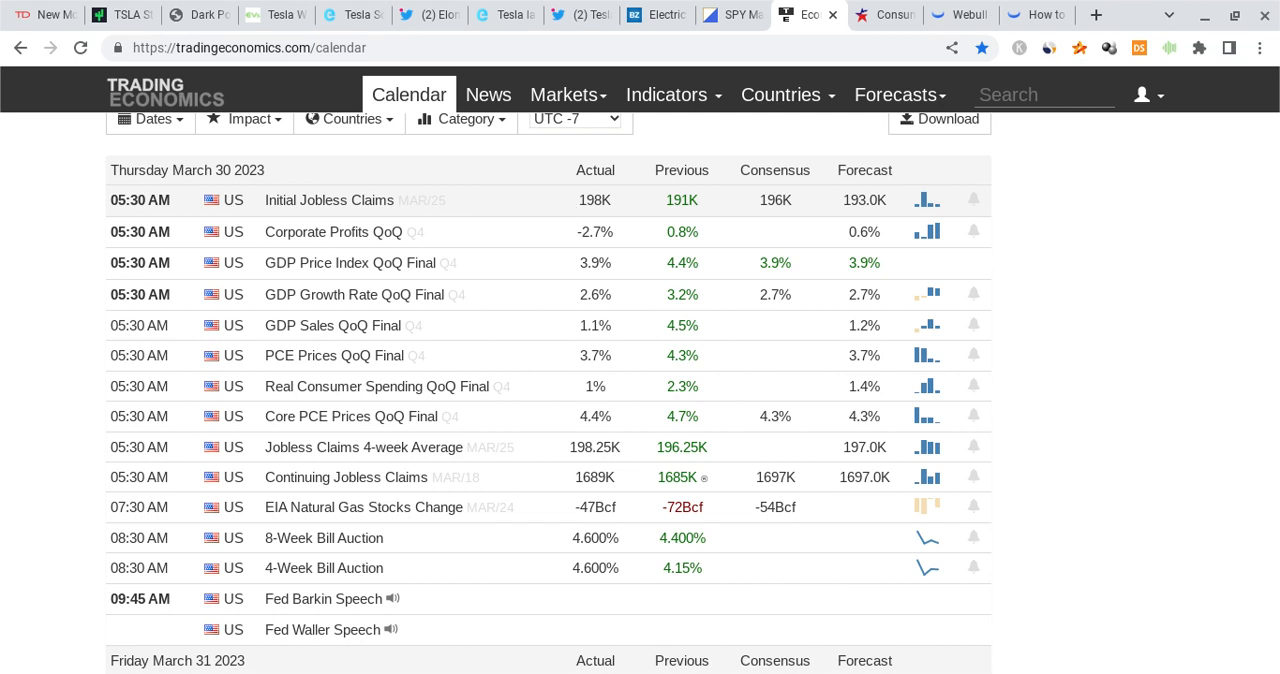
{"action": "mouse_move", "coordinate": [726, 224]}
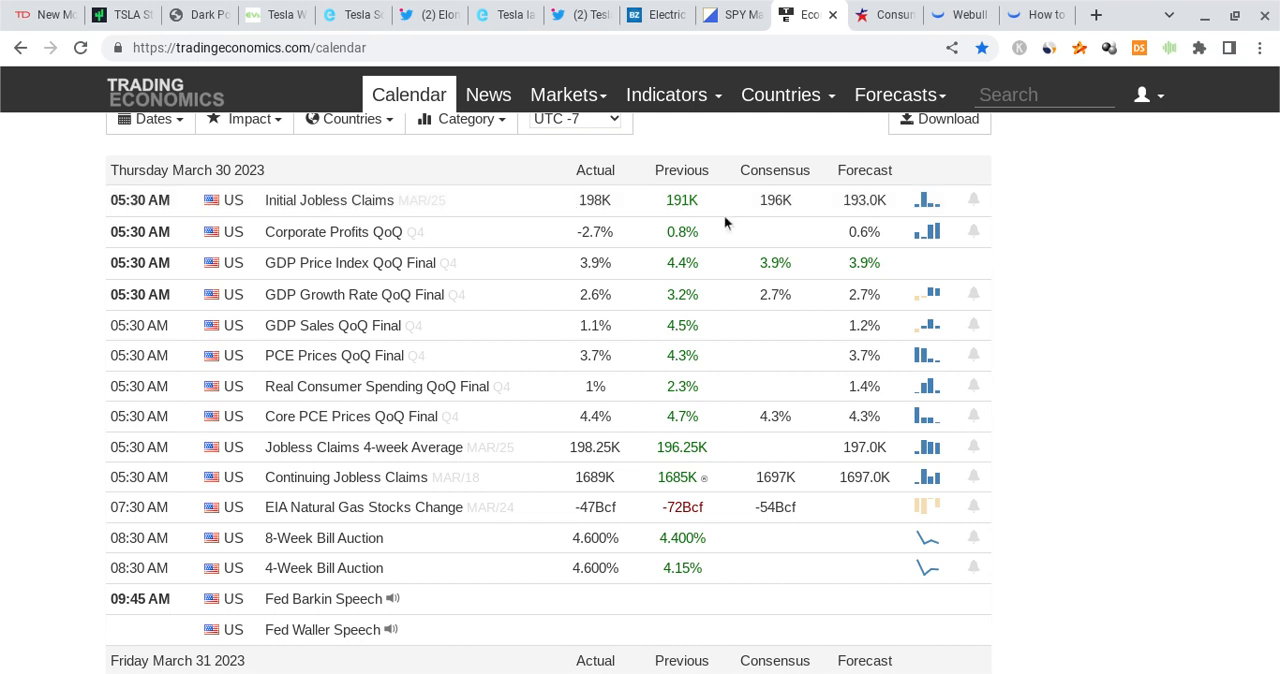
{"action": "mouse_move", "coordinate": [560, 292]}
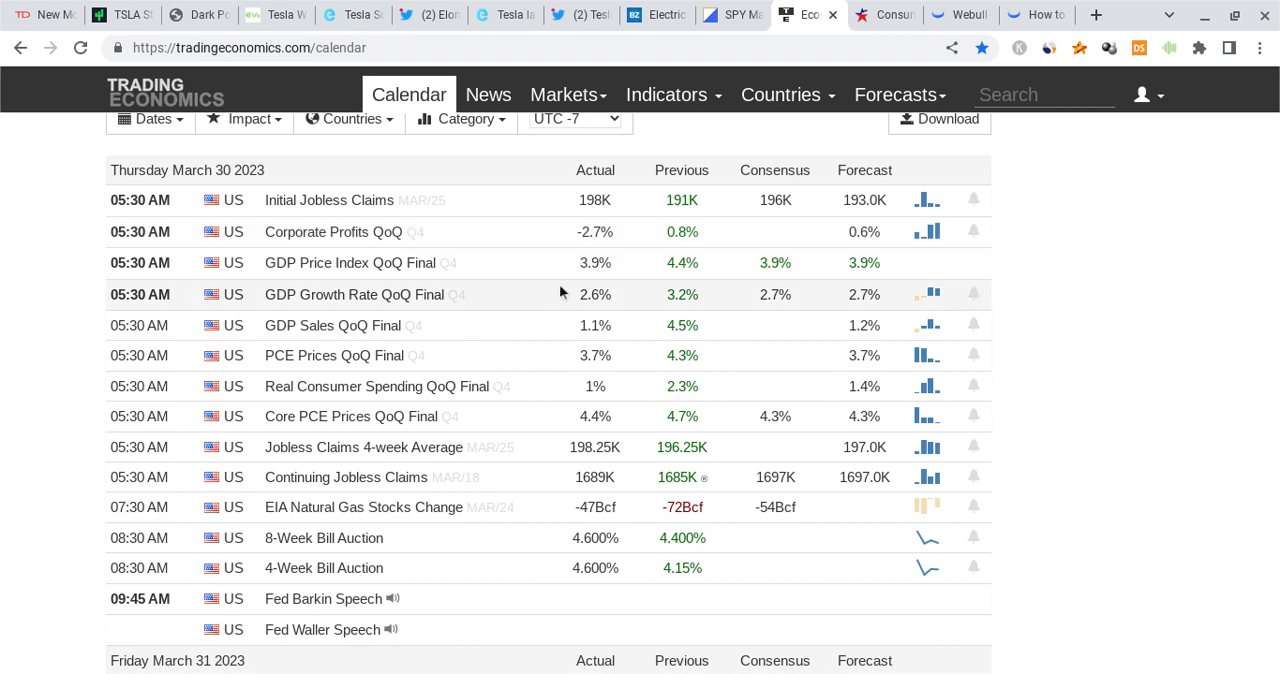
{"action": "mouse_move", "coordinate": [628, 196]}
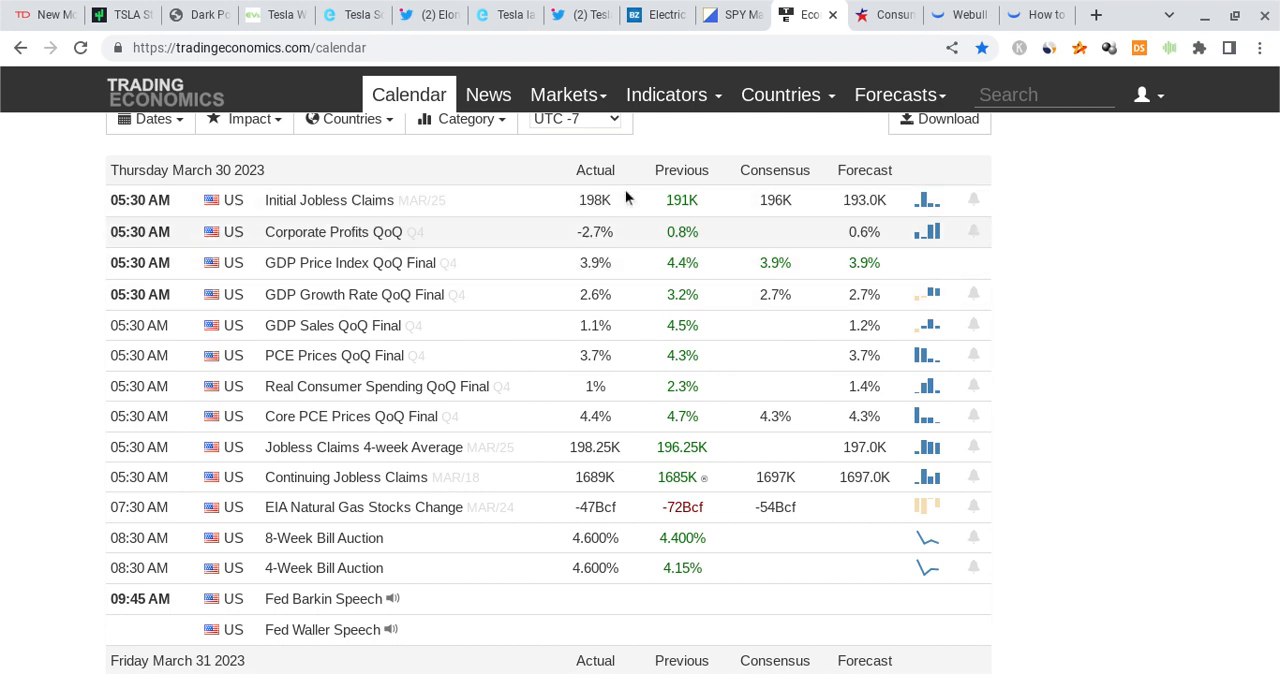
{"action": "mouse_move", "coordinate": [610, 264]}
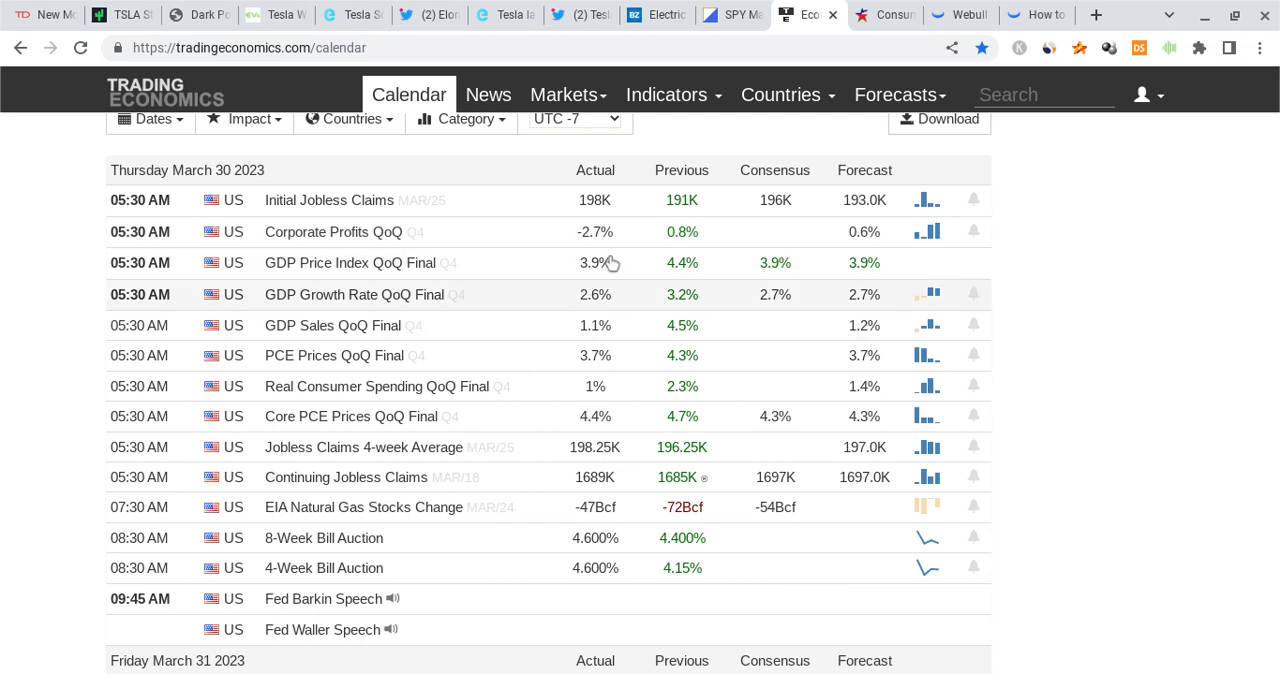
{"action": "mouse_move", "coordinate": [630, 220]}
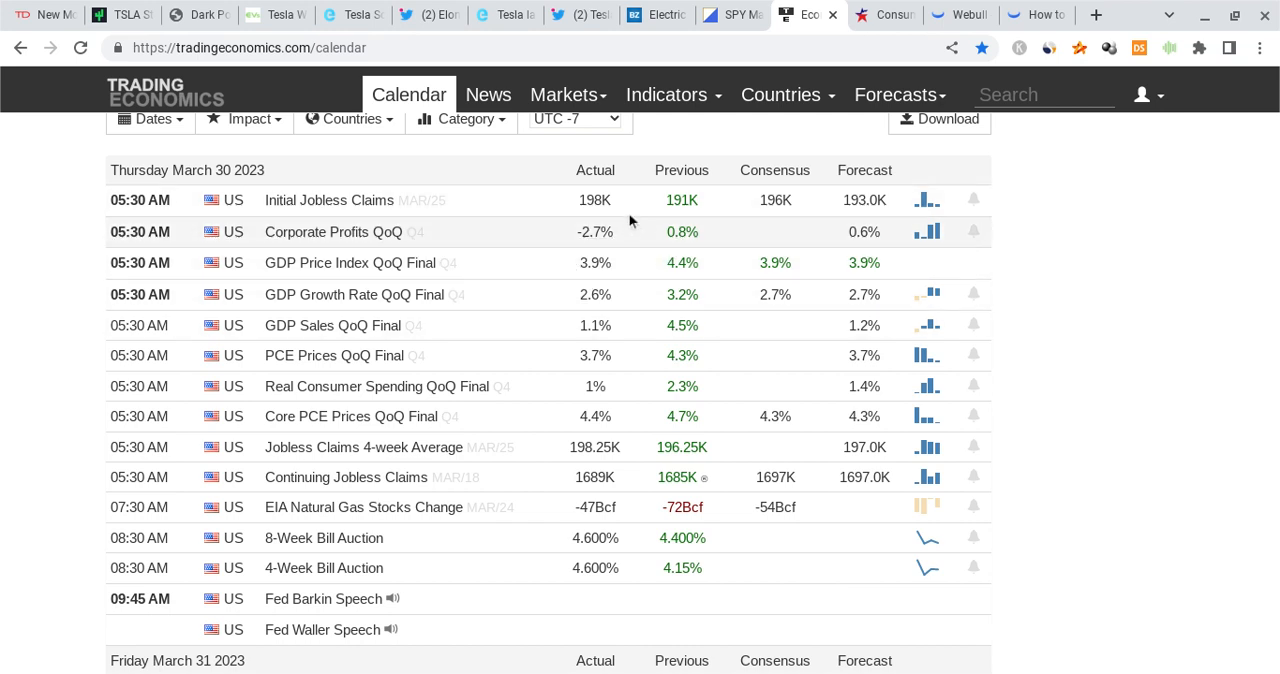
{"action": "mouse_move", "coordinate": [628, 264]}
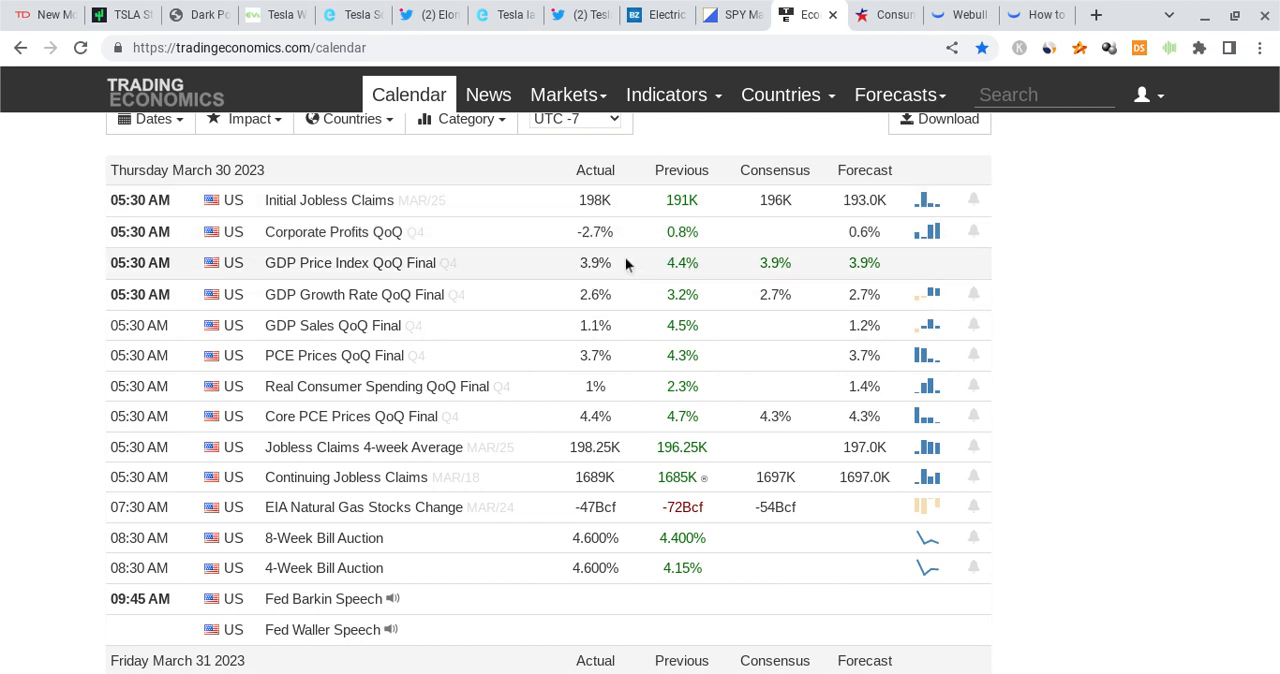
{"action": "mouse_move", "coordinate": [540, 304]}
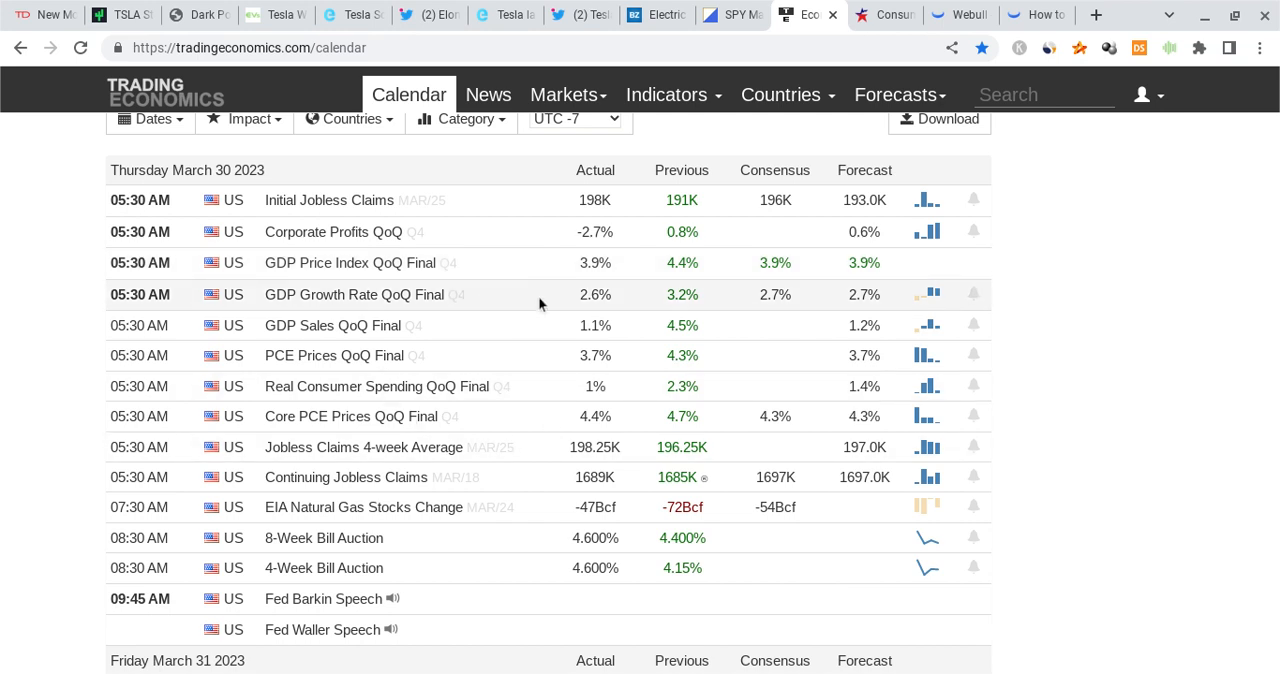
{"action": "scroll", "scroll_direction": "down", "scroll_amount": 3}
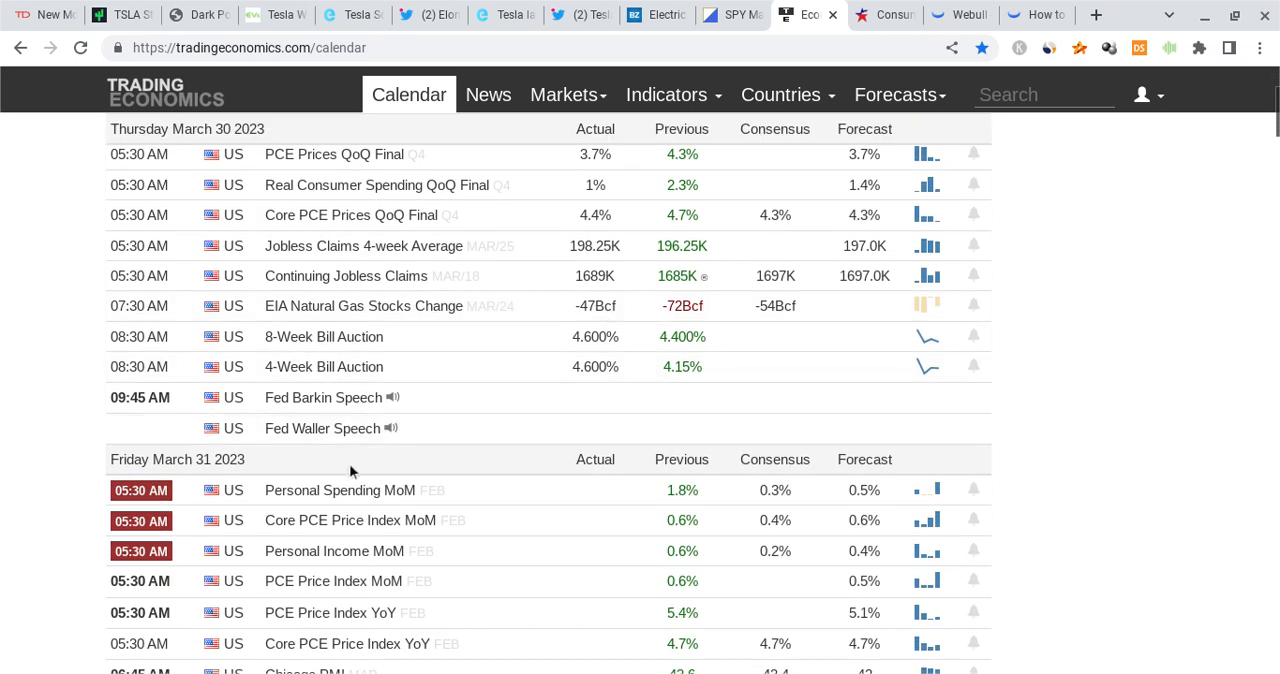
{"action": "mouse_move", "coordinate": [300, 450]}
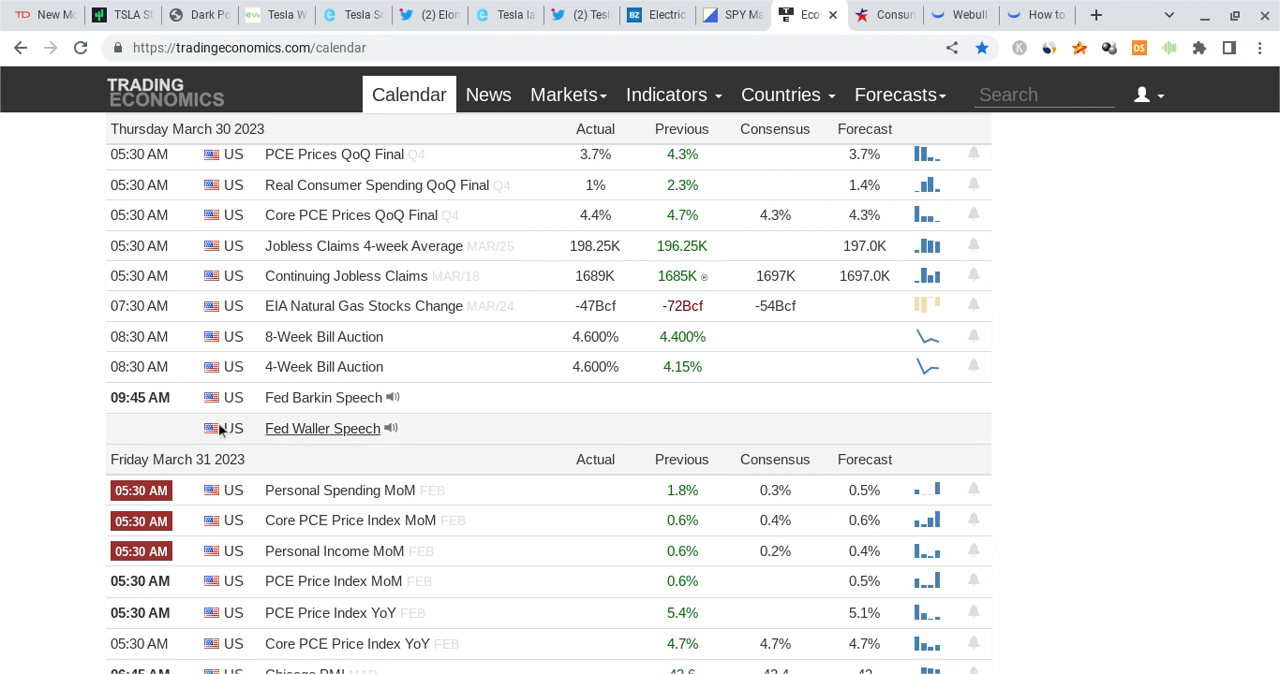
{"action": "mouse_move", "coordinate": [270, 396]}
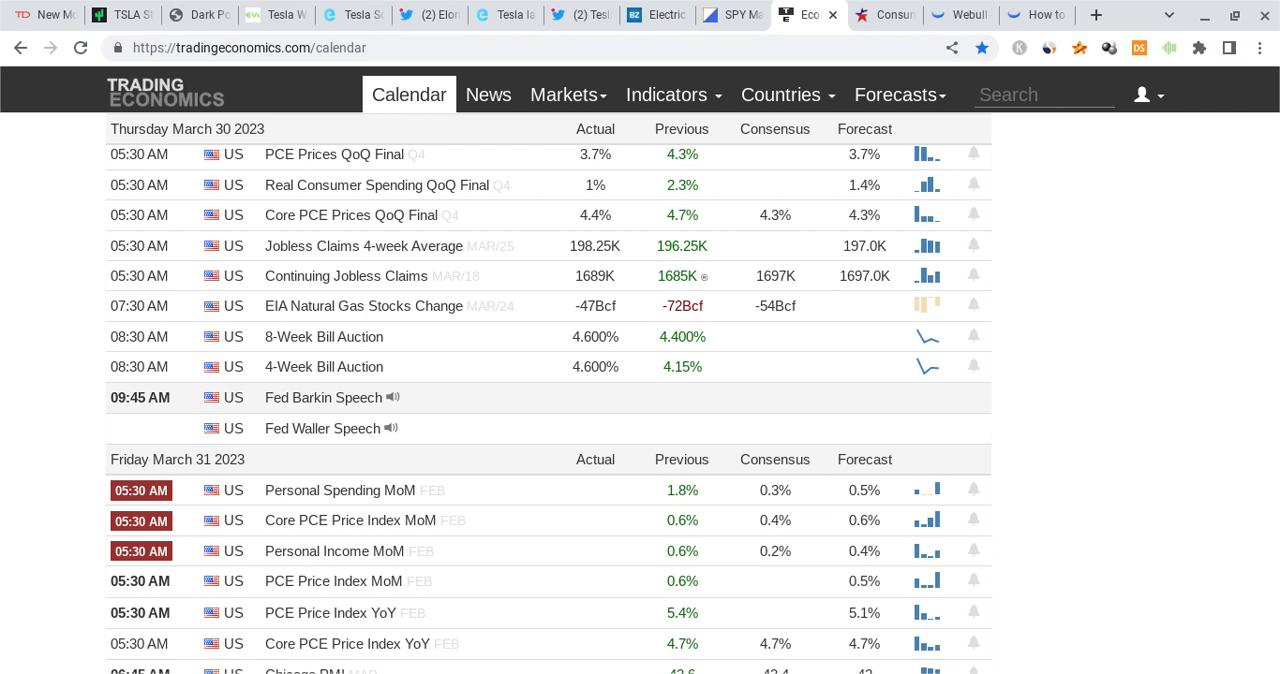
{"action": "mouse_move", "coordinate": [596, 276]}
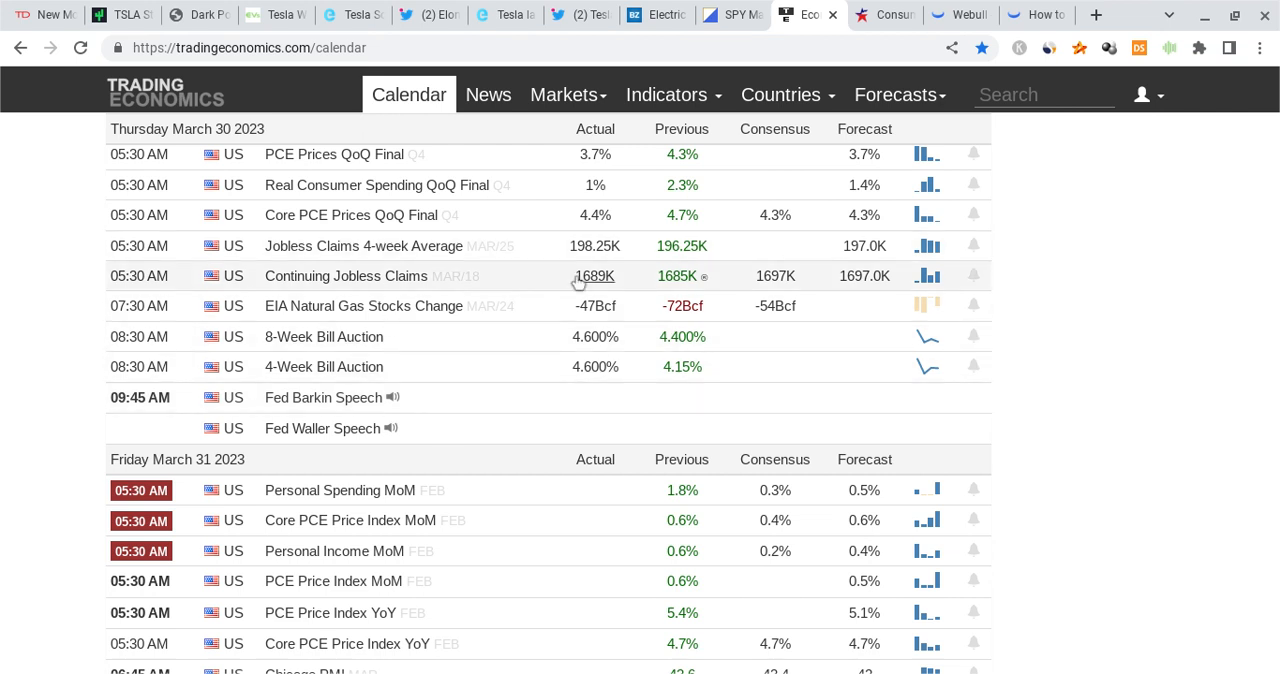
Step: Return to the Webull TSLA hourly chart with its support and resistance zones
{"action": "left_click", "coordinate": [960, 14]}
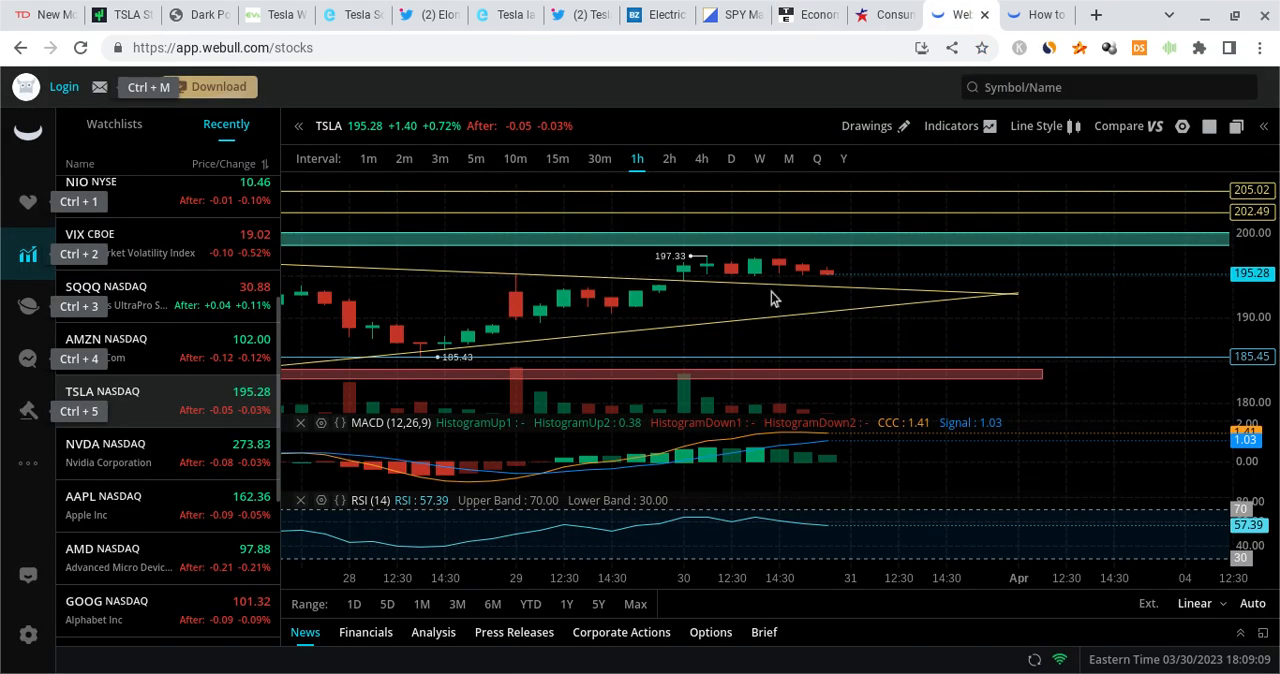
{"action": "mouse_move", "coordinate": [850, 232]}
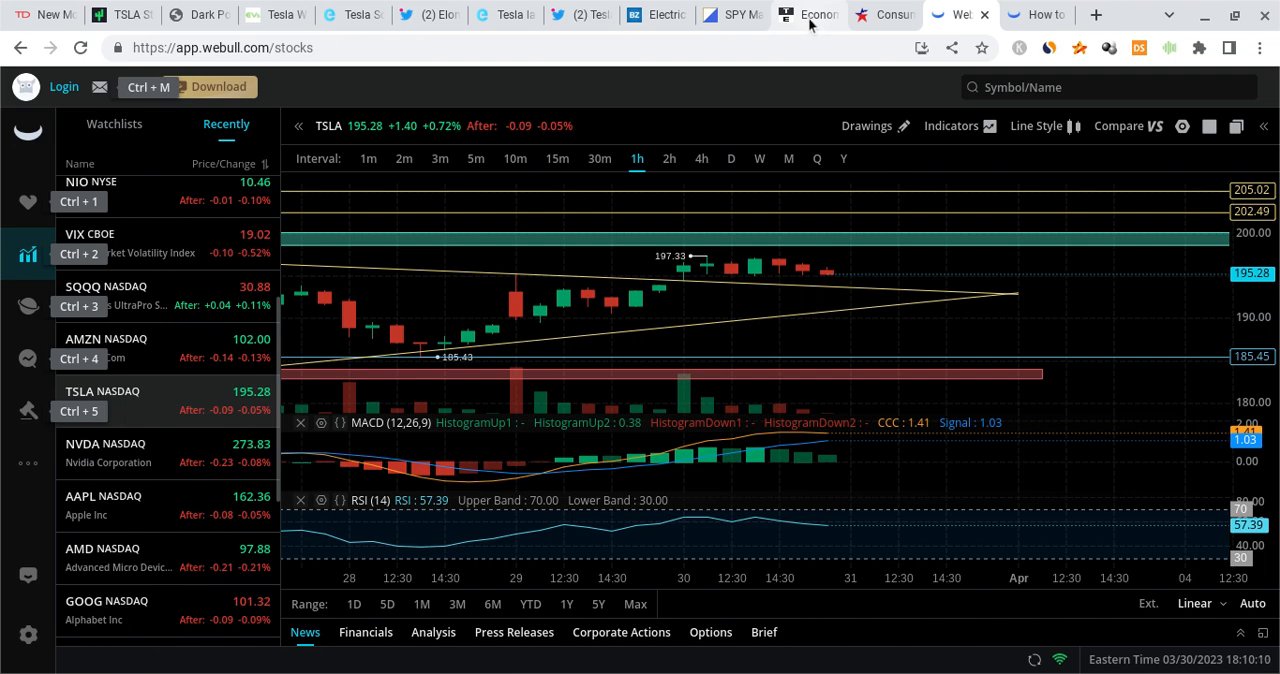
Step: Back in the calendar, scroll to Friday March 31 releases: Personal Spending and the PCE price index
{"action": "left_click", "coordinate": [804, 14]}
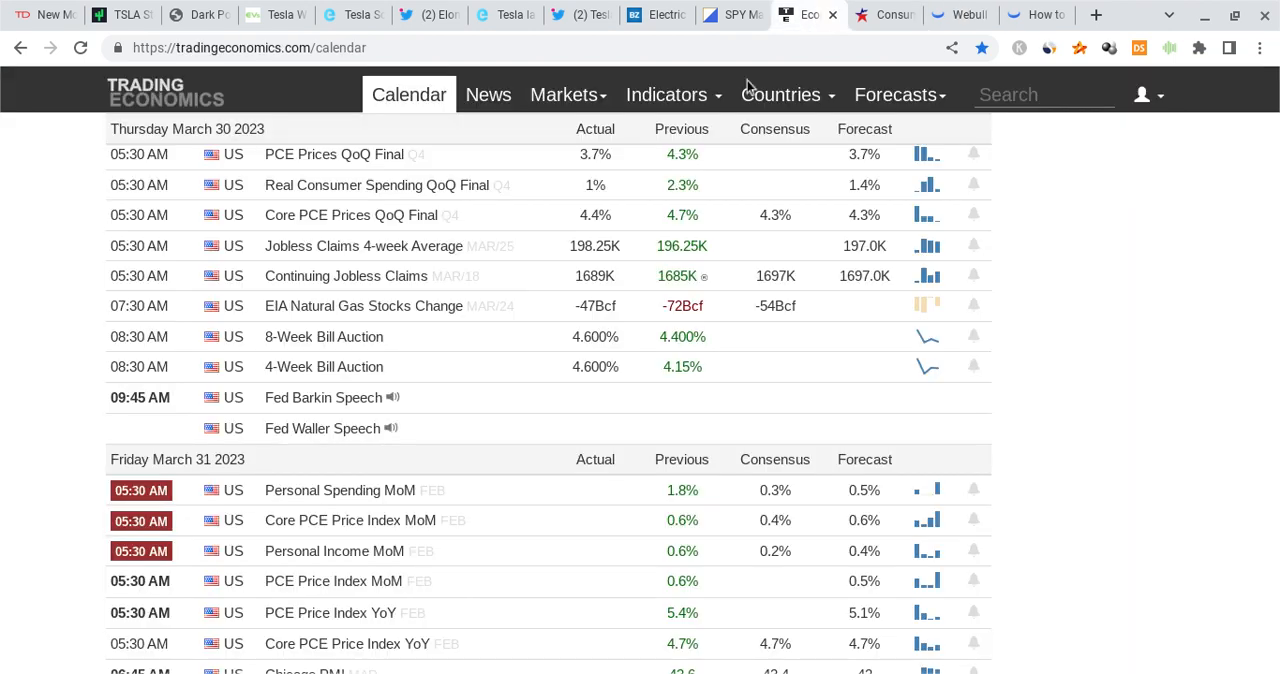
{"action": "scroll", "scroll_direction": "down", "scroll_amount": 3}
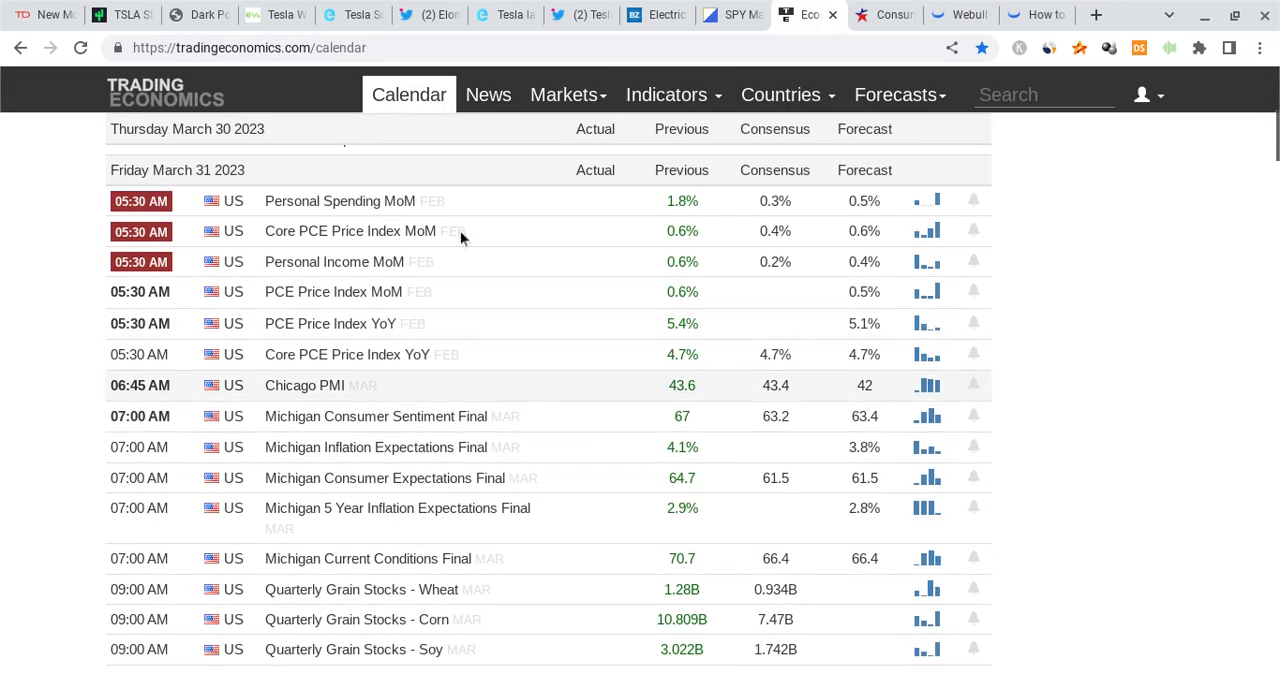
{"action": "mouse_move", "coordinate": [658, 94]}
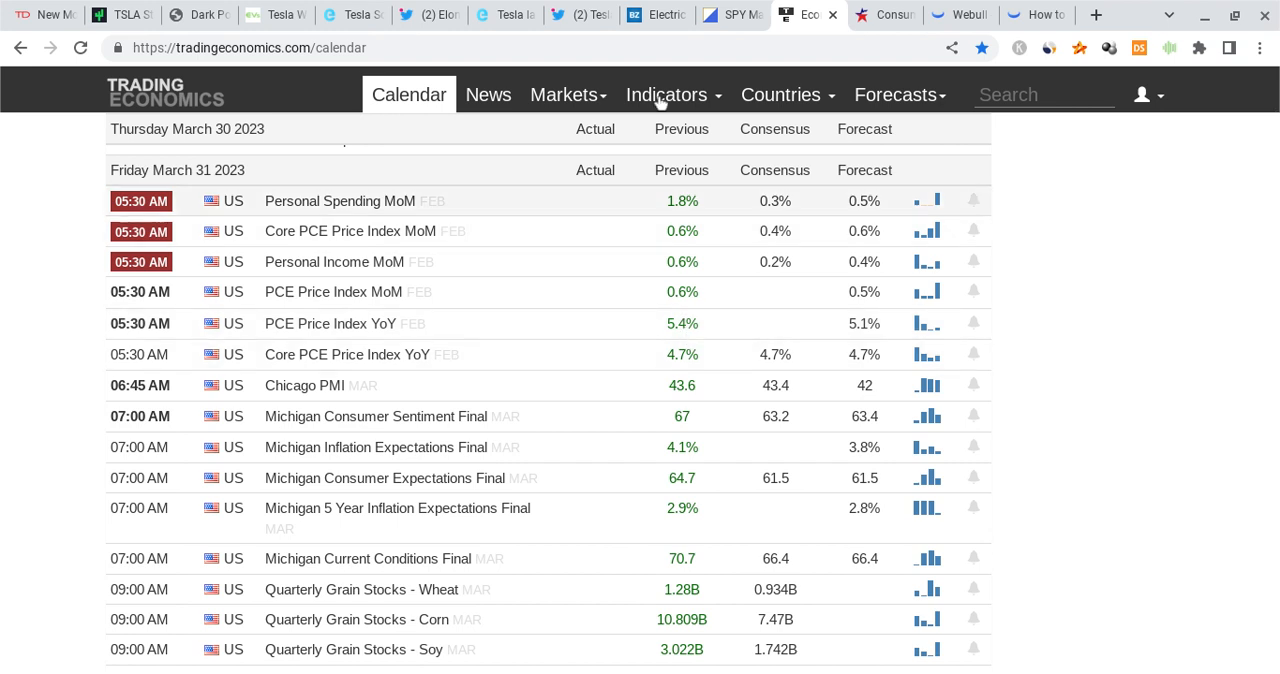
{"action": "mouse_move", "coordinate": [800, 372]}
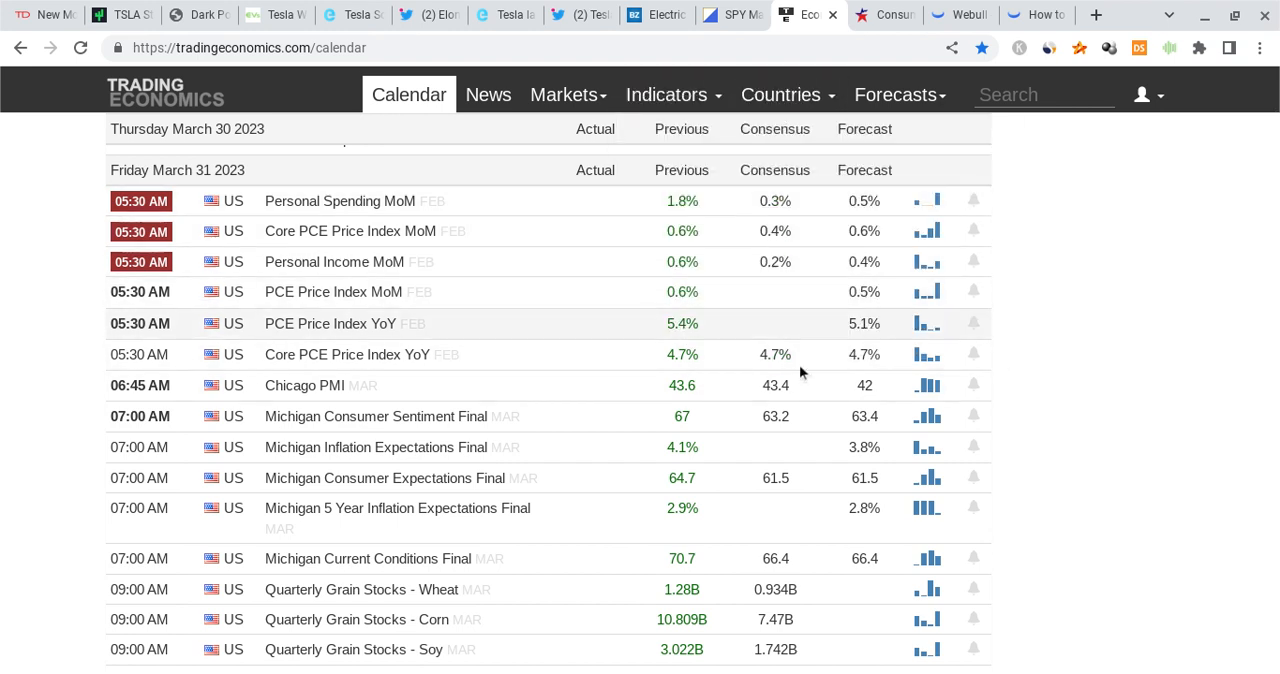
{"action": "mouse_move", "coordinate": [818, 336]}
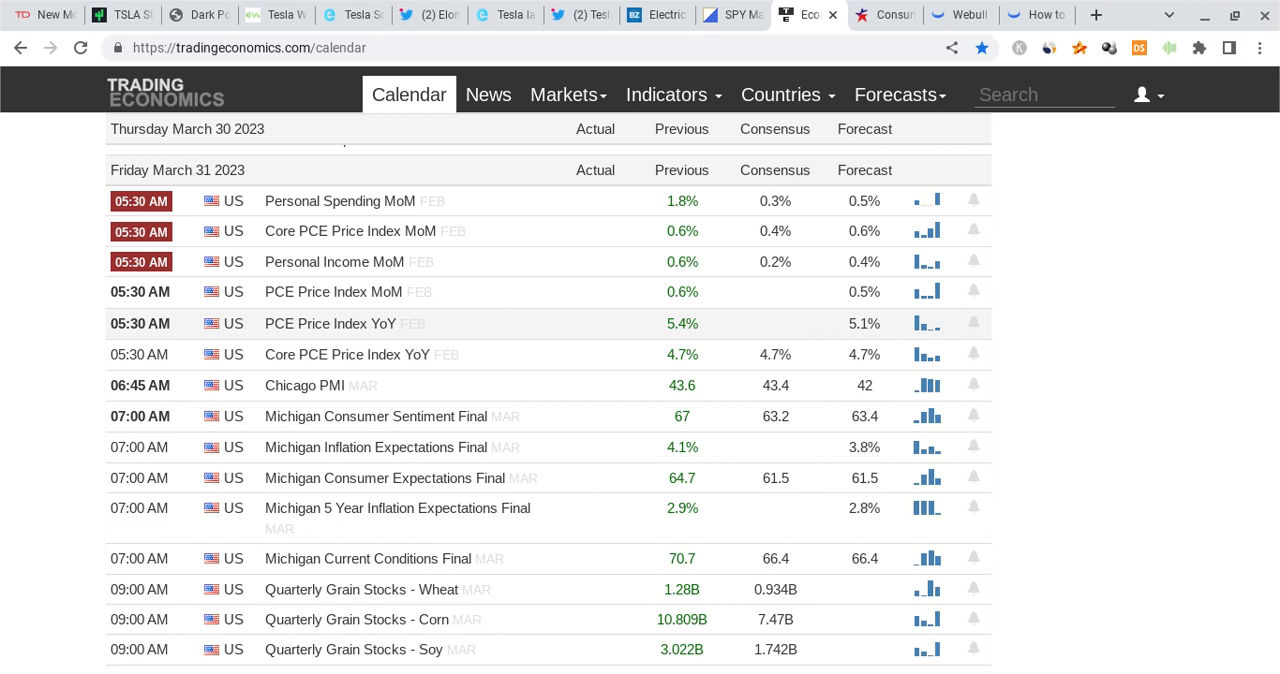
{"action": "scroll", "scroll_direction": "down", "scroll_amount": 3}
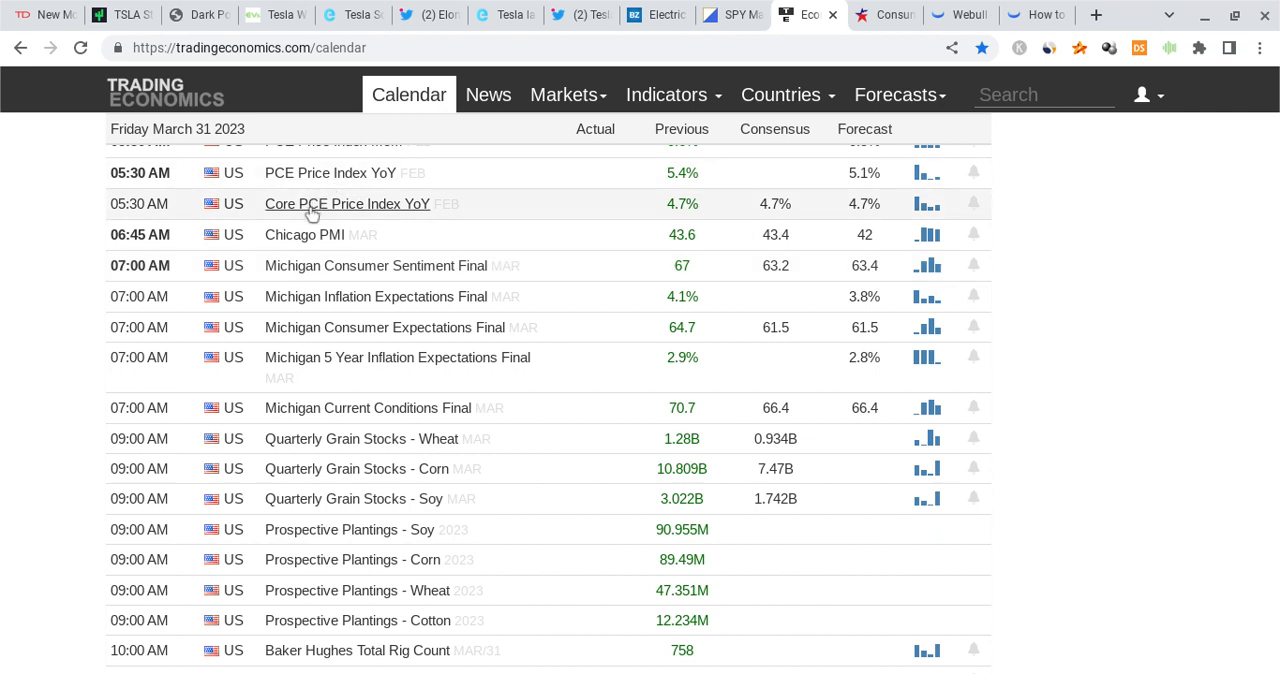
{"action": "mouse_move", "coordinate": [412, 260]}
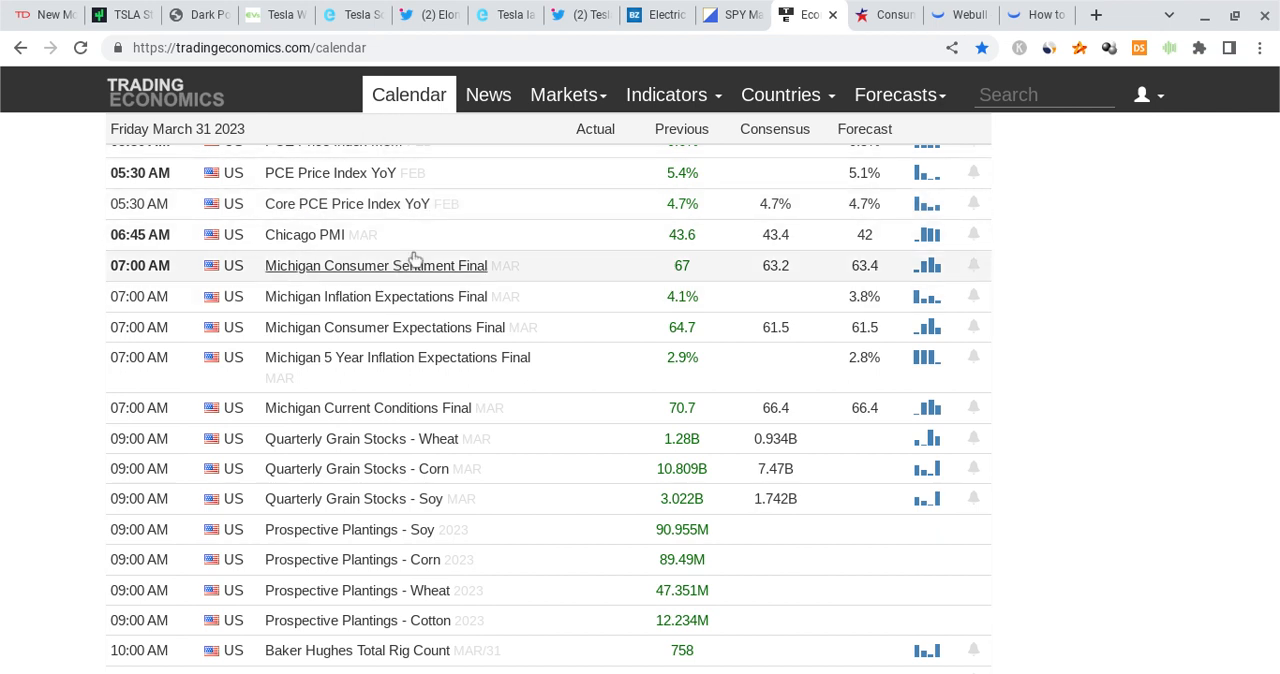
{"action": "mouse_move", "coordinate": [564, 256]}
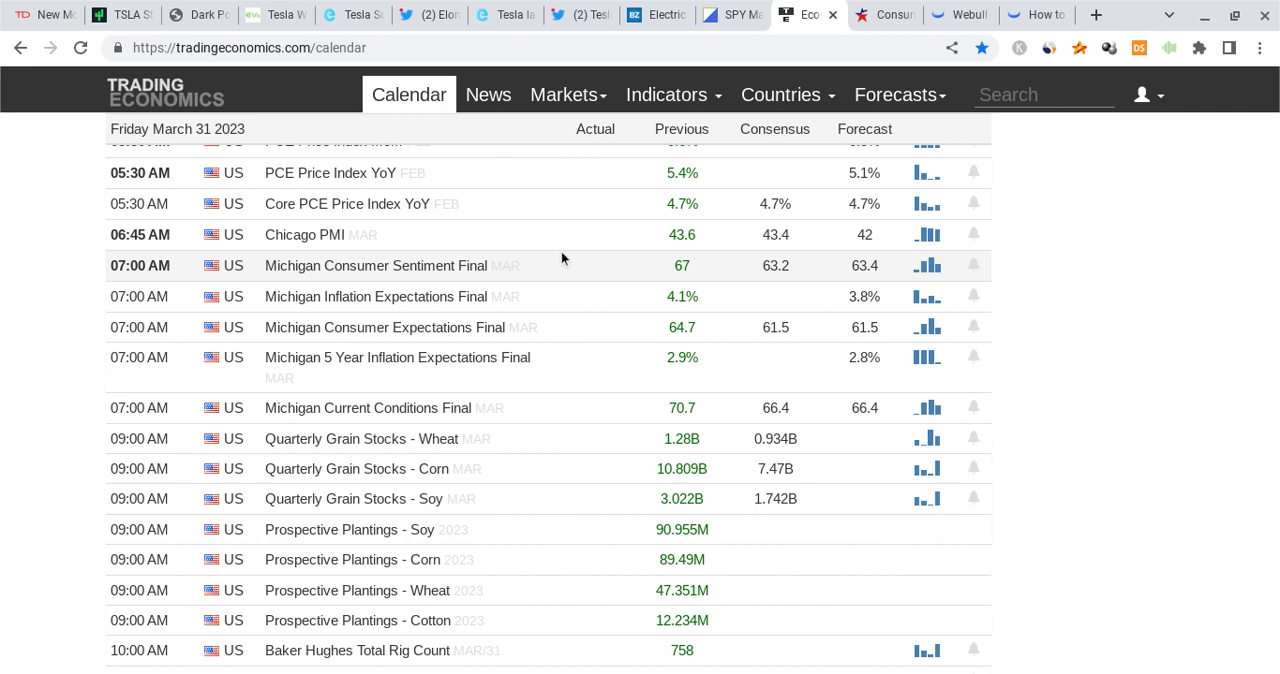
{"action": "mouse_move", "coordinate": [628, 292]}
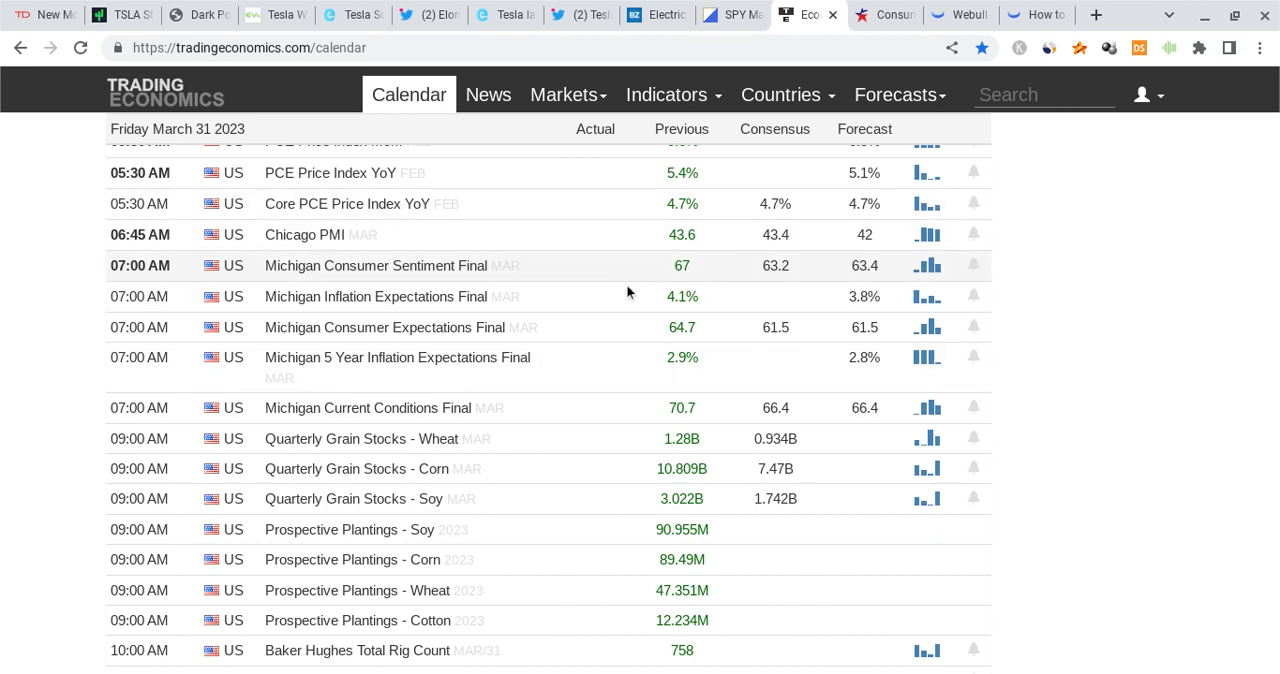
{"action": "scroll", "scroll_direction": "up", "scroll_amount": 3}
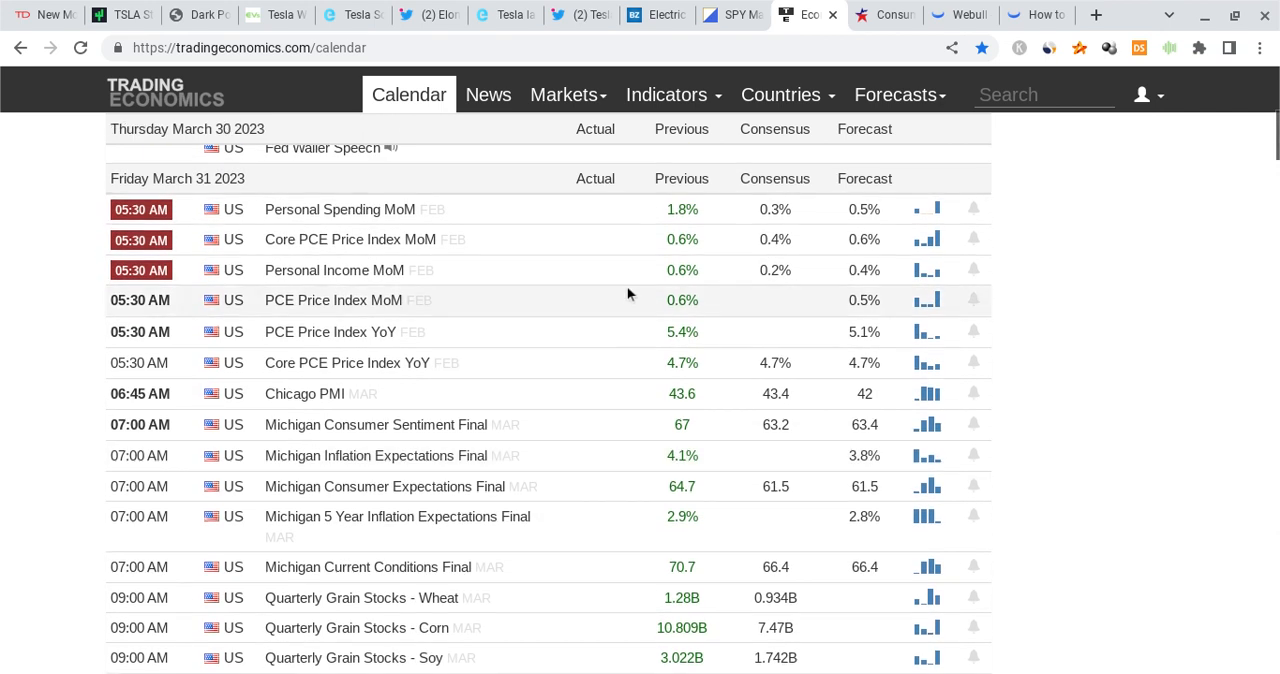
{"action": "mouse_move", "coordinate": [436, 212]}
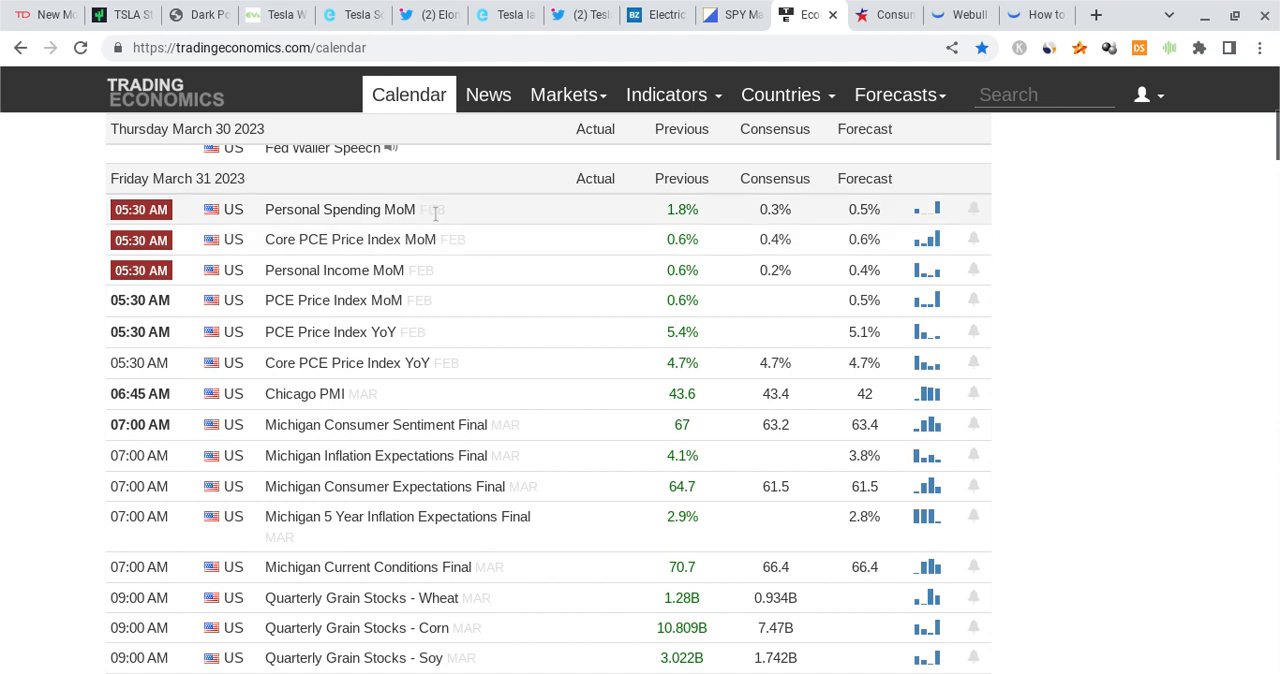
{"action": "mouse_move", "coordinate": [456, 202]}
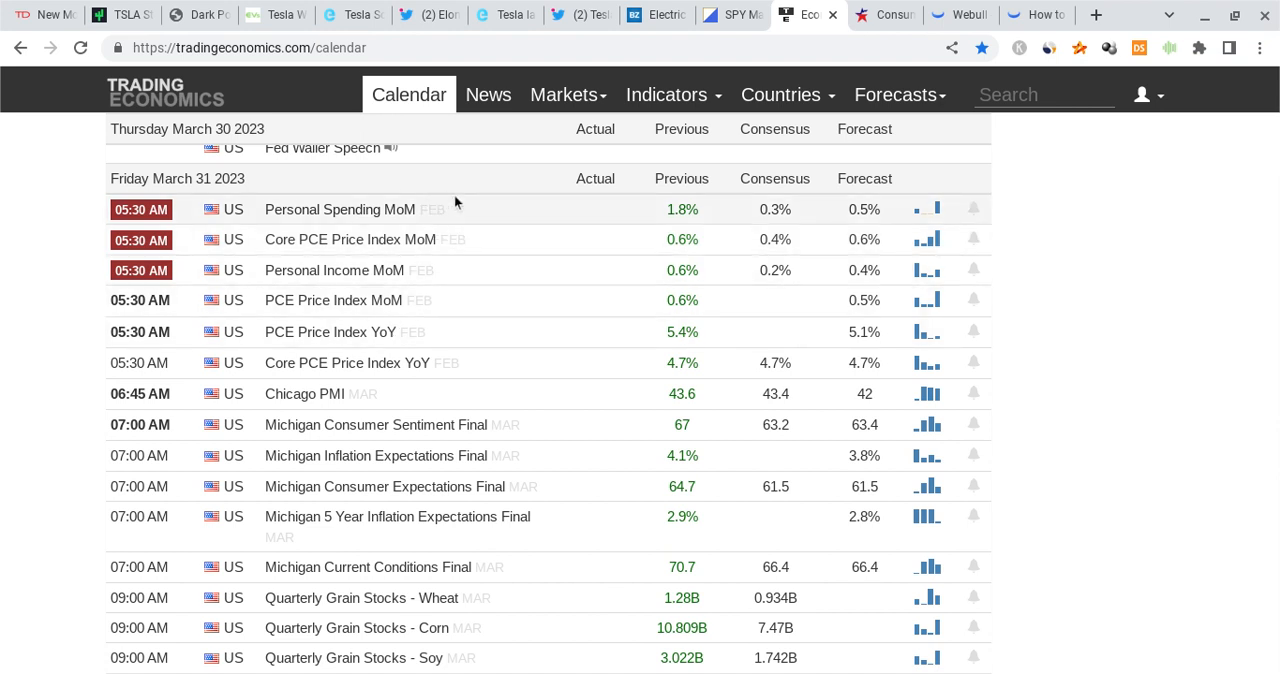
Step: Show the BLS February 2023 CPI report and scroll past the charts to Table A on page 2
{"action": "left_click", "coordinate": [884, 14]}
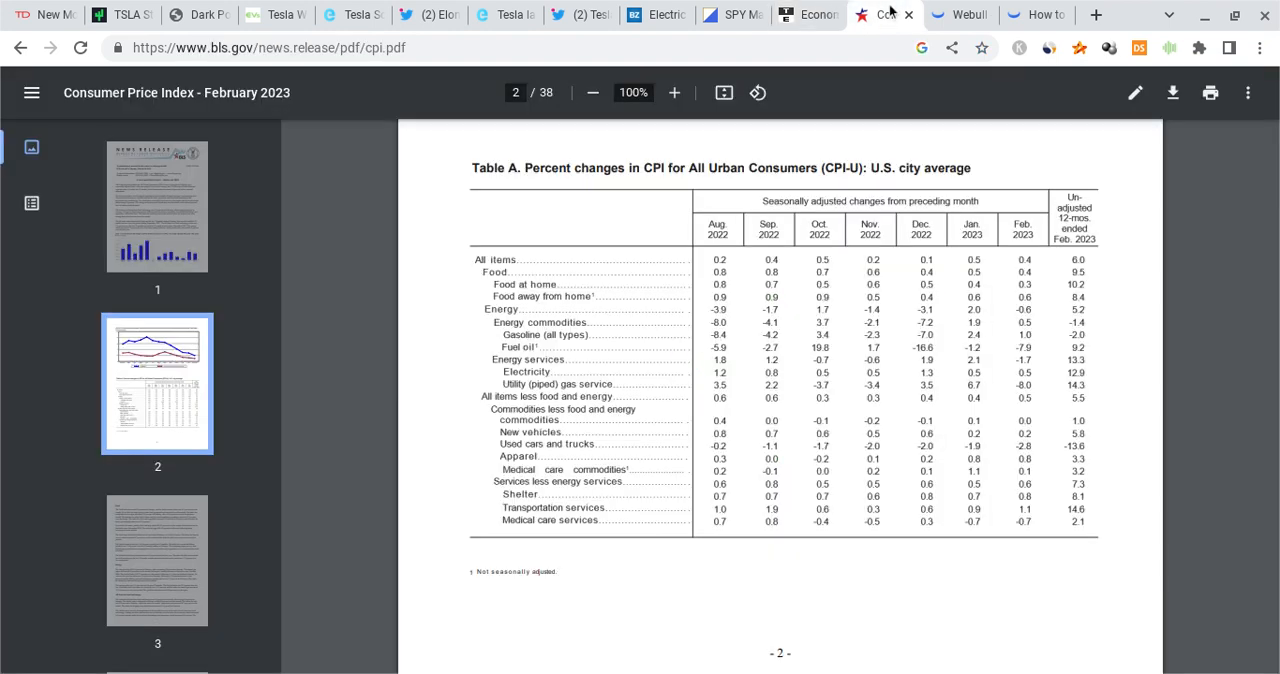
{"action": "mouse_move", "coordinate": [808, 288]}
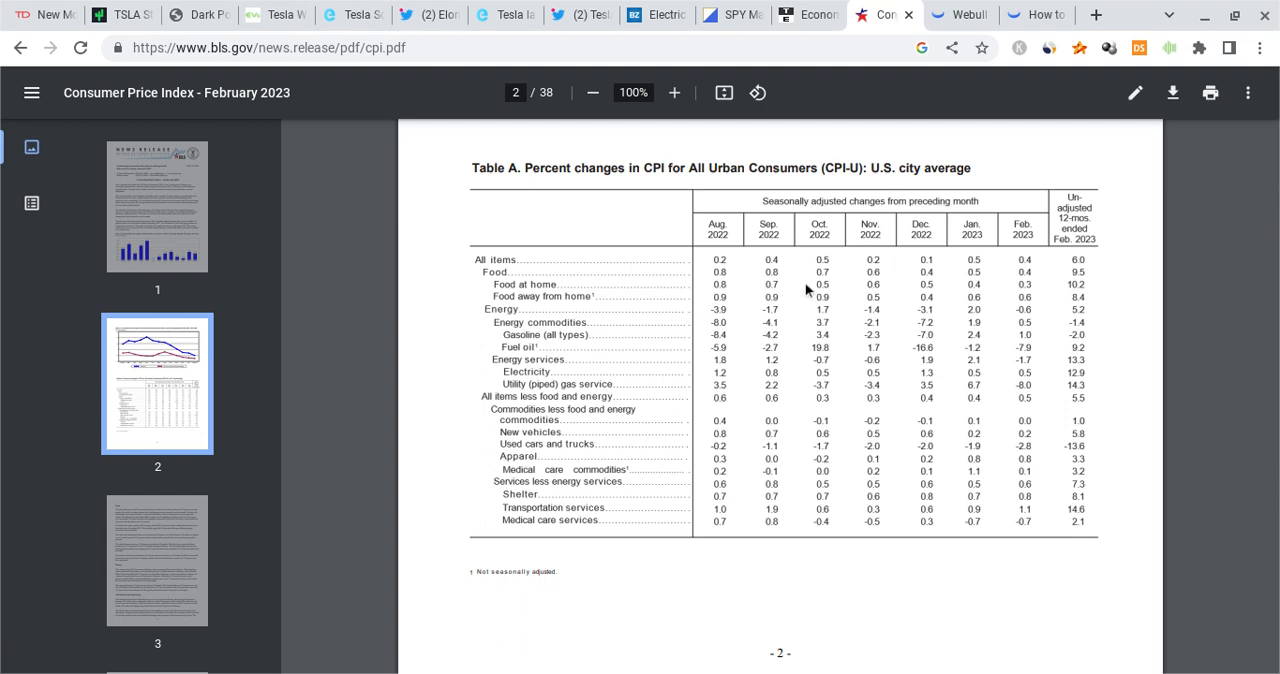
{"action": "scroll", "scroll_direction": "up", "scroll_amount": 3}
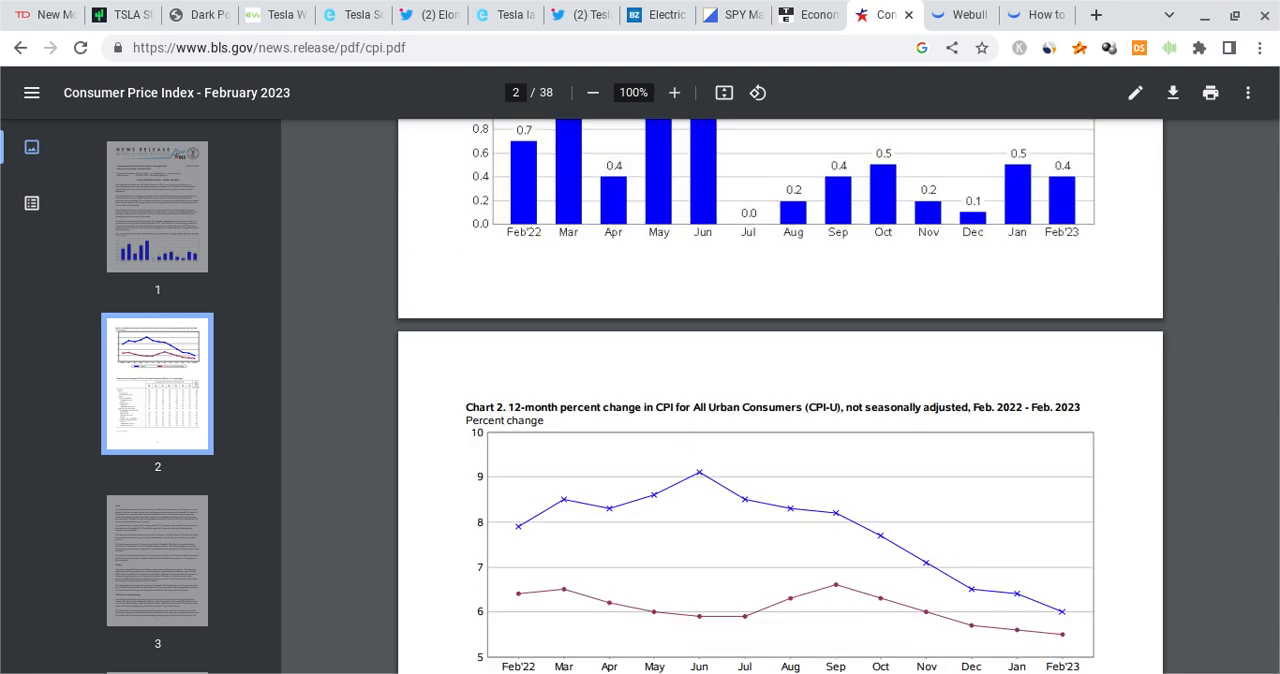
{"action": "scroll", "scroll_direction": "up", "scroll_amount": 3}
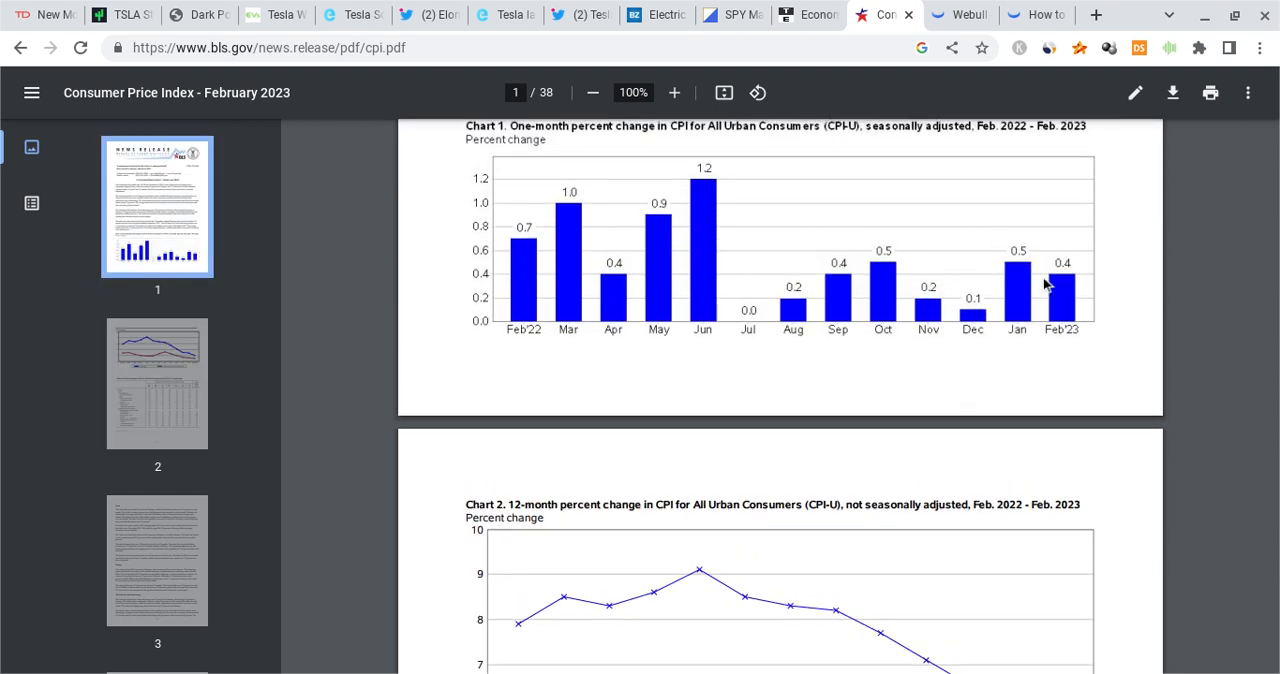
{"action": "scroll", "scroll_direction": "down", "scroll_amount": 3}
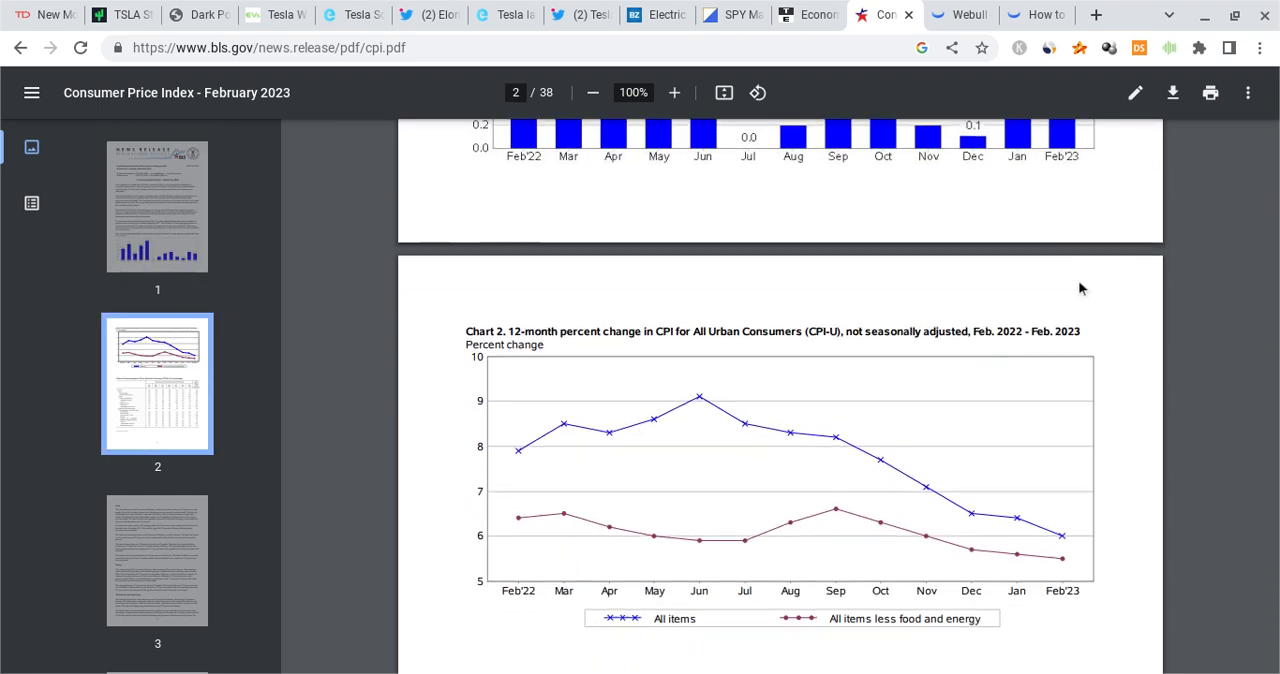
{"action": "scroll", "scroll_direction": "down", "scroll_amount": 3}
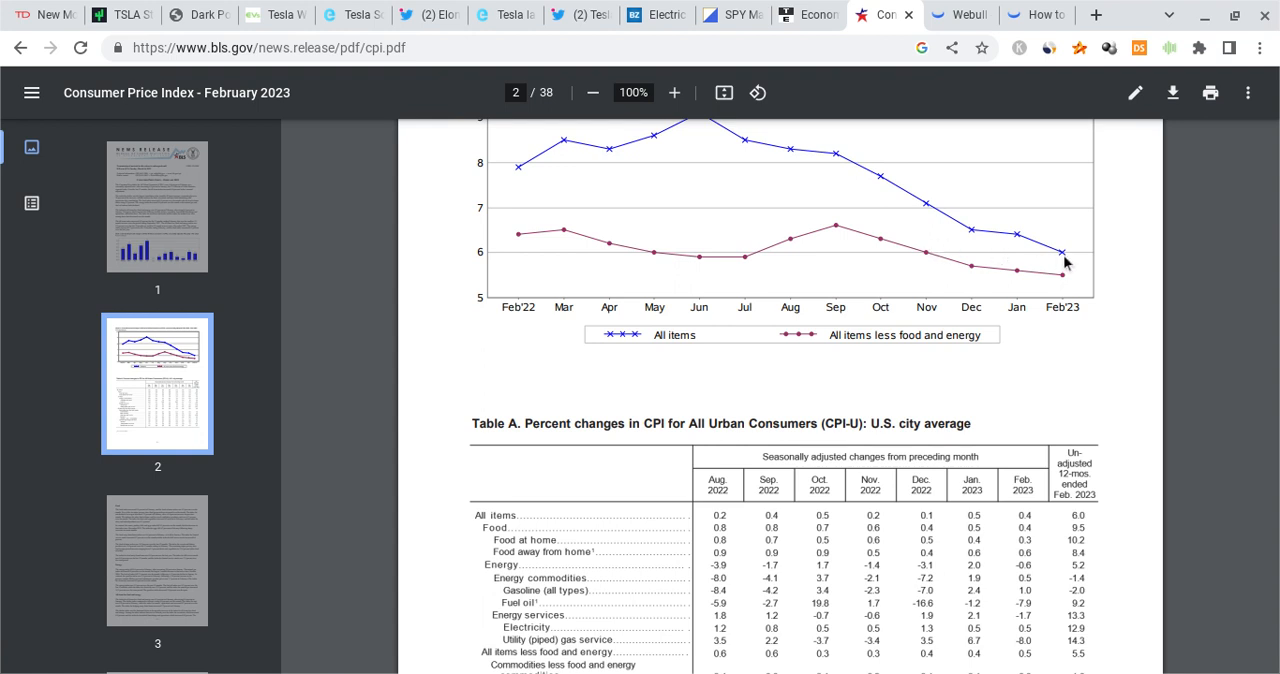
{"action": "mouse_move", "coordinate": [1038, 248]}
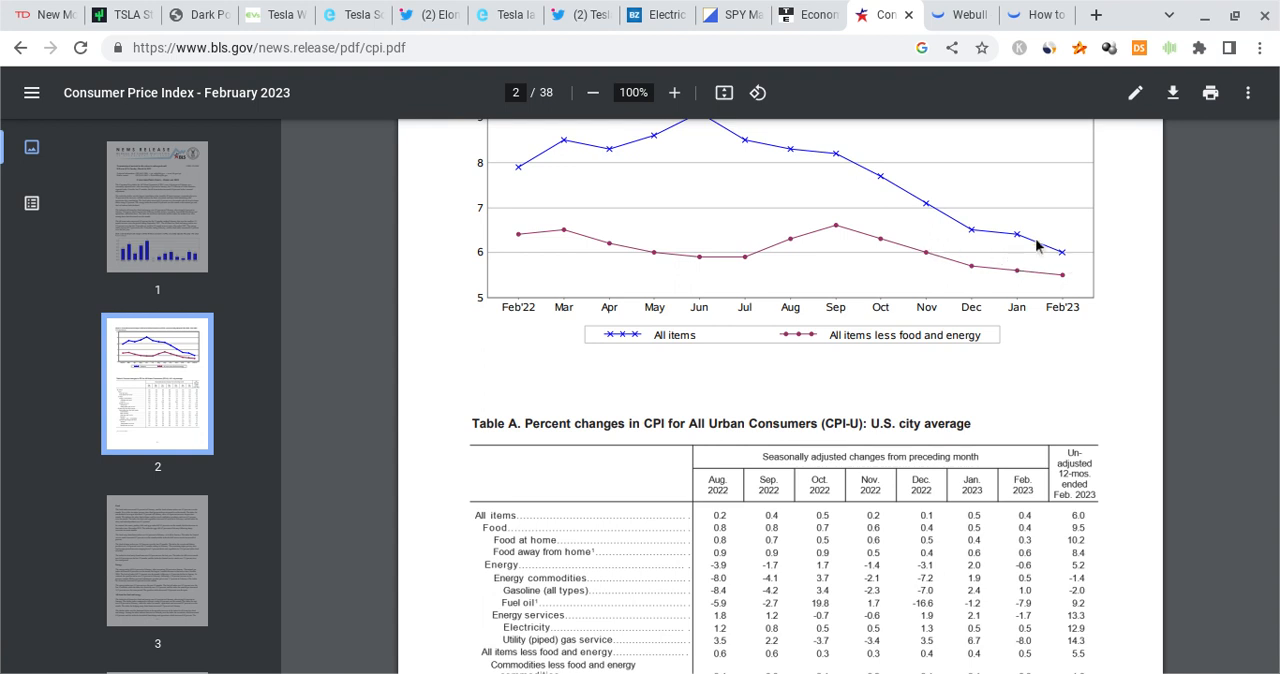
{"action": "mouse_move", "coordinate": [1052, 164]}
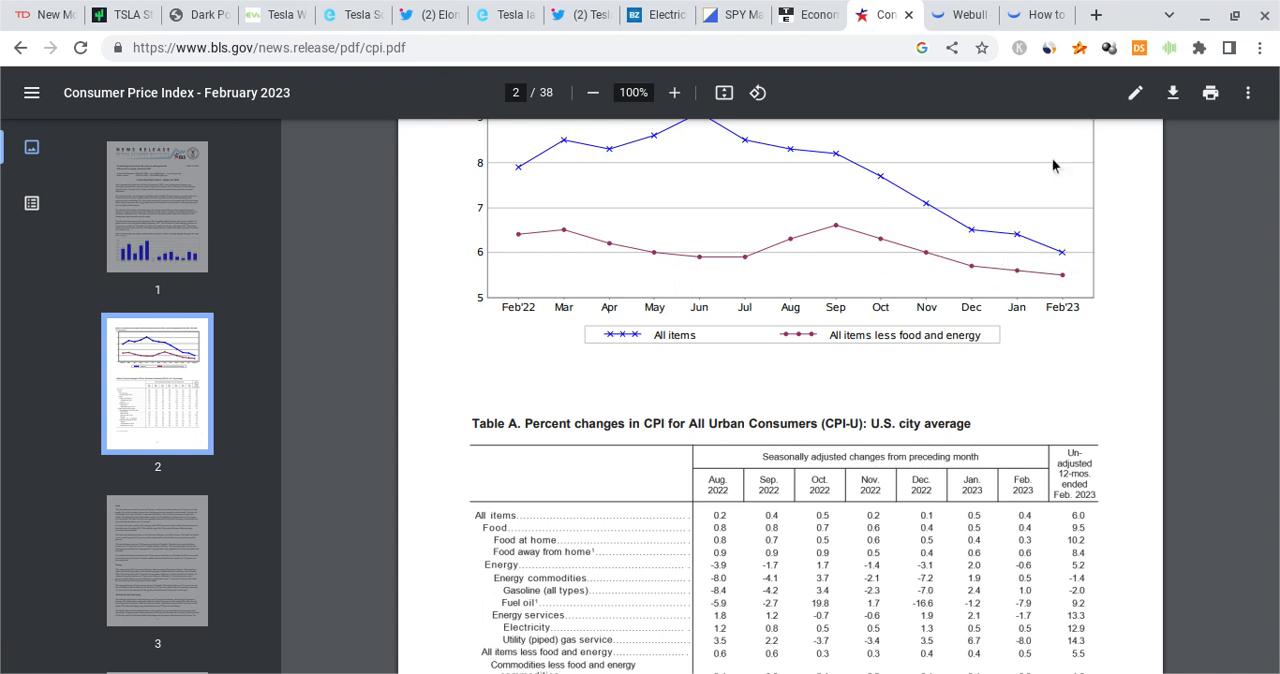
{"action": "mouse_move", "coordinate": [1004, 196]}
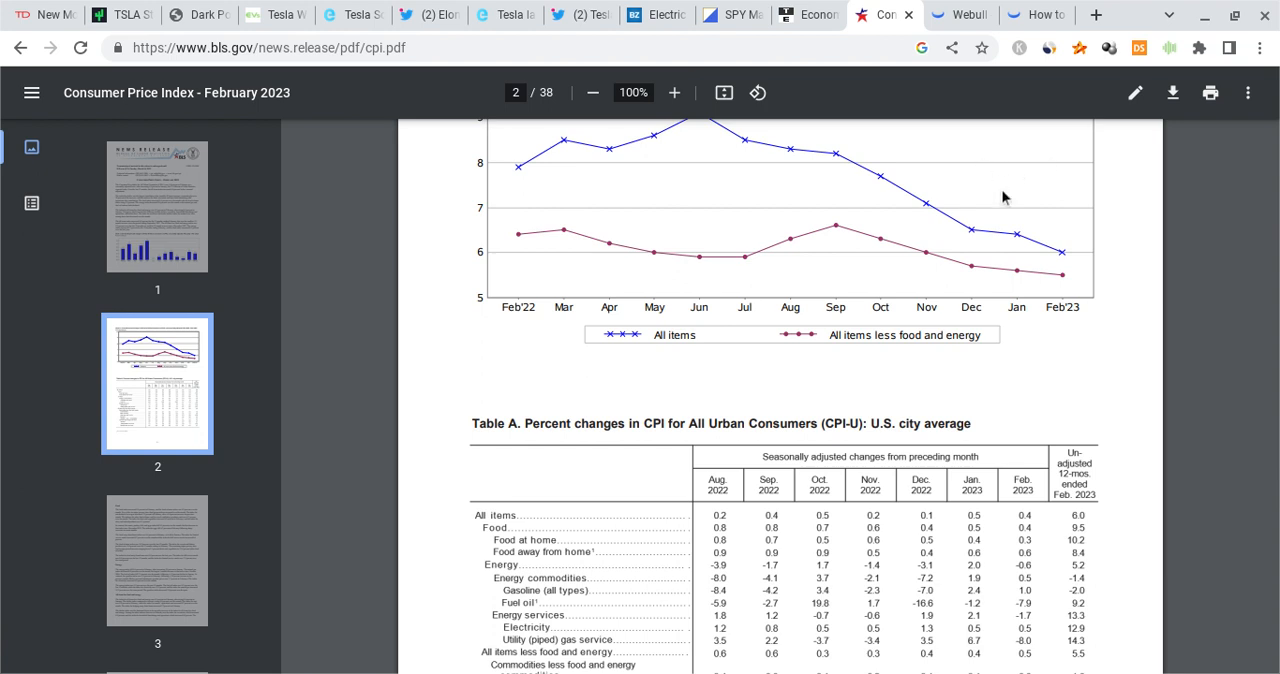
{"action": "mouse_move", "coordinate": [1032, 268]}
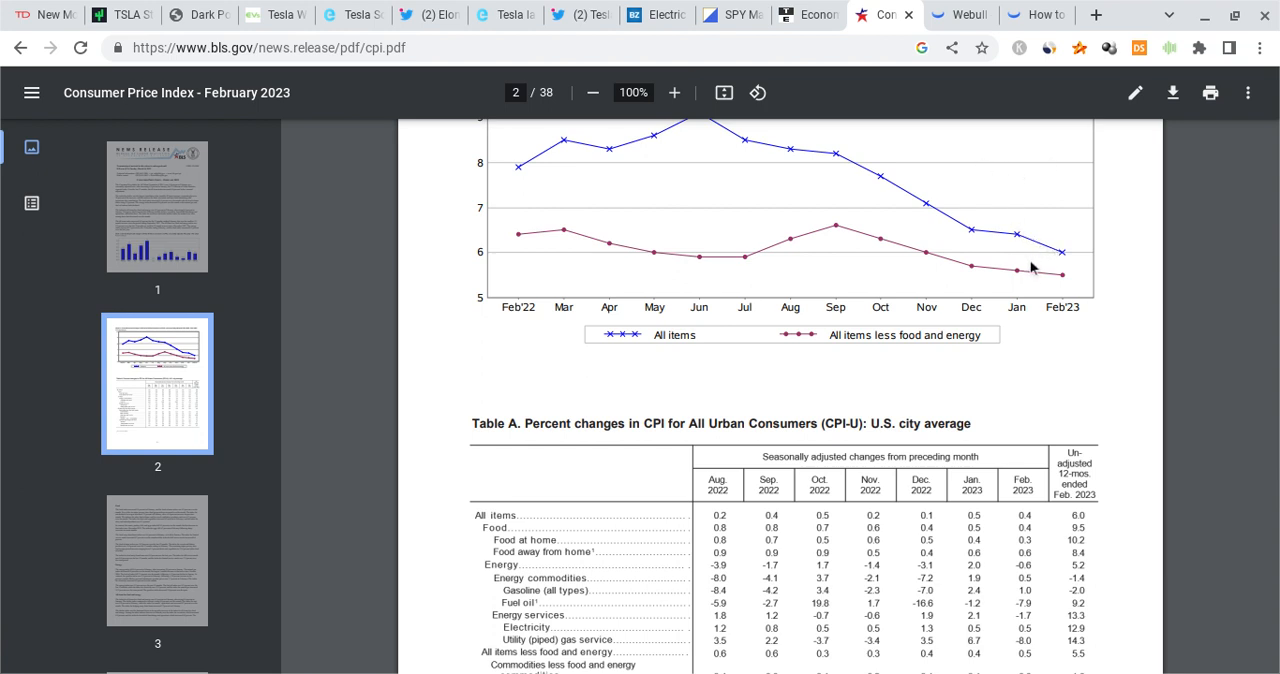
{"action": "mouse_move", "coordinate": [1004, 252]}
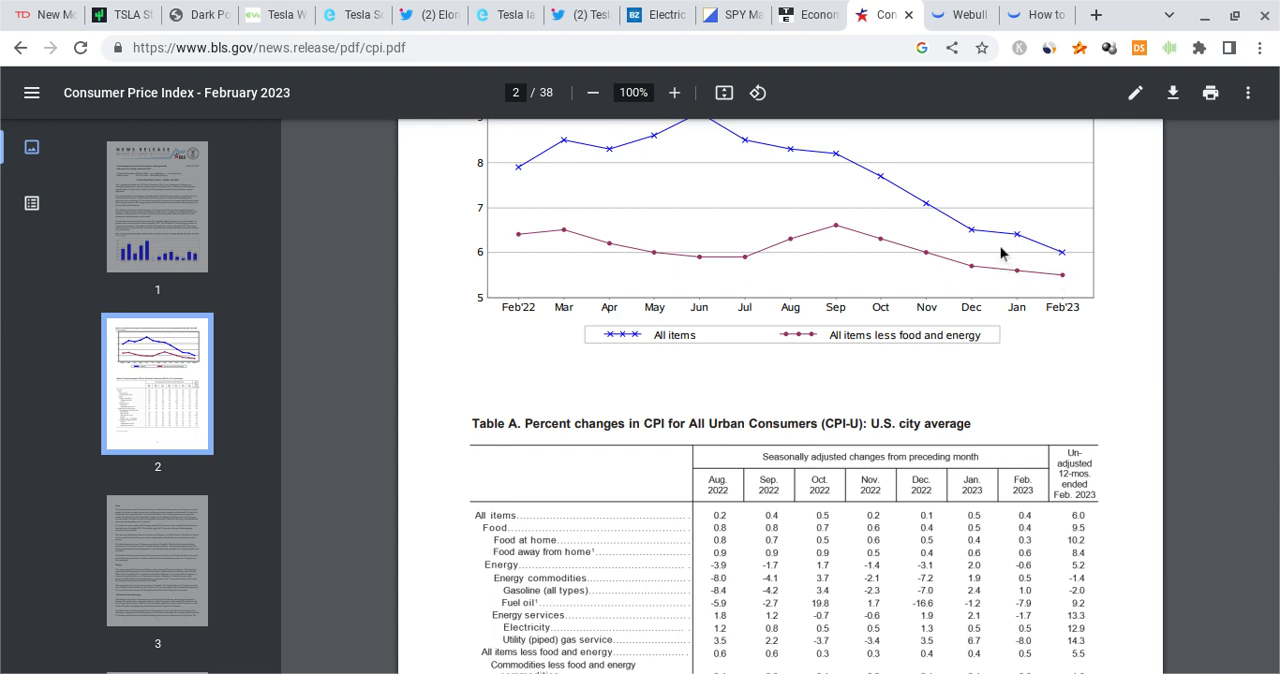
{"action": "mouse_move", "coordinate": [1080, 226]}
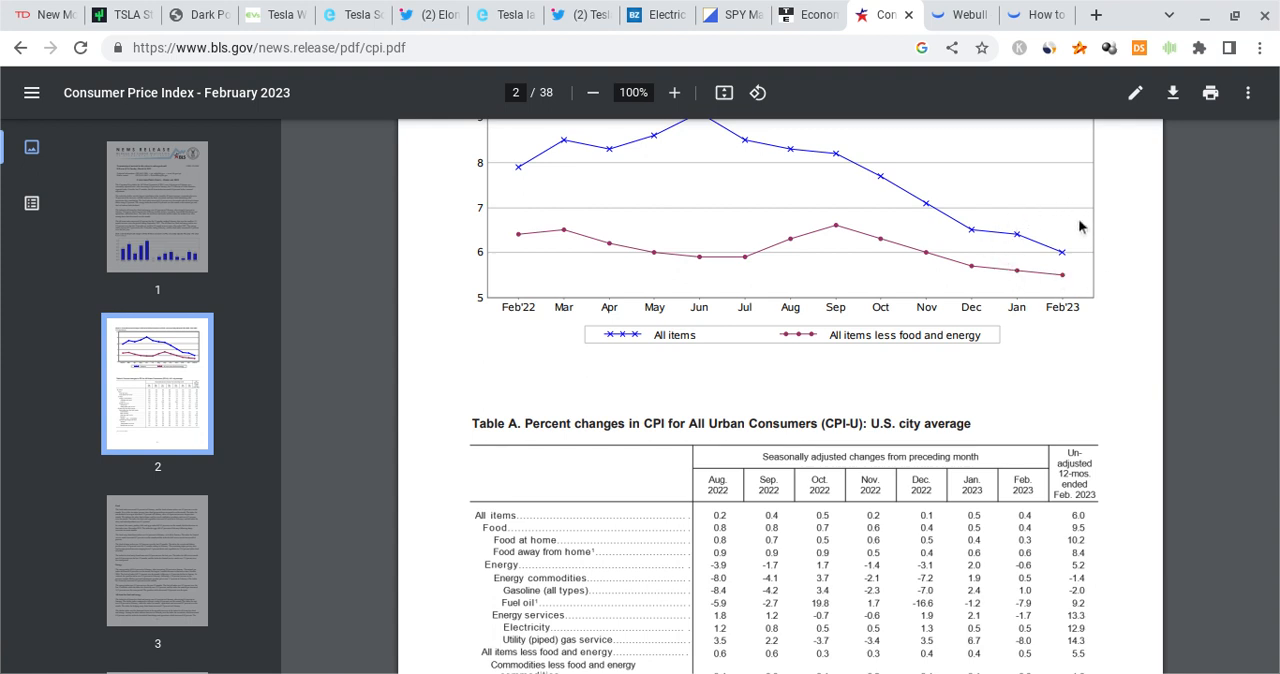
{"action": "scroll", "scroll_direction": "down", "scroll_amount": 3}
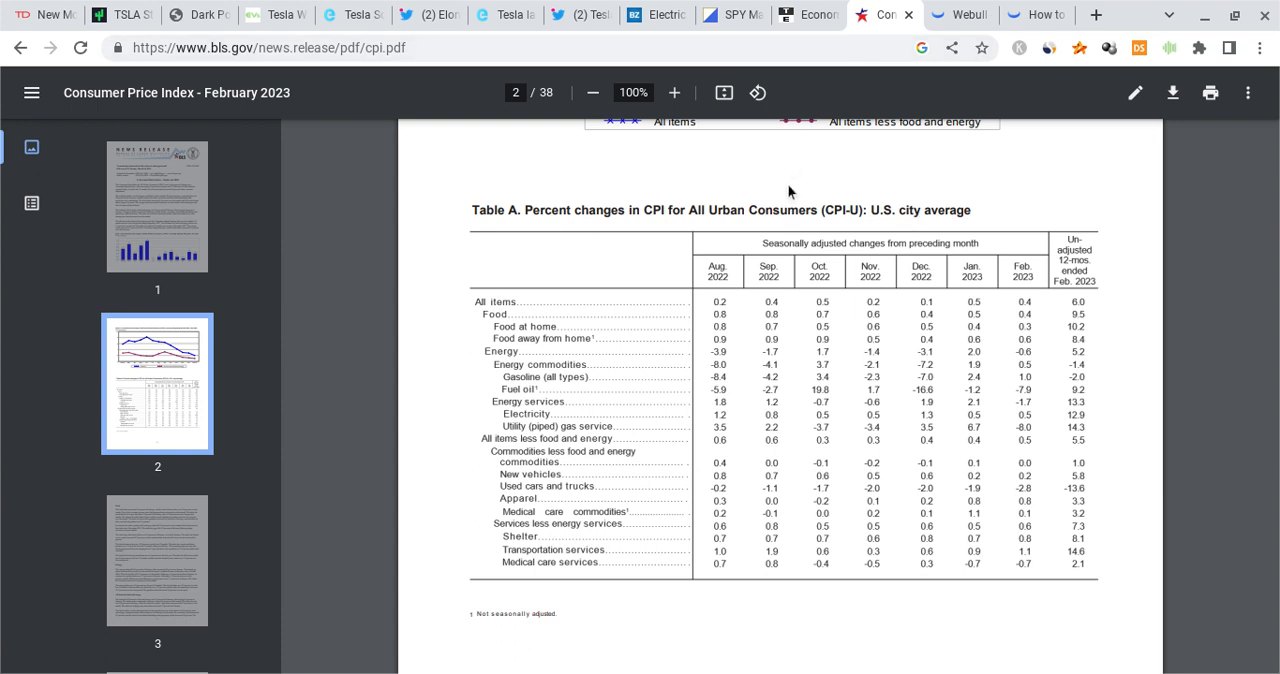
{"action": "mouse_move", "coordinate": [888, 260]}
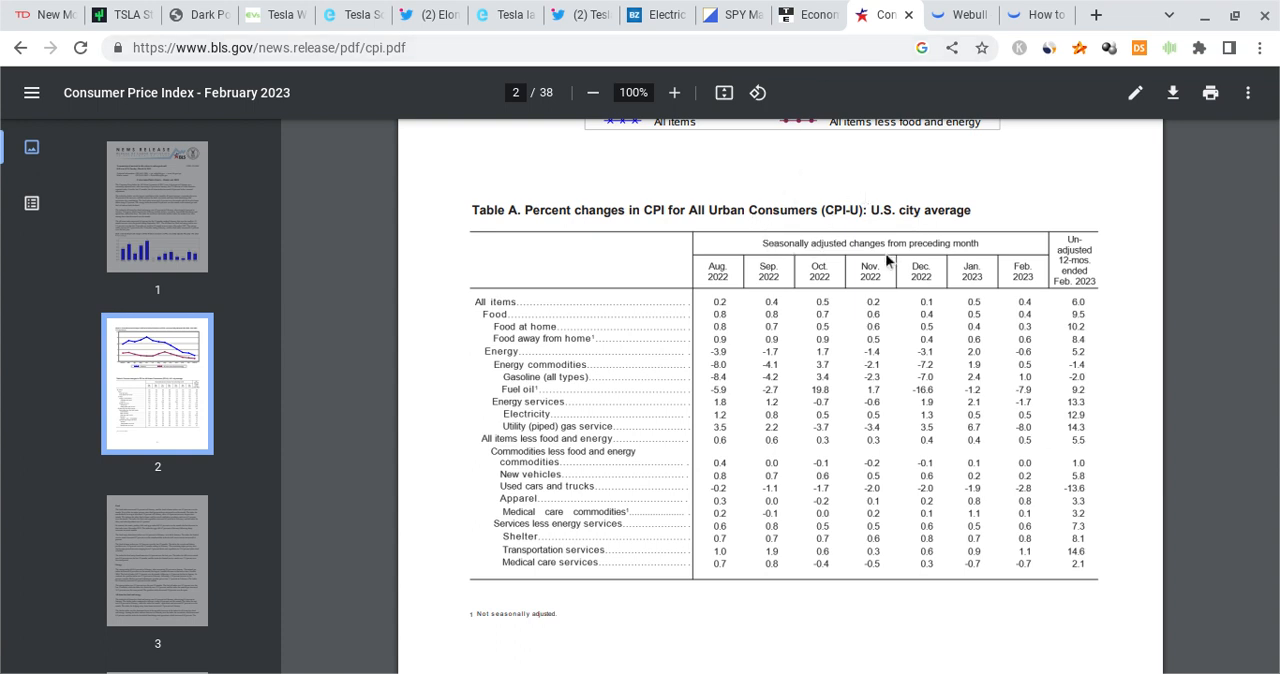
{"action": "mouse_move", "coordinate": [810, 8]}
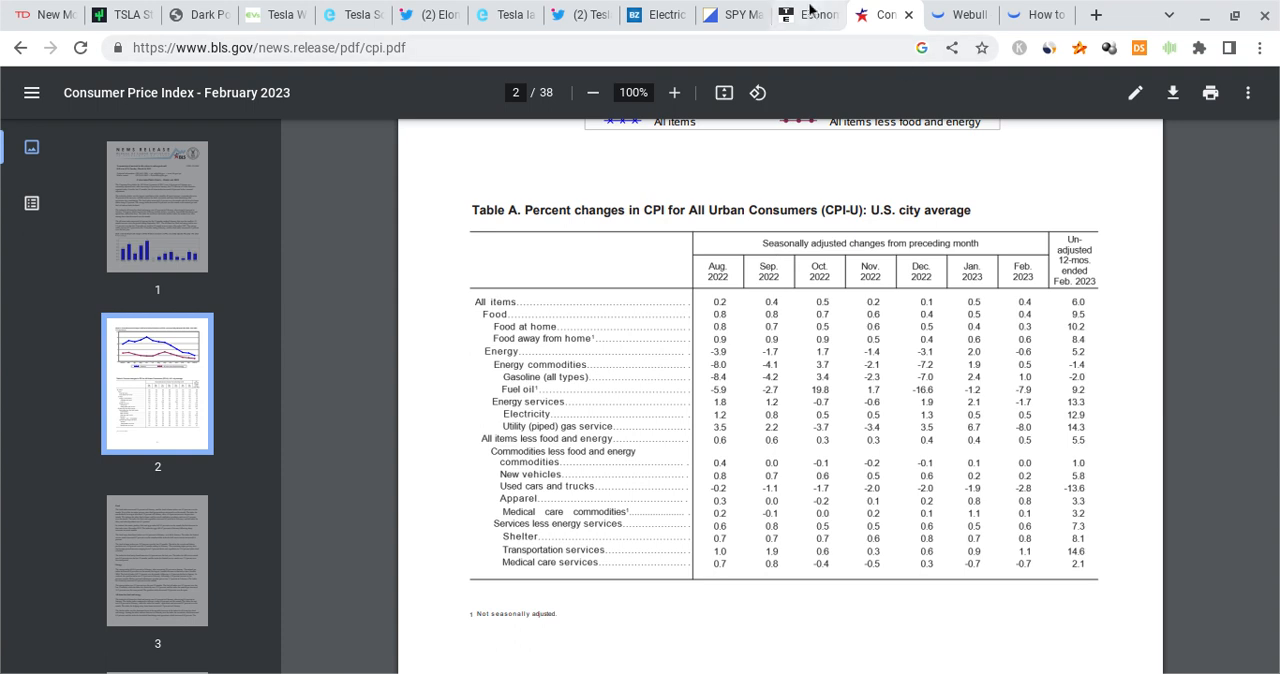
Step: Return to the Trading Economics calendar for Friday March 31 with the Core PCE Price Index
{"action": "left_click", "coordinate": [808, 14]}
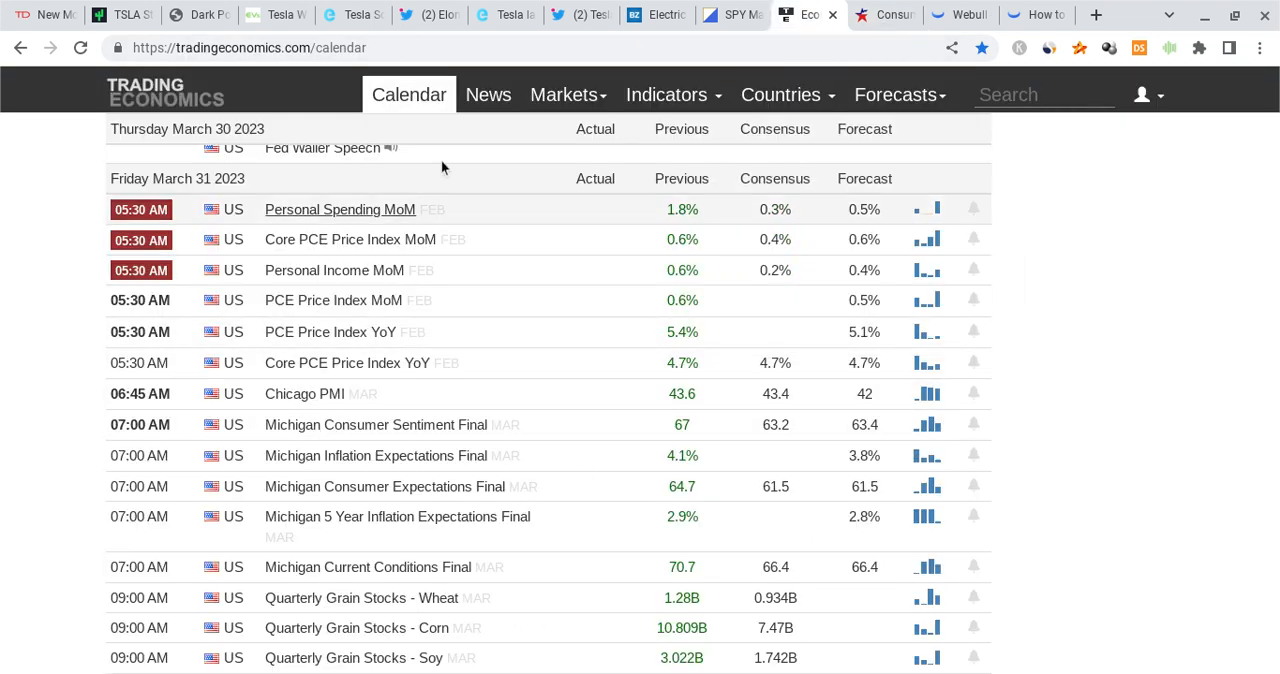
{"action": "mouse_move", "coordinate": [812, 254]}
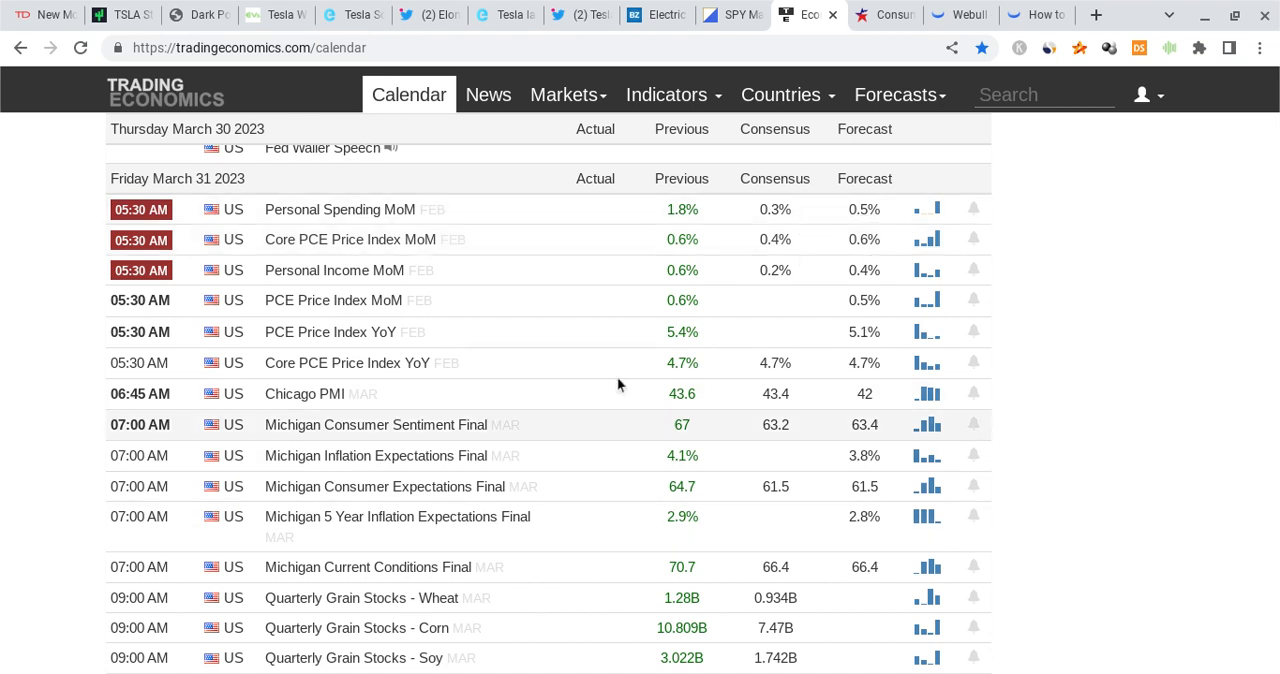
{"action": "mouse_move", "coordinate": [776, 238]}
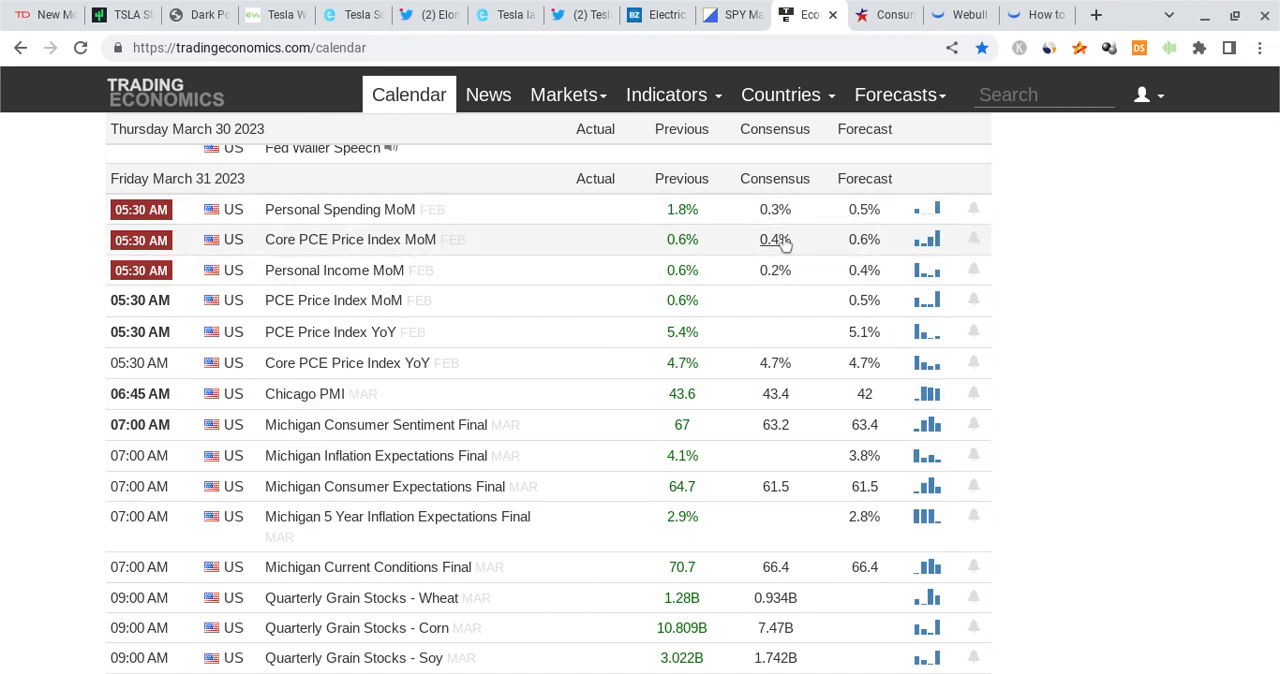
{"action": "mouse_move", "coordinate": [818, 230]}
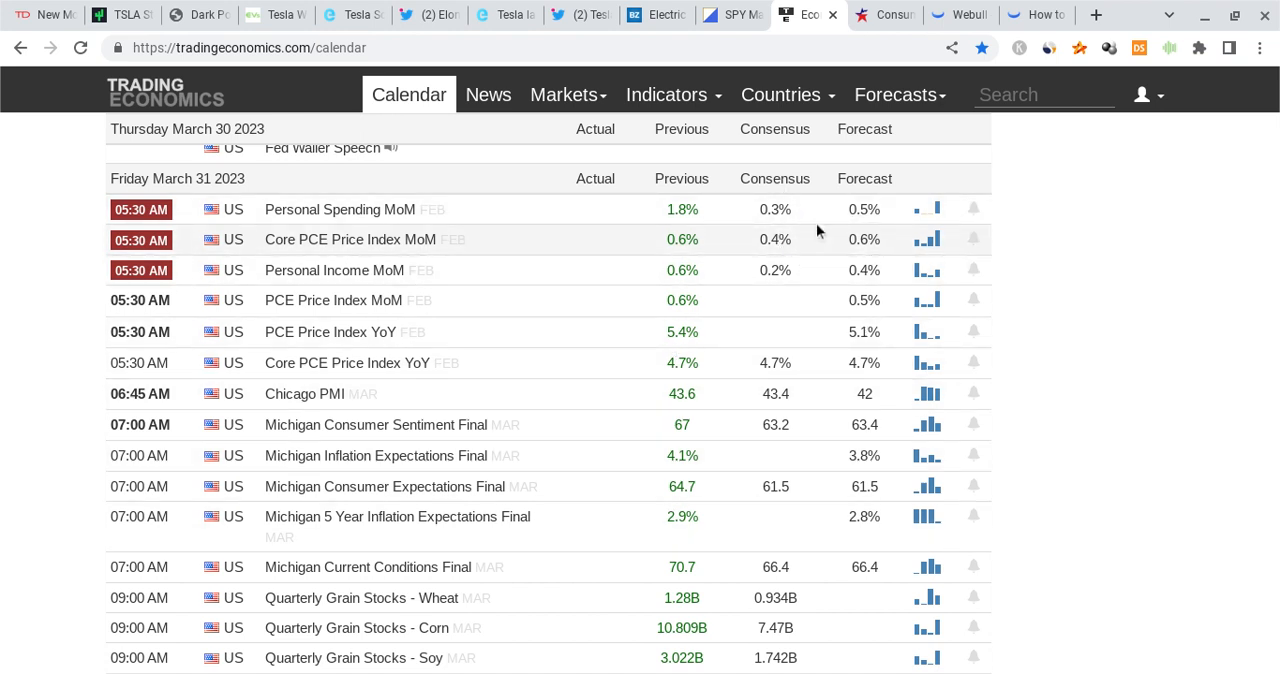
{"action": "mouse_move", "coordinate": [696, 196]}
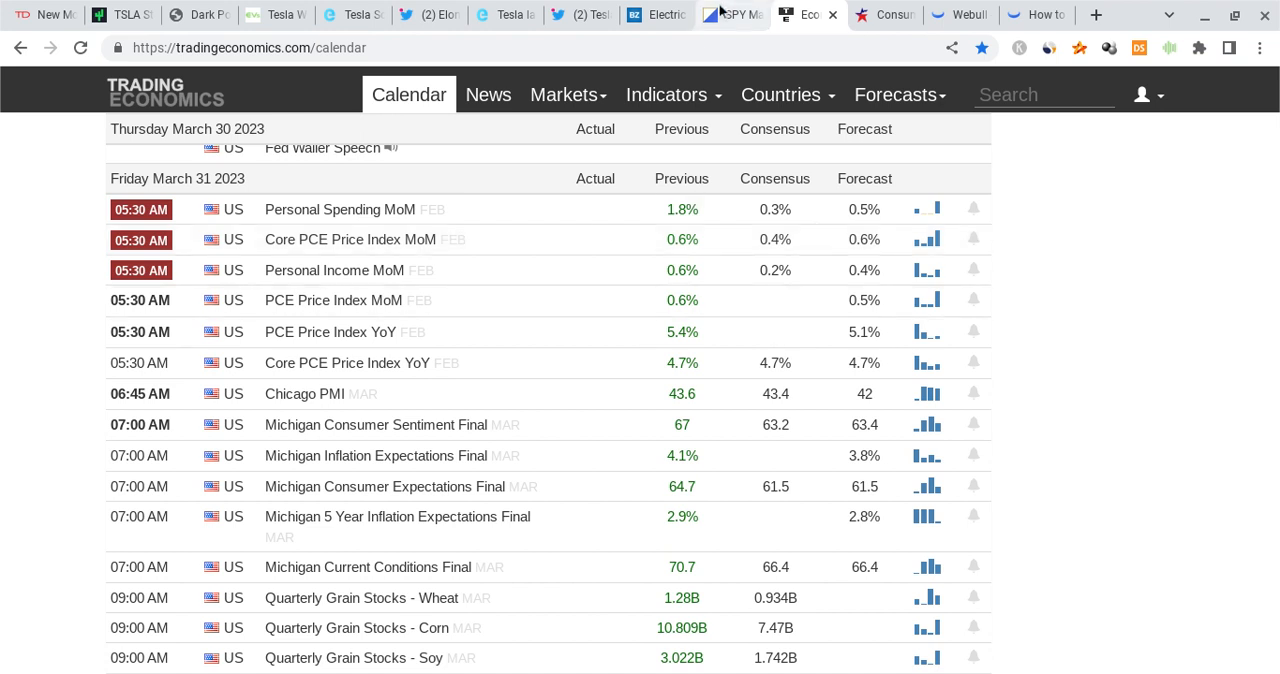
Step: Show ChartExchange's SPY option chain summary with its $399.00 max pain for March 30, 2023
{"action": "left_click", "coordinate": [732, 14]}
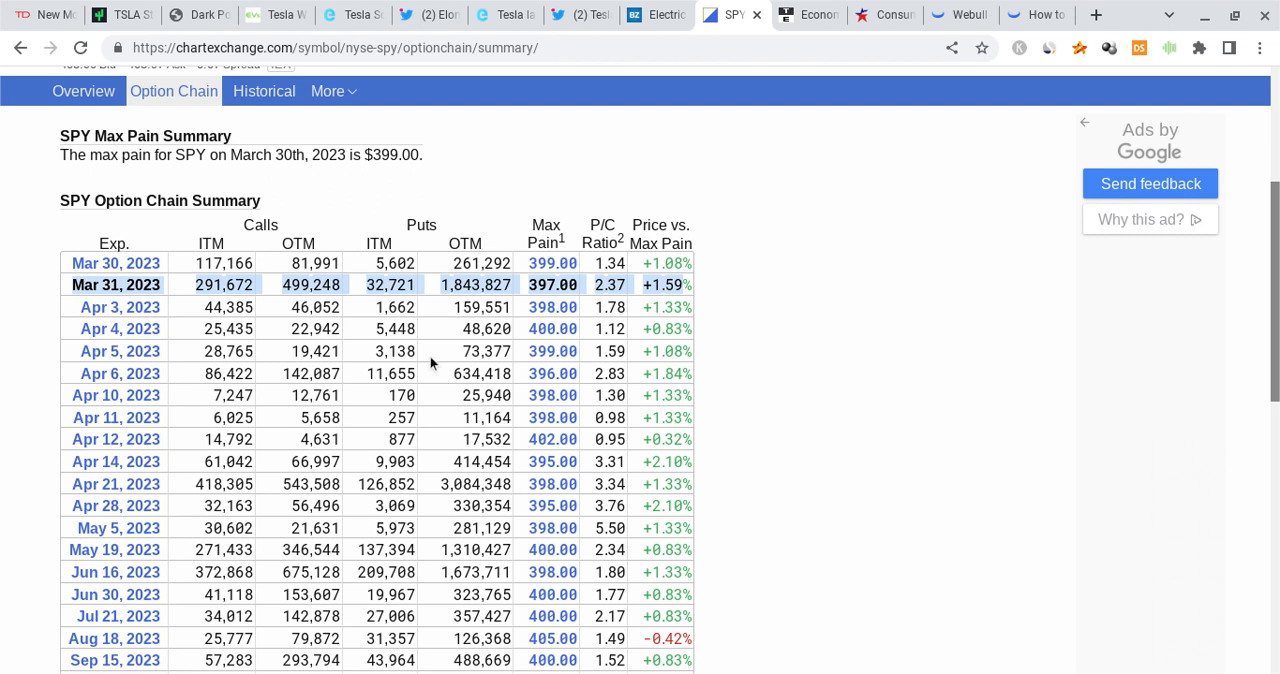
{"action": "mouse_move", "coordinate": [432, 328]}
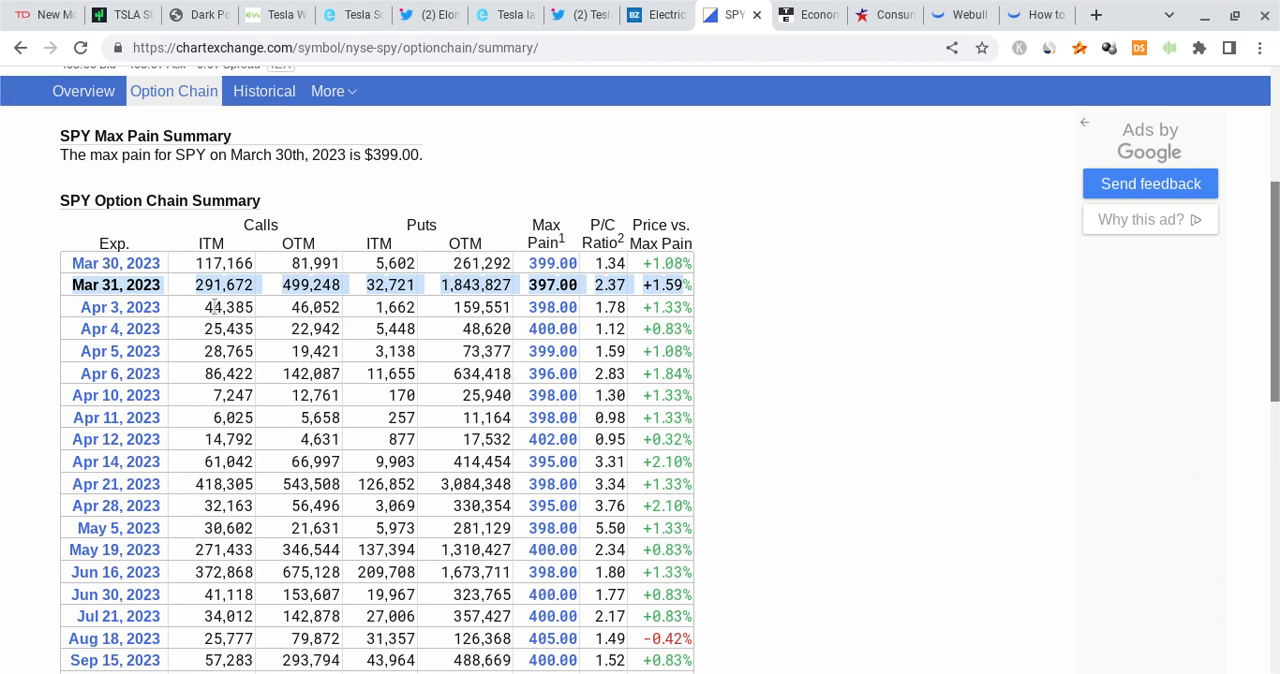
{"action": "mouse_move", "coordinate": [350, 264]}
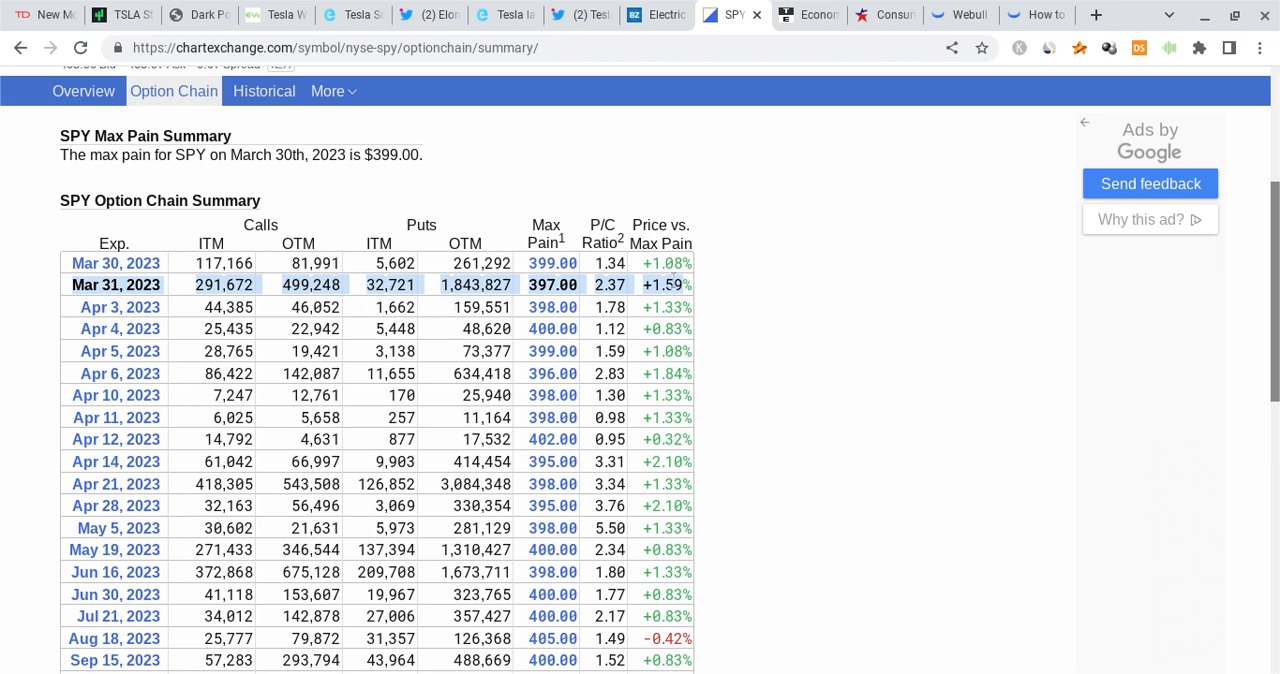
{"action": "mouse_move", "coordinate": [724, 280]}
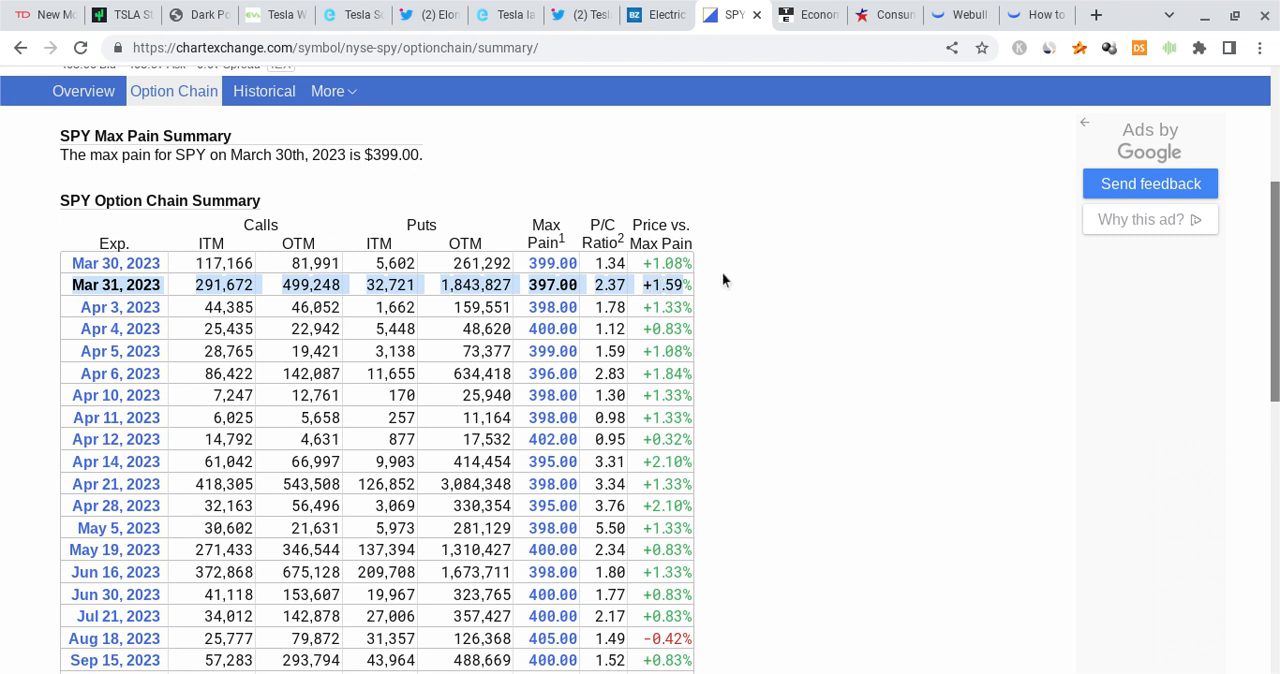
{"action": "mouse_move", "coordinate": [500, 208]}
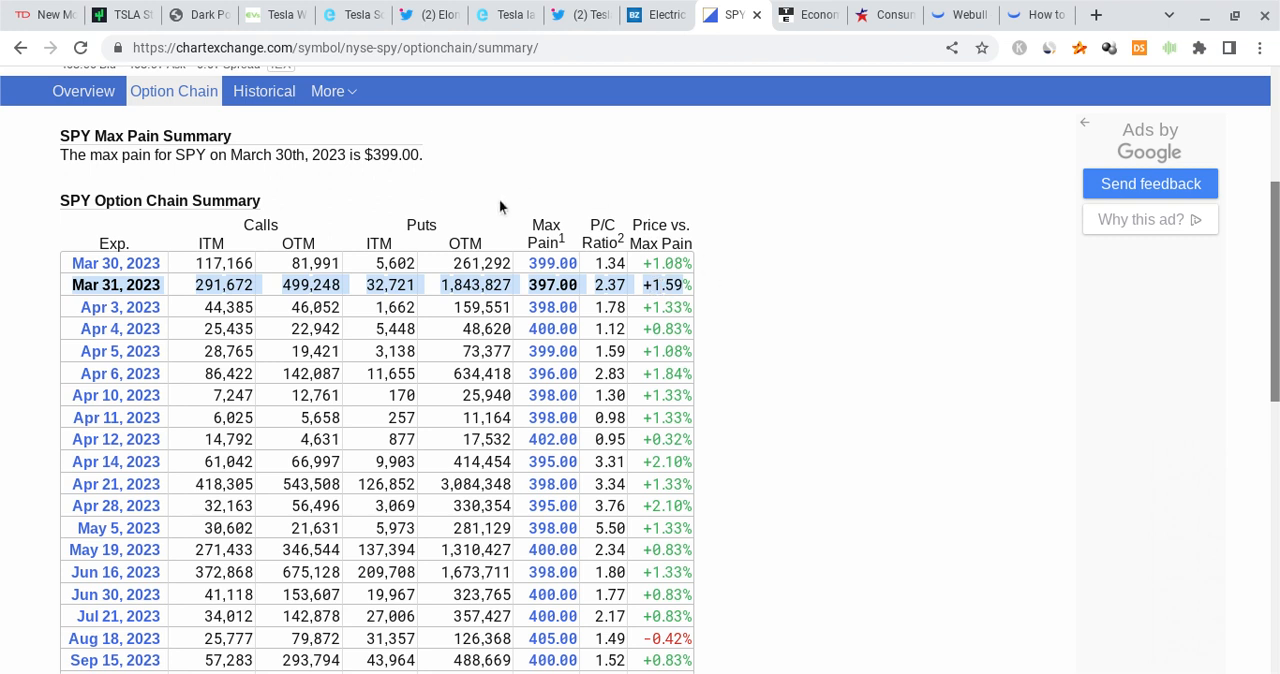
{"action": "mouse_move", "coordinate": [500, 208]}
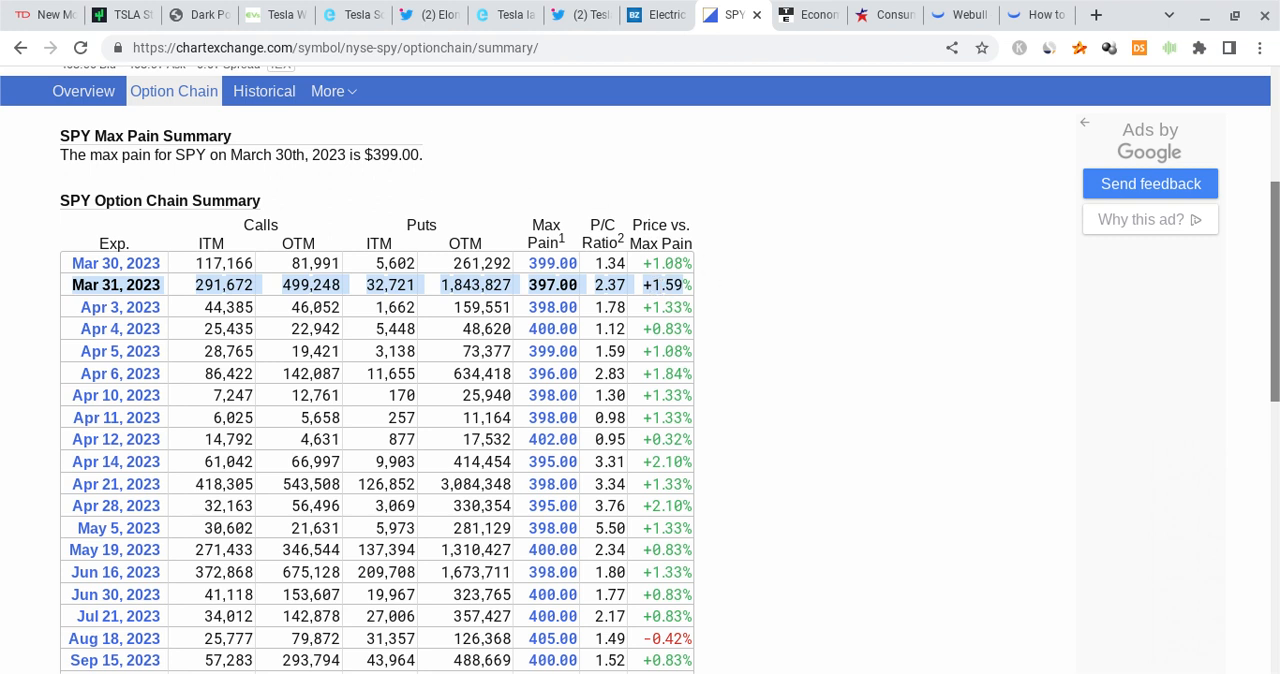
{"action": "mouse_move", "coordinate": [518, 288]}
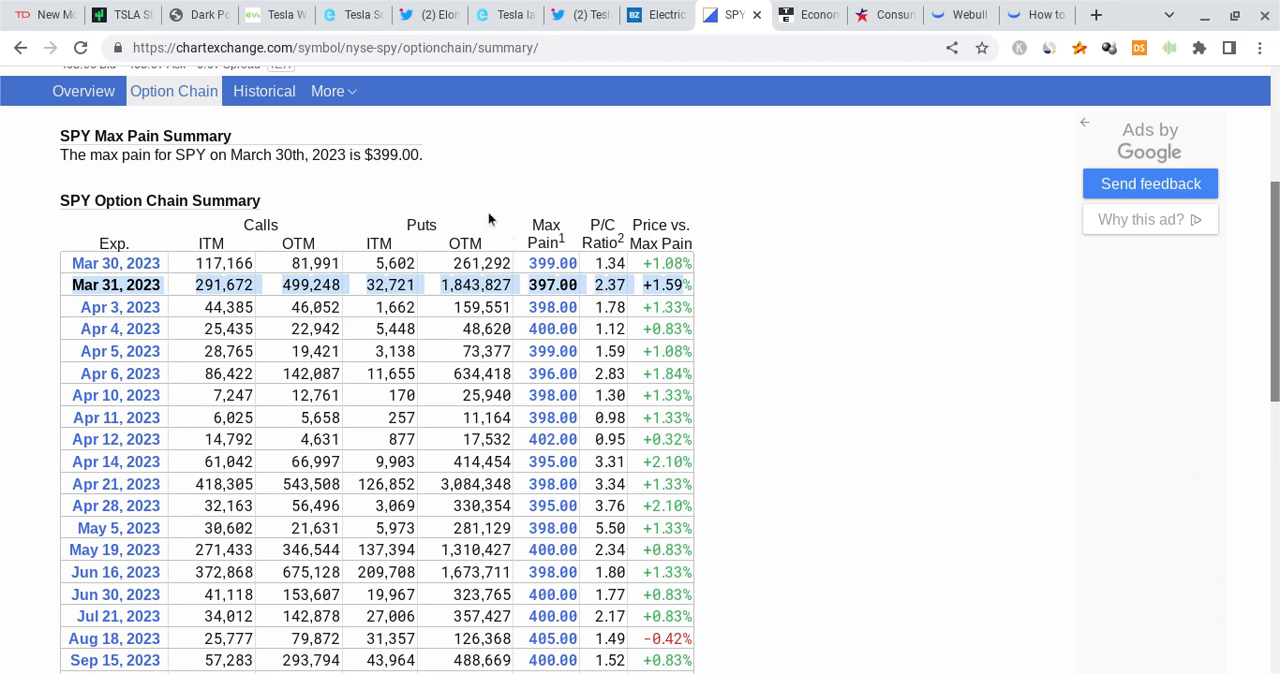
{"action": "mouse_move", "coordinate": [416, 244]}
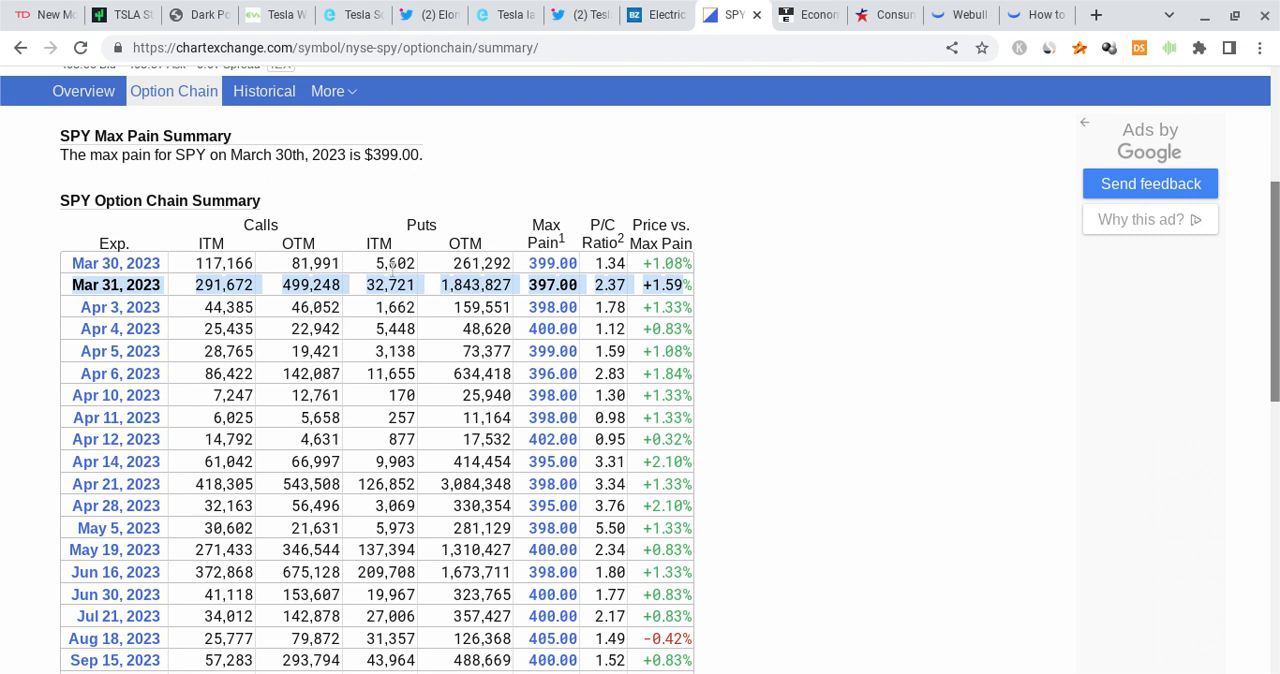
{"action": "mouse_move", "coordinate": [406, 156]}
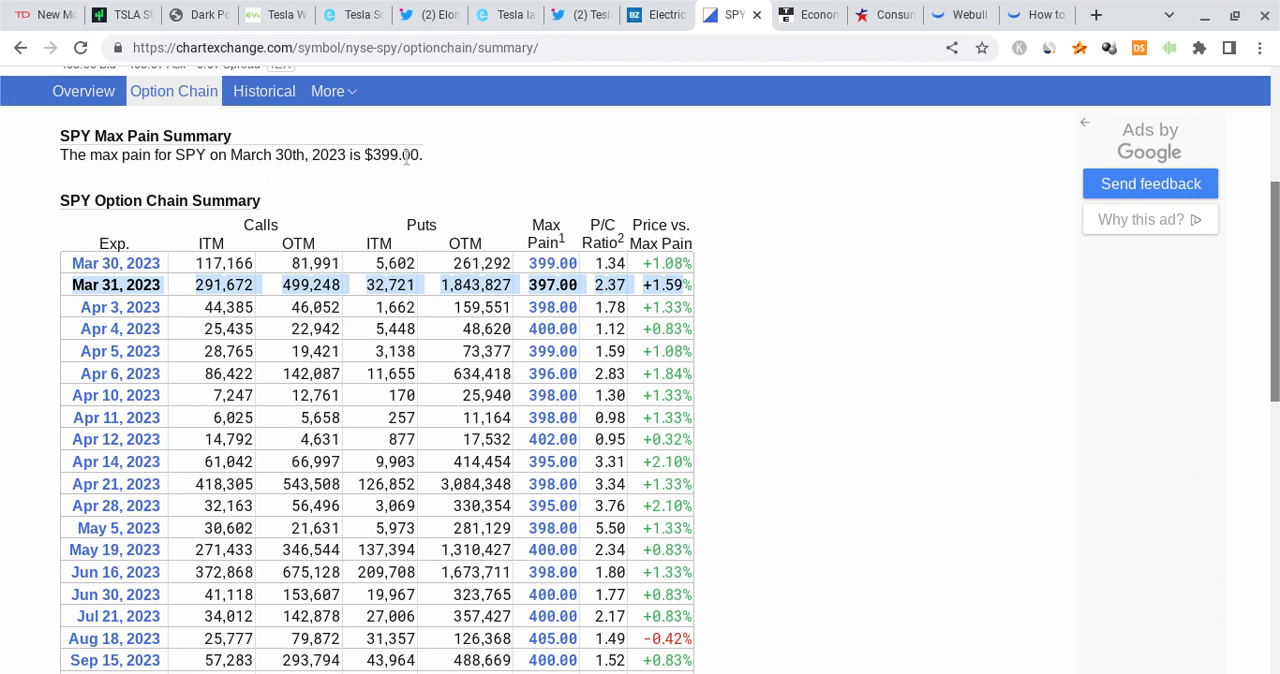
{"action": "mouse_move", "coordinate": [296, 128]}
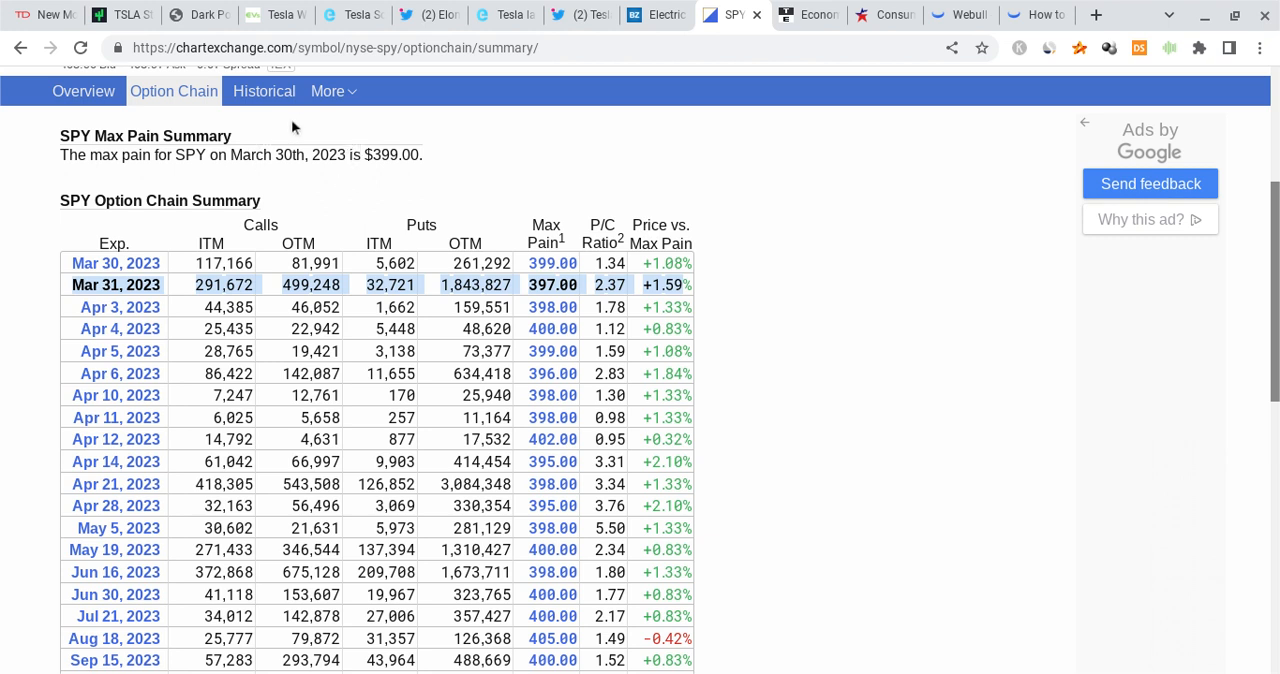
{"action": "mouse_move", "coordinate": [400, 152]}
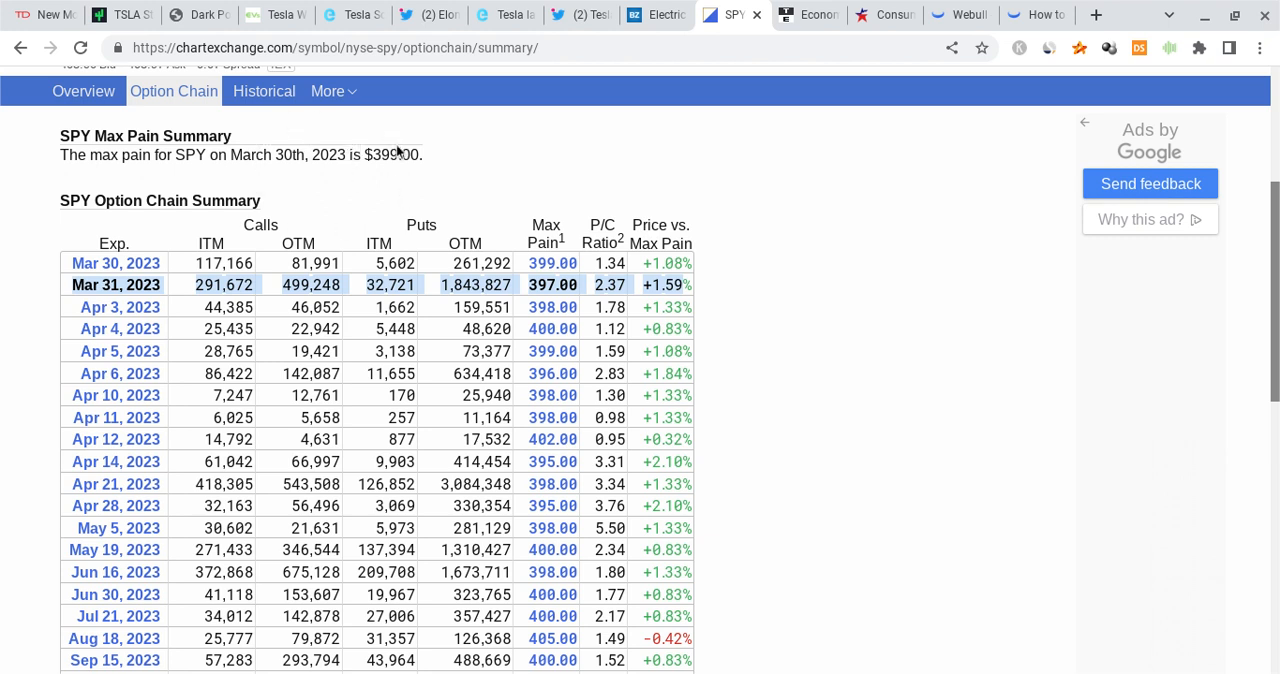
{"action": "mouse_move", "coordinate": [350, 244]}
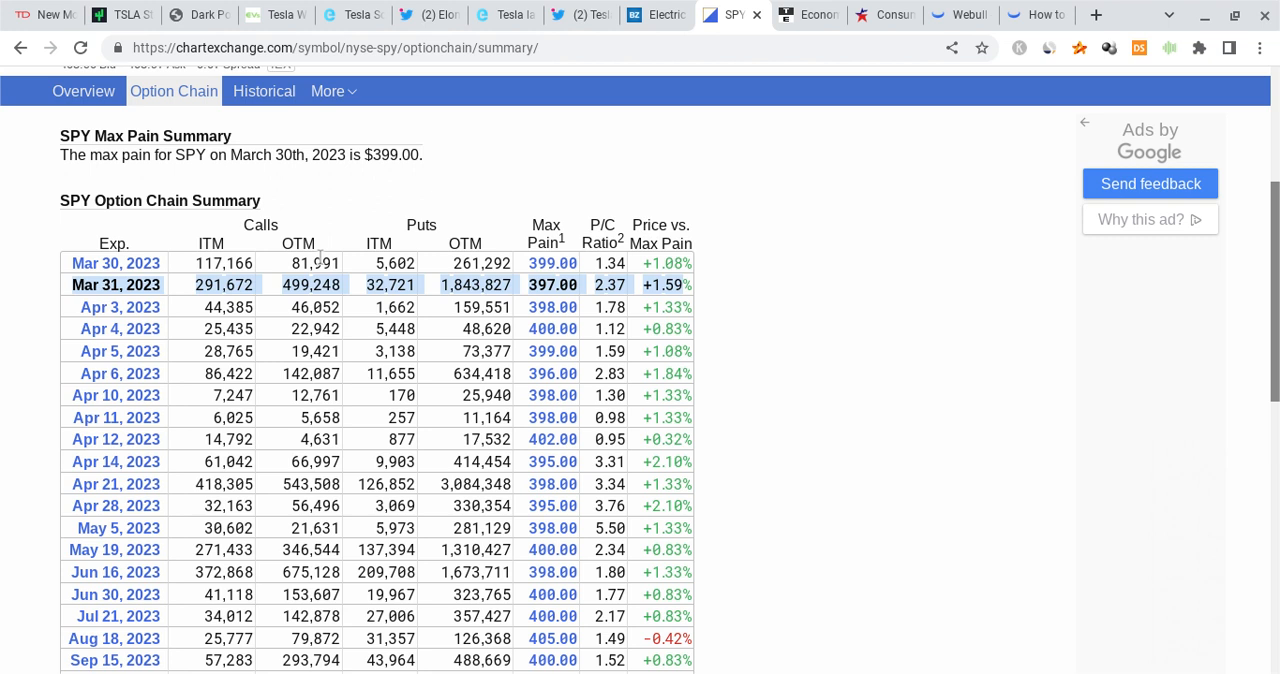
{"action": "mouse_move", "coordinate": [570, 224]}
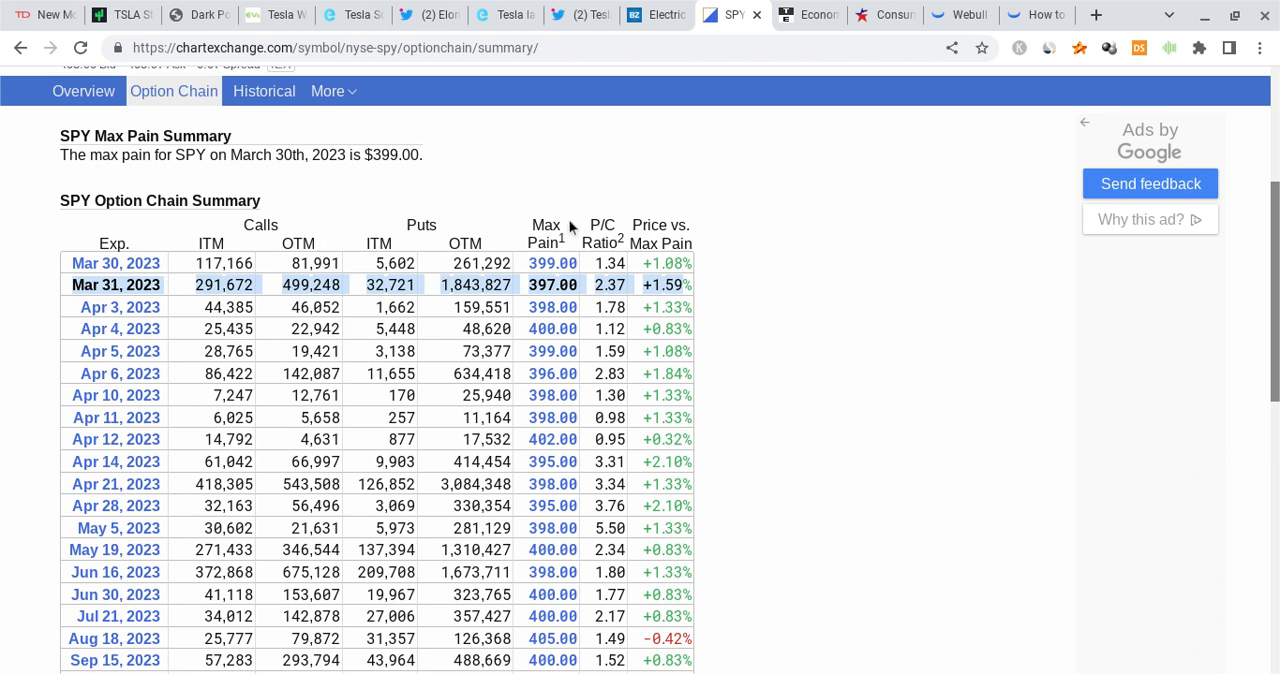
{"action": "mouse_move", "coordinate": [556, 174]}
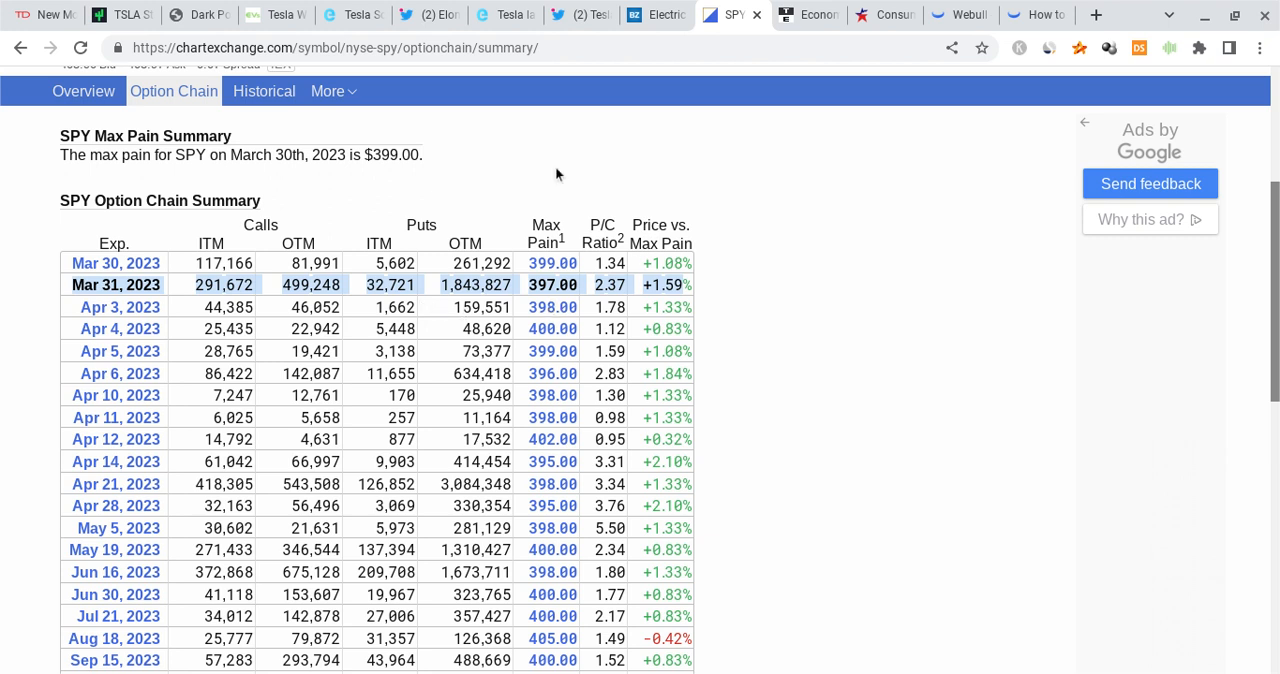
{"action": "mouse_move", "coordinate": [442, 220]}
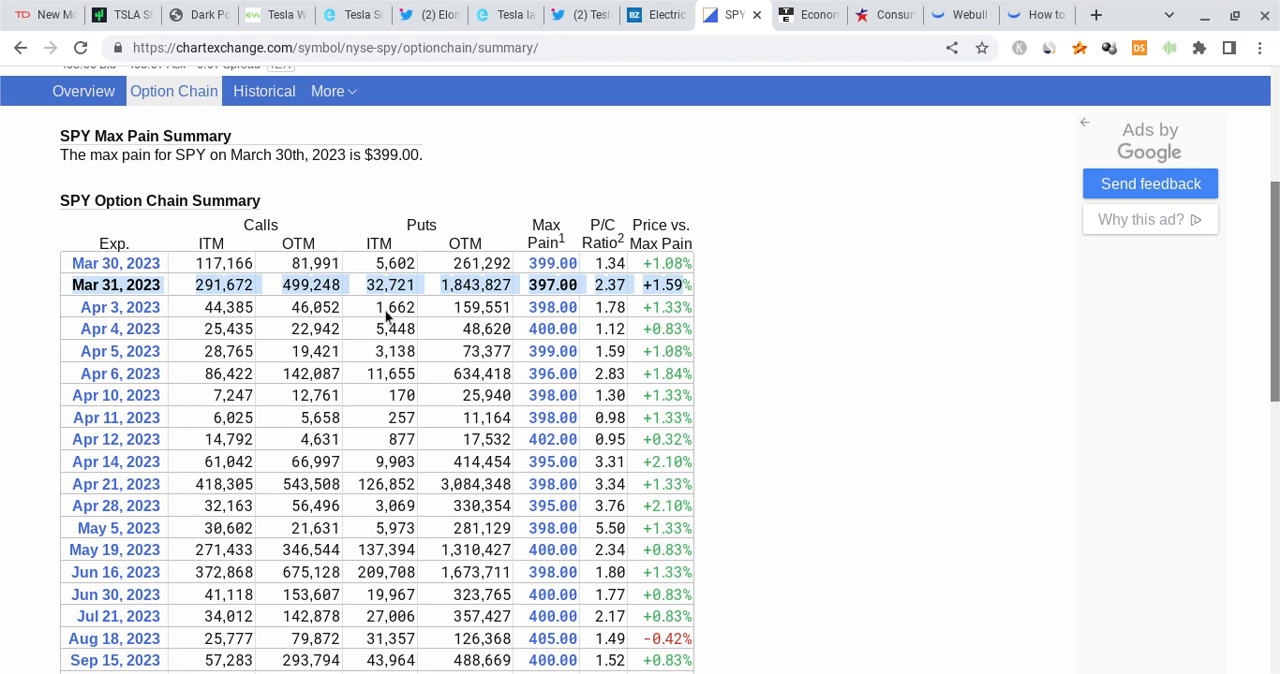
{"action": "mouse_move", "coordinate": [352, 338]}
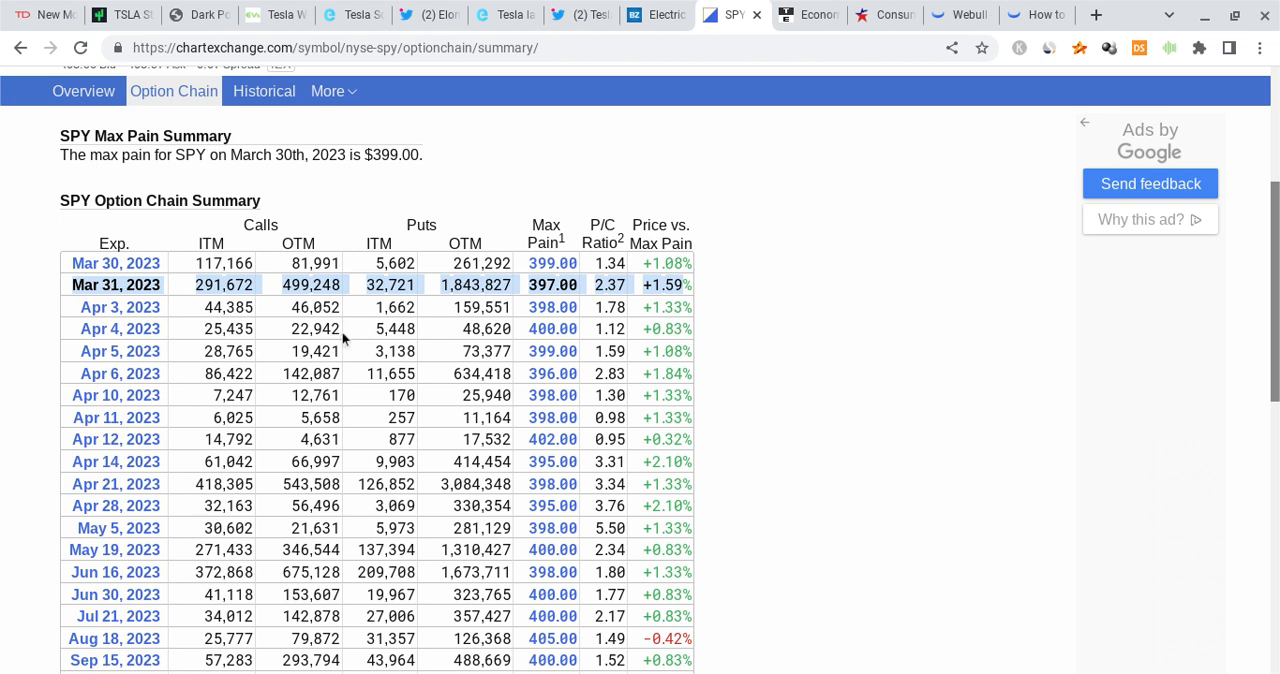
{"action": "mouse_move", "coordinate": [376, 226]}
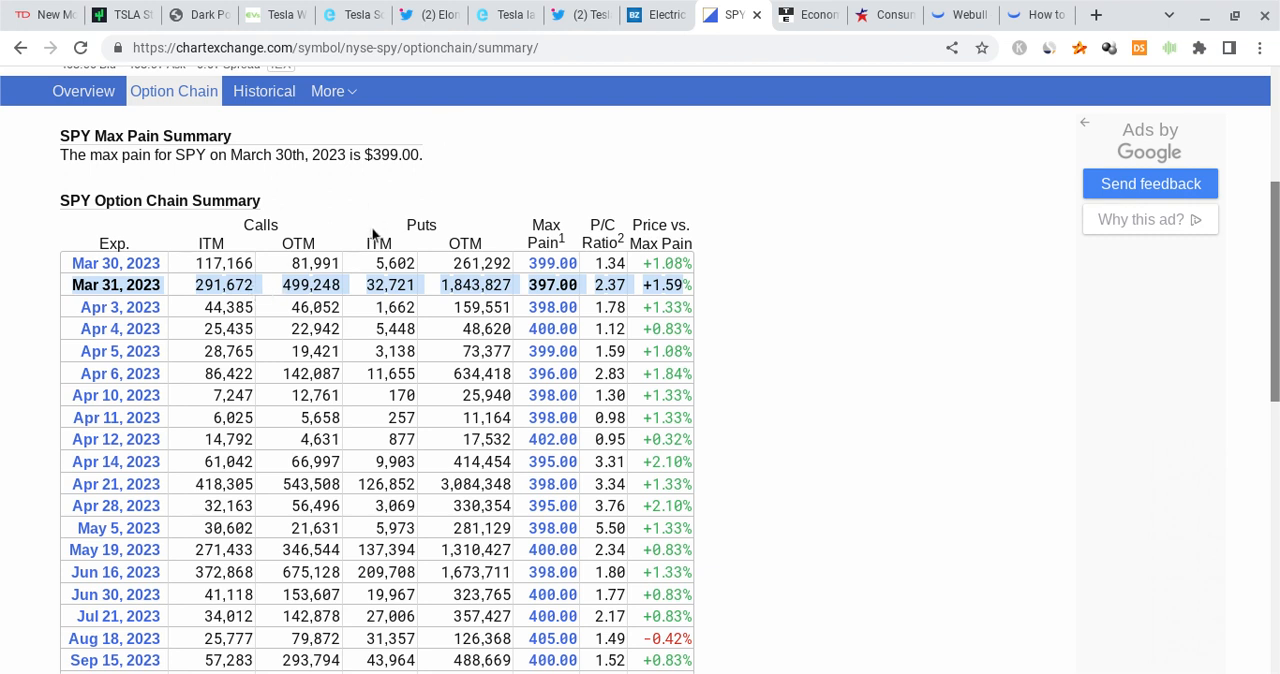
{"action": "mouse_move", "coordinate": [392, 210]}
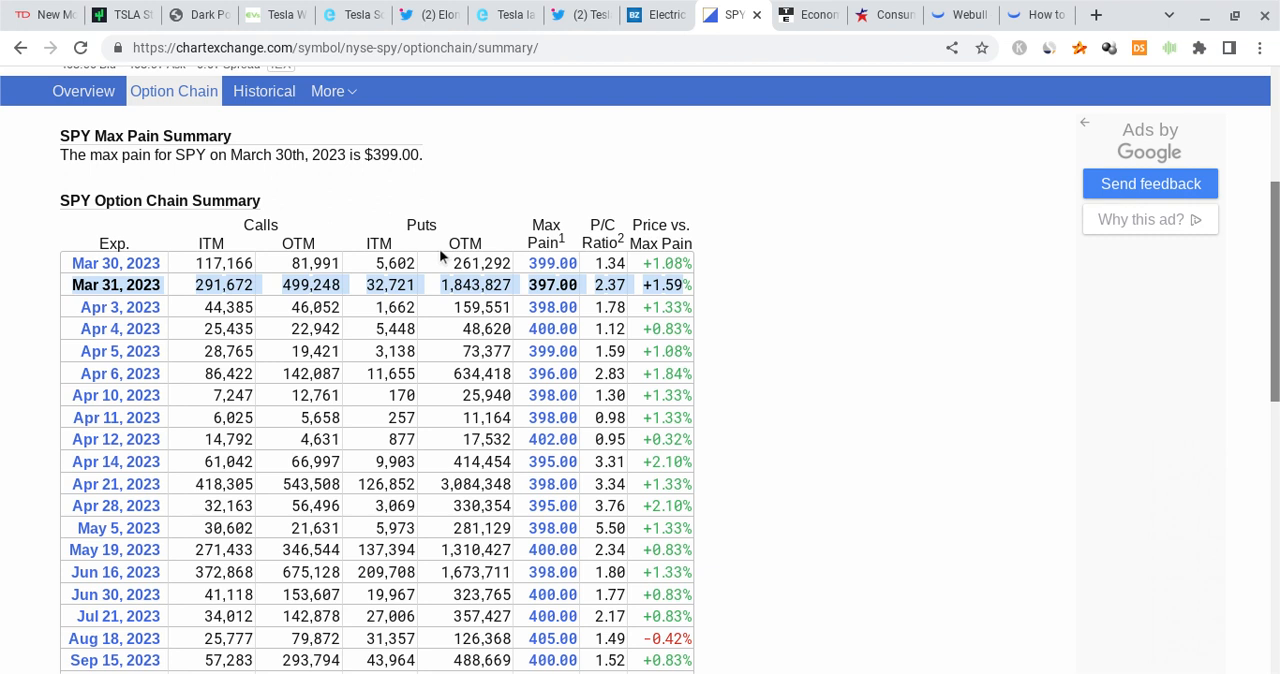
{"action": "mouse_move", "coordinate": [924, 14]}
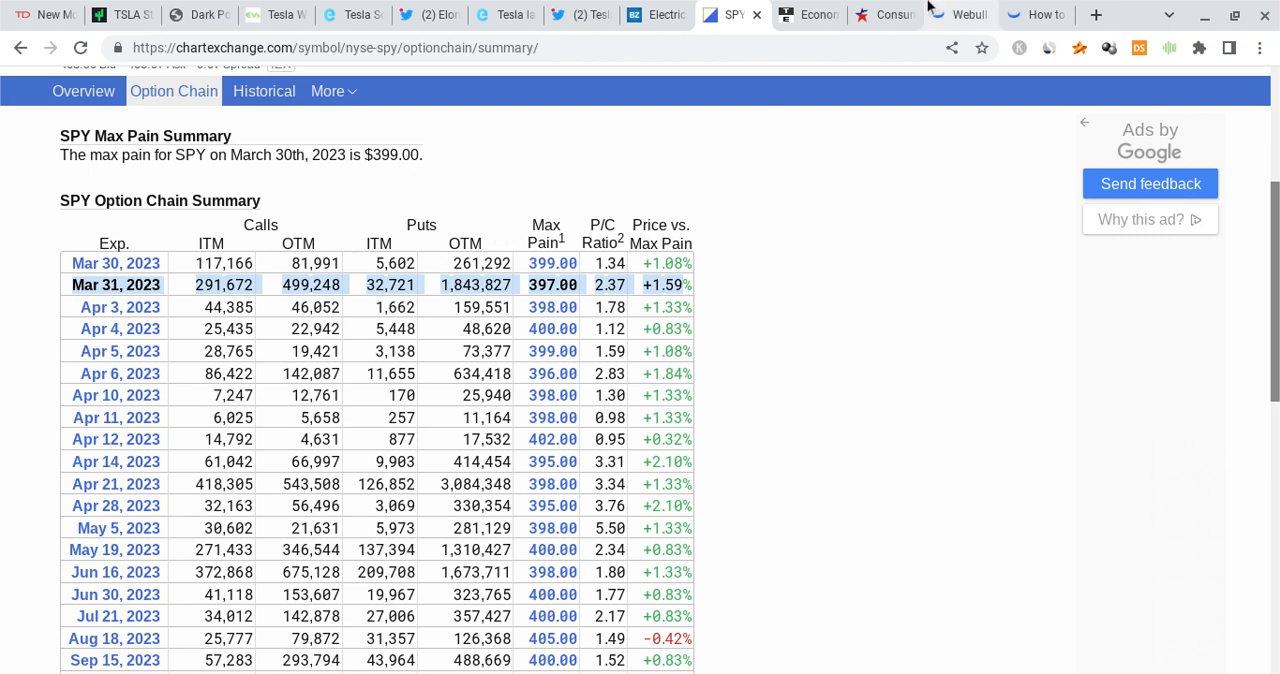
Step: In Webull, select SPY from the Recently list and view its daily chart with MACD and RSI
{"action": "left_click", "coordinate": [960, 14]}
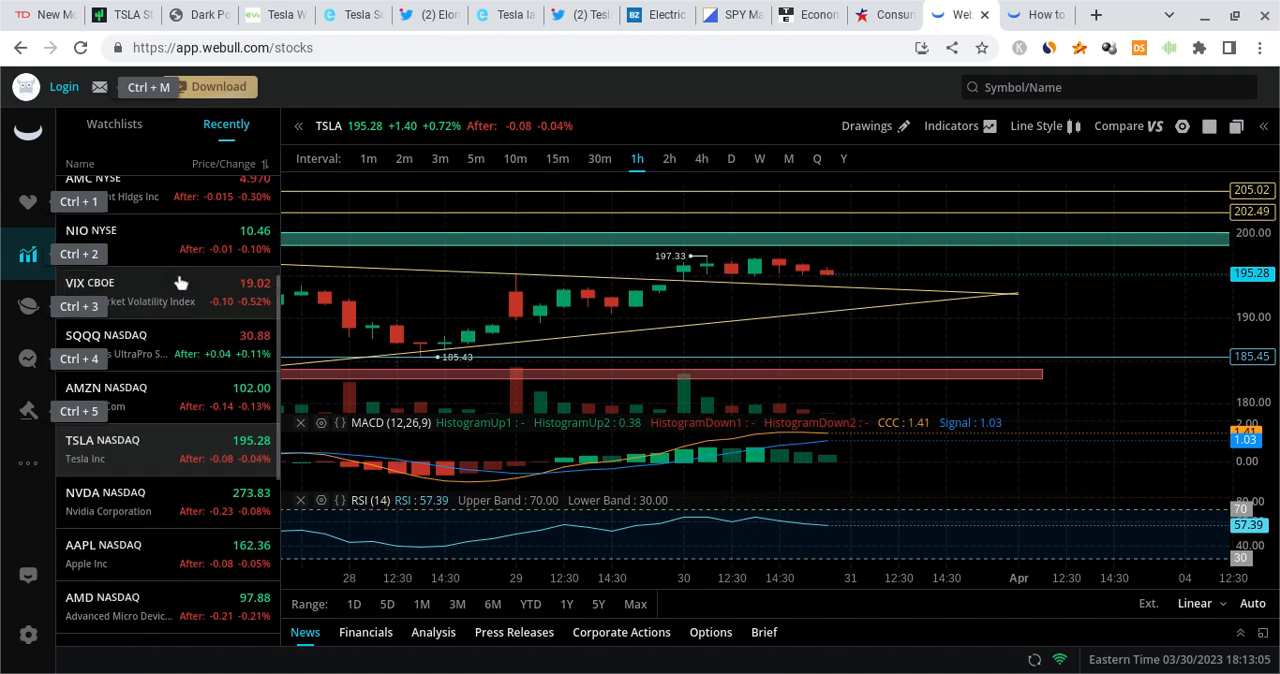
{"action": "scroll", "scroll_direction": "up", "scroll_amount": 3}
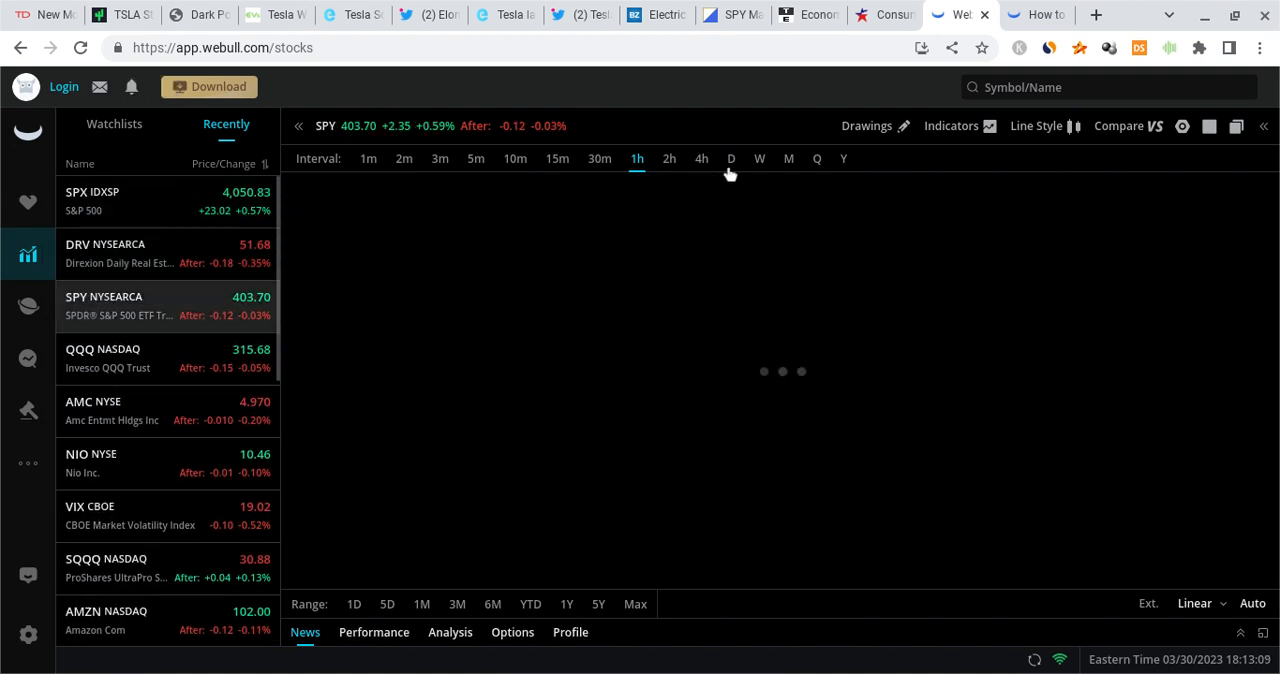
{"action": "left_click", "coordinate": [732, 158]}
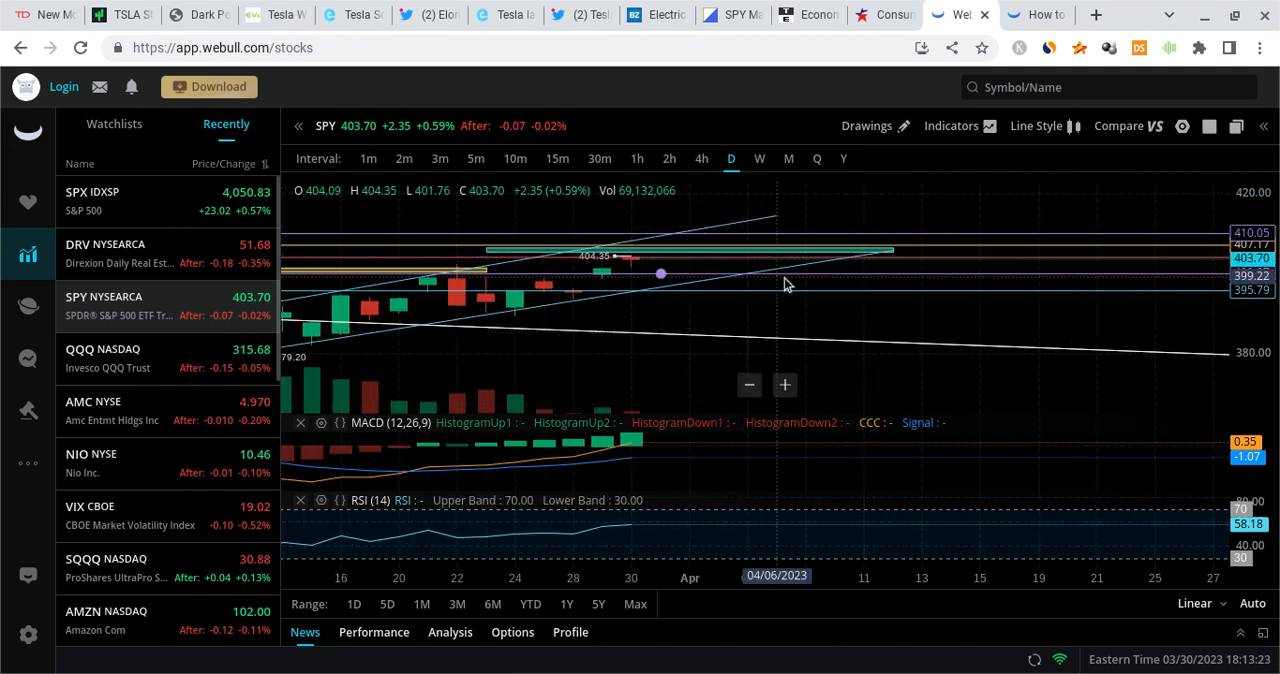
{"action": "mouse_move", "coordinate": [870, 230]}
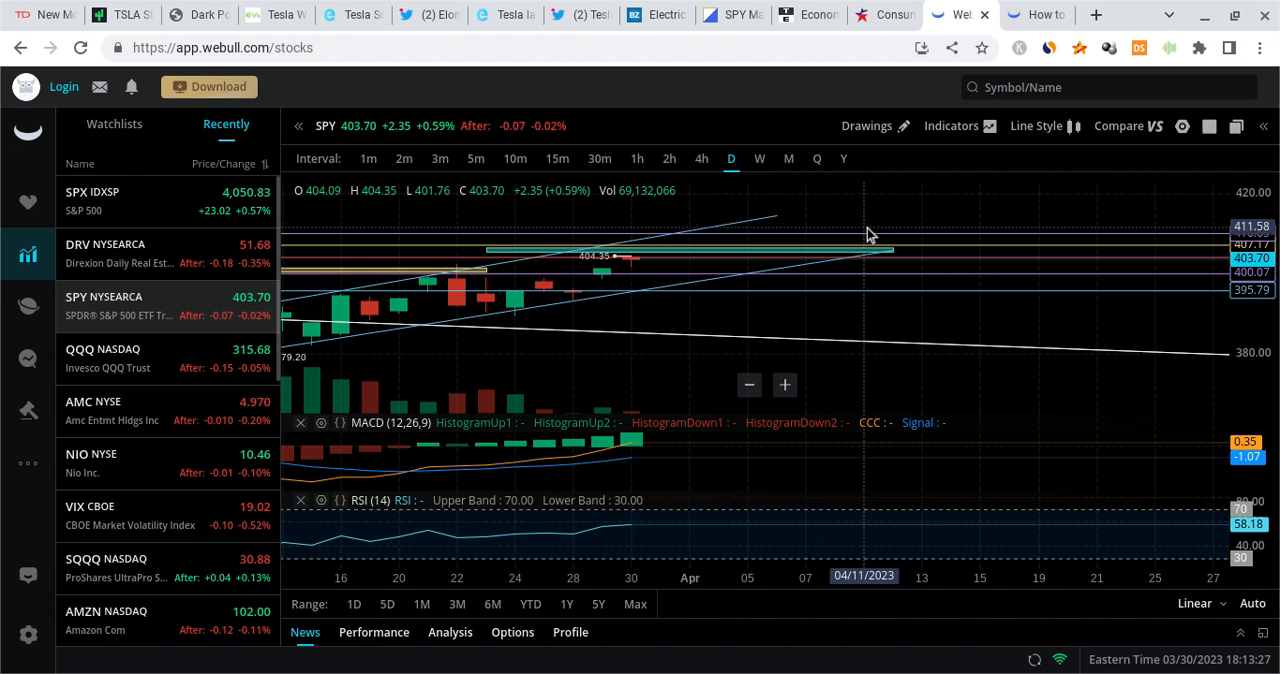
{"action": "mouse_move", "coordinate": [868, 234]}
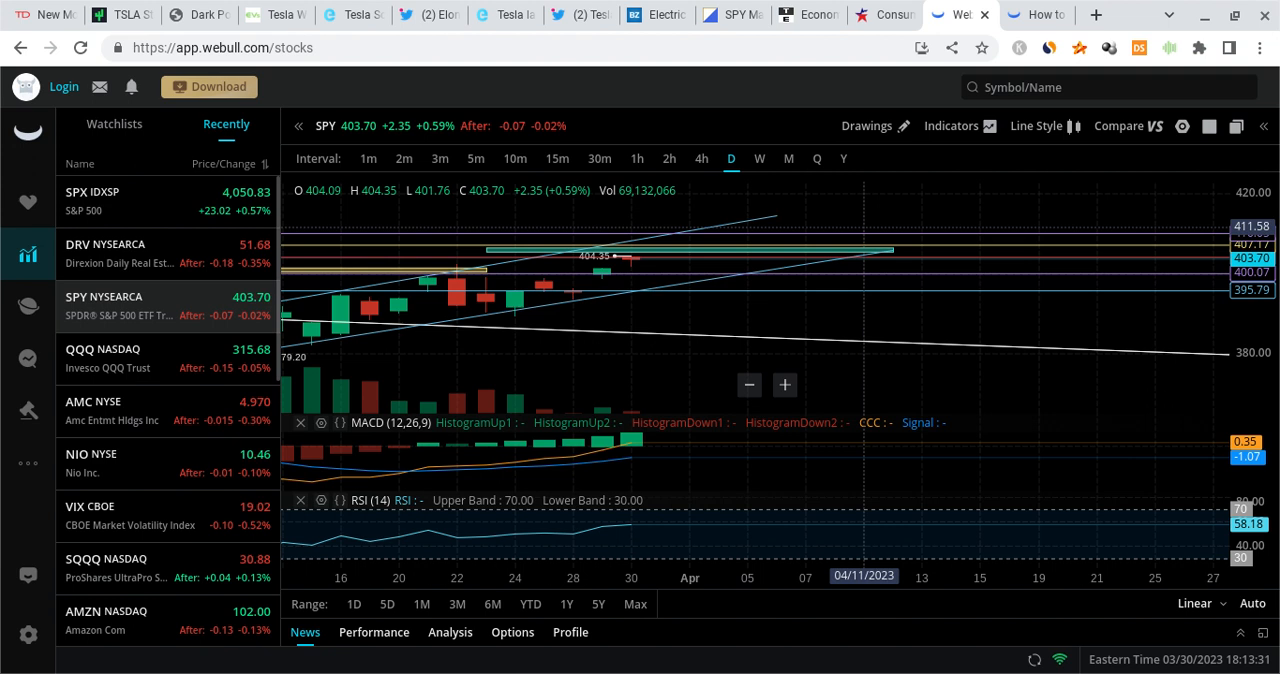
{"action": "mouse_move", "coordinate": [596, 314]}
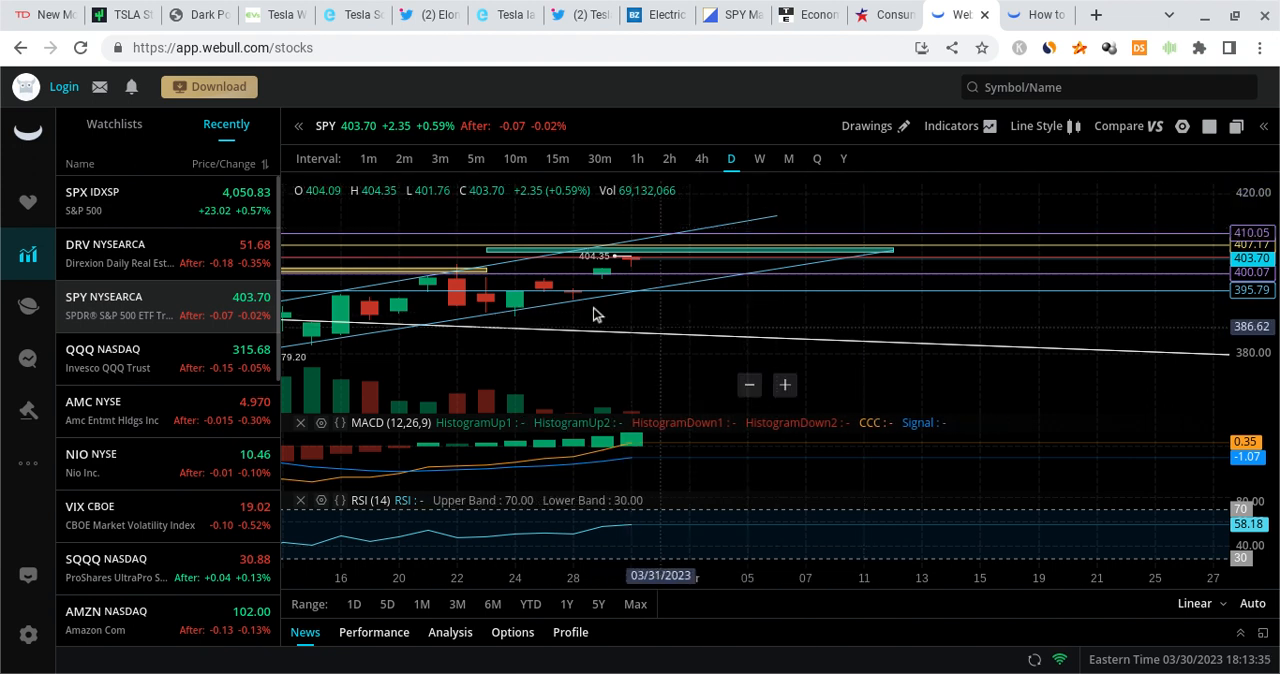
{"action": "left_click", "coordinate": [872, 124]}
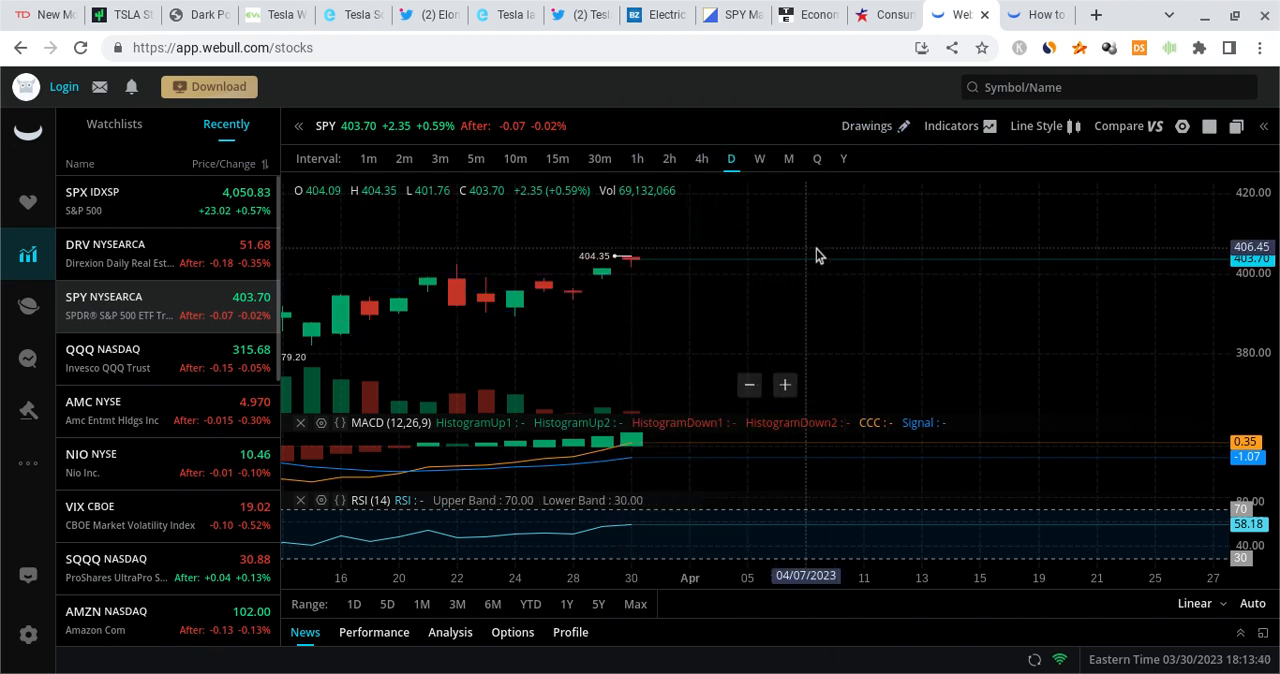
{"action": "mouse_move", "coordinate": [458, 274]}
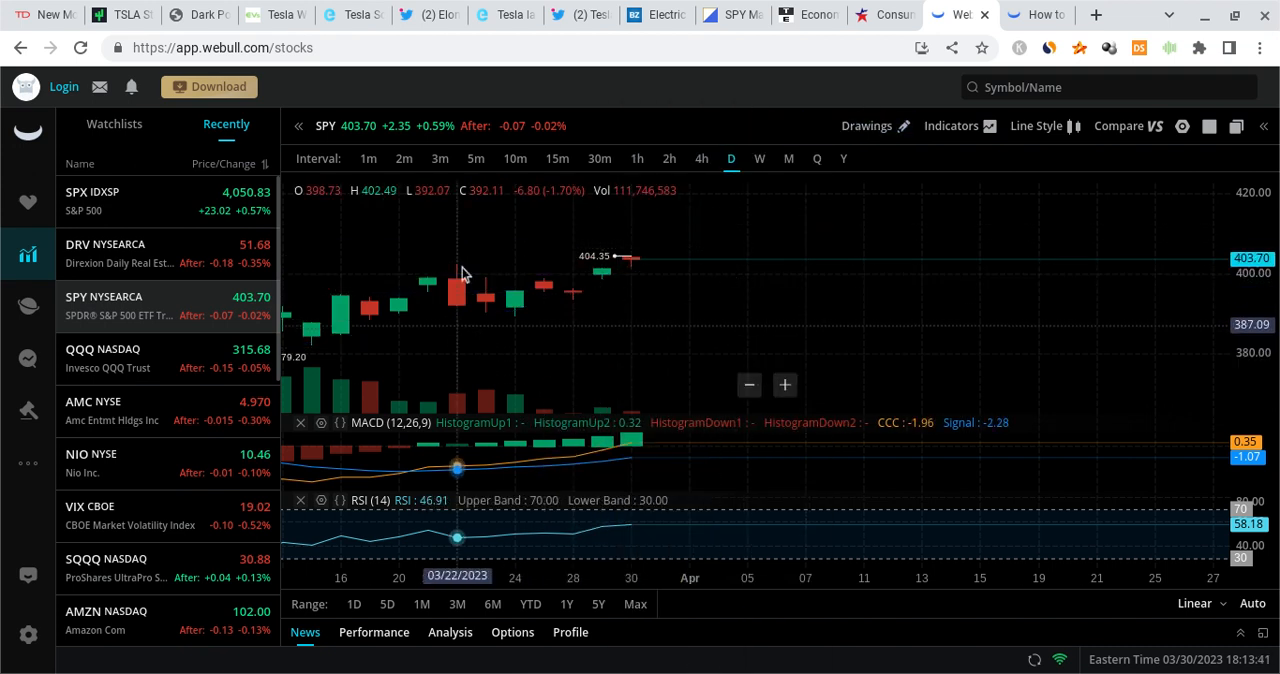
{"action": "mouse_move", "coordinate": [512, 250]}
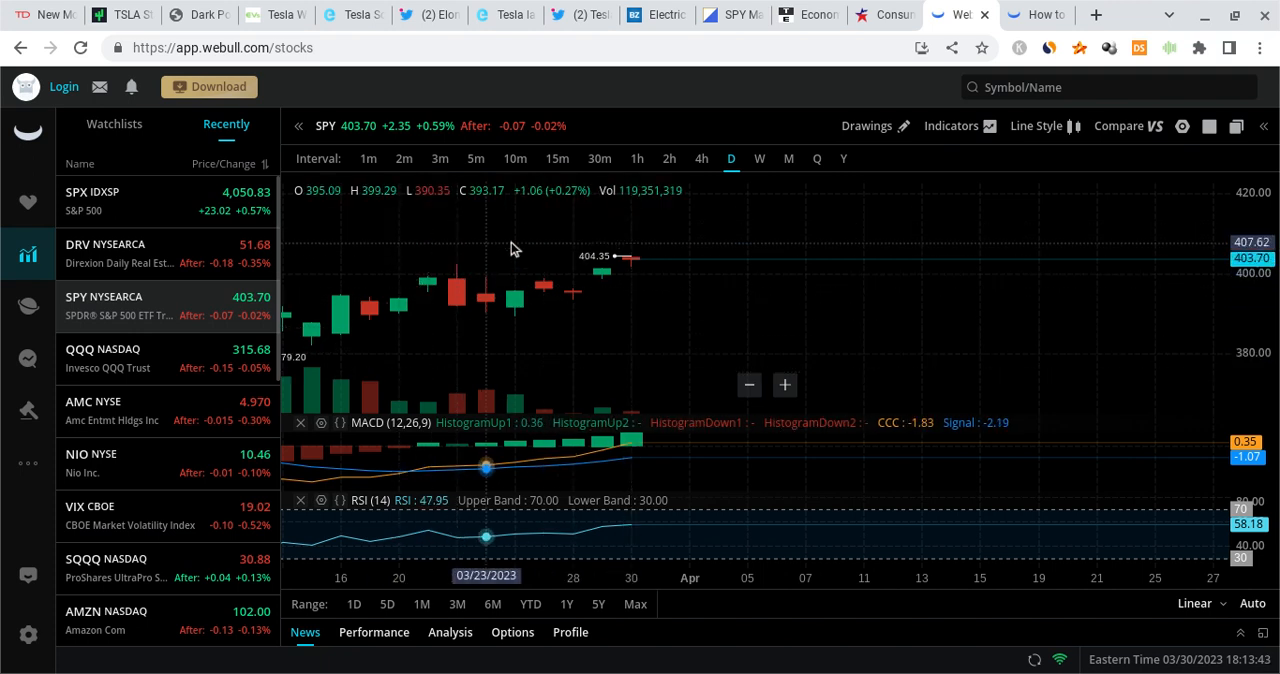
{"action": "mouse_move", "coordinate": [588, 242]}
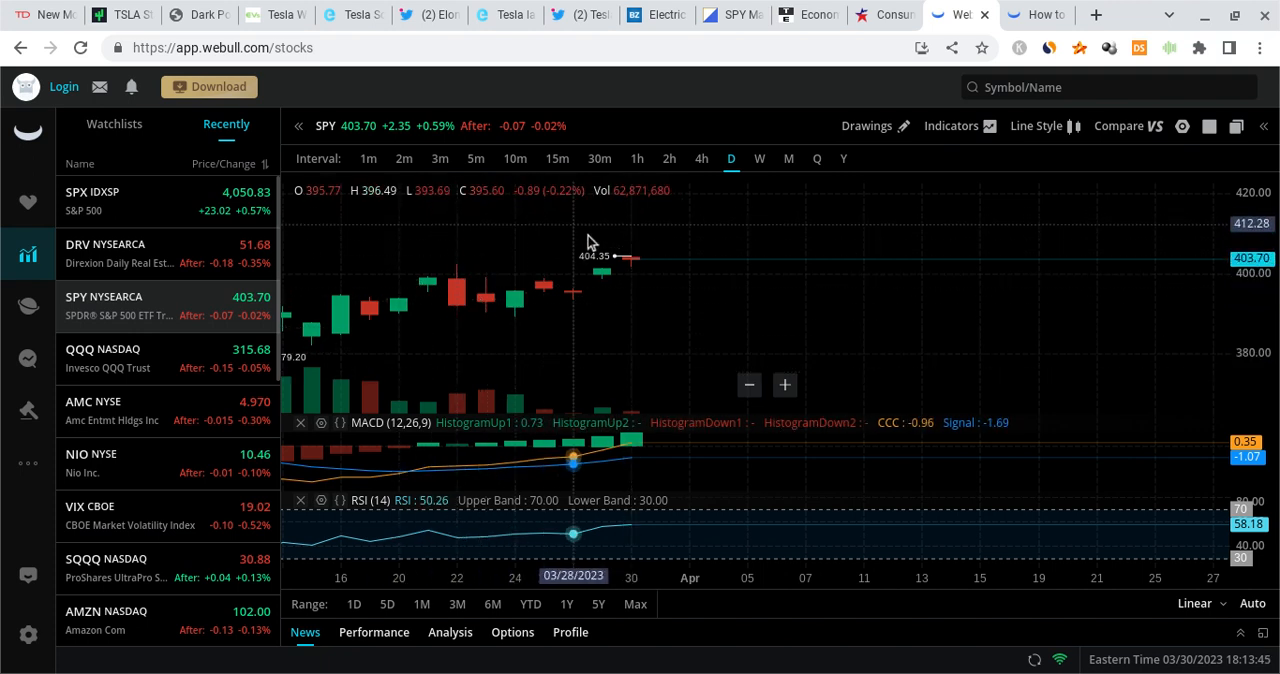
{"action": "mouse_move", "coordinate": [604, 276]}
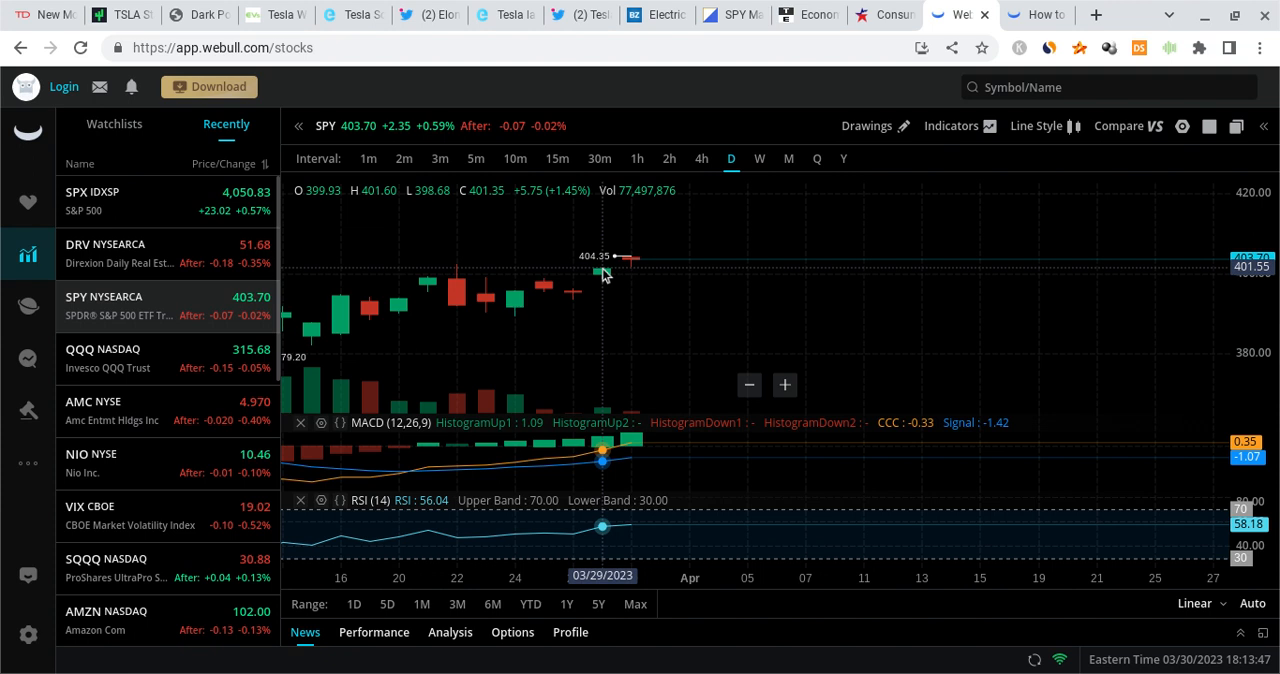
{"action": "mouse_move", "coordinate": [544, 300]}
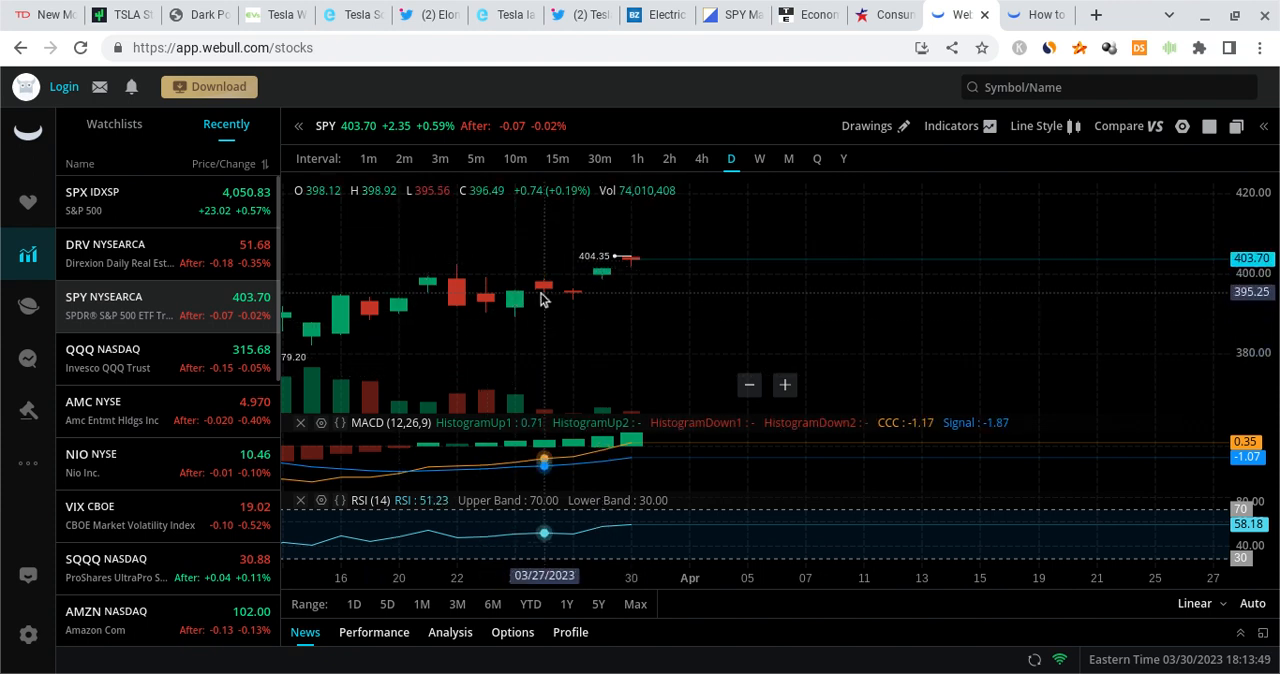
Step: Add the MA overlay (5, 10, 20, 30, 50, 200) to the SPY daily chart from Indicators
{"action": "left_click", "coordinate": [952, 124]}
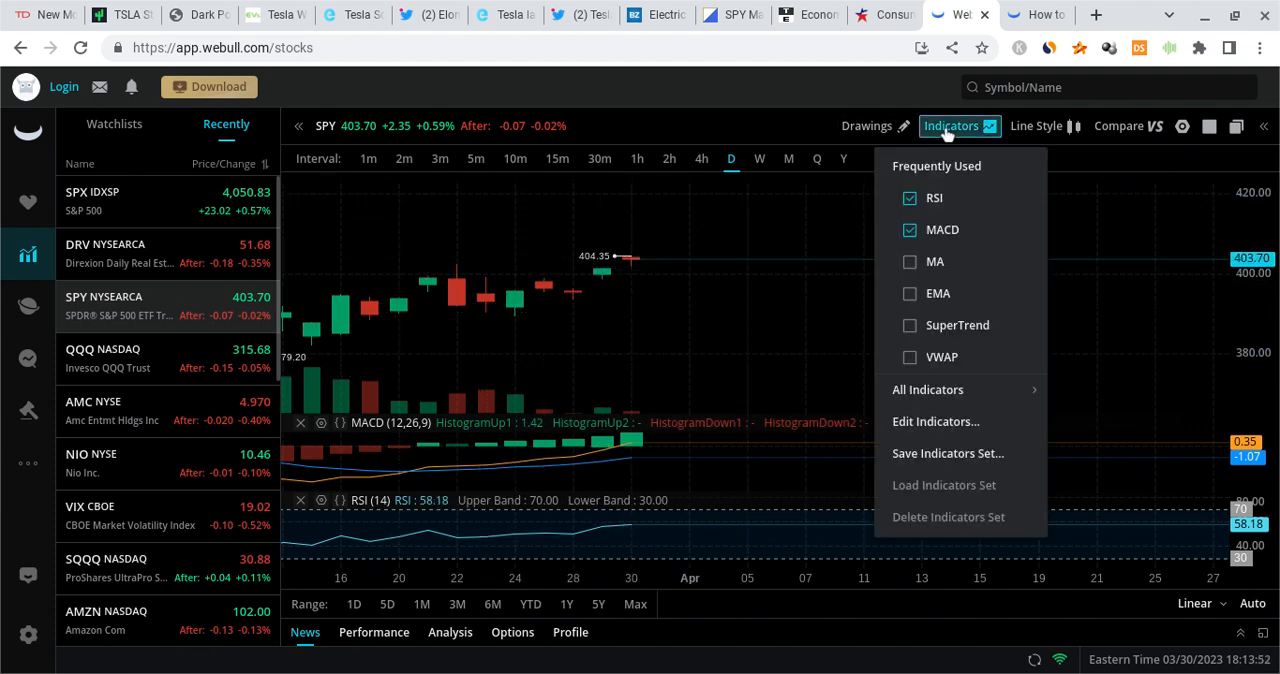
{"action": "left_click", "coordinate": [908, 260]}
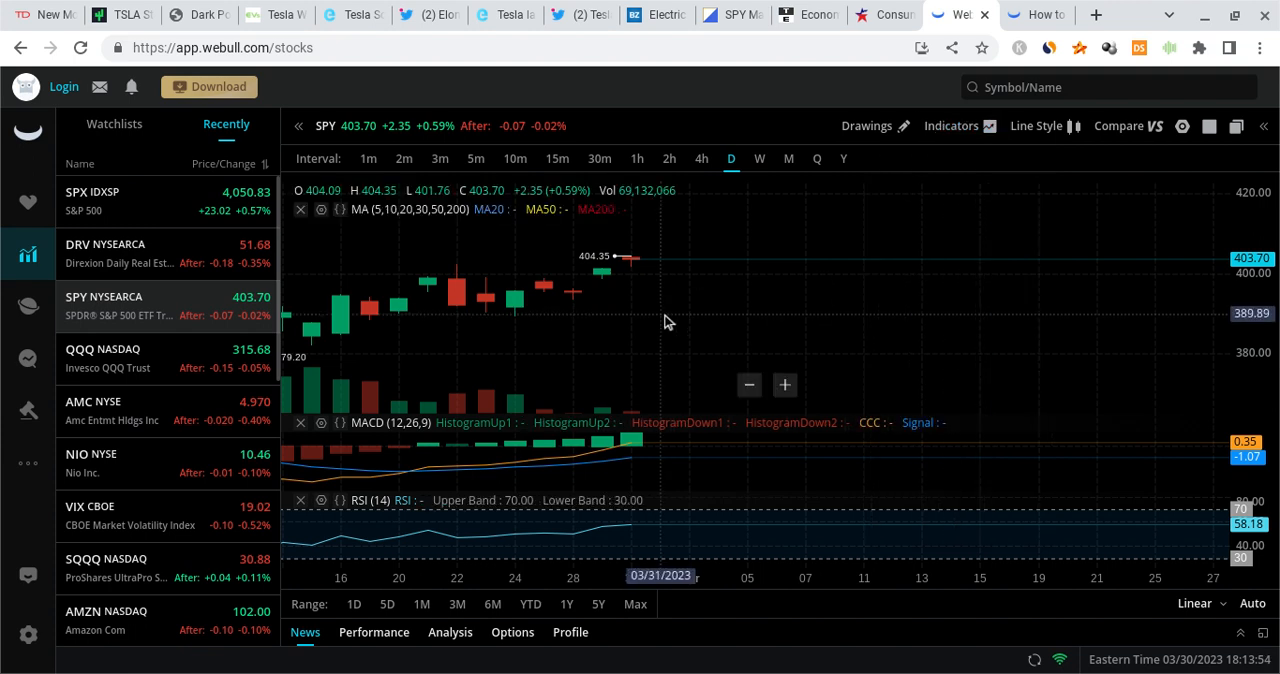
{"action": "mouse_move", "coordinate": [484, 304]}
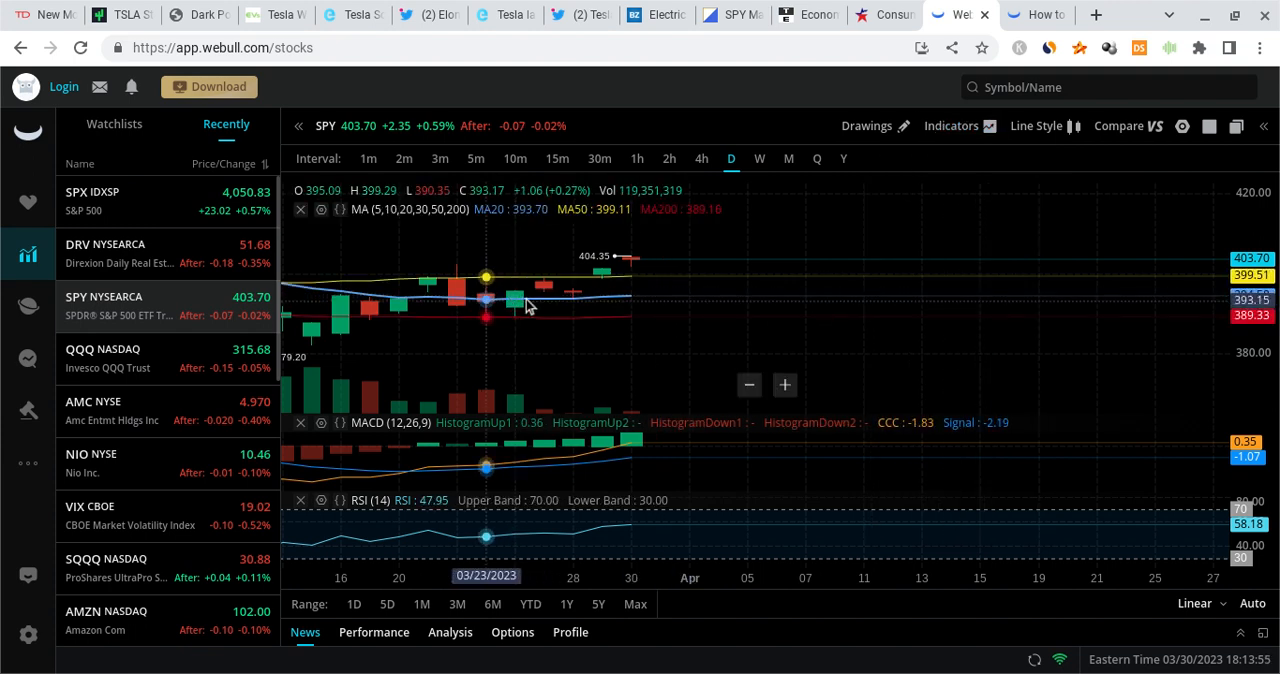
{"action": "mouse_move", "coordinate": [648, 246]}
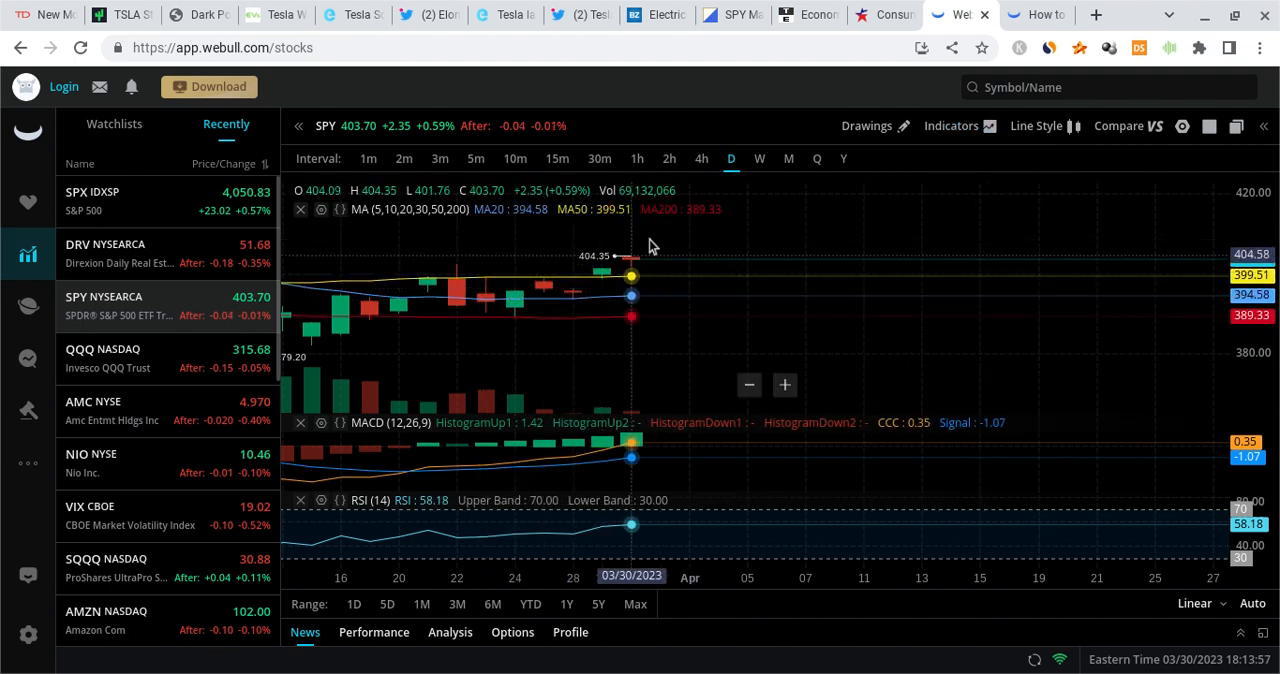
{"action": "mouse_move", "coordinate": [660, 240]}
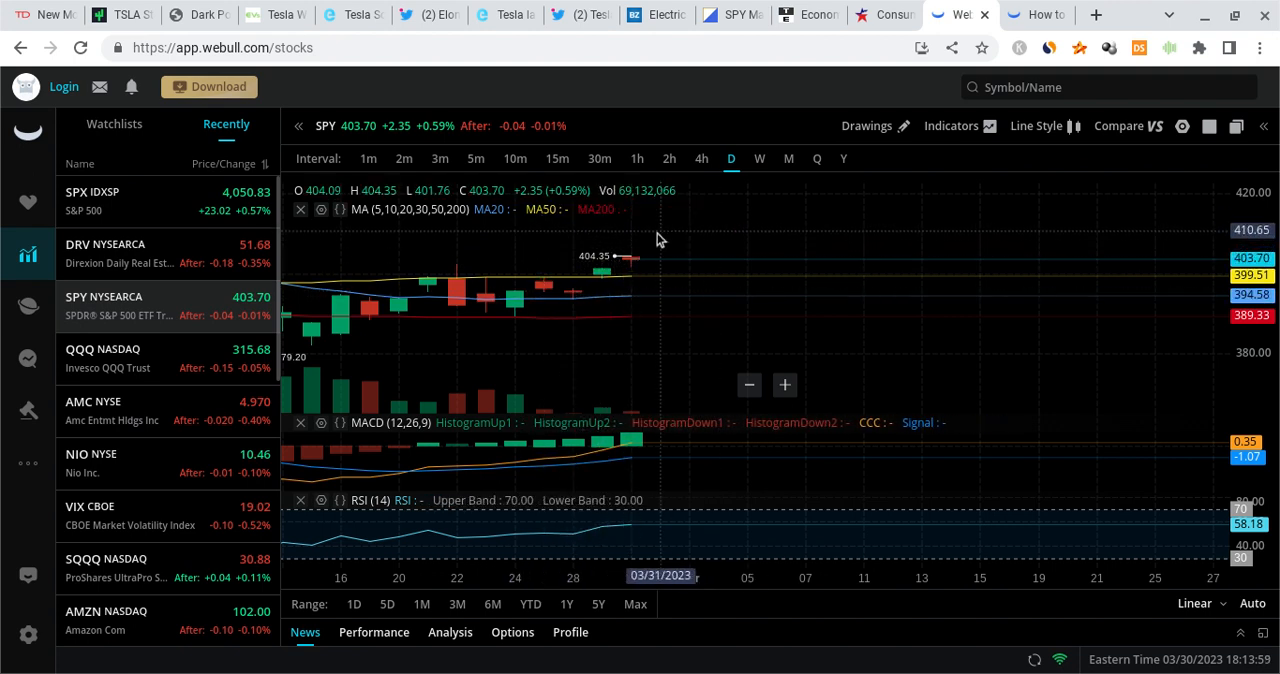
{"action": "mouse_move", "coordinate": [672, 284]}
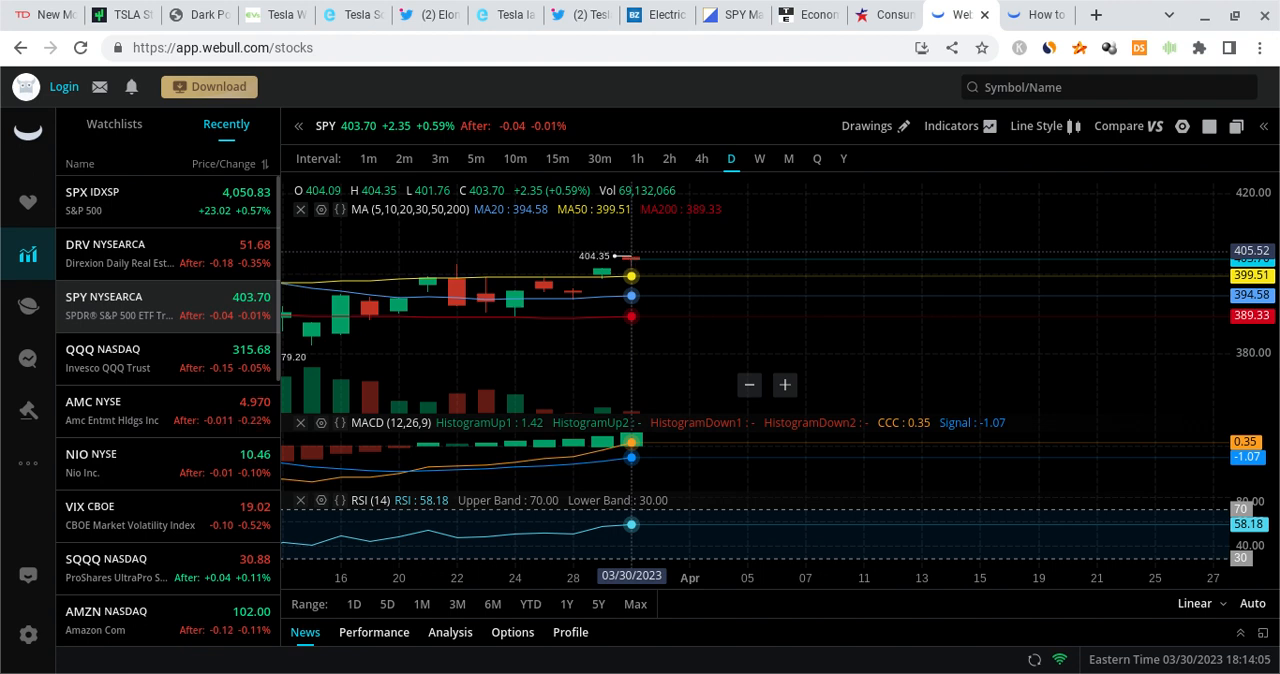
{"action": "mouse_move", "coordinate": [722, 196]}
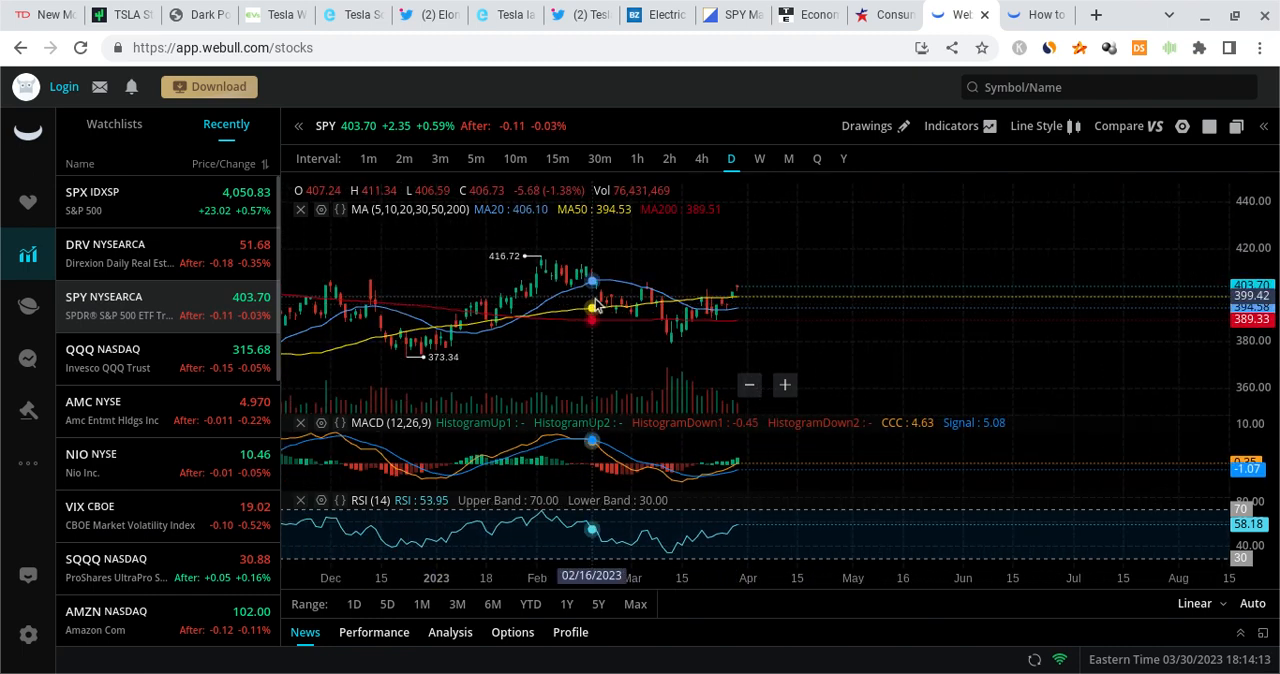
{"action": "mouse_move", "coordinate": [732, 298]}
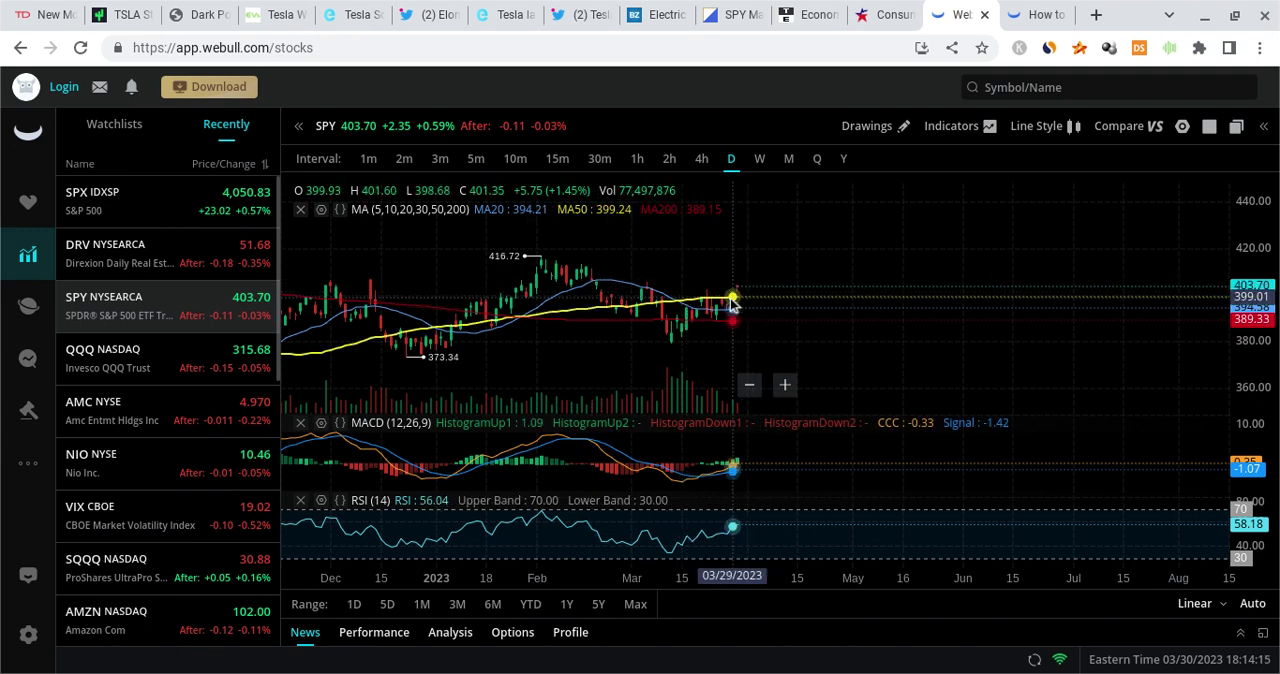
{"action": "mouse_move", "coordinate": [784, 268]}
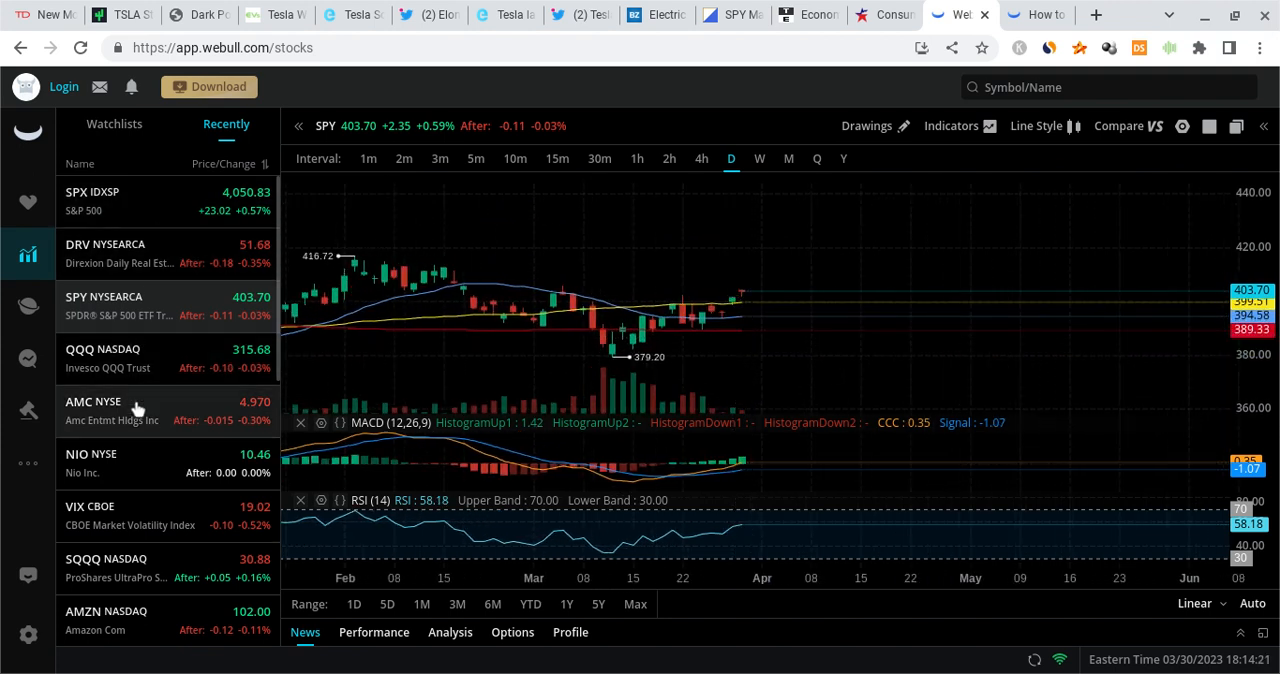
Step: Select TSLA from the Recently list, remove its MA overlay, then move to the Benzinga article
{"action": "scroll", "scroll_direction": "down", "scroll_amount": 3}
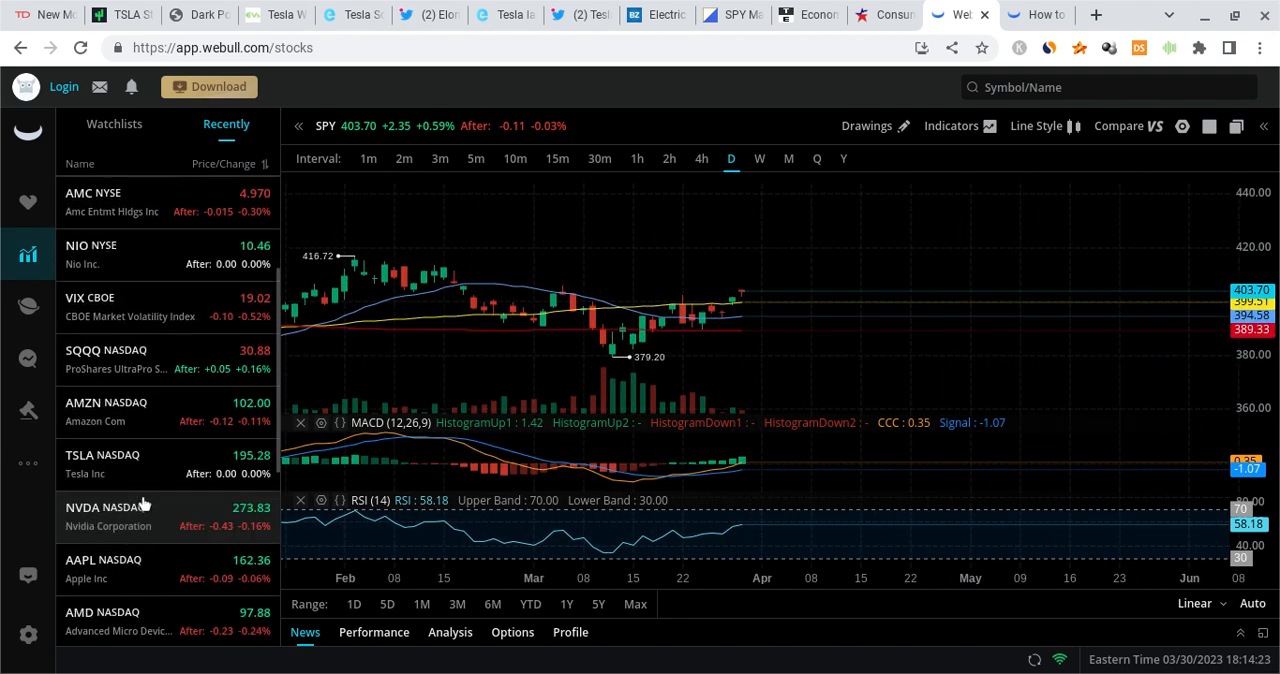
{"action": "left_click", "coordinate": [104, 464]}
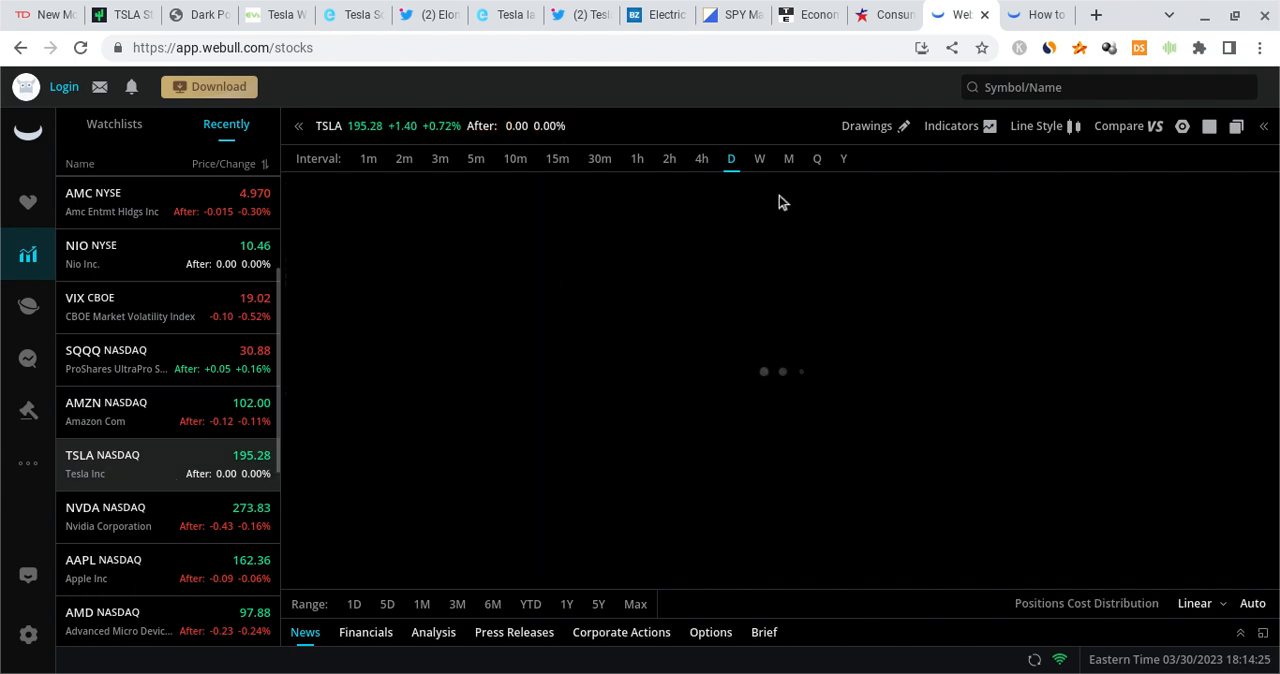
{"action": "left_click", "coordinate": [952, 124]}
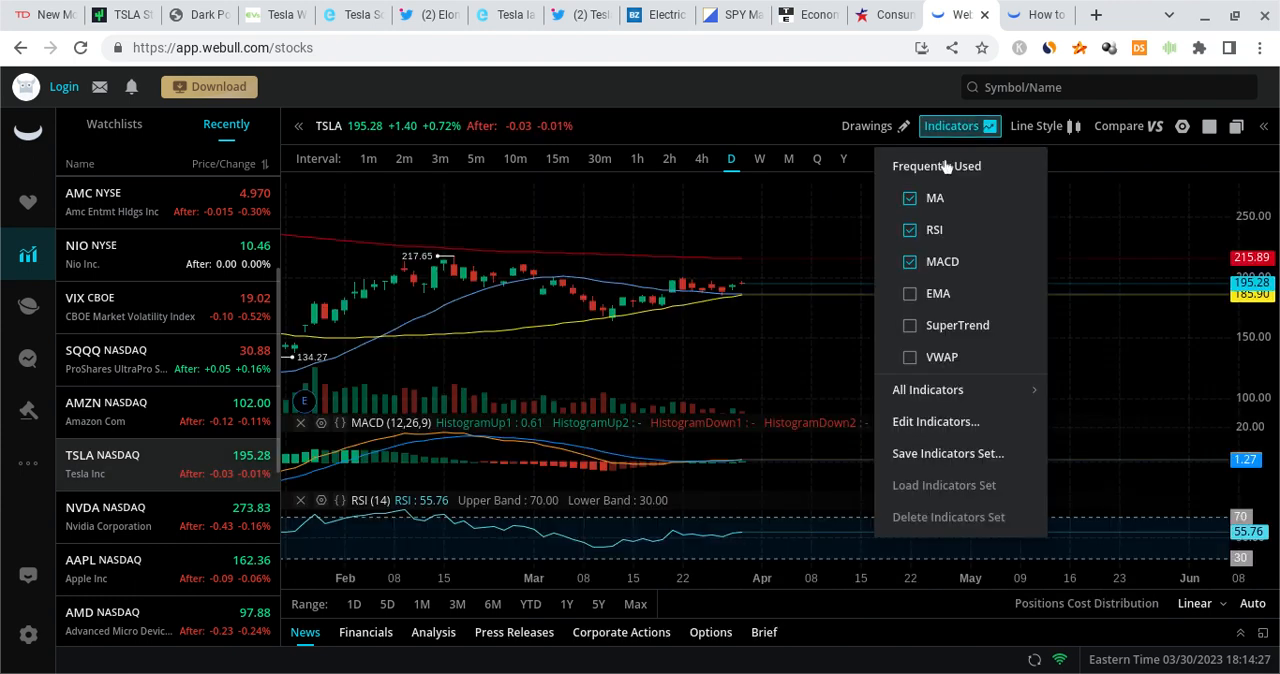
{"action": "left_click", "coordinate": [720, 256]}
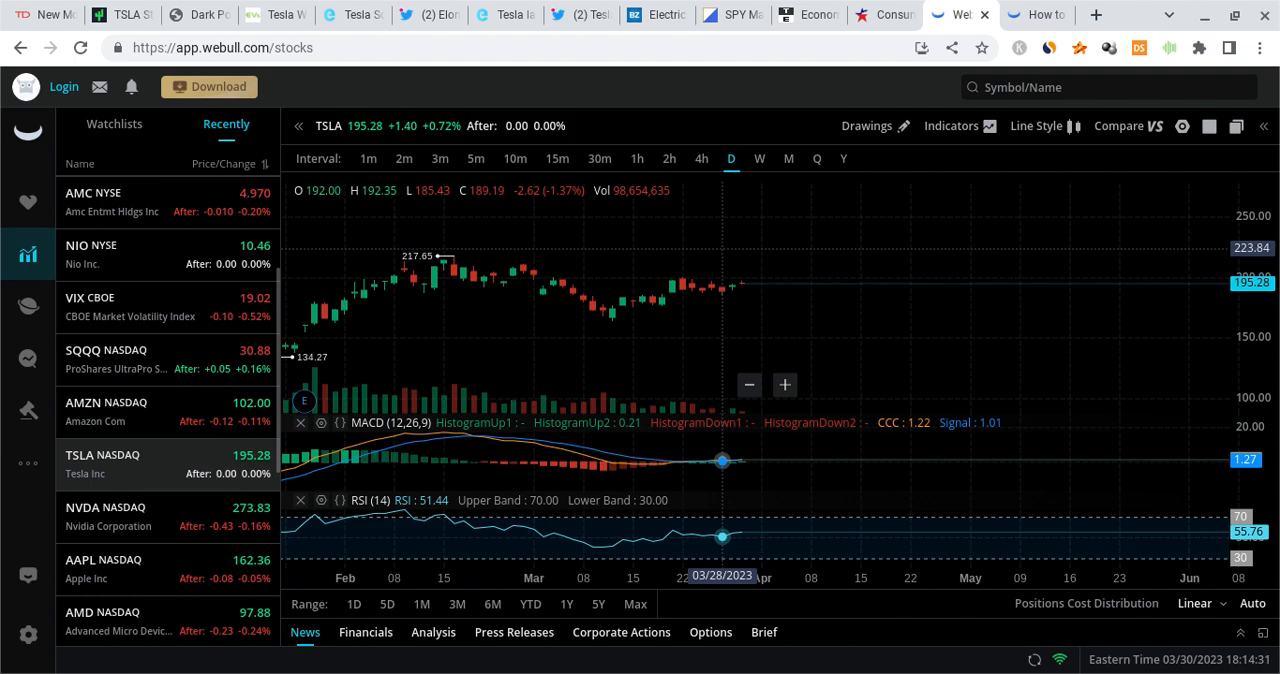
{"action": "left_click", "coordinate": [656, 14]}
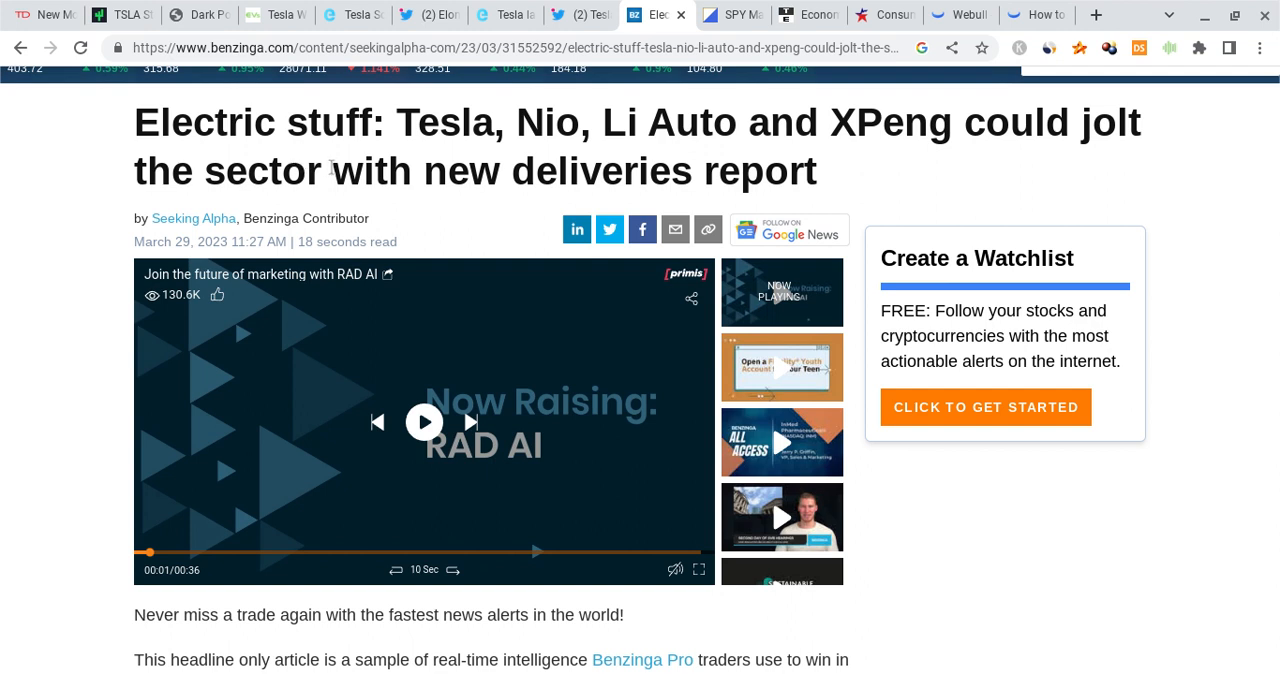
{"action": "mouse_move", "coordinate": [340, 168]}
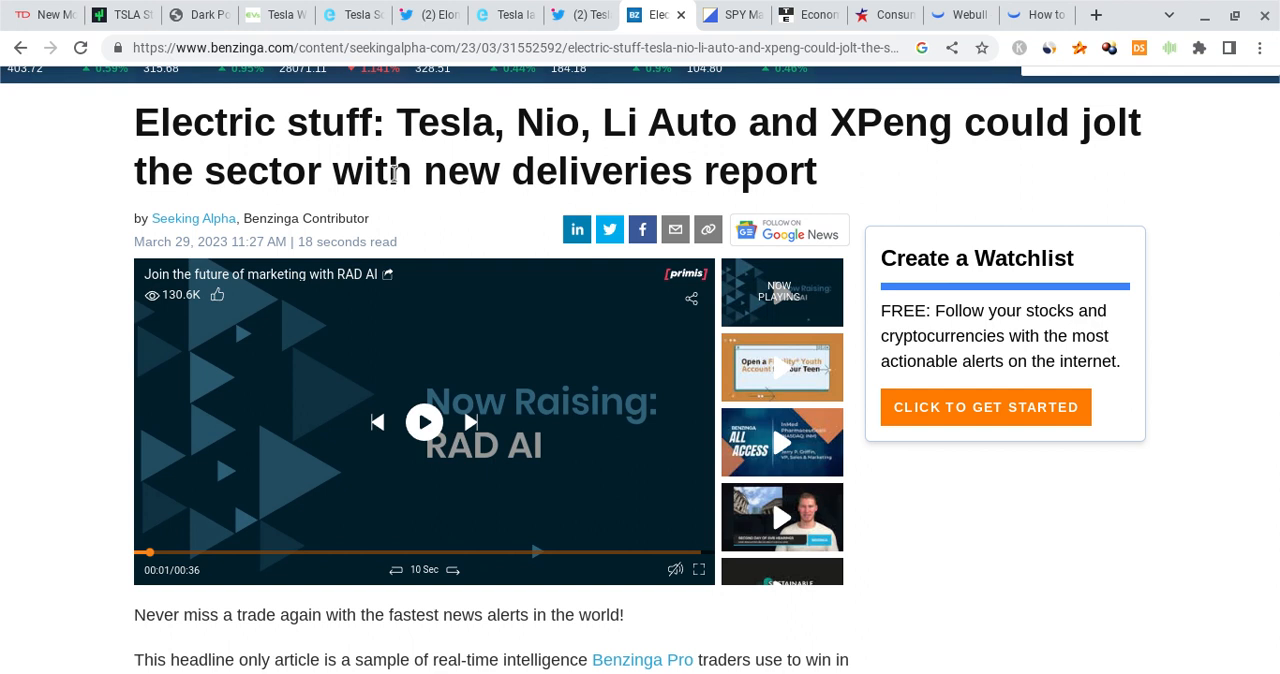
Step: Highlight 'Nio' in the Benzinga deliveries headline, then bring up the Tesla Europe Giga Bier thread
{"action": "double_click", "coordinate": [548, 122]}
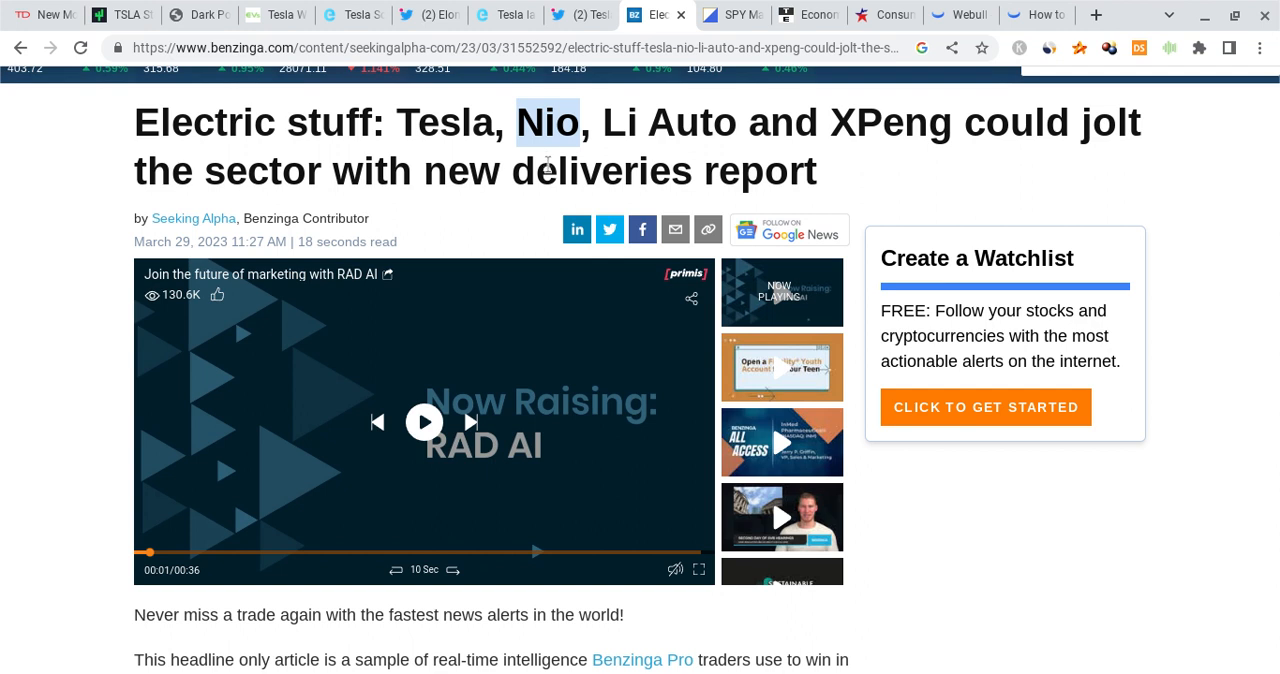
{"action": "mouse_move", "coordinate": [504, 184]}
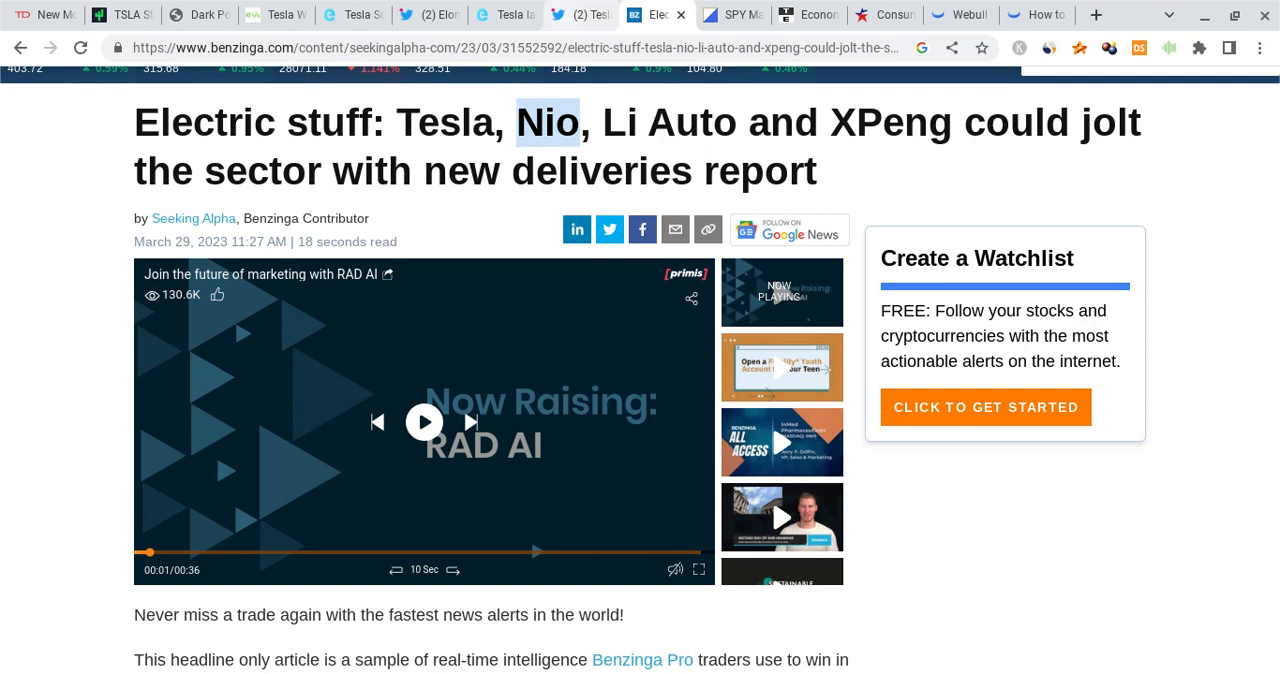
{"action": "left_click", "coordinate": [576, 14]}
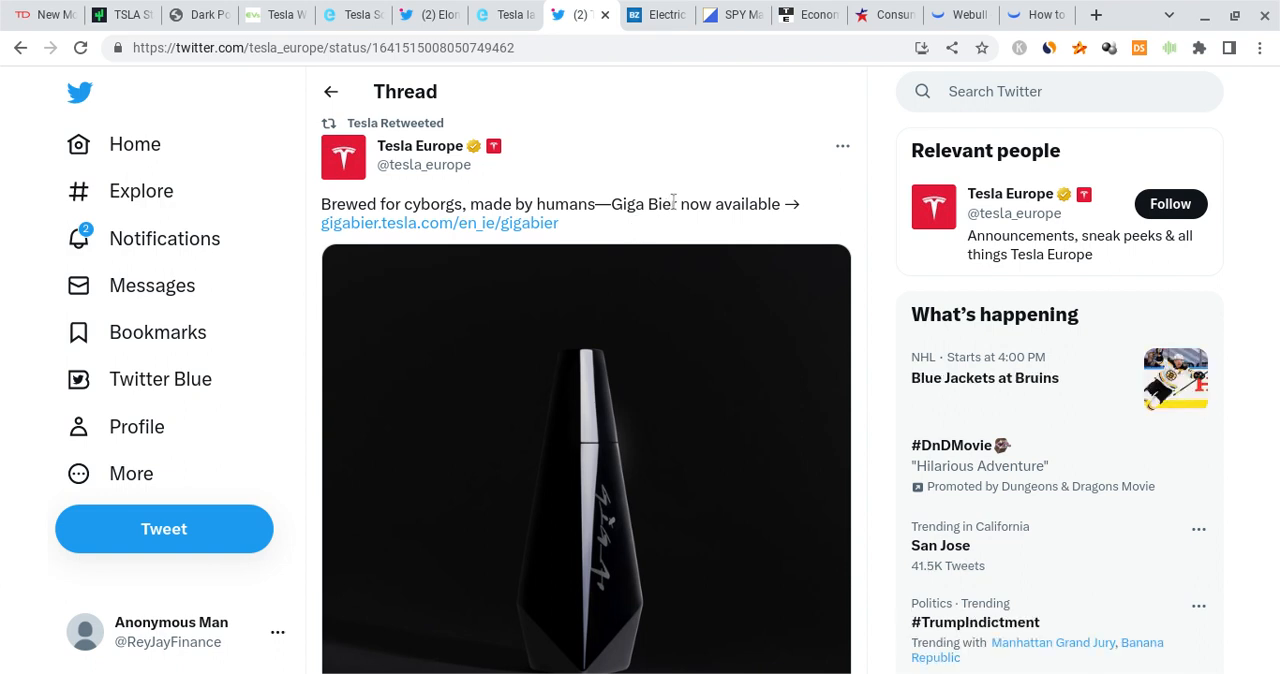
{"action": "mouse_move", "coordinate": [820, 168]}
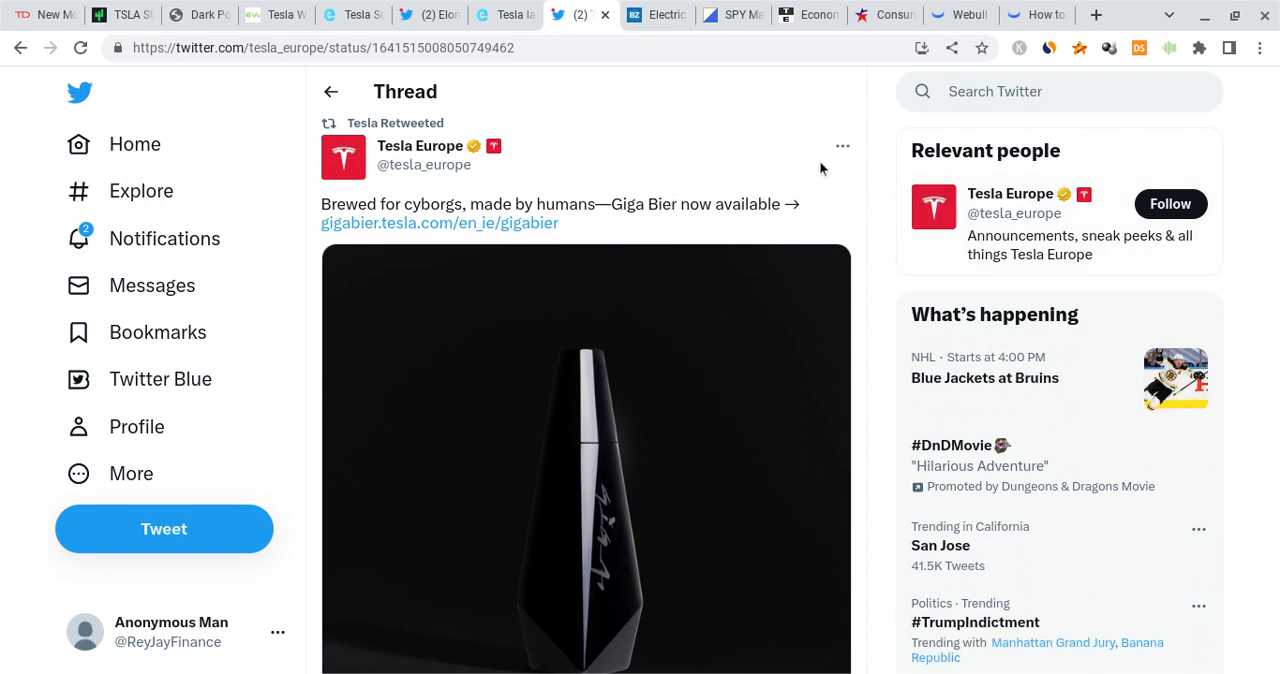
{"action": "mouse_move", "coordinate": [780, 186]}
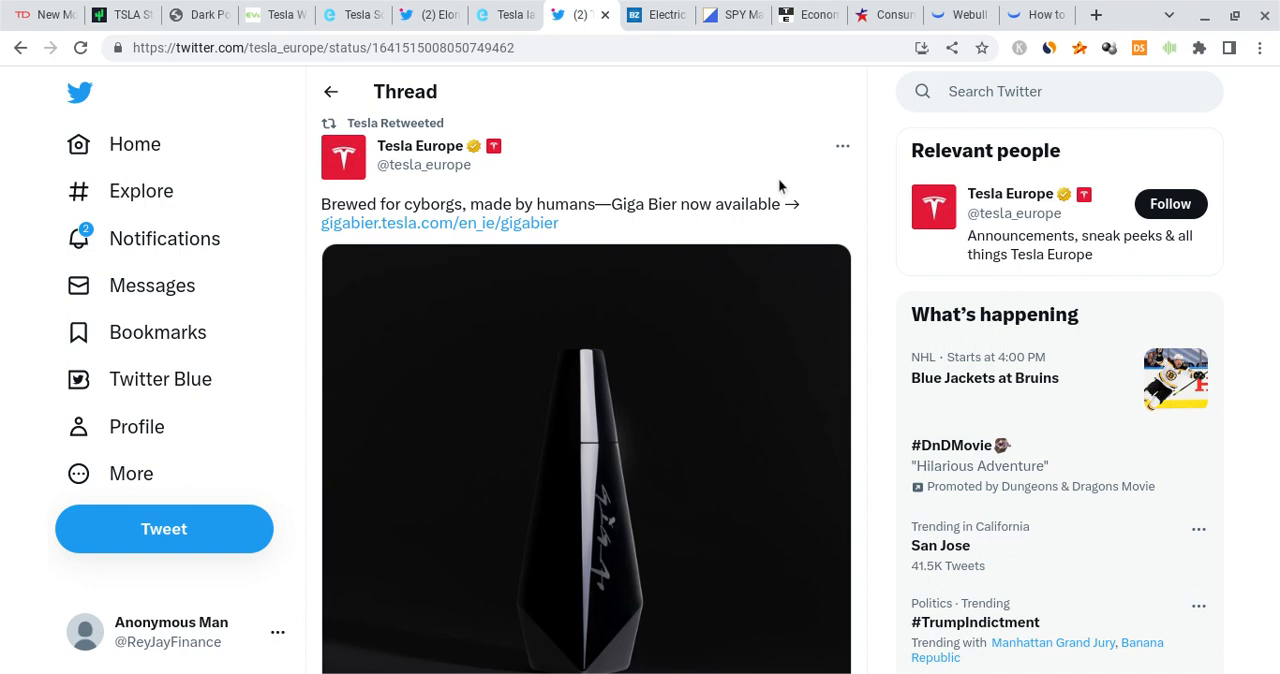
{"action": "mouse_move", "coordinate": [912, 168]}
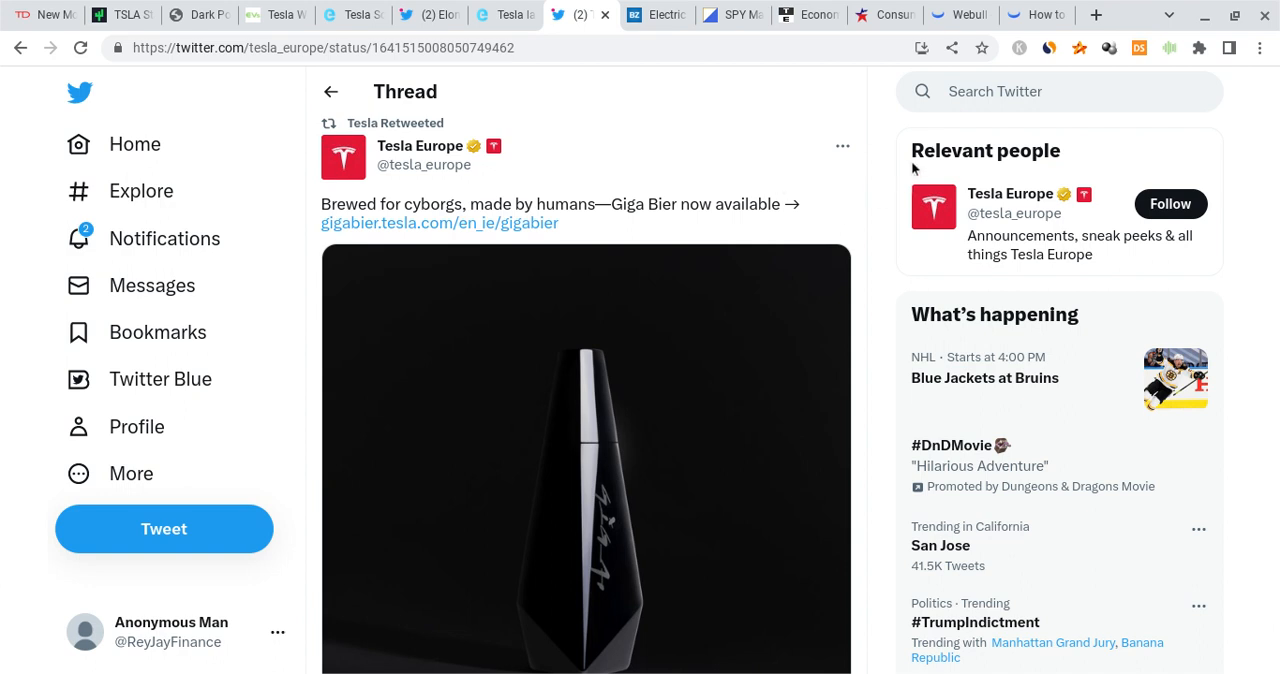
Step: Scroll the Tesla Europe GigaBier thread down to the Electrek article link
{"action": "scroll", "scroll_direction": "down", "scroll_amount": 3}
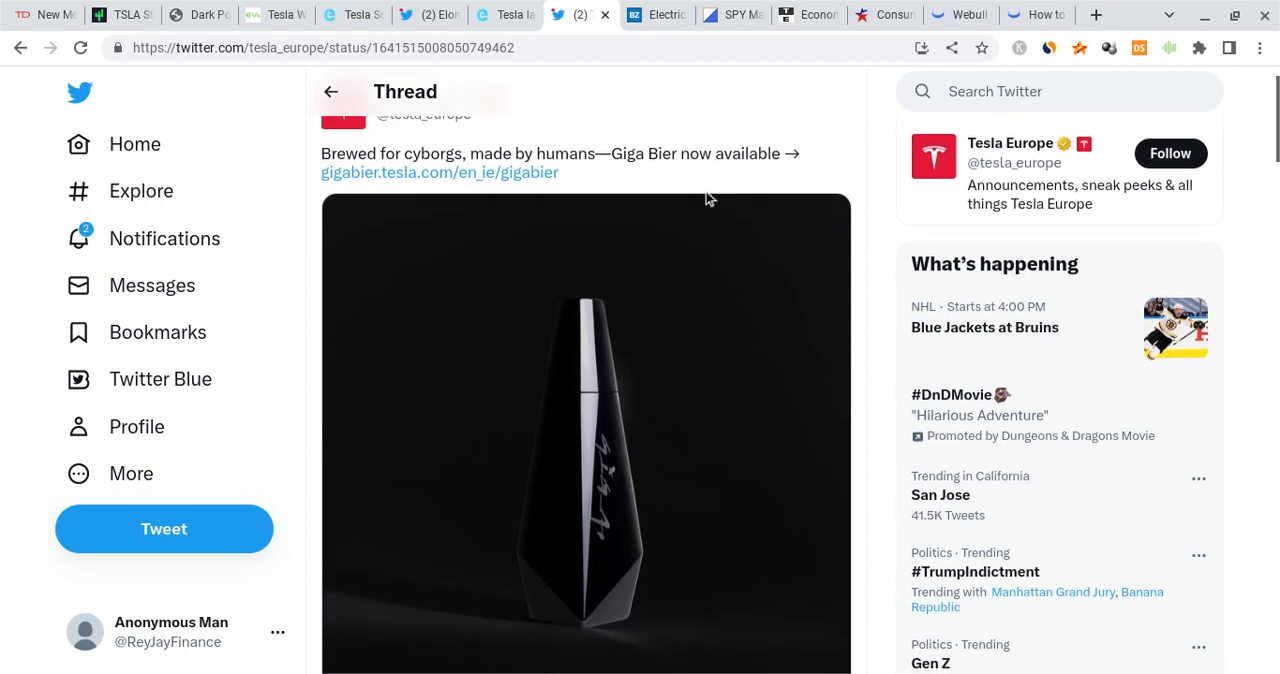
{"action": "scroll", "scroll_direction": "down", "scroll_amount": 3}
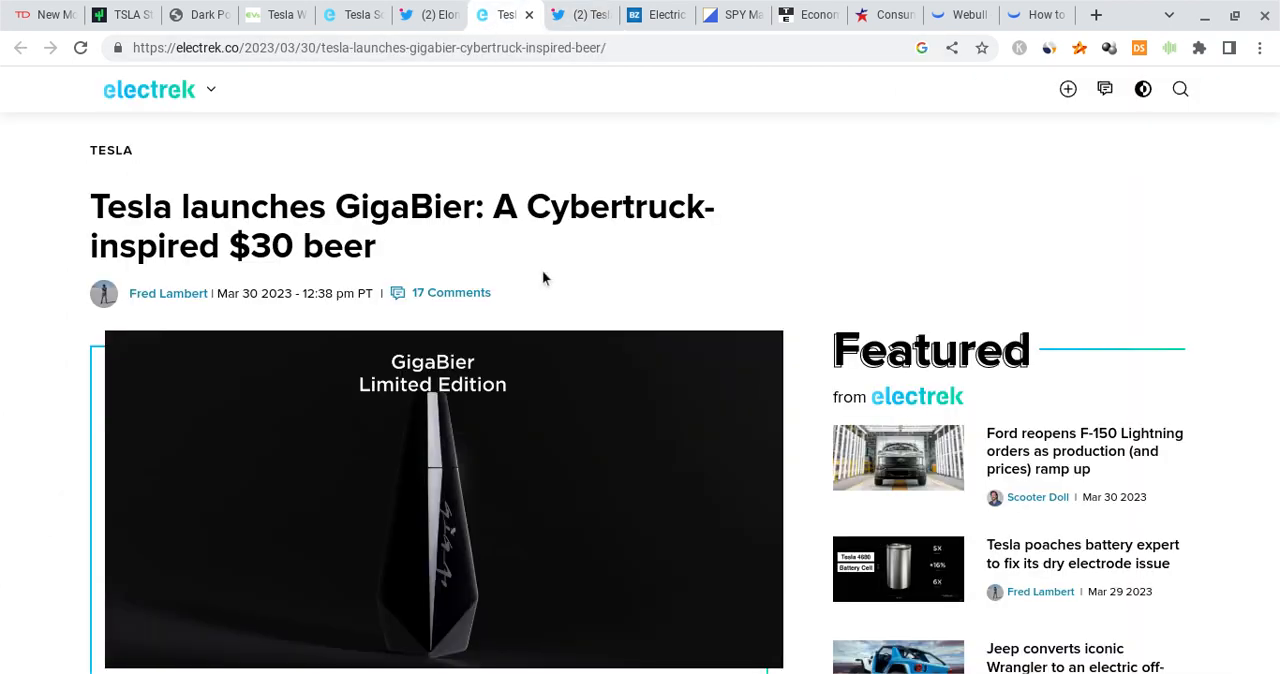
{"action": "mouse_move", "coordinate": [378, 204]}
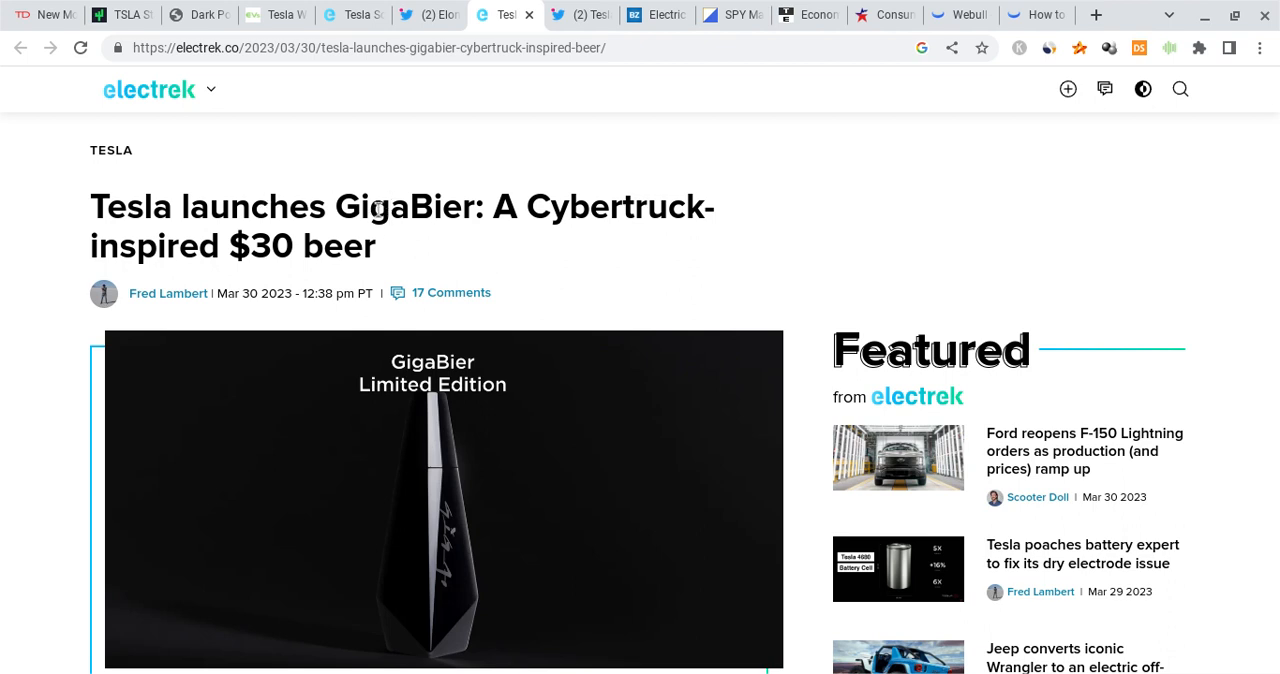
{"action": "mouse_move", "coordinate": [422, 208]}
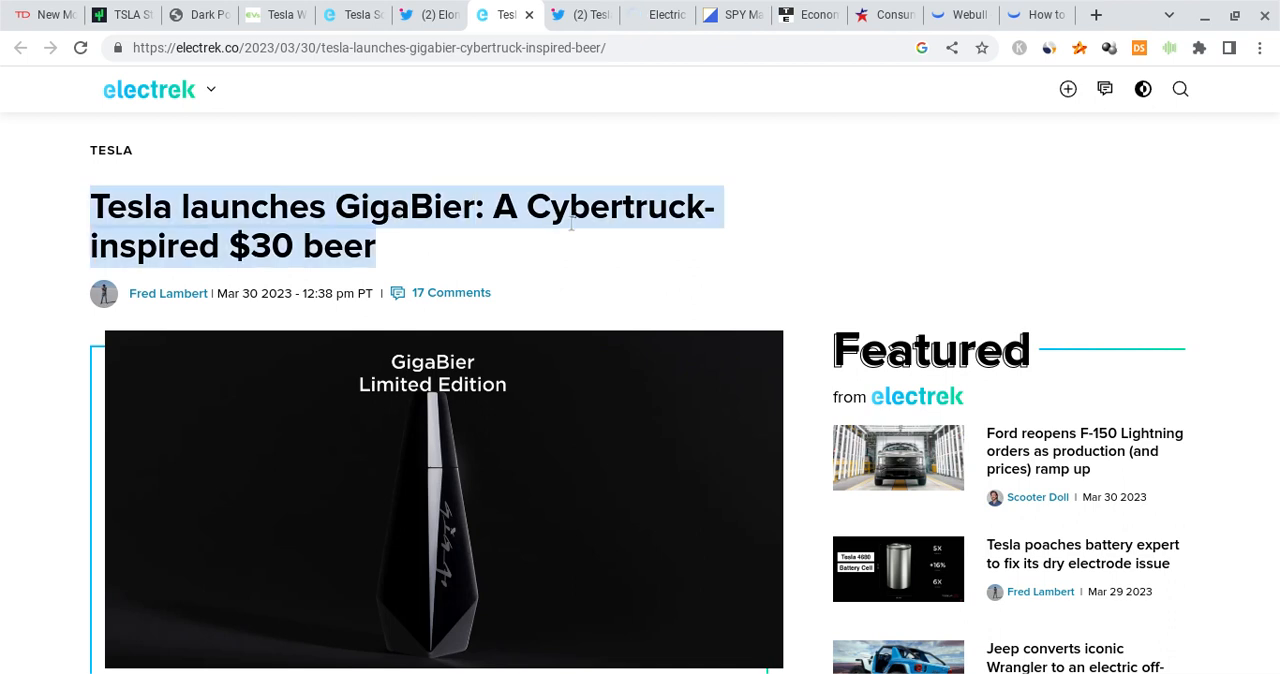
{"action": "mouse_move", "coordinate": [464, 284]}
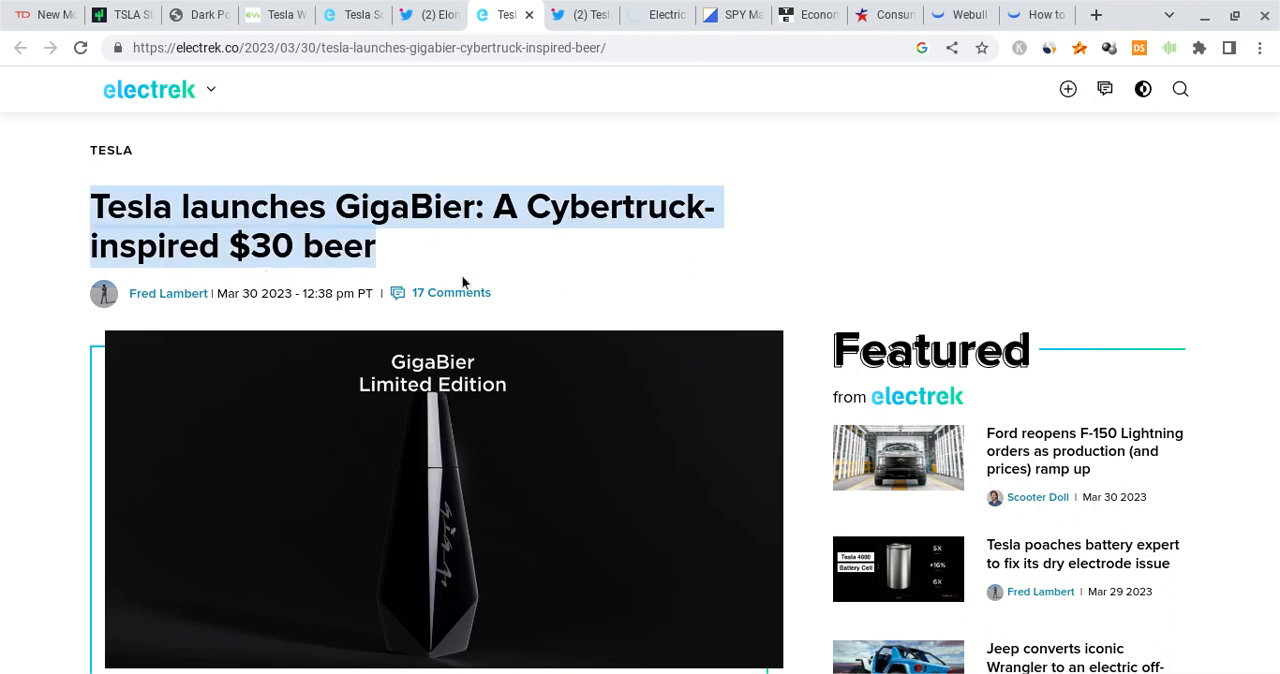
Step: Scroll past the GigaBier bottle images, then switch to the Tesmanian Giga Mexico water-use tweet
{"action": "scroll", "scroll_direction": "down", "scroll_amount": 3}
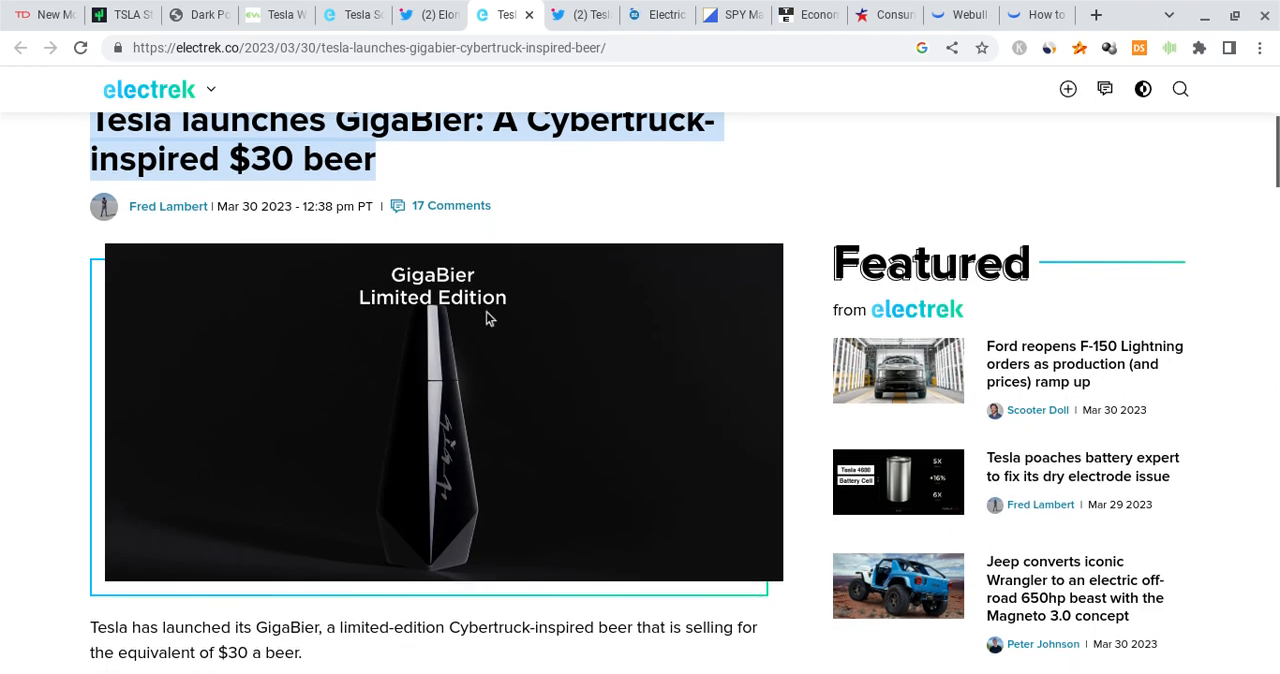
{"action": "scroll", "scroll_direction": "down", "scroll_amount": 3}
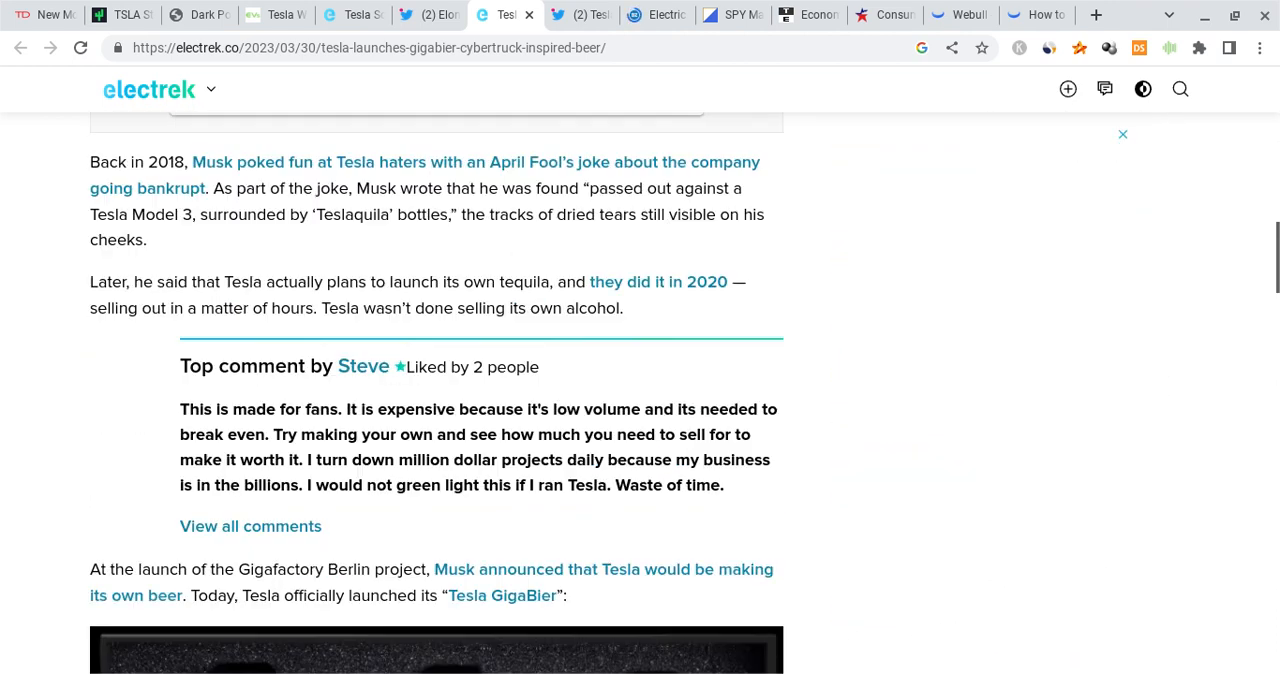
{"action": "scroll", "scroll_direction": "down", "scroll_amount": 3}
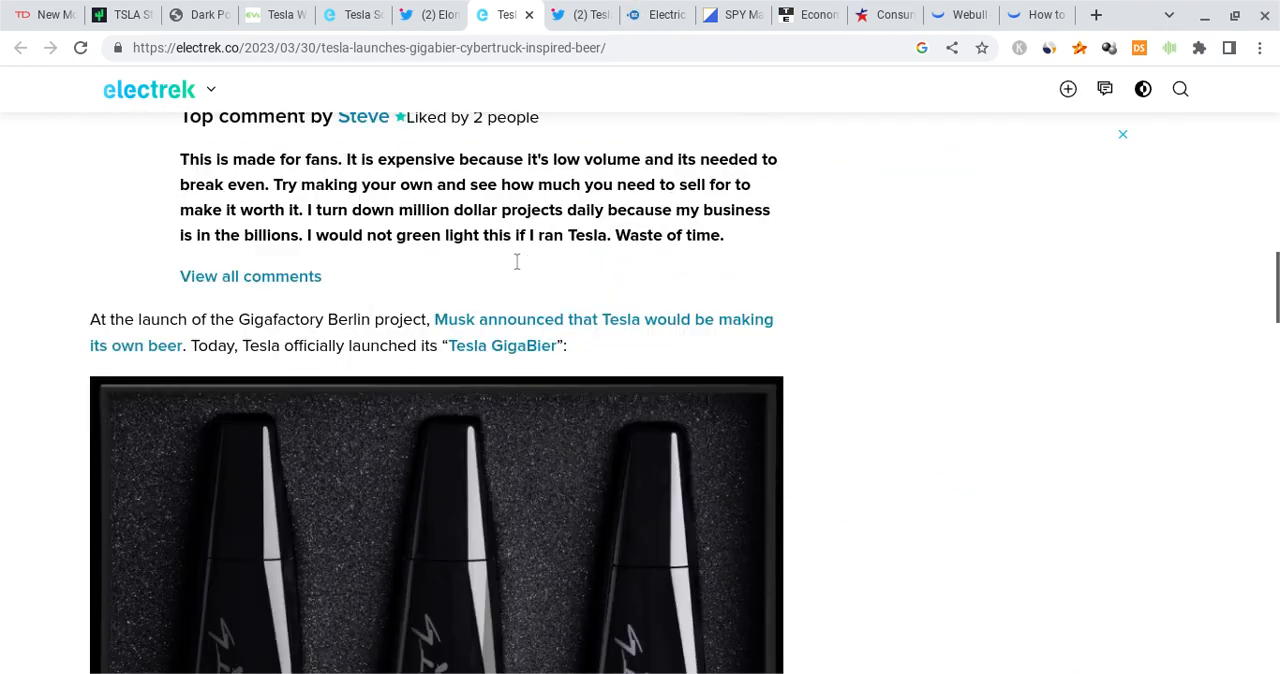
{"action": "scroll", "scroll_direction": "down", "scroll_amount": 3}
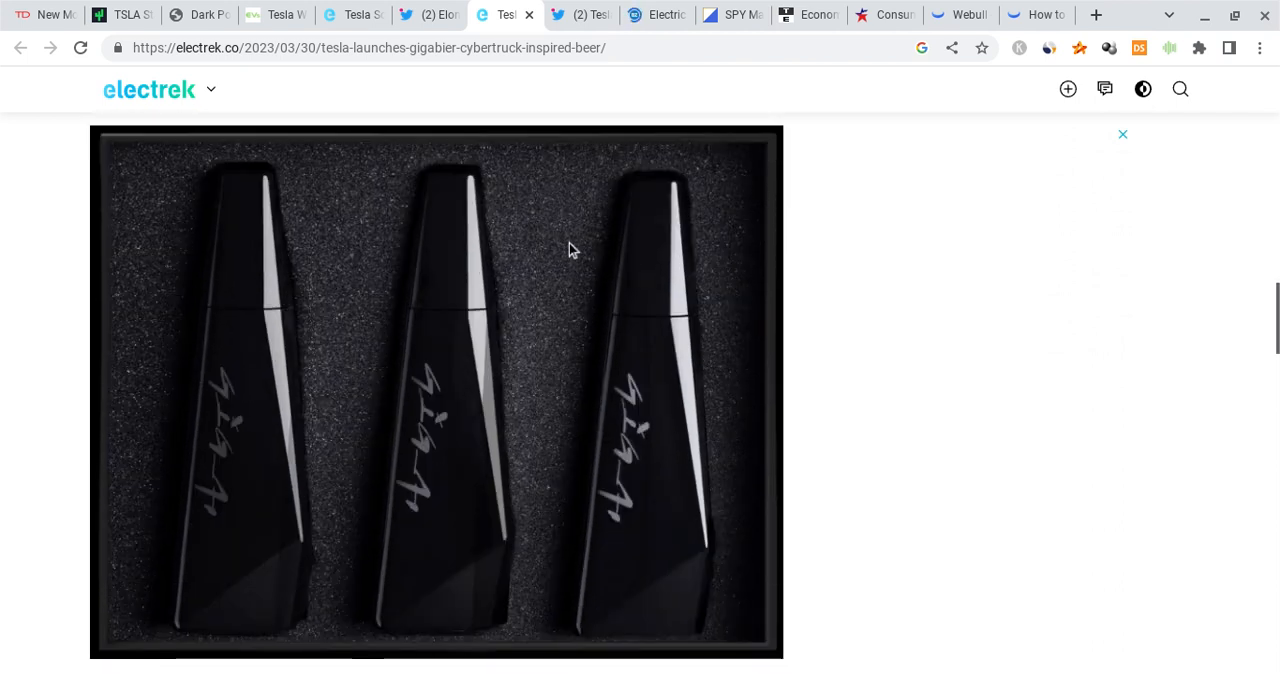
{"action": "mouse_move", "coordinate": [568, 198]}
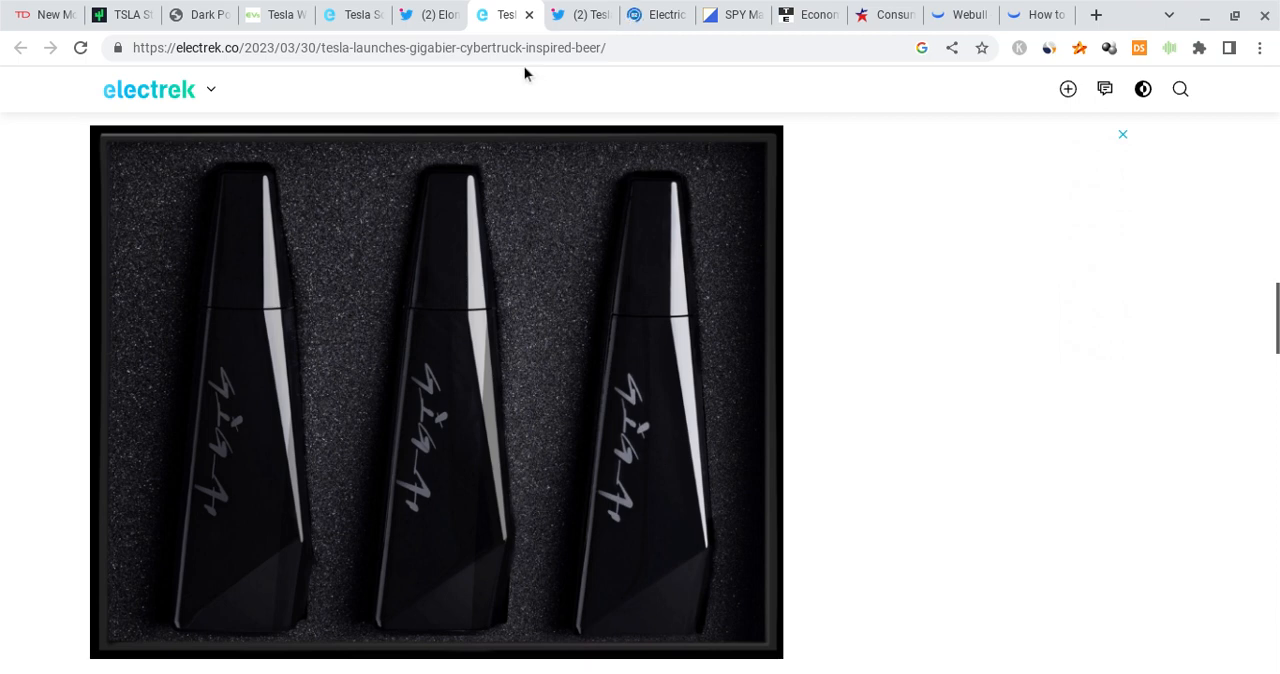
{"action": "left_click", "coordinate": [430, 14]}
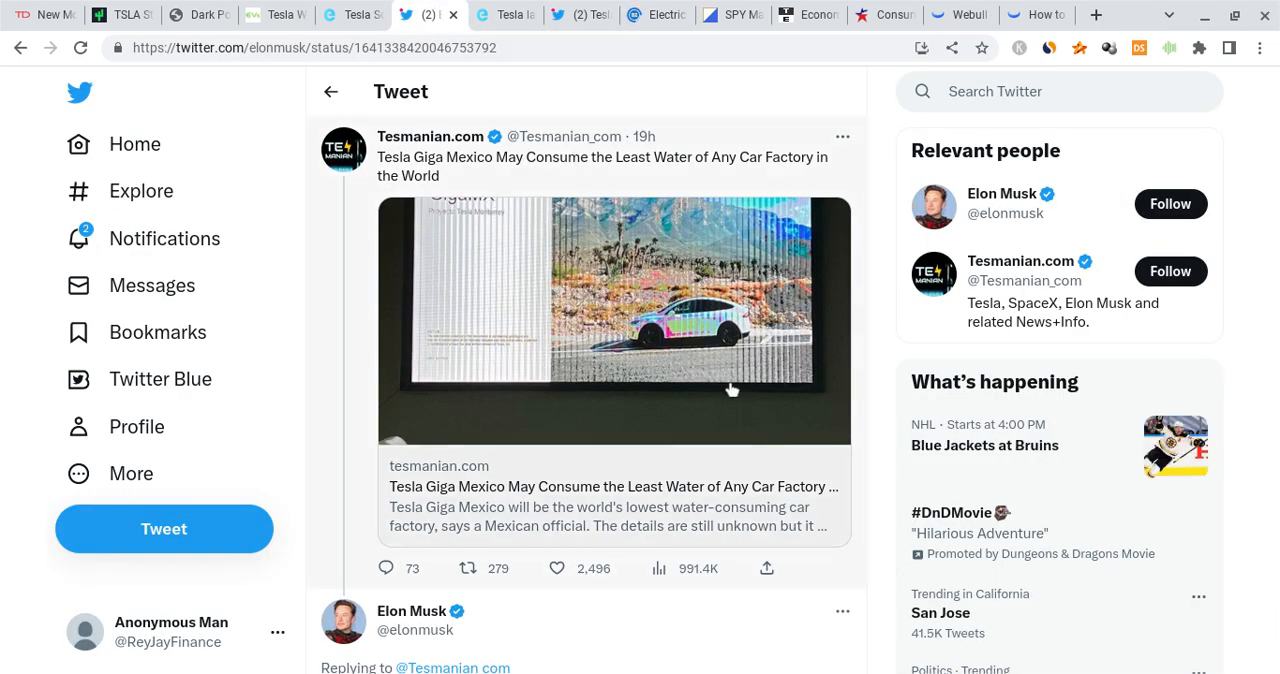
{"action": "mouse_move", "coordinate": [498, 264]}
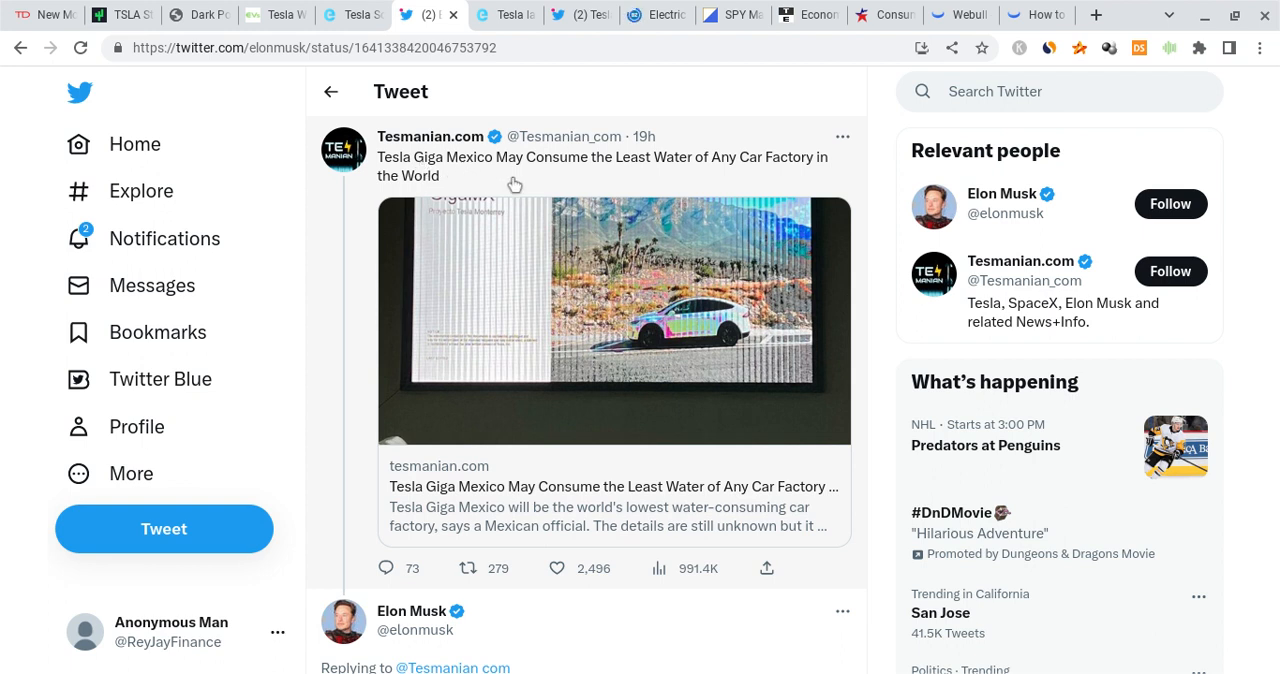
{"action": "mouse_move", "coordinate": [628, 190]}
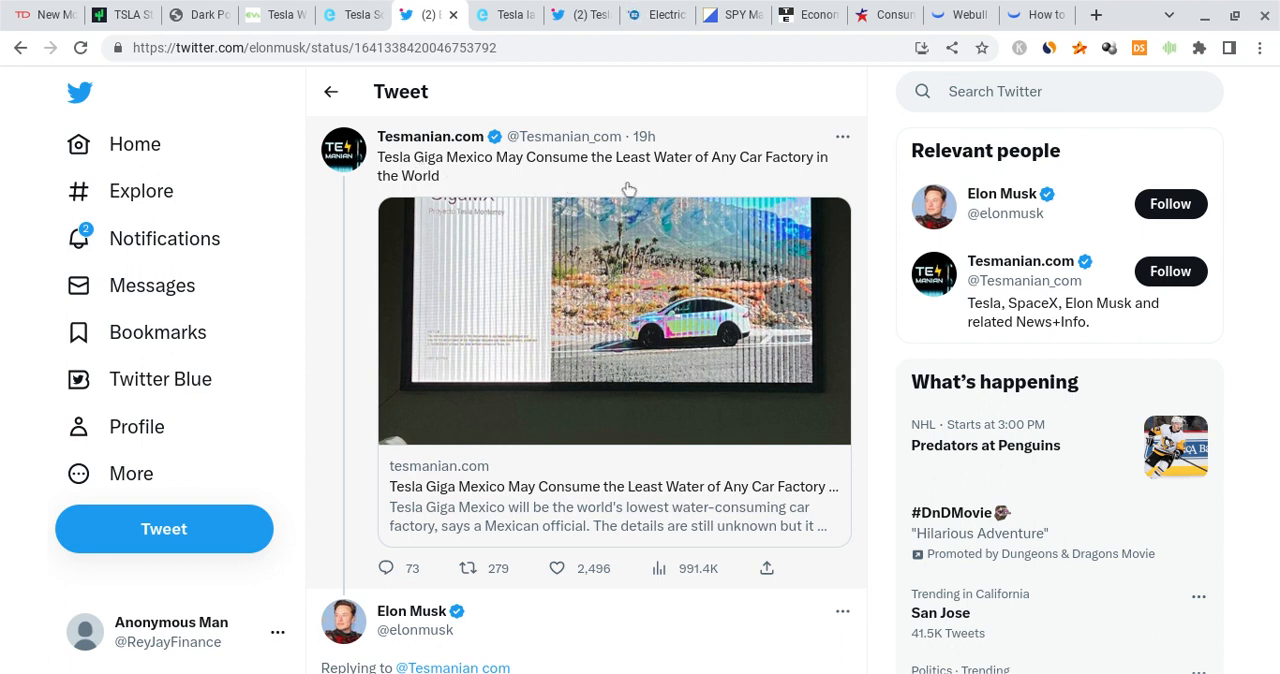
Step: Read Elon Musk's 'It will per vehicle' reply, then switch to Electrek's Solar Roof article
{"action": "scroll", "scroll_direction": "down", "scroll_amount": 3}
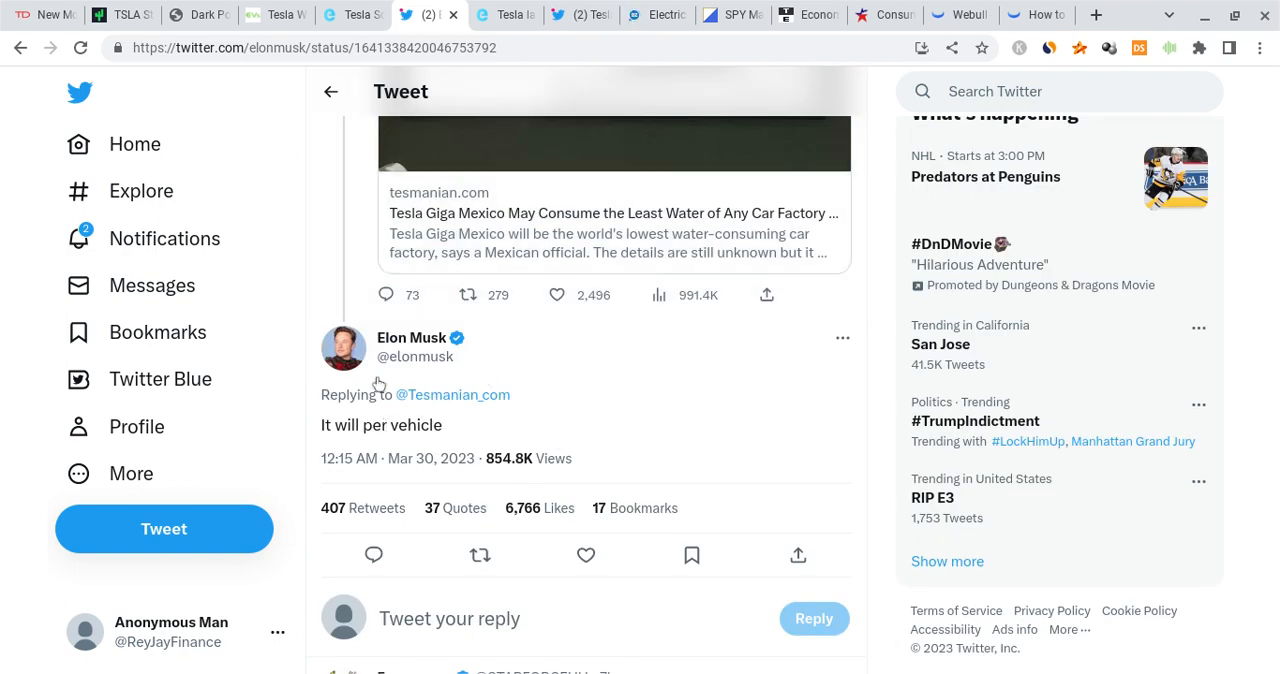
{"action": "left_click", "coordinate": [350, 14]}
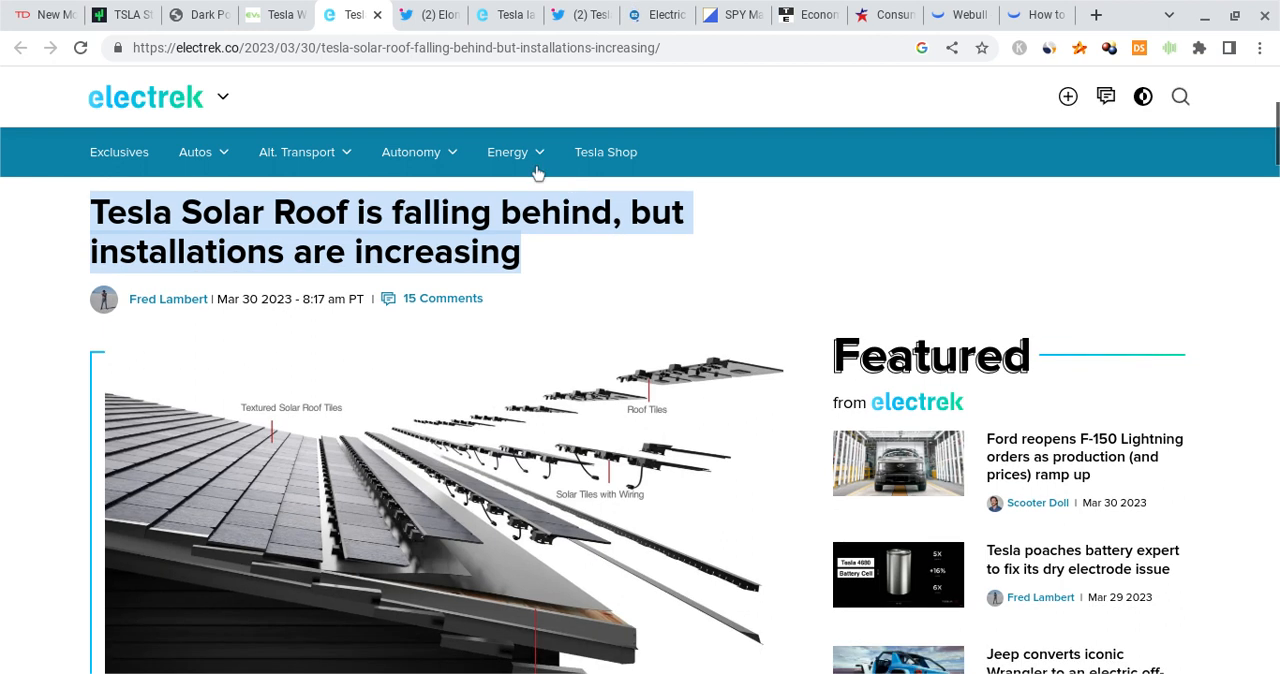
{"action": "mouse_move", "coordinate": [600, 256]}
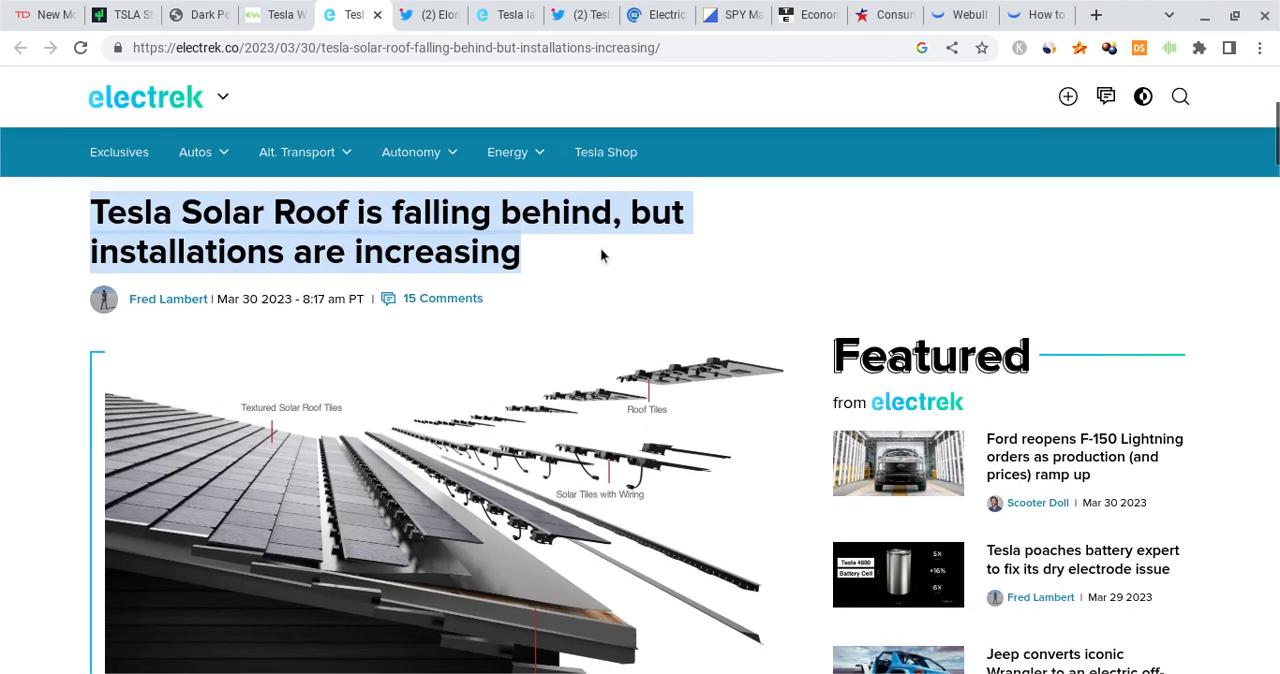
{"action": "mouse_move", "coordinate": [558, 256]}
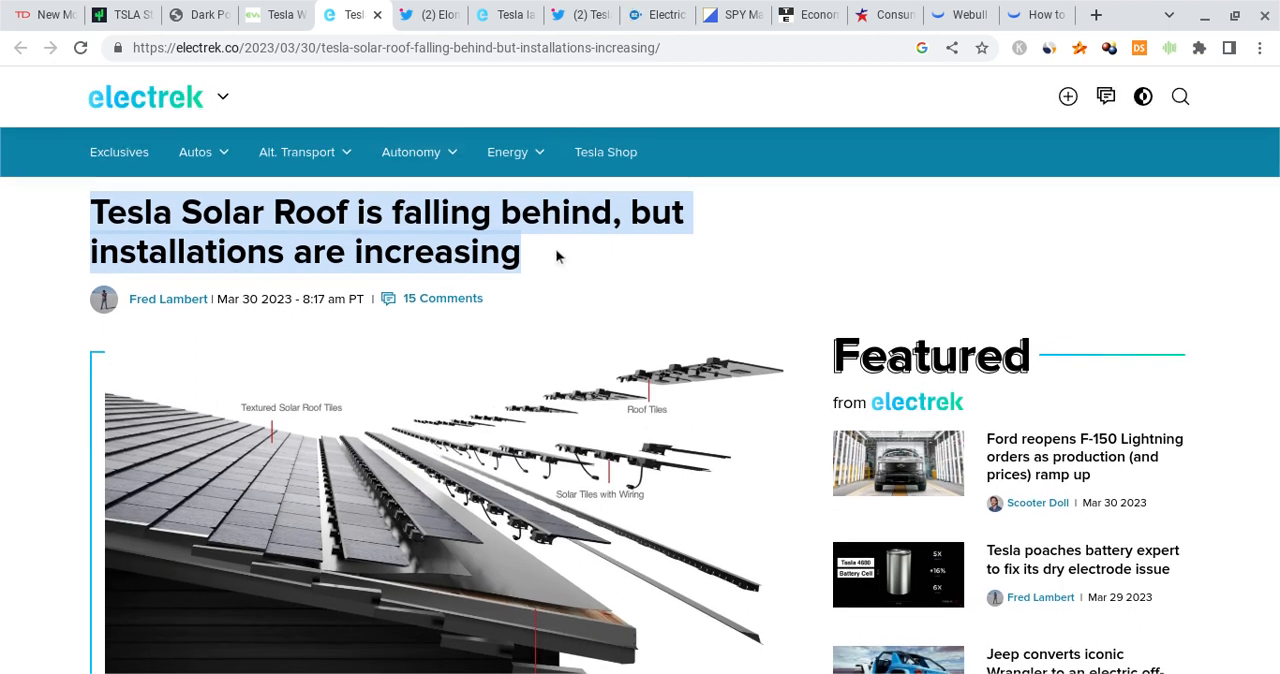
Step: Scroll through Electrek's Solar Roof article and return to its lead on deployment versus Tesla's goal
{"action": "scroll", "scroll_direction": "down", "scroll_amount": 3}
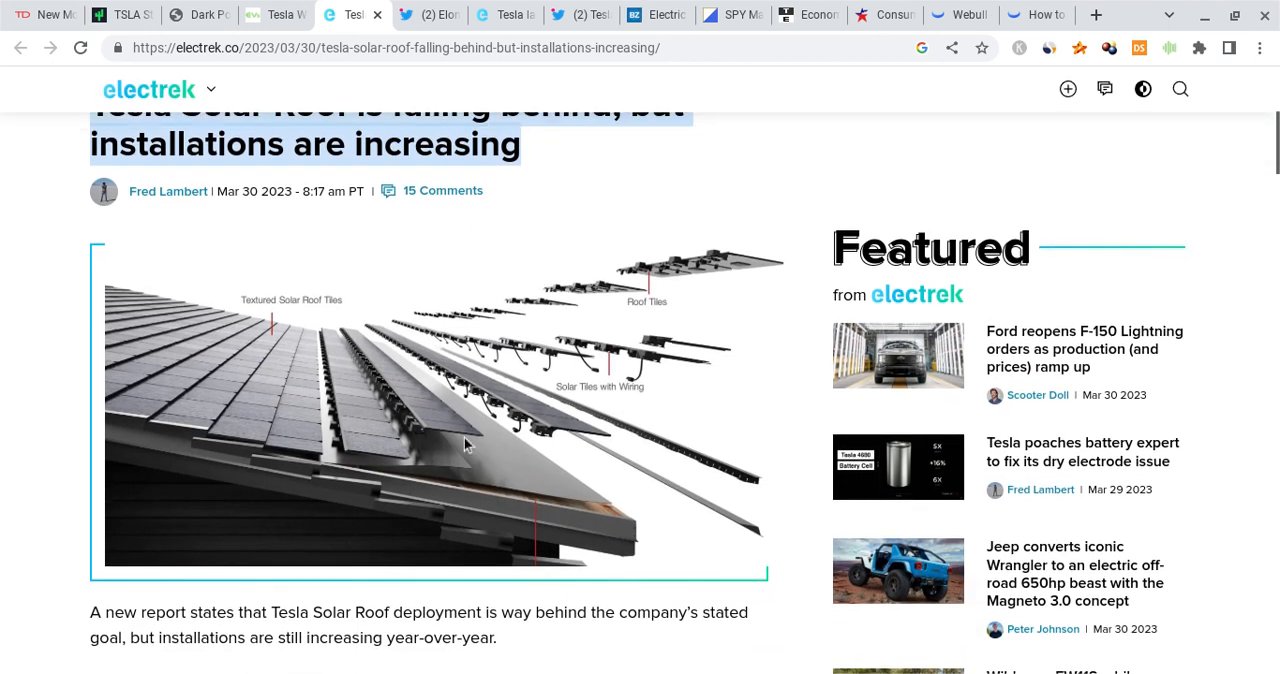
{"action": "mouse_move", "coordinate": [314, 496]}
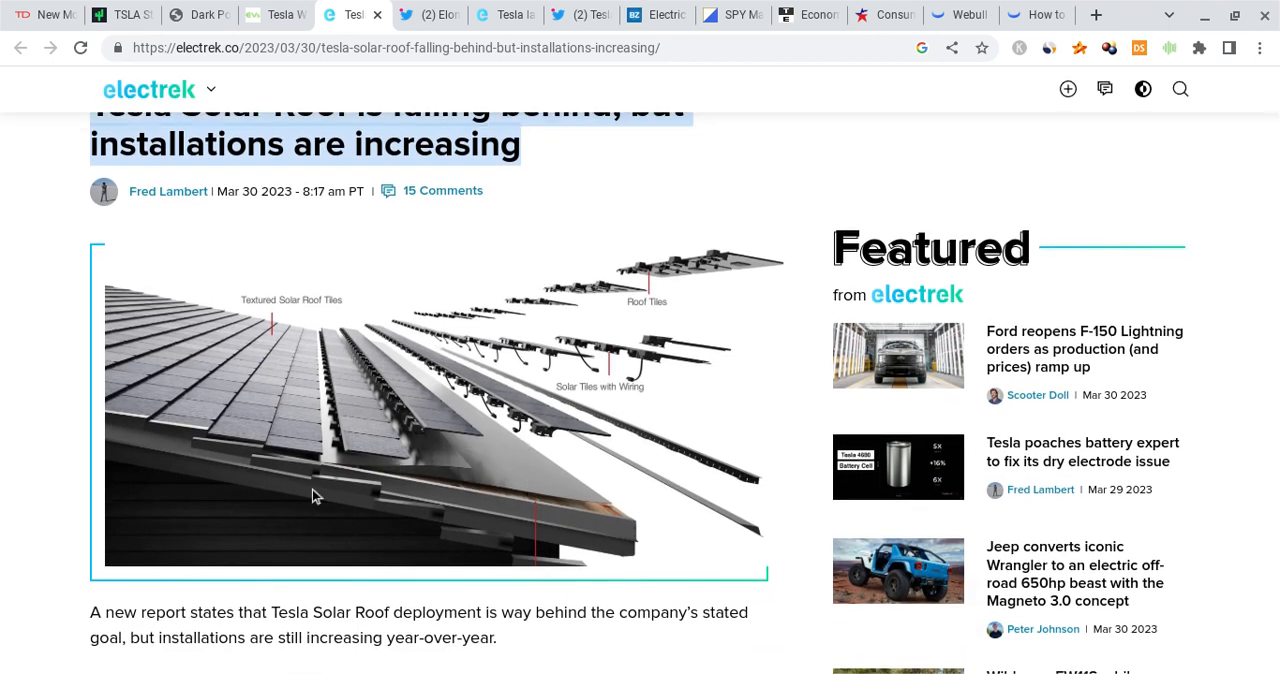
{"action": "mouse_move", "coordinate": [298, 280]}
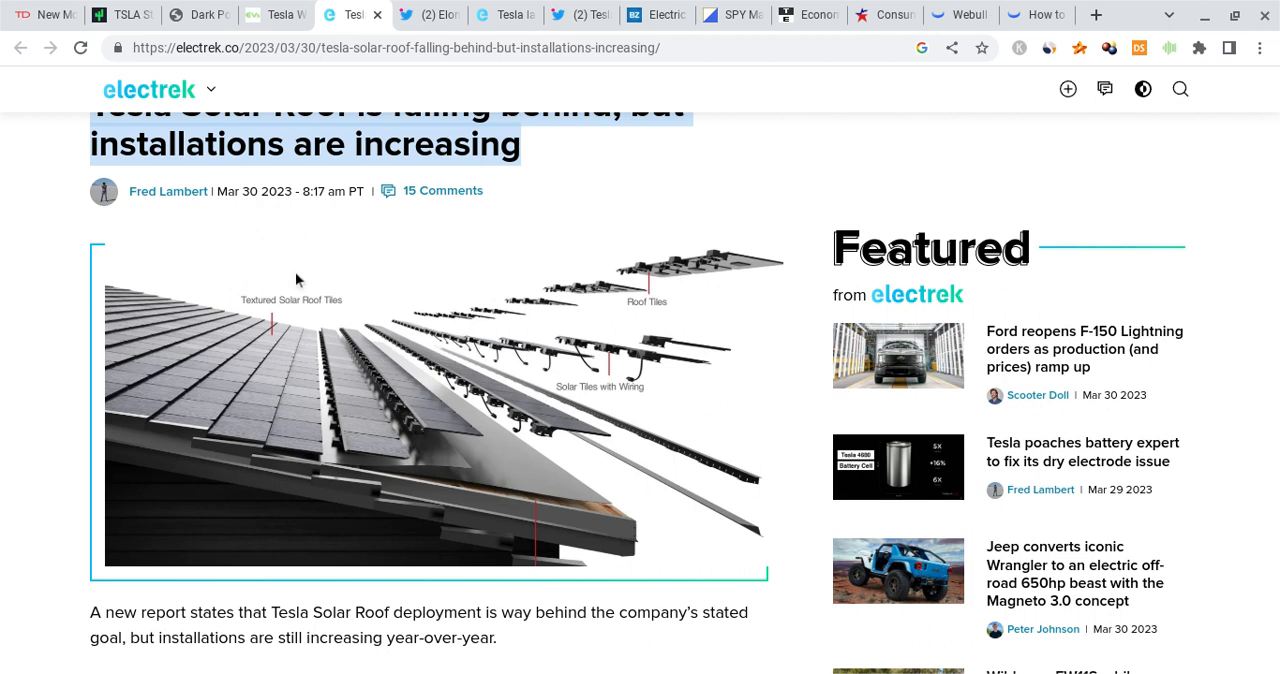
{"action": "mouse_move", "coordinate": [208, 346]}
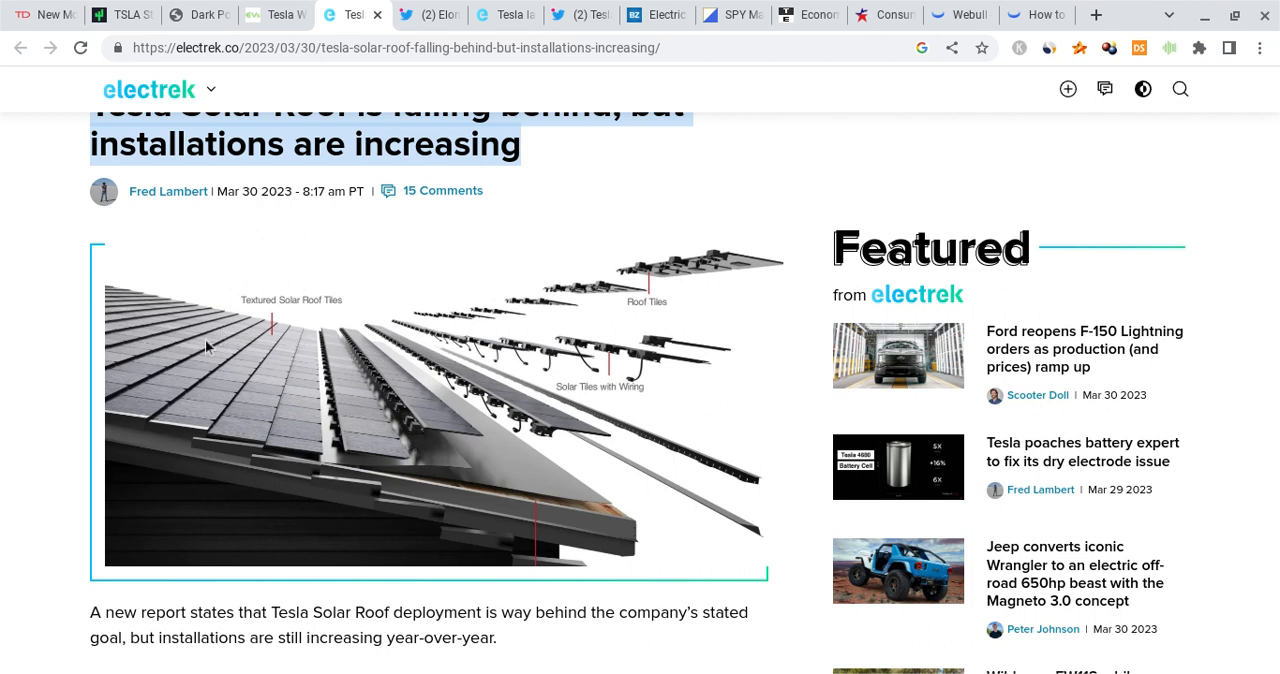
{"action": "mouse_move", "coordinate": [28, 358]}
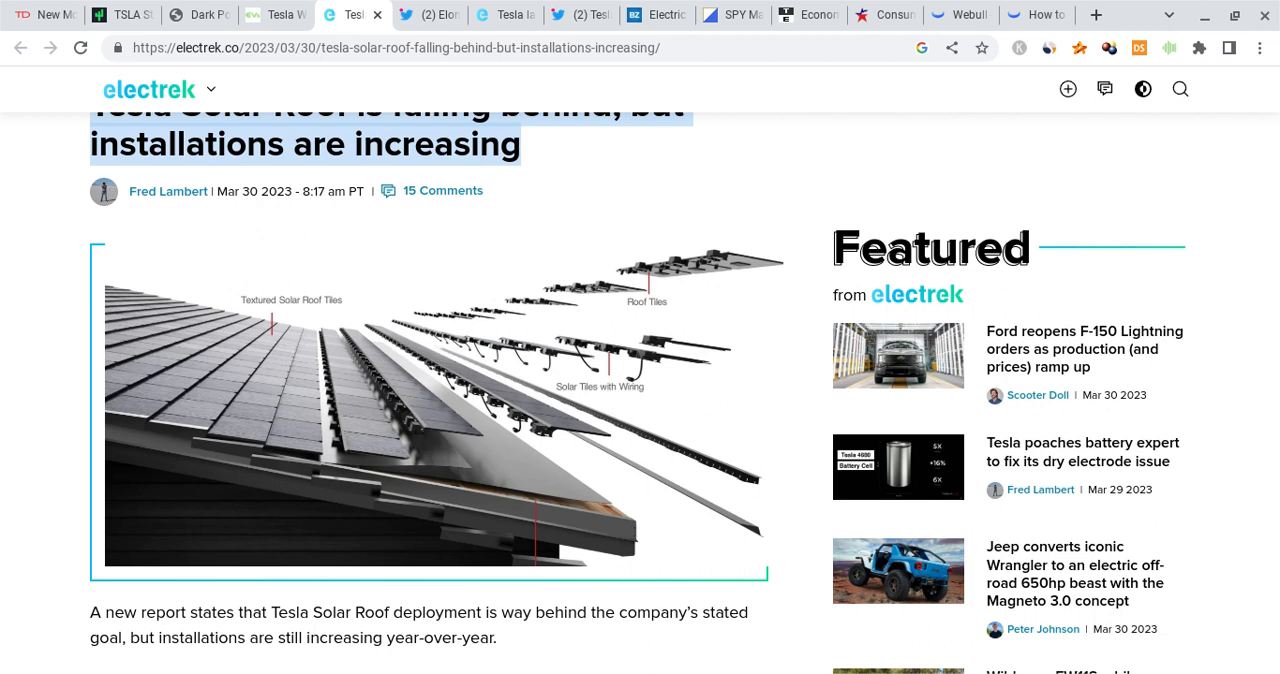
{"action": "scroll", "scroll_direction": "up", "scroll_amount": 3}
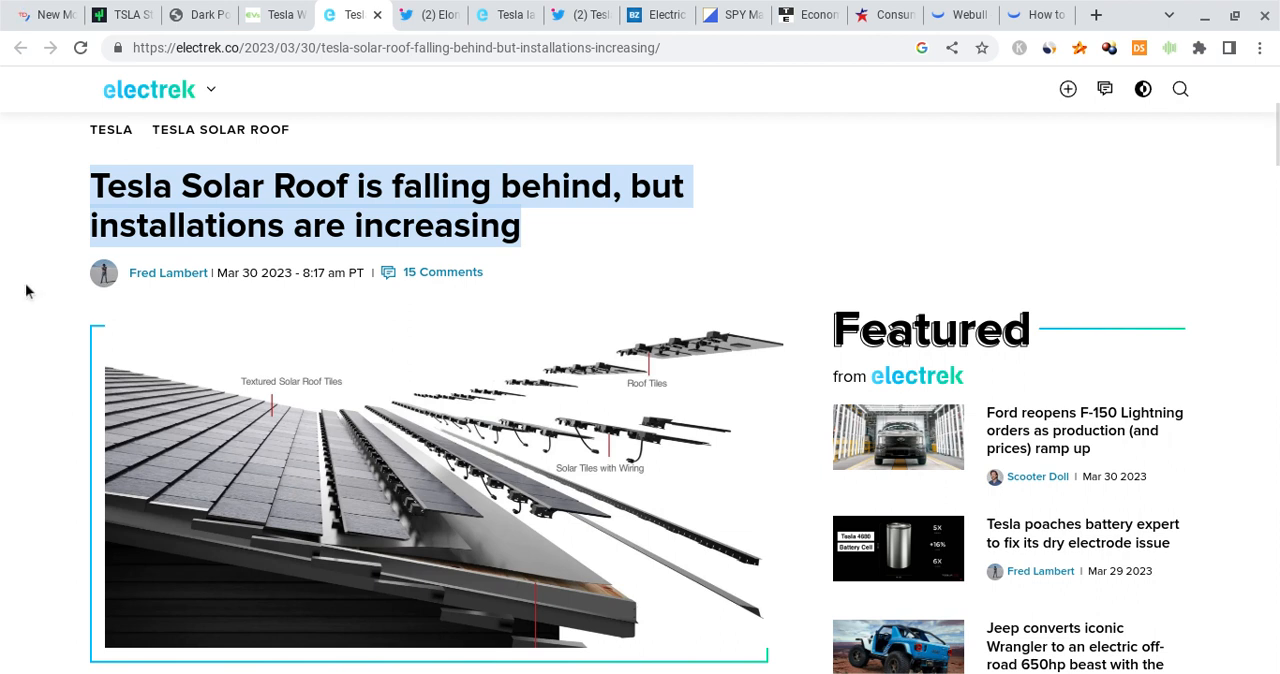
{"action": "mouse_move", "coordinate": [340, 36]}
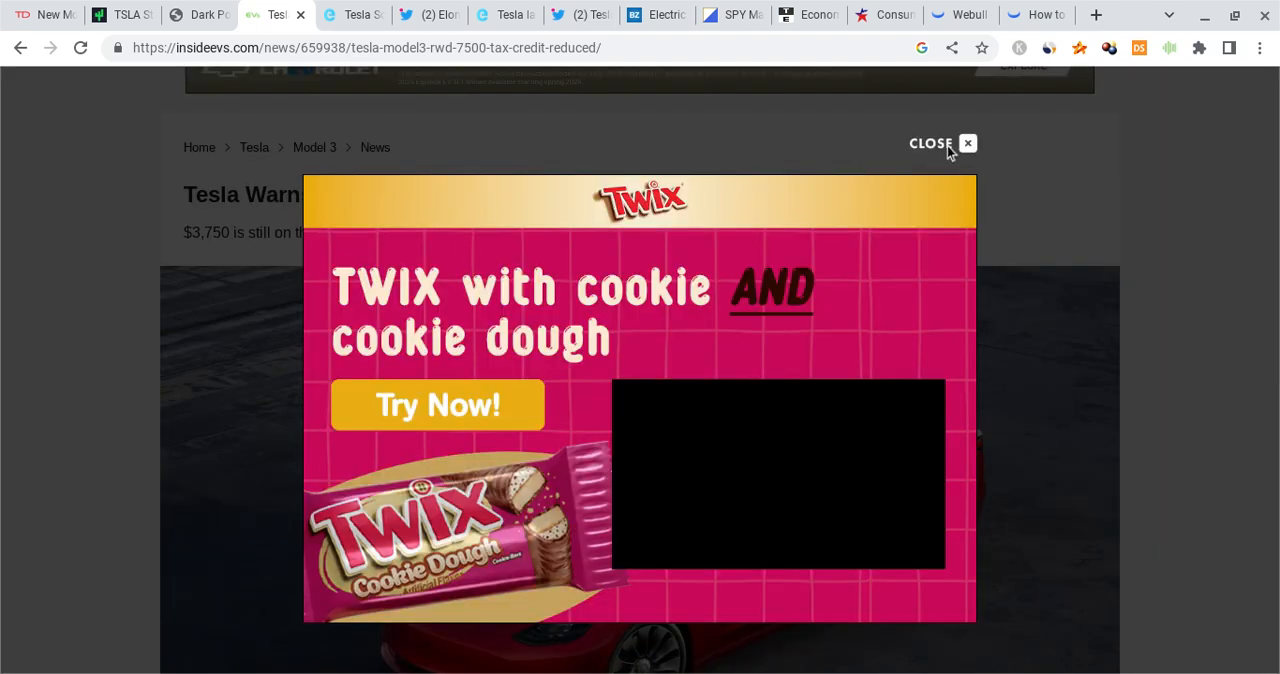
Step: Dismiss the Twix pop-up and read the start of the Model 3 RWD tax credit article
{"action": "left_click", "coordinate": [966, 144]}
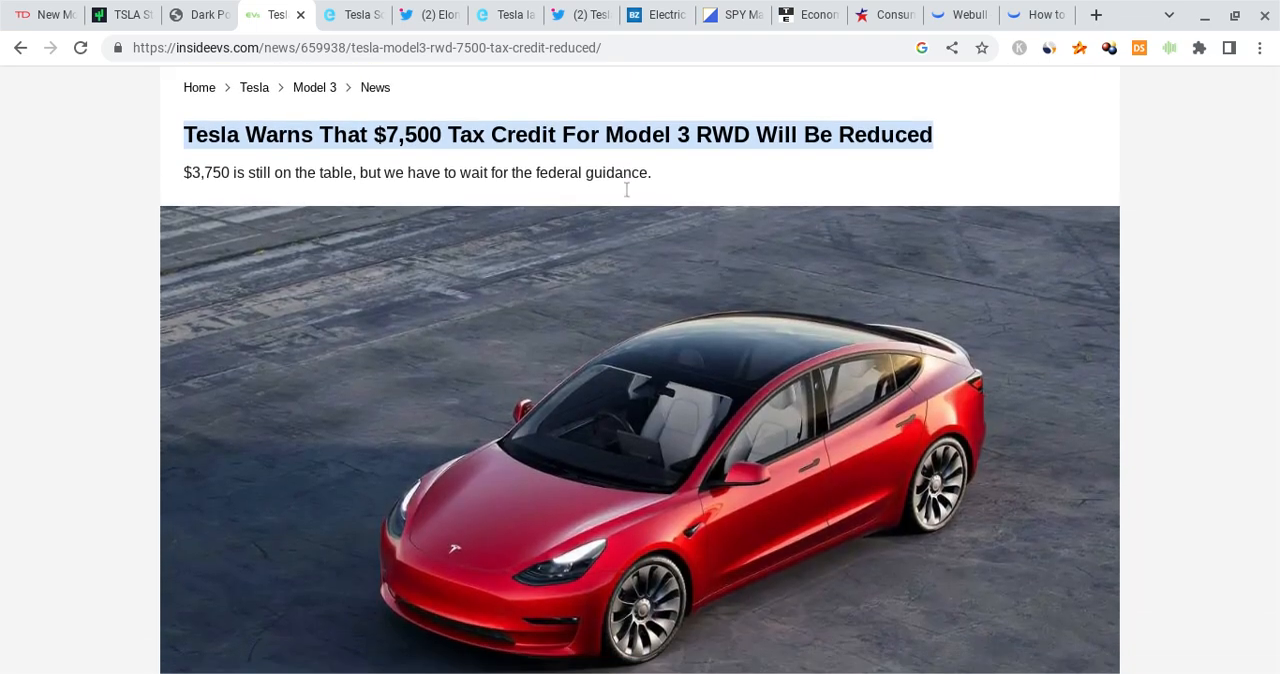
{"action": "scroll", "scroll_direction": "down", "scroll_amount": 3}
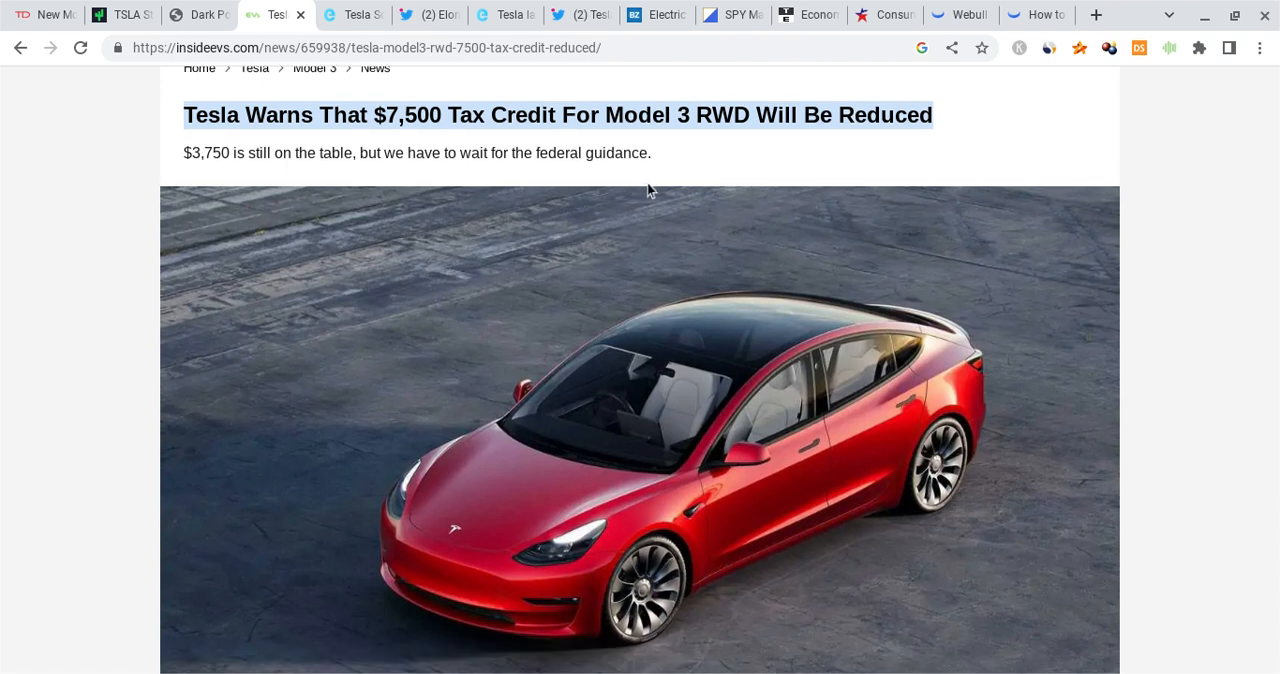
{"action": "mouse_move", "coordinate": [728, 160]}
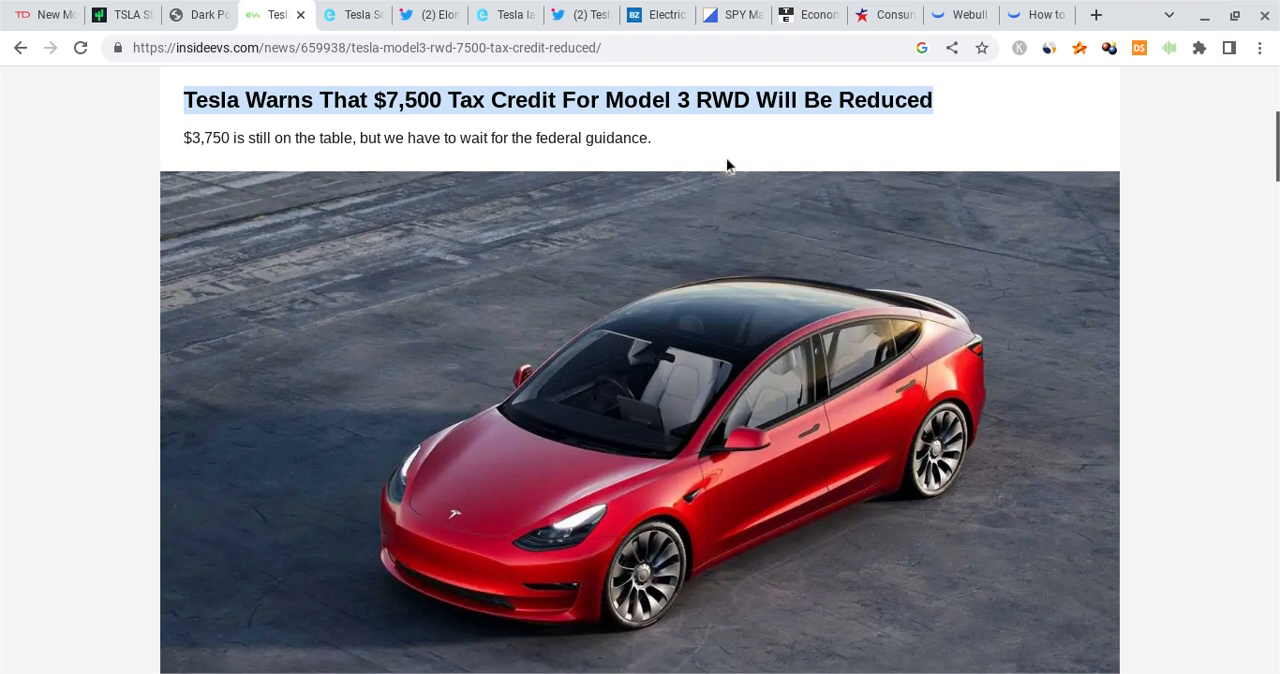
{"action": "scroll", "scroll_direction": "down", "scroll_amount": 3}
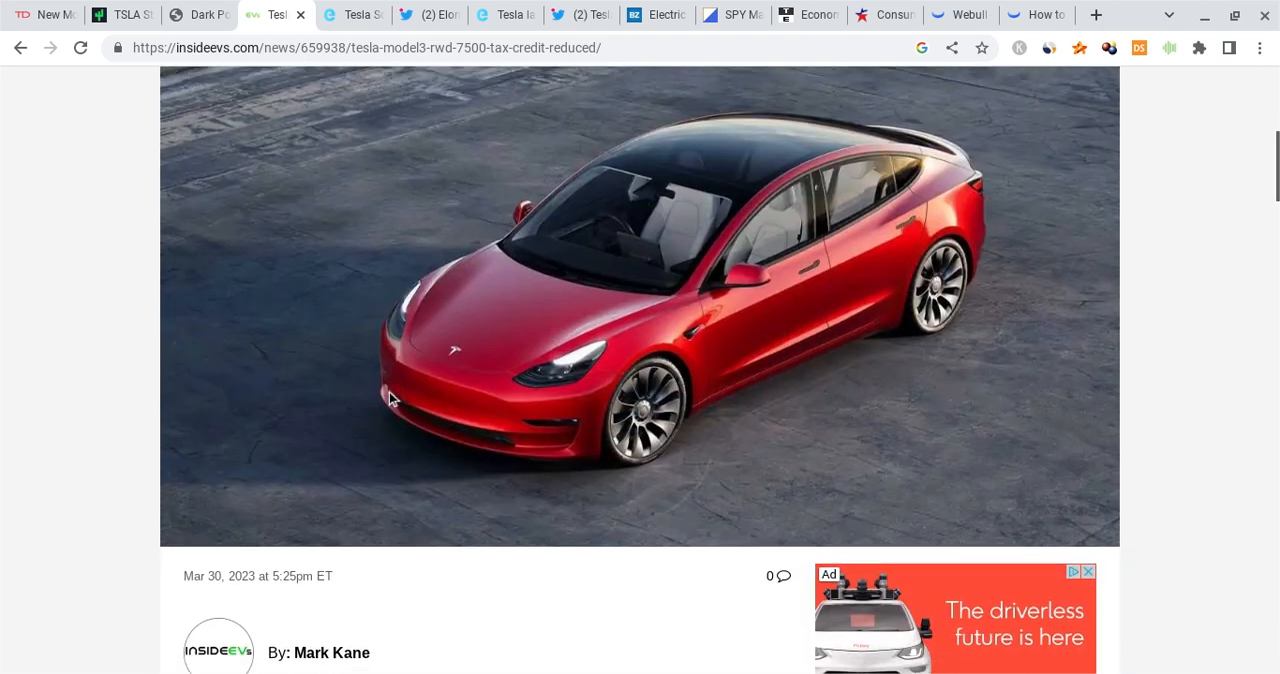
{"action": "scroll", "scroll_direction": "down", "scroll_amount": 3}
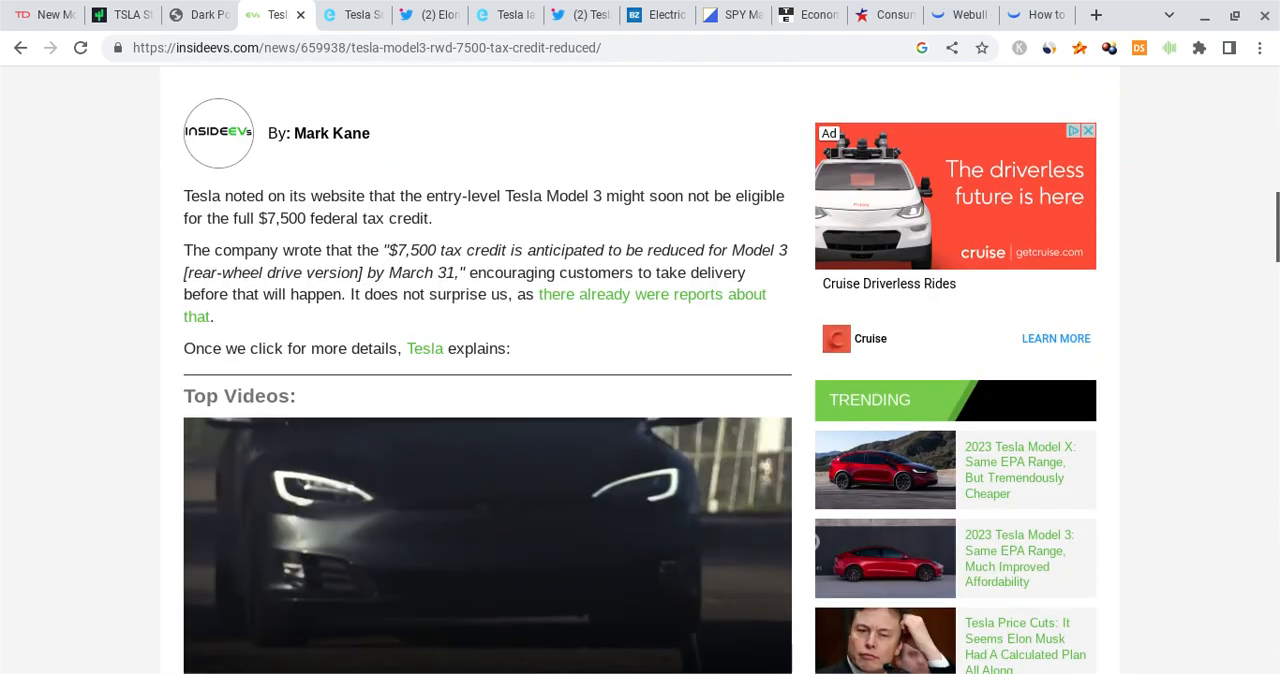
{"action": "scroll", "scroll_direction": "up", "scroll_amount": 3}
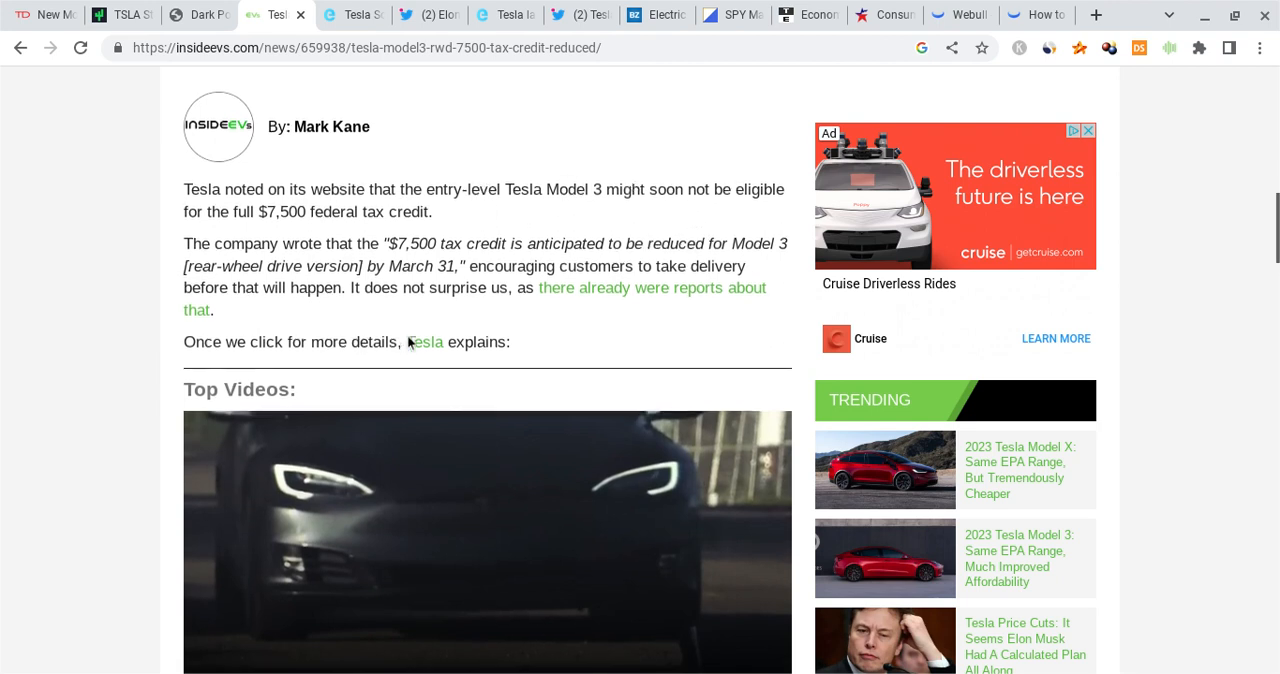
Step: Read the rest of the InsideEVs Model 3 RWD reduced tax credit article to its end
{"action": "scroll", "scroll_direction": "down", "scroll_amount": 3}
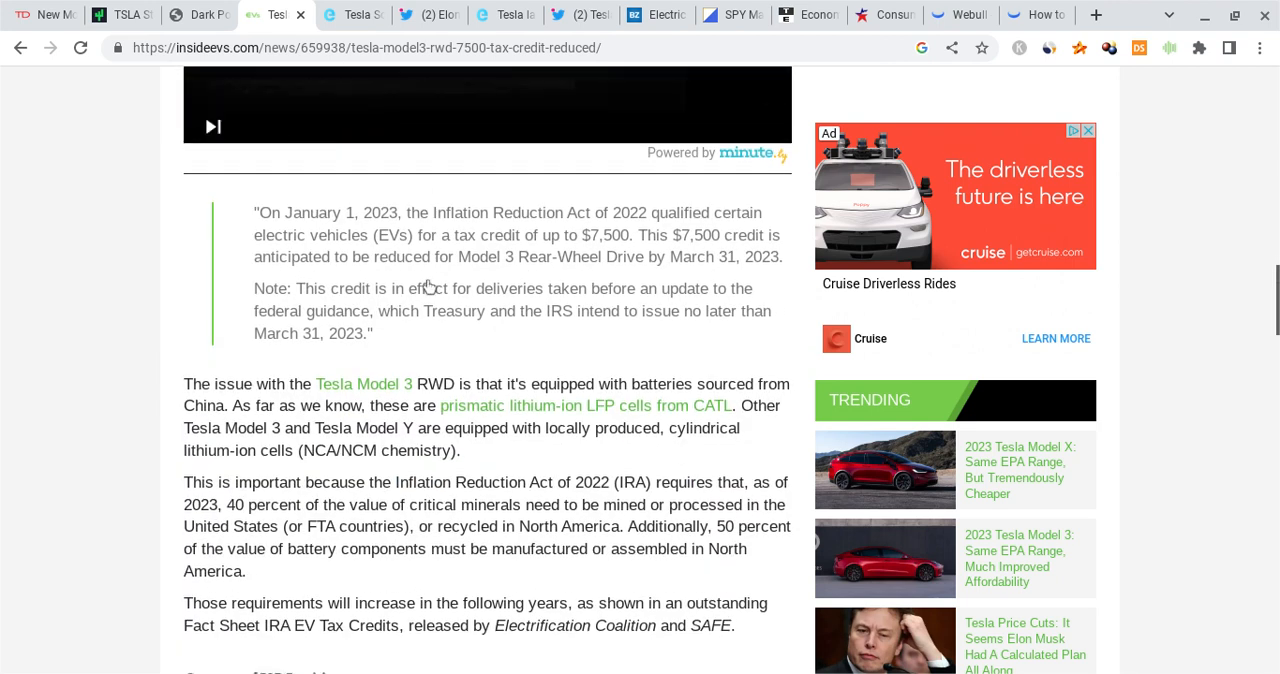
{"action": "scroll", "scroll_direction": "up", "scroll_amount": 3}
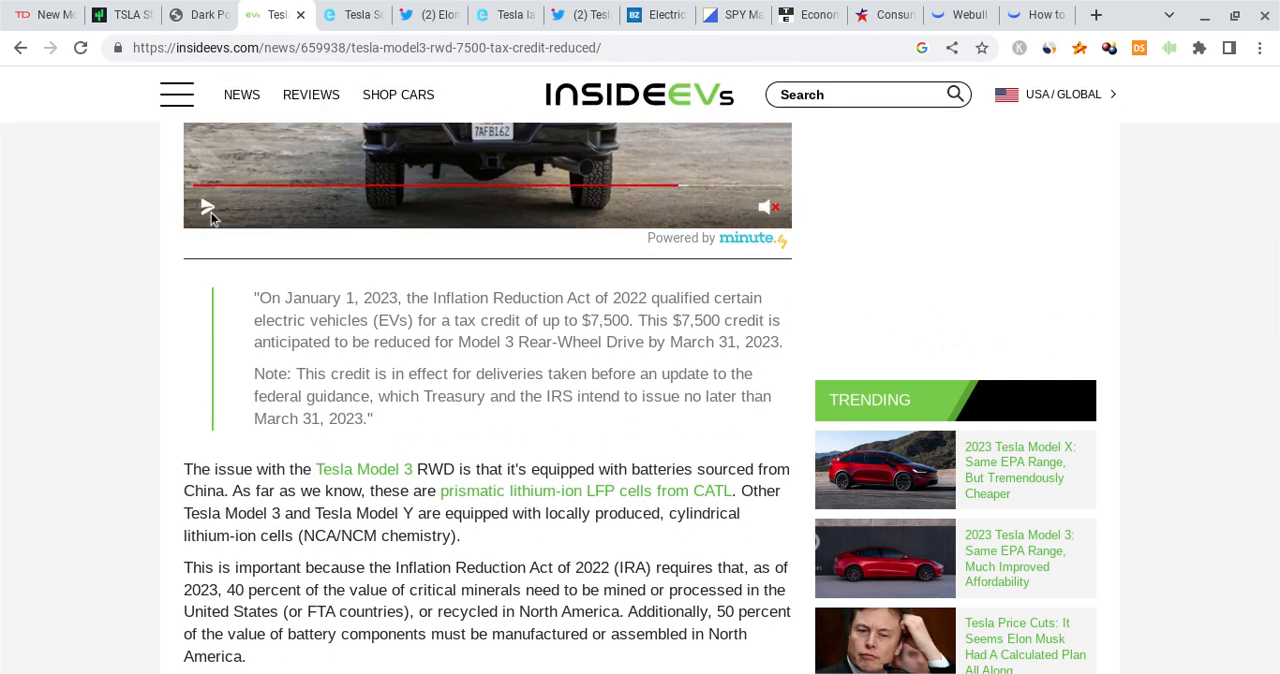
{"action": "scroll", "scroll_direction": "down", "scroll_amount": 3}
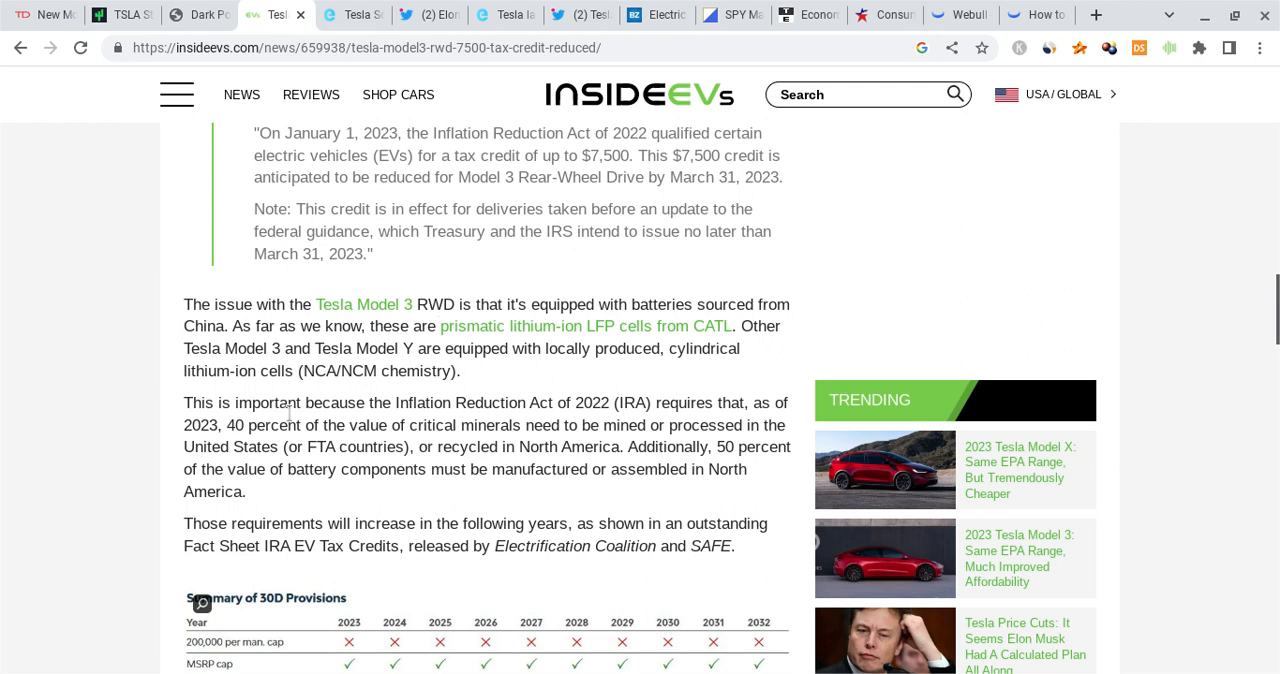
{"action": "scroll", "scroll_direction": "down", "scroll_amount": 3}
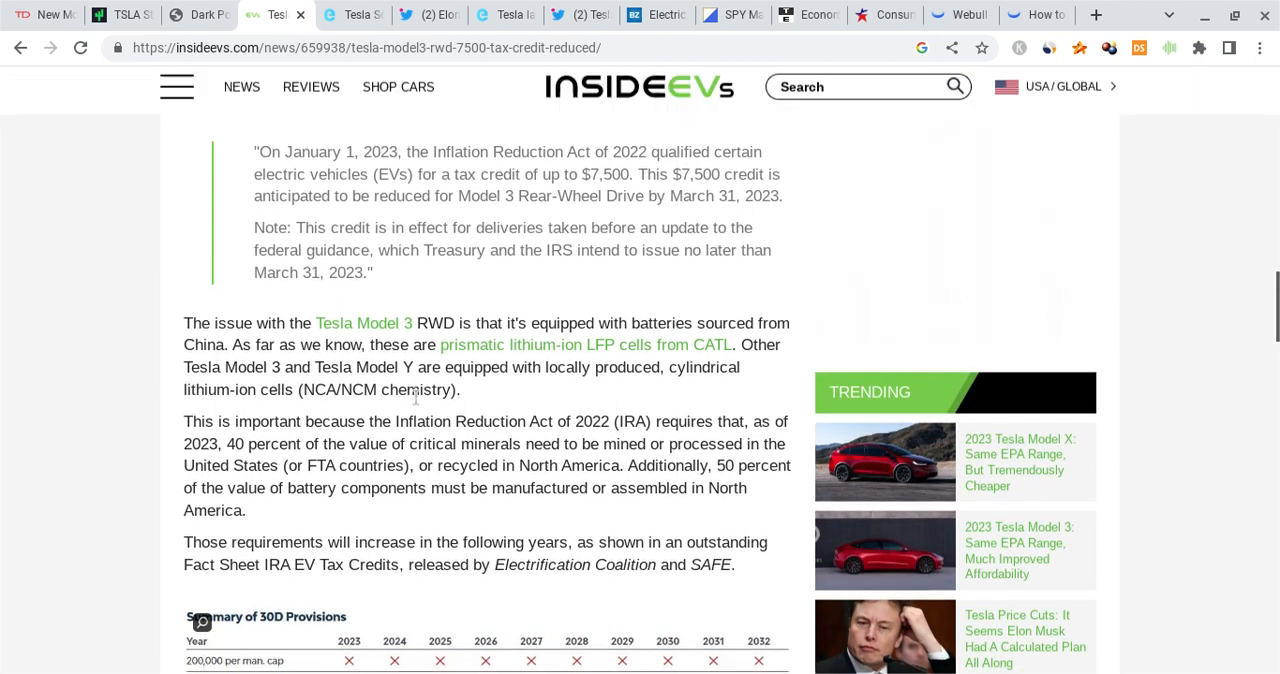
{"action": "scroll", "scroll_direction": "down", "scroll_amount": 3}
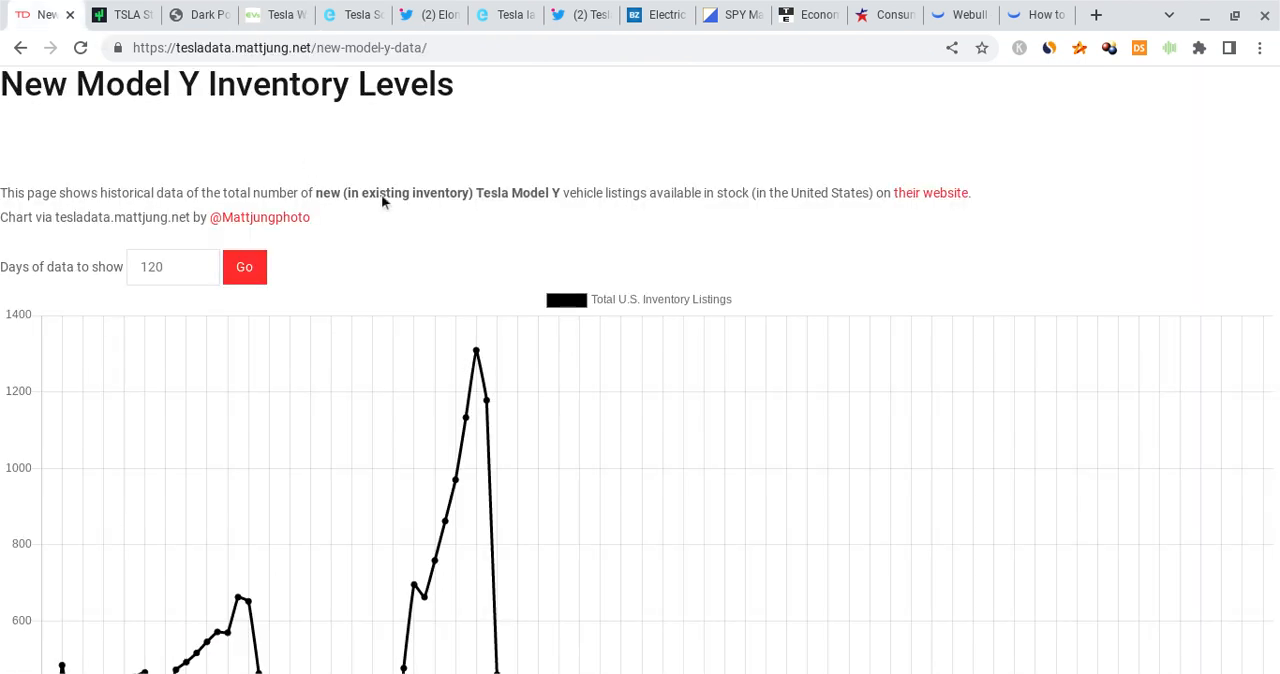
Step: Scroll to TeslaData's Model Y Total U.S. Inventory Listings chart with its January peak near 1,300
{"action": "scroll", "scroll_direction": "down", "scroll_amount": 3}
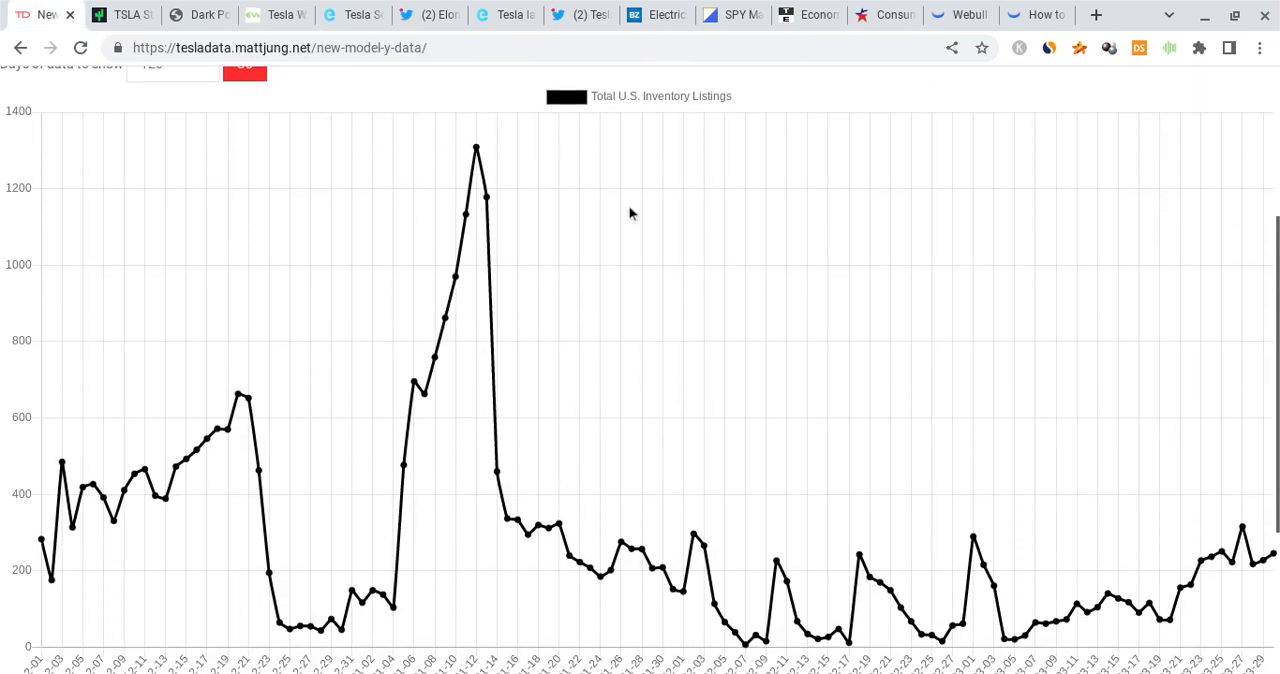
{"action": "mouse_move", "coordinate": [478, 160]}
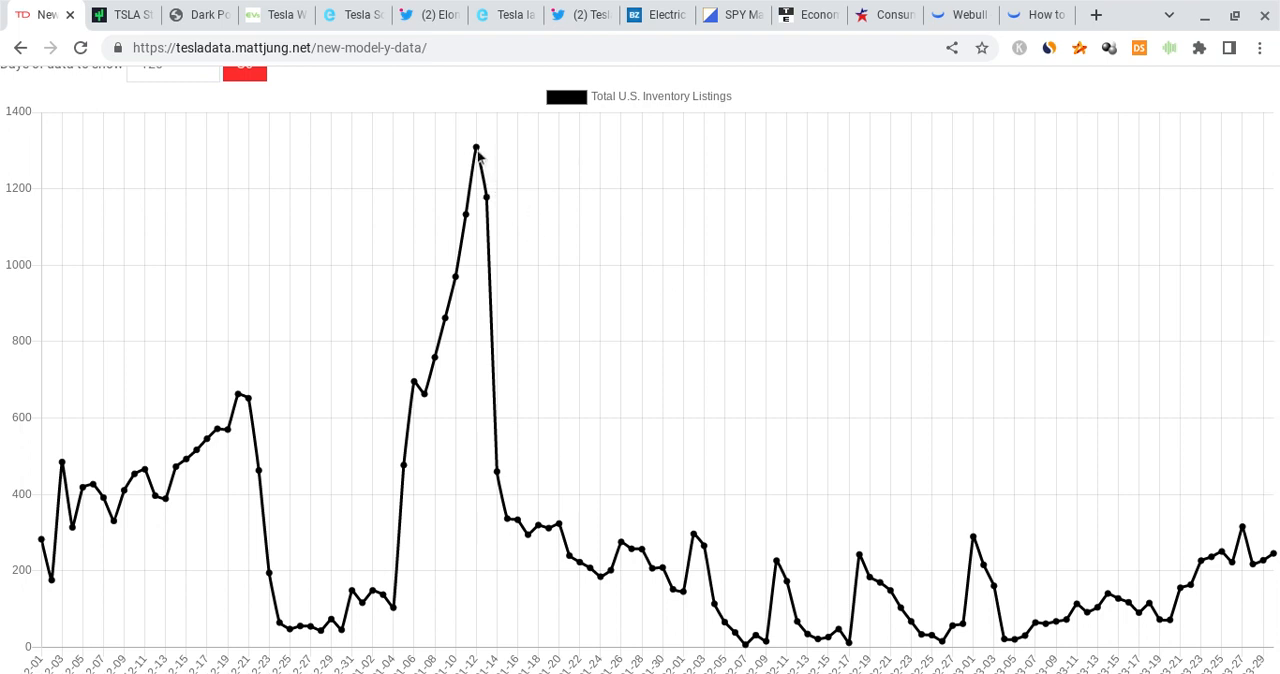
{"action": "mouse_move", "coordinate": [492, 168]}
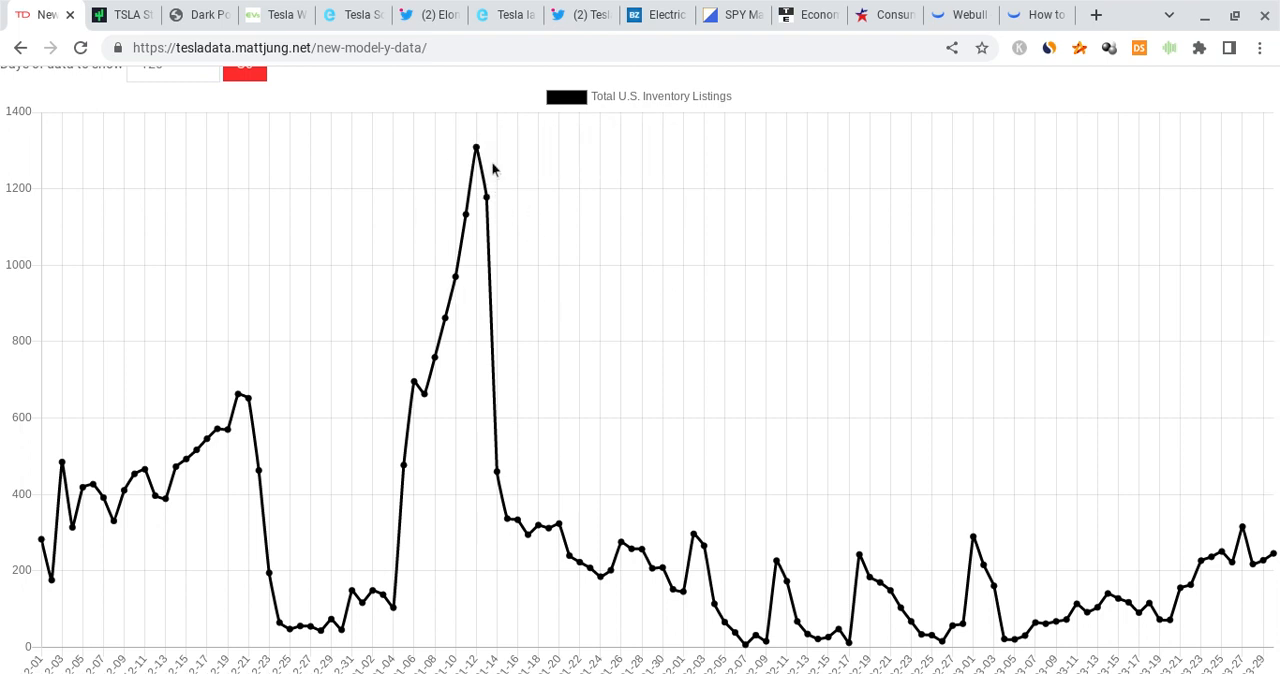
{"action": "mouse_move", "coordinate": [516, 116]}
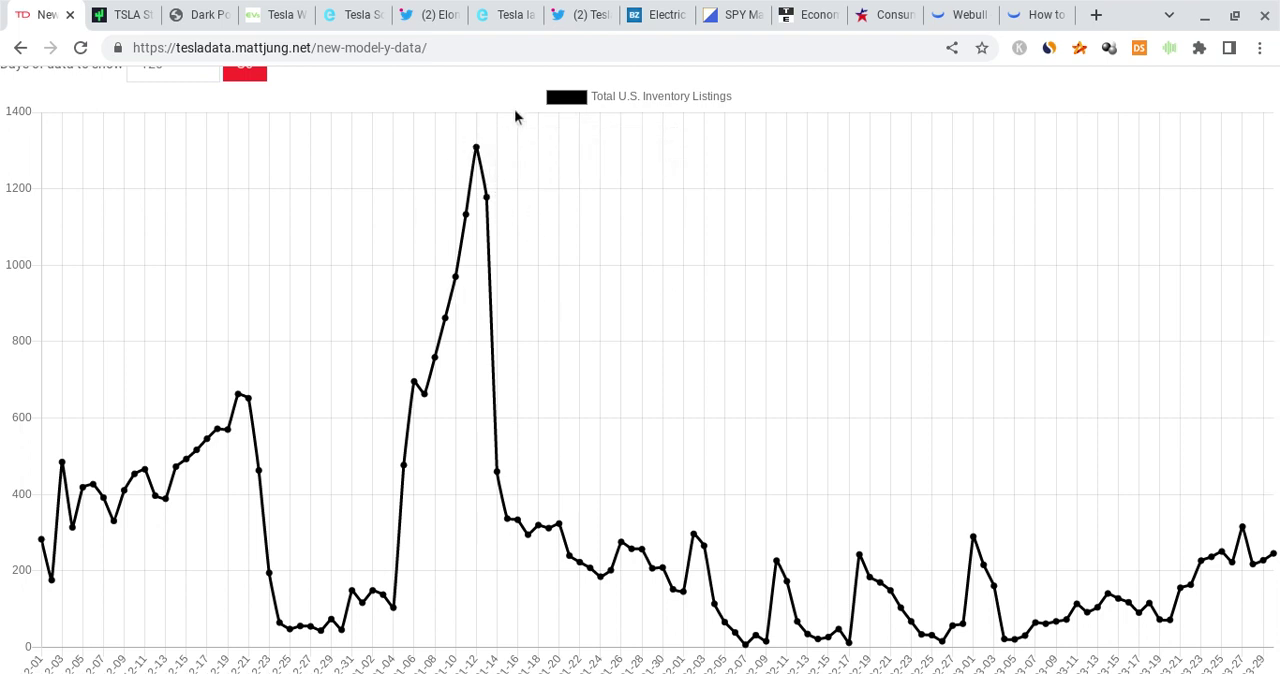
{"action": "mouse_move", "coordinate": [480, 160]}
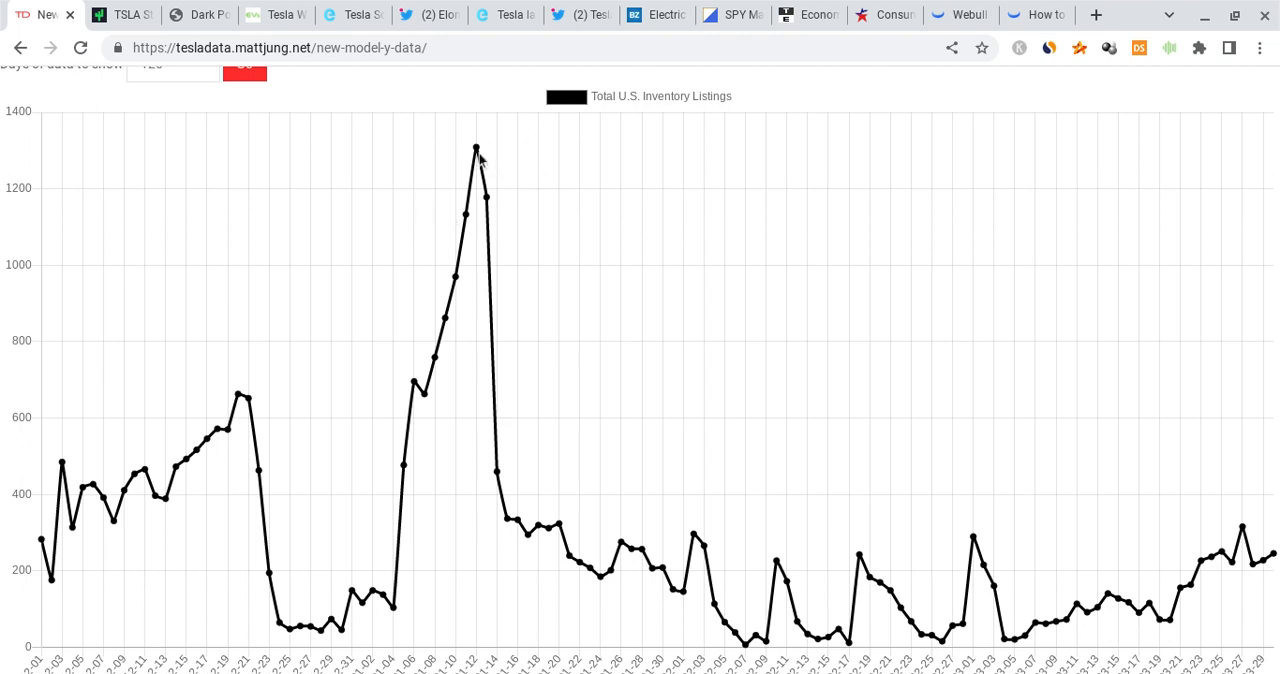
{"action": "mouse_move", "coordinate": [476, 150]}
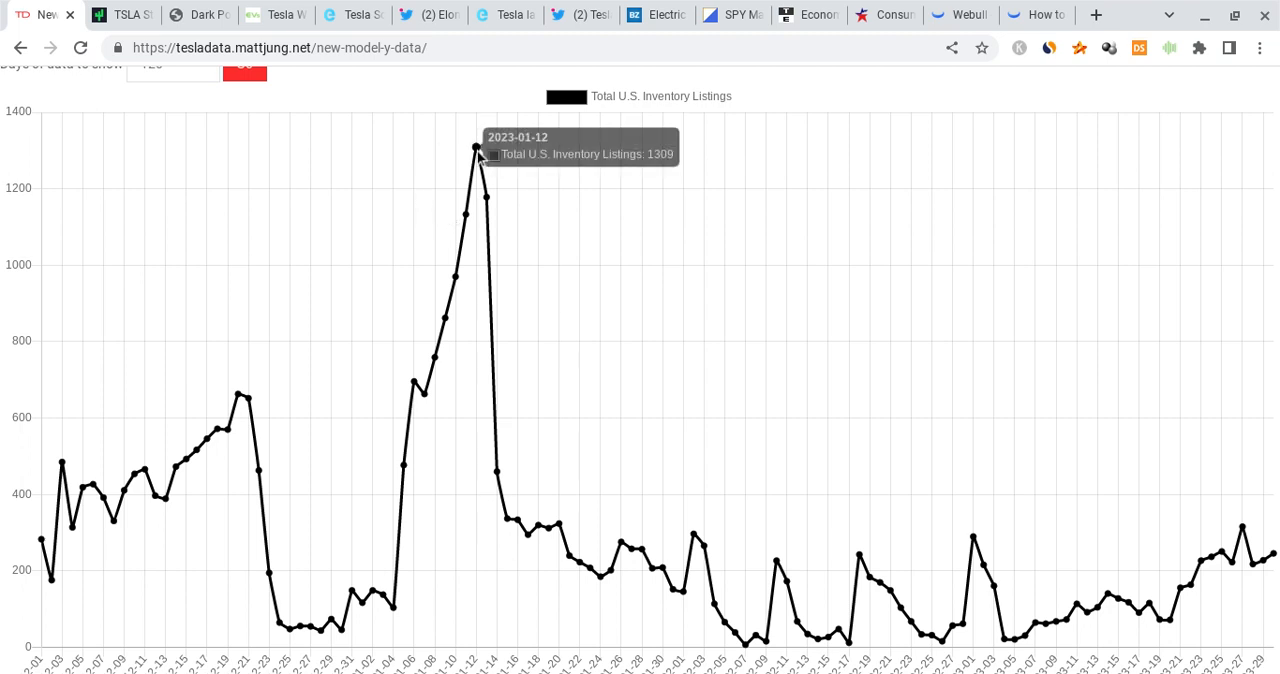
{"action": "mouse_move", "coordinate": [764, 532]}
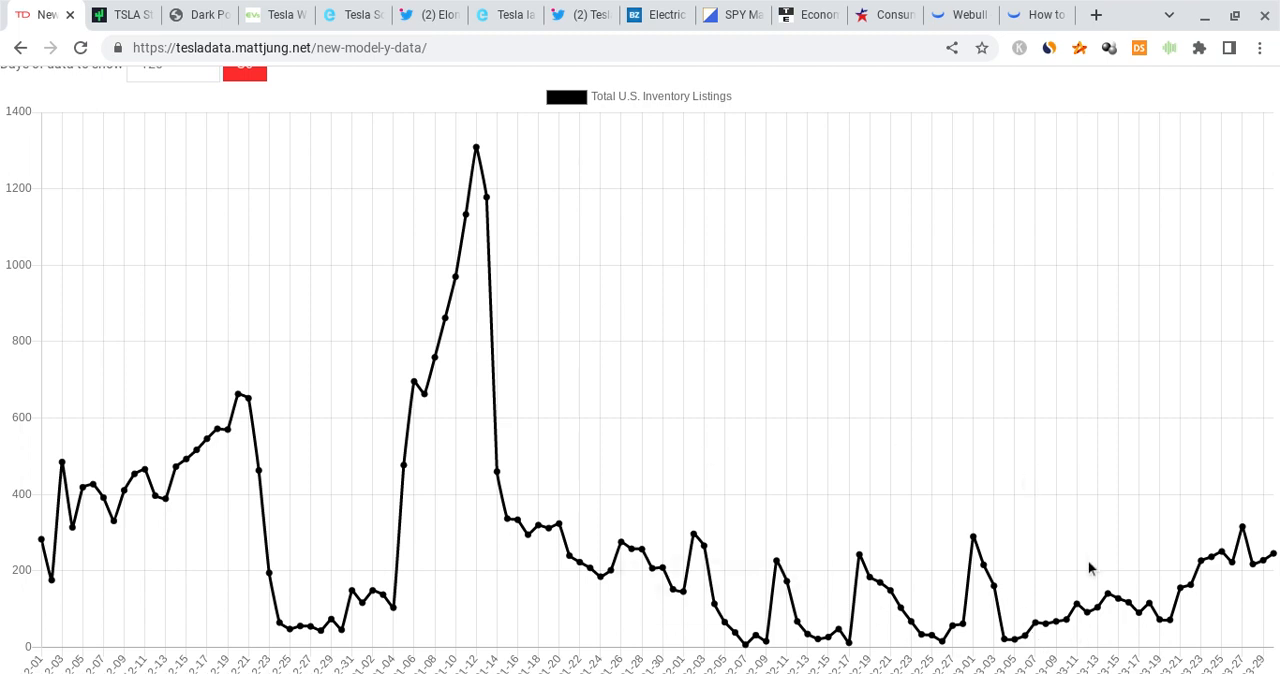
{"action": "mouse_move", "coordinate": [1270, 560]}
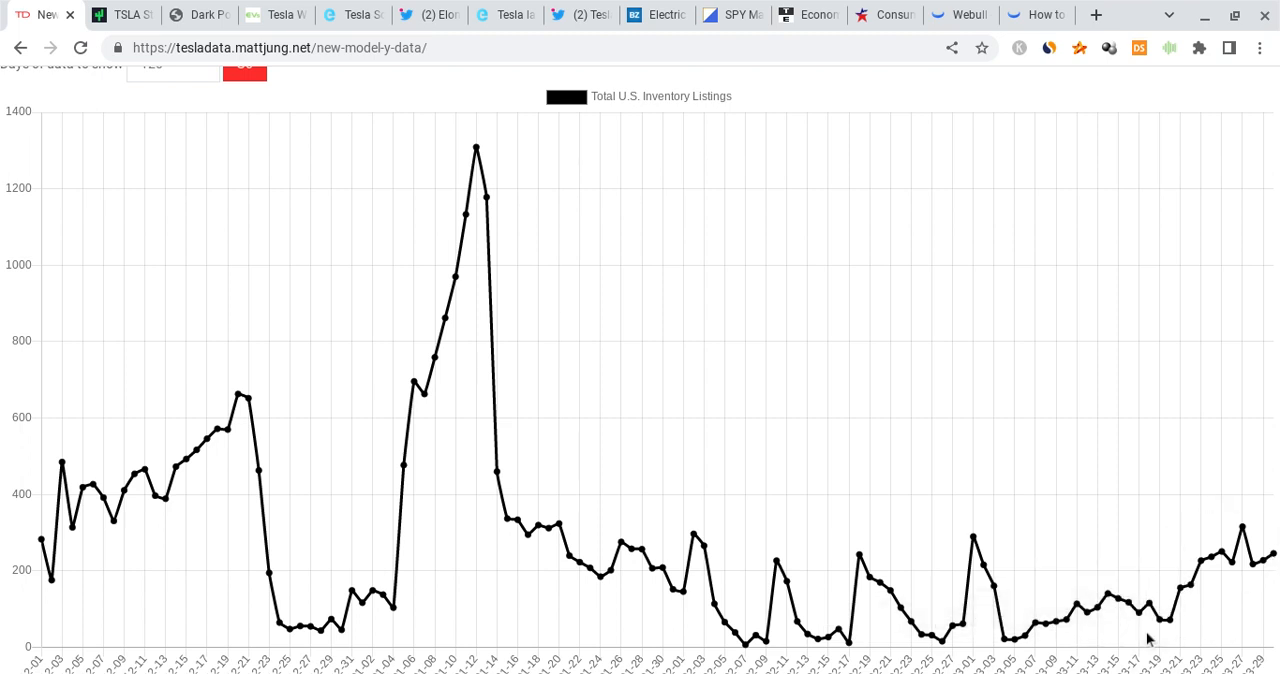
{"action": "mouse_move", "coordinate": [1148, 640]}
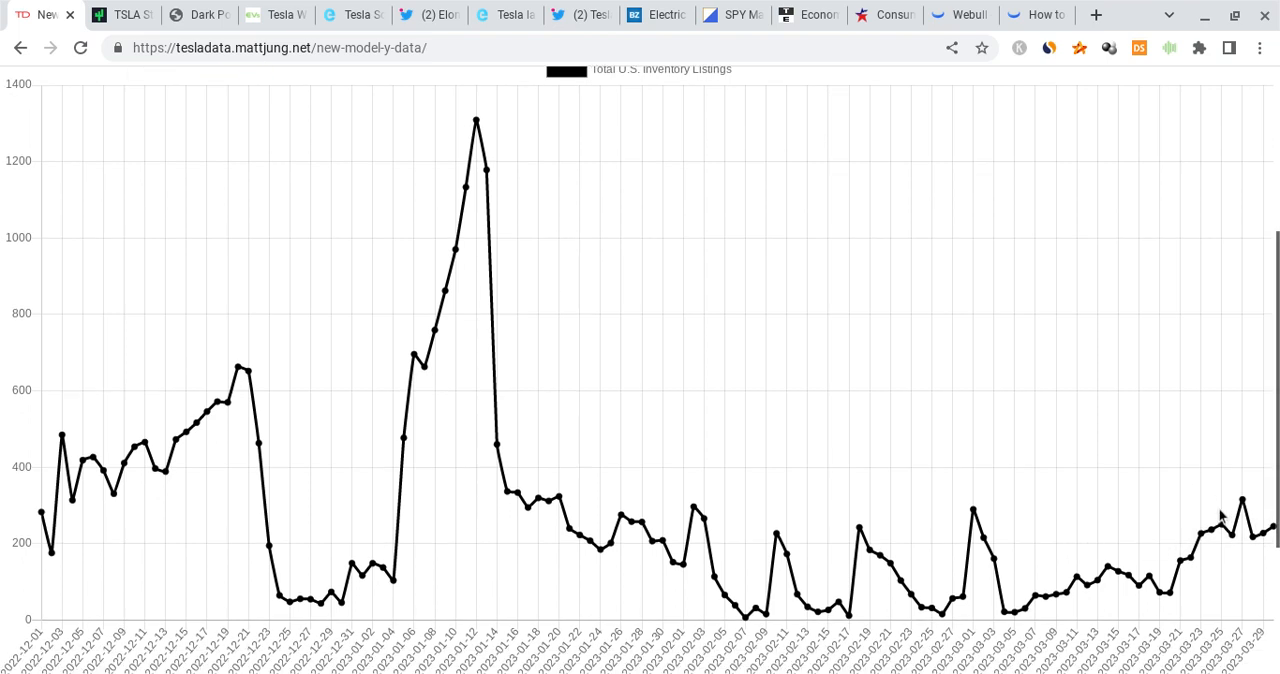
{"action": "mouse_move", "coordinate": [1088, 590]}
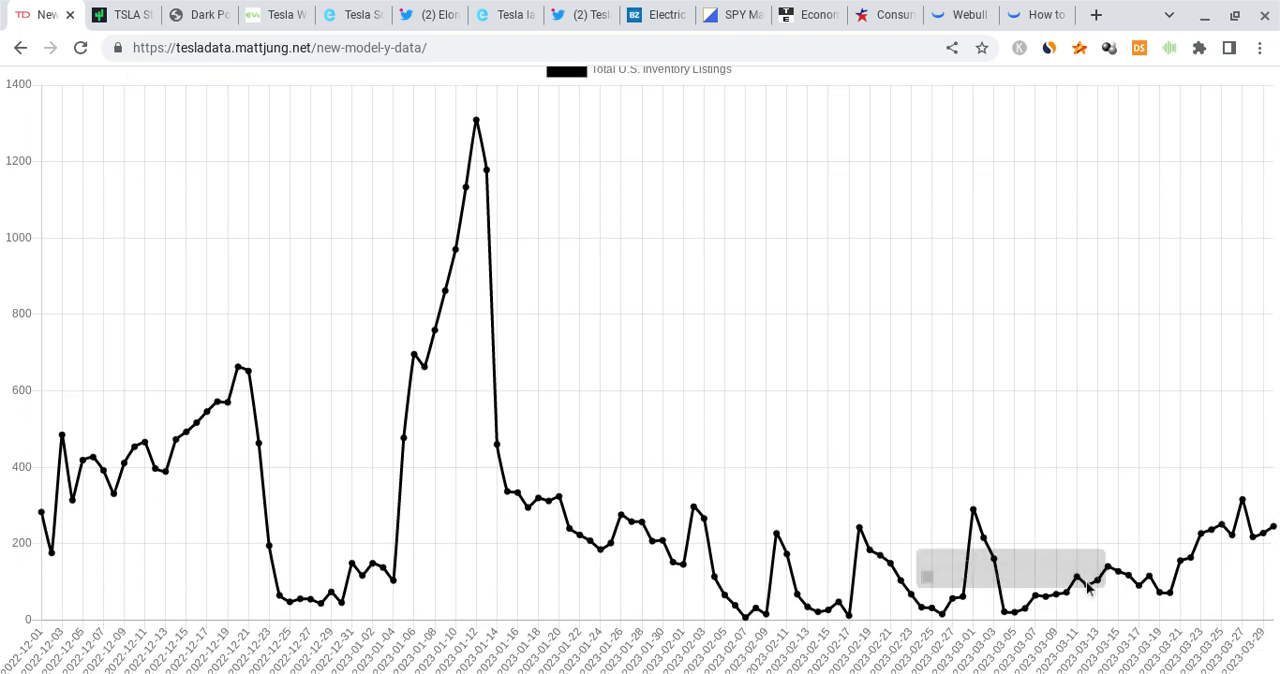
{"action": "mouse_move", "coordinate": [836, 478]}
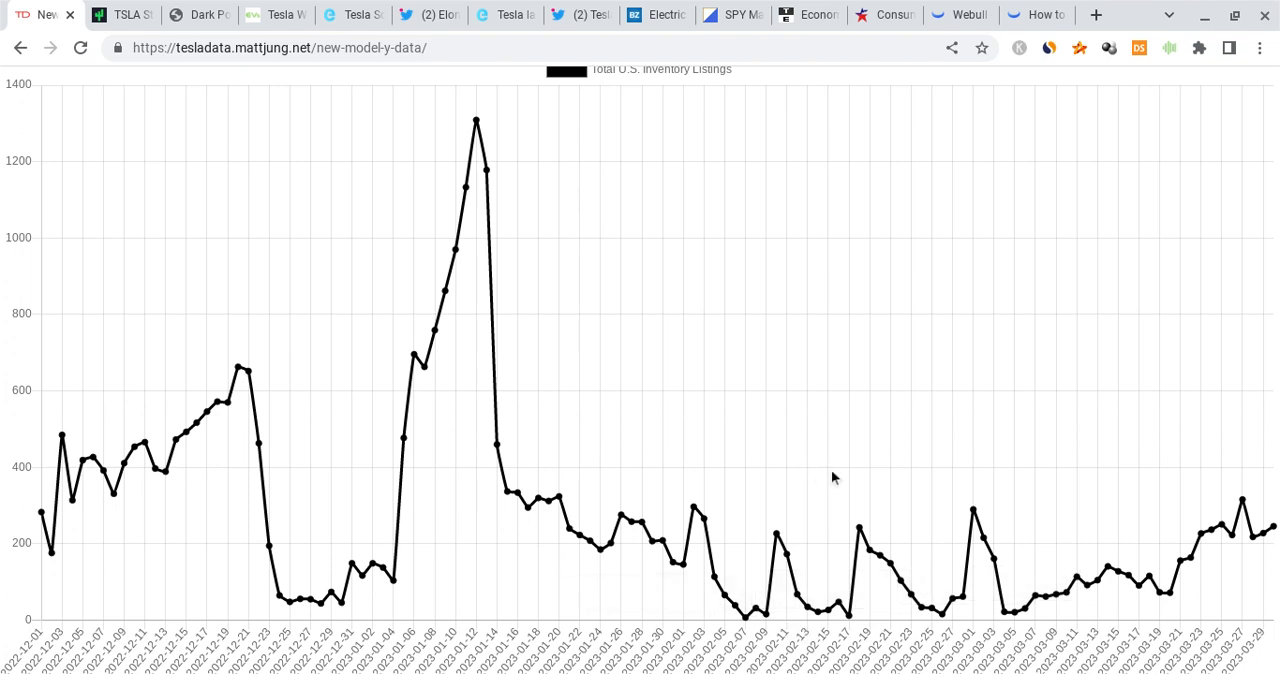
{"action": "mouse_move", "coordinate": [936, 412]}
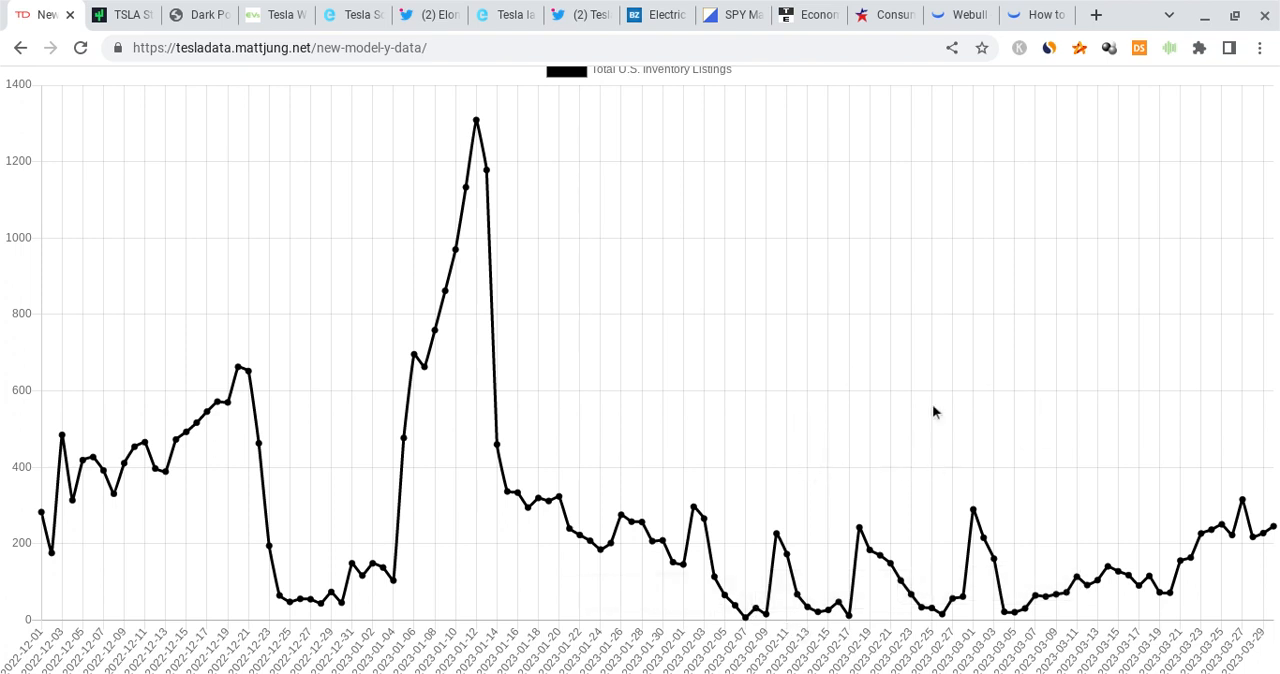
{"action": "mouse_move", "coordinate": [918, 328]}
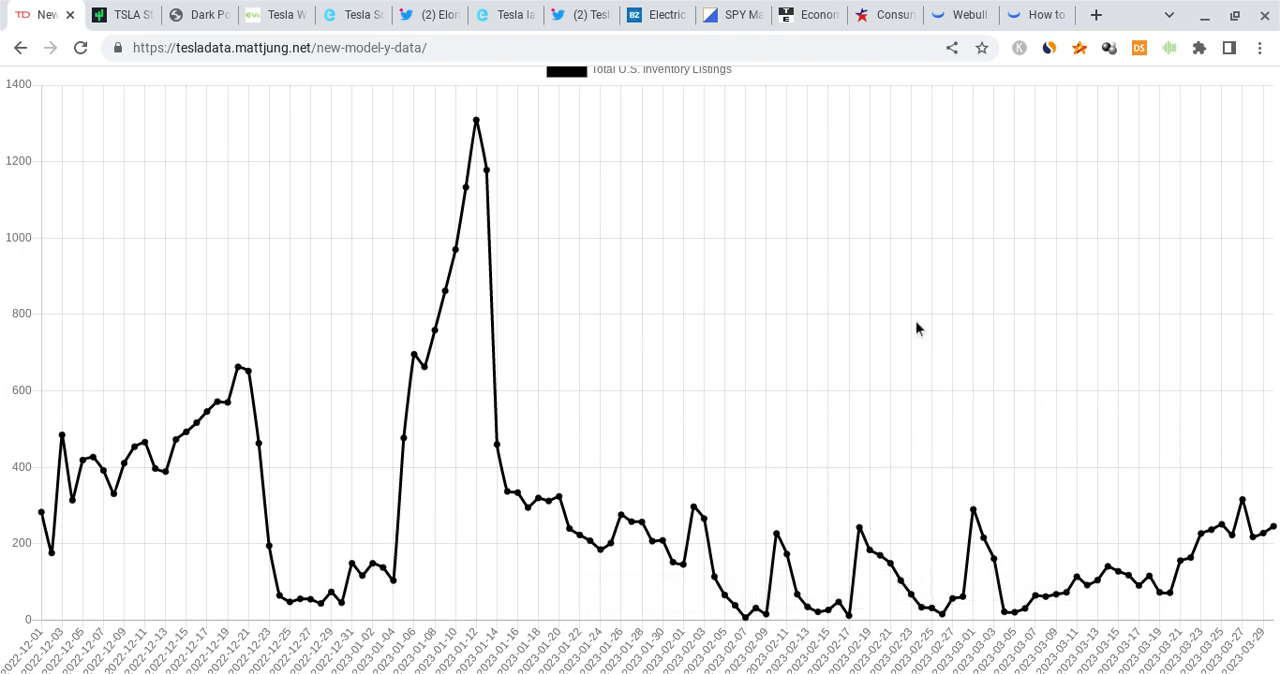
{"action": "mouse_move", "coordinate": [932, 424]}
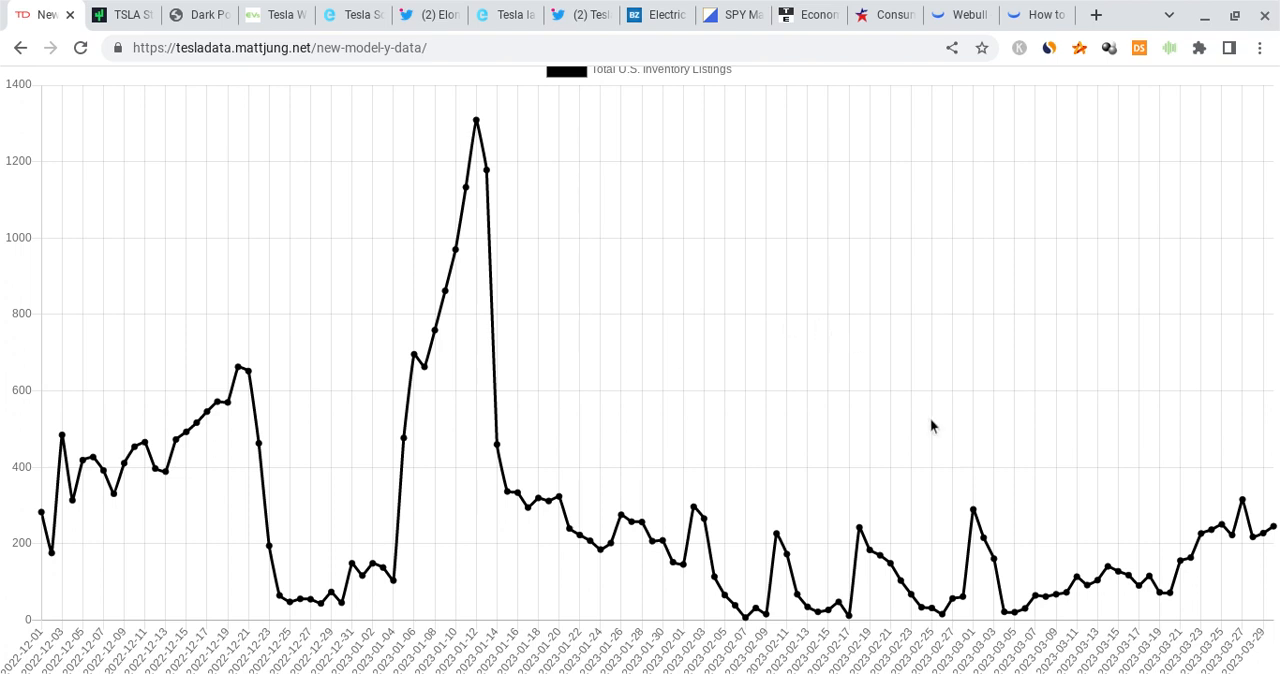
{"action": "scroll", "scroll_direction": "down", "scroll_amount": 3}
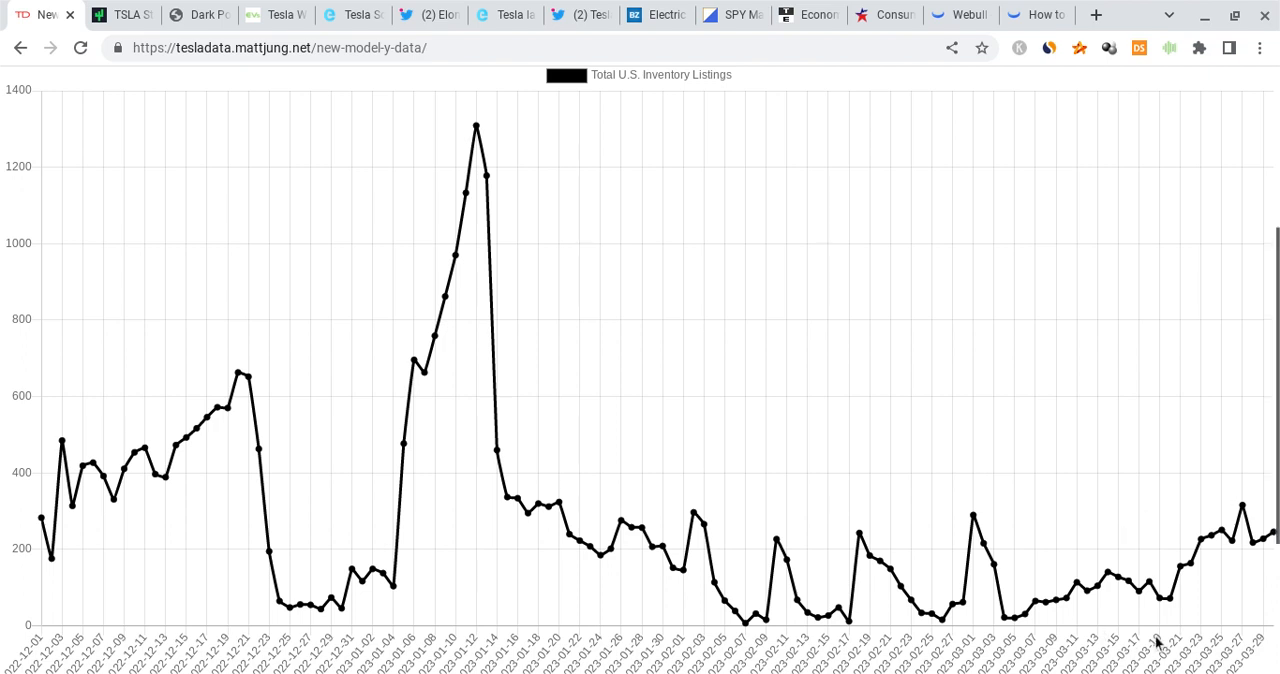
{"action": "mouse_move", "coordinate": [1110, 648]}
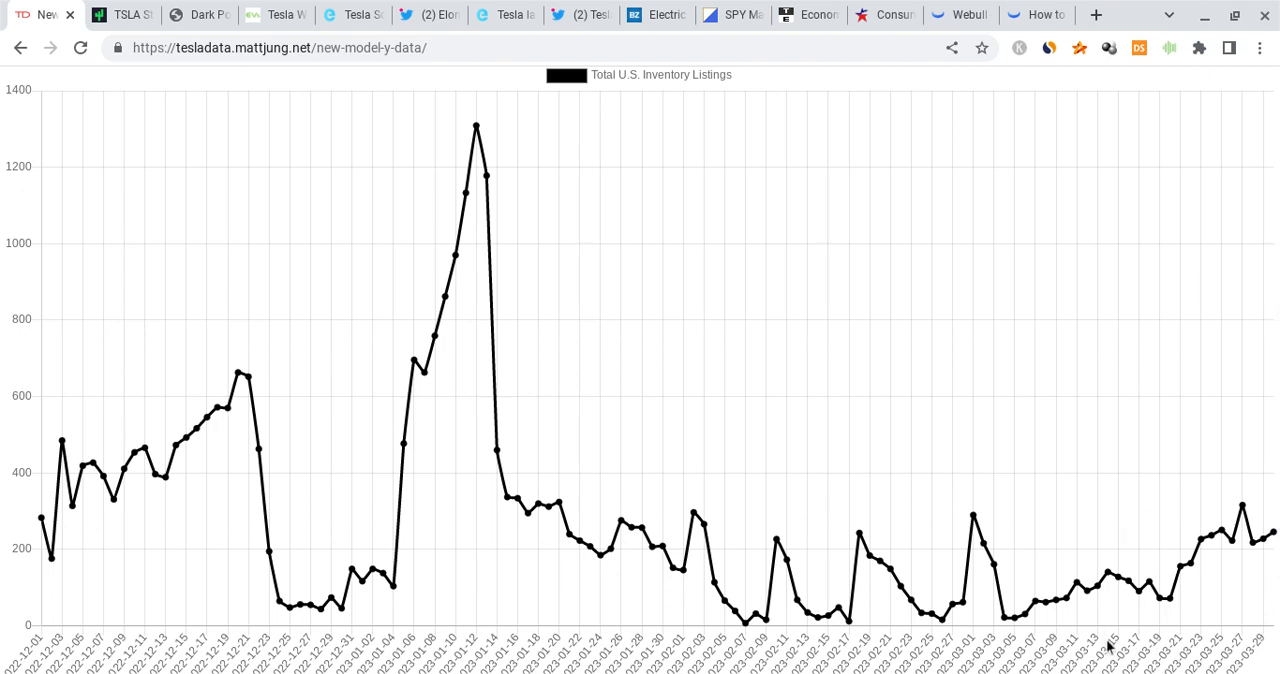
{"action": "mouse_move", "coordinate": [660, 572]}
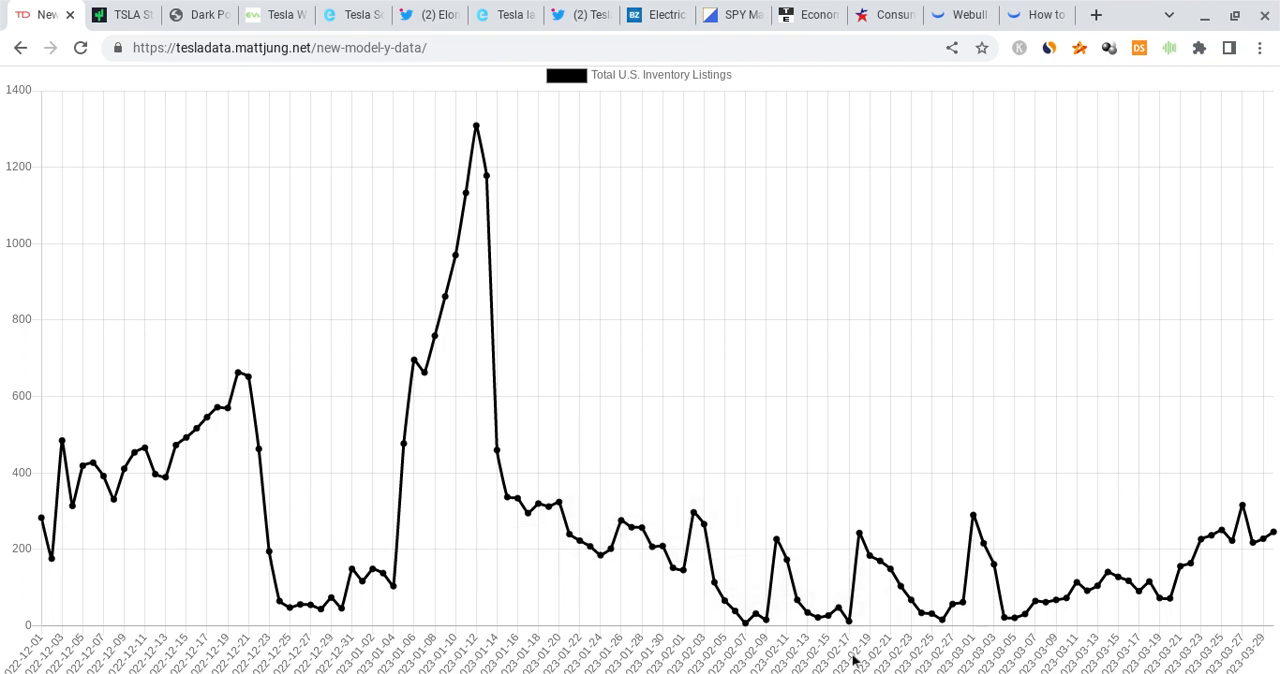
{"action": "mouse_move", "coordinate": [812, 290]}
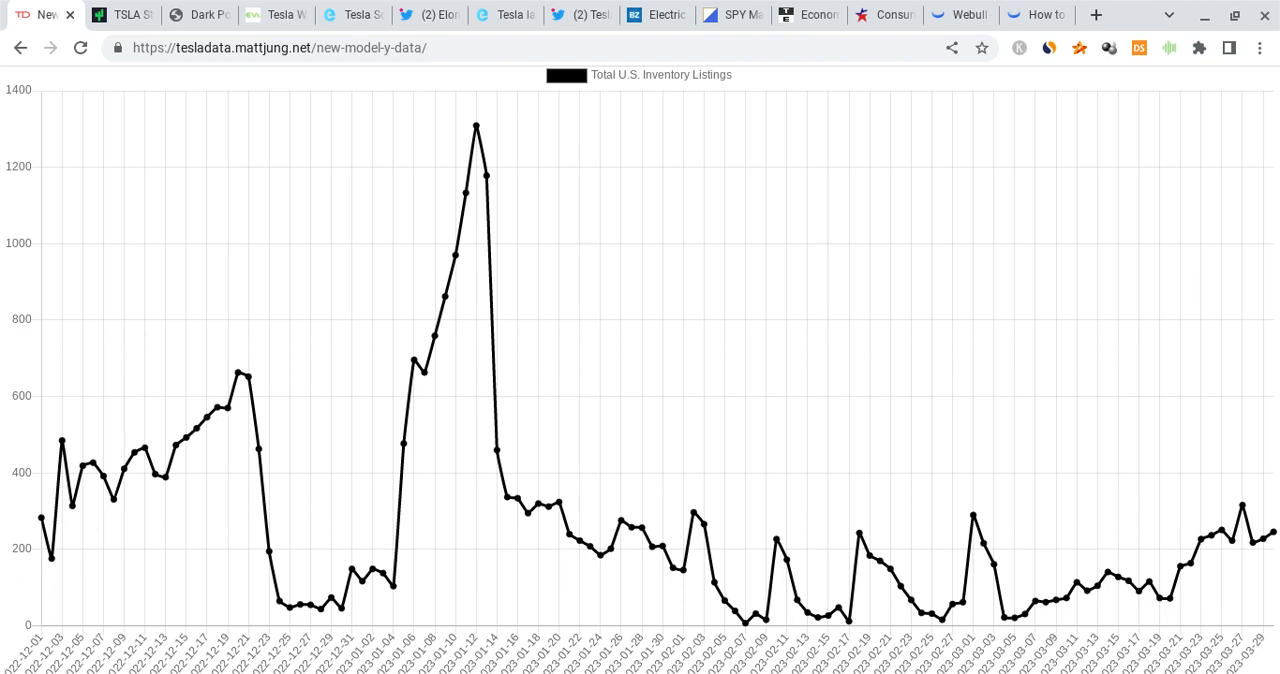
{"action": "mouse_move", "coordinate": [760, 192]}
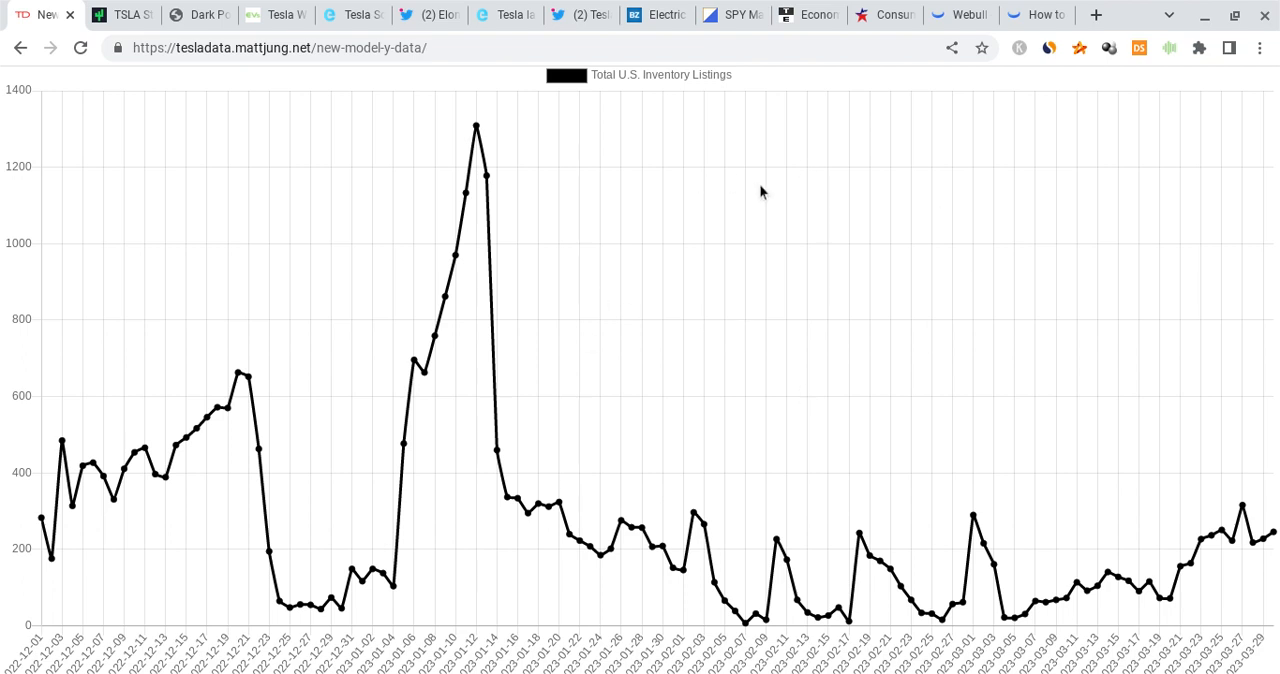
{"action": "mouse_move", "coordinate": [784, 324]}
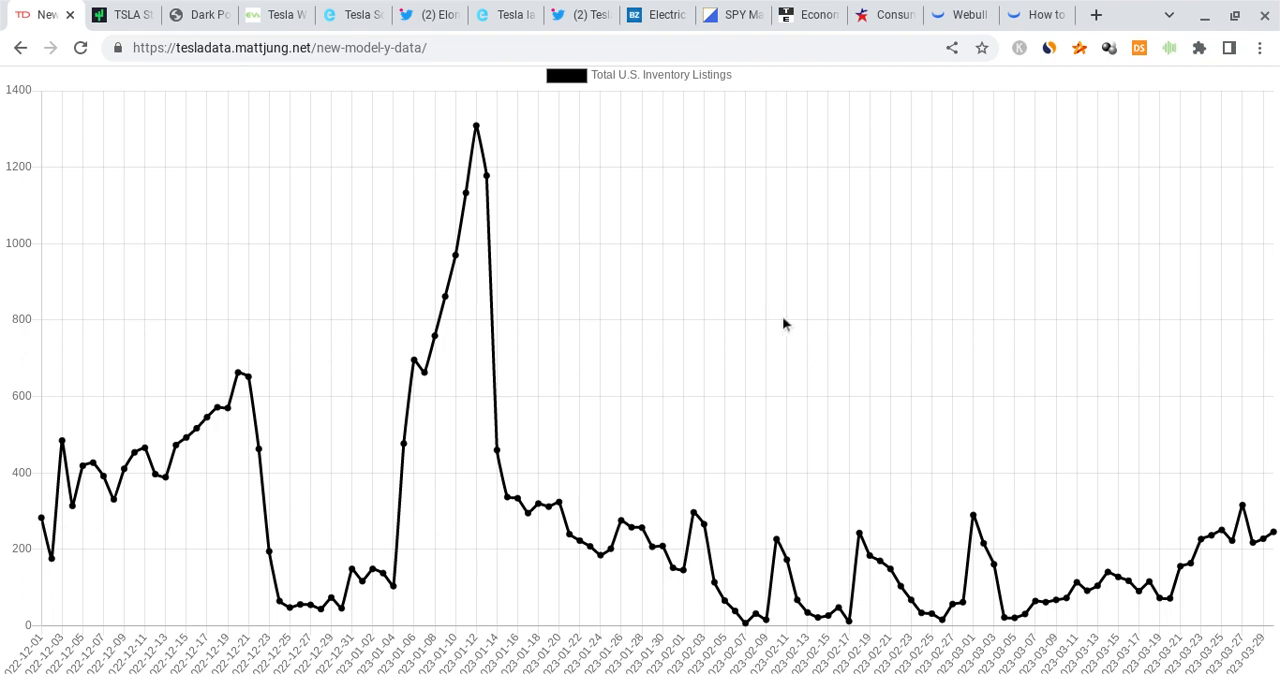
{"action": "mouse_move", "coordinate": [772, 324]}
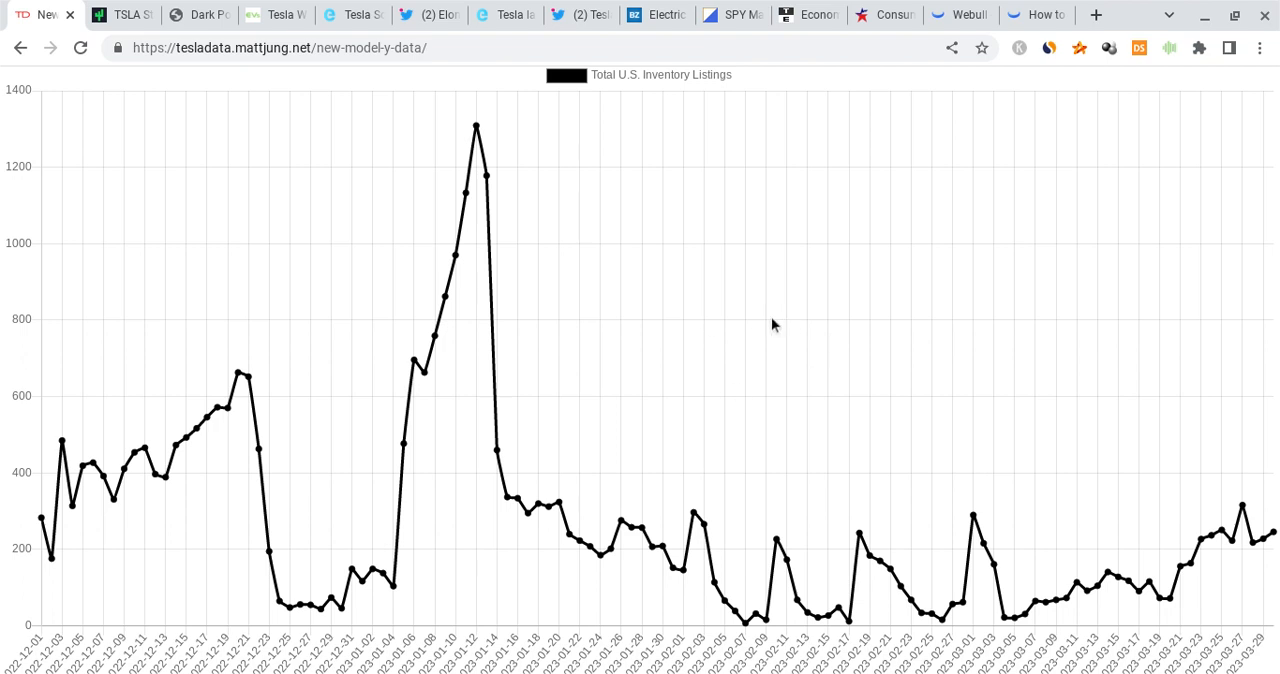
{"action": "mouse_move", "coordinate": [800, 388]}
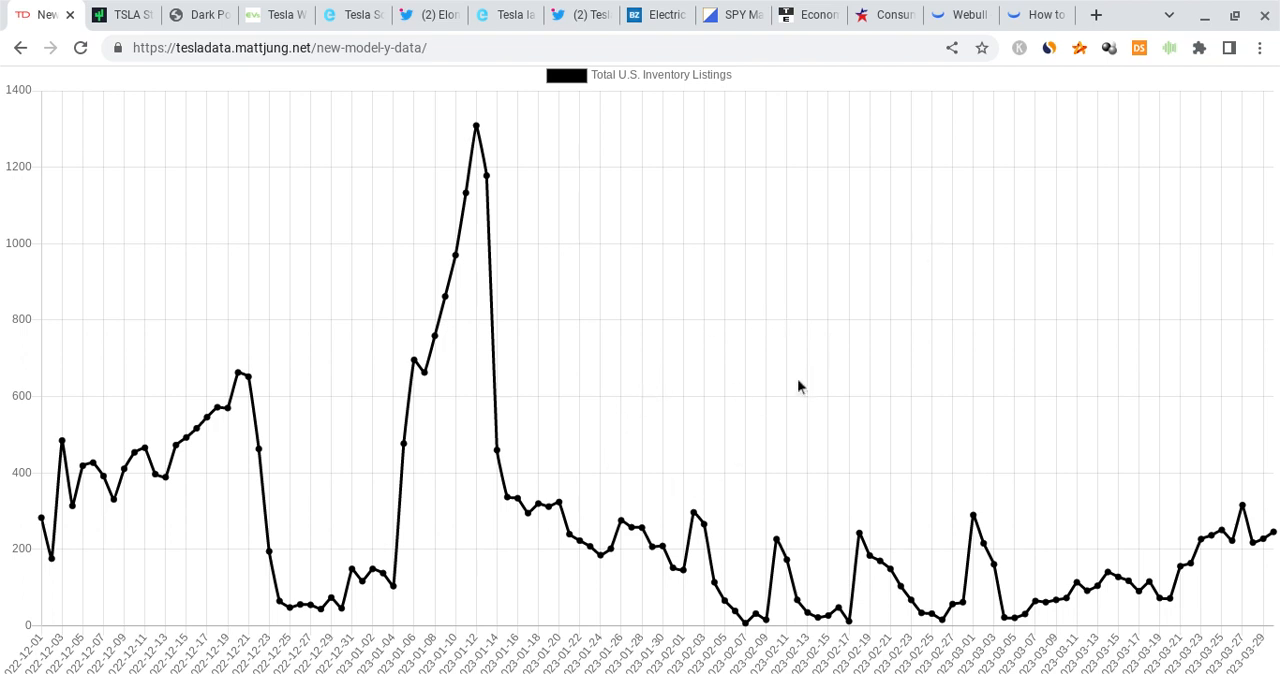
{"action": "mouse_move", "coordinate": [912, 254]}
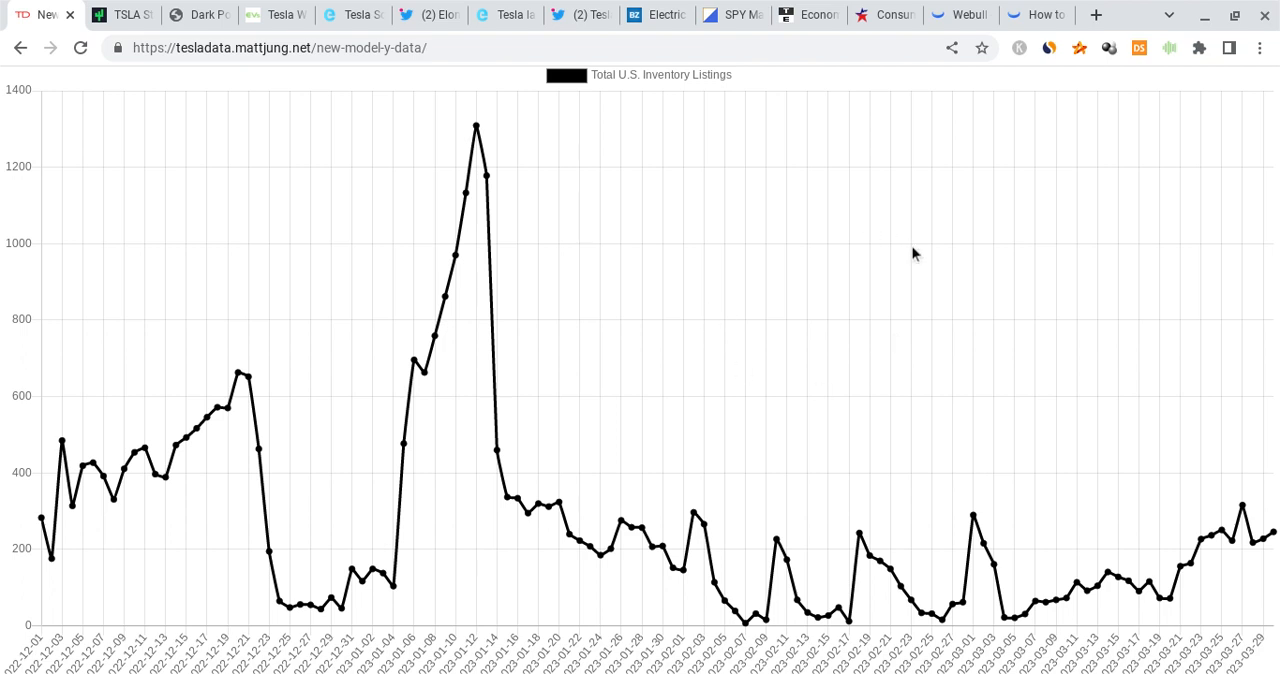
{"action": "mouse_move", "coordinate": [816, 336]}
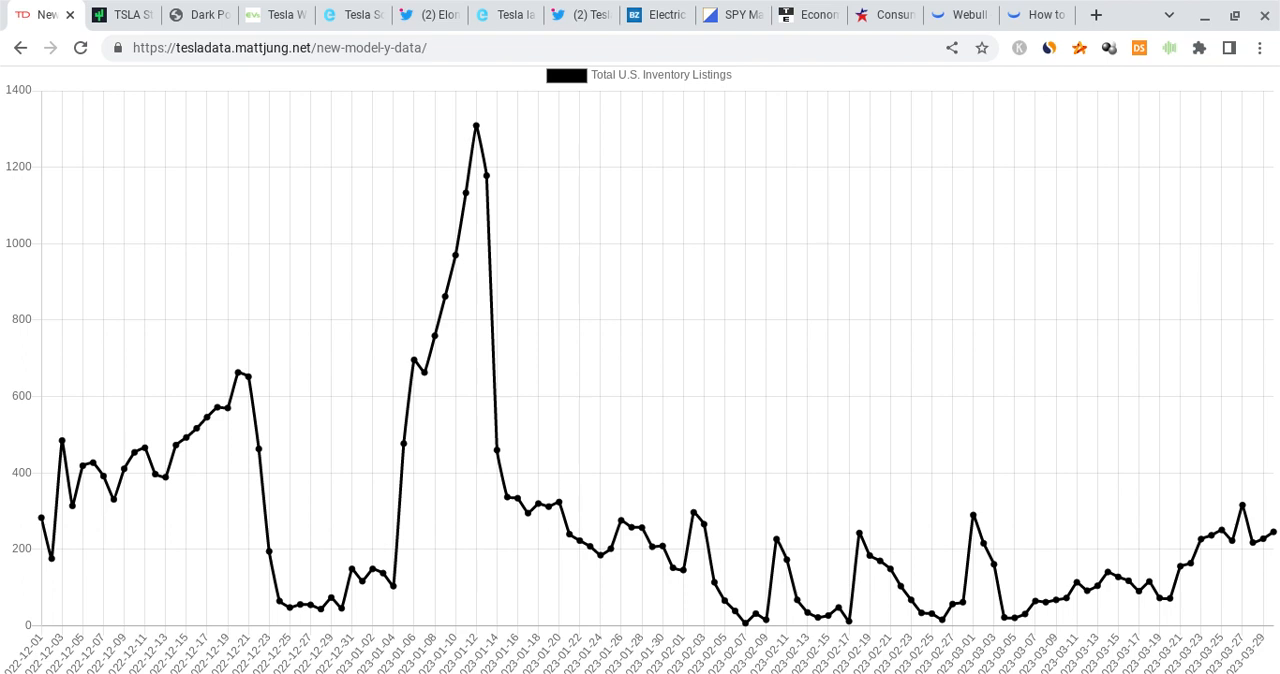
{"action": "mouse_move", "coordinate": [796, 304]}
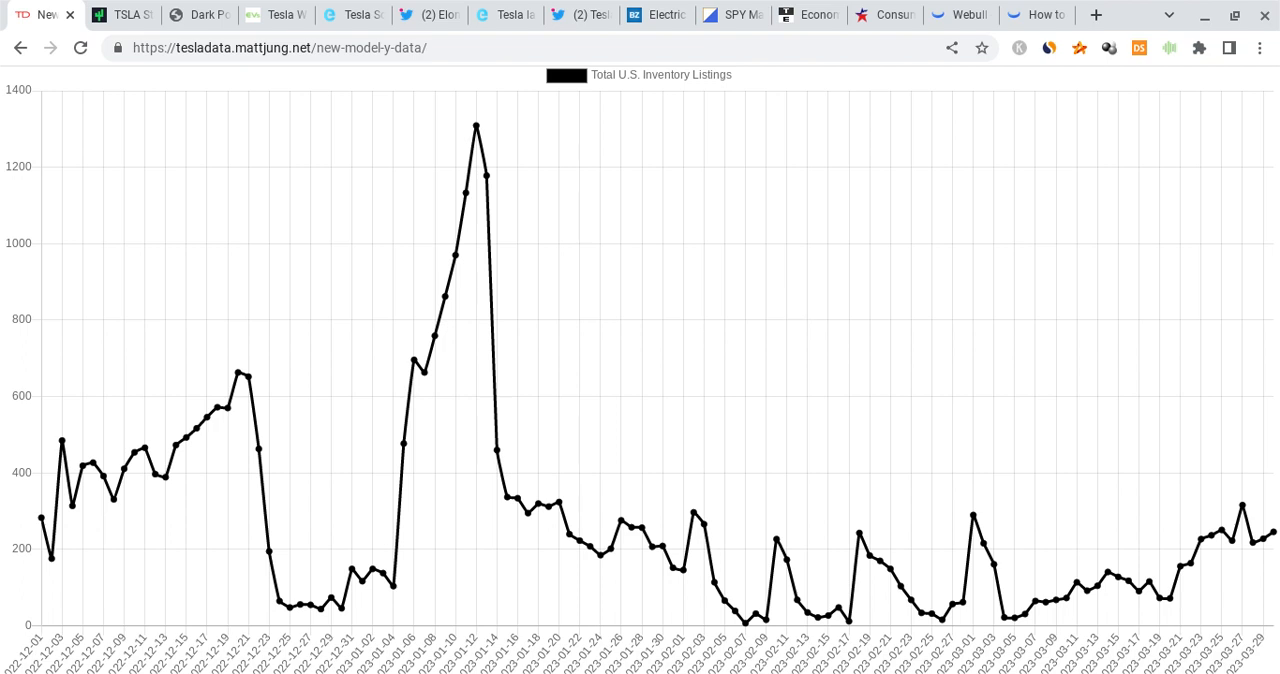
{"action": "mouse_move", "coordinate": [810, 364]}
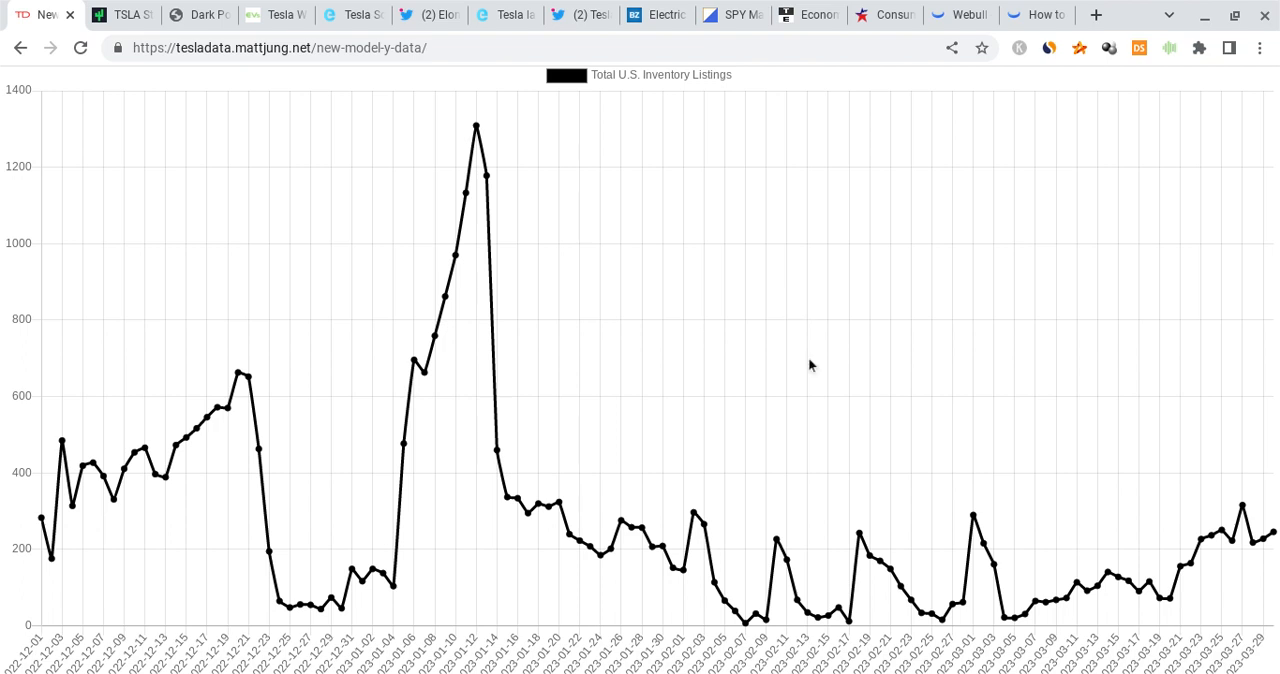
{"action": "mouse_move", "coordinate": [880, 212]}
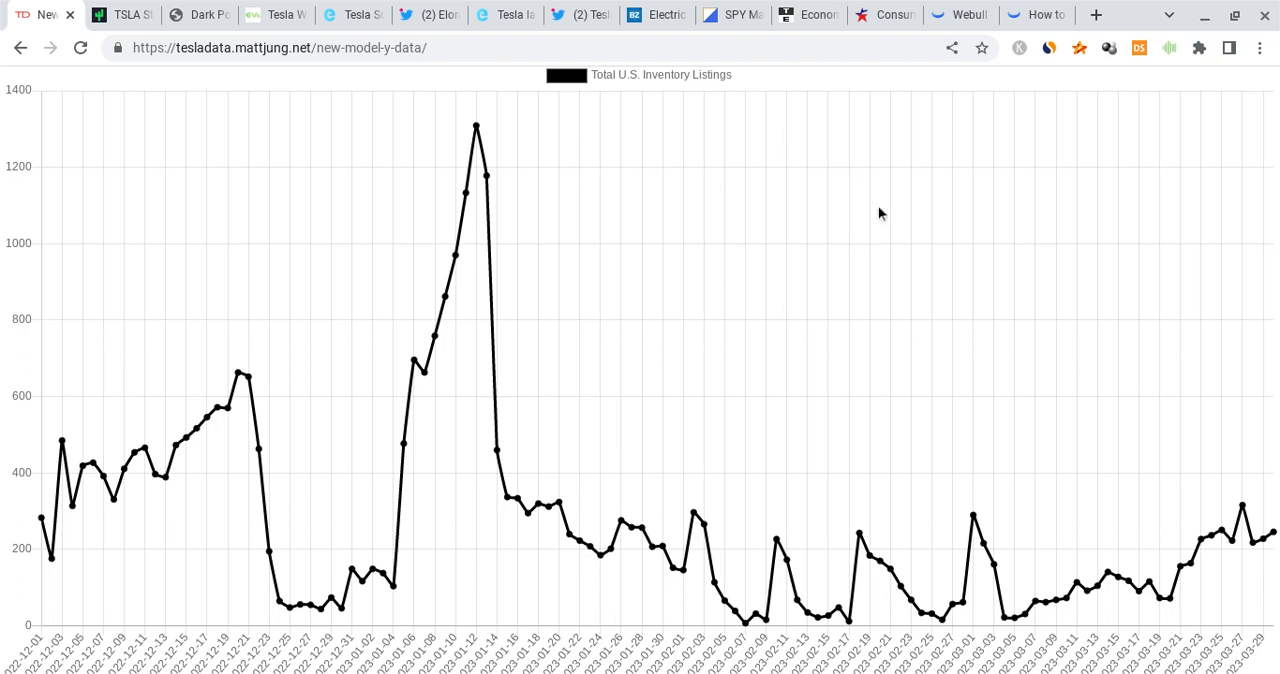
{"action": "mouse_move", "coordinate": [832, 600]}
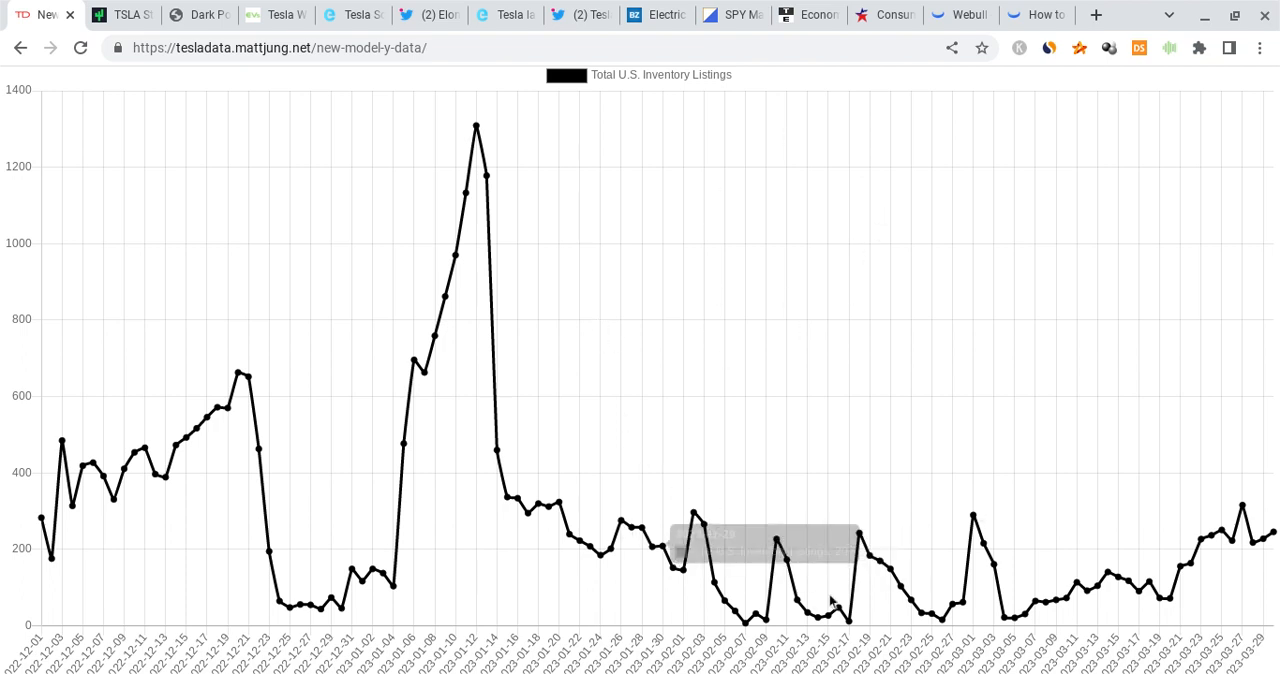
{"action": "mouse_move", "coordinate": [1088, 478]}
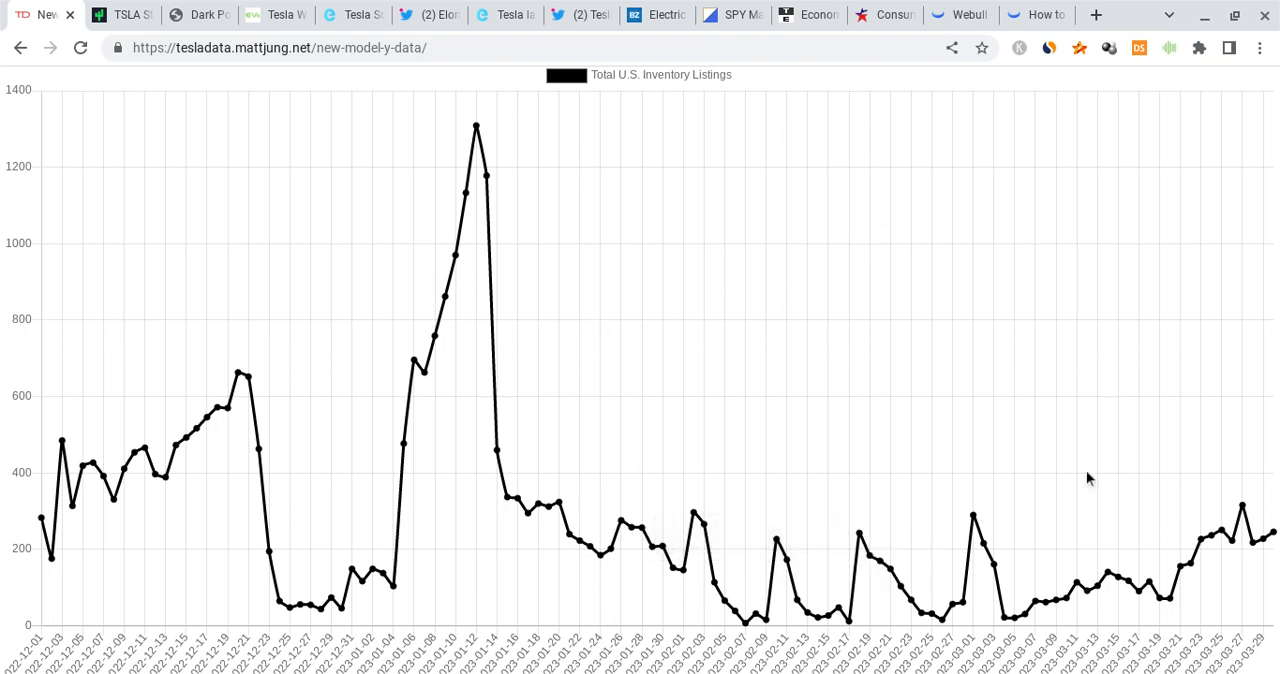
{"action": "mouse_move", "coordinate": [688, 444]}
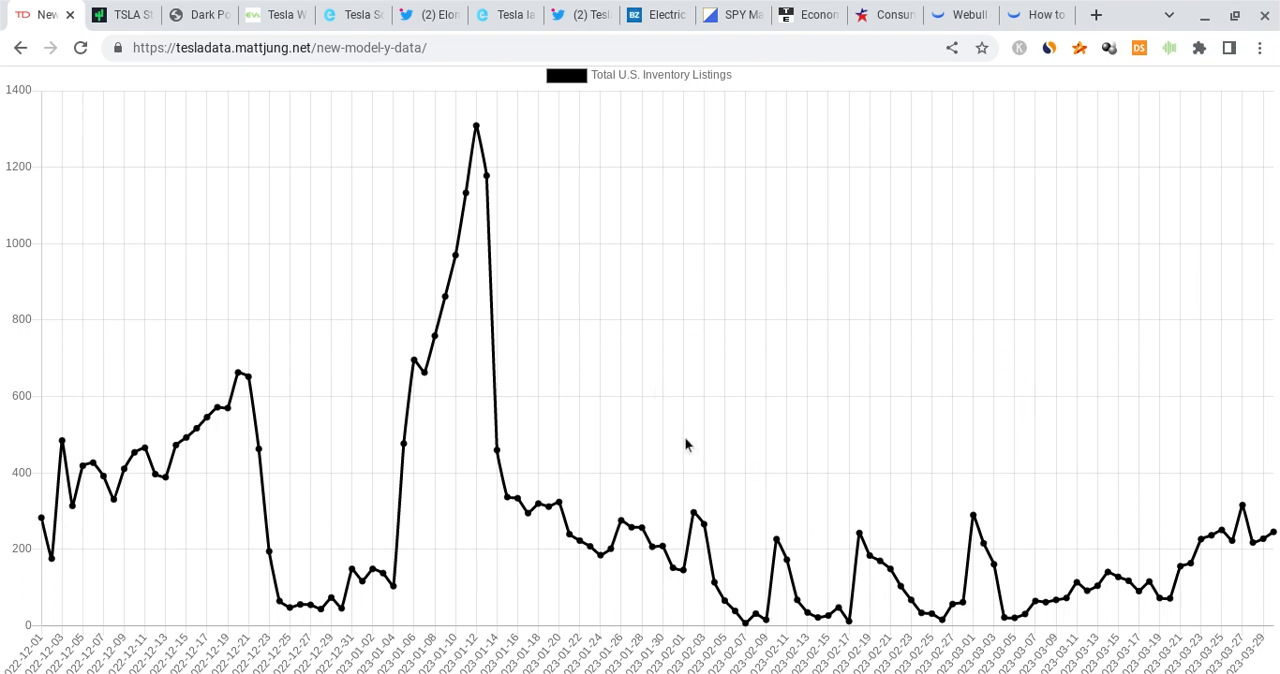
{"action": "mouse_move", "coordinate": [980, 316]}
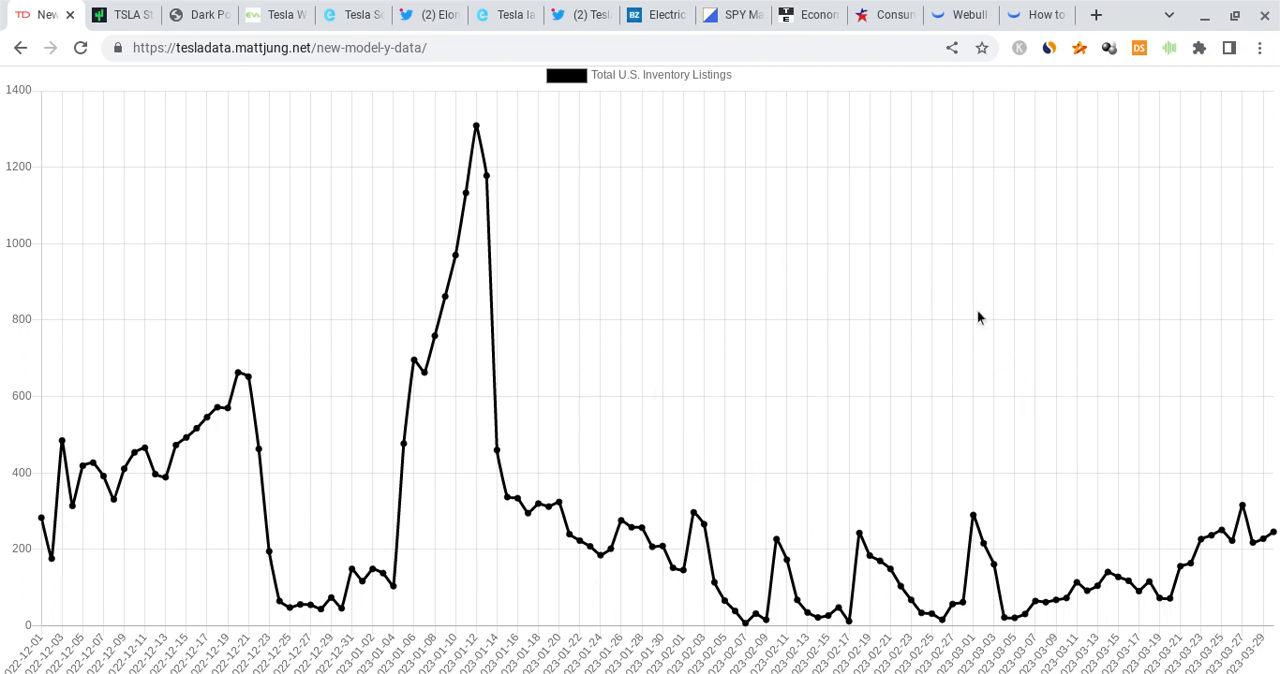
{"action": "mouse_move", "coordinate": [576, 456]}
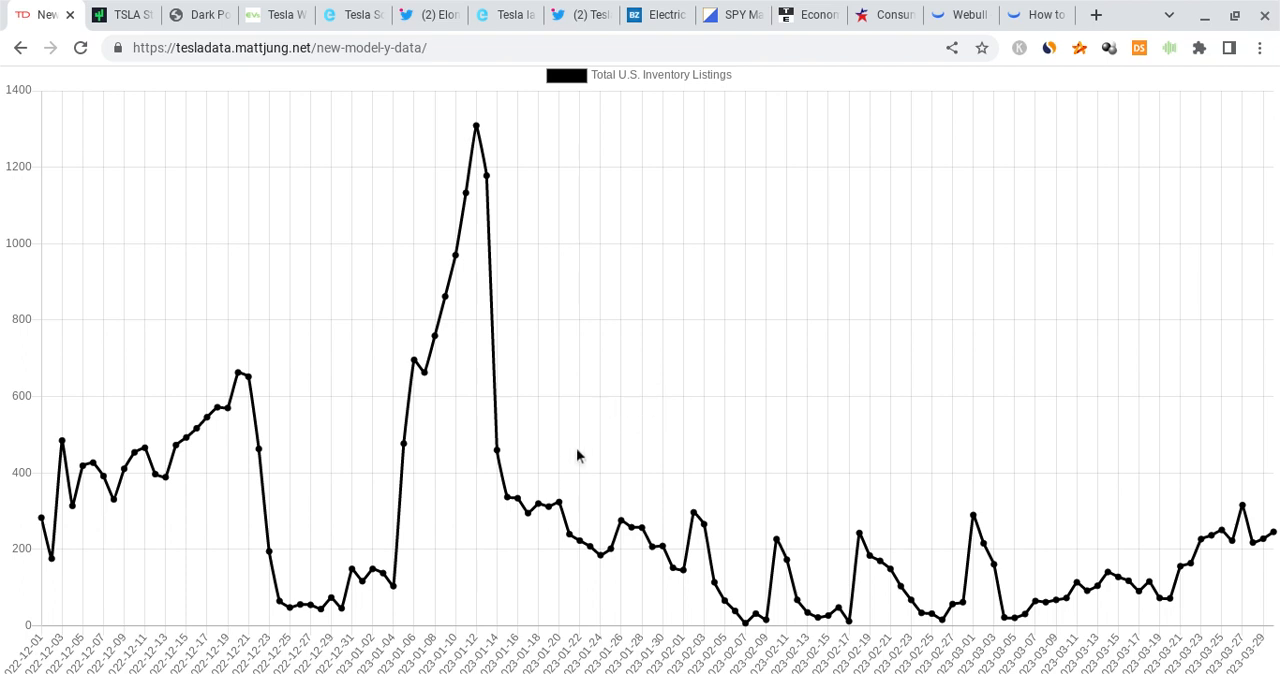
{"action": "mouse_move", "coordinate": [698, 198]}
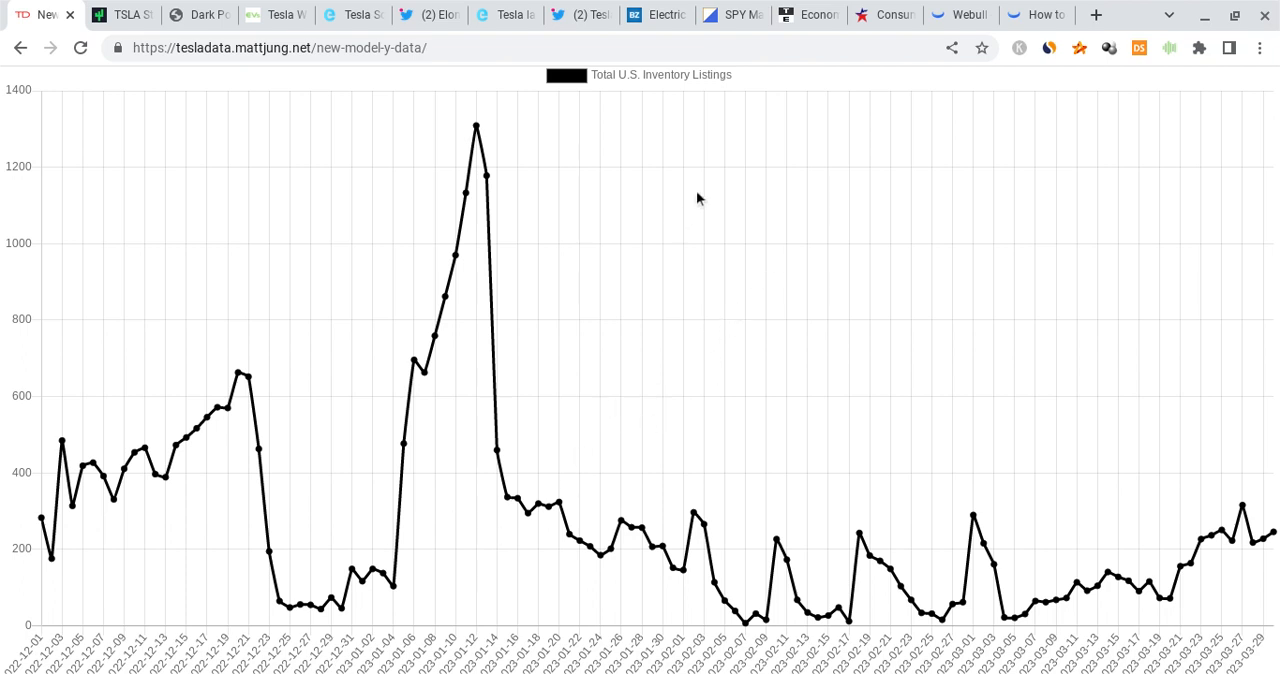
Step: Switch to Stockgrid's TSLA dark pool page showing 109,958,559 volume and 27,730,746 net volume
{"action": "left_click", "coordinate": [198, 14]}
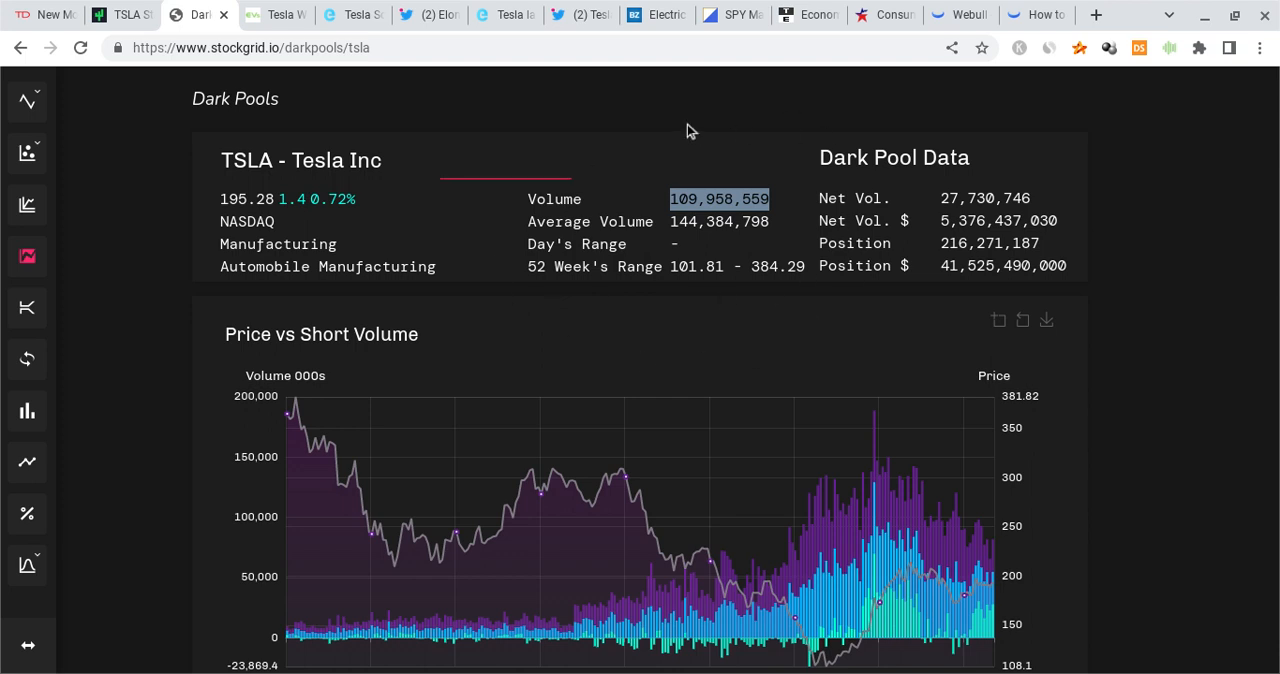
{"action": "mouse_move", "coordinate": [736, 292]}
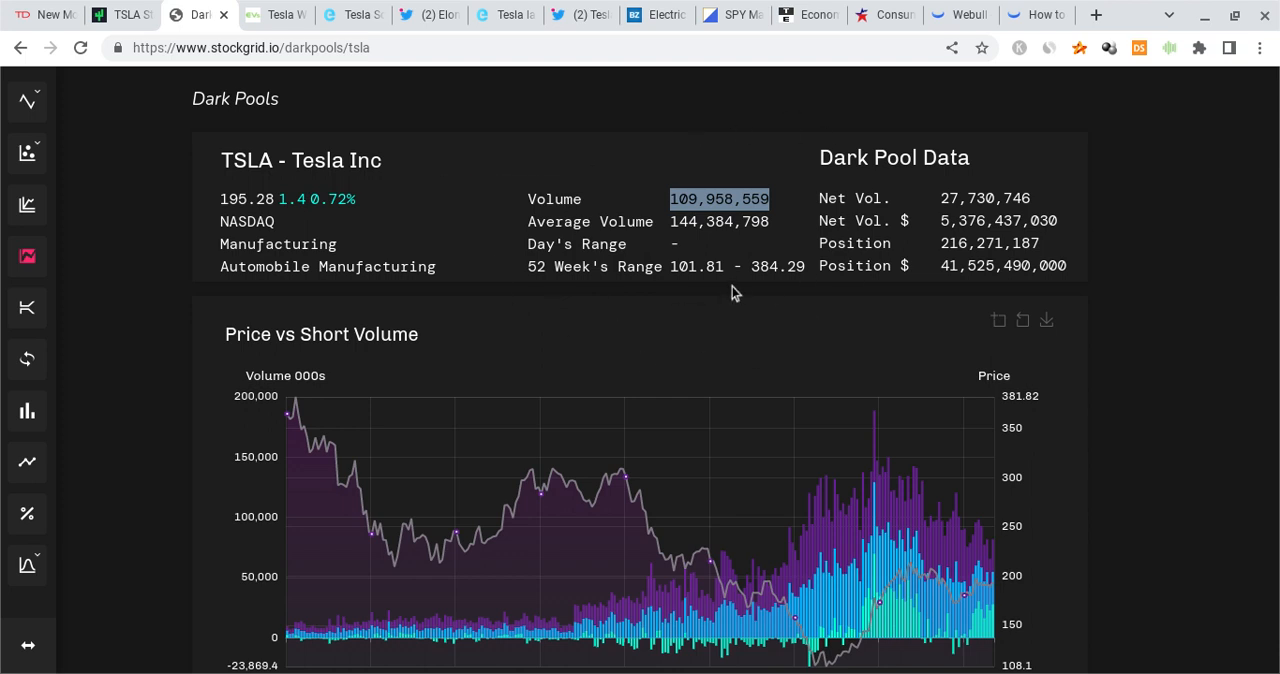
{"action": "mouse_move", "coordinate": [774, 296]}
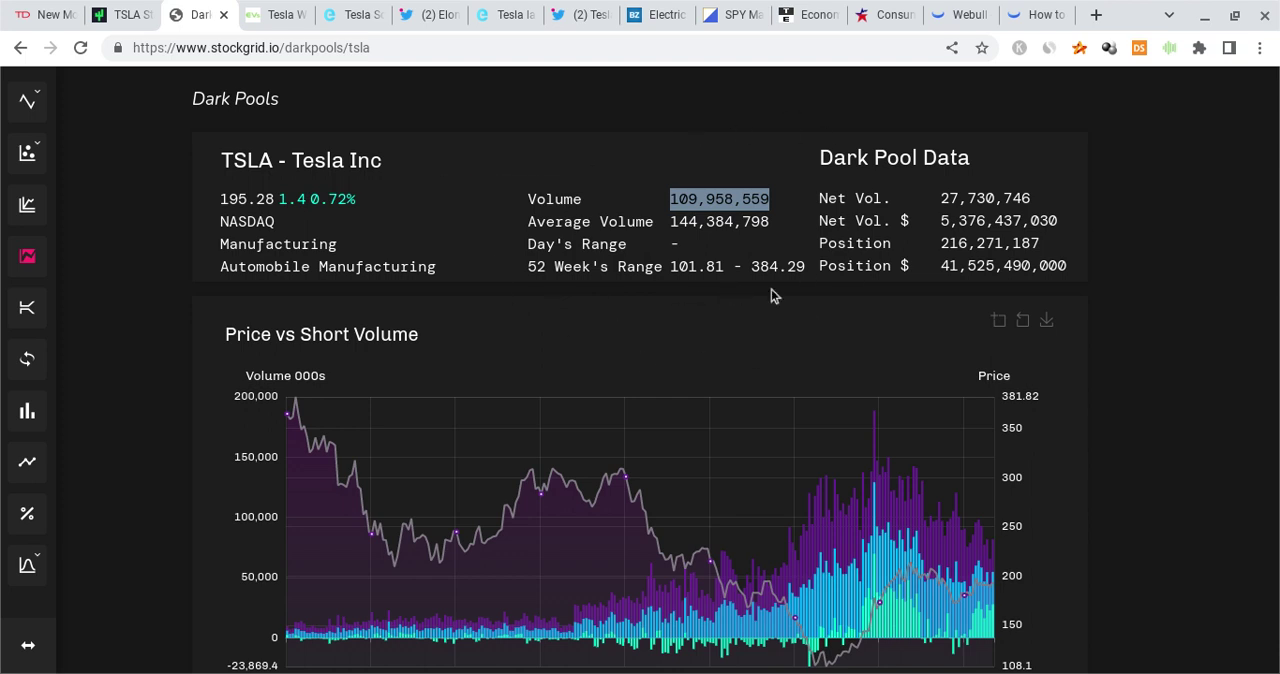
{"action": "mouse_move", "coordinate": [698, 174]}
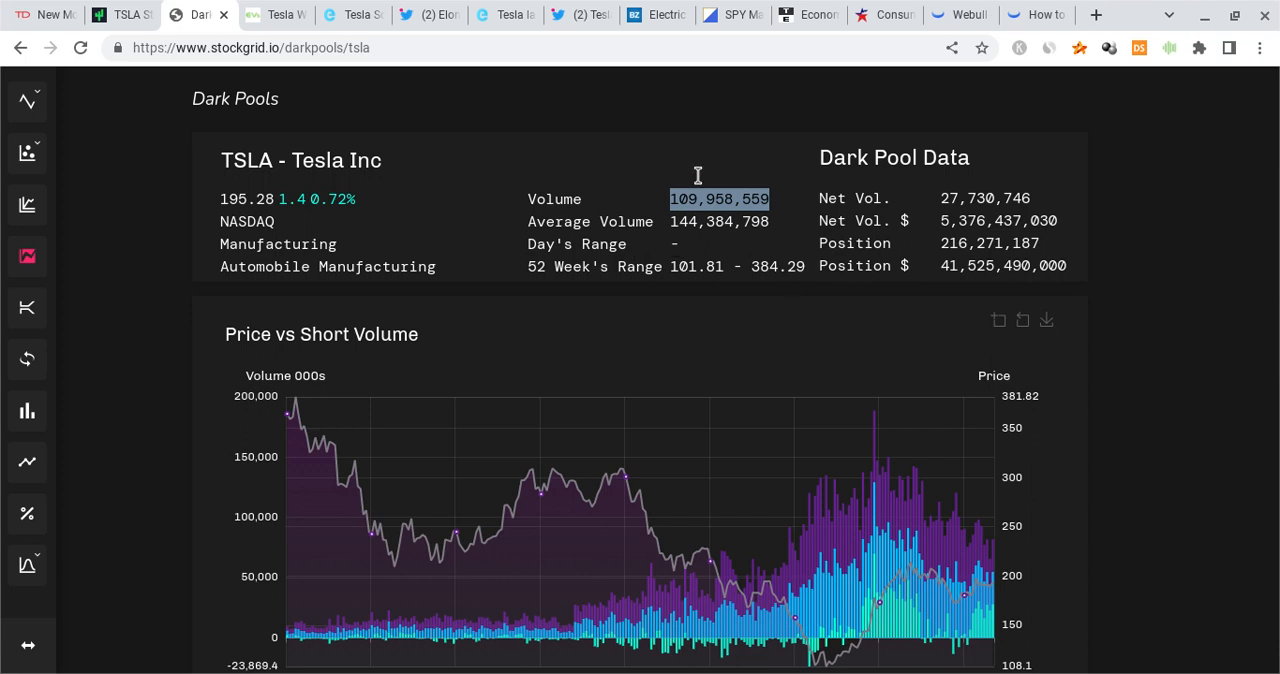
{"action": "mouse_move", "coordinate": [744, 300]}
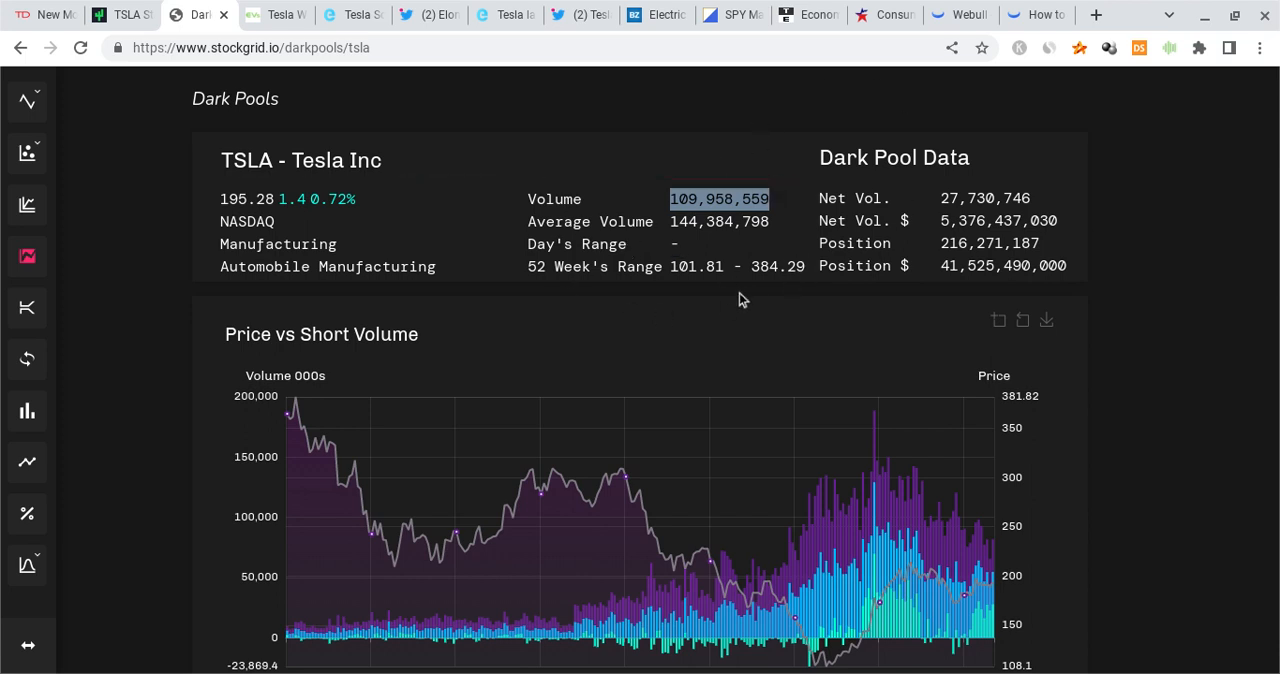
{"action": "mouse_move", "coordinate": [756, 296]}
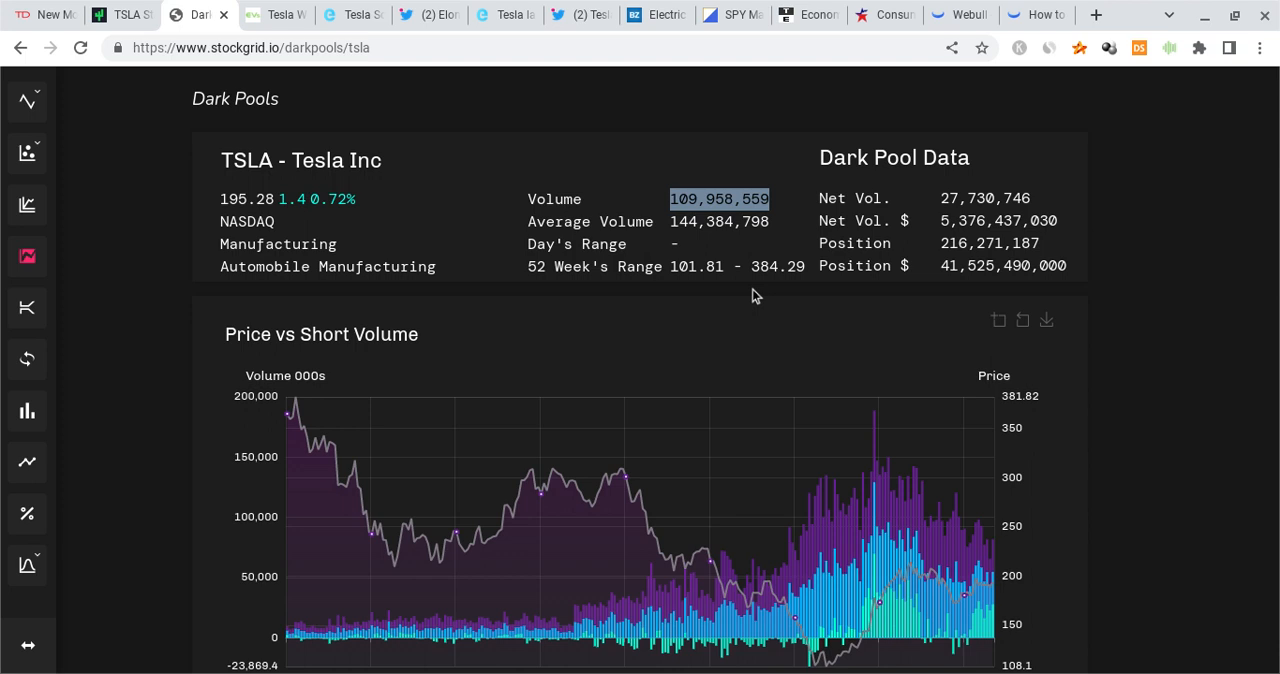
{"action": "mouse_move", "coordinate": [868, 334]}
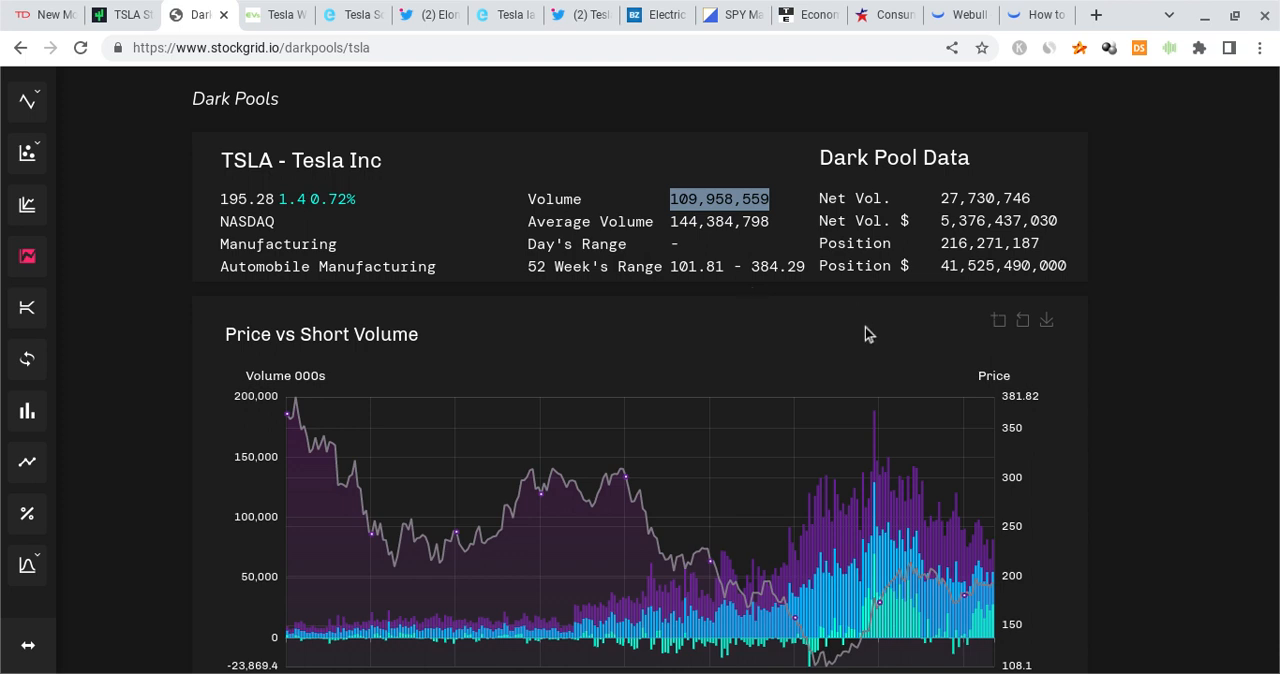
{"action": "mouse_move", "coordinate": [852, 360]}
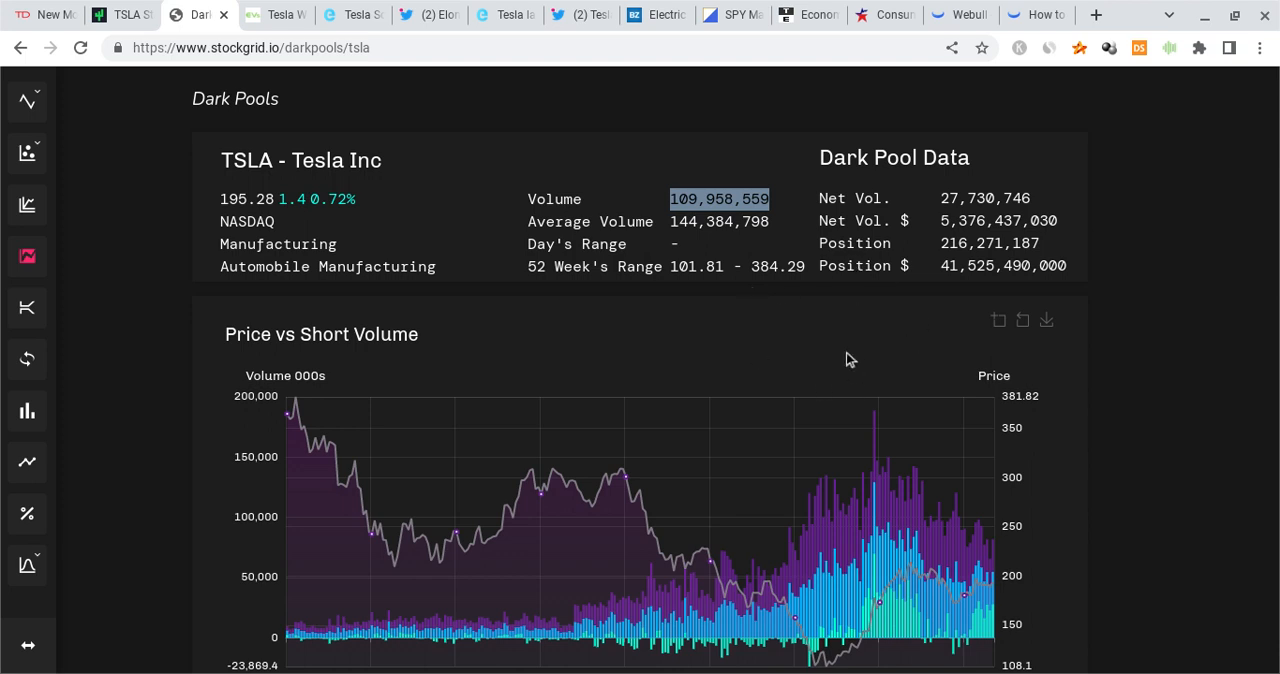
Step: Scroll to the Price vs Short Volume % chart showing 67.29% short volume on 2023-03-28
{"action": "scroll", "scroll_direction": "down", "scroll_amount": 3}
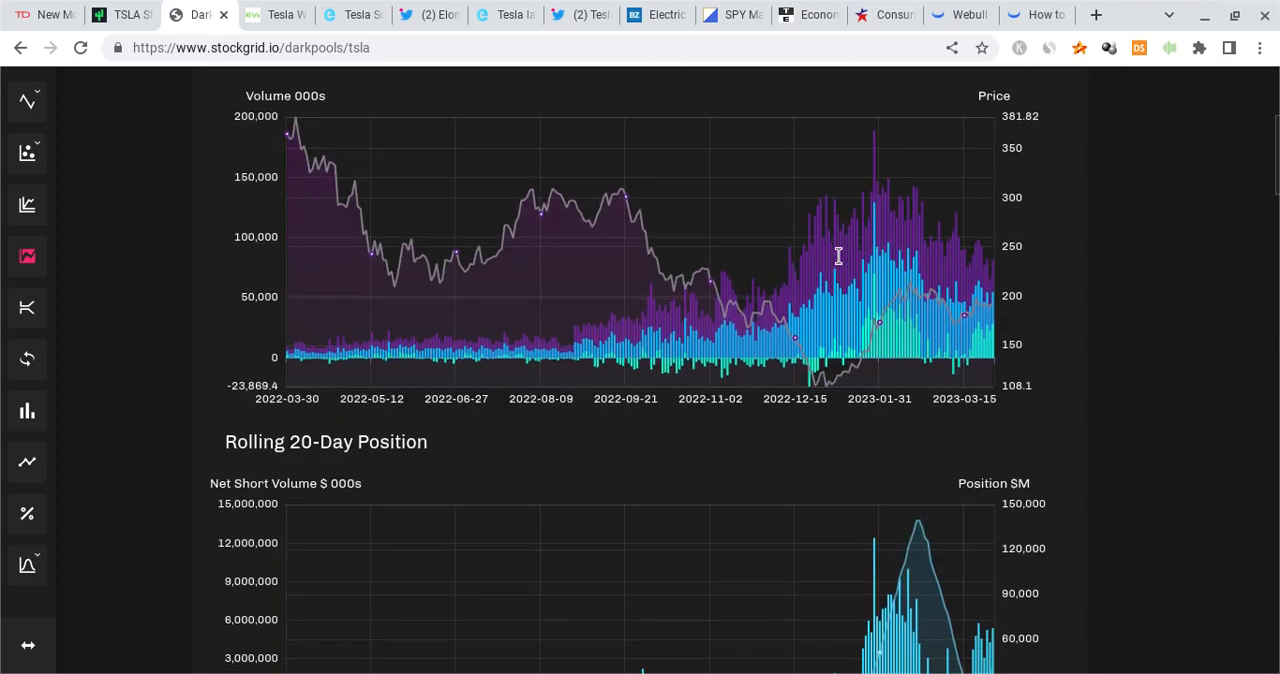
{"action": "scroll", "scroll_direction": "down", "scroll_amount": 3}
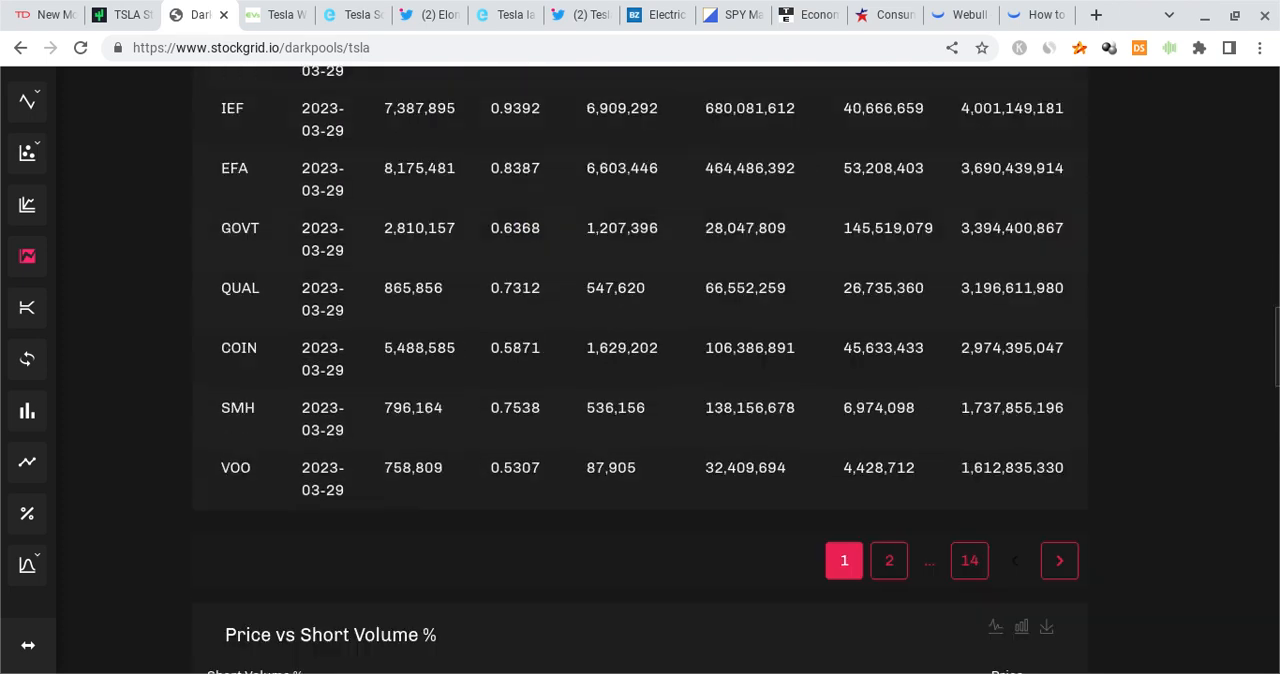
{"action": "scroll", "scroll_direction": "down", "scroll_amount": 3}
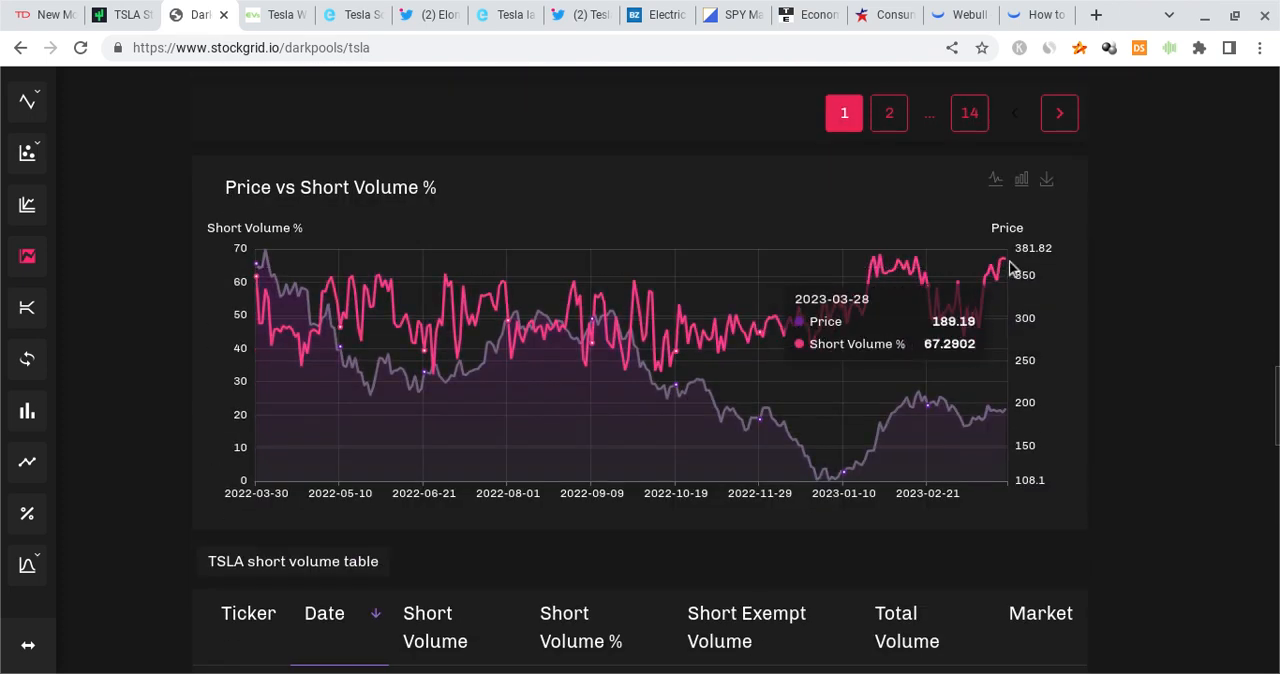
{"action": "mouse_move", "coordinate": [1004, 264]}
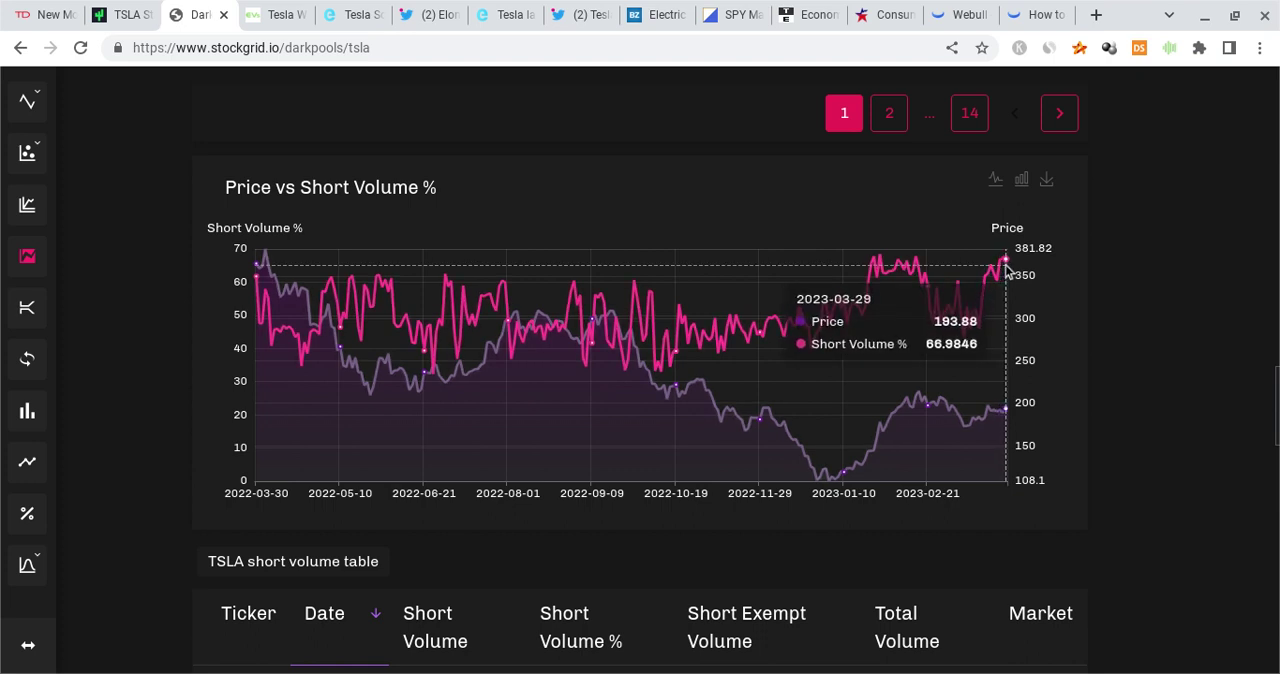
{"action": "mouse_move", "coordinate": [1008, 268]}
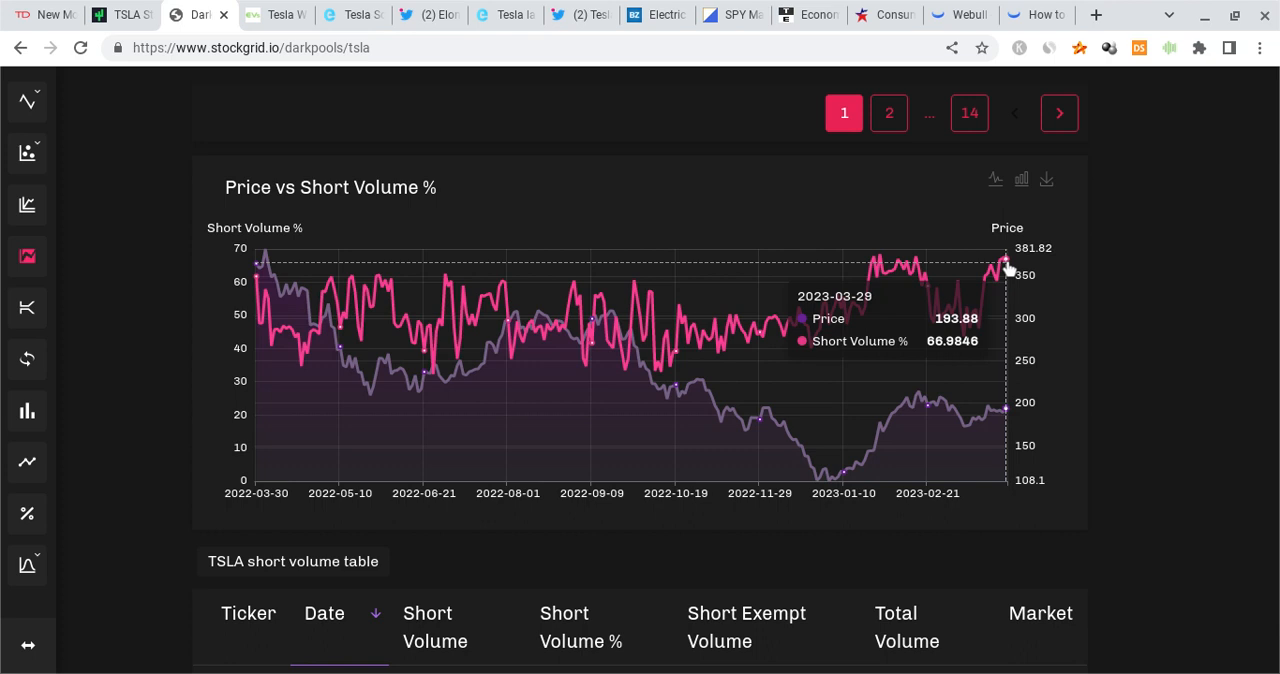
{"action": "mouse_move", "coordinate": [1010, 270]}
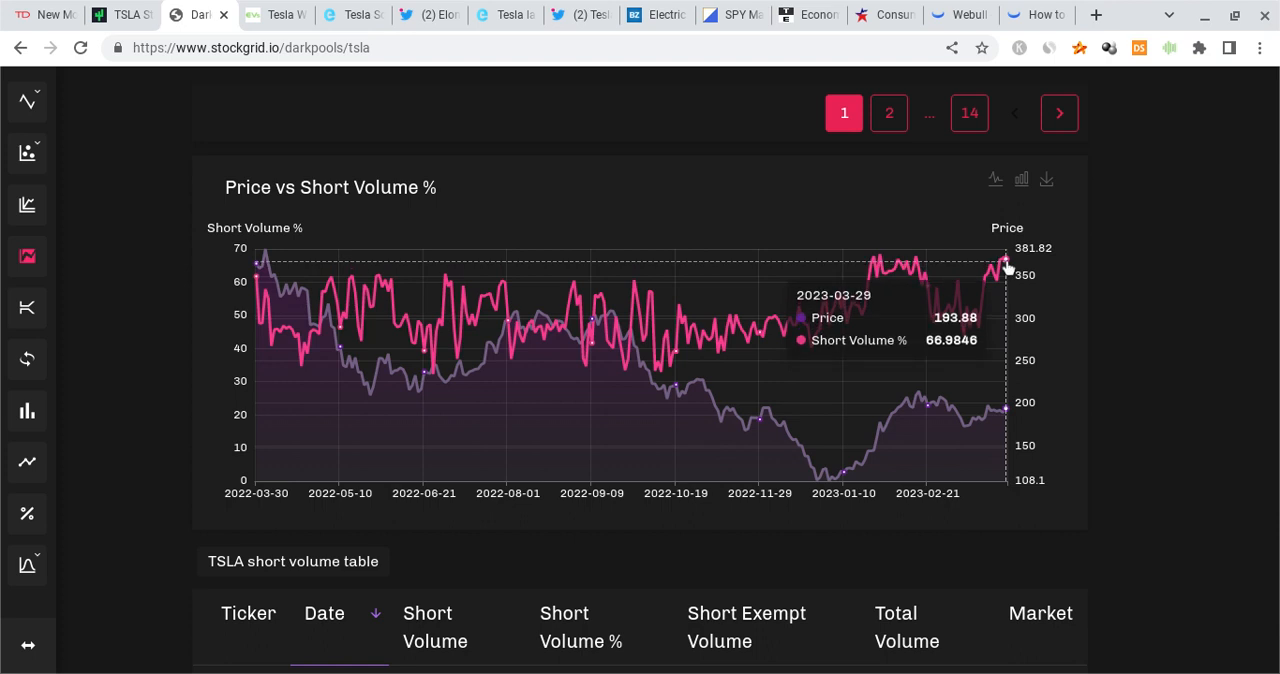
{"action": "mouse_move", "coordinate": [1004, 264]}
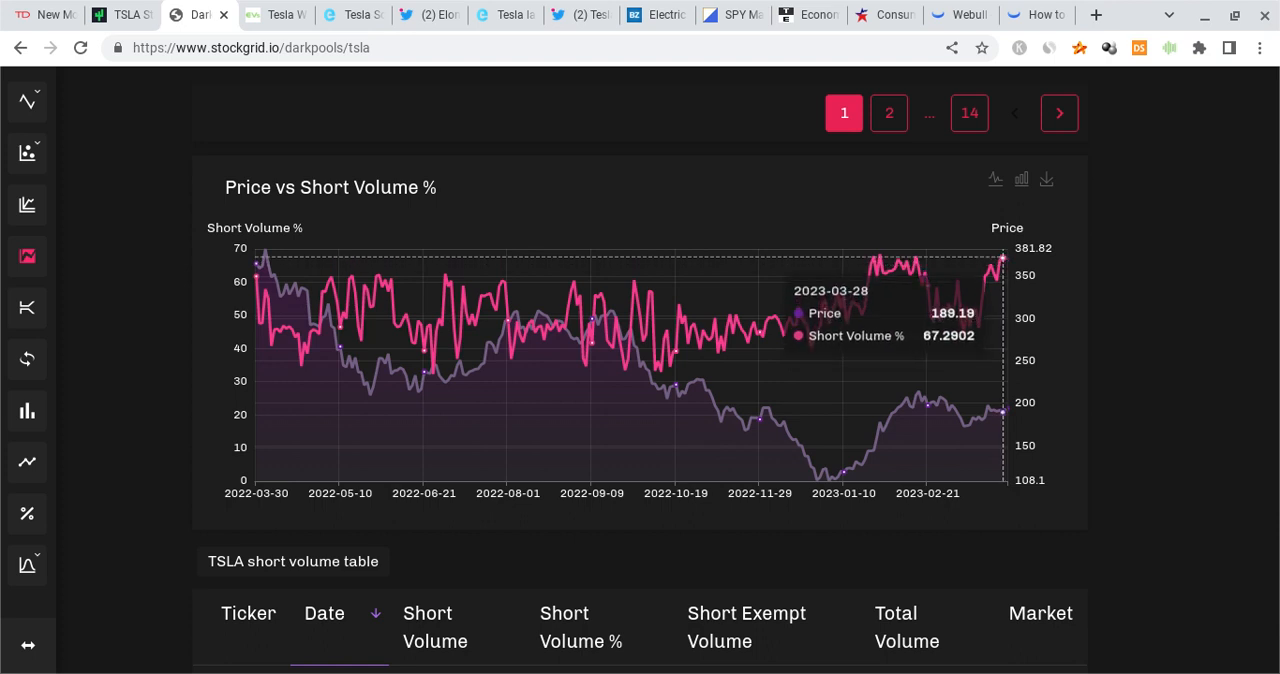
{"action": "mouse_move", "coordinate": [1000, 268]}
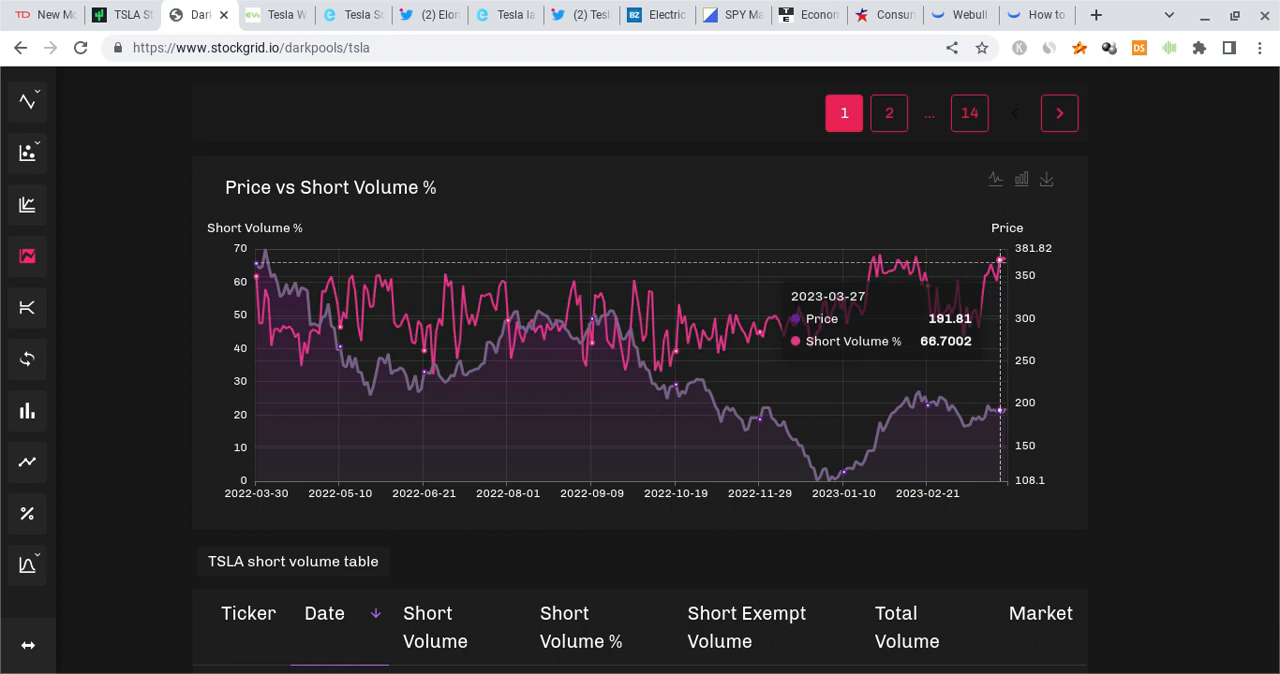
{"action": "mouse_move", "coordinate": [644, 224]}
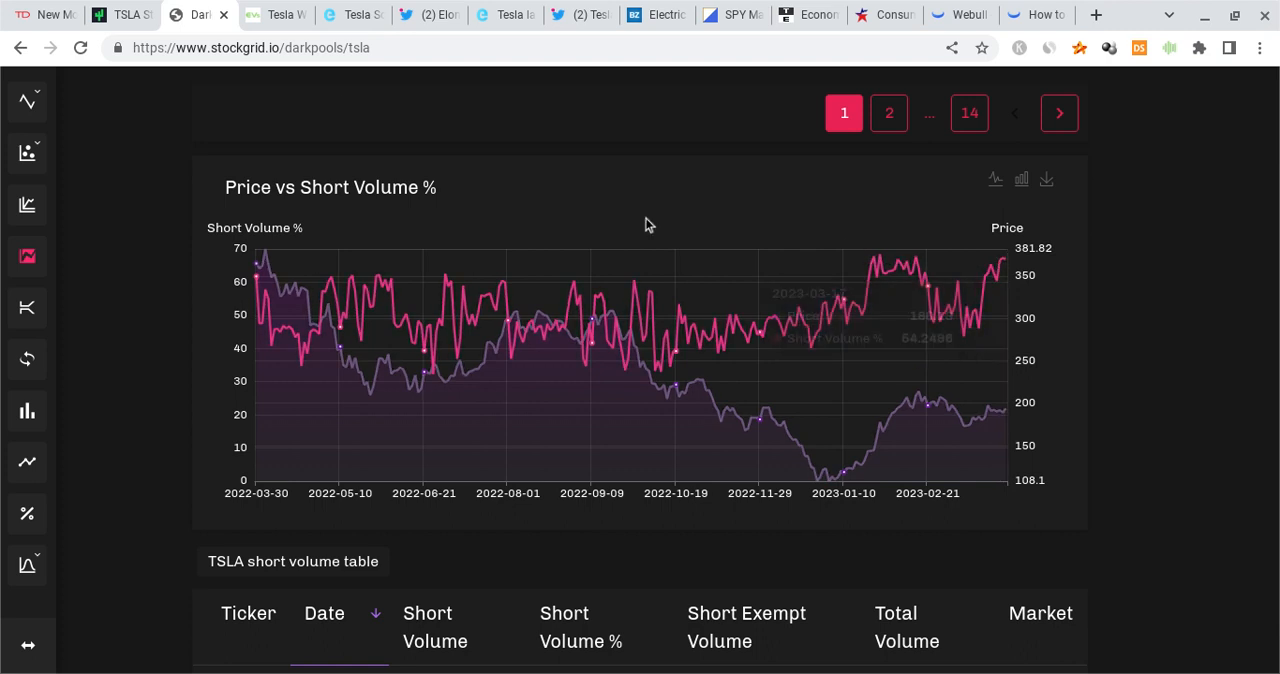
Step: Switch to Tradytics' TSLA dashboard with Price Comparison vs SPY and TSLA/SPY Price Pairs
{"action": "left_click", "coordinate": [120, 14]}
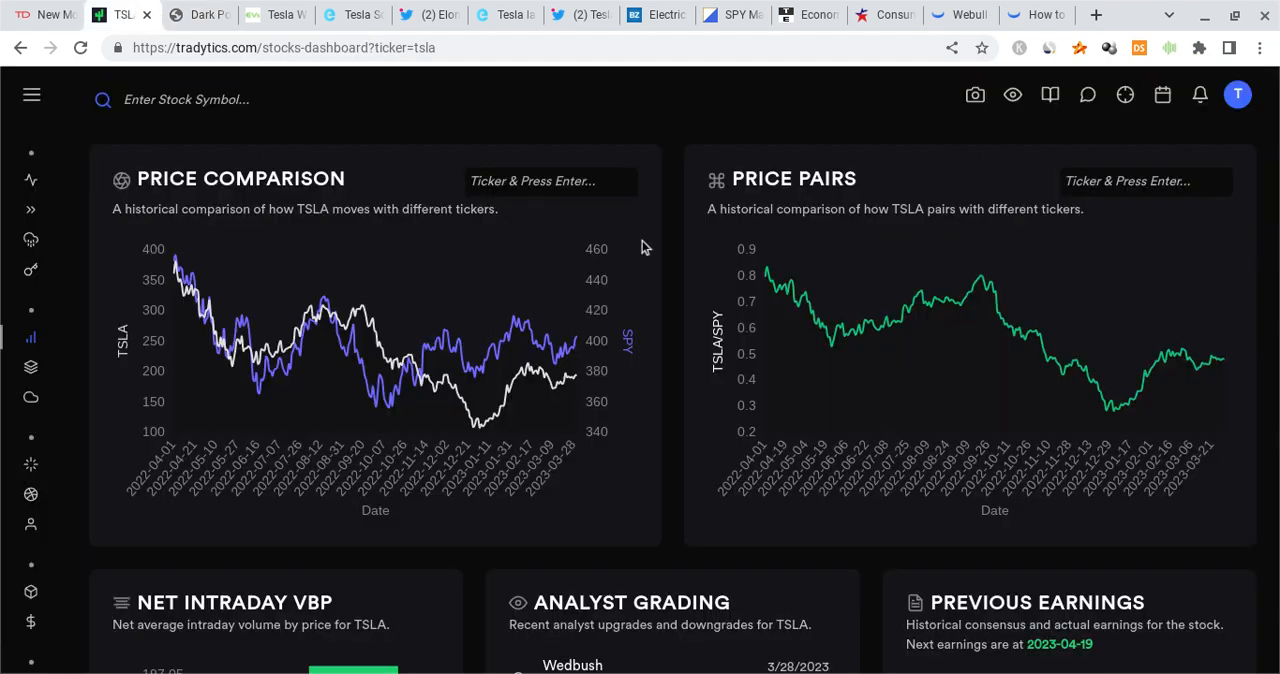
{"action": "mouse_move", "coordinate": [1218, 380]}
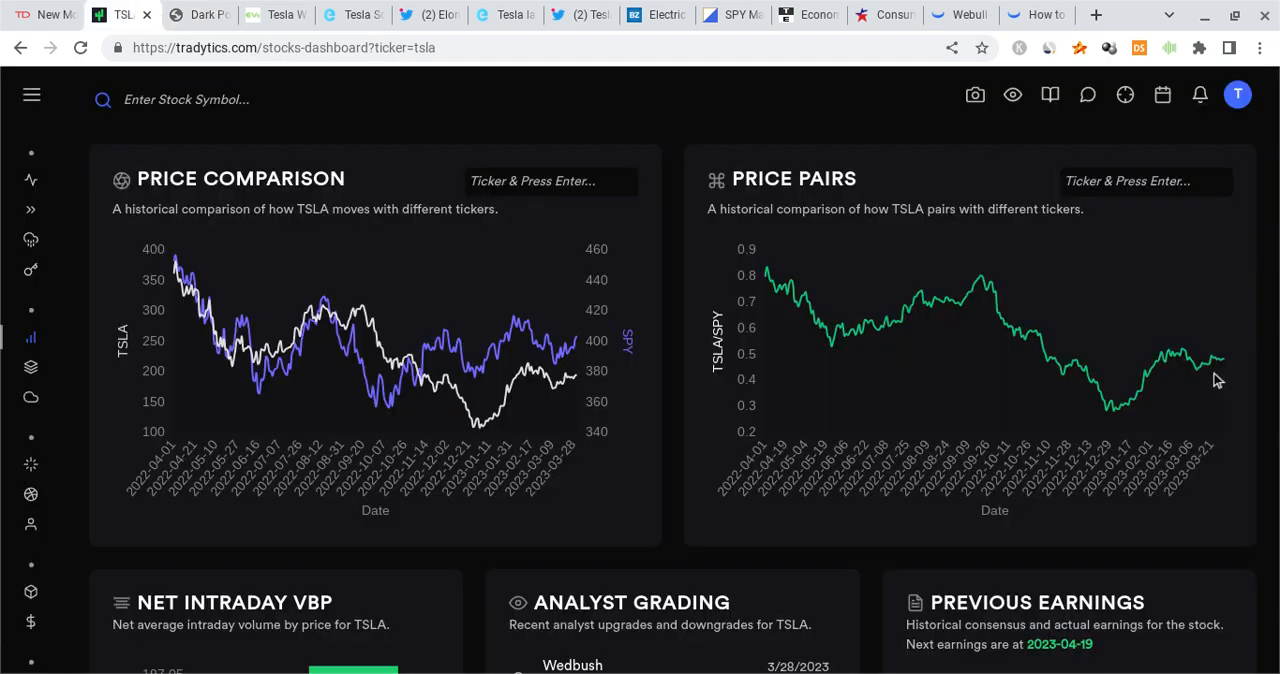
{"action": "mouse_move", "coordinate": [1250, 364]}
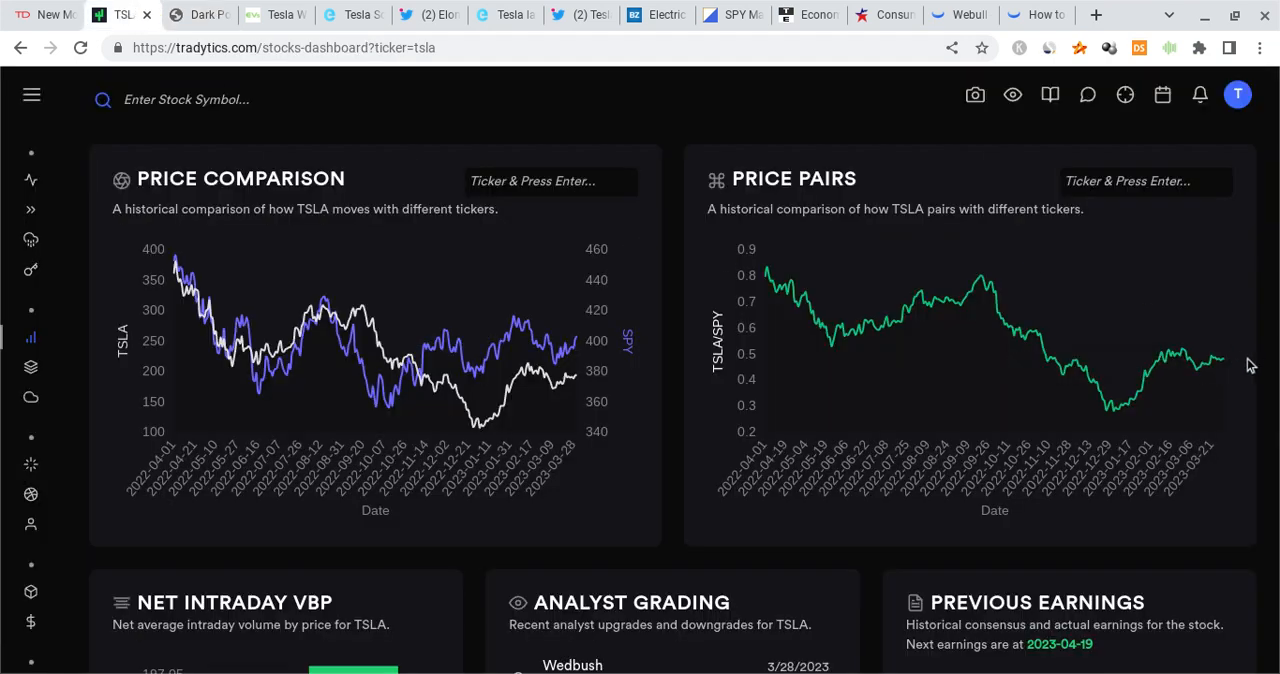
{"action": "mouse_move", "coordinate": [1224, 362]}
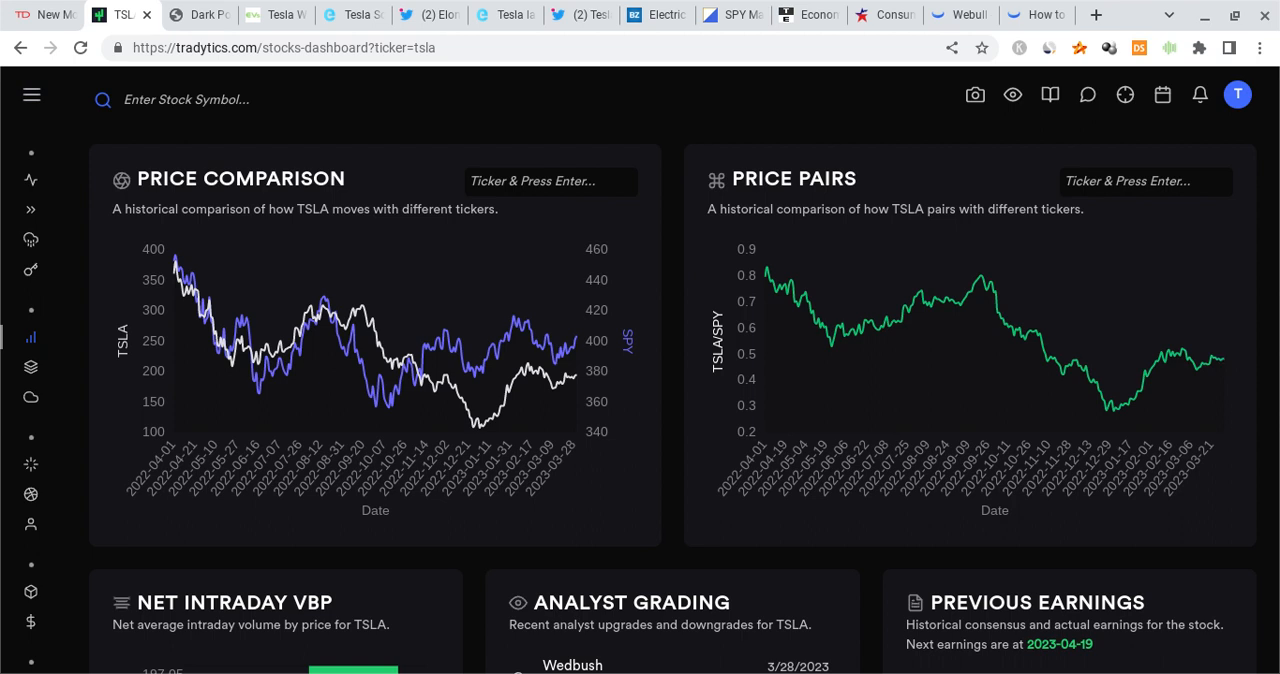
{"action": "mouse_move", "coordinate": [1220, 360]}
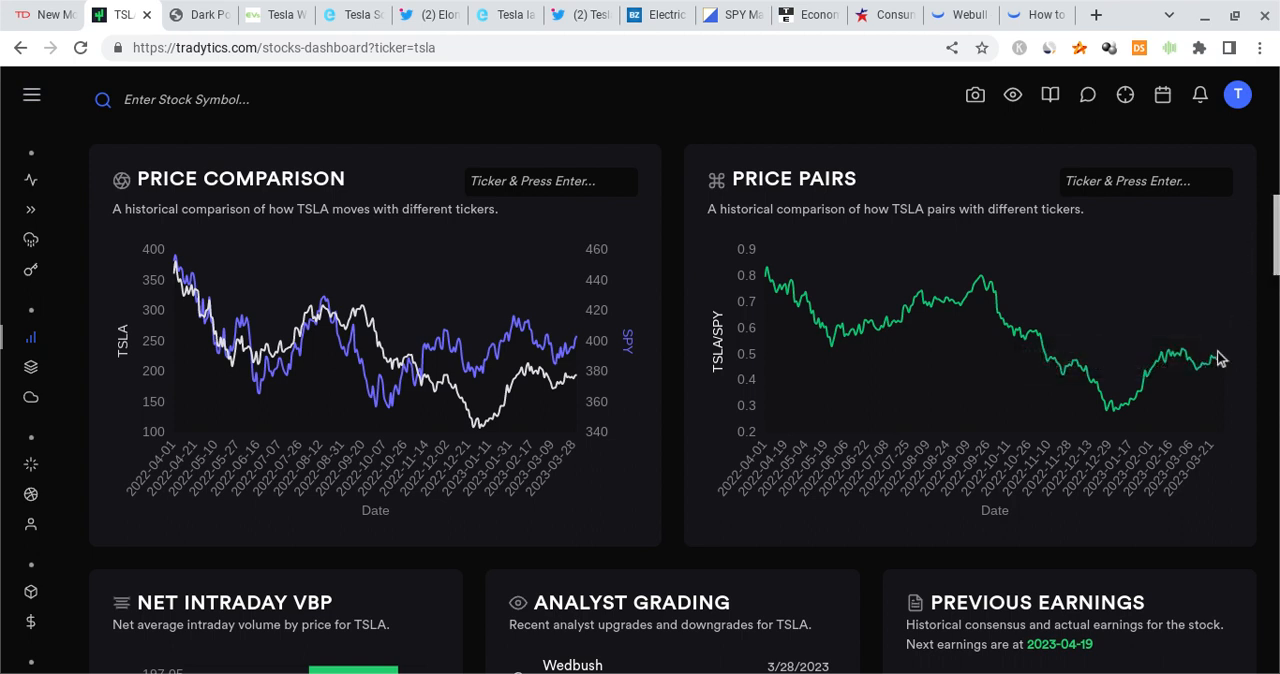
{"action": "mouse_move", "coordinate": [1052, 396]}
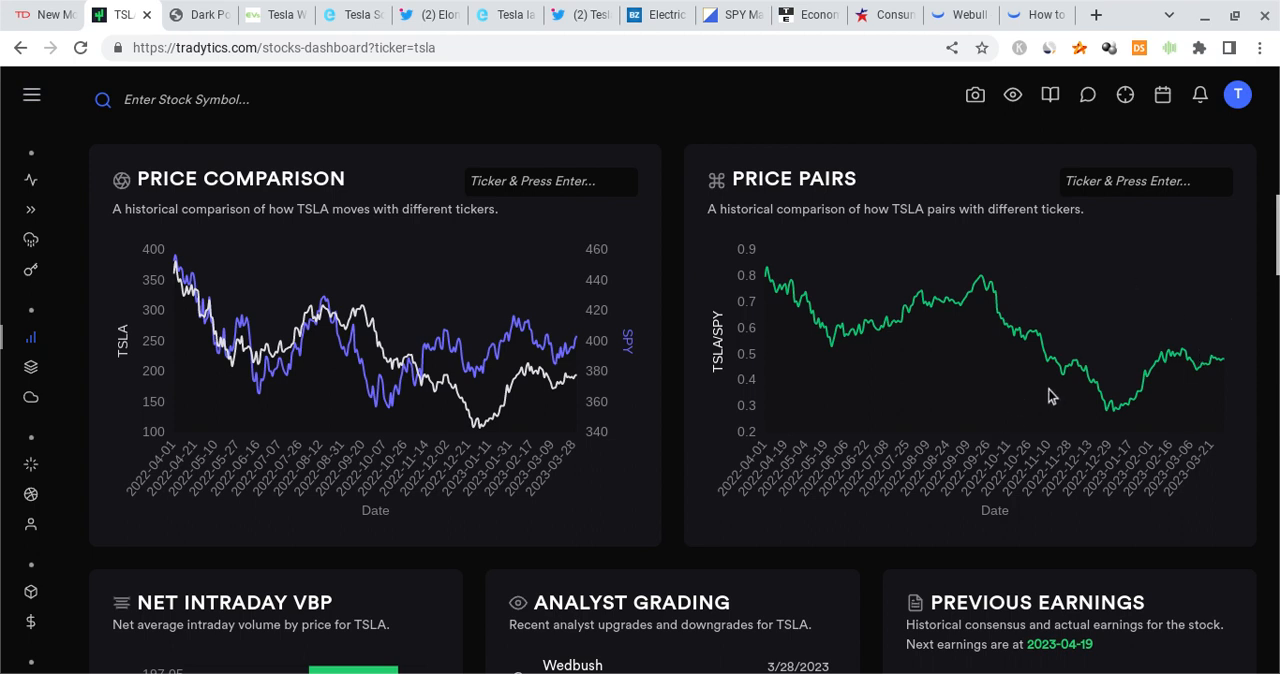
{"action": "mouse_move", "coordinate": [844, 344]}
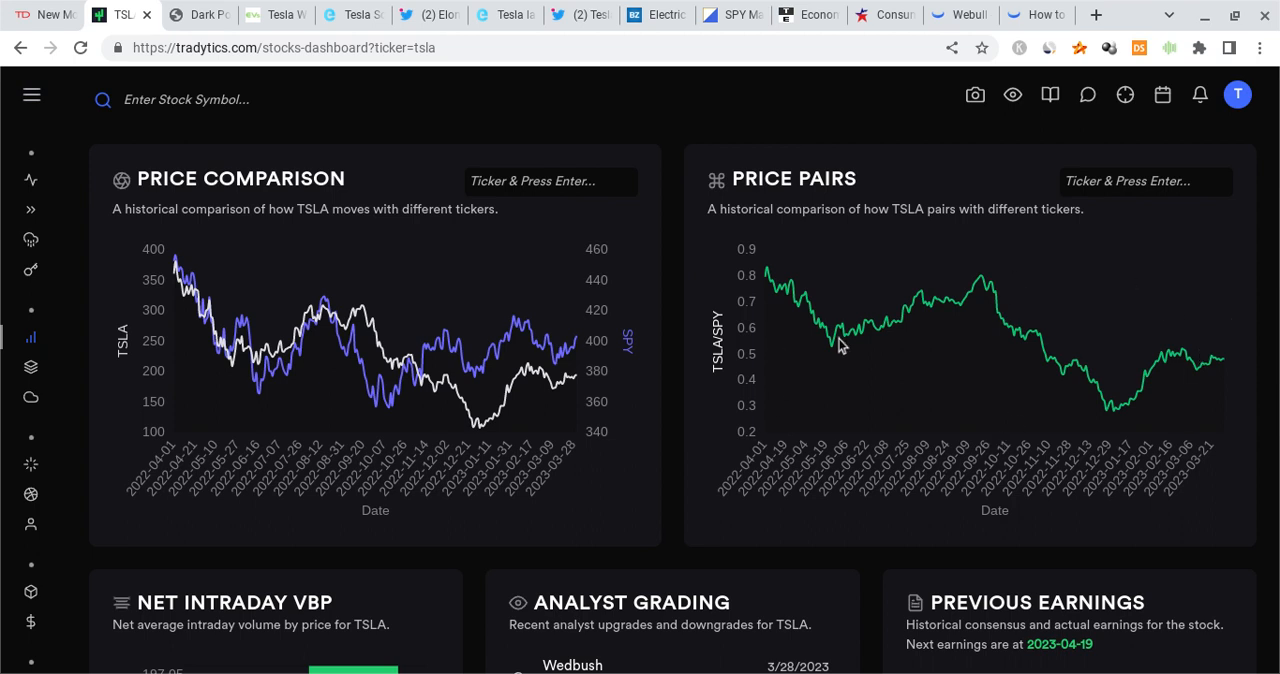
Step: Highlight Wedbush's 3/28/2023 Outperform upgrade in Analyst Grading and view Previous Earnings
{"action": "scroll", "scroll_direction": "down", "scroll_amount": 3}
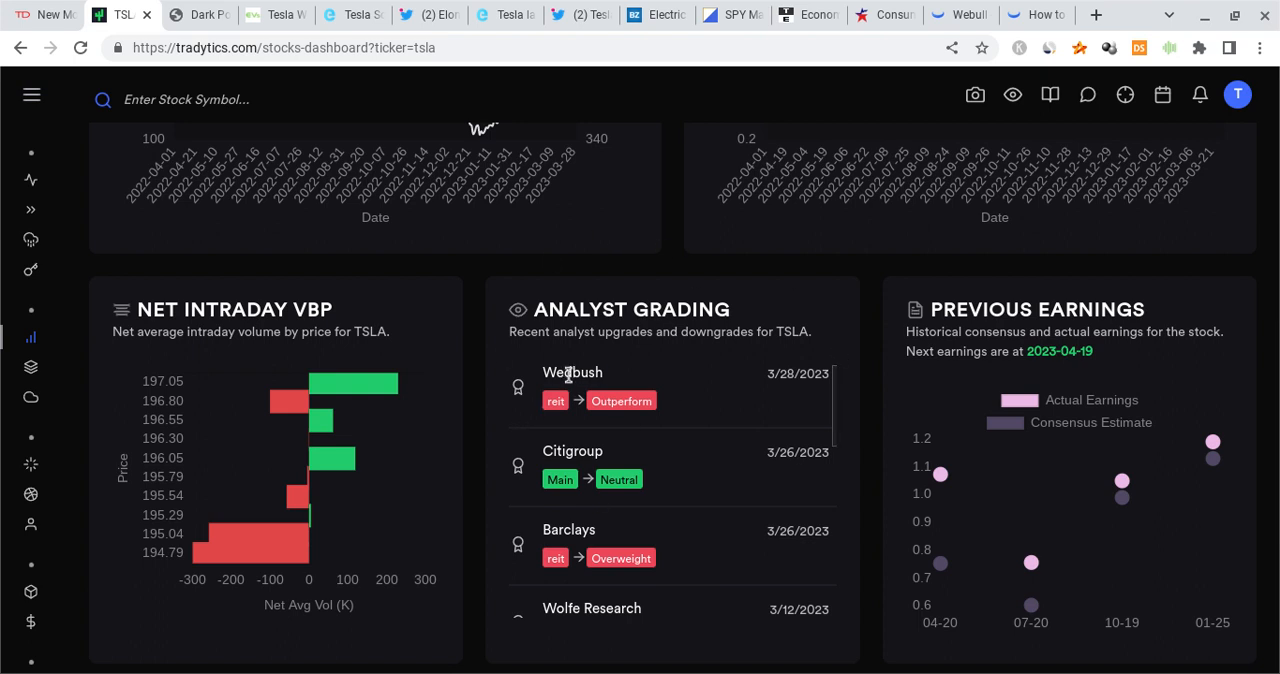
{"action": "double_click", "coordinate": [572, 372]}
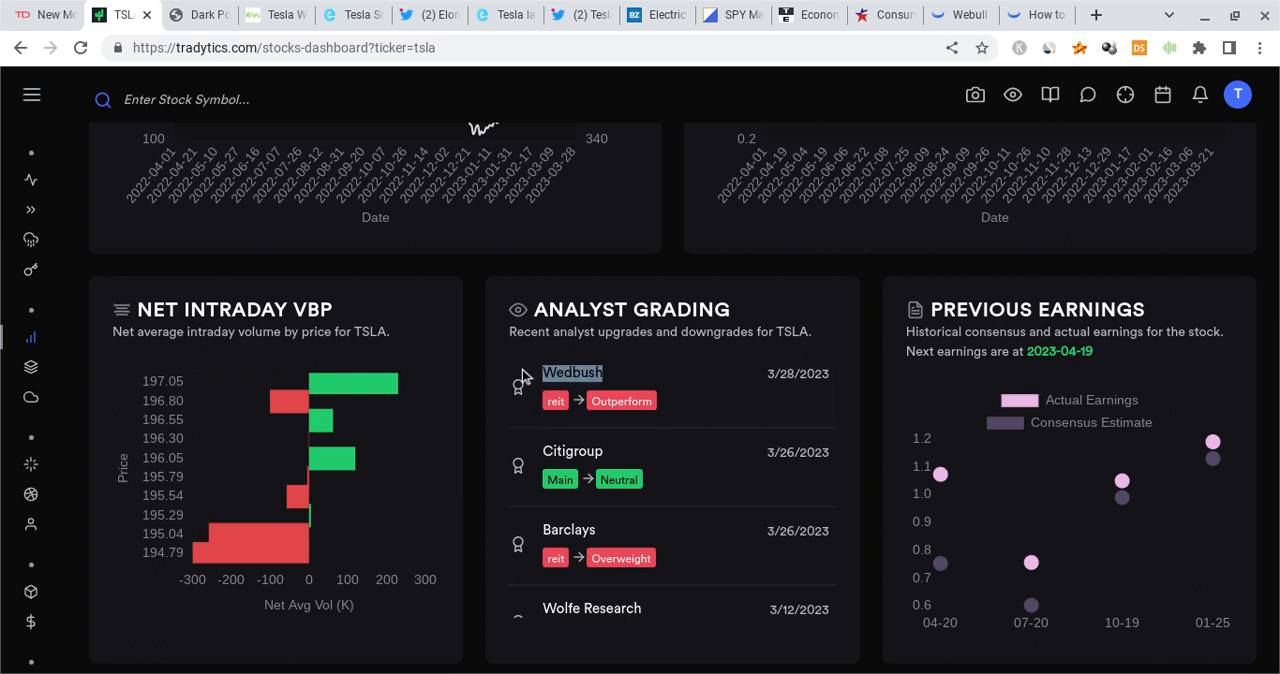
{"action": "mouse_move", "coordinate": [618, 440]}
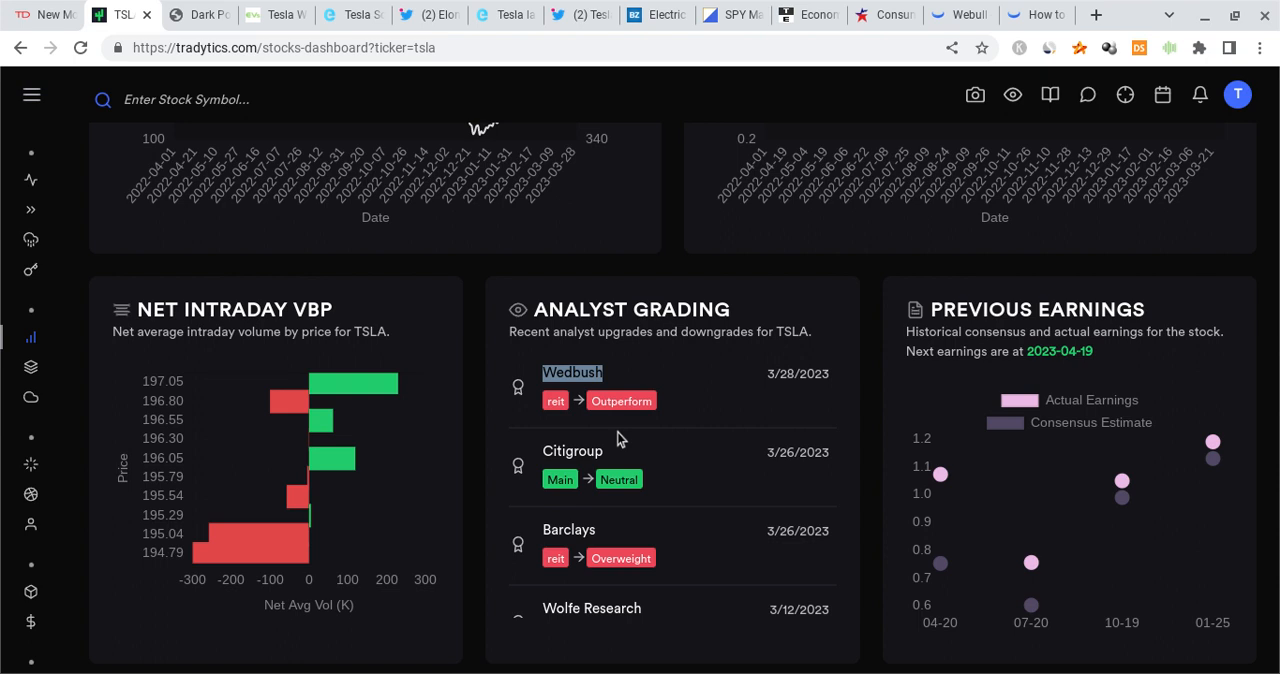
{"action": "scroll", "scroll_direction": "down", "scroll_amount": 3}
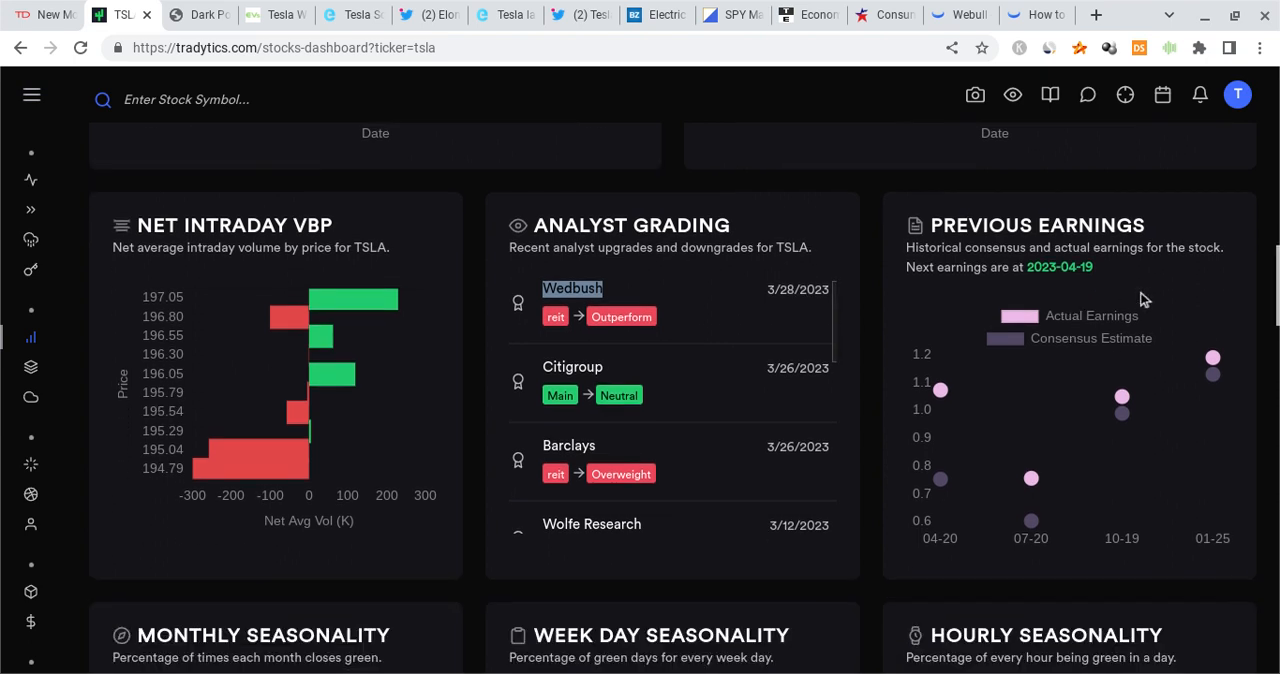
{"action": "mouse_move", "coordinate": [1200, 424]}
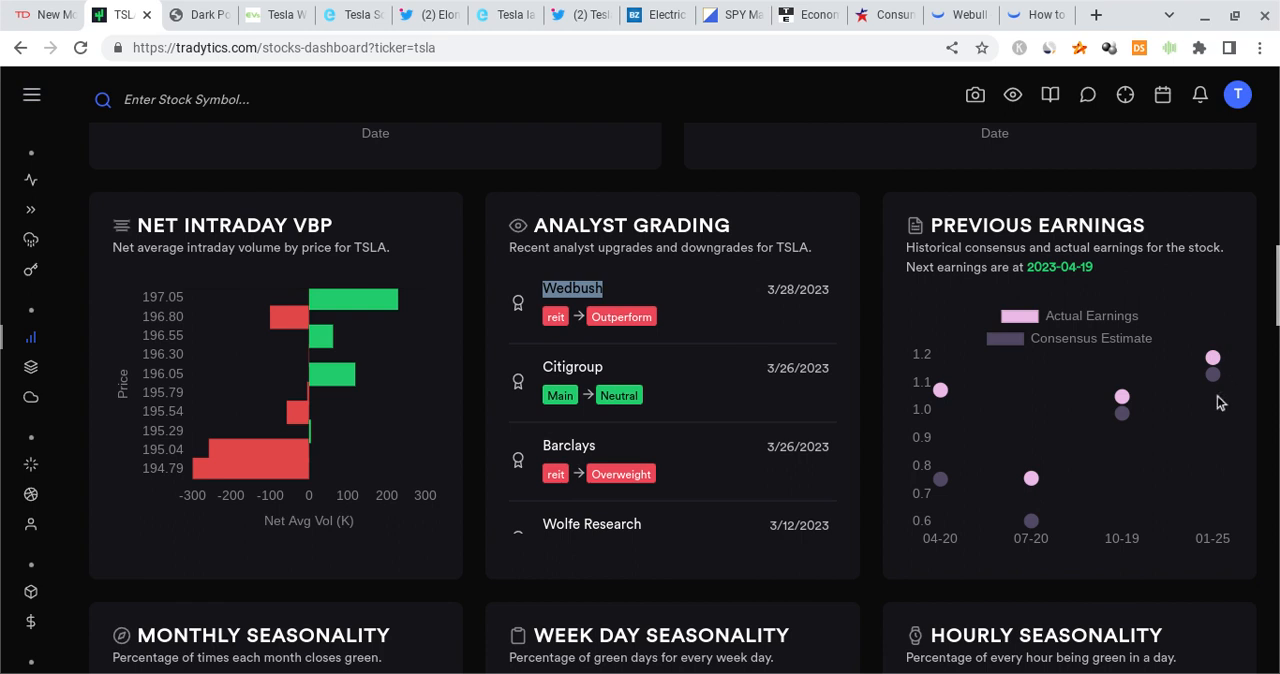
{"action": "scroll", "scroll_direction": "down", "scroll_amount": 3}
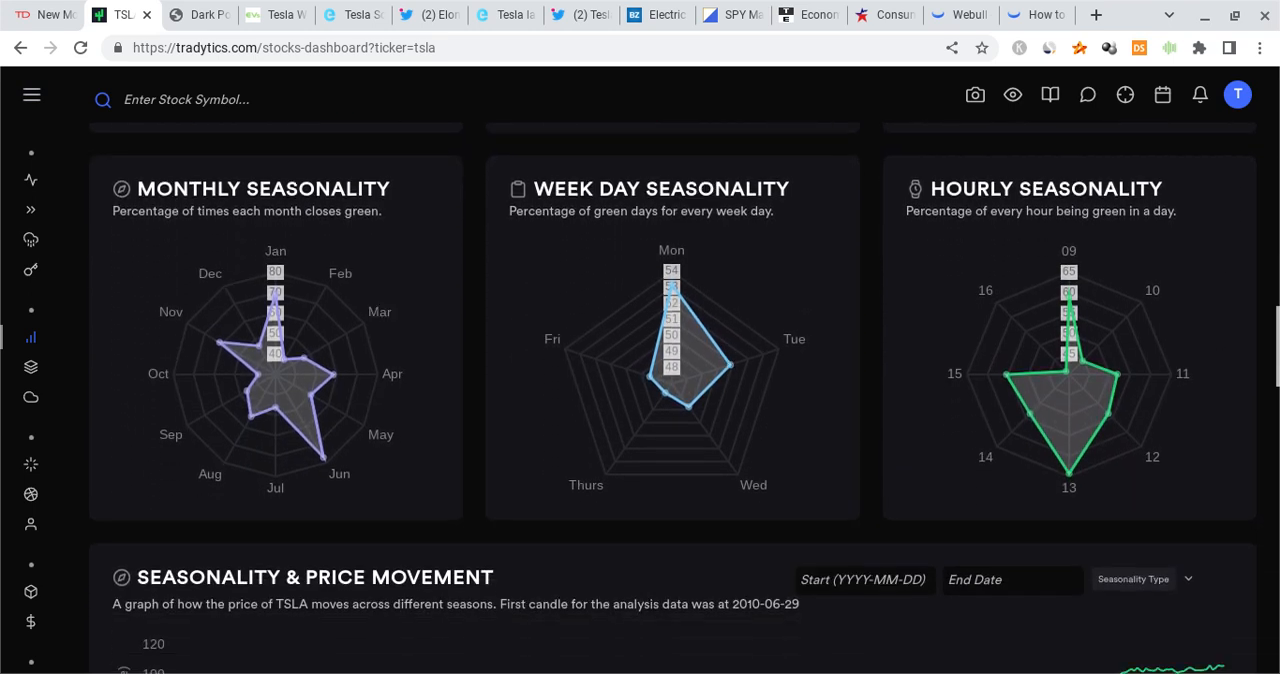
{"action": "mouse_move", "coordinate": [940, 400]}
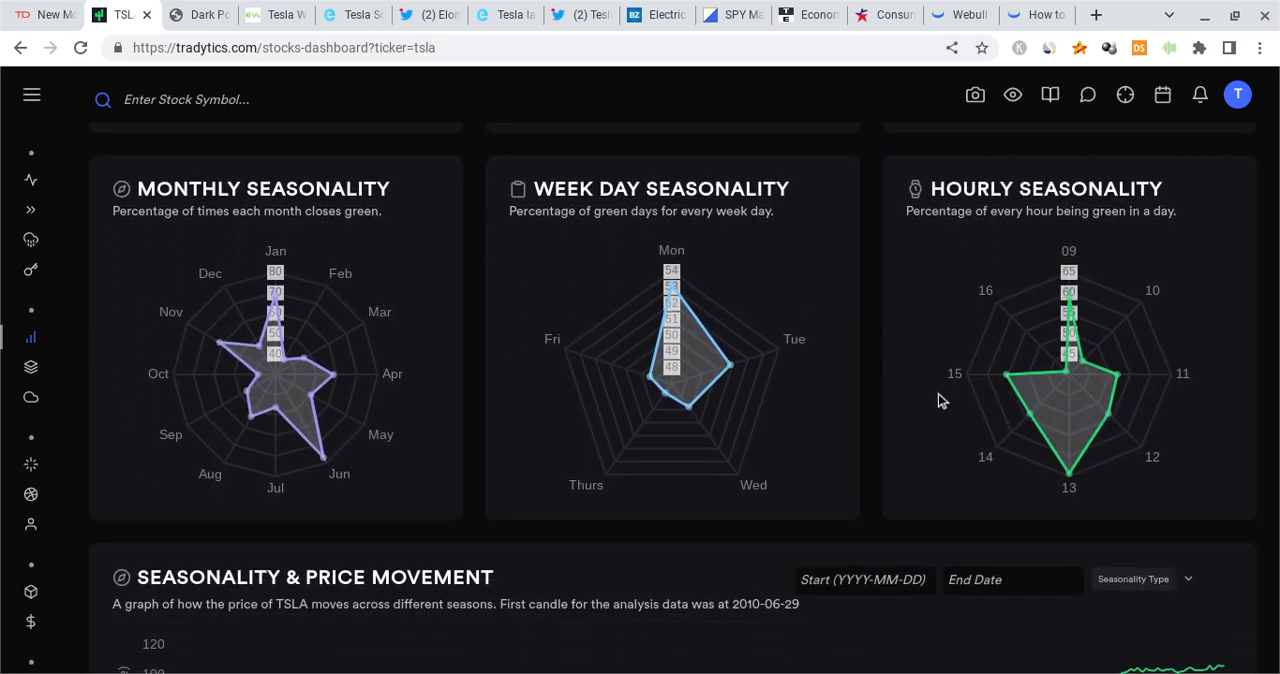
{"action": "mouse_move", "coordinate": [688, 408]}
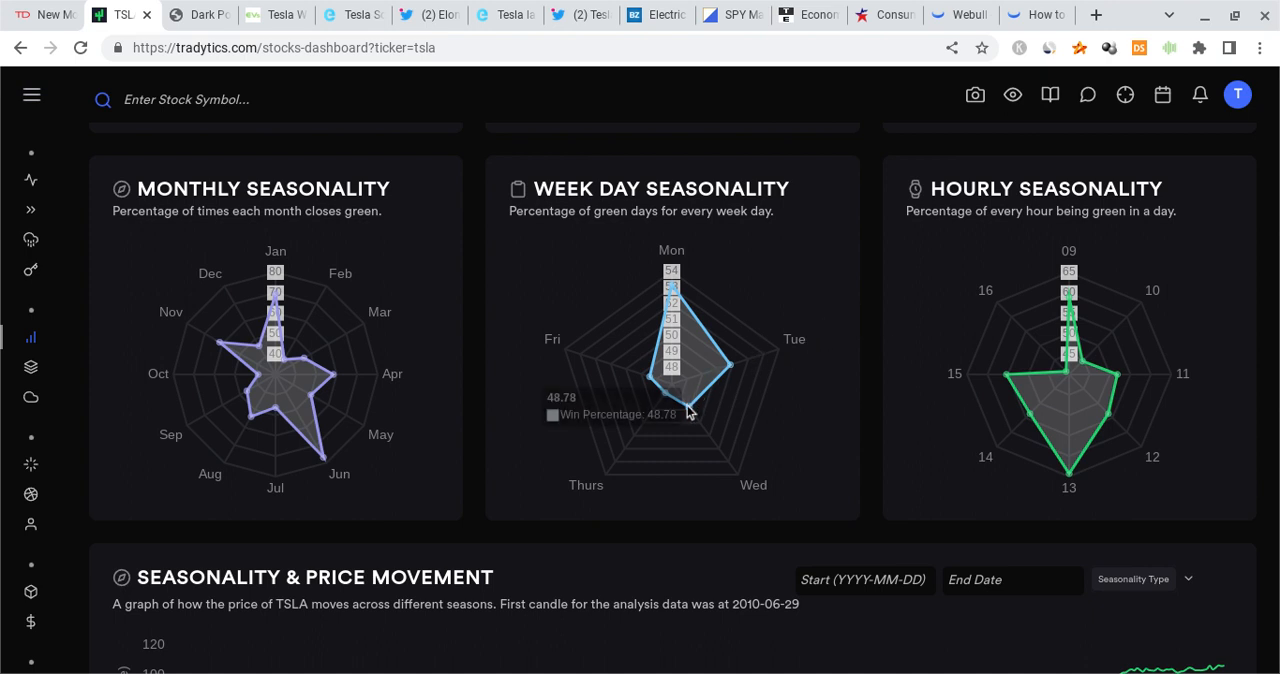
{"action": "mouse_move", "coordinate": [656, 388]}
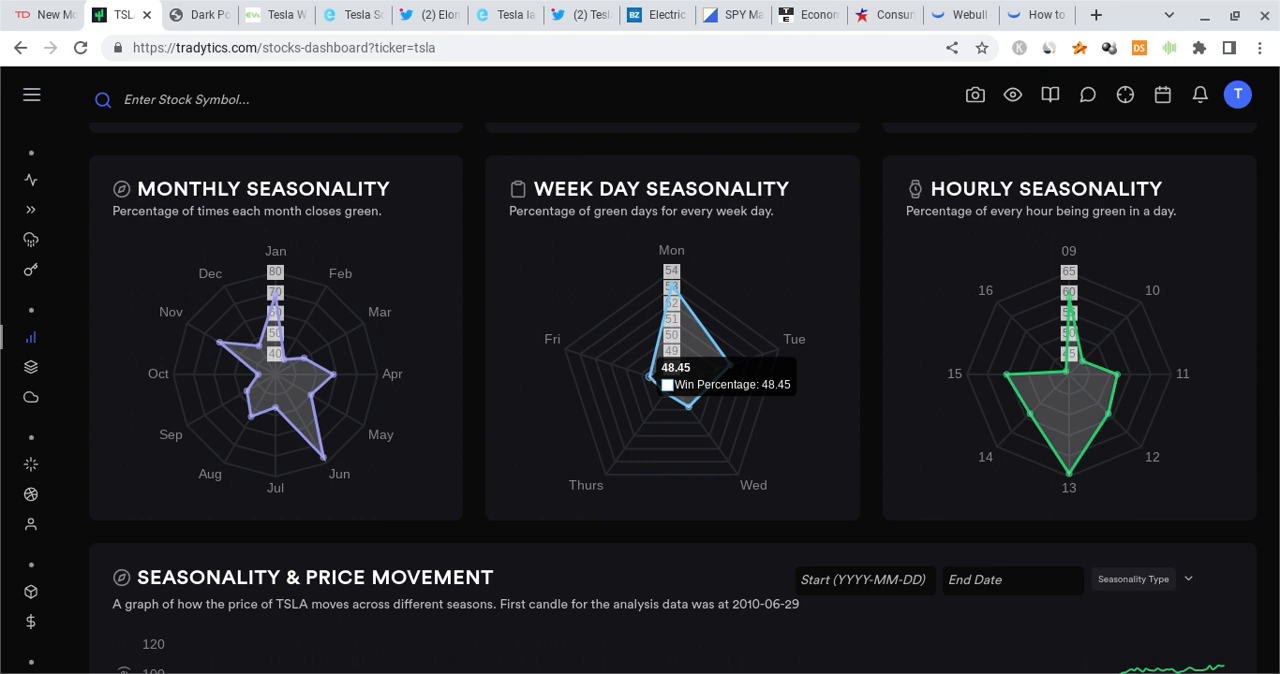
{"action": "mouse_move", "coordinate": [656, 382]}
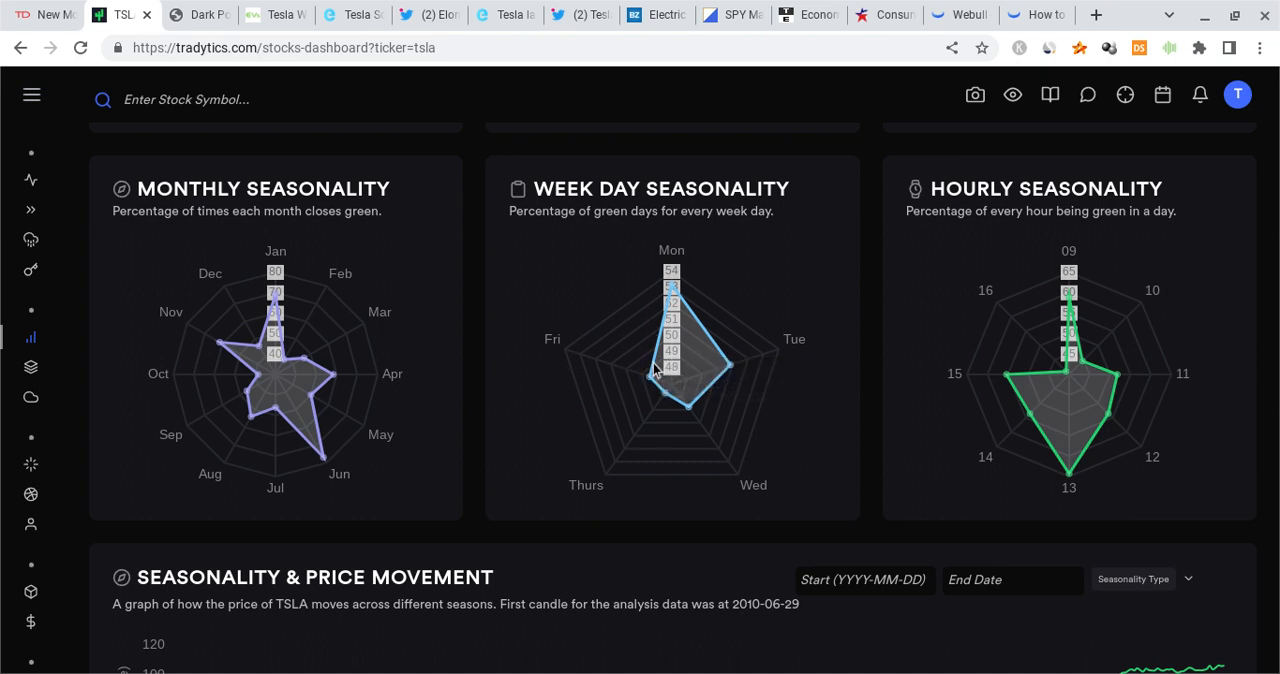
{"action": "mouse_move", "coordinate": [1068, 386]}
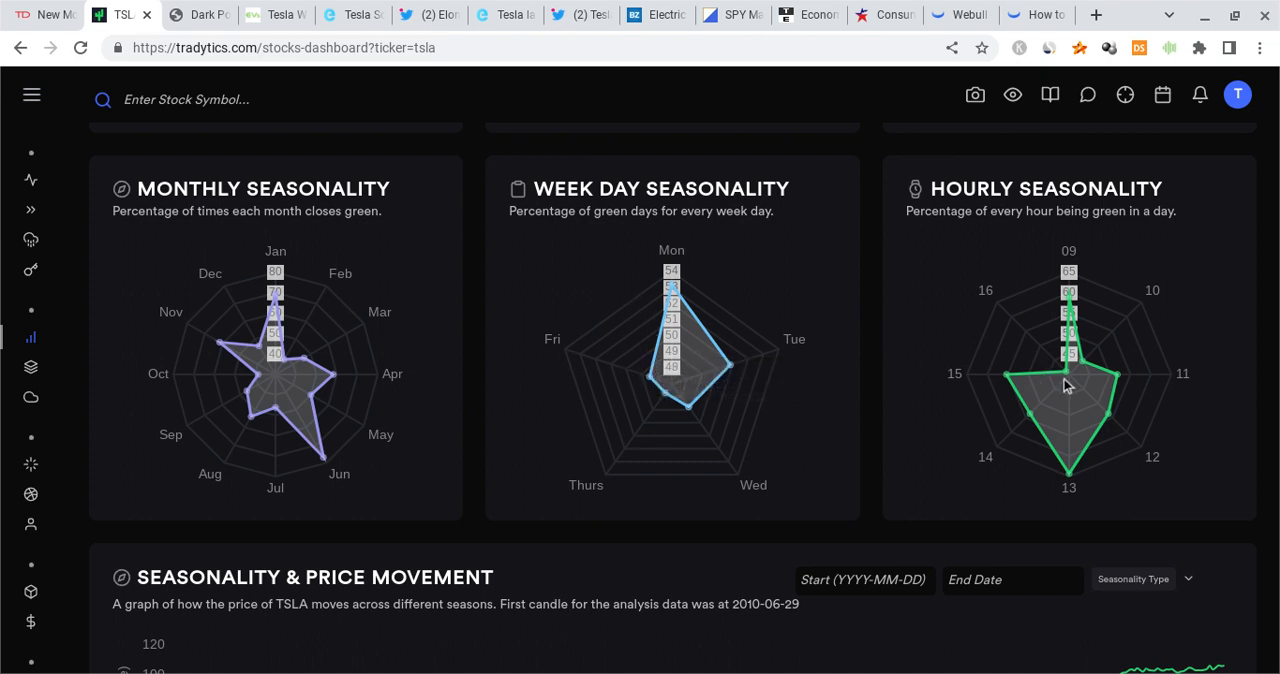
{"action": "mouse_move", "coordinate": [1092, 432]}
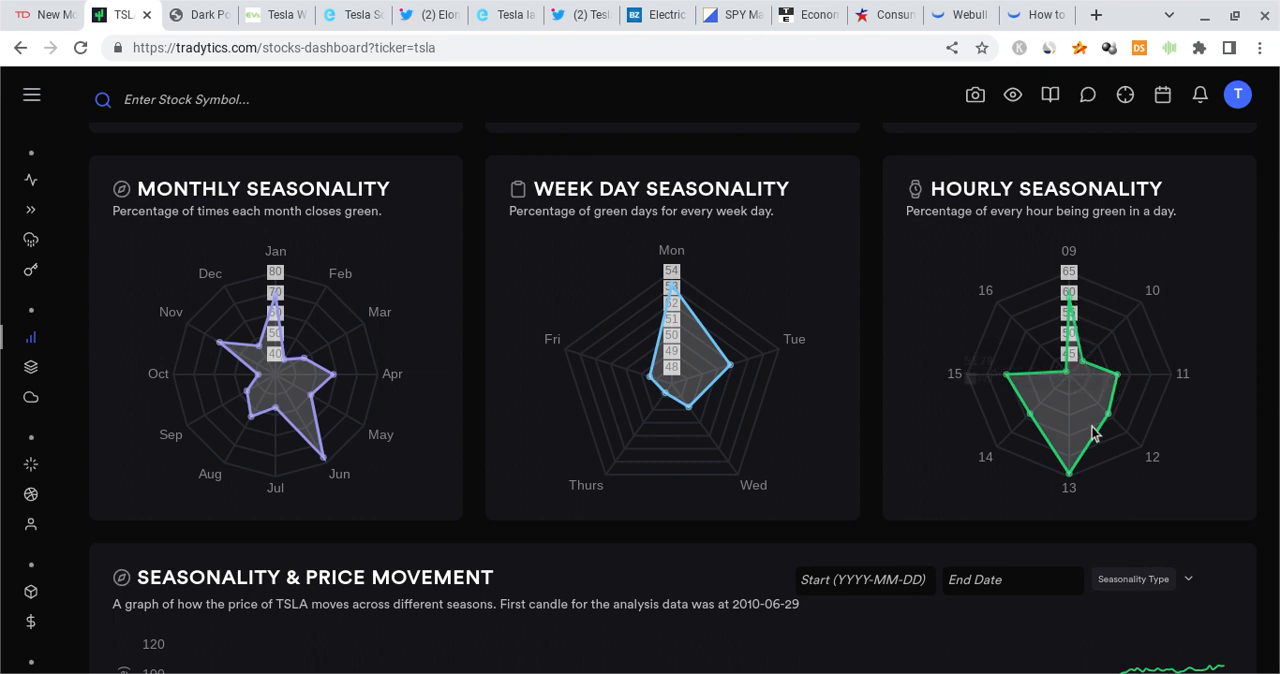
{"action": "mouse_move", "coordinate": [1118, 380]}
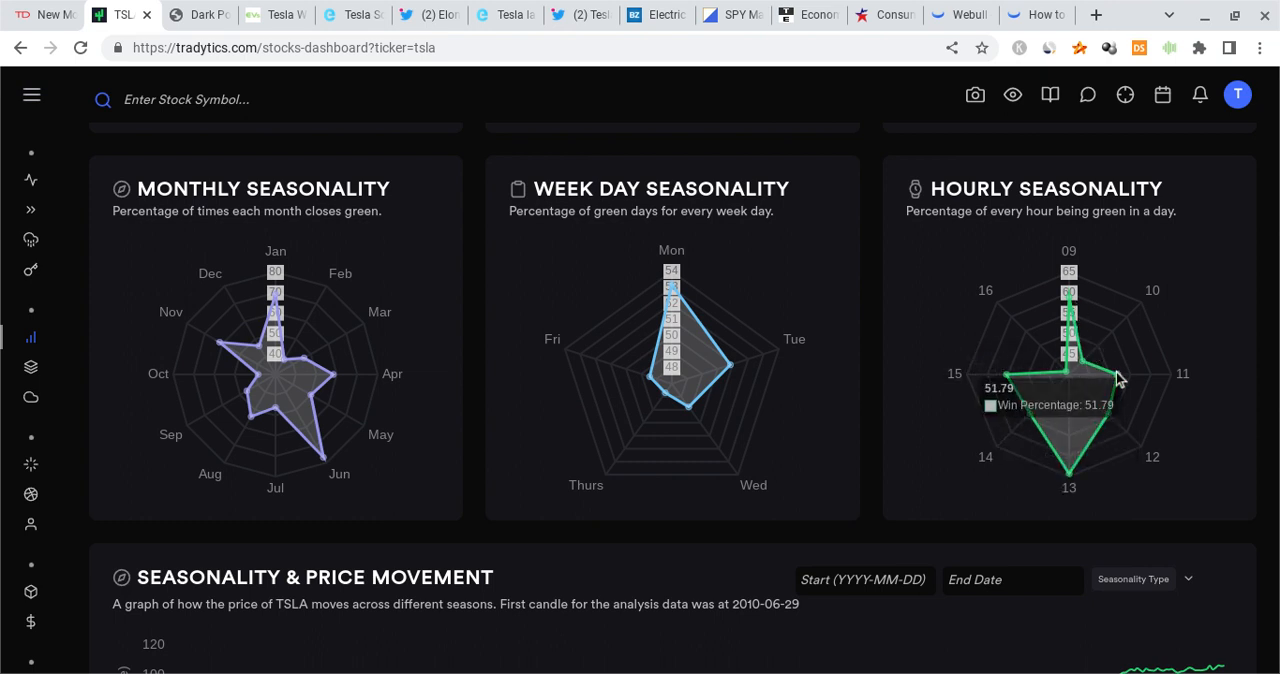
{"action": "mouse_move", "coordinate": [1116, 388]}
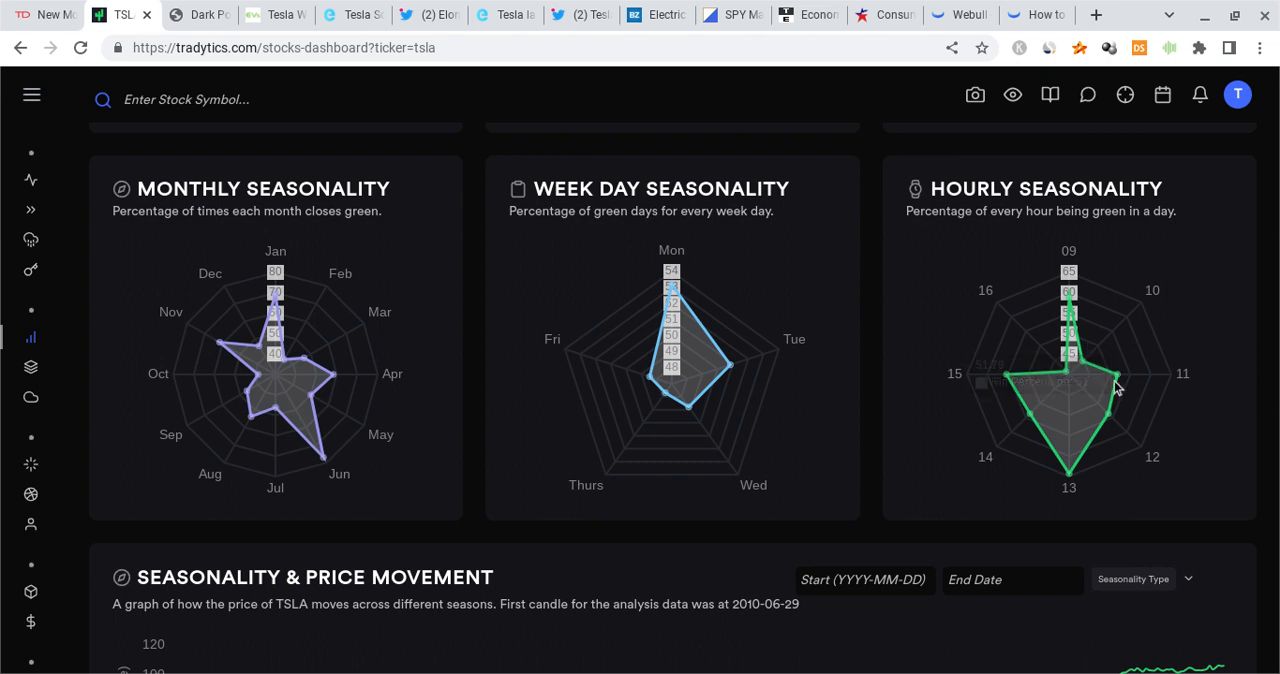
{"action": "mouse_move", "coordinate": [1116, 384]}
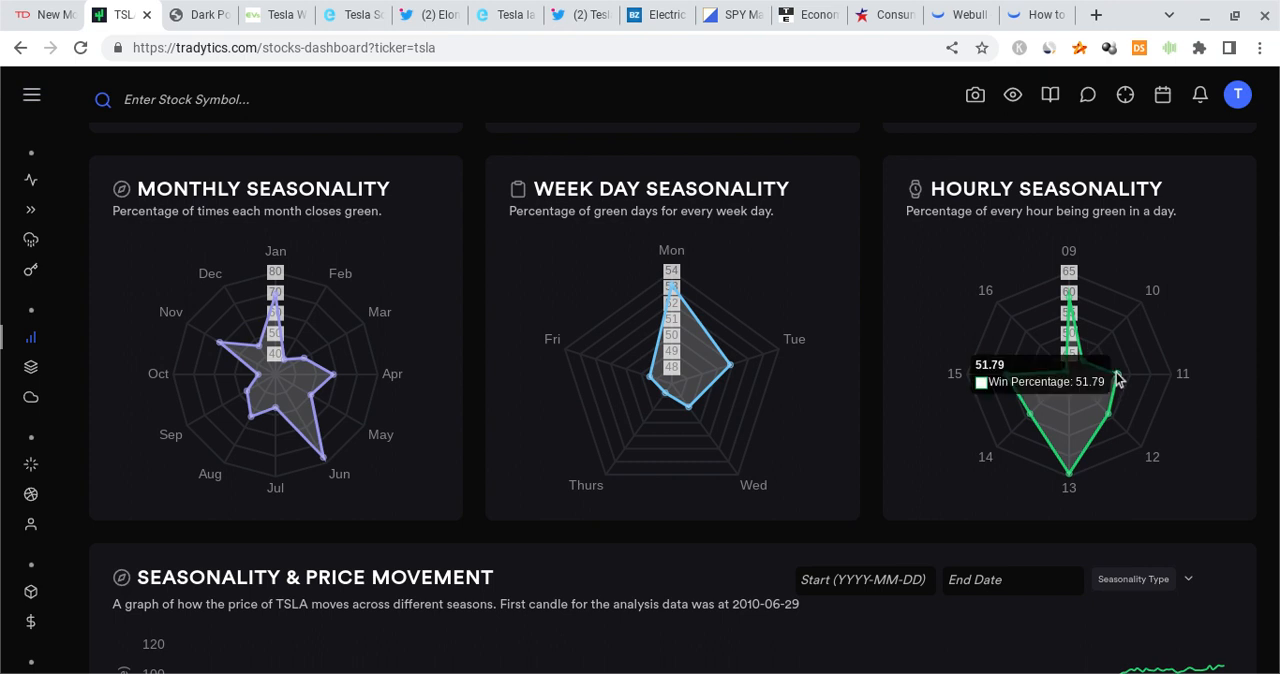
{"action": "mouse_move", "coordinate": [308, 404]}
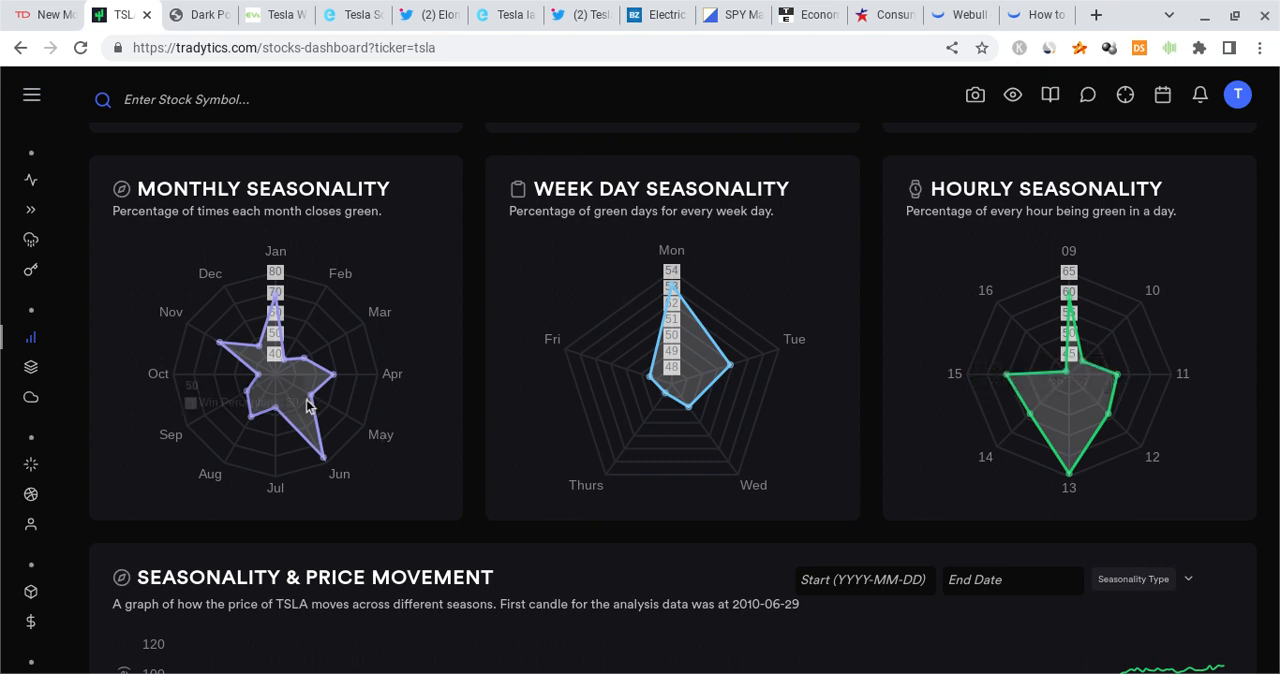
{"action": "mouse_move", "coordinate": [336, 380]}
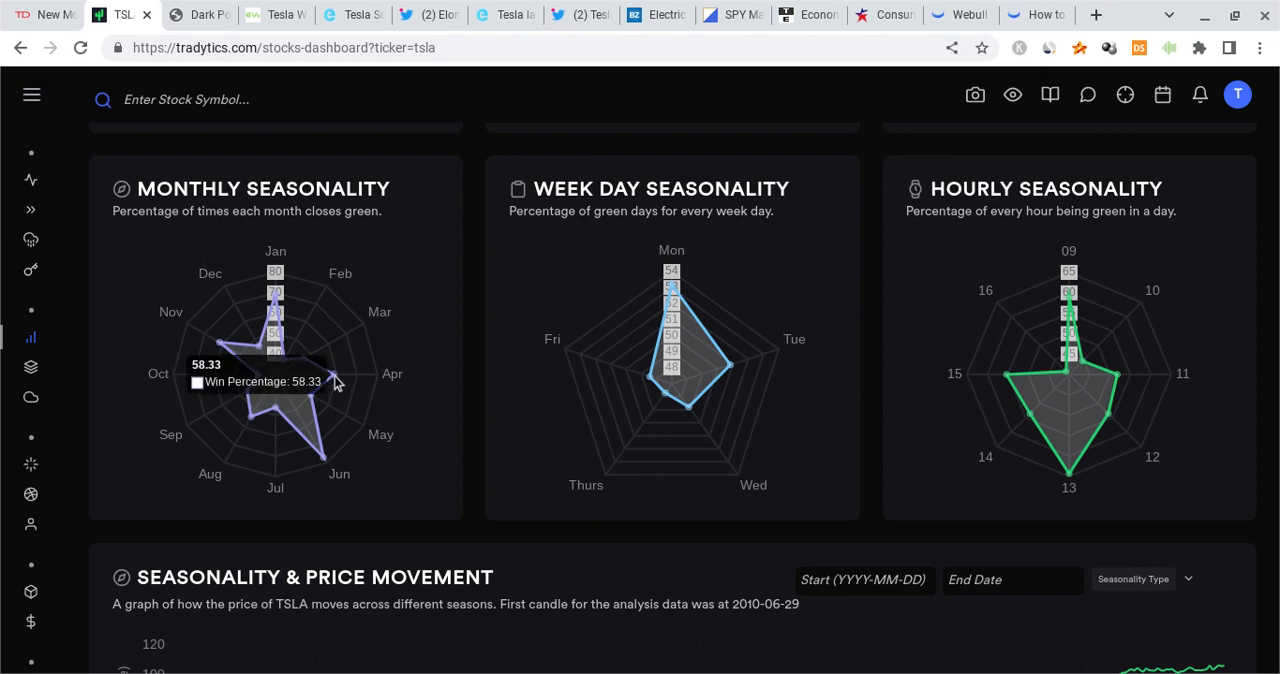
{"action": "mouse_move", "coordinate": [336, 384]}
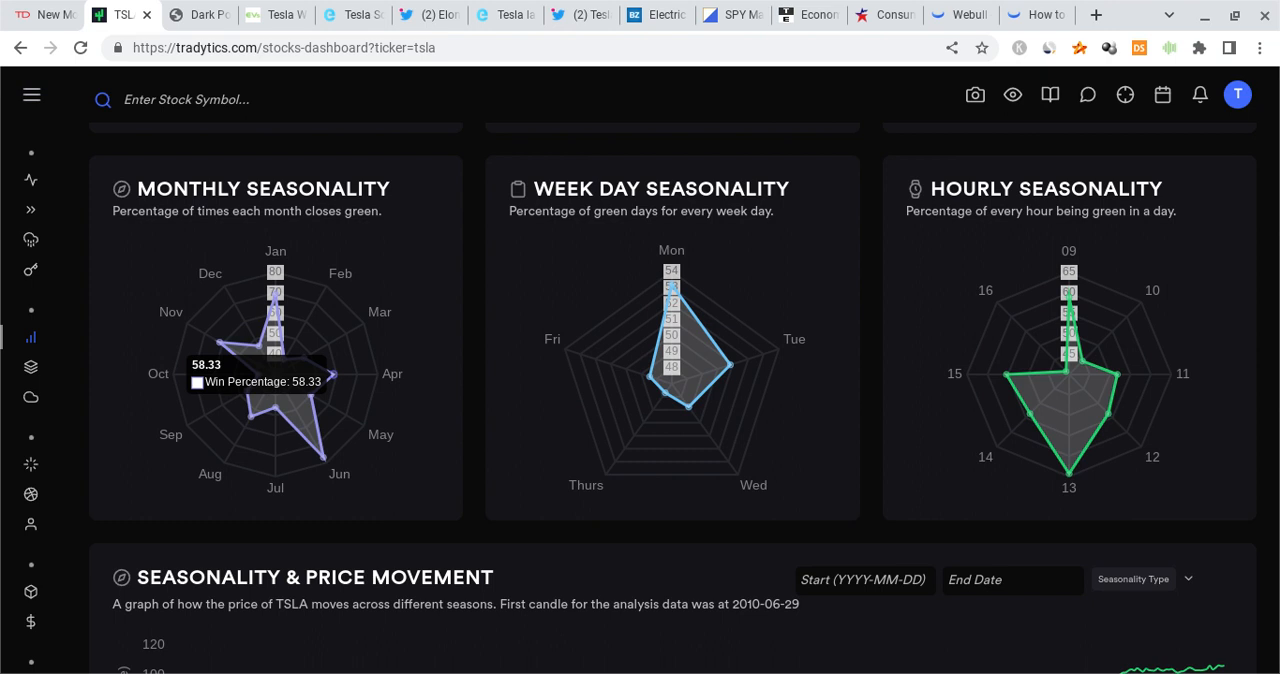
{"action": "mouse_move", "coordinate": [824, 278]}
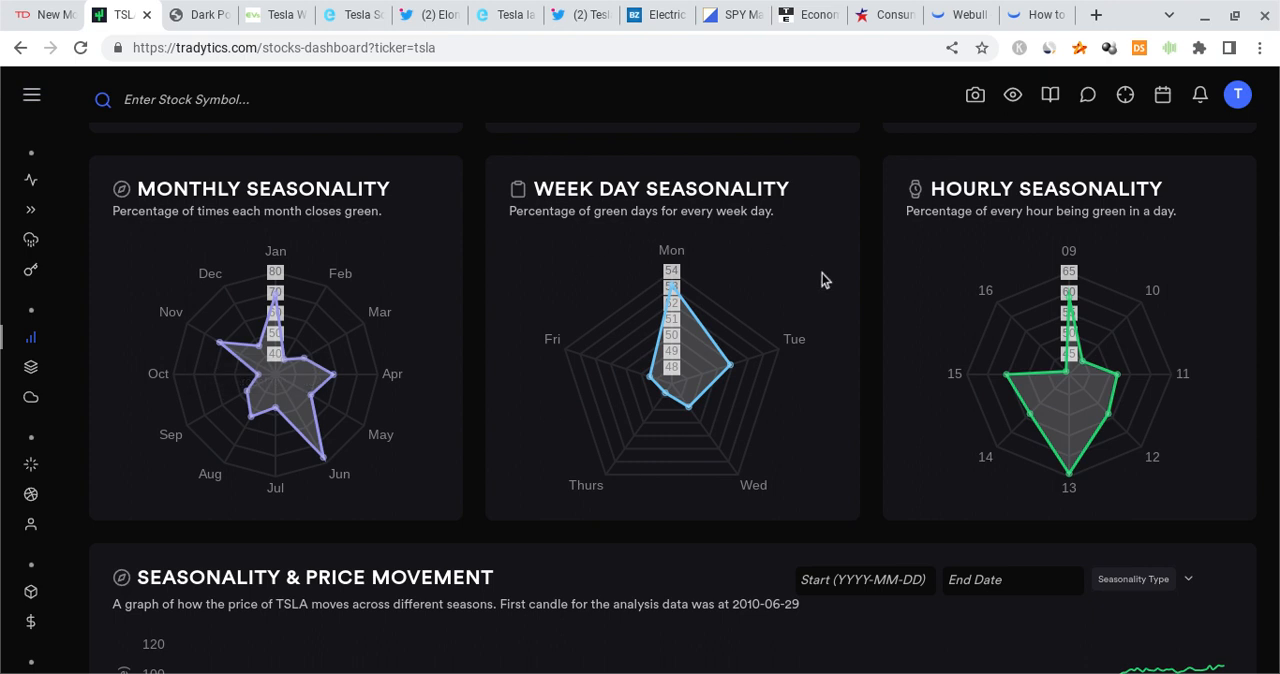
Step: Scroll the Tradytics TSLA dashboard down to the Short Interest chart, then return to Webull
{"action": "scroll", "scroll_direction": "down", "scroll_amount": 3}
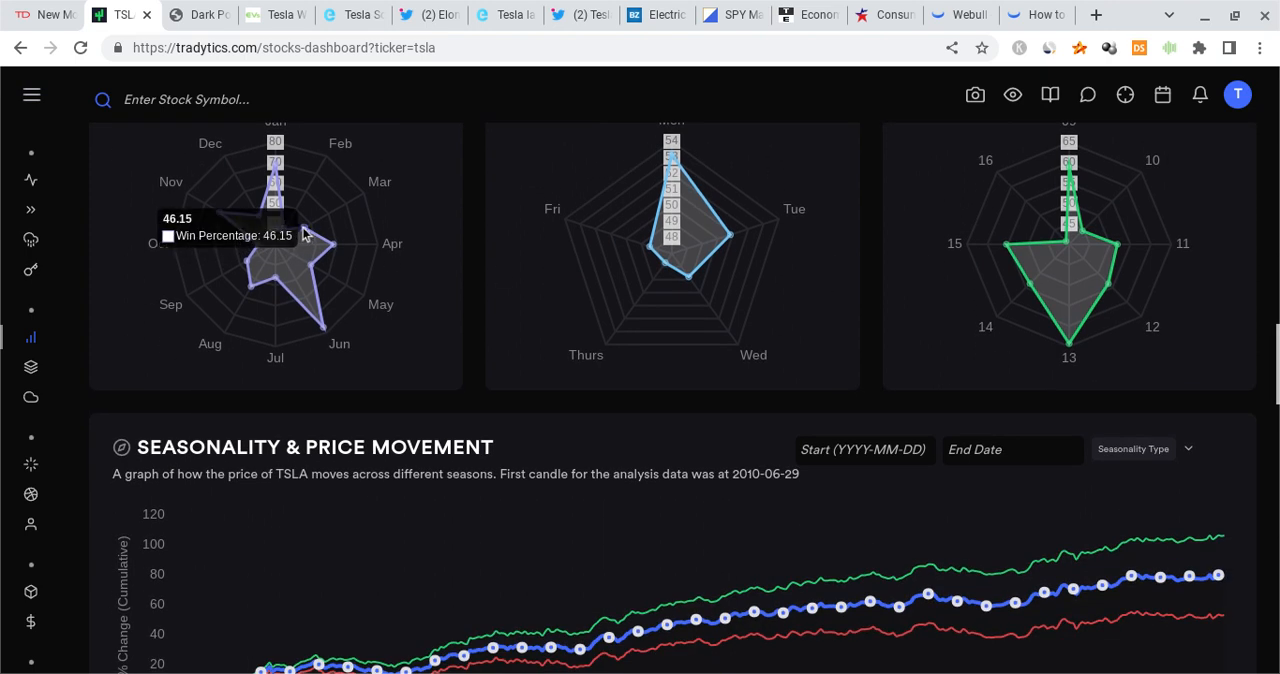
{"action": "mouse_move", "coordinate": [452, 216]}
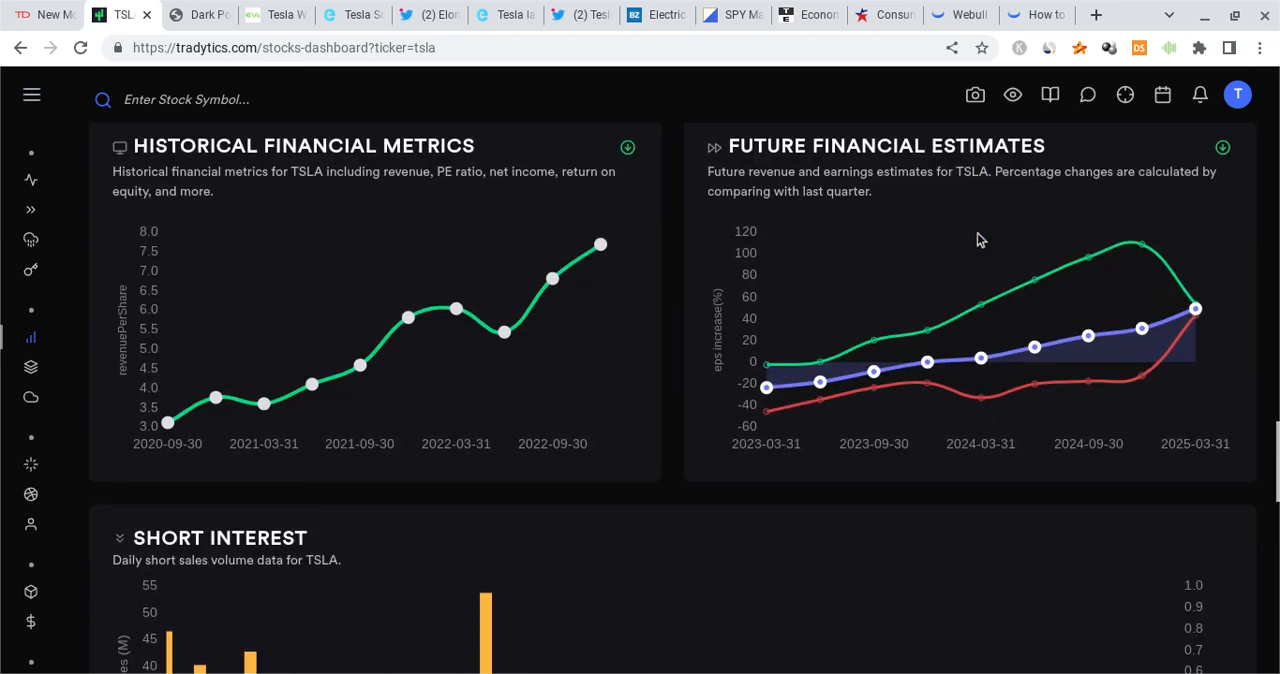
{"action": "scroll", "scroll_direction": "down", "scroll_amount": 3}
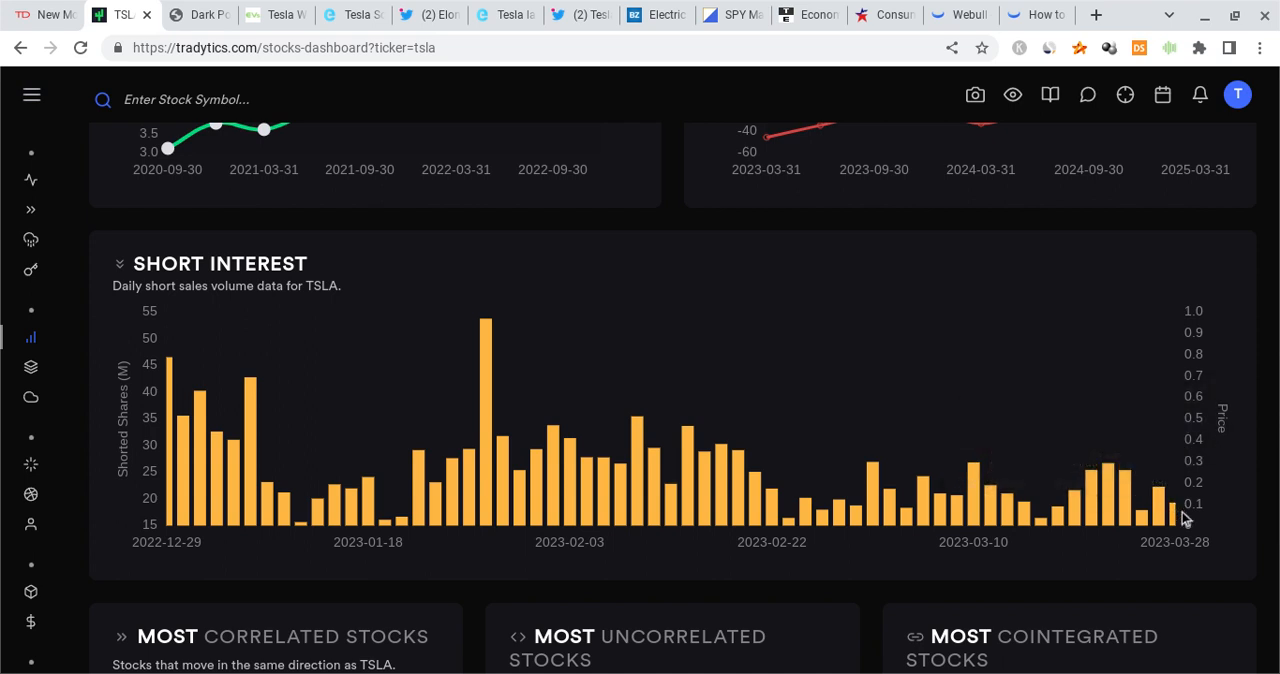
{"action": "mouse_move", "coordinate": [1100, 484]}
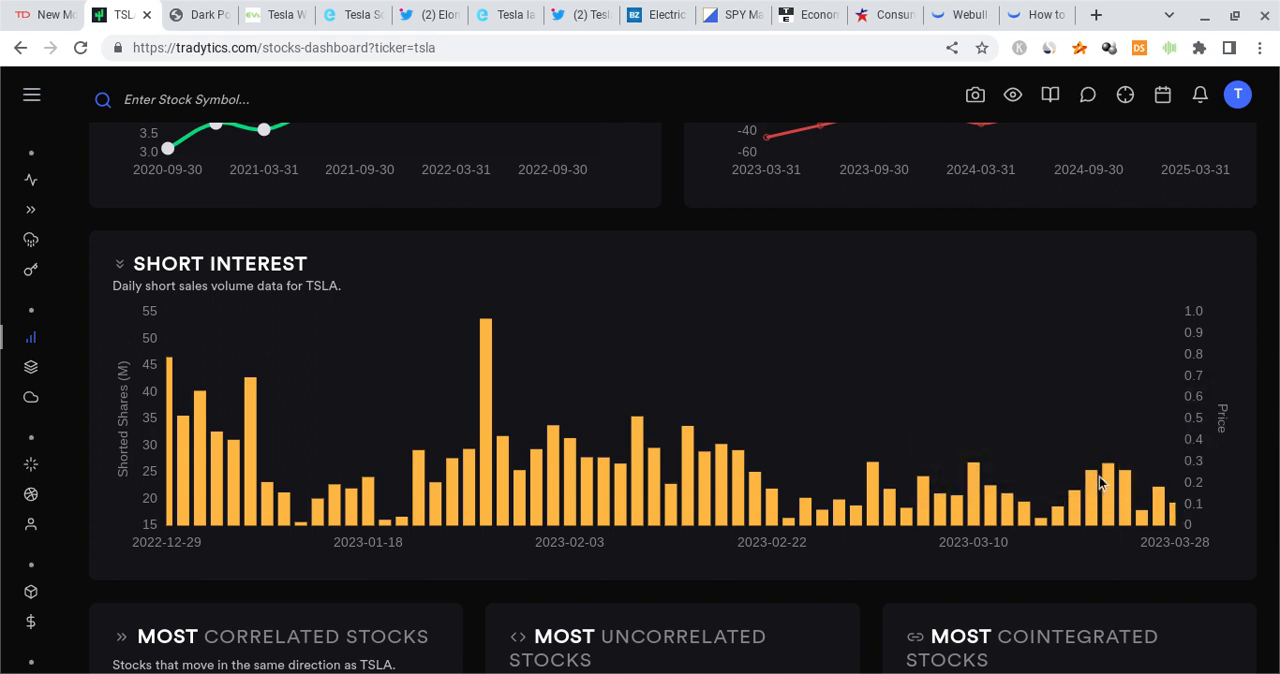
{"action": "mouse_move", "coordinate": [918, 140]}
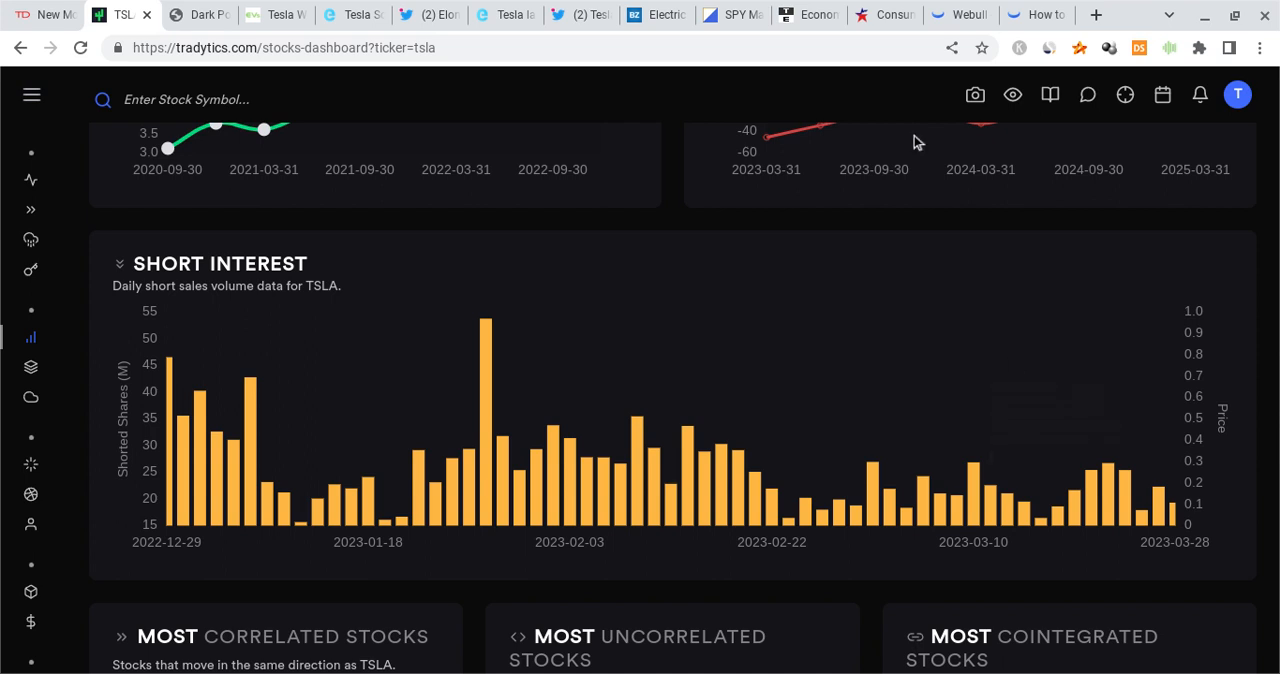
{"action": "left_click", "coordinate": [958, 14]}
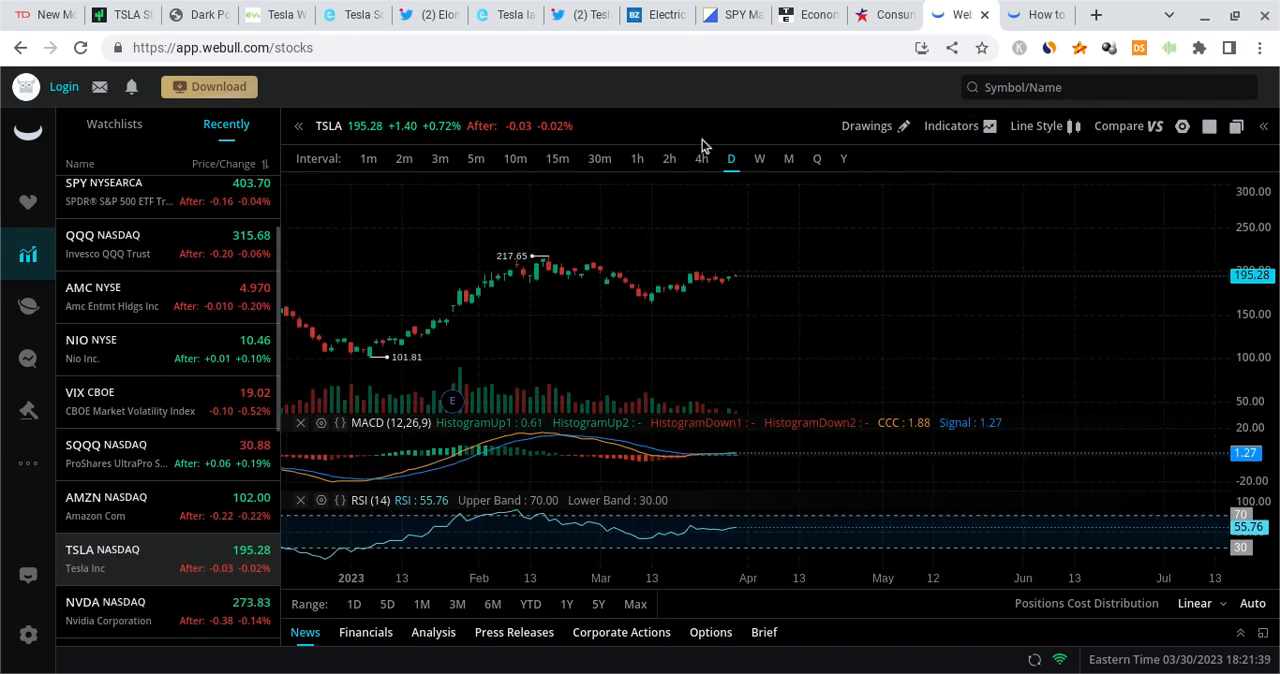
Step: Add the MA moving average overlay to the hourly TSLA chart from the Indicators list
{"action": "left_click", "coordinate": [950, 124]}
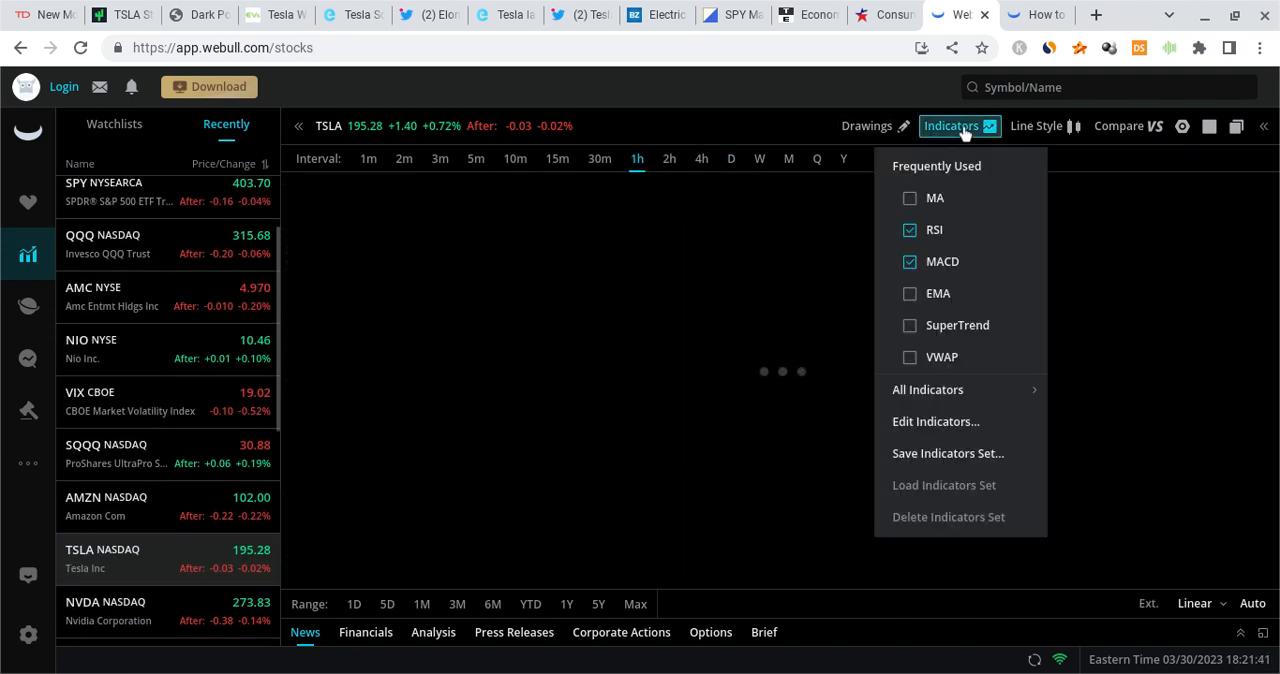
{"action": "left_click", "coordinate": [910, 196]}
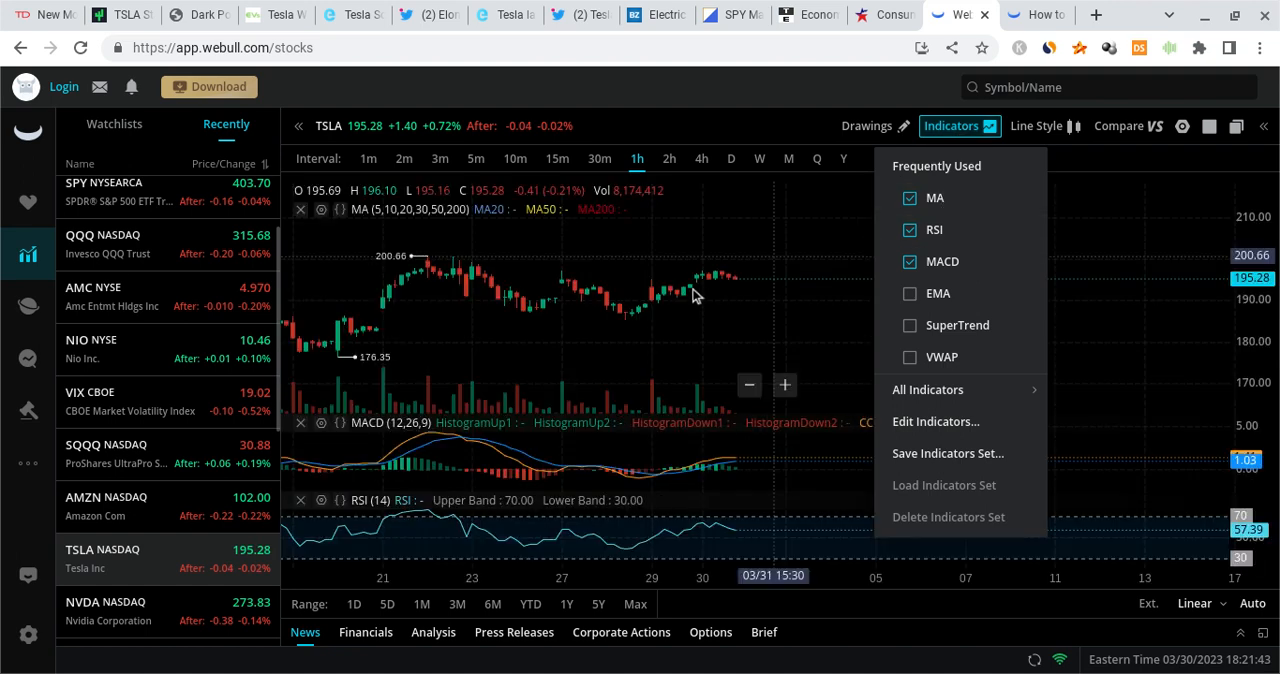
{"action": "left_click", "coordinate": [866, 124]}
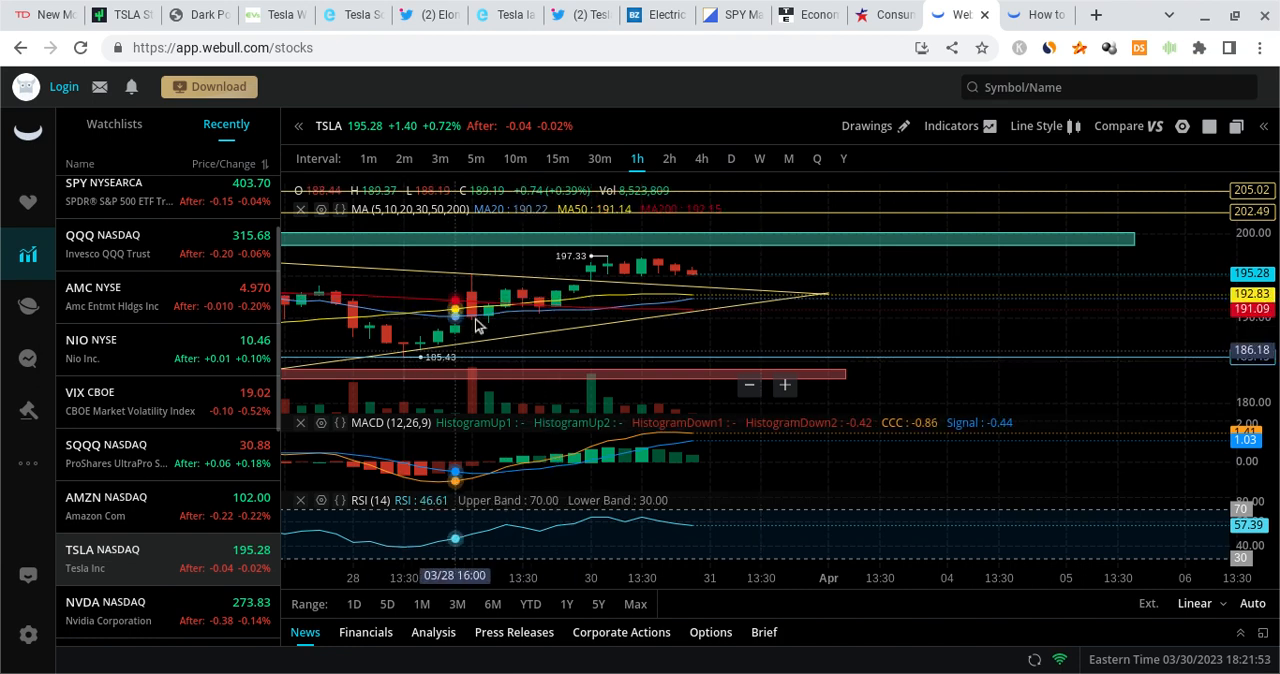
{"action": "mouse_move", "coordinate": [640, 292]}
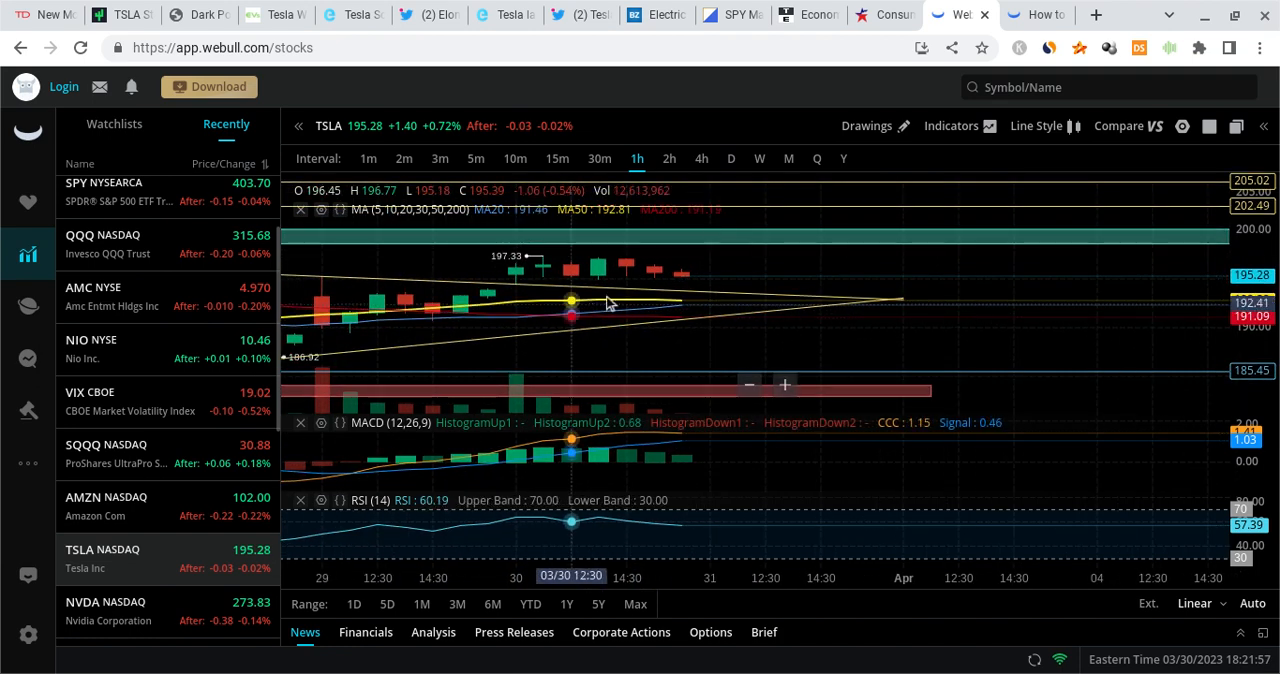
Step: Turn the MA overlay back off in the Indicators list, leaving MACD and RSI
{"action": "left_click", "coordinate": [952, 124]}
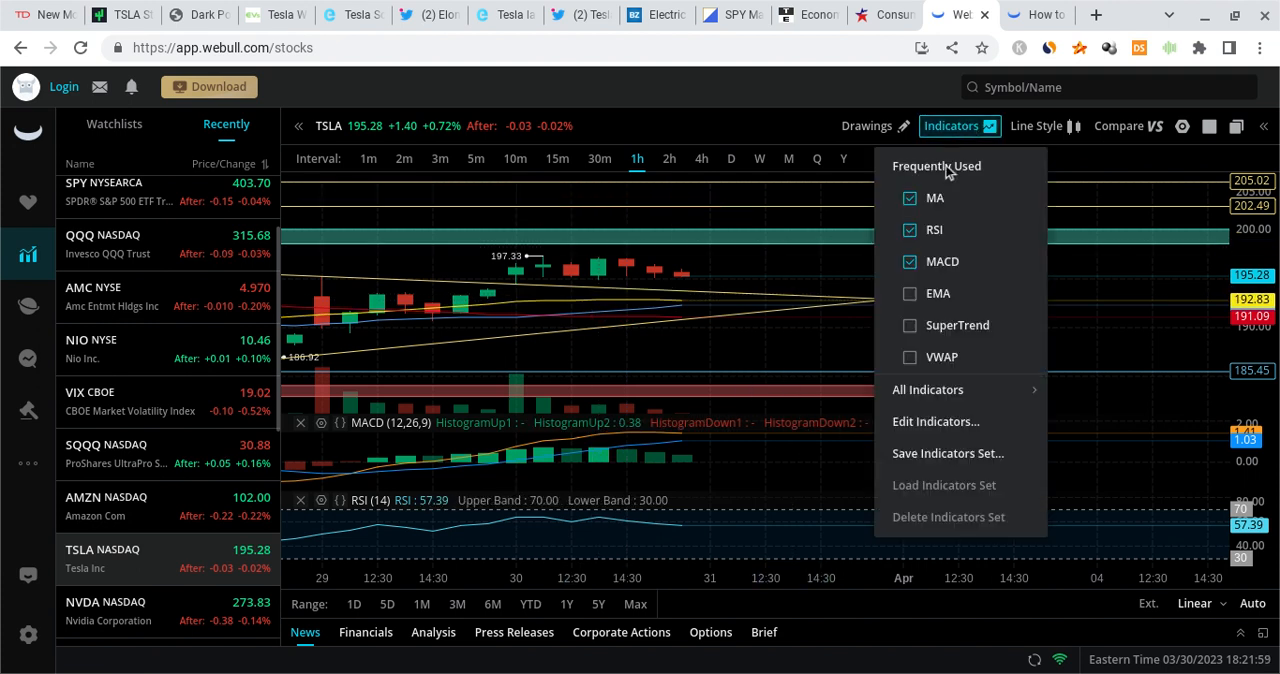
{"action": "mouse_move", "coordinate": [936, 198]}
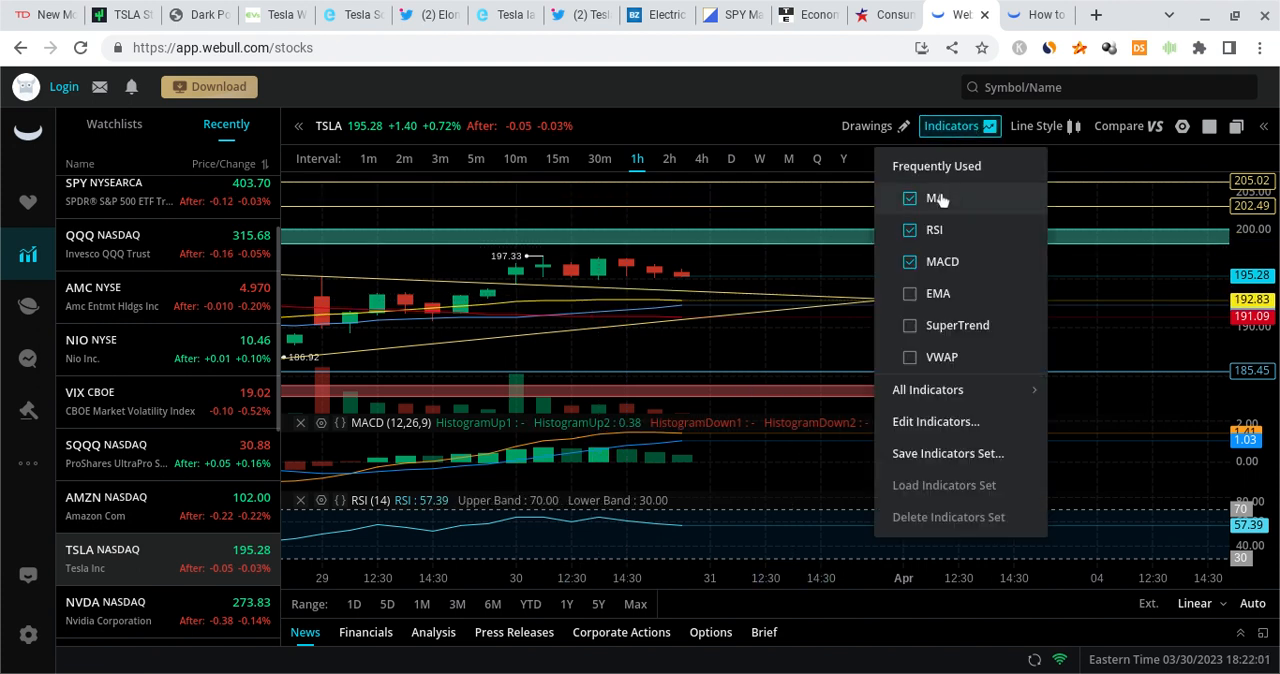
{"action": "left_click", "coordinate": [908, 198]}
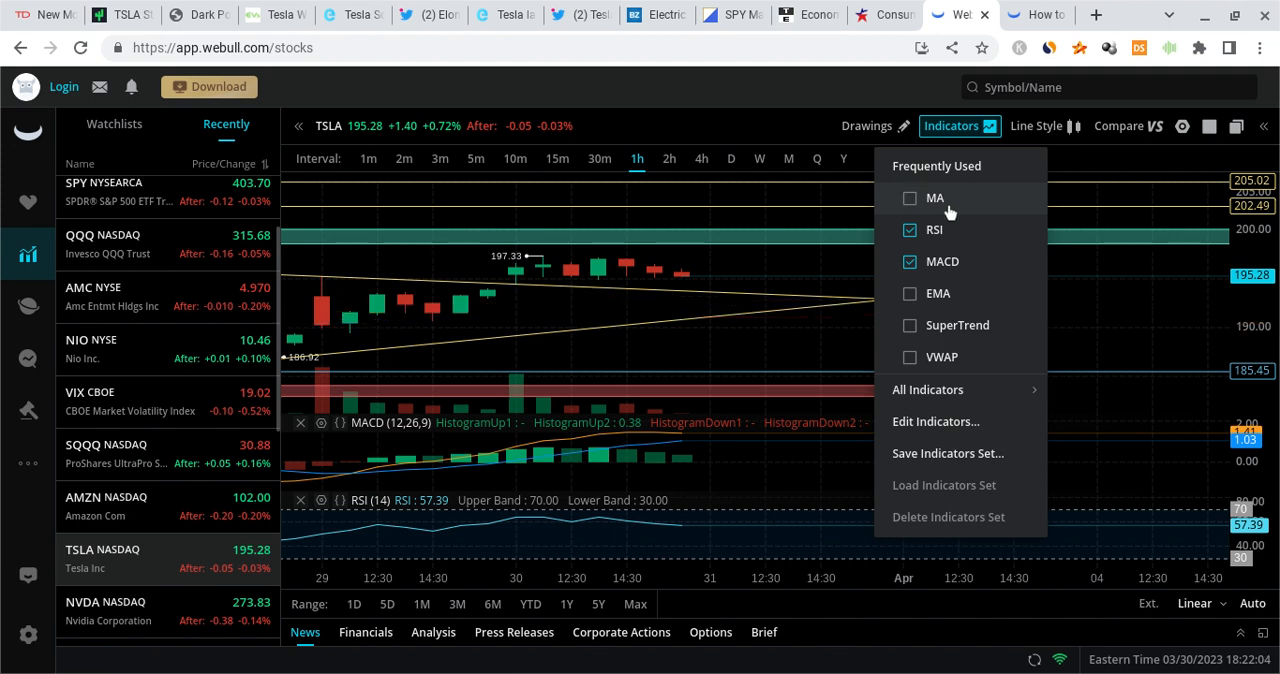
{"action": "left_click", "coordinate": [672, 298]}
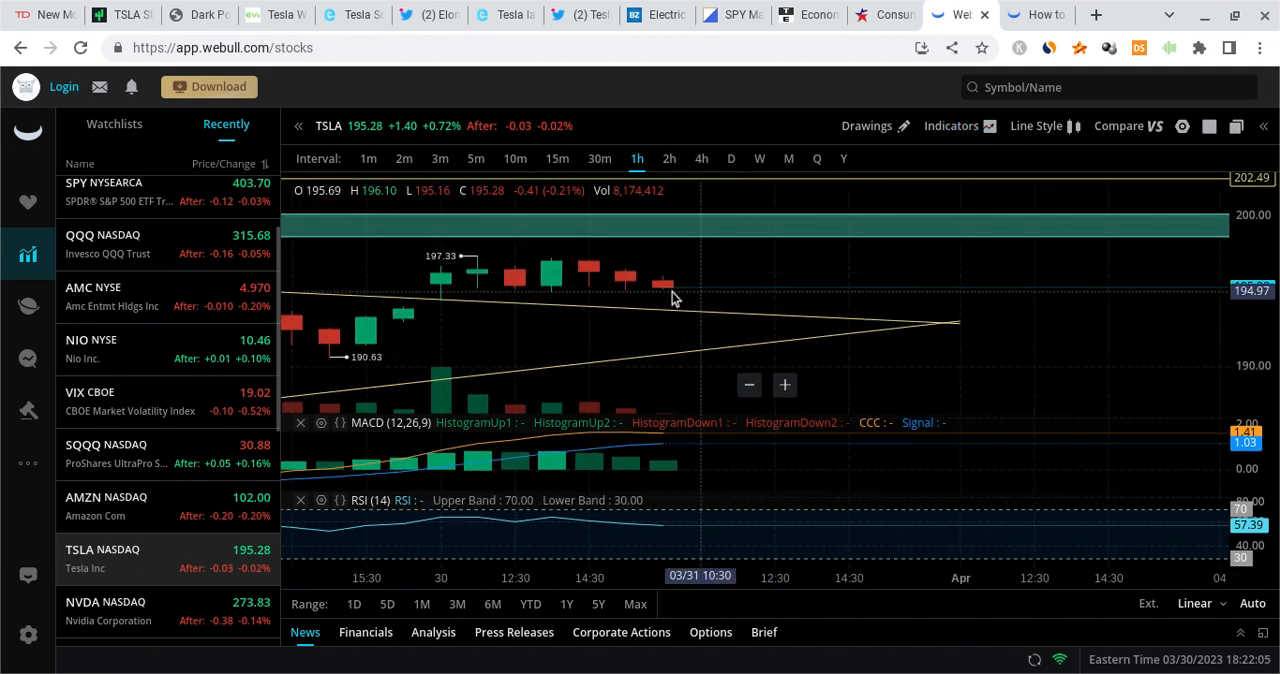
{"action": "mouse_move", "coordinate": [664, 288]}
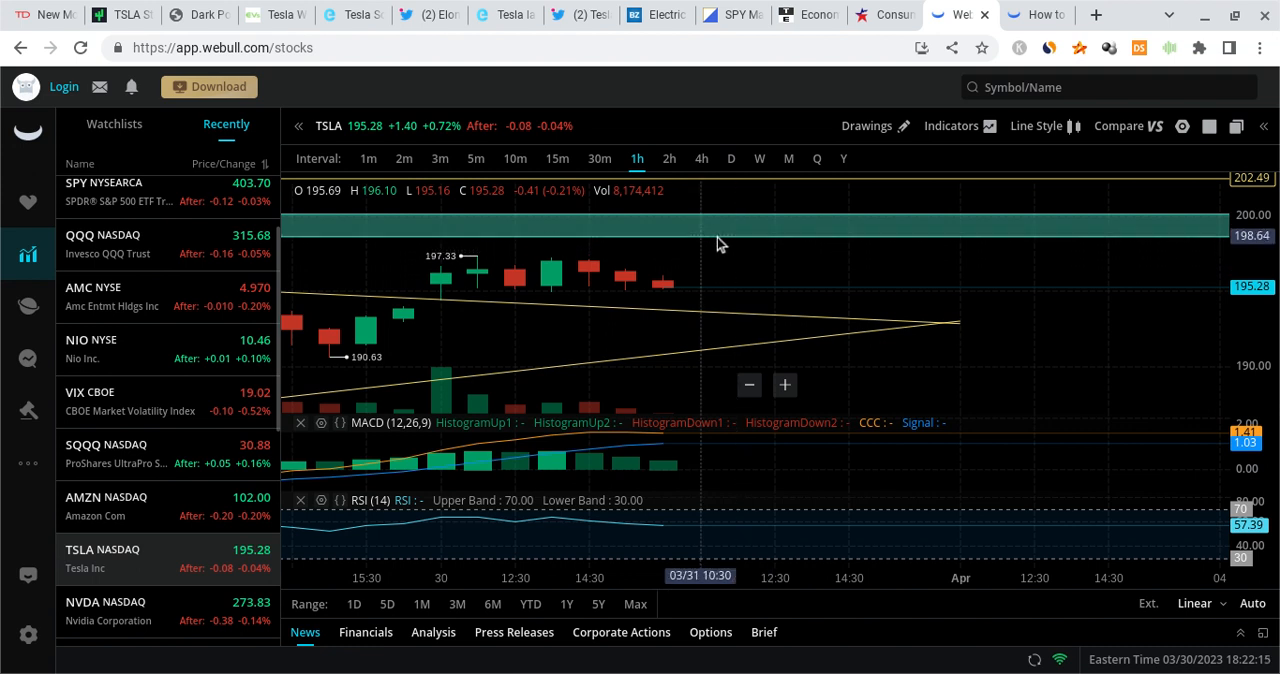
{"action": "mouse_move", "coordinate": [700, 212]}
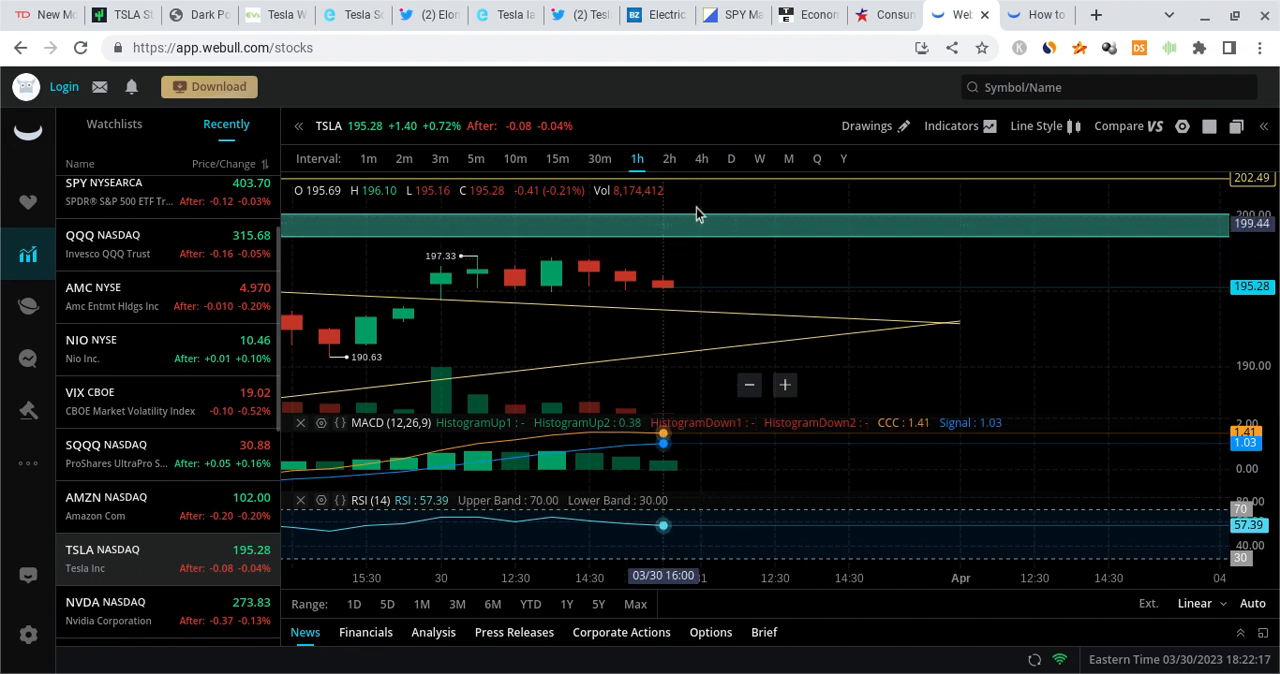
{"action": "mouse_move", "coordinate": [724, 248]}
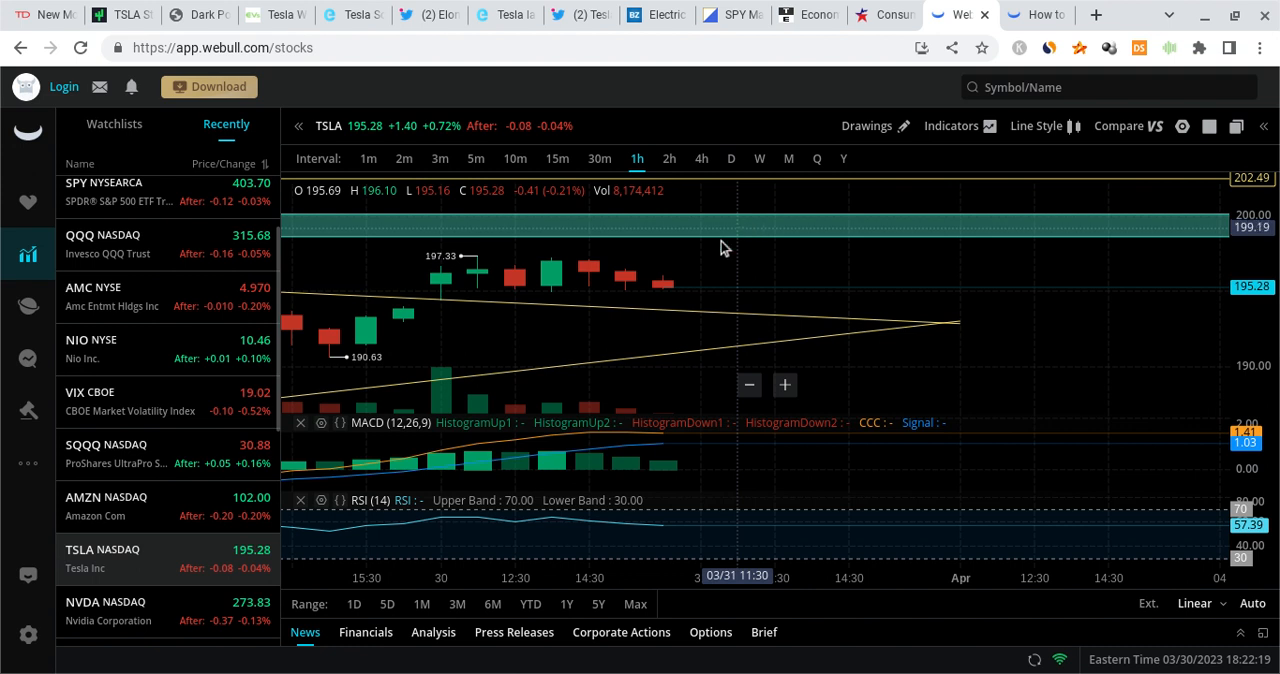
{"action": "mouse_move", "coordinate": [712, 240]}
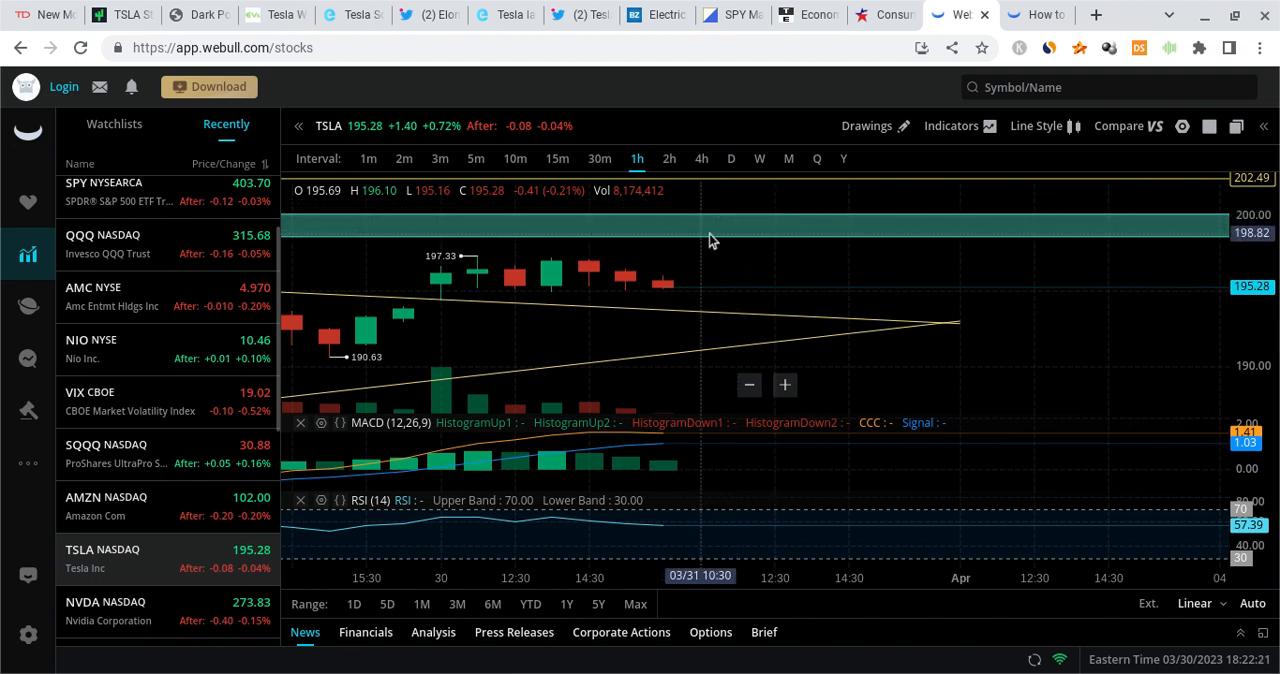
{"action": "mouse_move", "coordinate": [780, 196]}
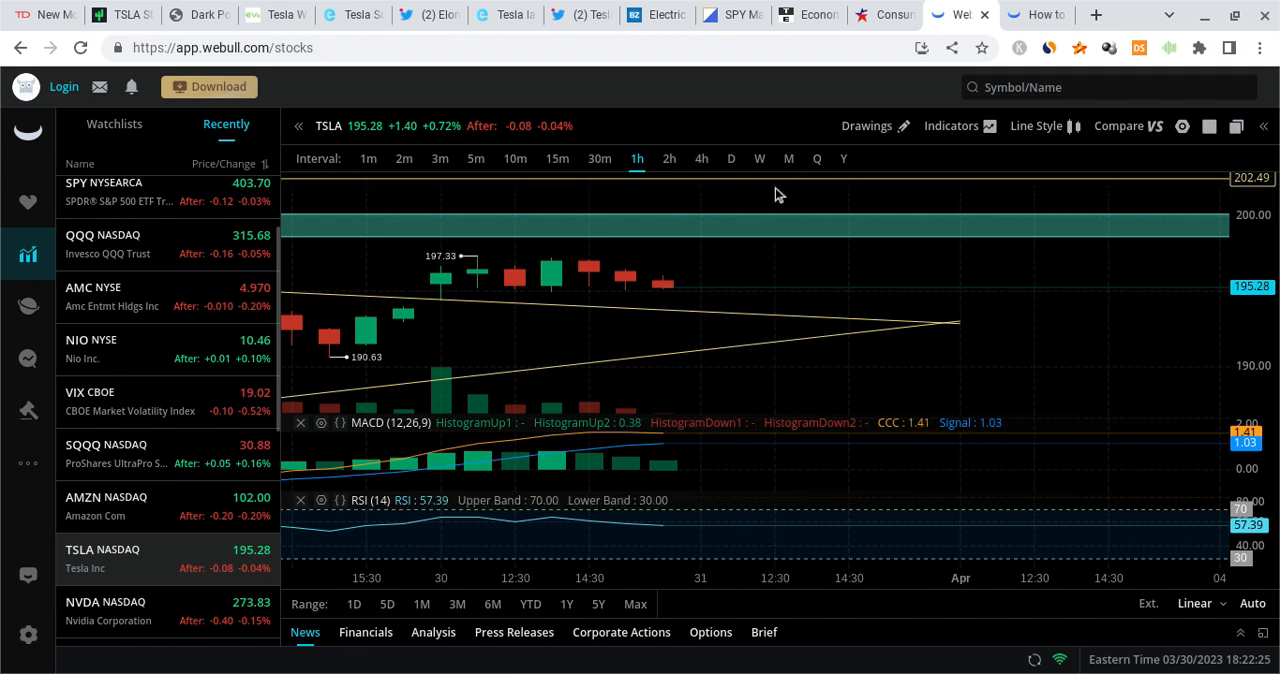
{"action": "mouse_move", "coordinate": [810, 236]}
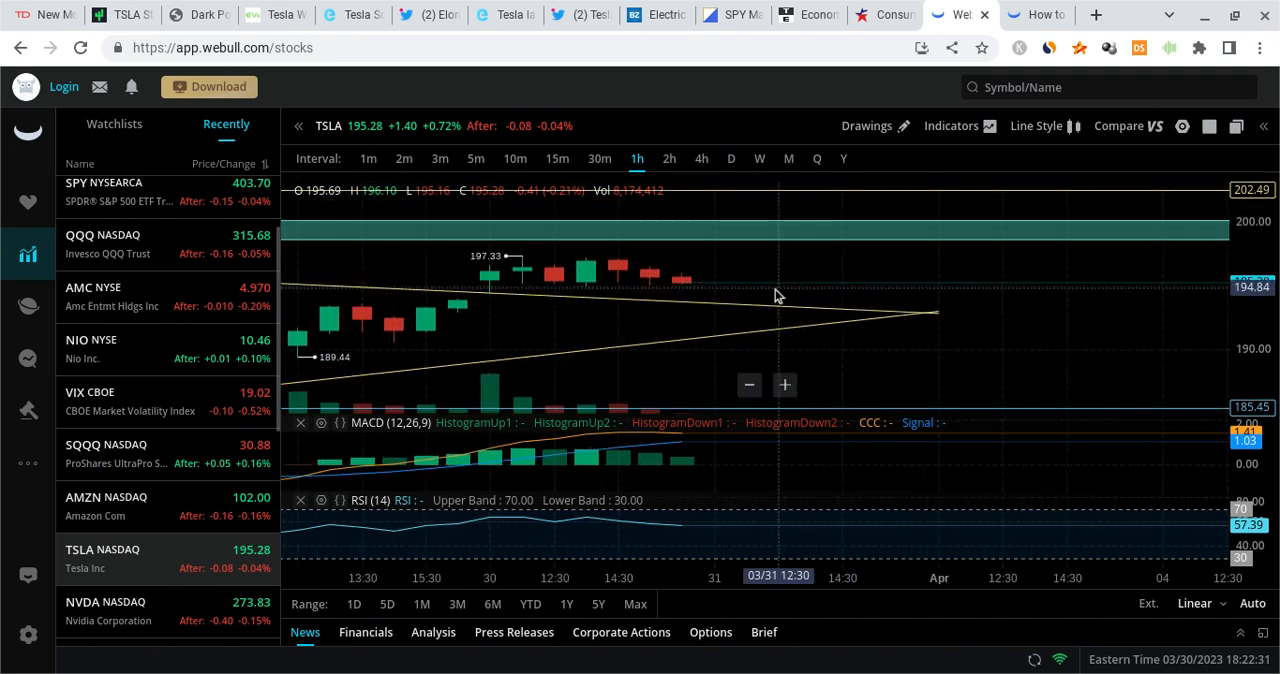
{"action": "mouse_move", "coordinate": [710, 250]}
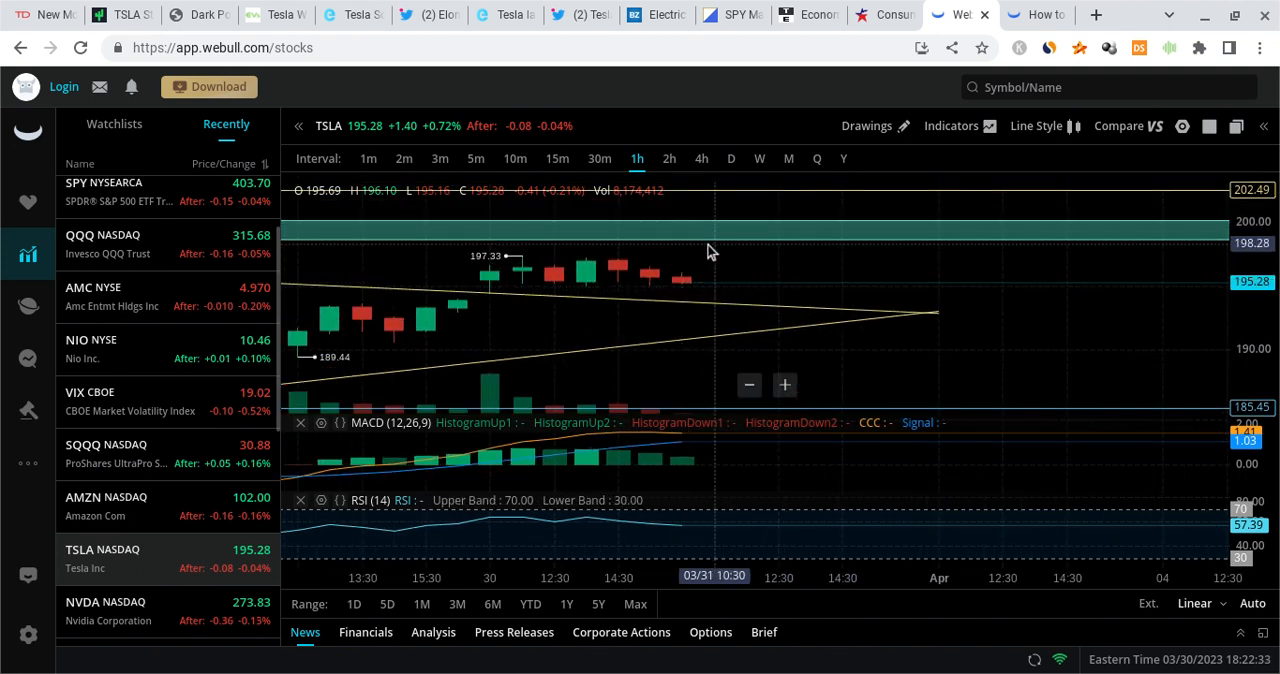
{"action": "mouse_move", "coordinate": [724, 232]}
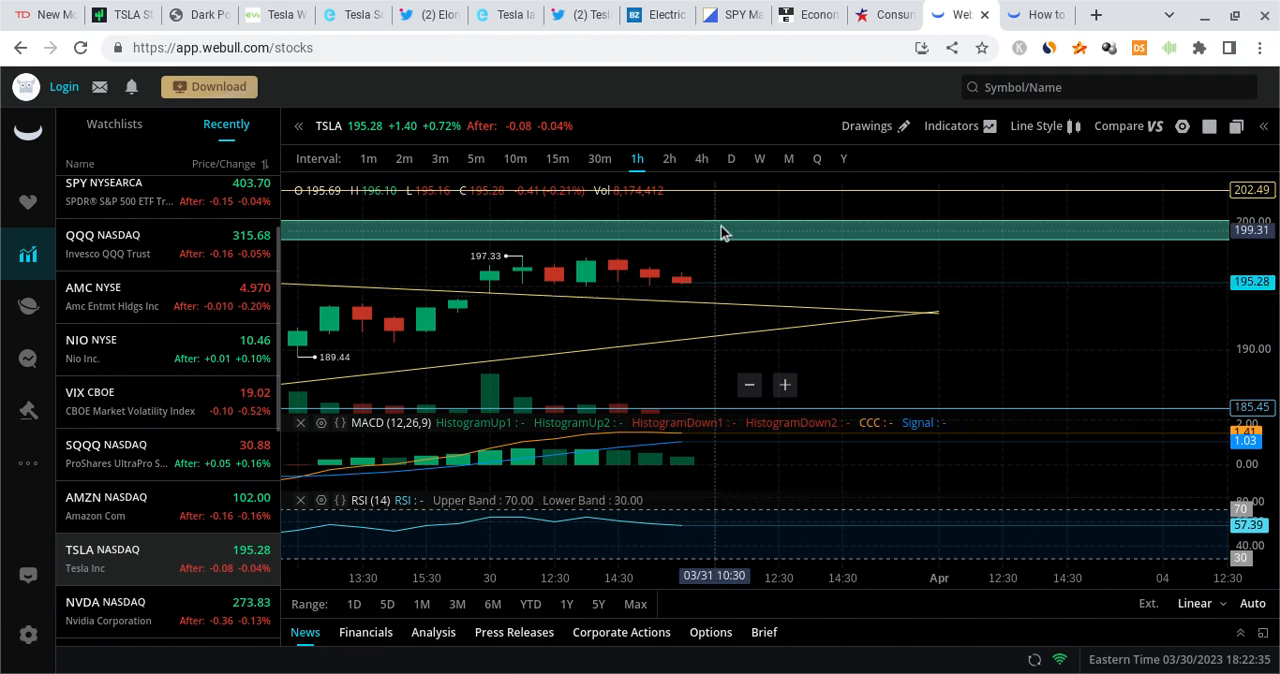
{"action": "mouse_move", "coordinate": [668, 310]}
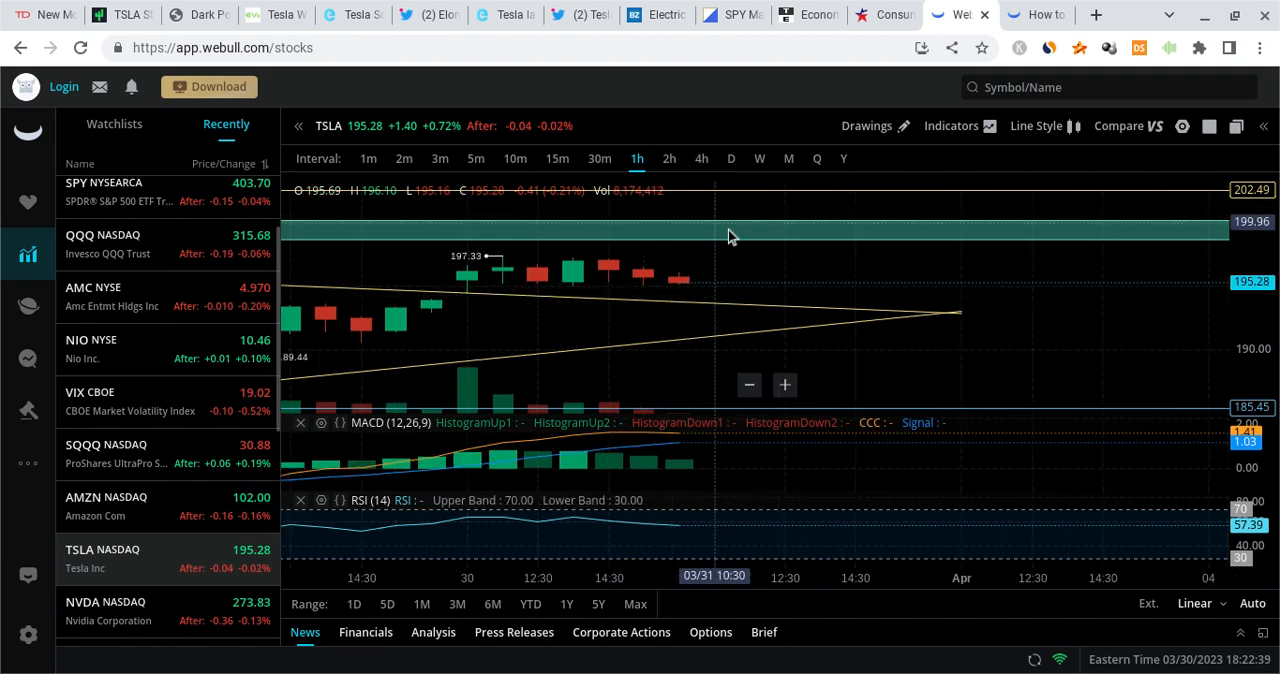
{"action": "mouse_move", "coordinate": [696, 292]}
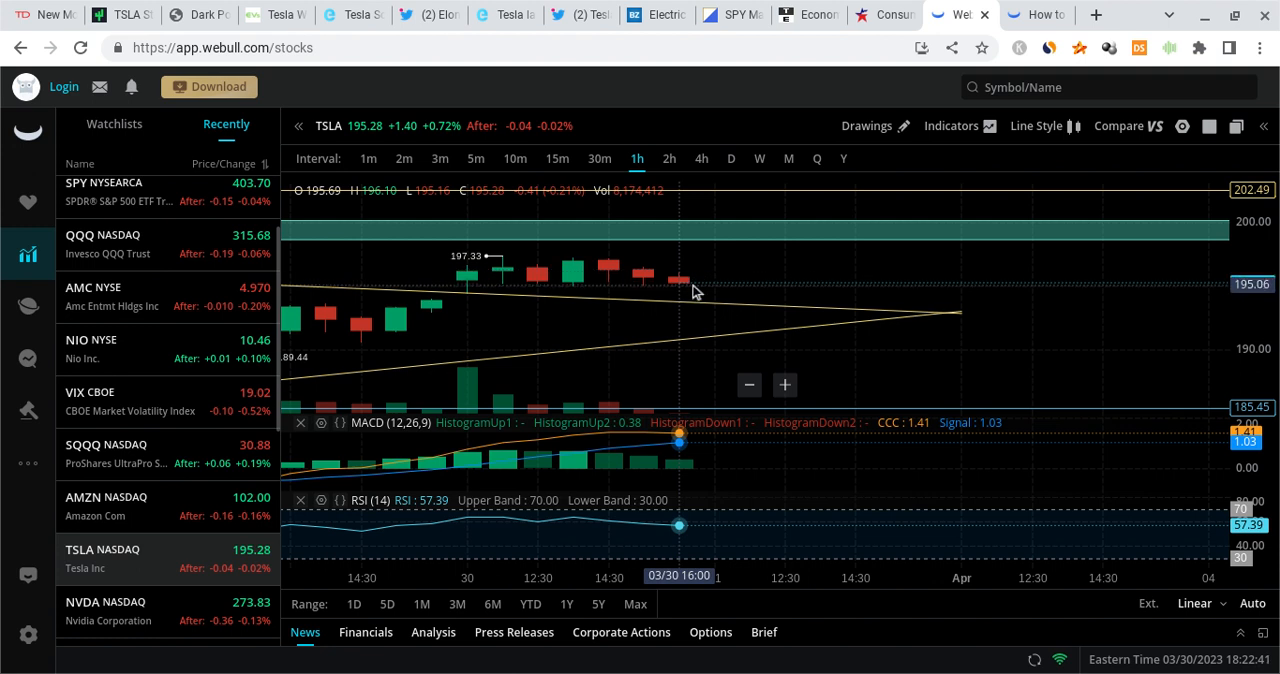
{"action": "mouse_move", "coordinate": [696, 300]}
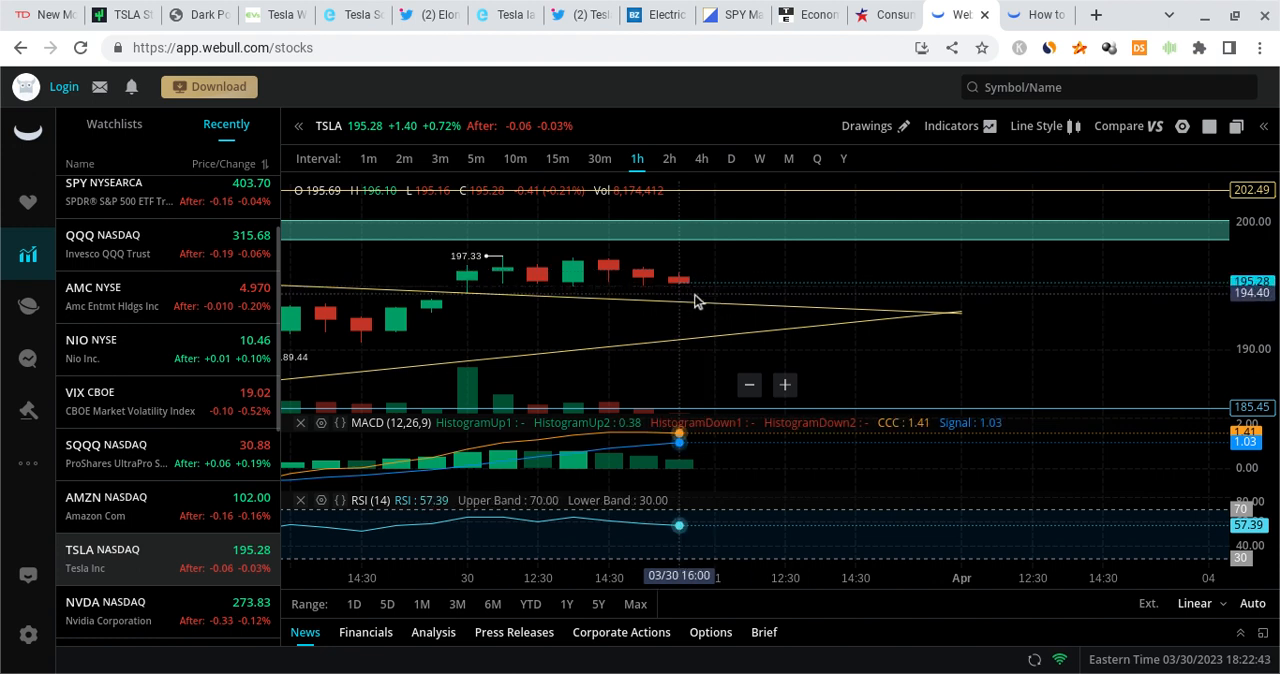
{"action": "mouse_move", "coordinate": [688, 288]}
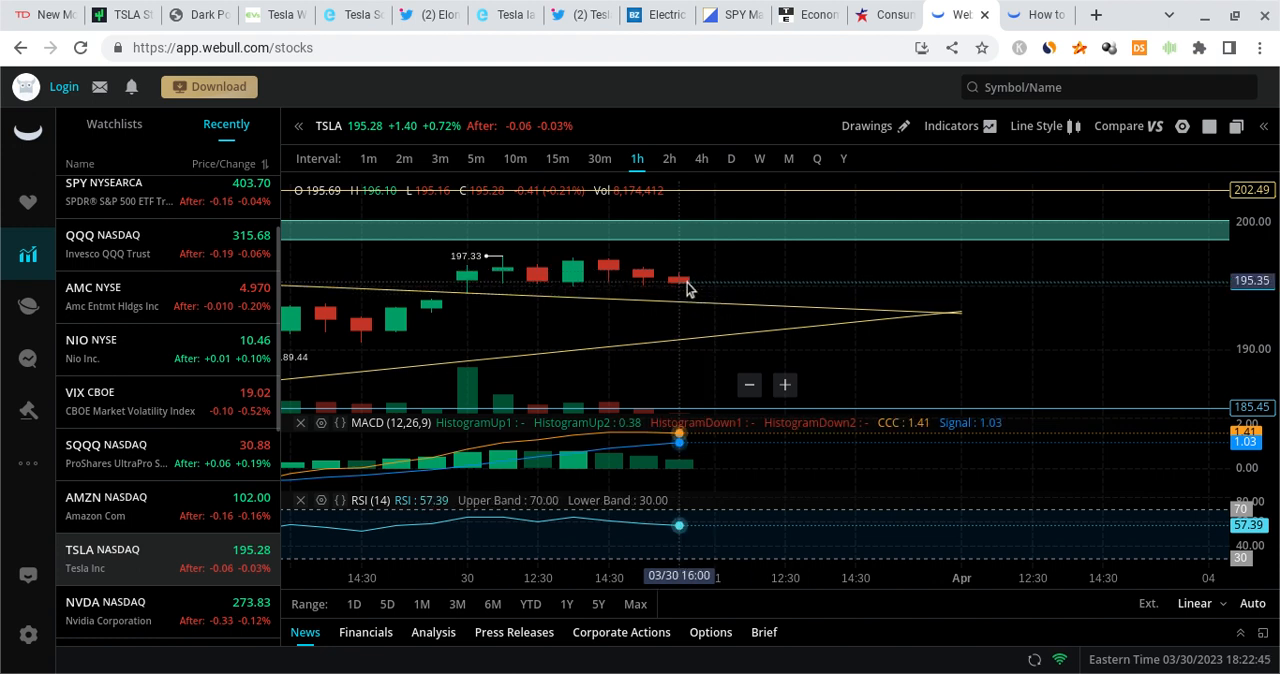
{"action": "mouse_move", "coordinate": [684, 296]}
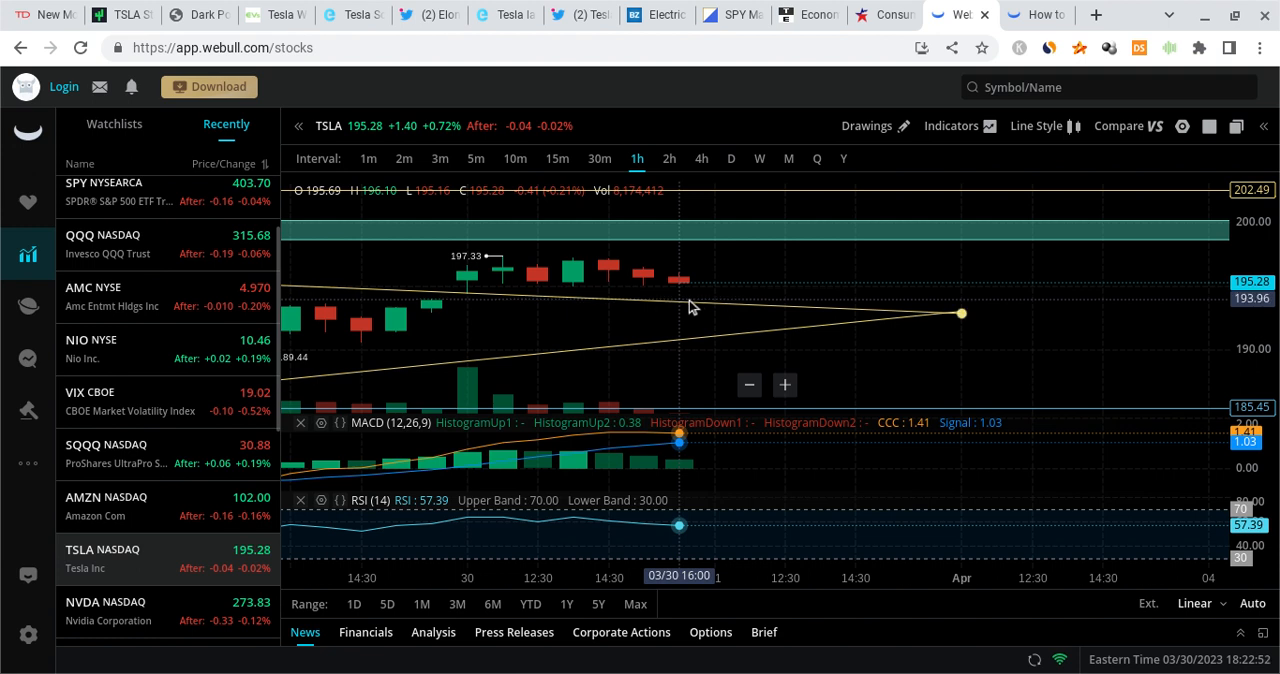
{"action": "mouse_move", "coordinate": [716, 342]}
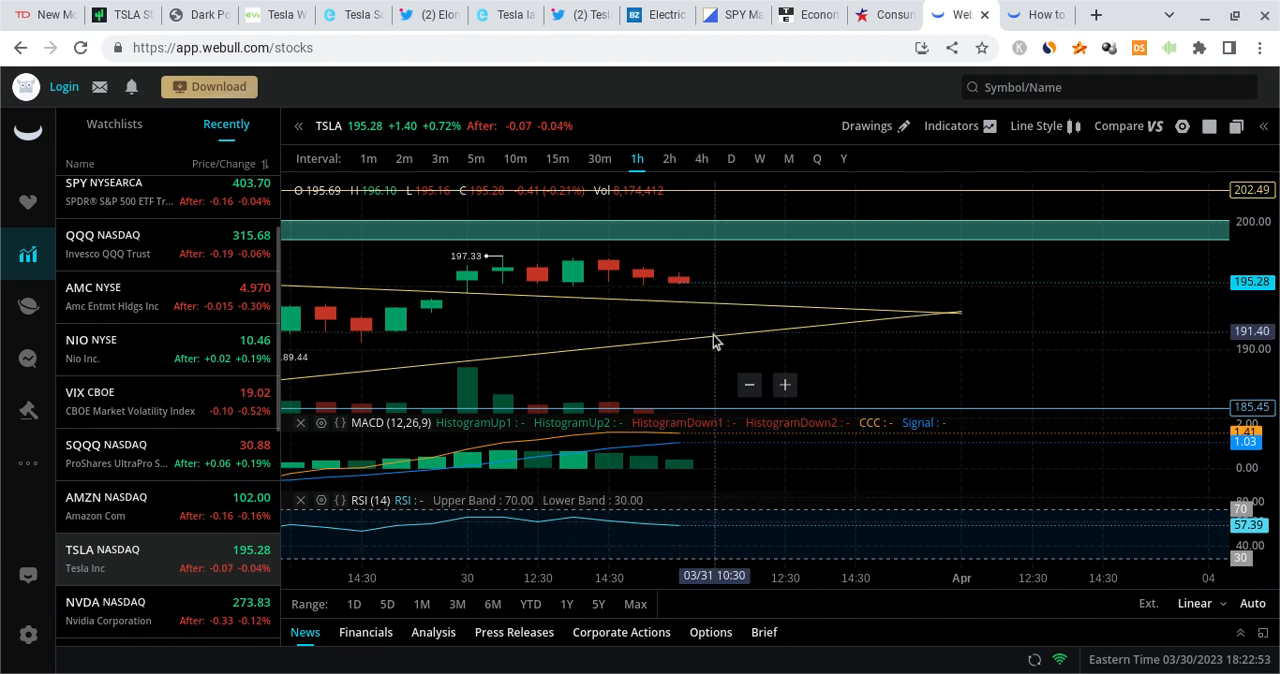
{"action": "mouse_move", "coordinate": [650, 356]}
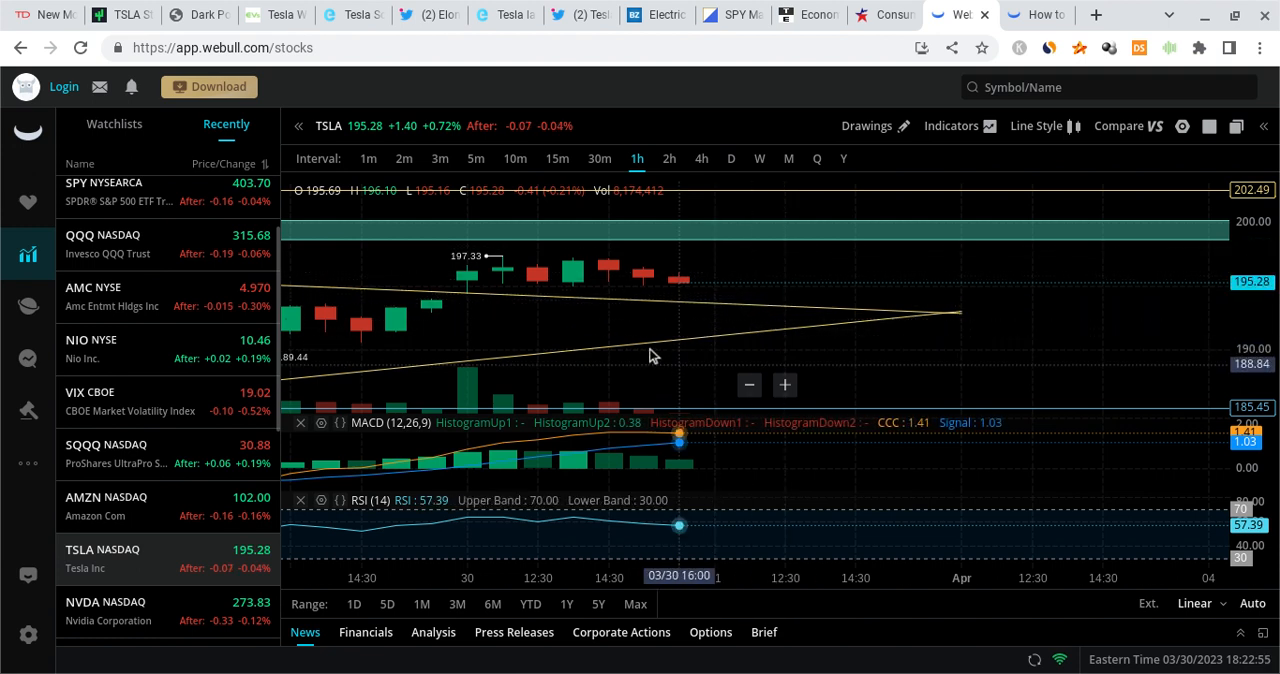
{"action": "mouse_move", "coordinate": [700, 278]}
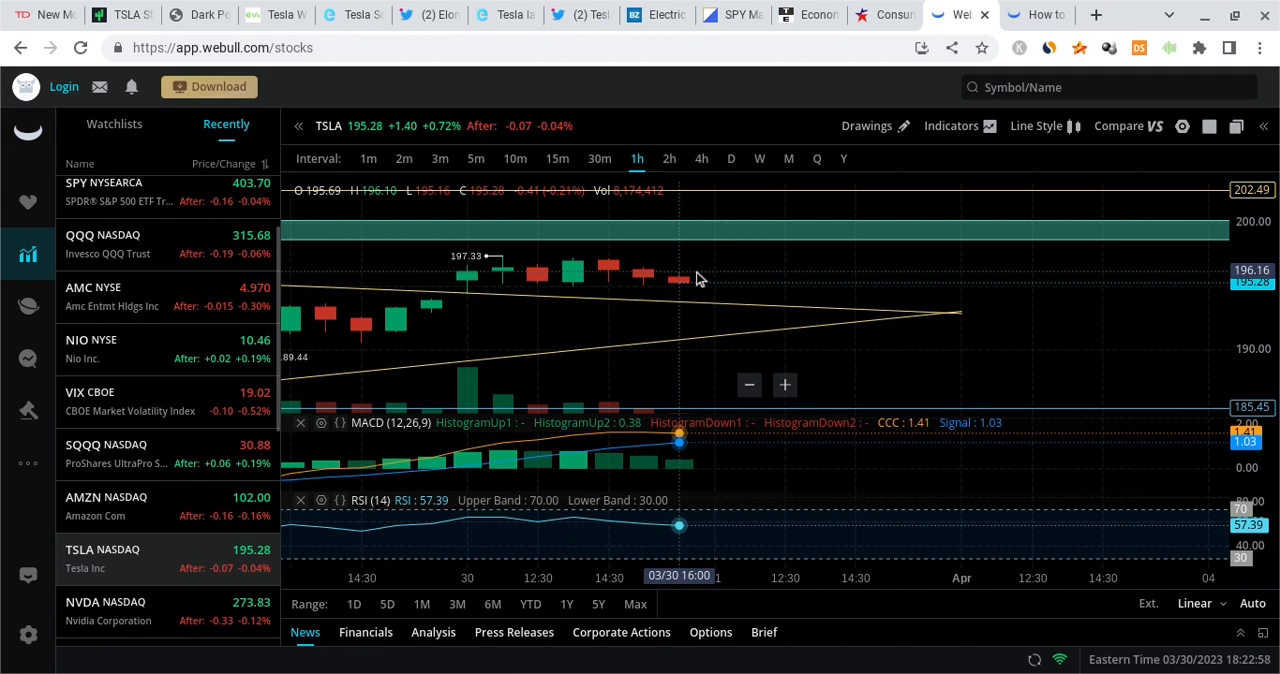
{"action": "mouse_move", "coordinate": [670, 244]}
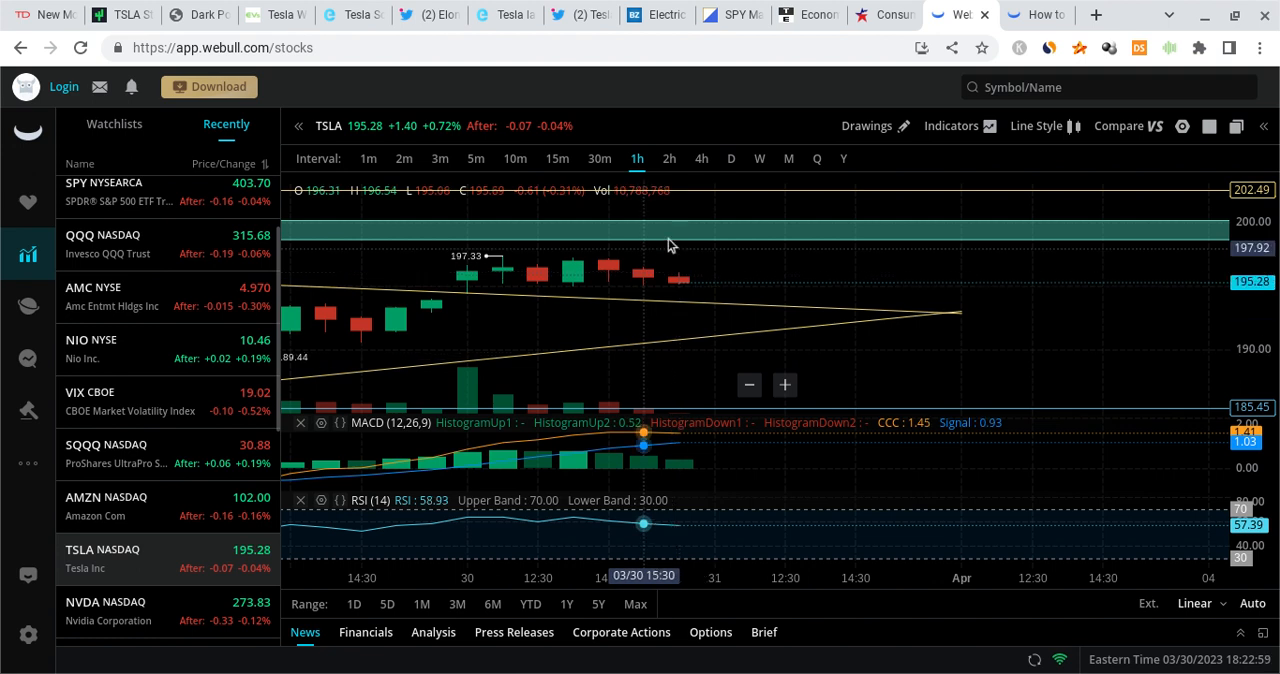
{"action": "mouse_move", "coordinate": [712, 354]}
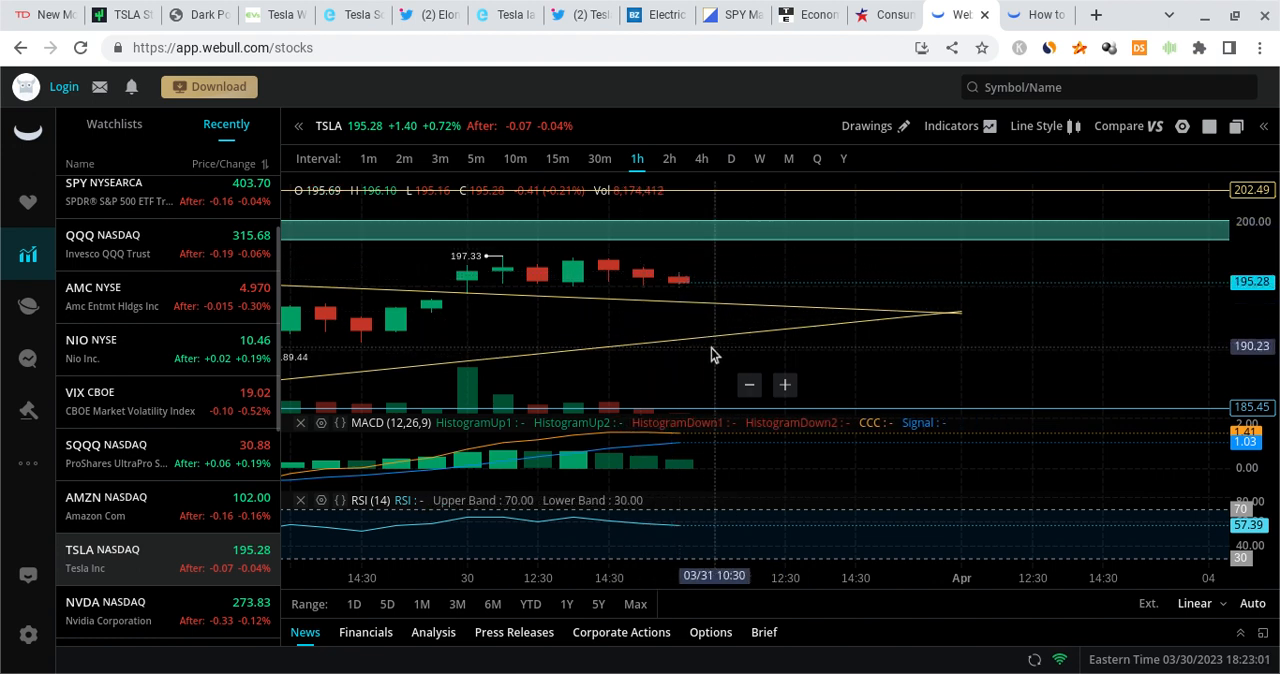
{"action": "mouse_move", "coordinate": [750, 218]}
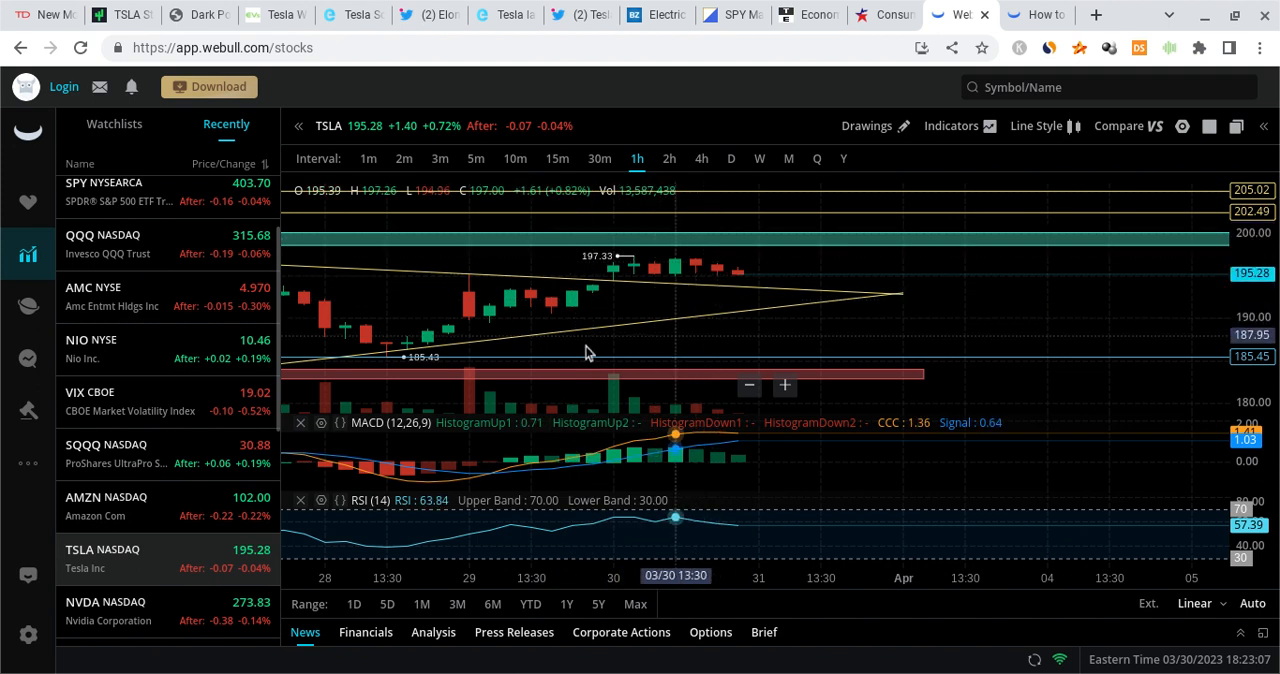
{"action": "mouse_move", "coordinate": [684, 260]}
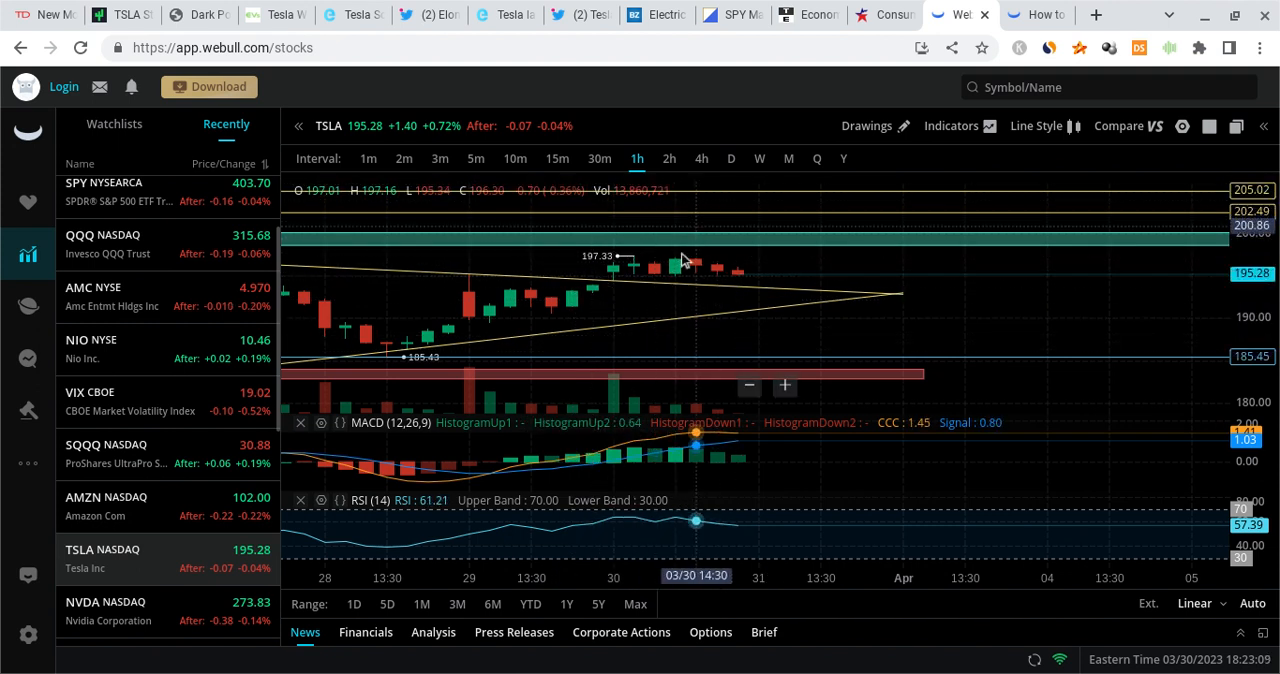
{"action": "mouse_move", "coordinate": [660, 290]}
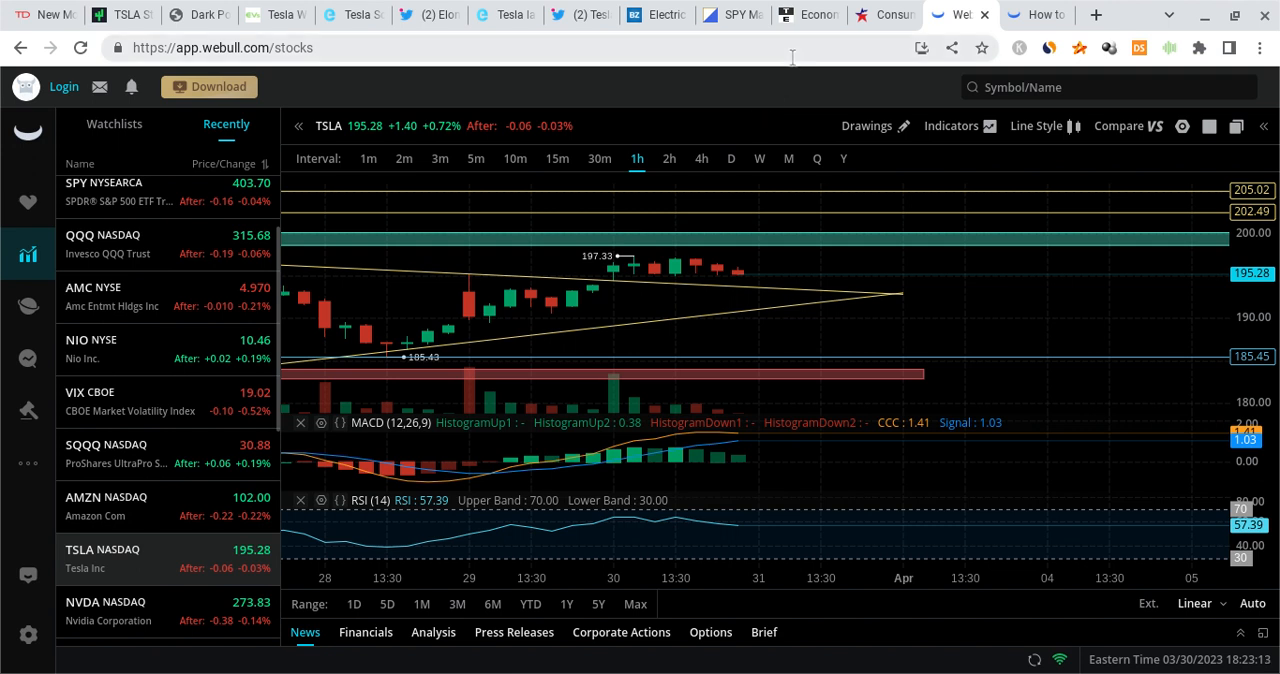
{"action": "mouse_move", "coordinate": [780, 276]}
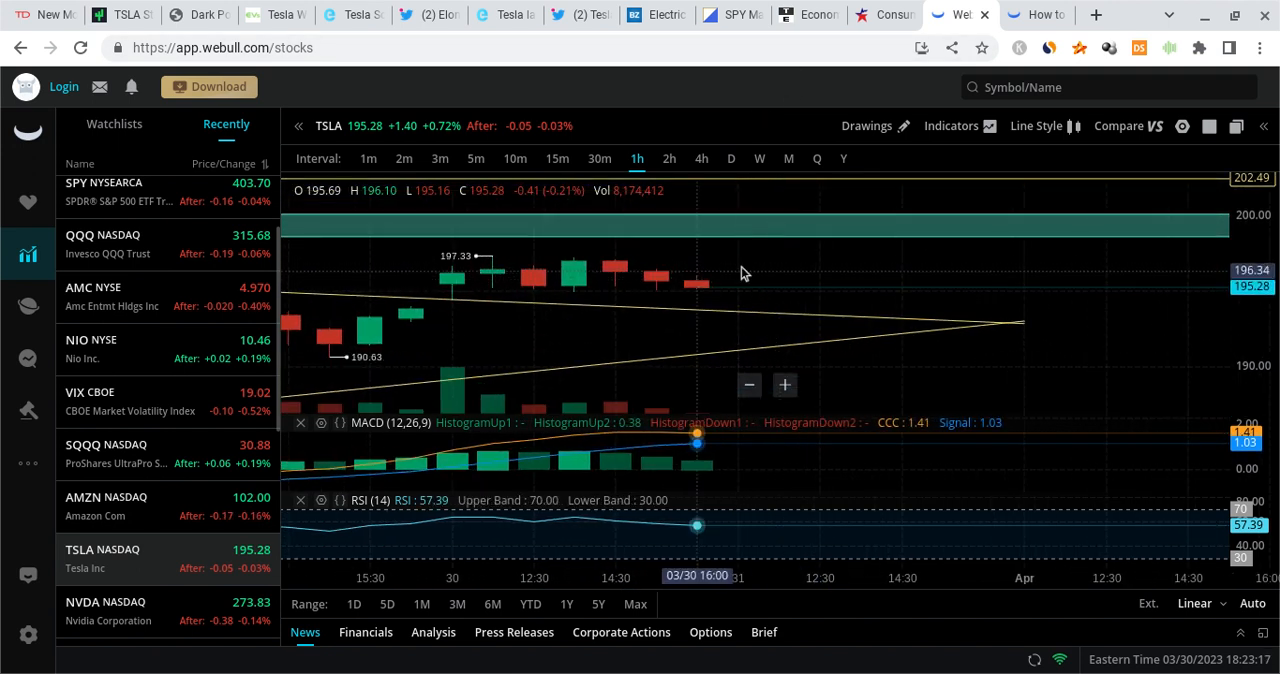
{"action": "mouse_move", "coordinate": [828, 202]}
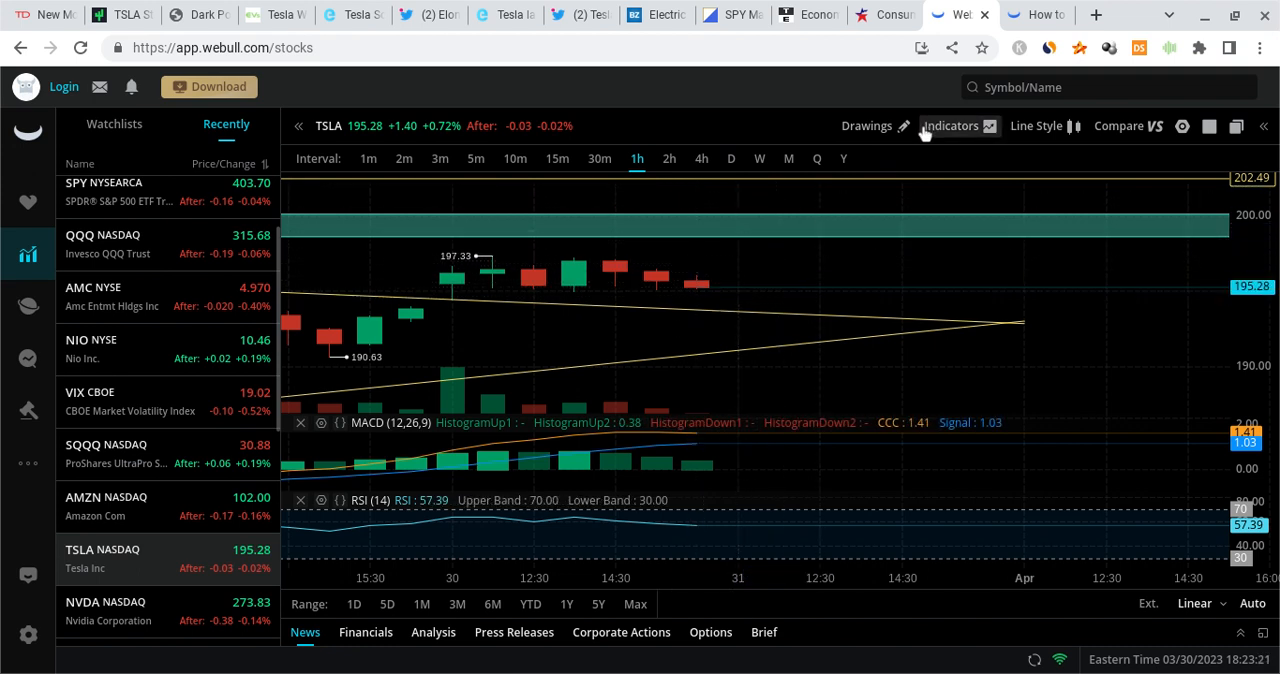
{"action": "mouse_move", "coordinate": [768, 220]}
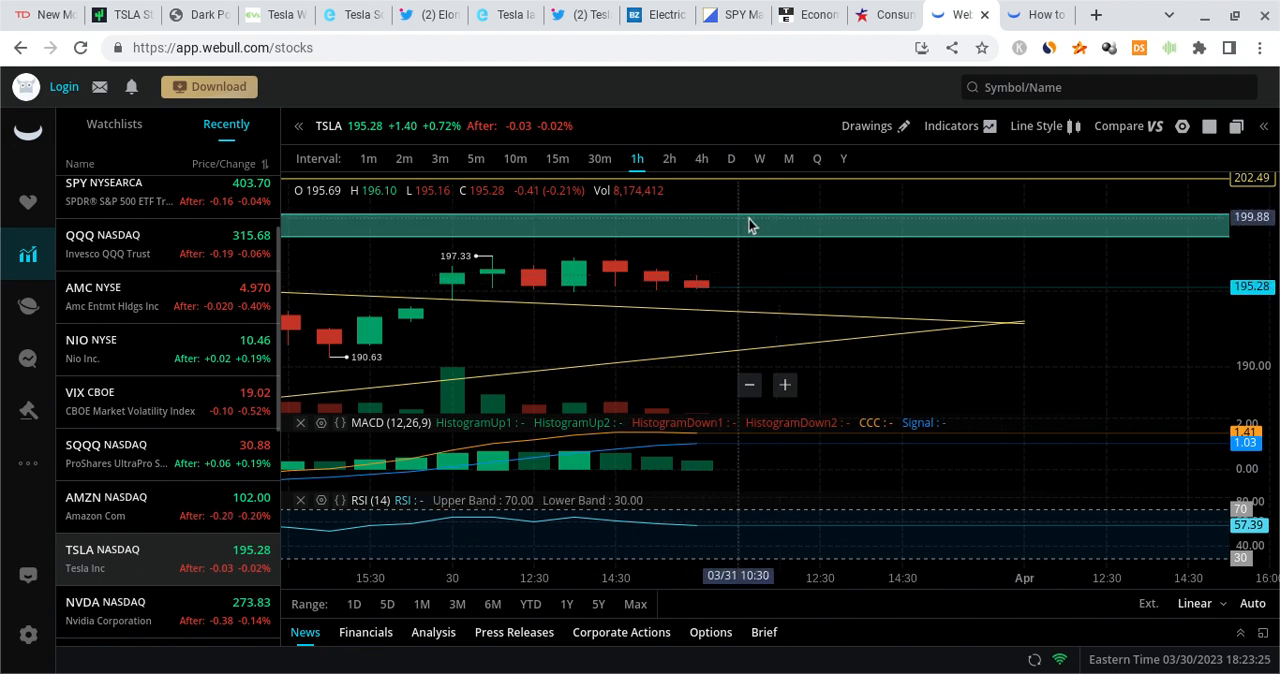
{"action": "mouse_move", "coordinate": [864, 188]}
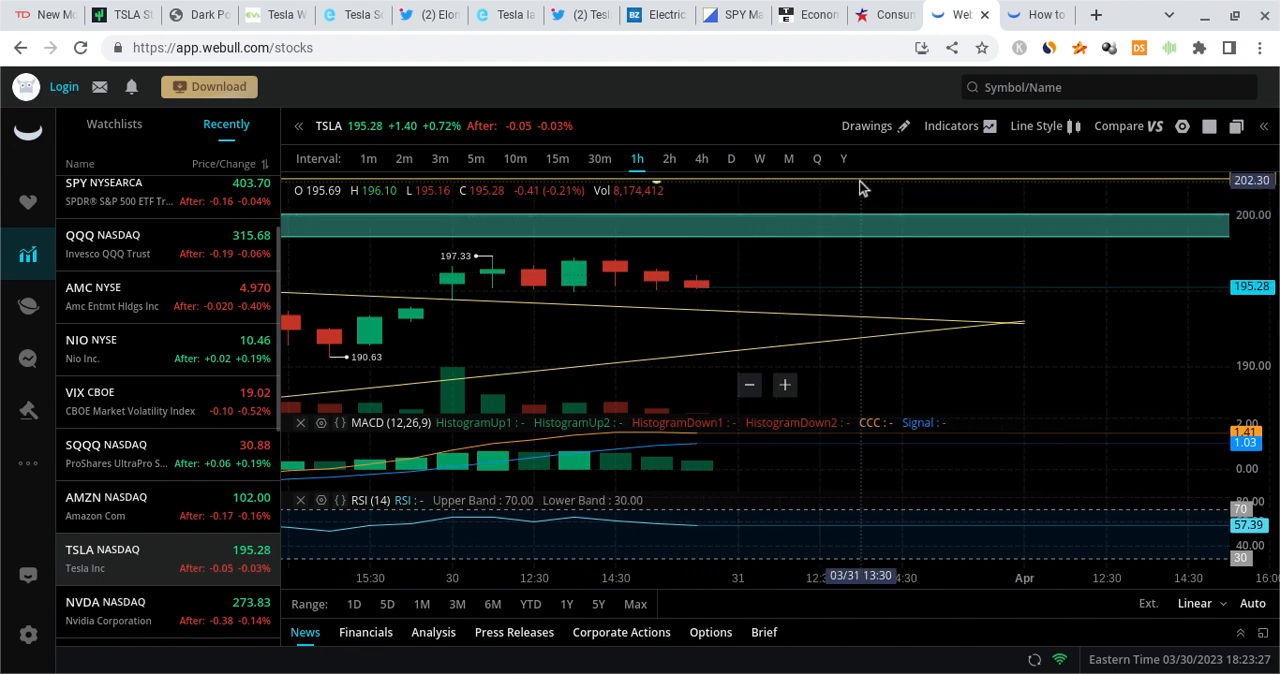
{"action": "mouse_move", "coordinate": [864, 204]}
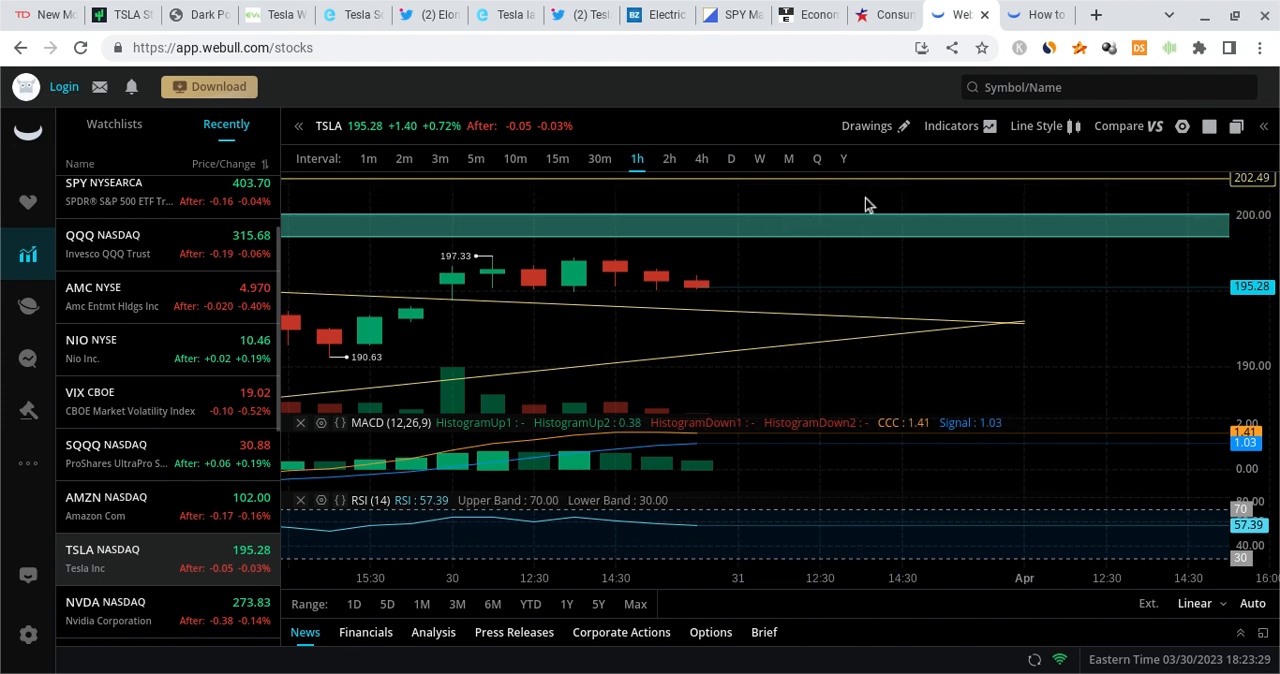
{"action": "mouse_move", "coordinate": [902, 208]}
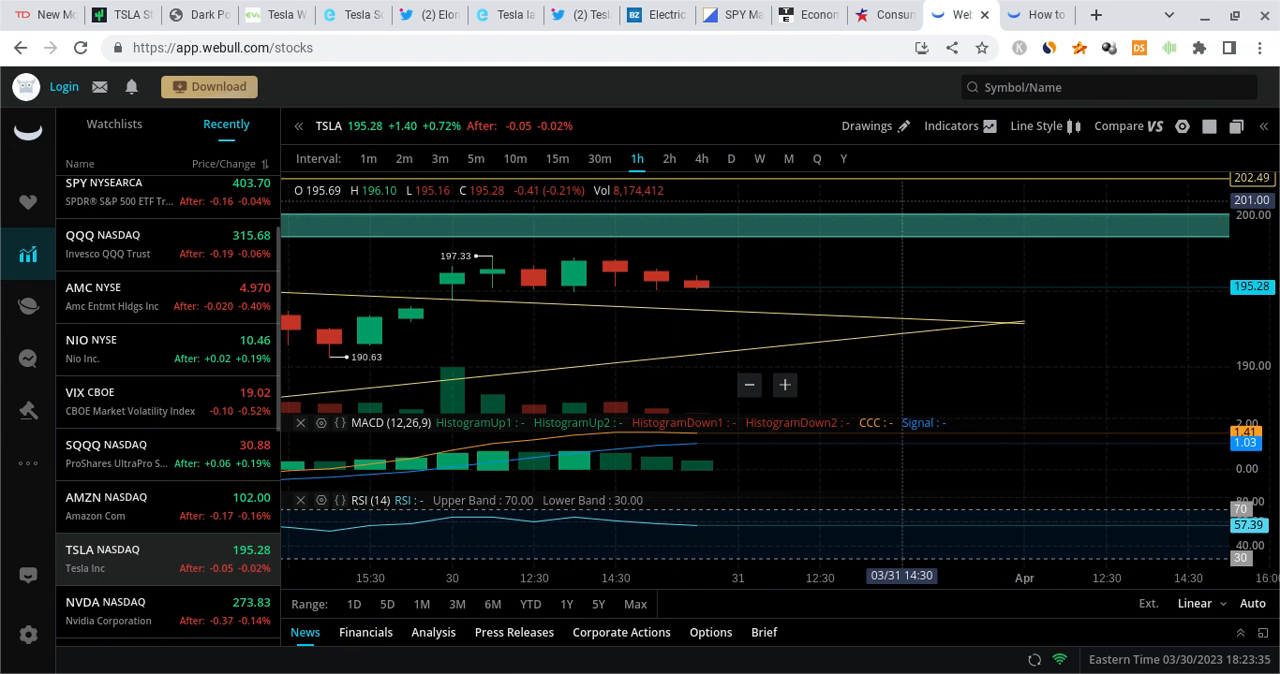
{"action": "mouse_move", "coordinate": [200, 210]}
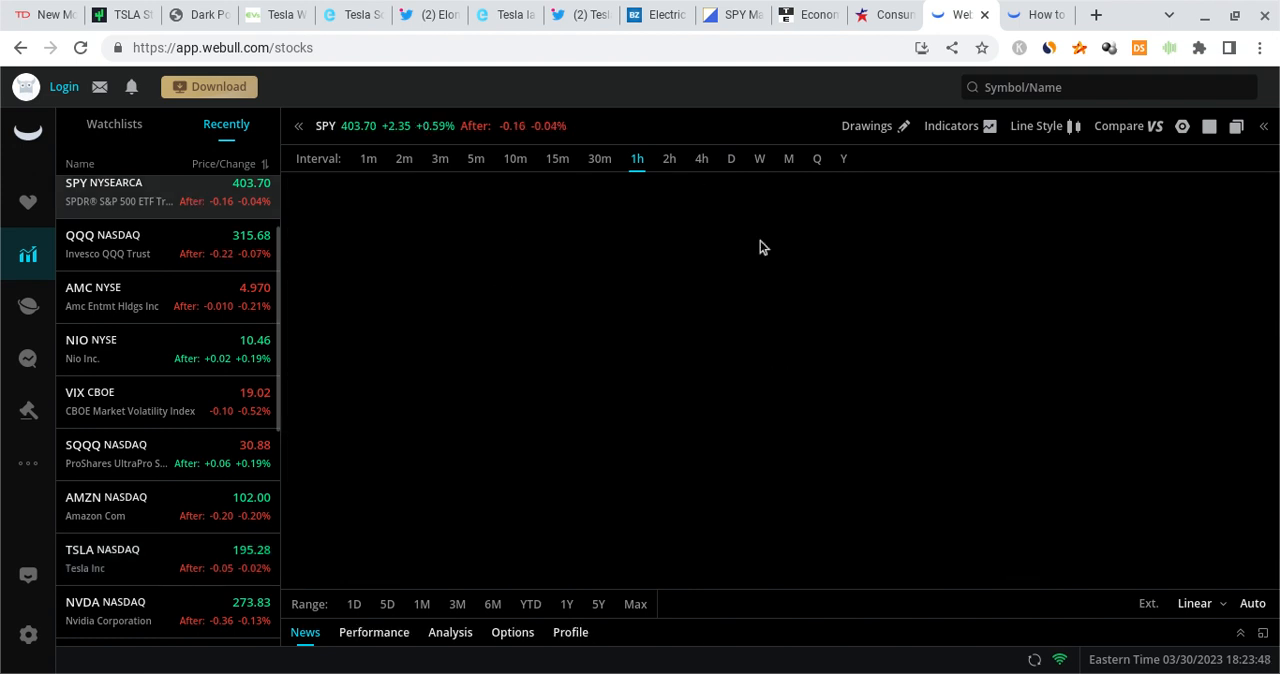
{"action": "mouse_move", "coordinate": [728, 288]}
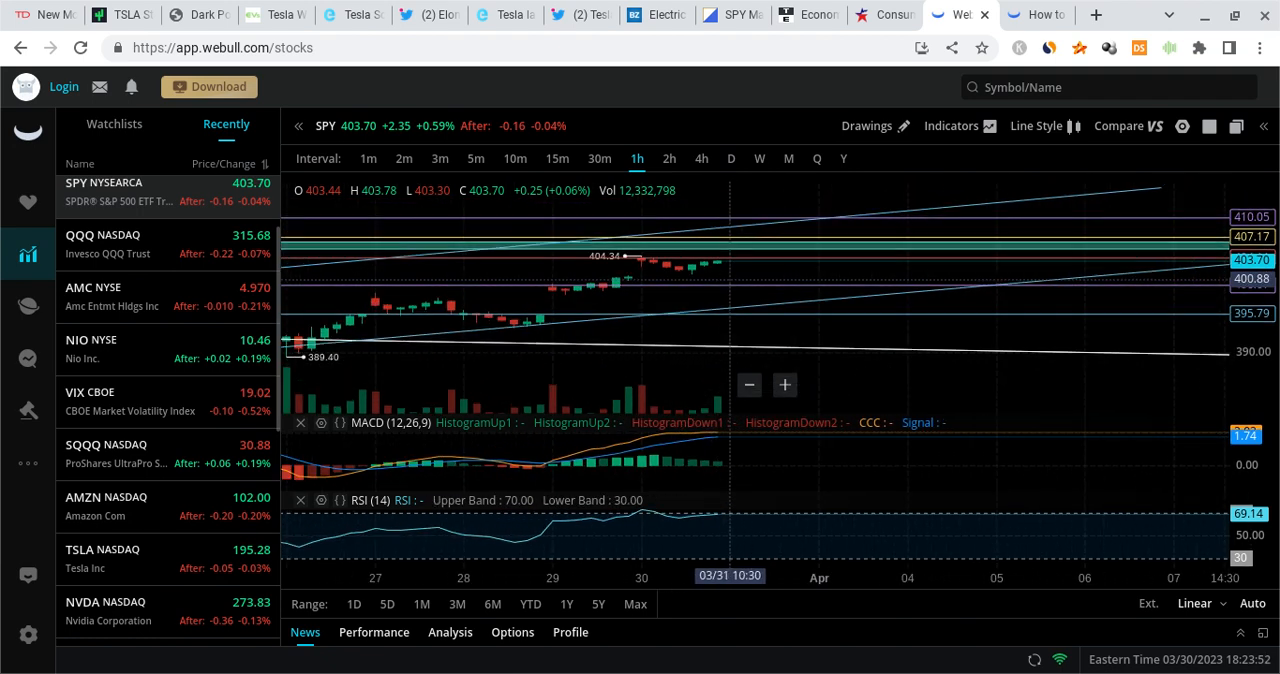
{"action": "mouse_move", "coordinate": [838, 260]}
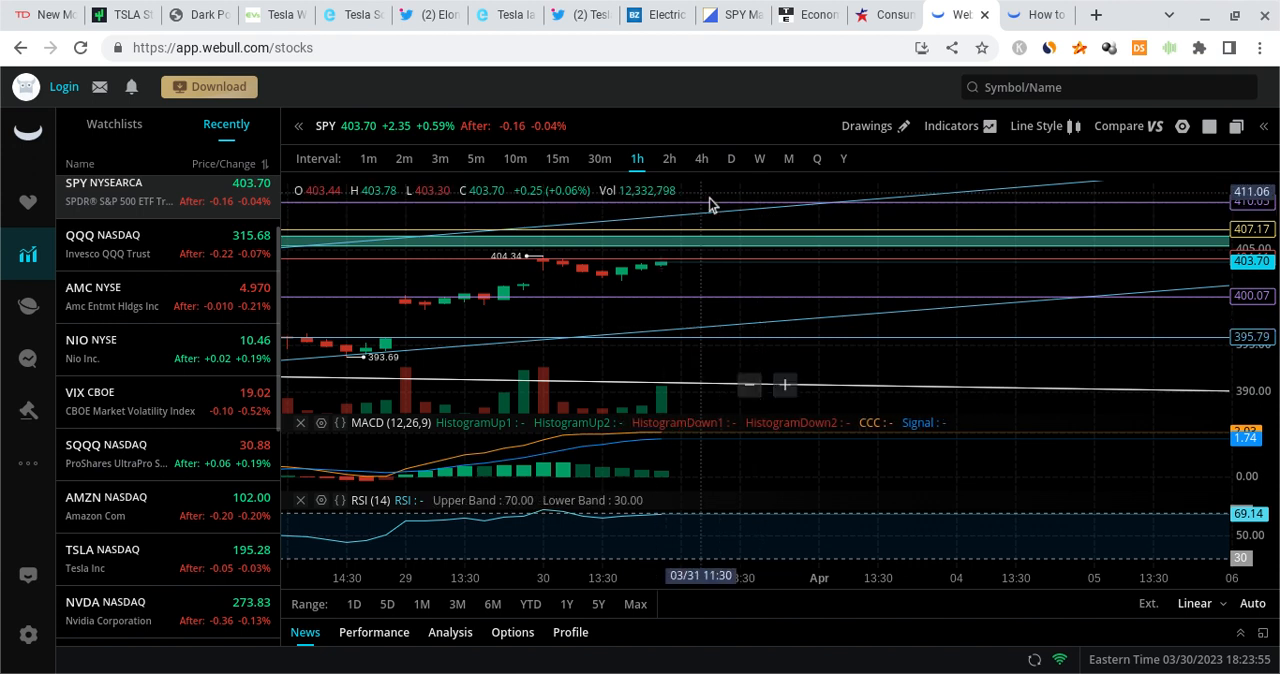
{"action": "mouse_move", "coordinate": [660, 276]}
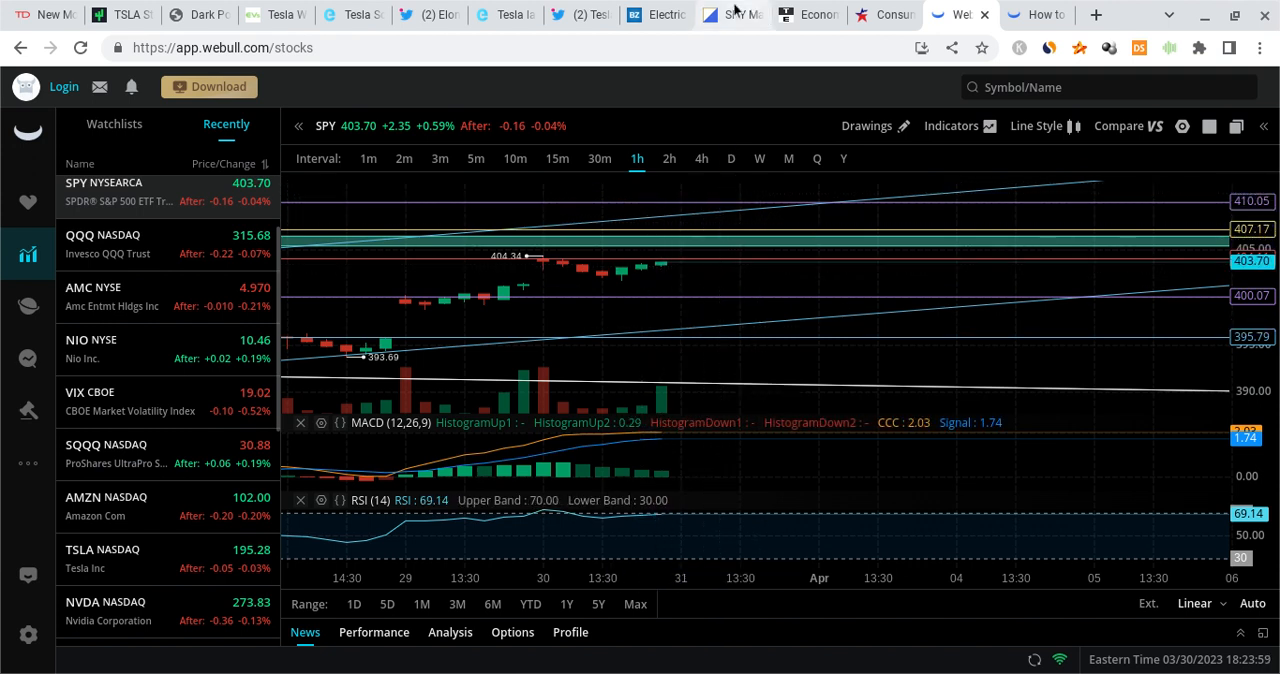
{"action": "left_click", "coordinate": [732, 14]}
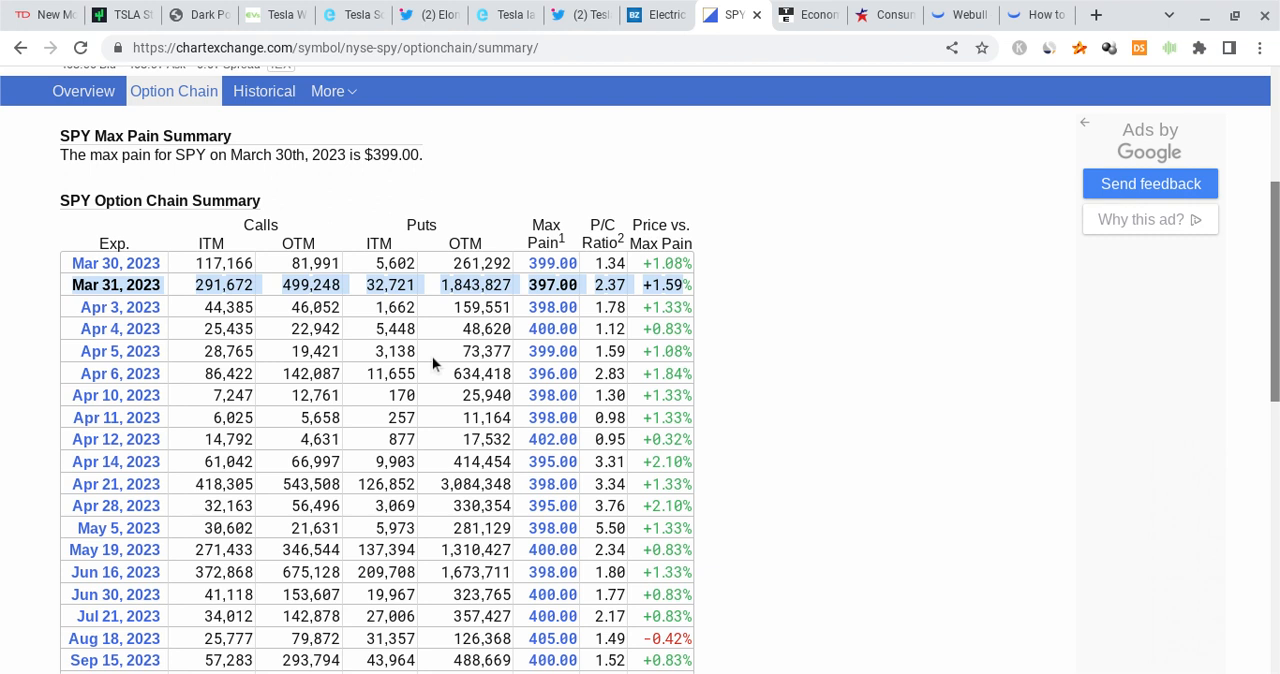
{"action": "mouse_move", "coordinate": [360, 350]}
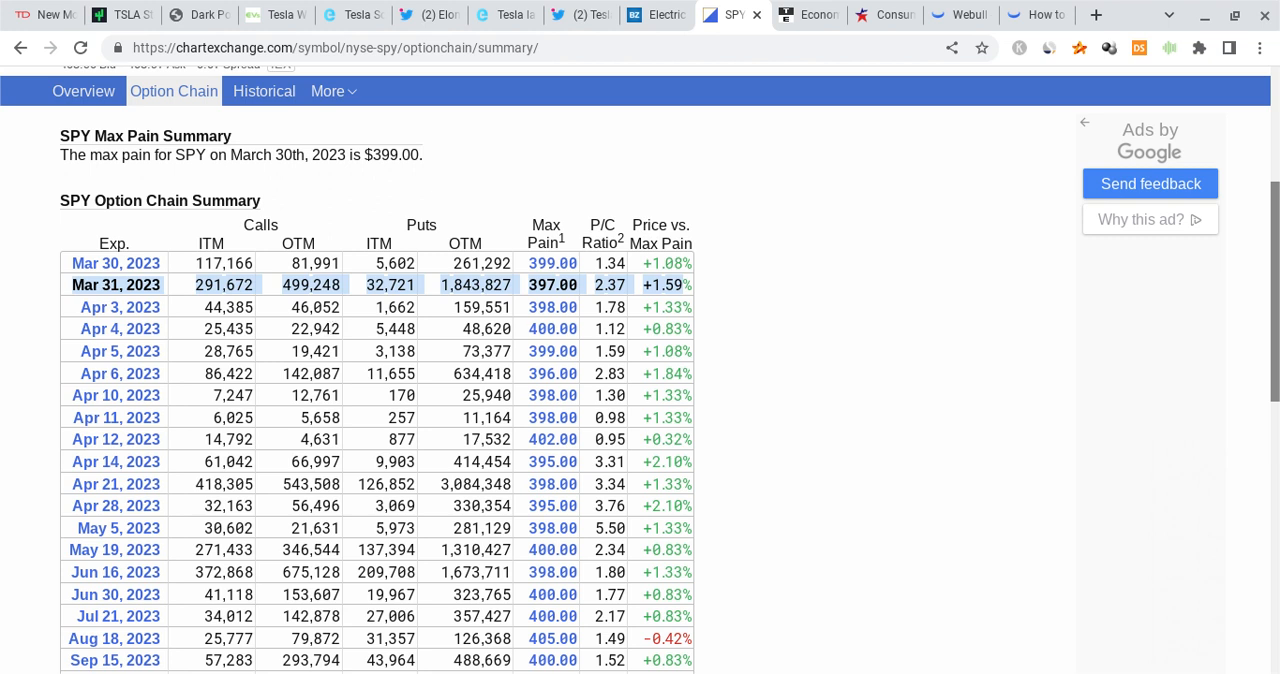
{"action": "mouse_move", "coordinate": [366, 360]}
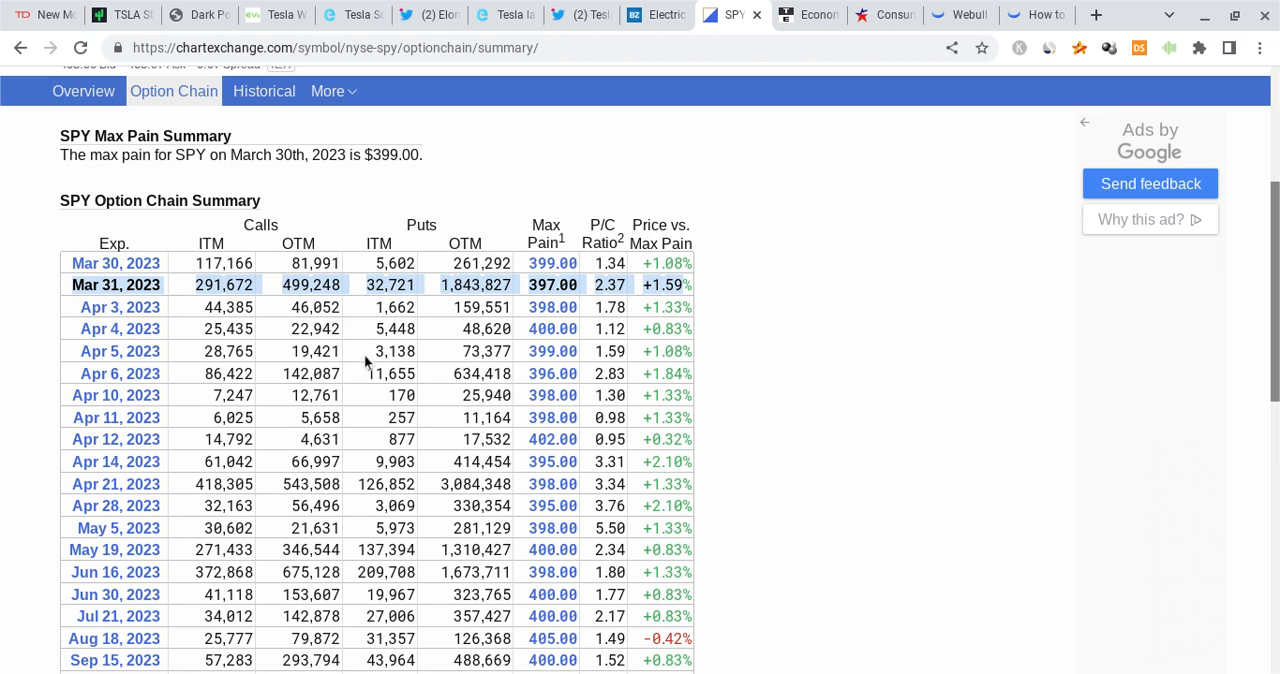
{"action": "mouse_move", "coordinate": [366, 364]}
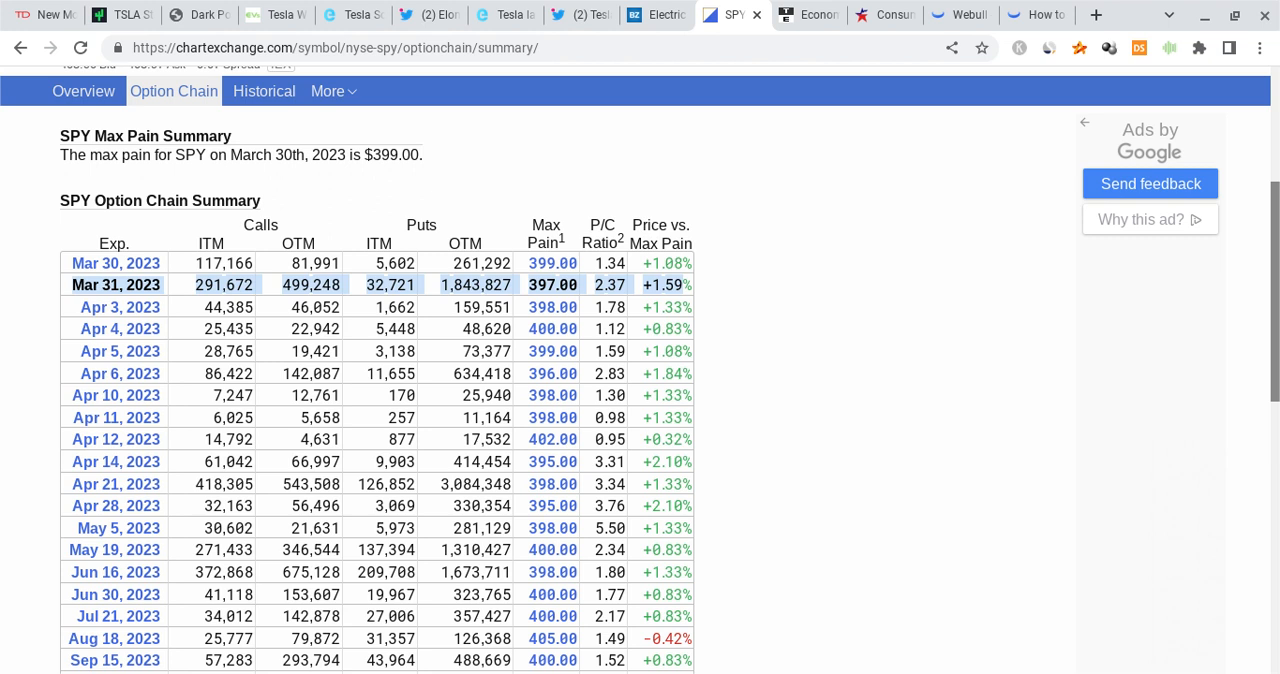
{"action": "mouse_move", "coordinate": [680, 192]}
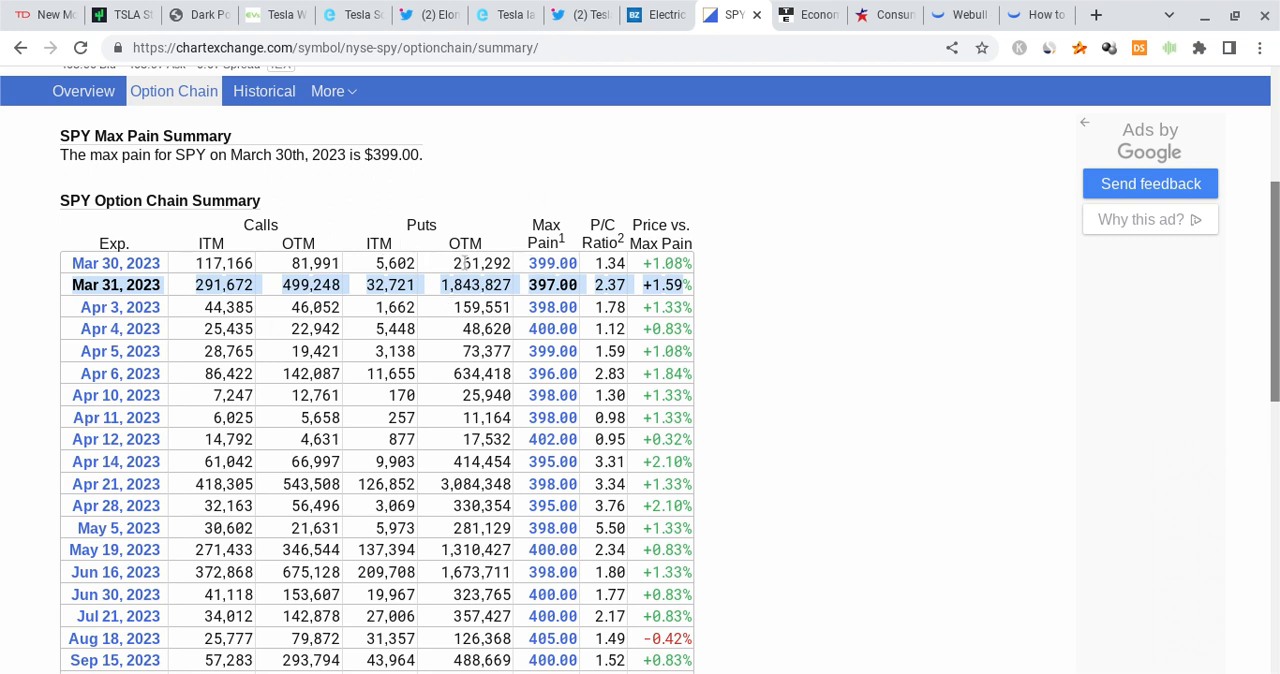
{"action": "mouse_move", "coordinate": [420, 260]}
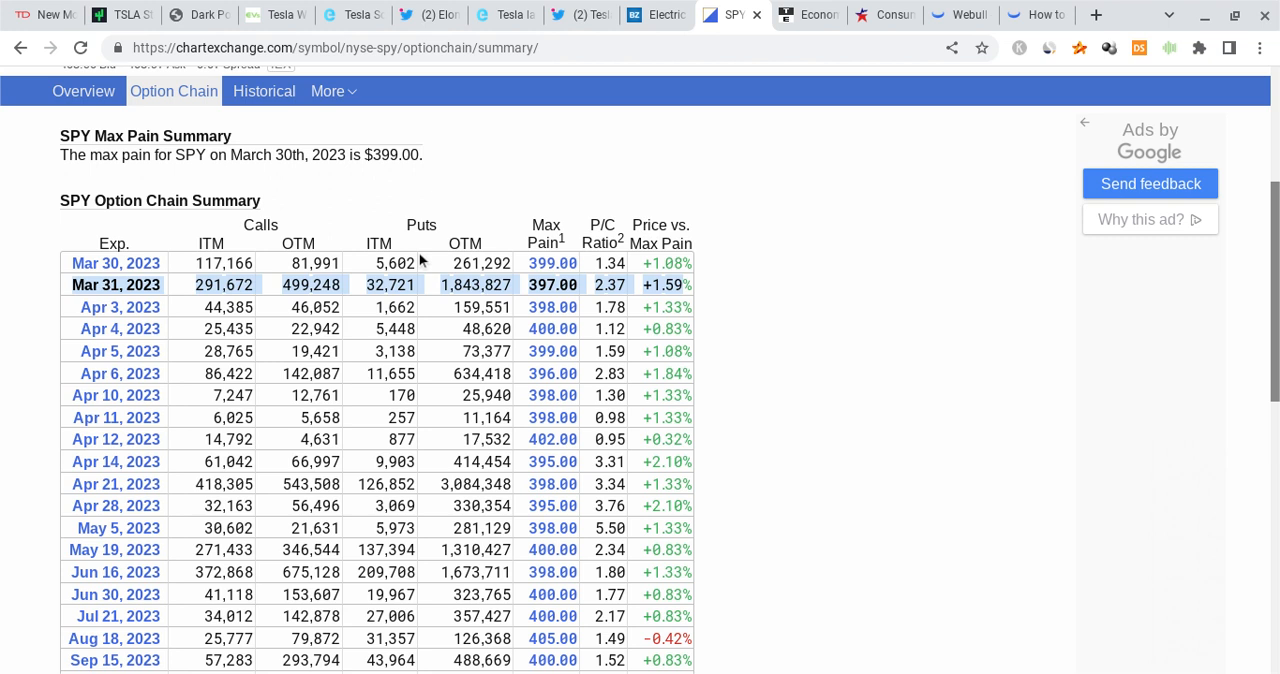
{"action": "mouse_move", "coordinate": [684, 156]}
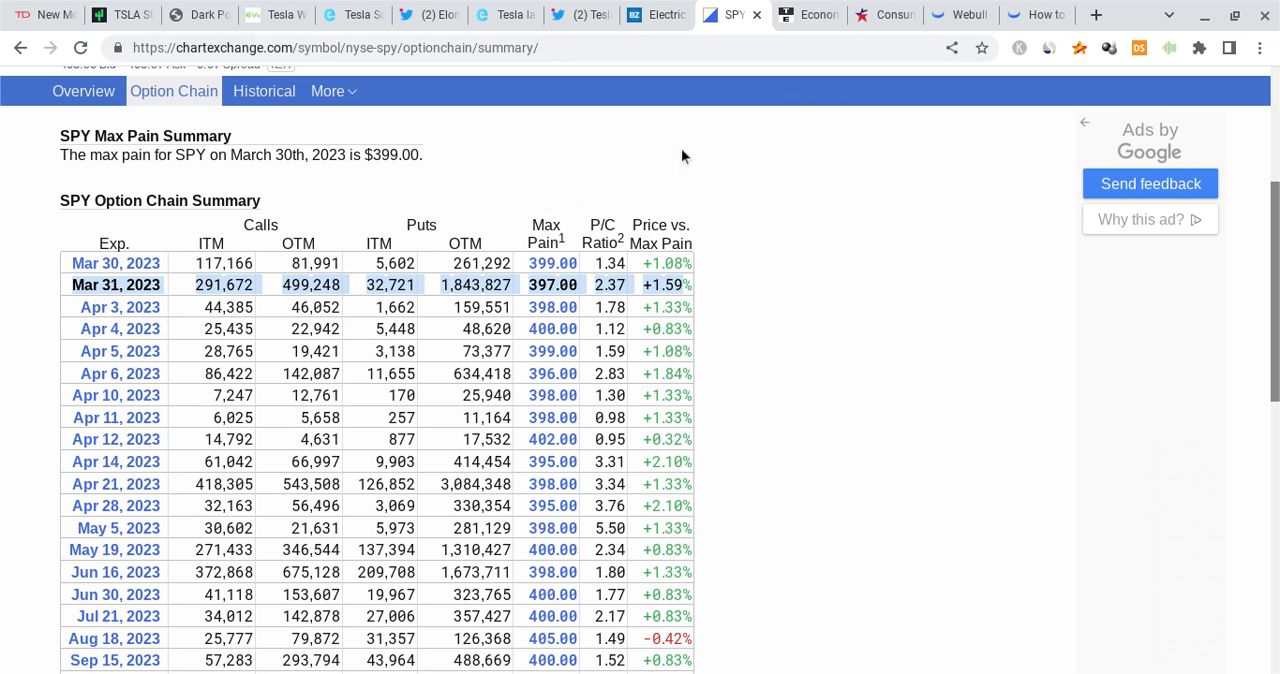
{"action": "mouse_move", "coordinate": [960, 16]}
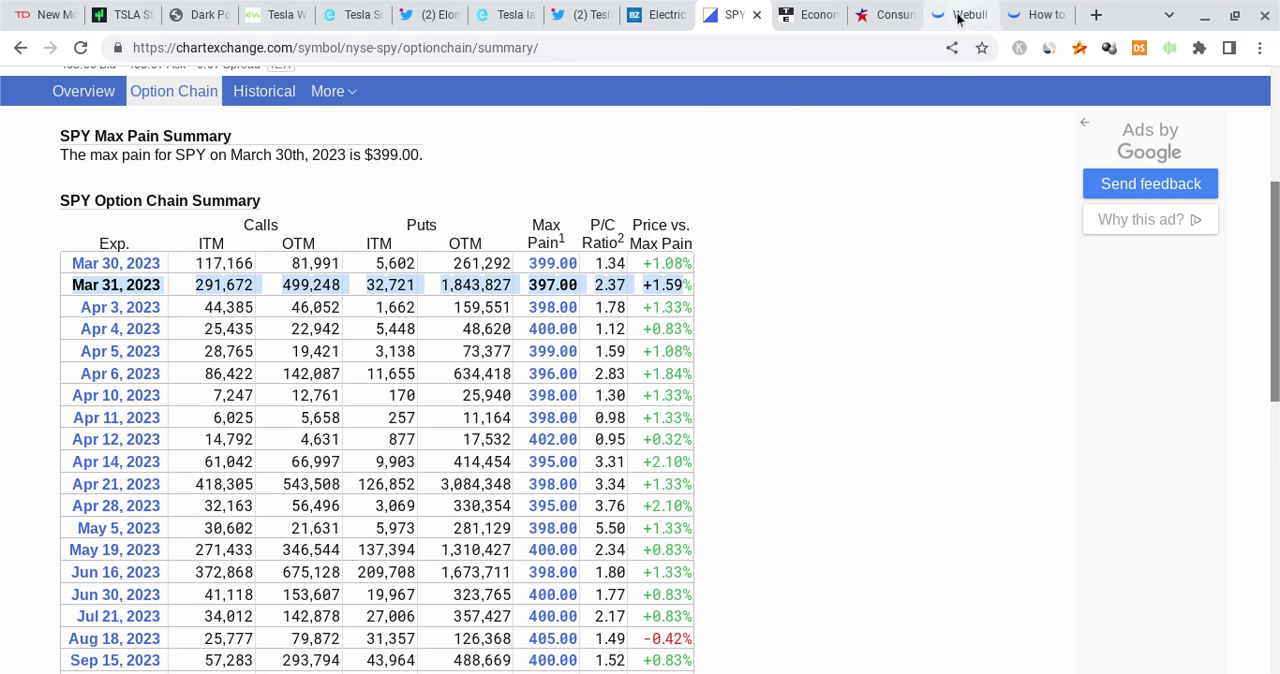
{"action": "left_click", "coordinate": [964, 14]}
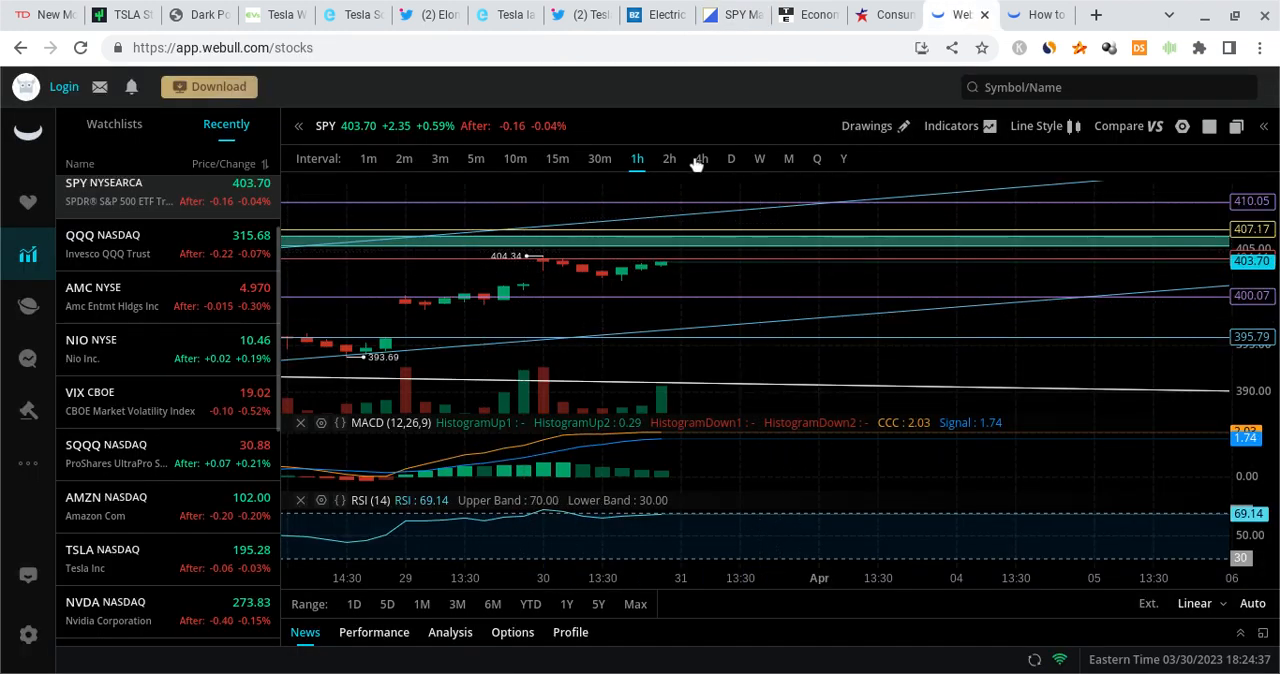
Step: Show SPY as daily candles and bring up the Indicators list for the MA overlay
{"action": "left_click", "coordinate": [732, 158]}
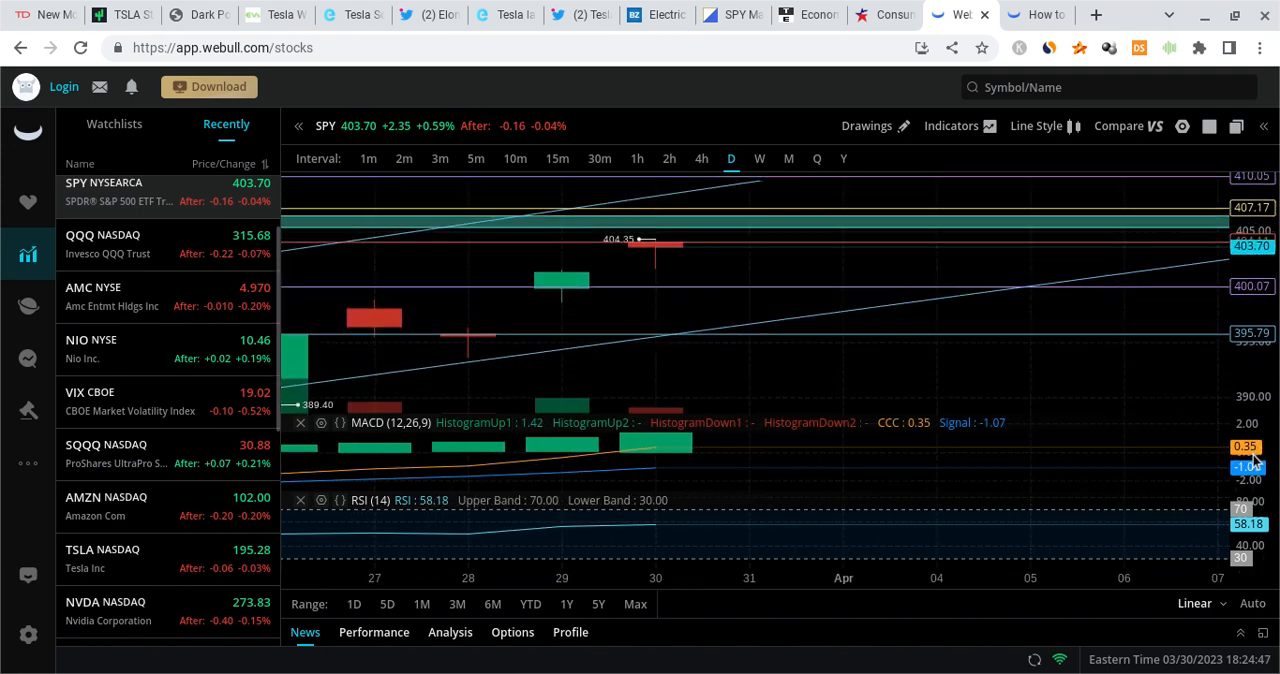
{"action": "mouse_move", "coordinate": [722, 238]}
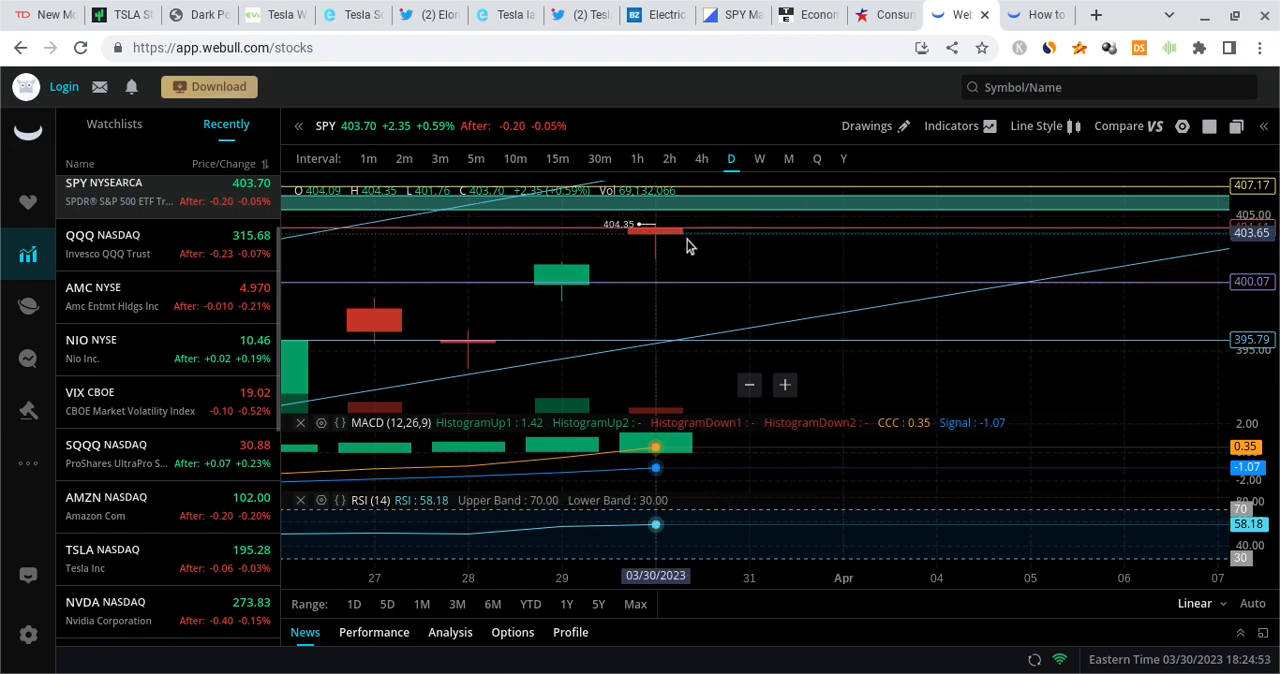
{"action": "mouse_move", "coordinate": [710, 224]}
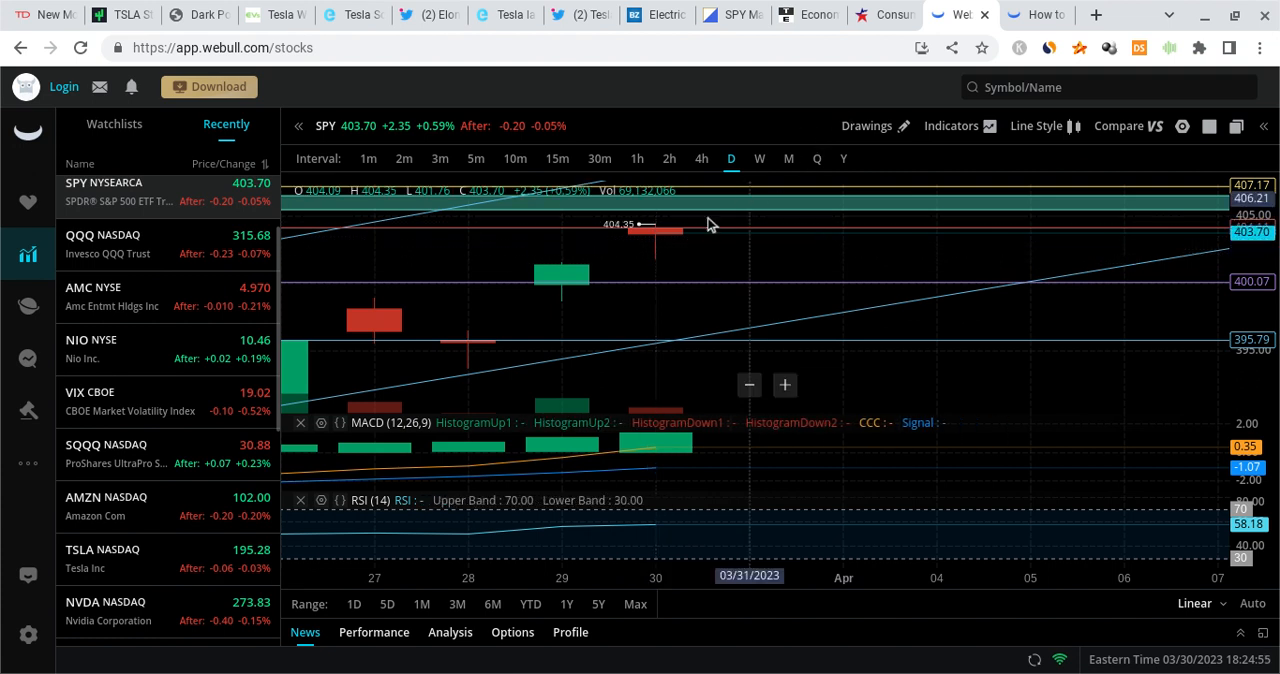
{"action": "mouse_move", "coordinate": [728, 212]}
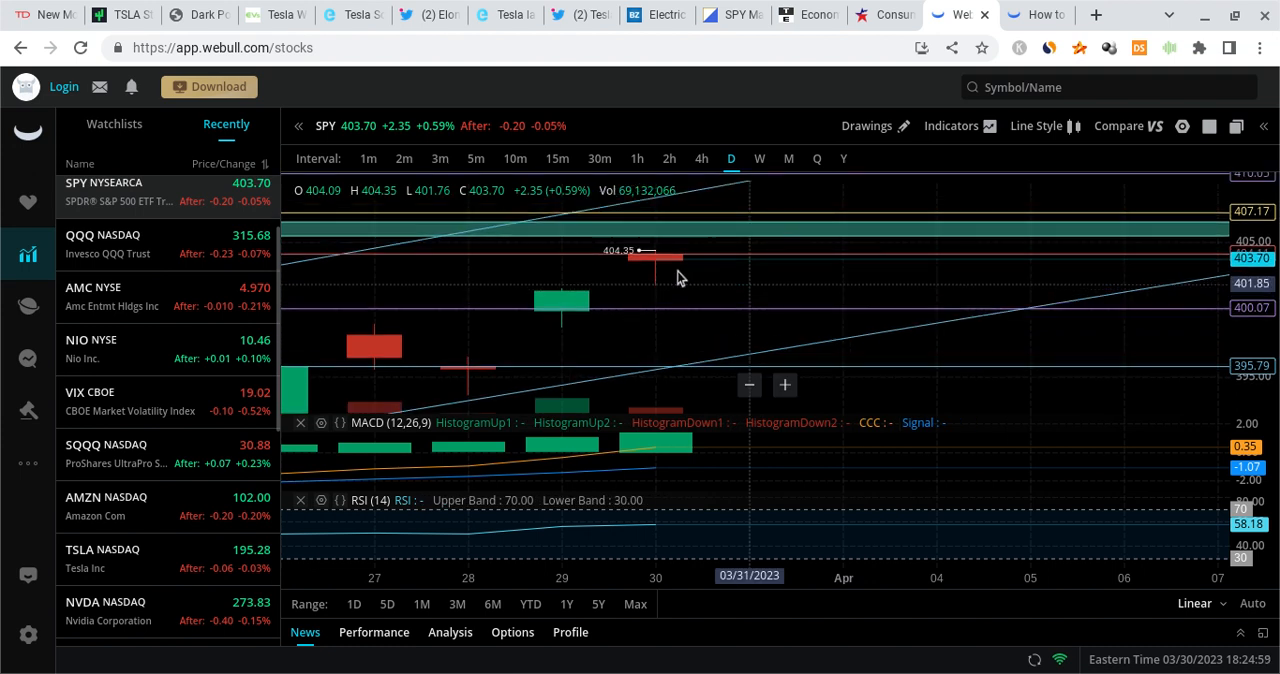
{"action": "mouse_move", "coordinate": [724, 232]}
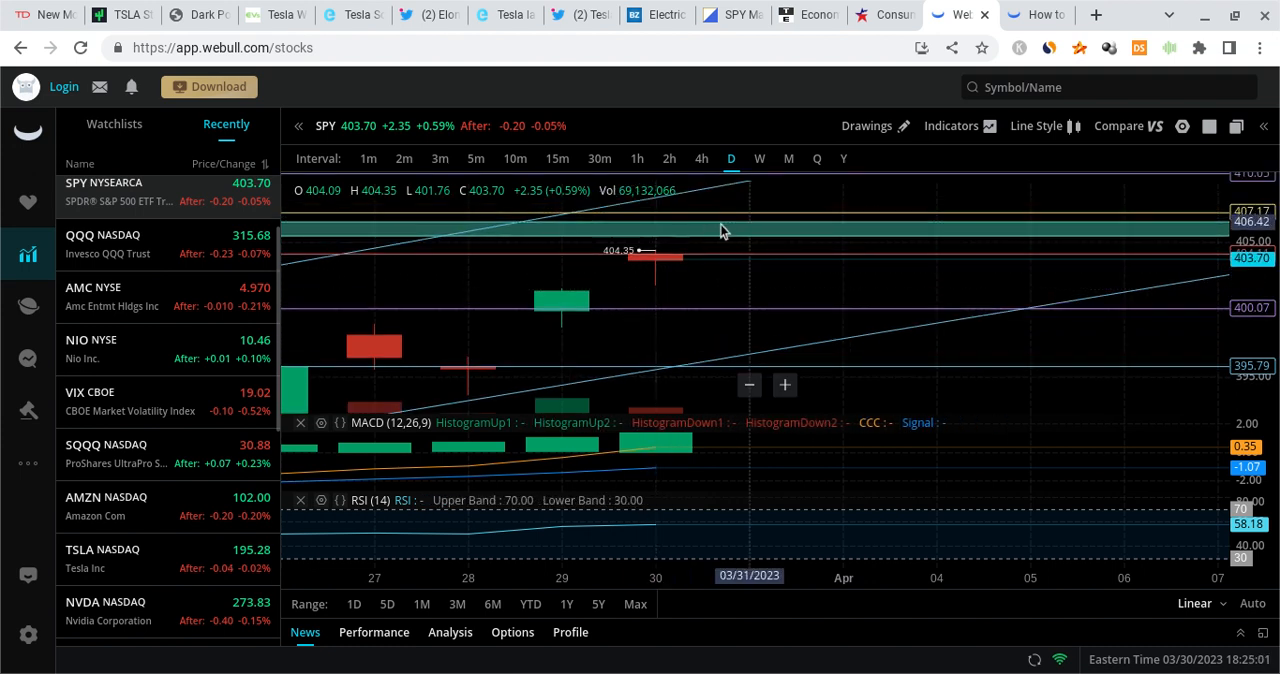
{"action": "mouse_move", "coordinate": [744, 212]}
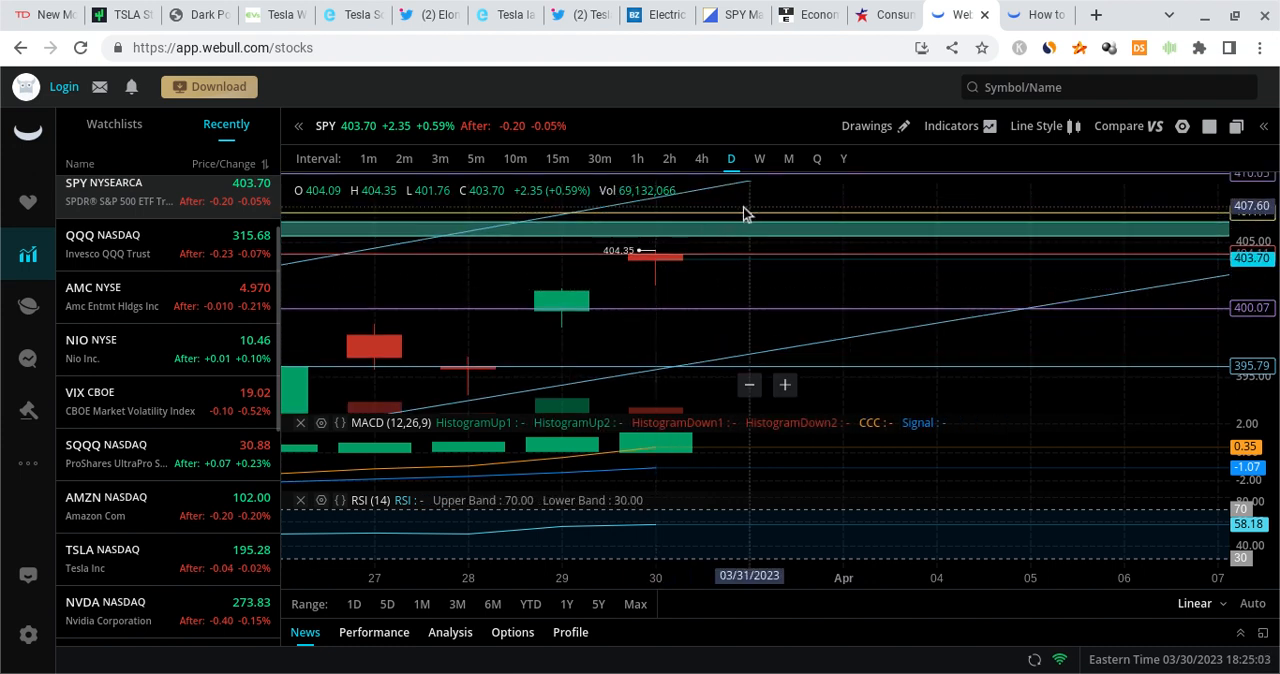
{"action": "mouse_move", "coordinate": [700, 274]}
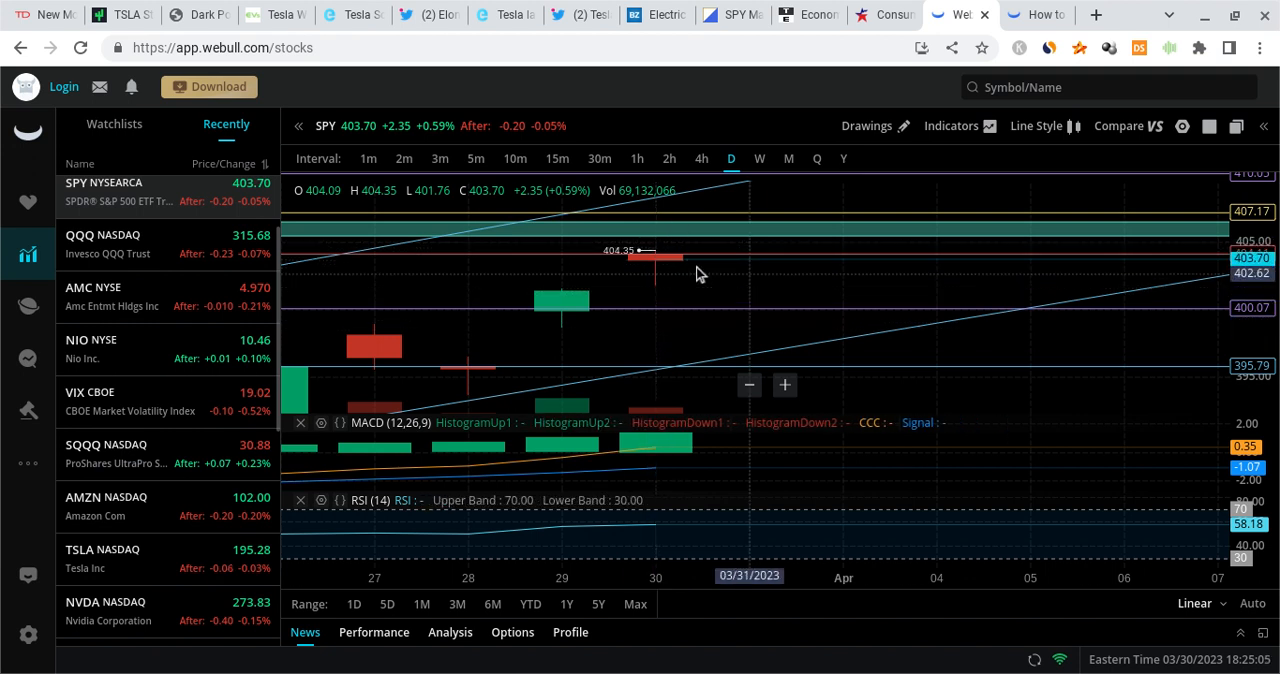
{"action": "mouse_move", "coordinate": [692, 290]}
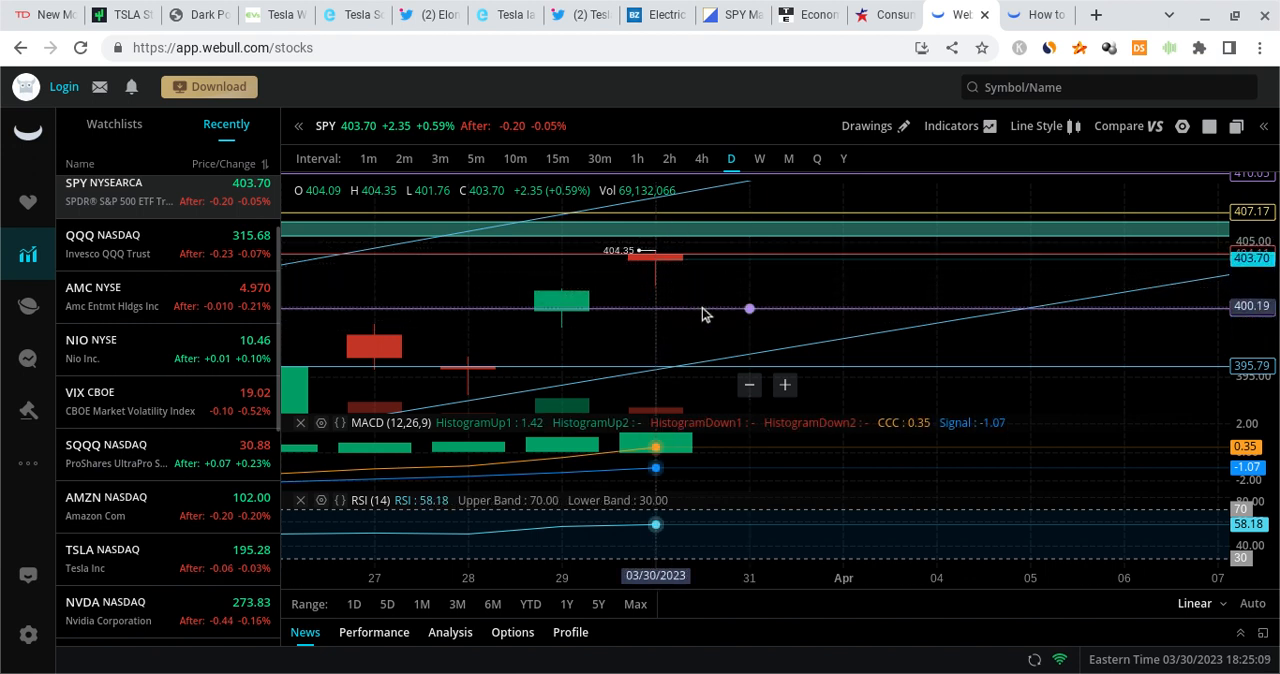
{"action": "mouse_move", "coordinate": [678, 340]}
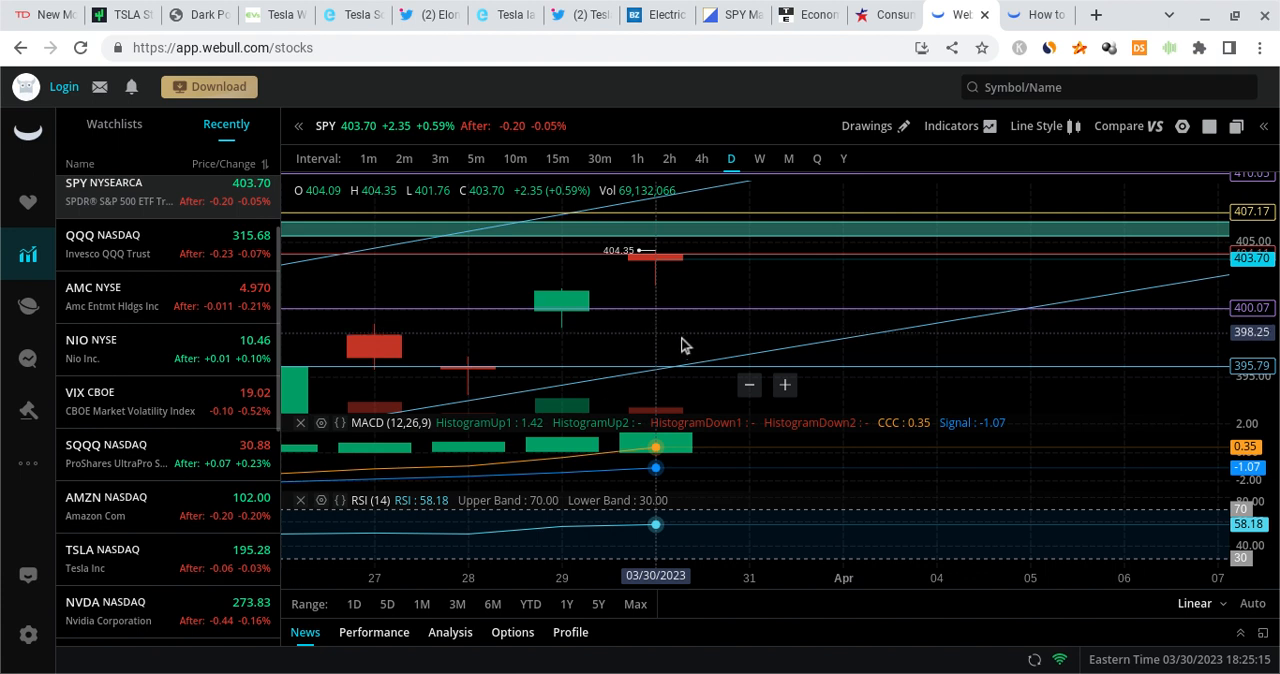
{"action": "mouse_move", "coordinate": [644, 304]}
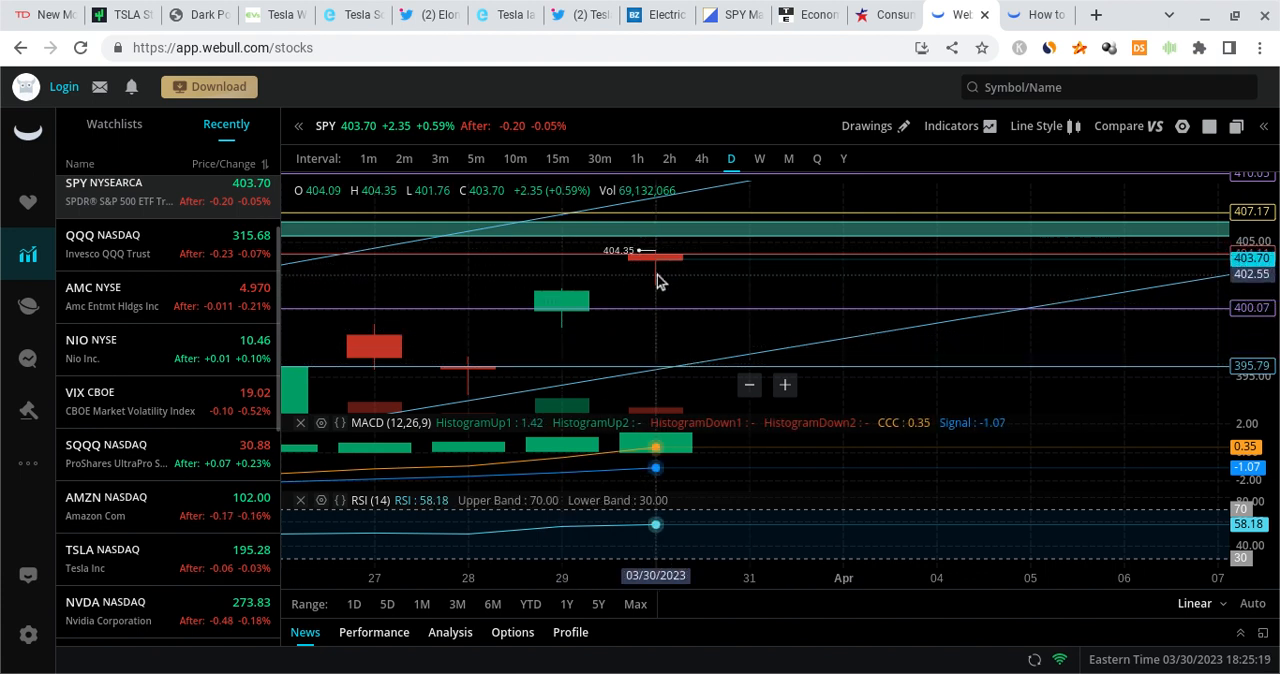
{"action": "mouse_move", "coordinate": [630, 318]}
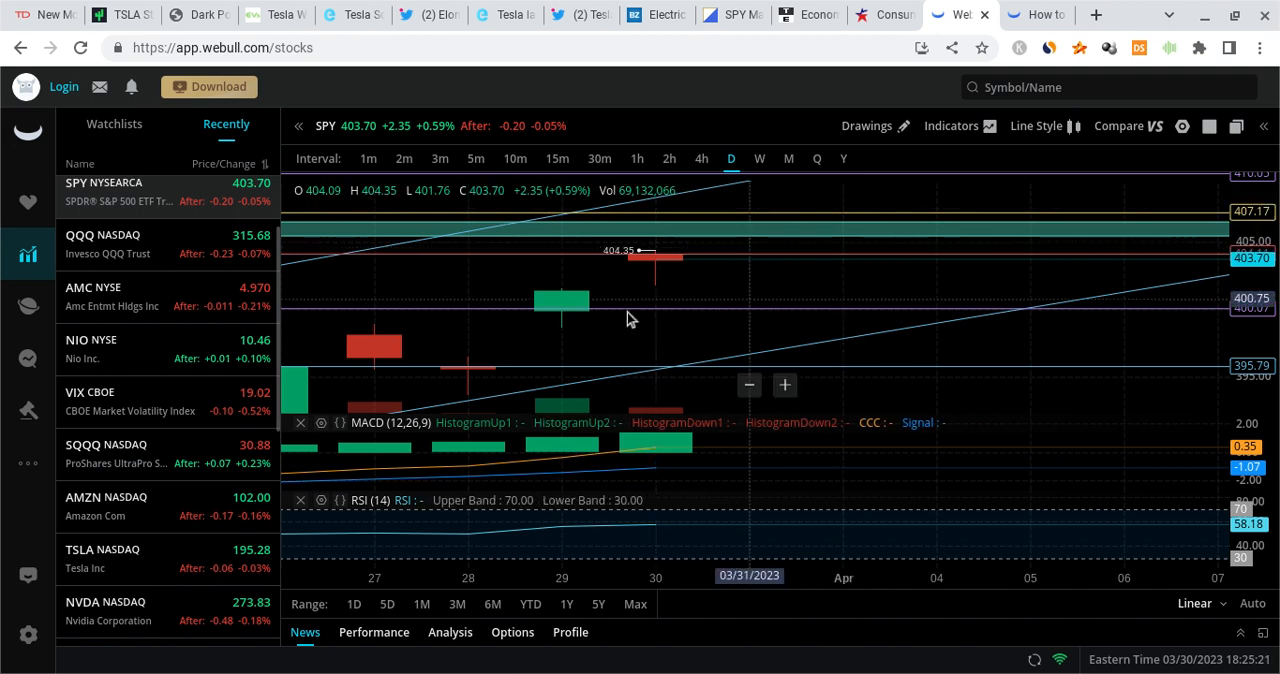
{"action": "mouse_move", "coordinate": [764, 242]}
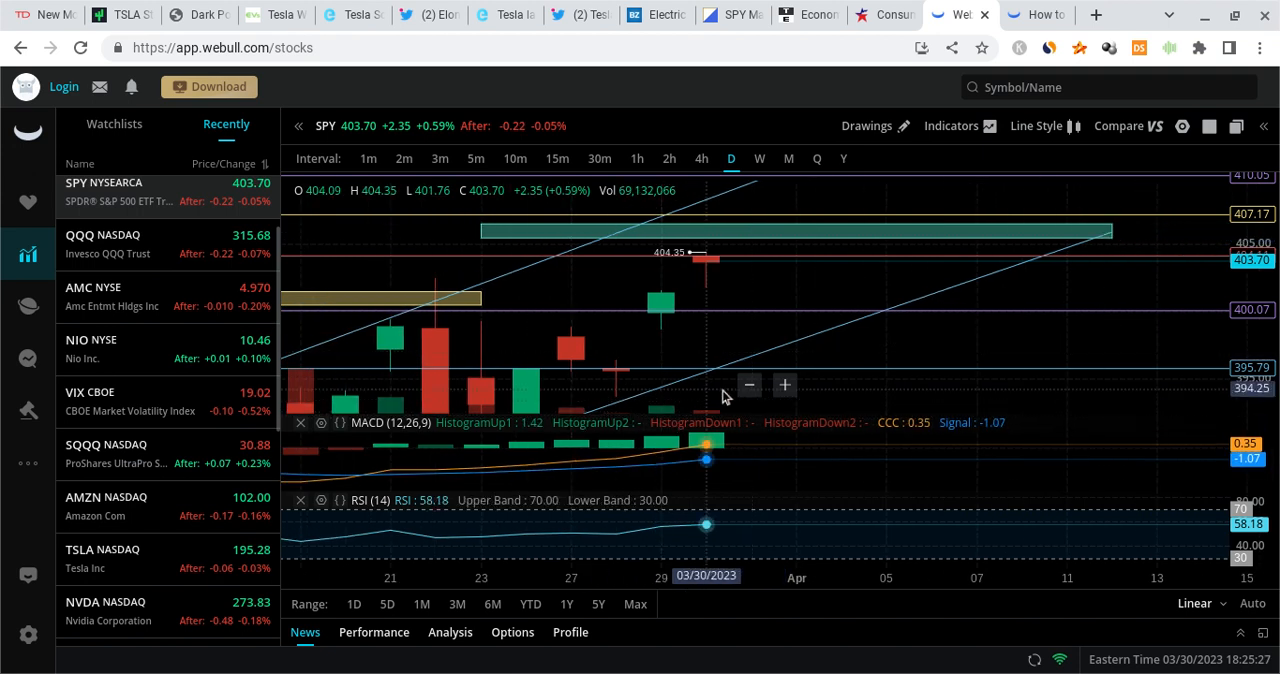
{"action": "mouse_move", "coordinate": [390, 470]}
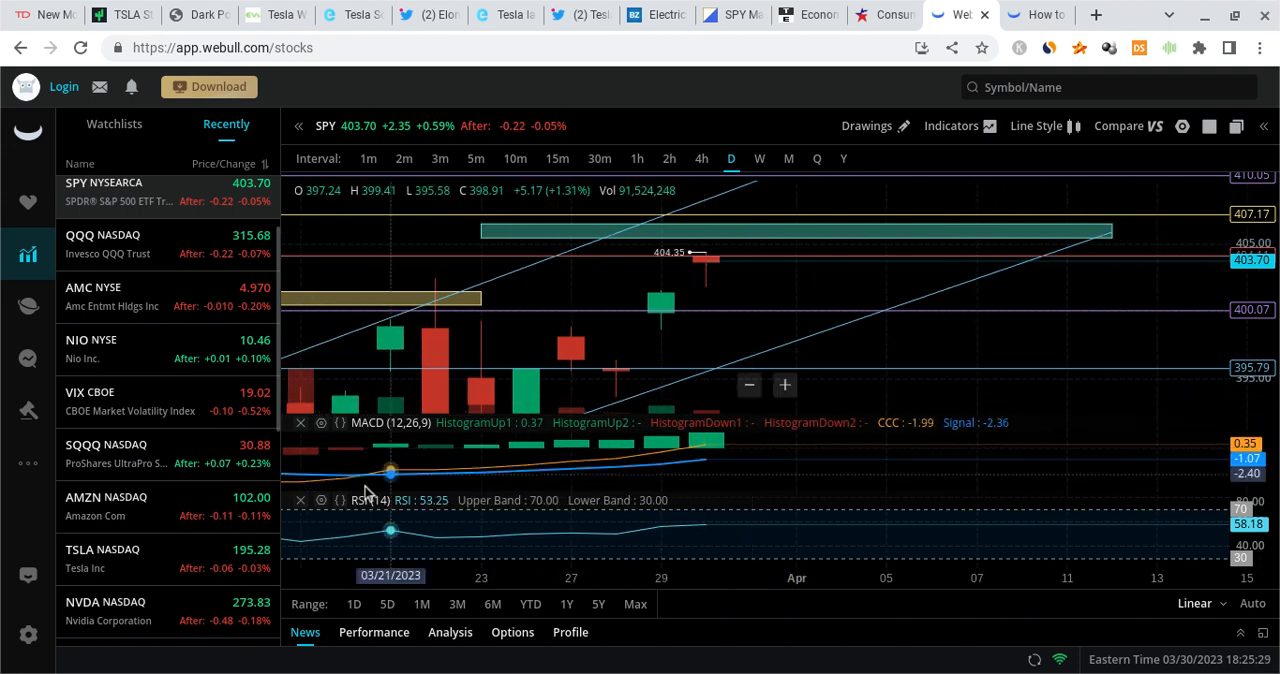
{"action": "mouse_move", "coordinate": [660, 450]}
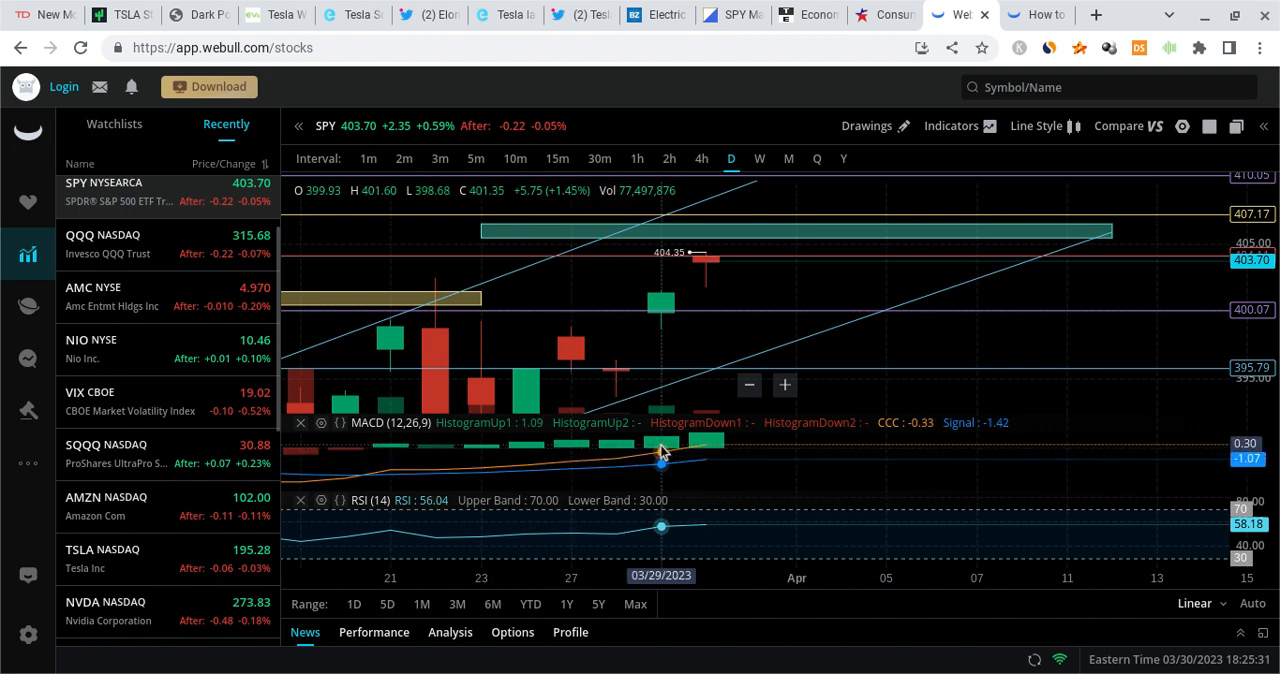
{"action": "mouse_move", "coordinate": [744, 298]}
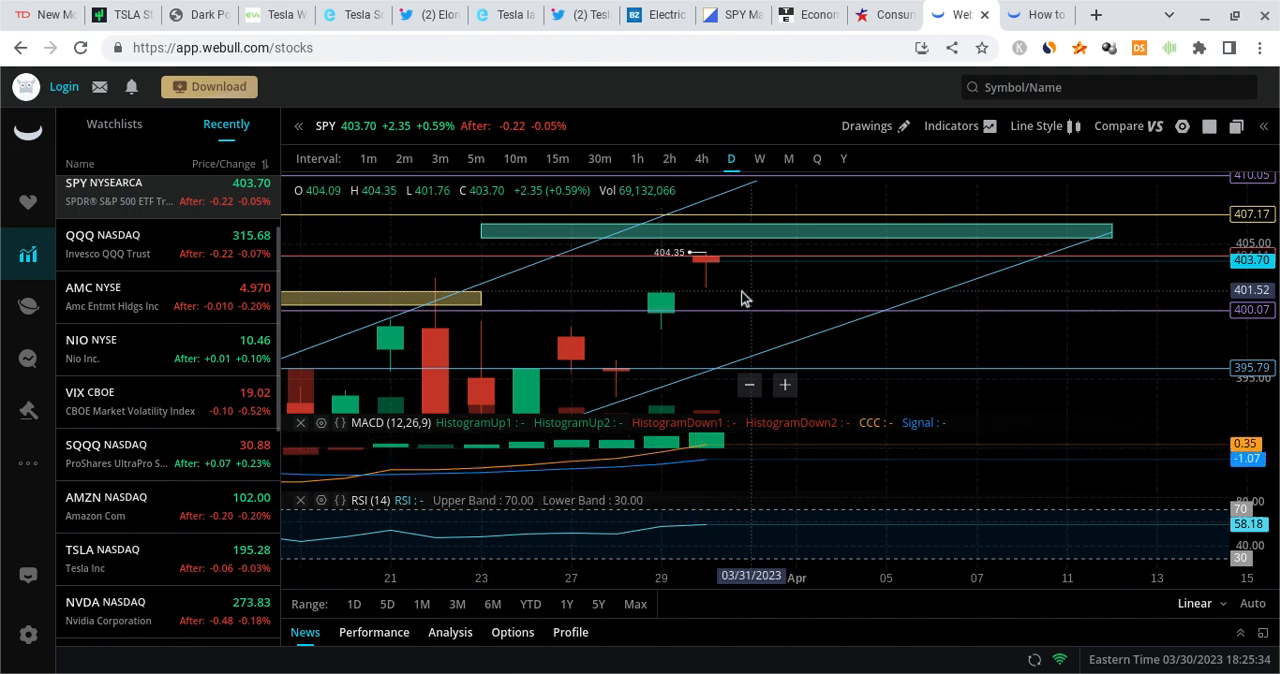
{"action": "mouse_move", "coordinate": [758, 300]}
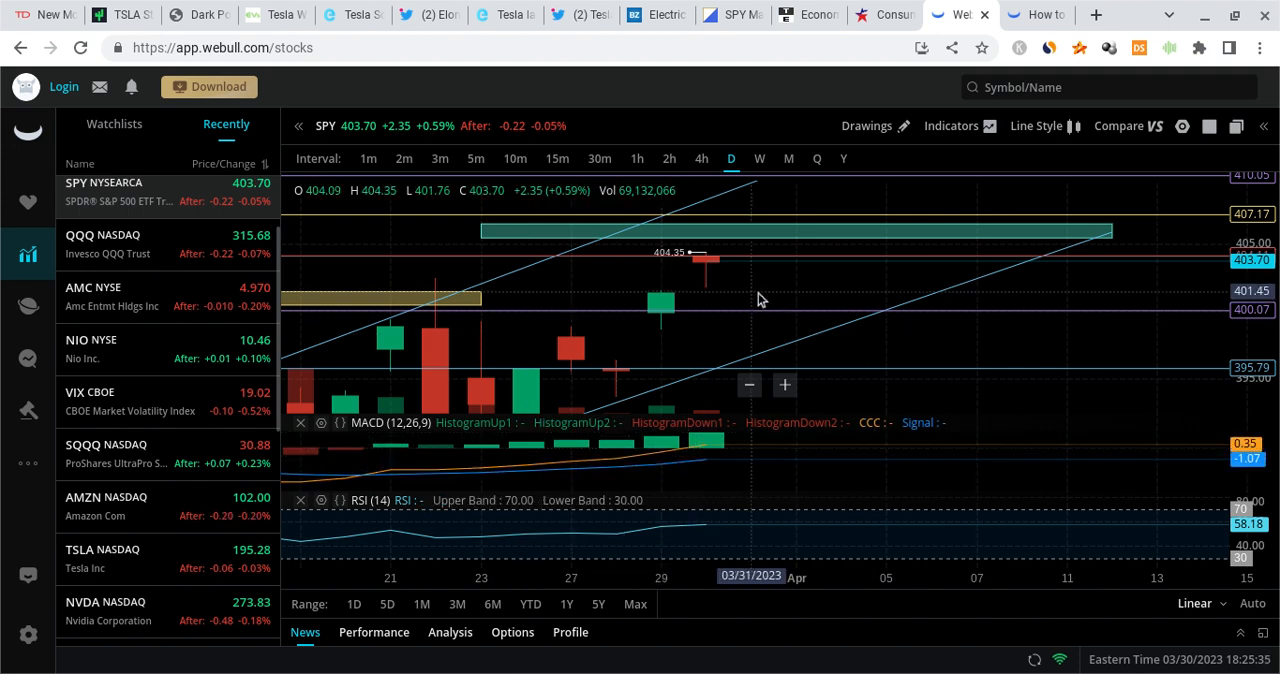
{"action": "left_click", "coordinate": [952, 124]}
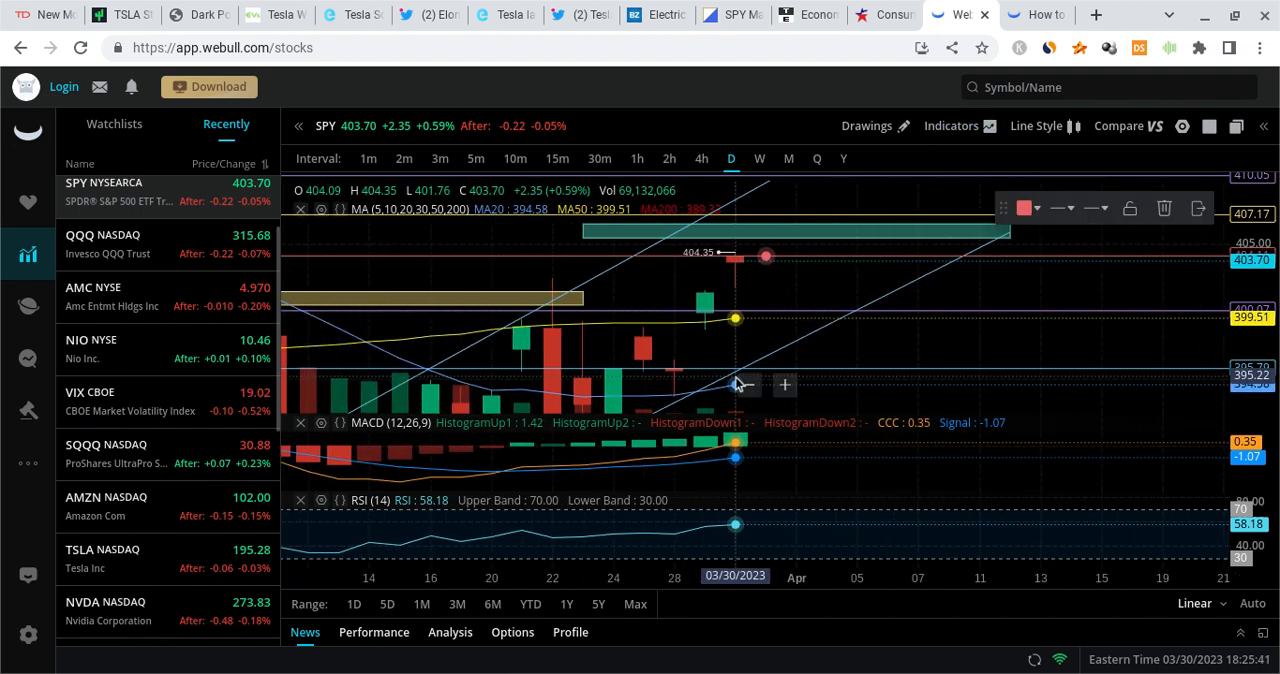
Step: Uncheck MA under Frequently Used so the moving averages leave the SPY chart
{"action": "left_click", "coordinate": [952, 124]}
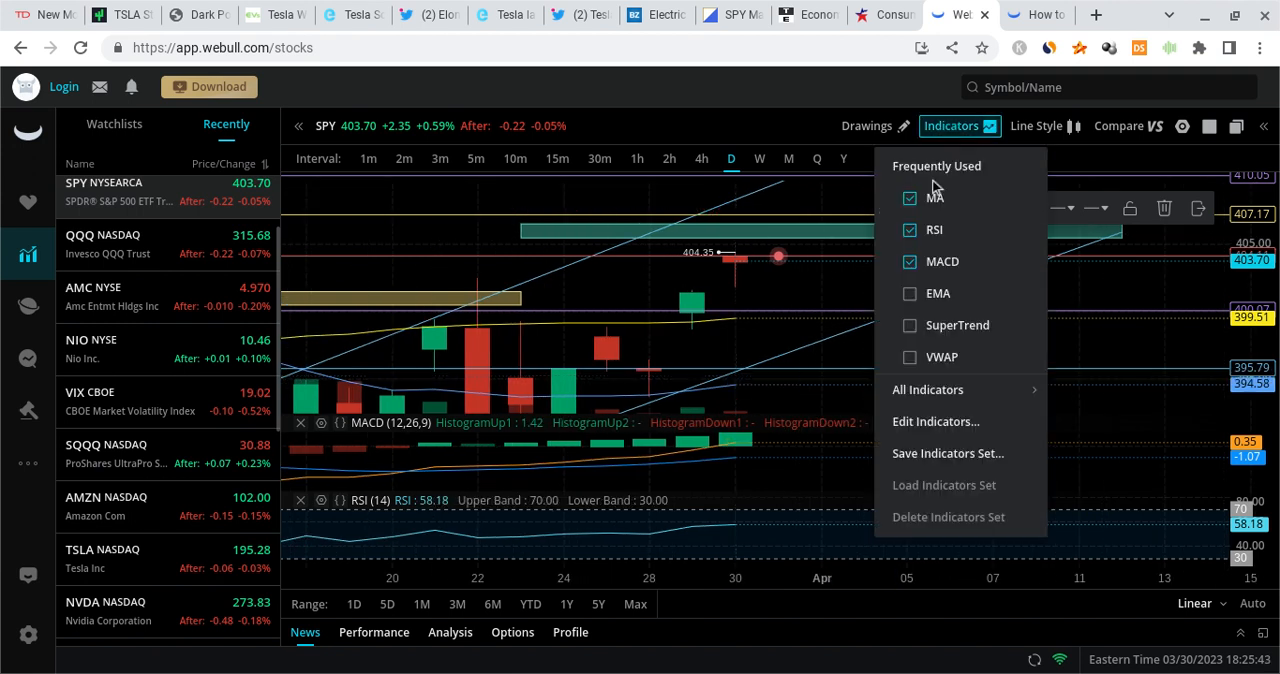
{"action": "left_click", "coordinate": [750, 290]}
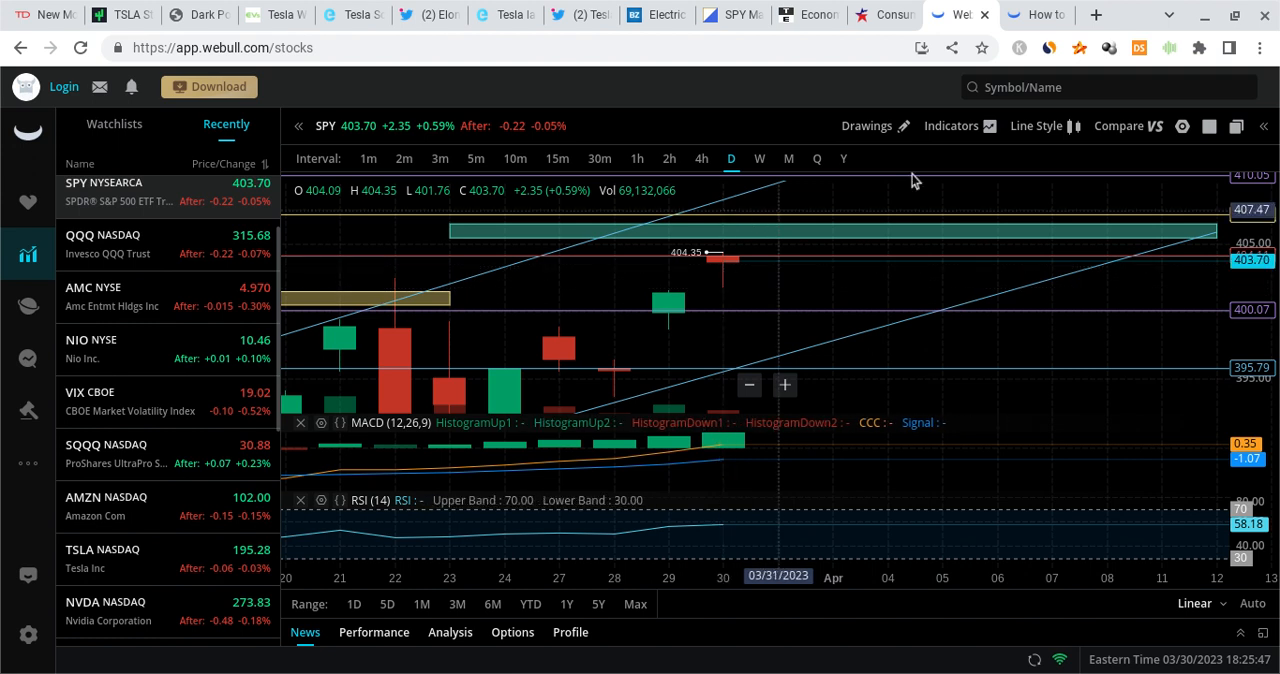
{"action": "mouse_move", "coordinate": [848, 264]}
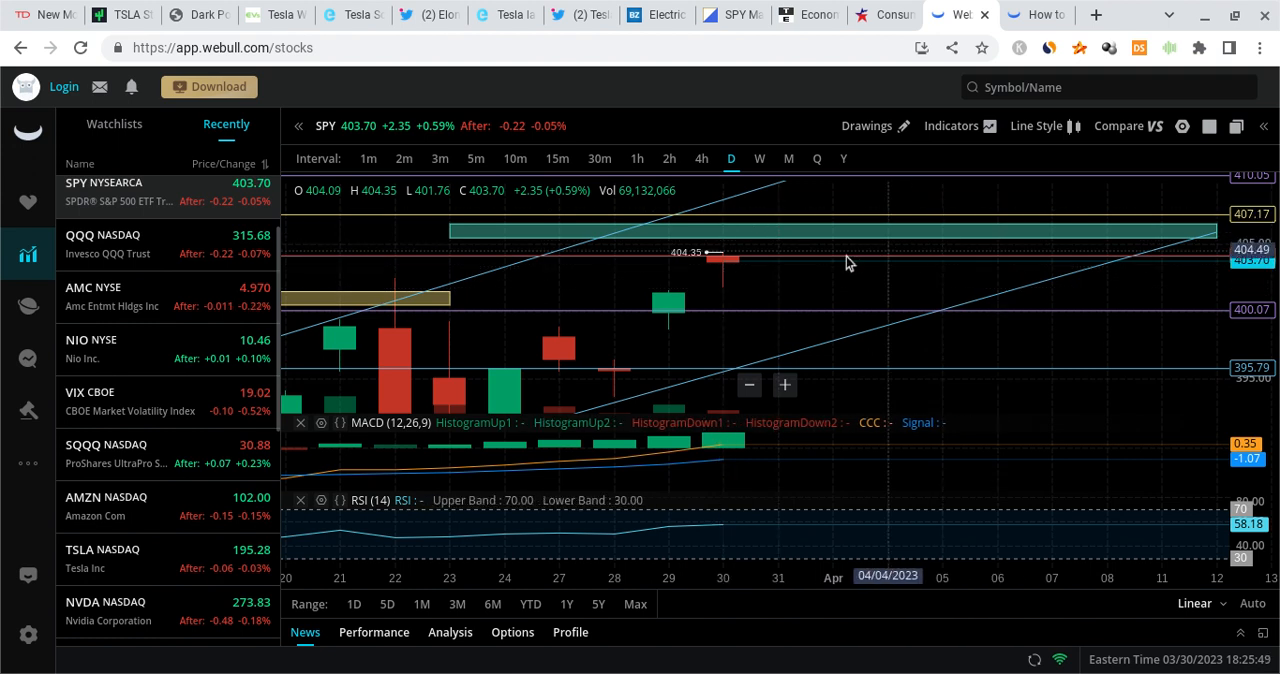
{"action": "mouse_move", "coordinate": [772, 236]}
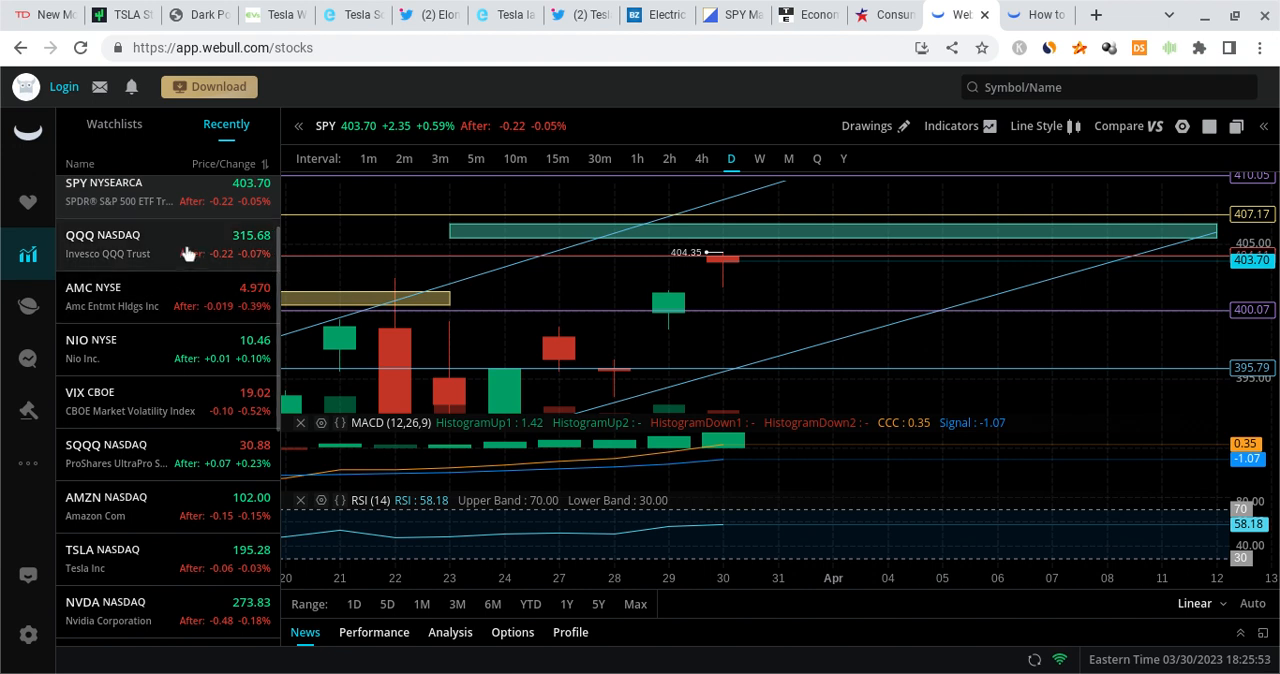
{"action": "left_click", "coordinate": [104, 244]}
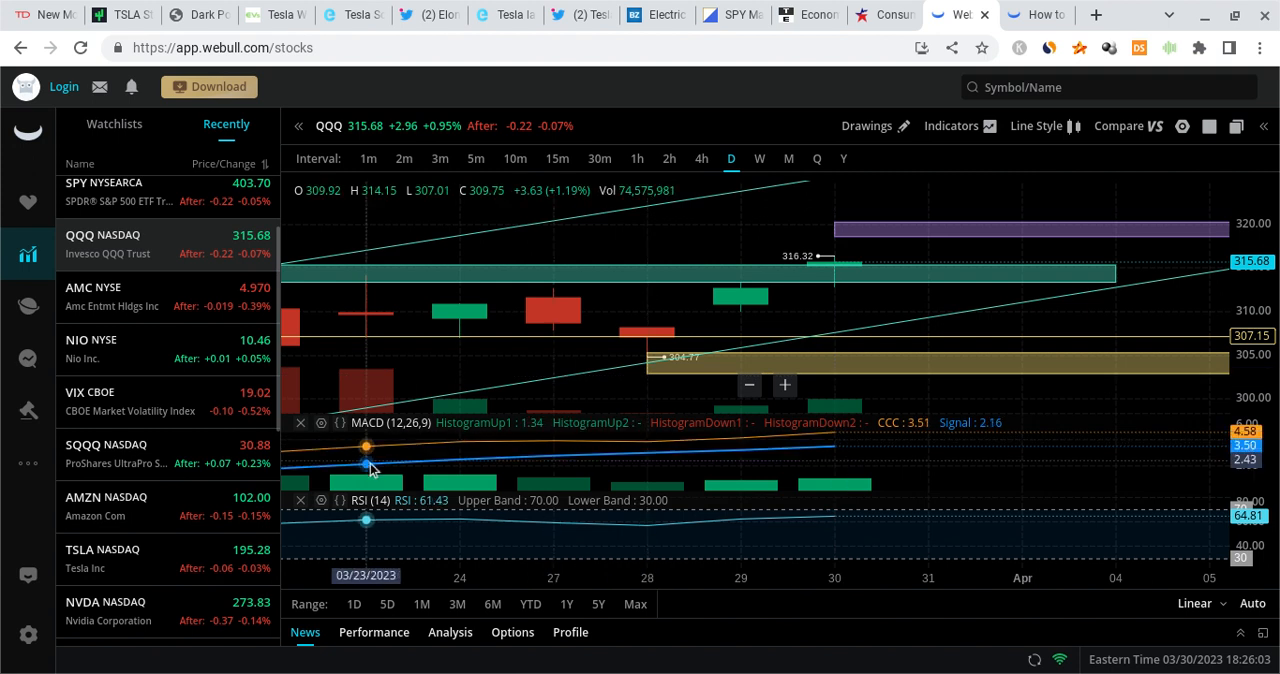
{"action": "mouse_move", "coordinate": [852, 290]}
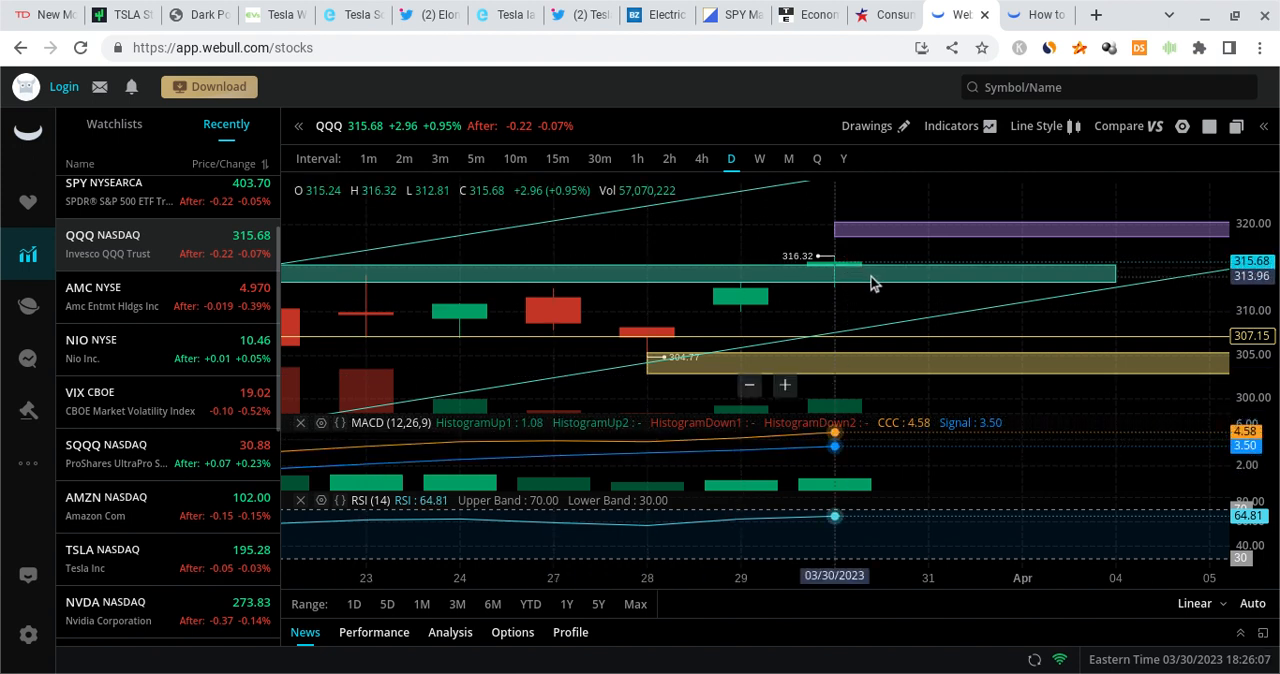
{"action": "mouse_move", "coordinate": [930, 248]}
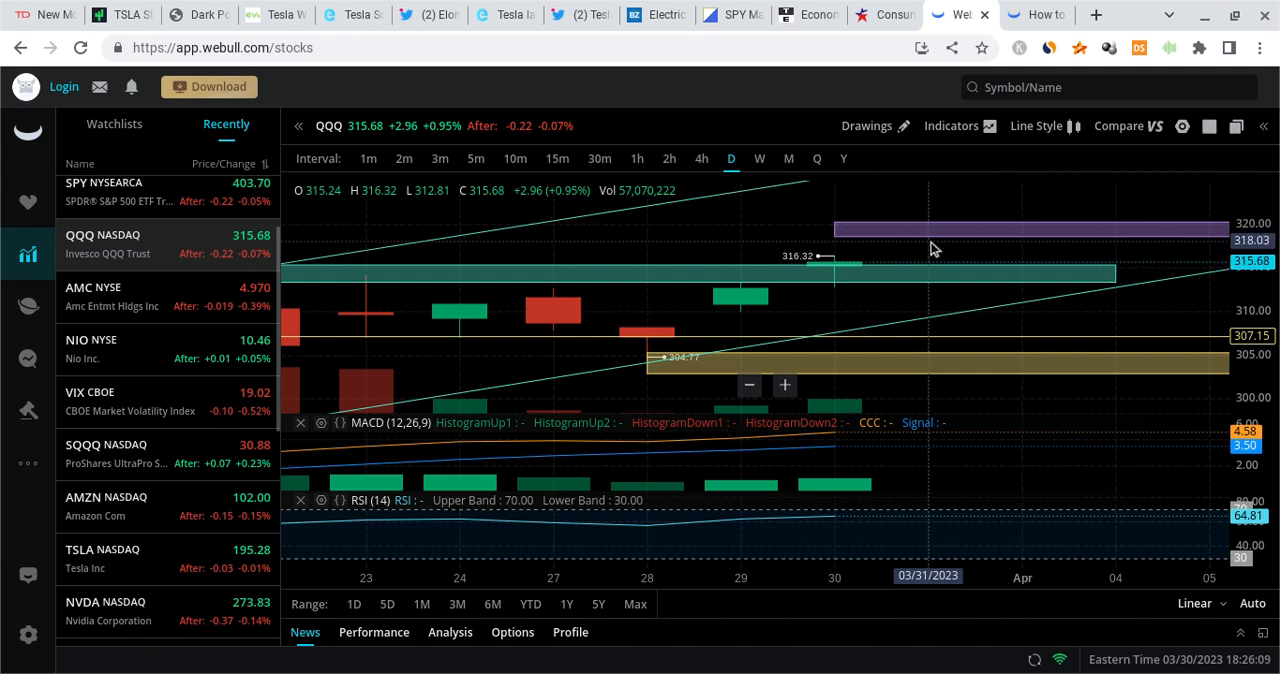
{"action": "mouse_move", "coordinate": [830, 338]}
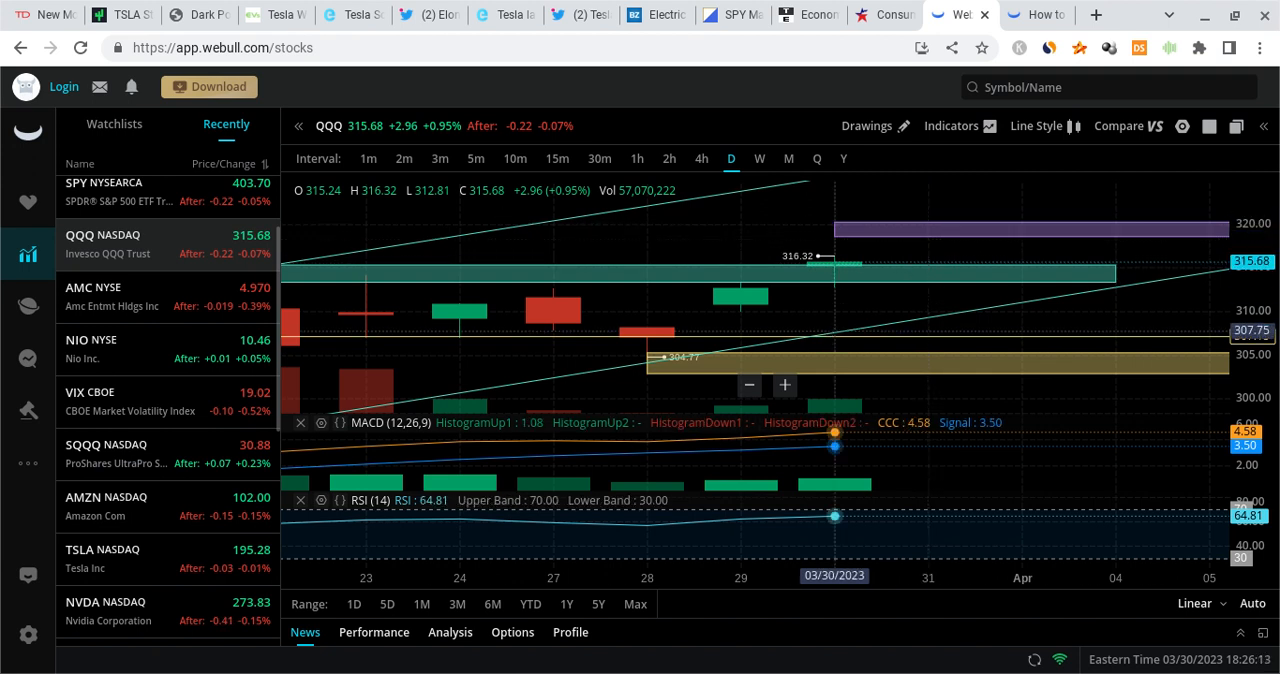
{"action": "mouse_move", "coordinate": [818, 292]}
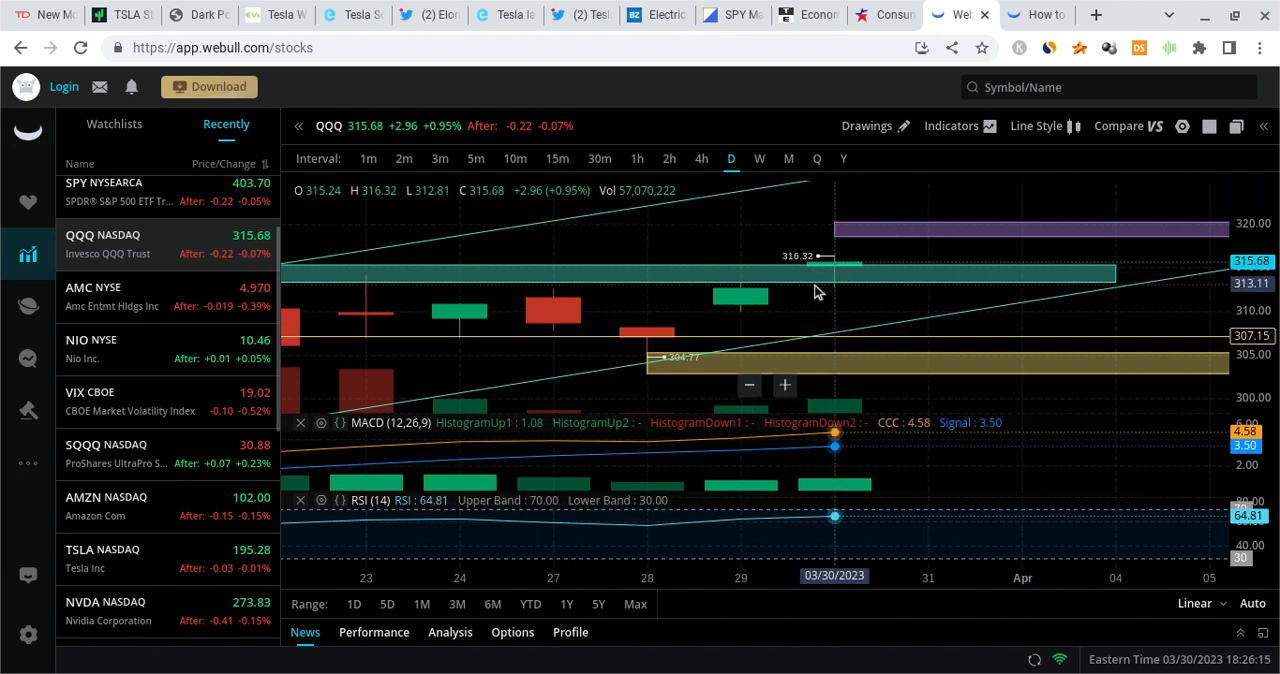
{"action": "mouse_move", "coordinate": [868, 212]}
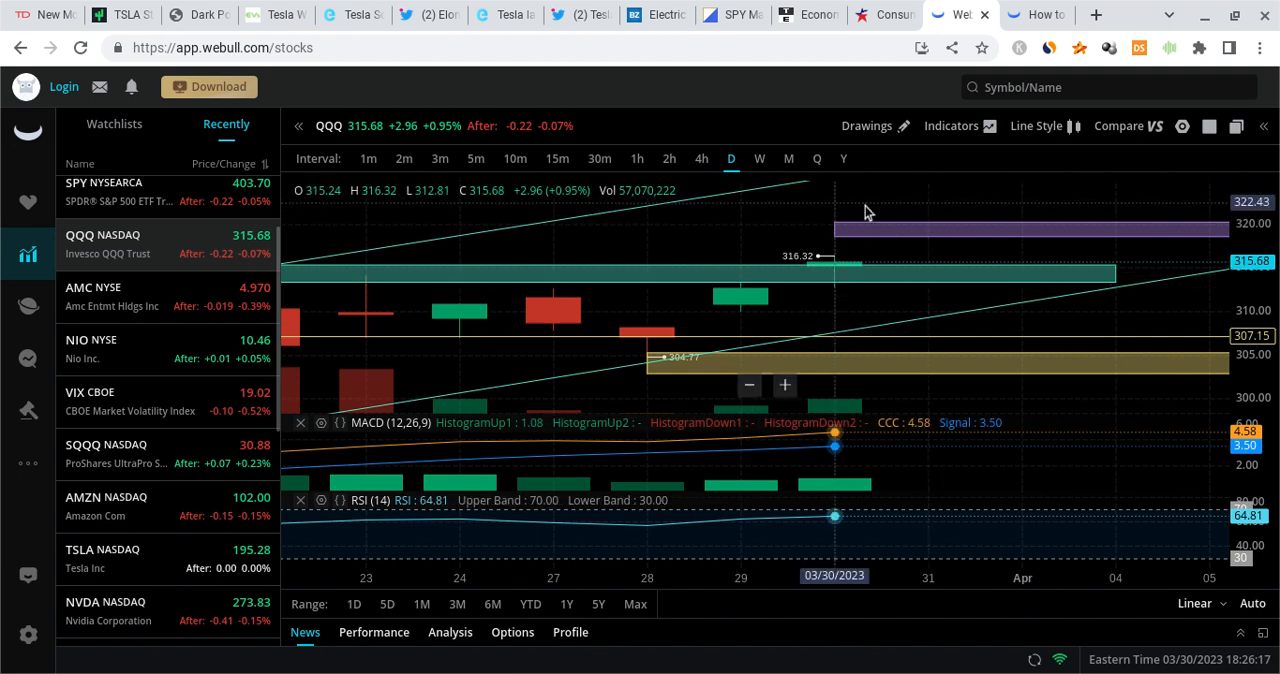
{"action": "mouse_move", "coordinate": [856, 264]}
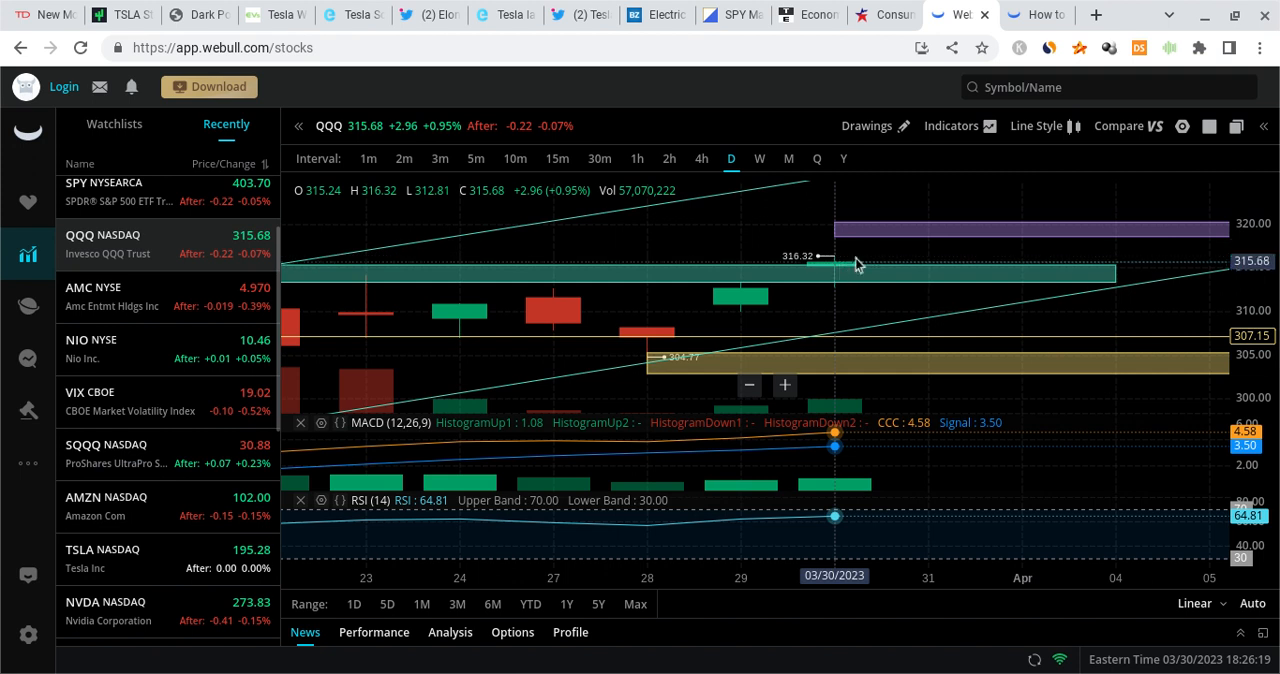
{"action": "mouse_move", "coordinate": [852, 268]}
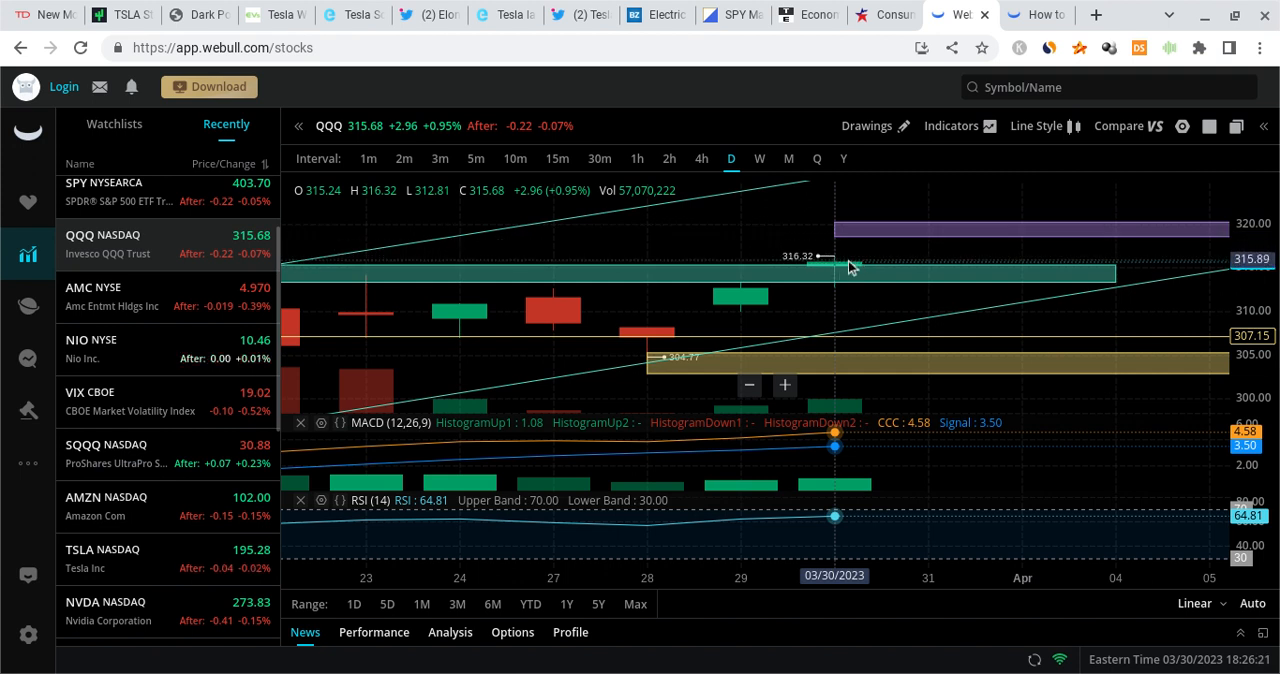
{"action": "mouse_move", "coordinate": [884, 248]}
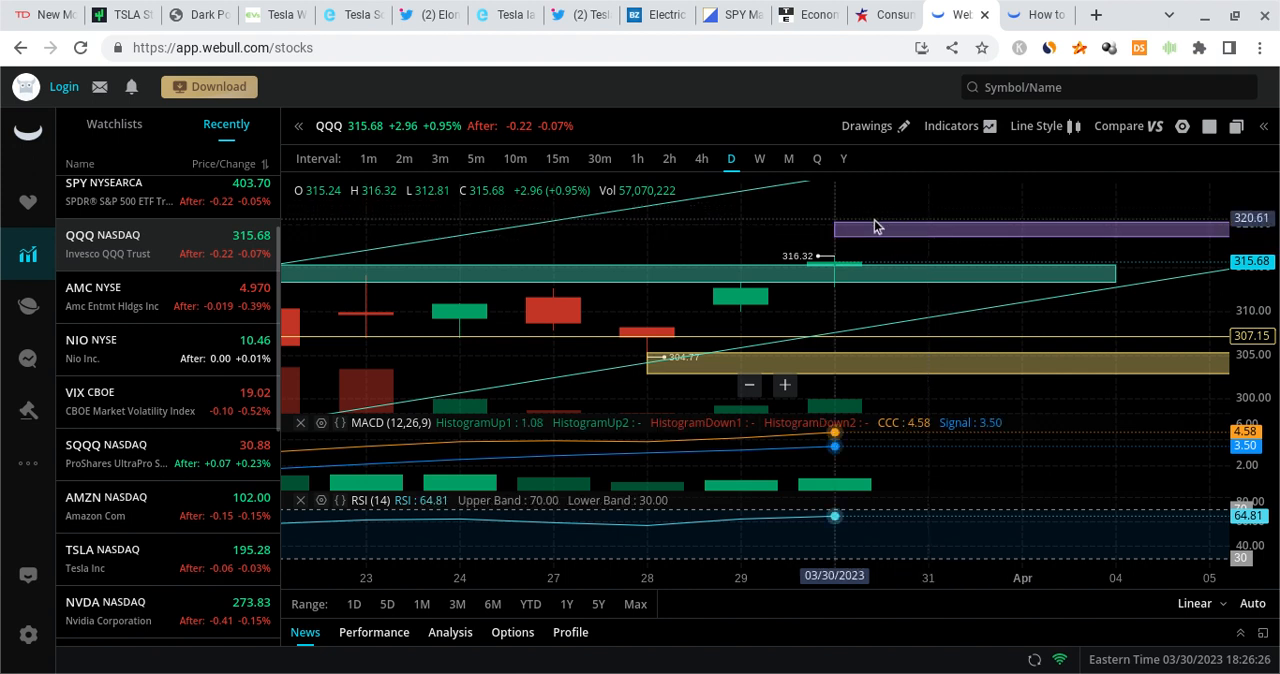
{"action": "mouse_move", "coordinate": [892, 200]}
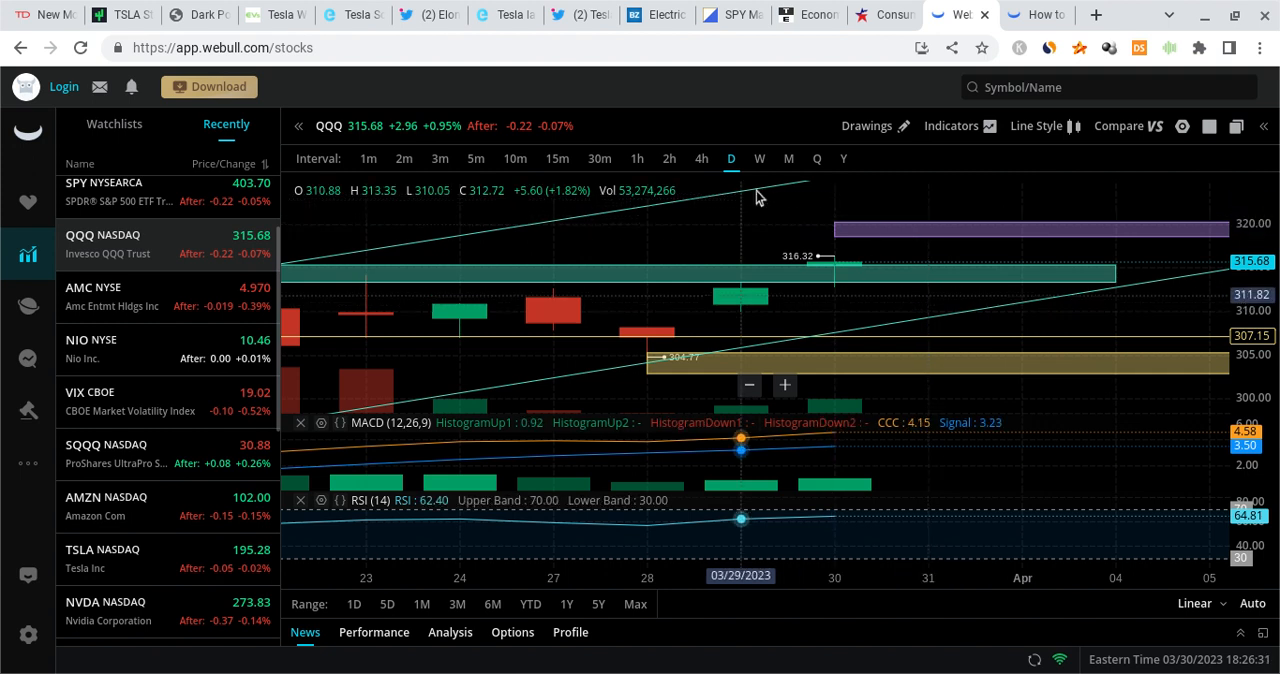
{"action": "mouse_move", "coordinate": [864, 272]}
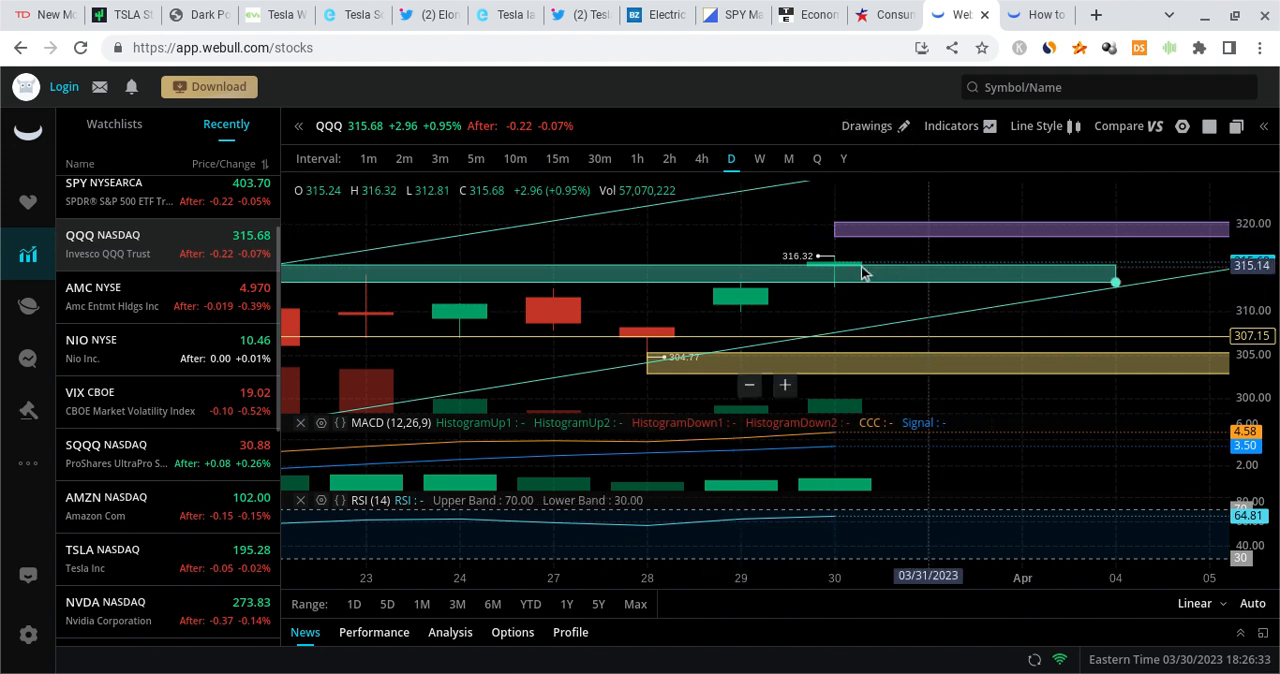
{"action": "mouse_move", "coordinate": [868, 290]}
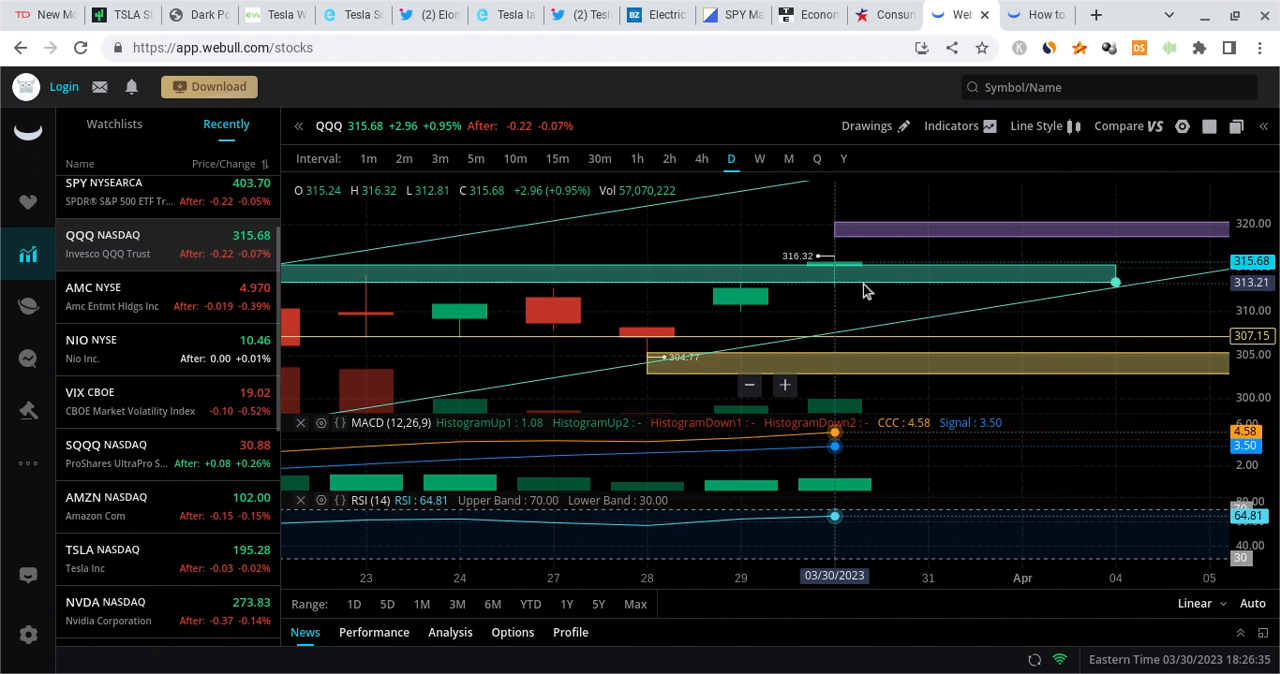
{"action": "mouse_move", "coordinate": [872, 314]}
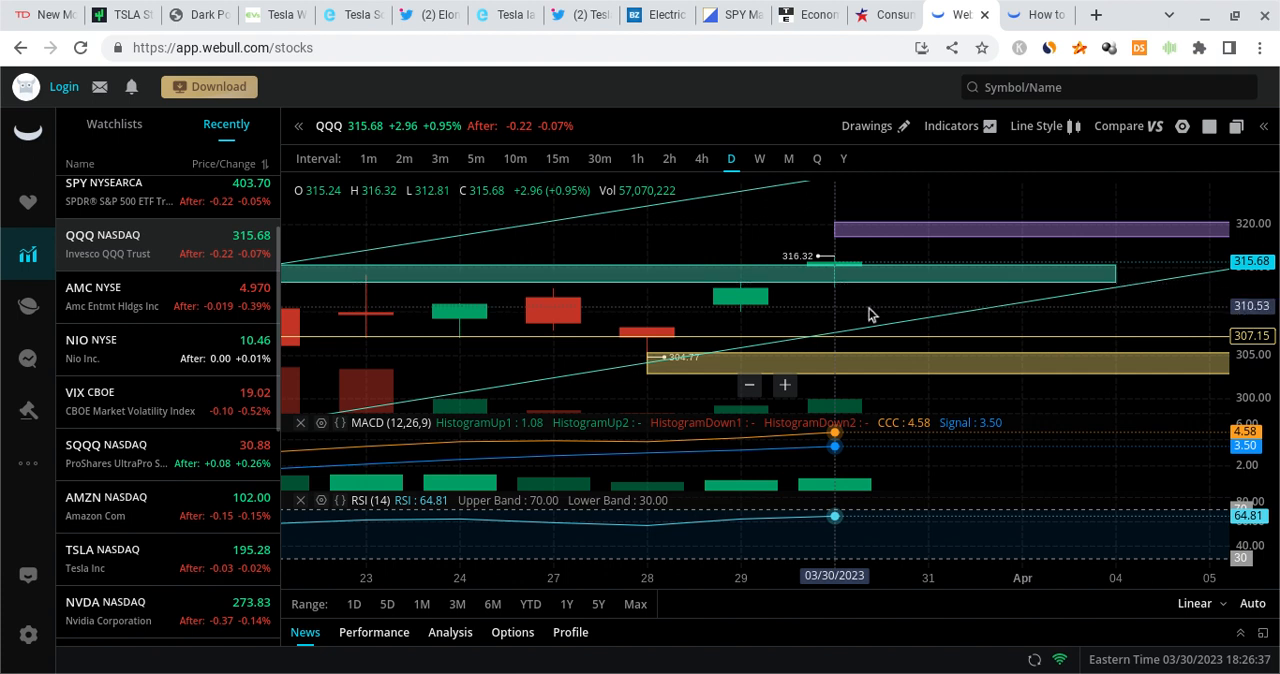
{"action": "mouse_move", "coordinate": [896, 326]}
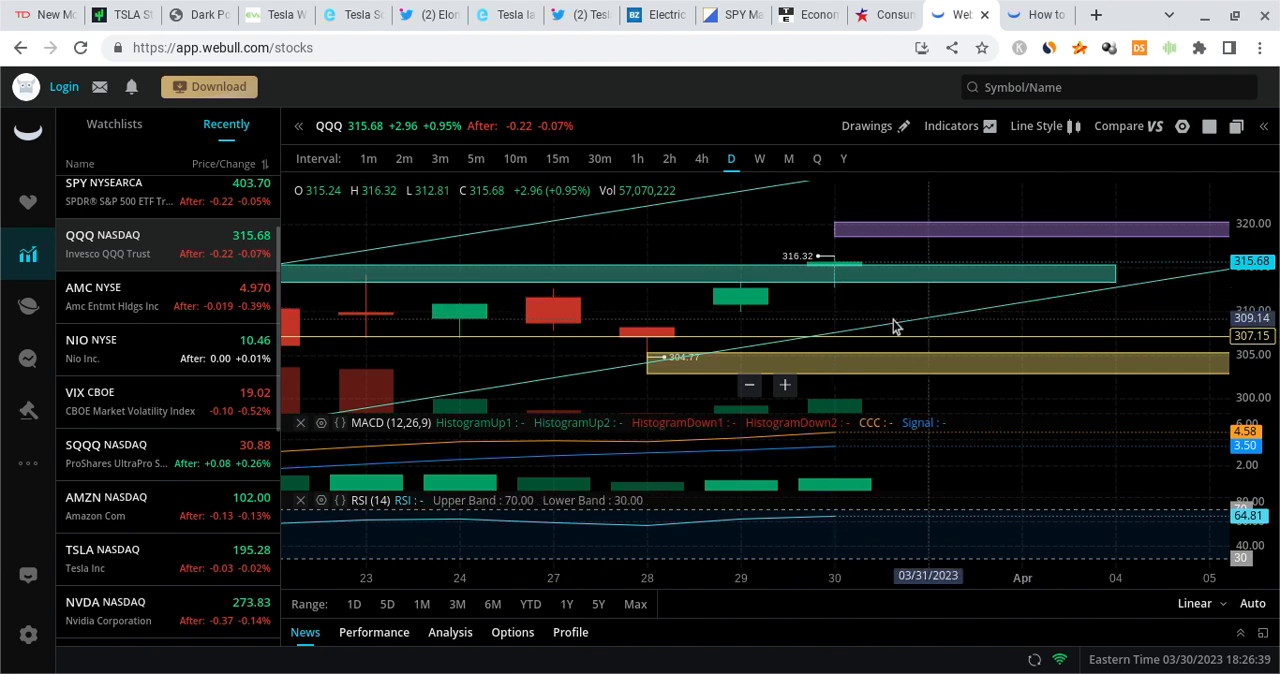
{"action": "mouse_move", "coordinate": [858, 334]}
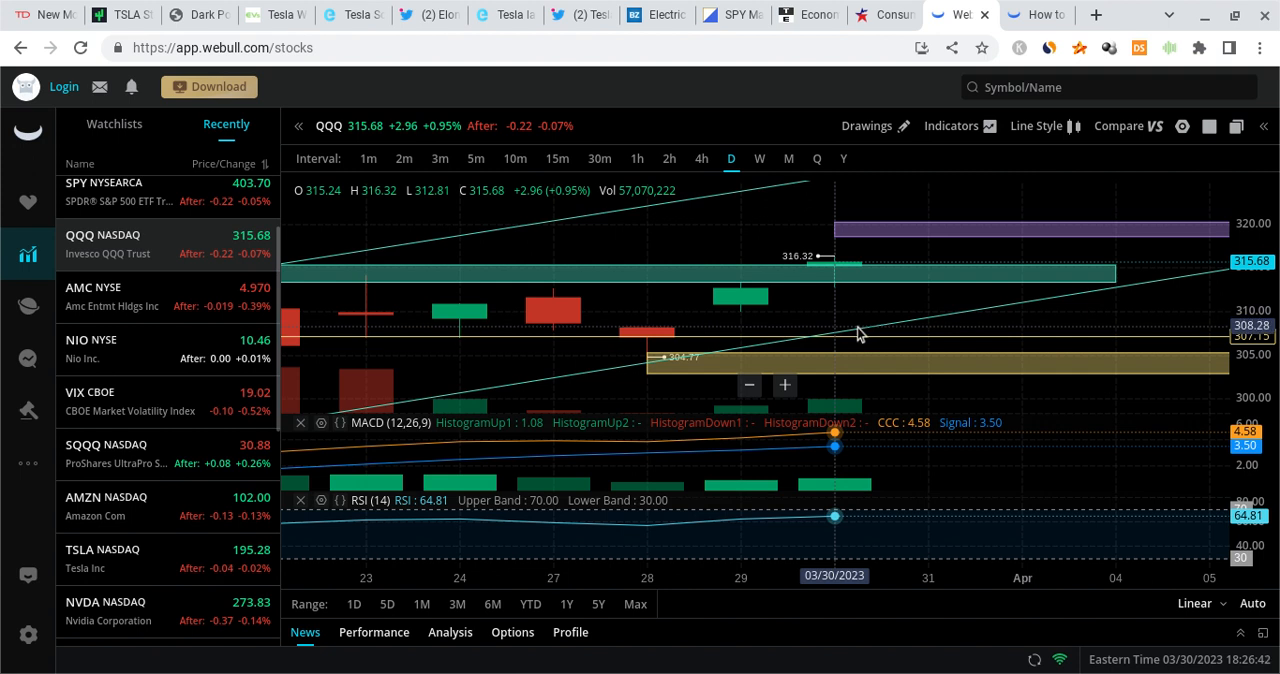
{"action": "mouse_move", "coordinate": [848, 258]}
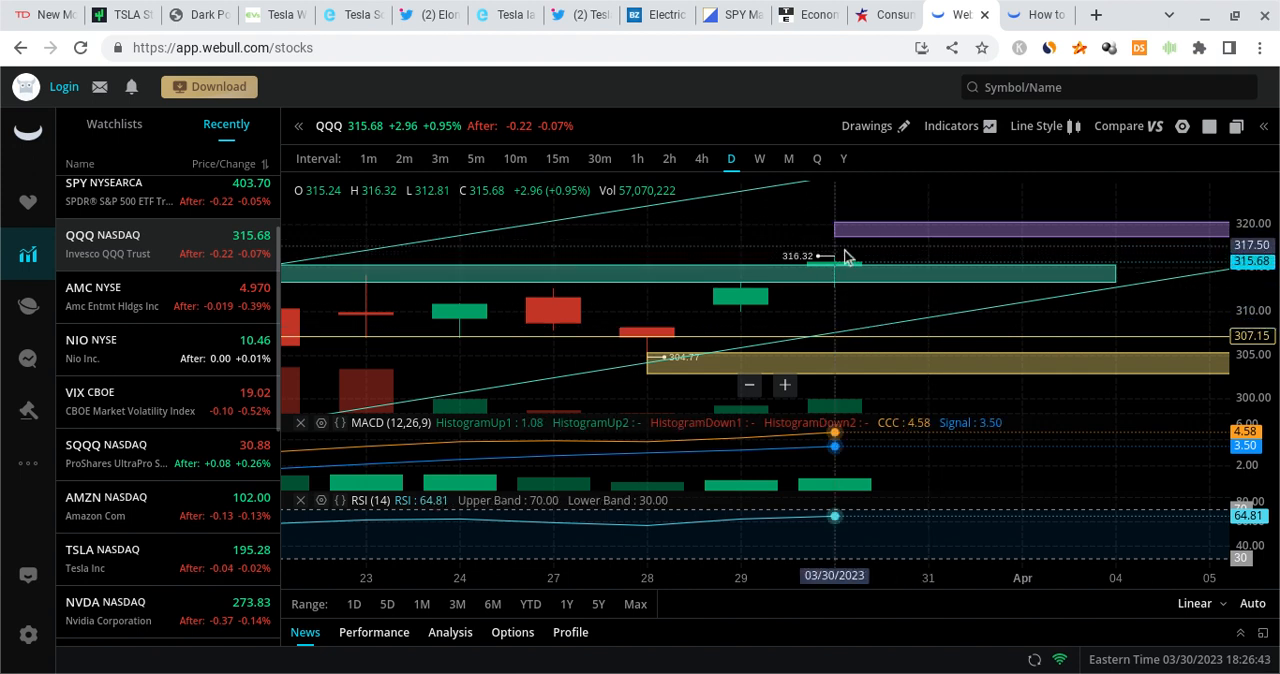
{"action": "mouse_move", "coordinate": [844, 248]}
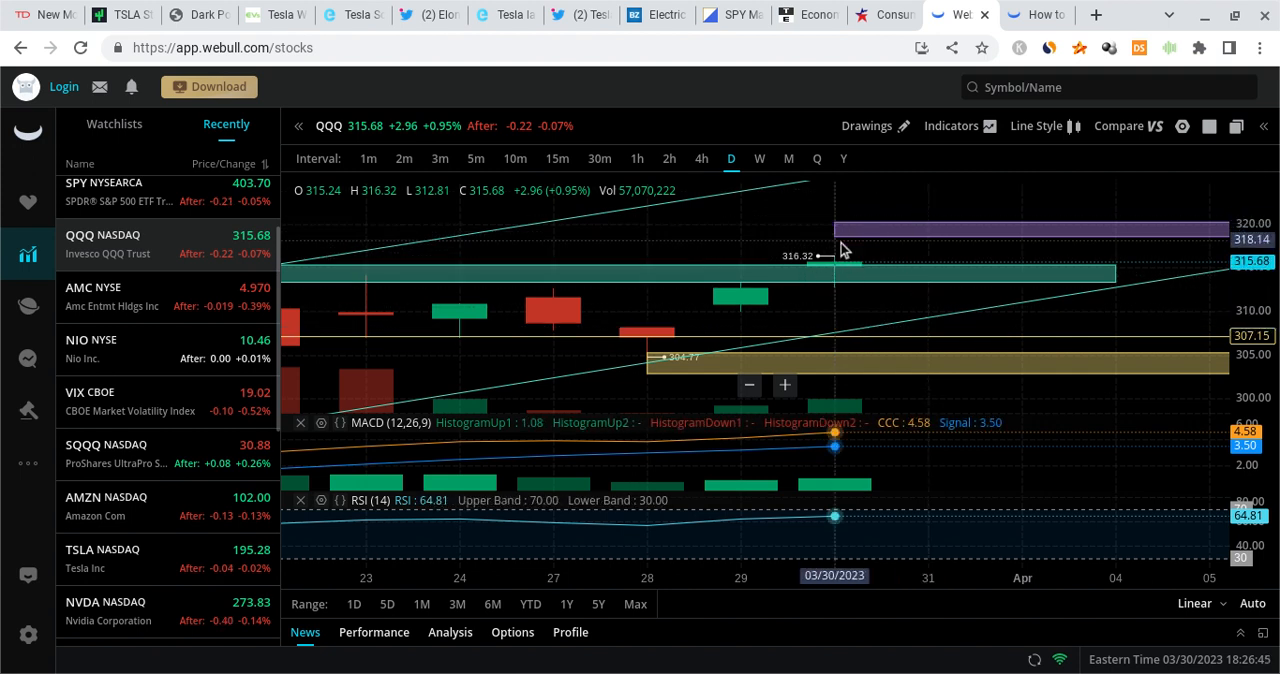
{"action": "mouse_move", "coordinate": [896, 248]}
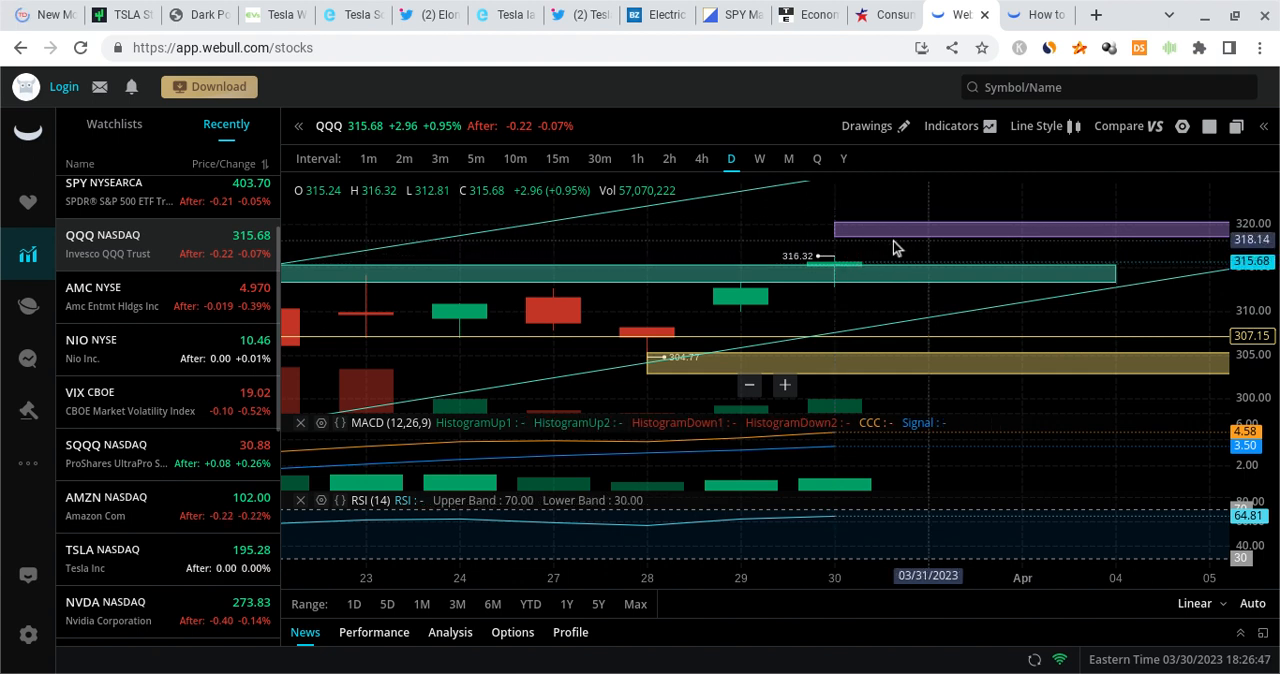
{"action": "mouse_move", "coordinate": [840, 248]}
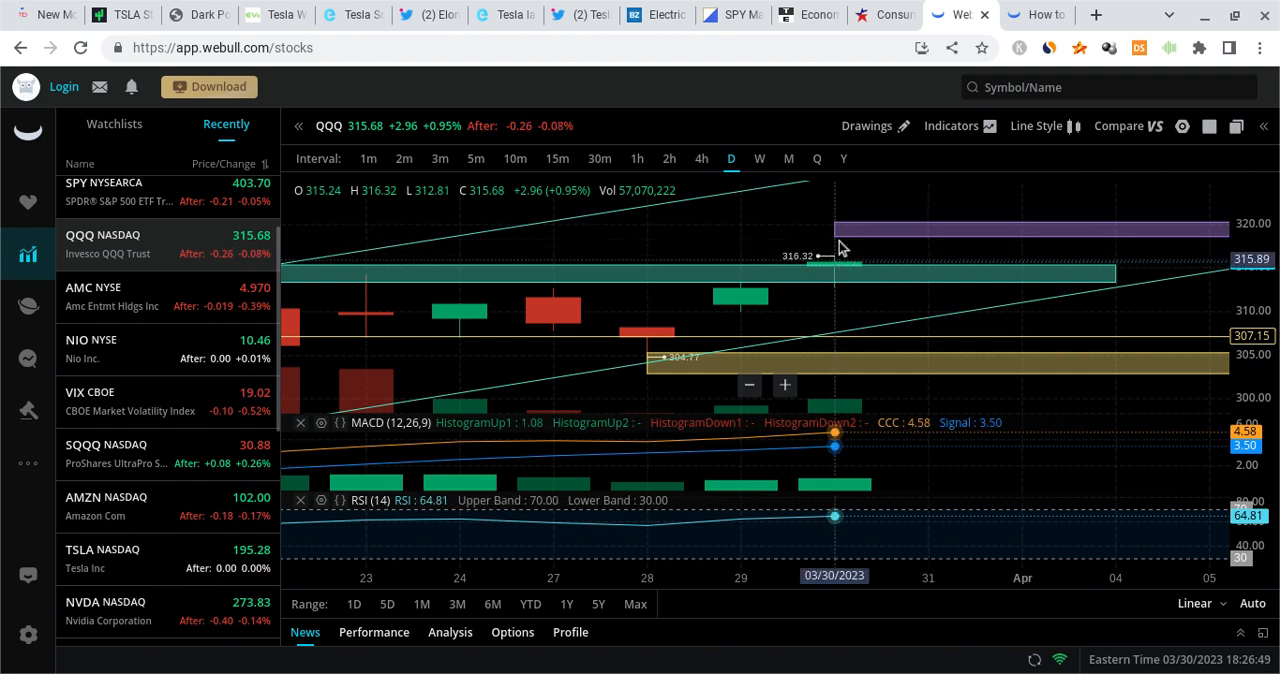
{"action": "mouse_move", "coordinate": [790, 256]}
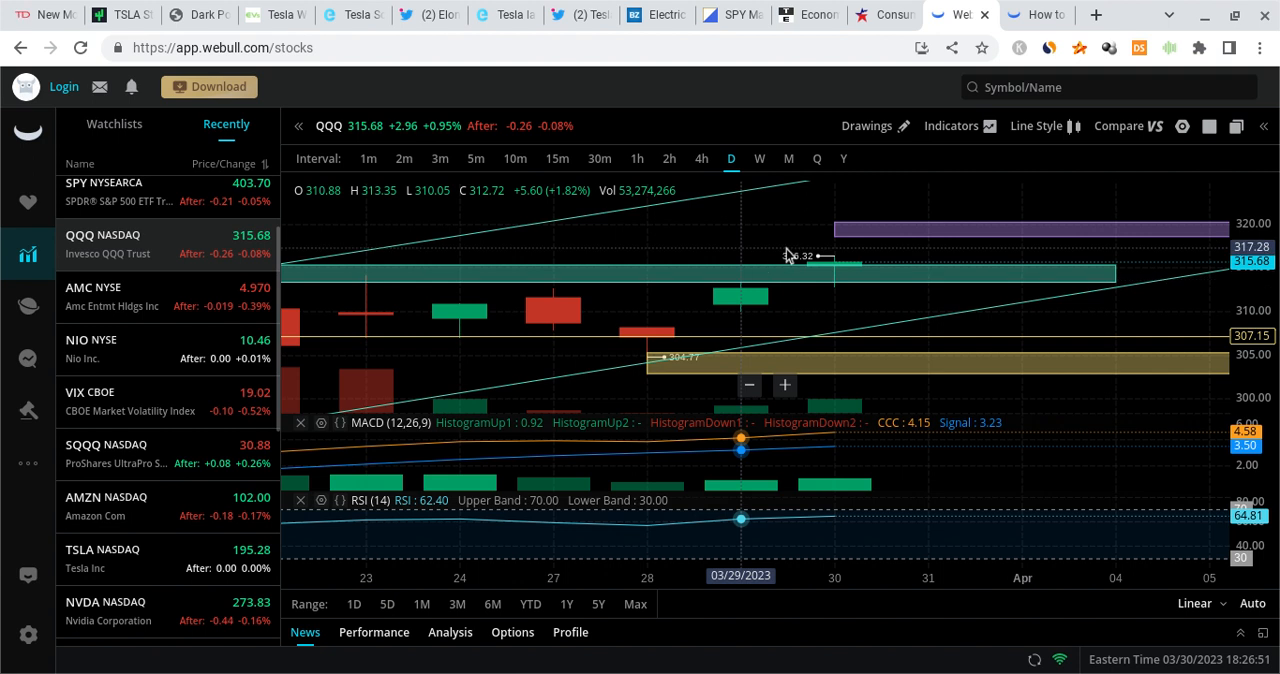
{"action": "mouse_move", "coordinate": [864, 244]}
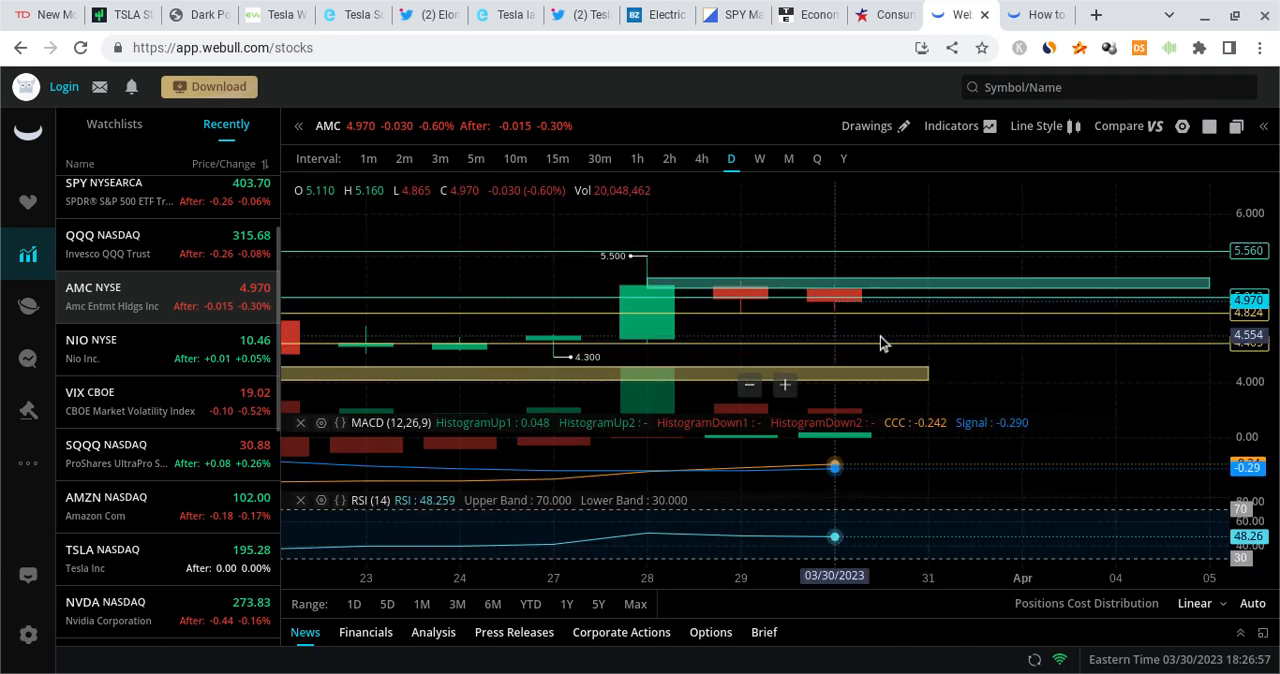
{"action": "mouse_move", "coordinate": [864, 312]}
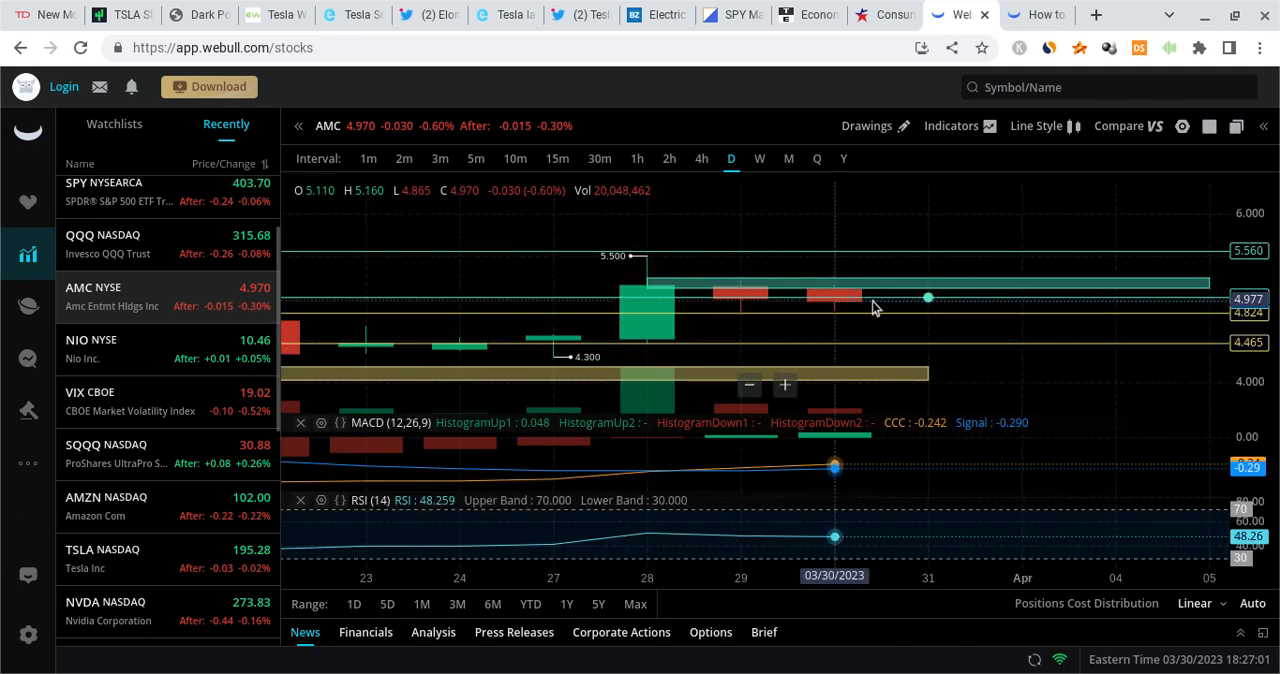
{"action": "mouse_move", "coordinate": [900, 294]}
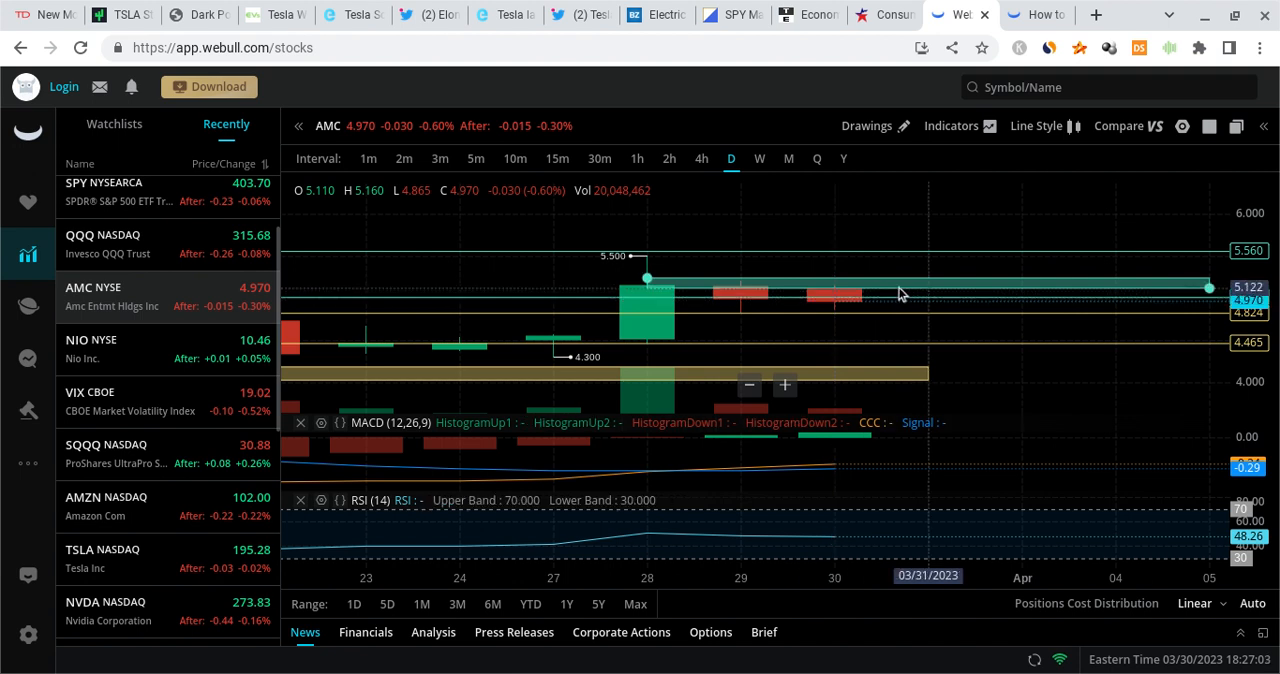
{"action": "mouse_move", "coordinate": [792, 356]}
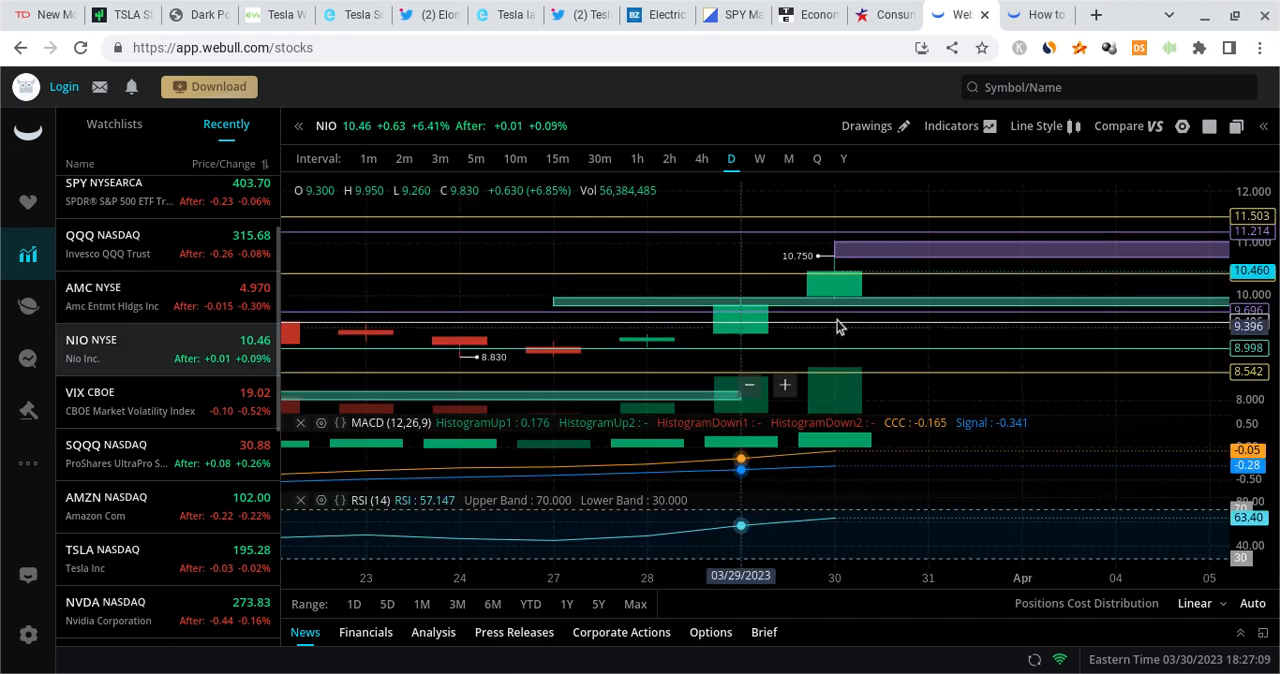
{"action": "mouse_move", "coordinate": [896, 324]}
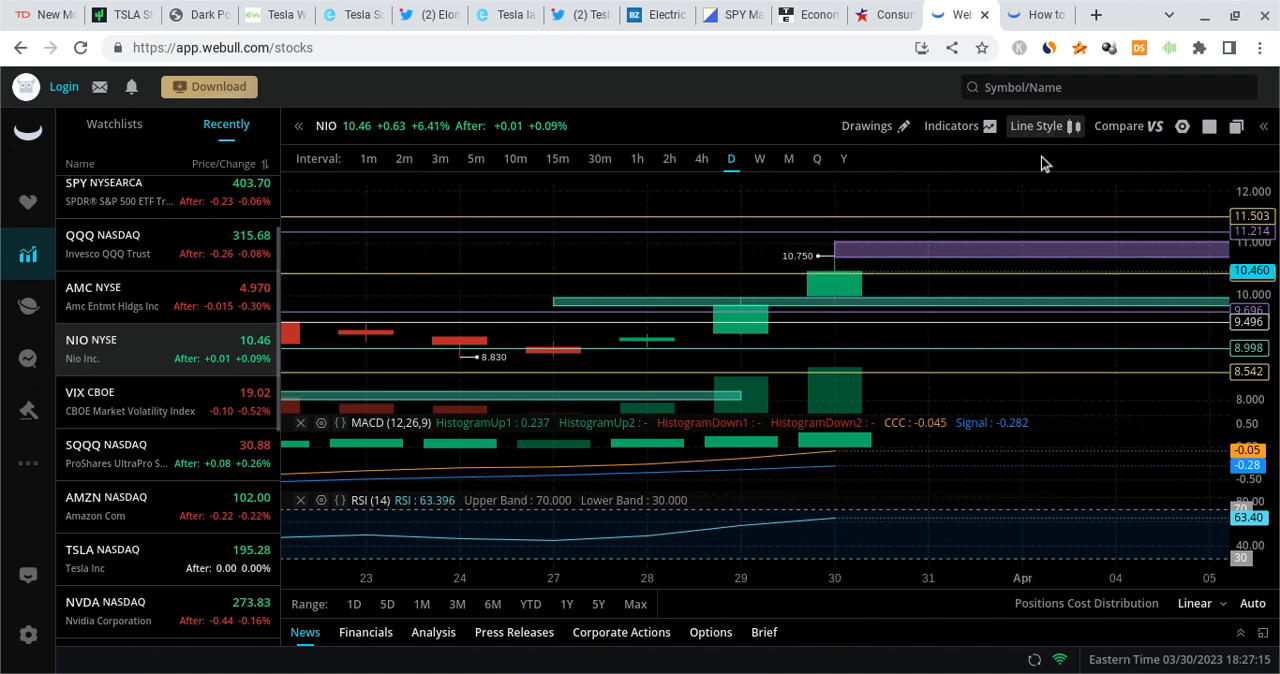
{"action": "mouse_move", "coordinate": [1200, 312]}
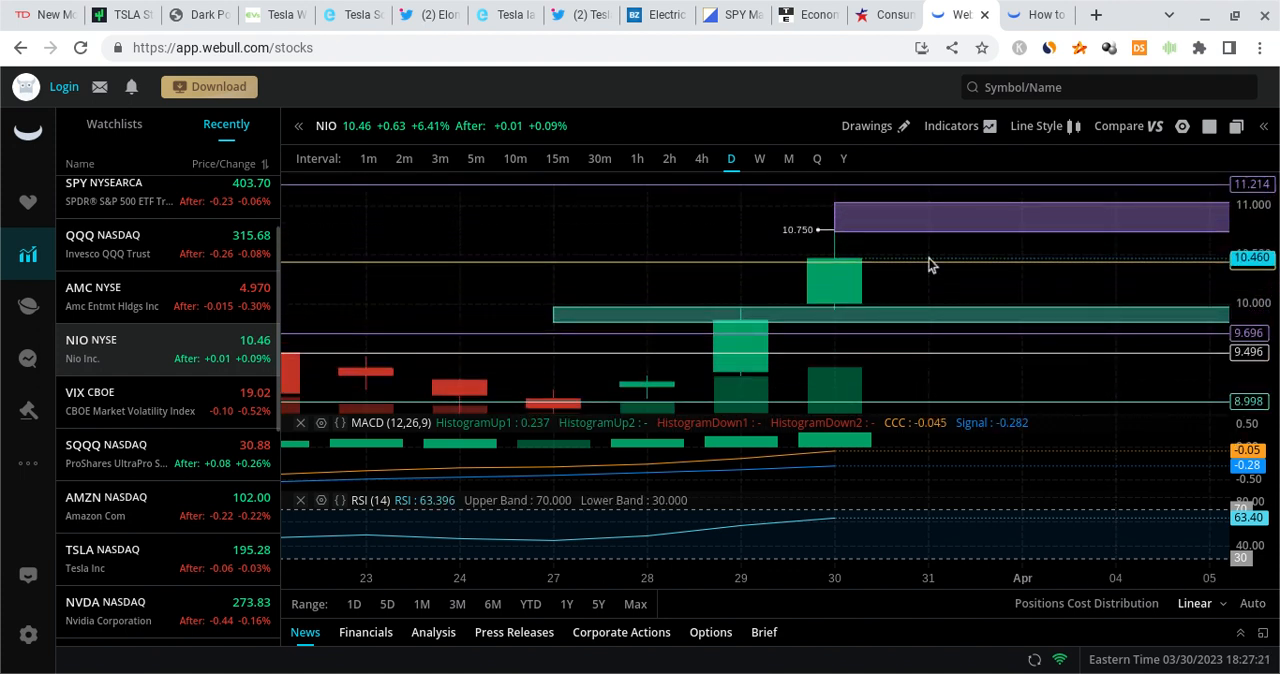
{"action": "mouse_move", "coordinate": [810, 336]}
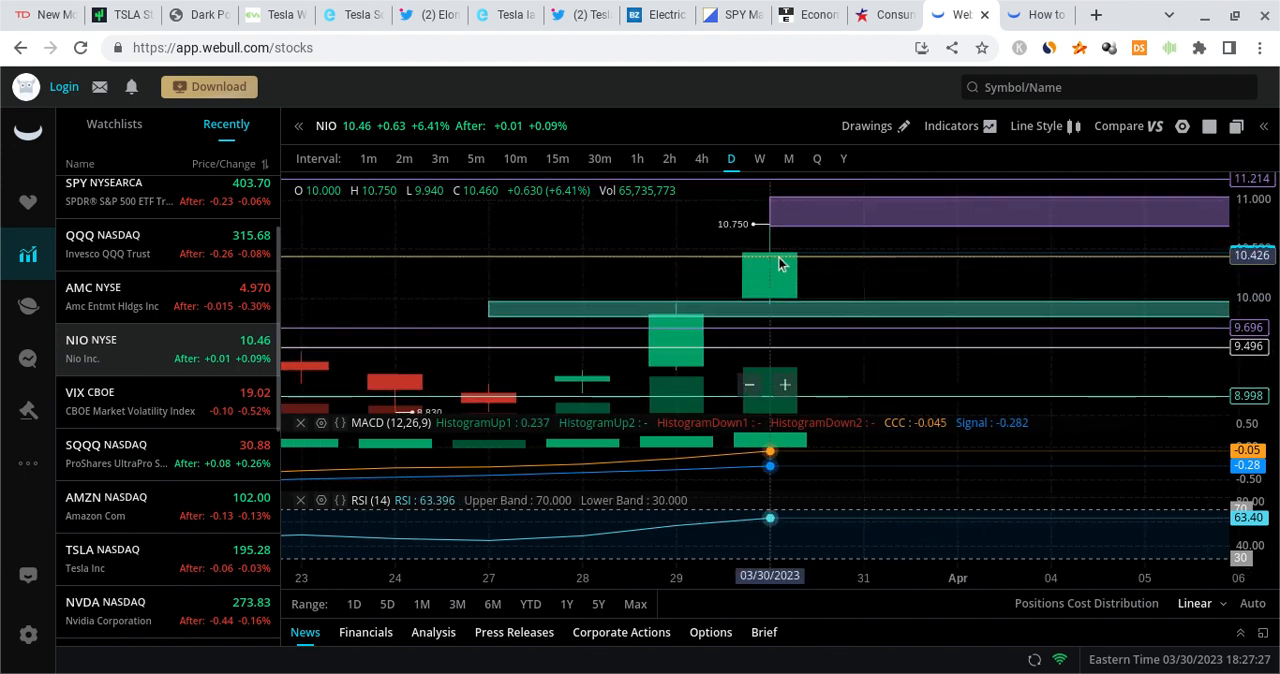
{"action": "mouse_move", "coordinate": [856, 240]}
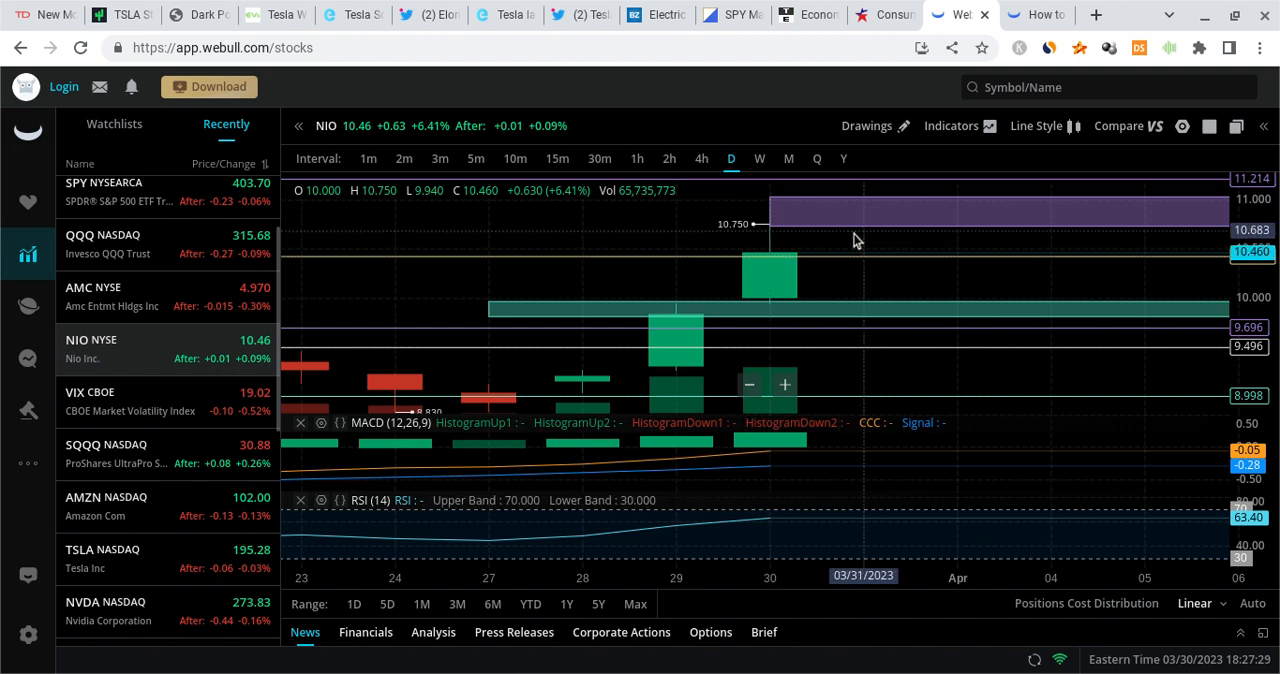
{"action": "mouse_move", "coordinate": [836, 300]}
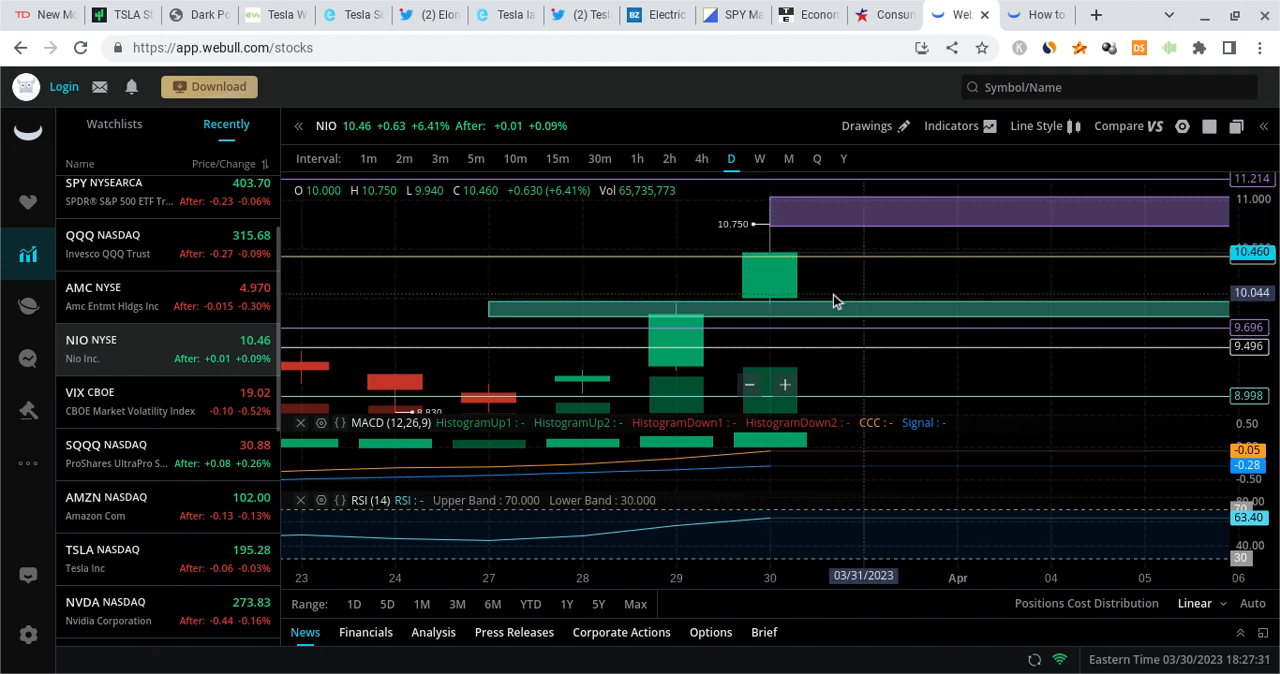
{"action": "mouse_move", "coordinate": [844, 304]}
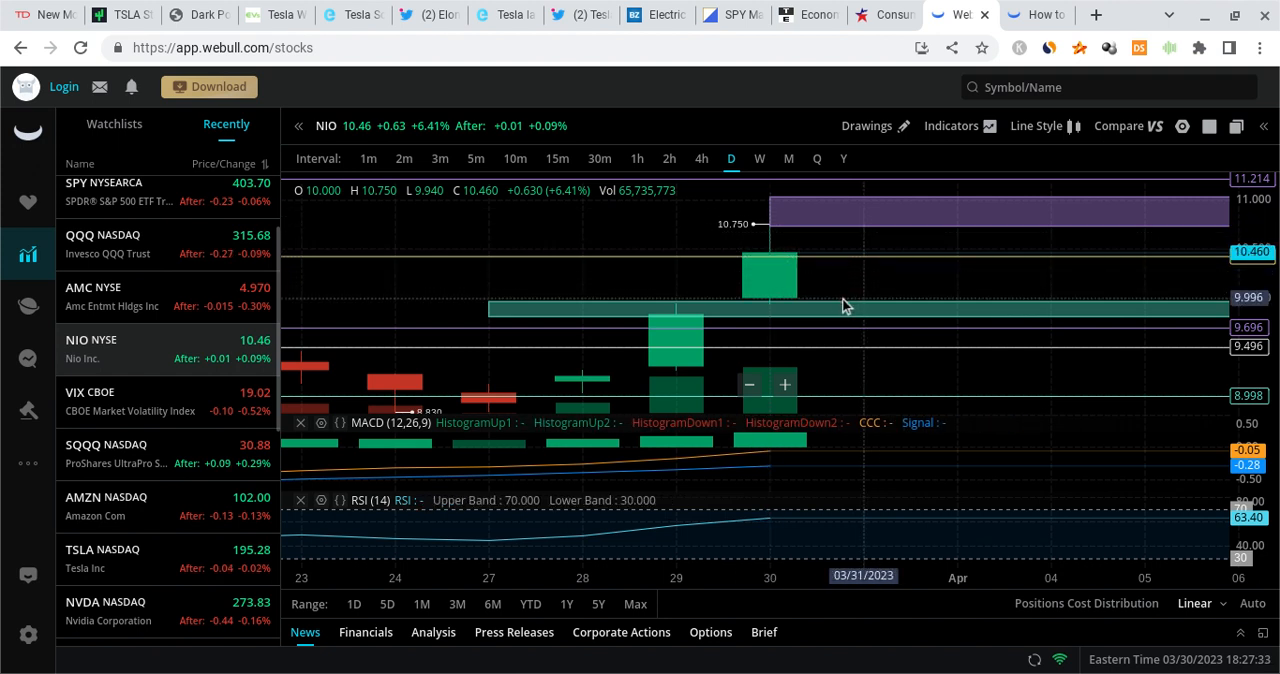
{"action": "mouse_move", "coordinate": [832, 328]}
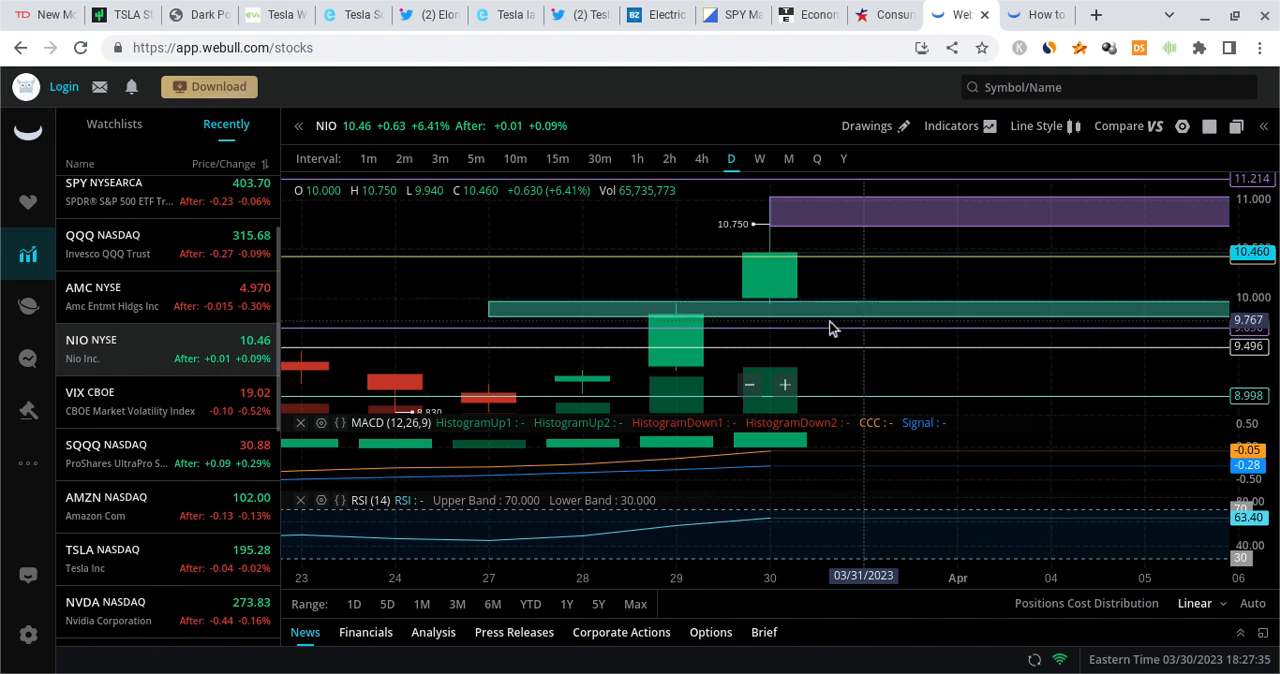
{"action": "mouse_move", "coordinate": [770, 262]}
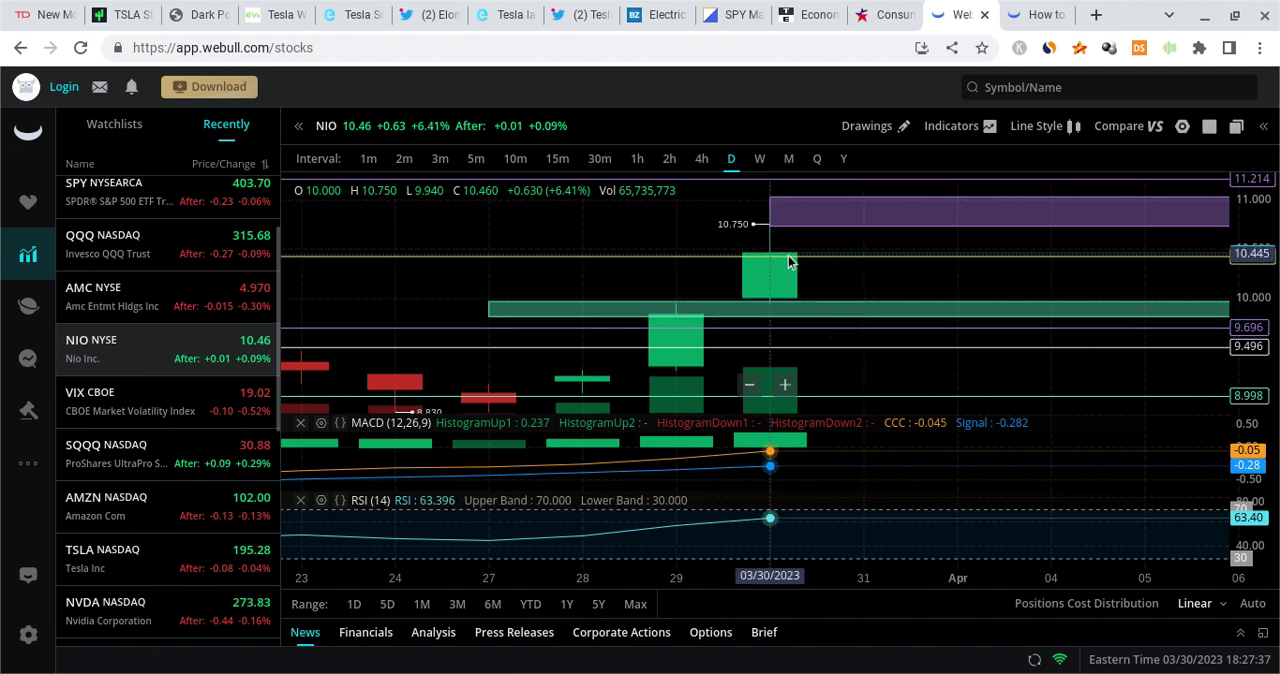
{"action": "mouse_move", "coordinate": [838, 244]}
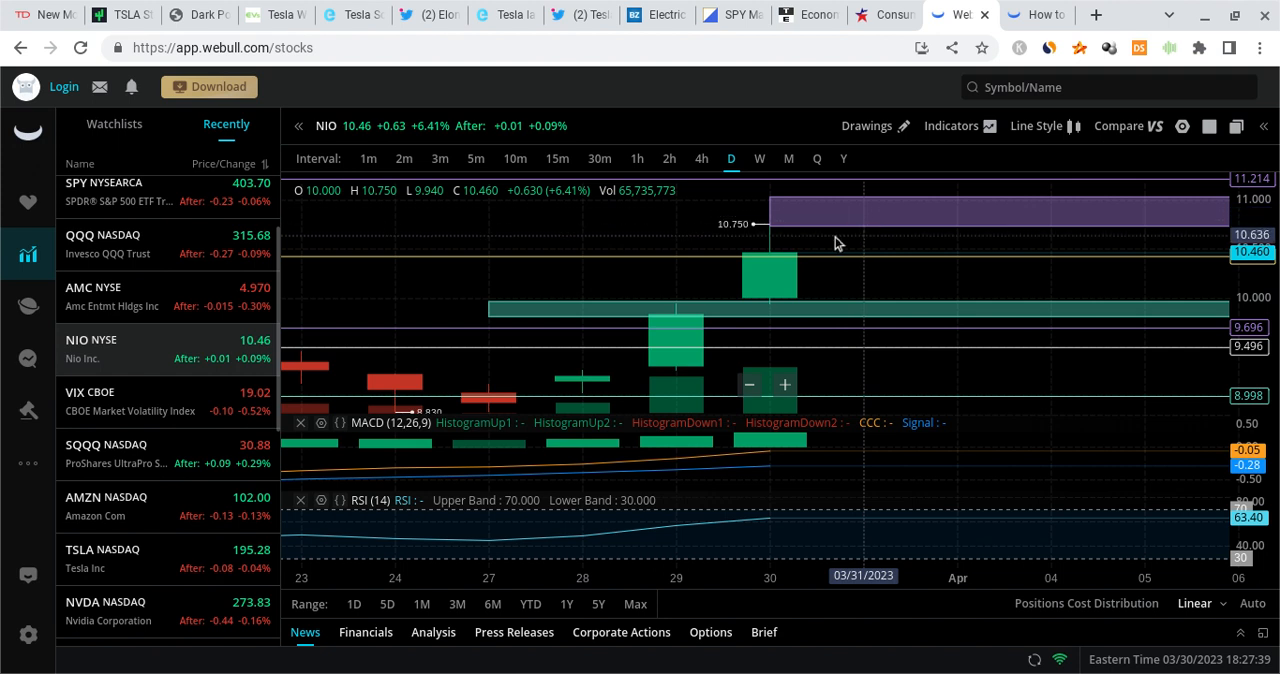
{"action": "mouse_move", "coordinate": [864, 236]}
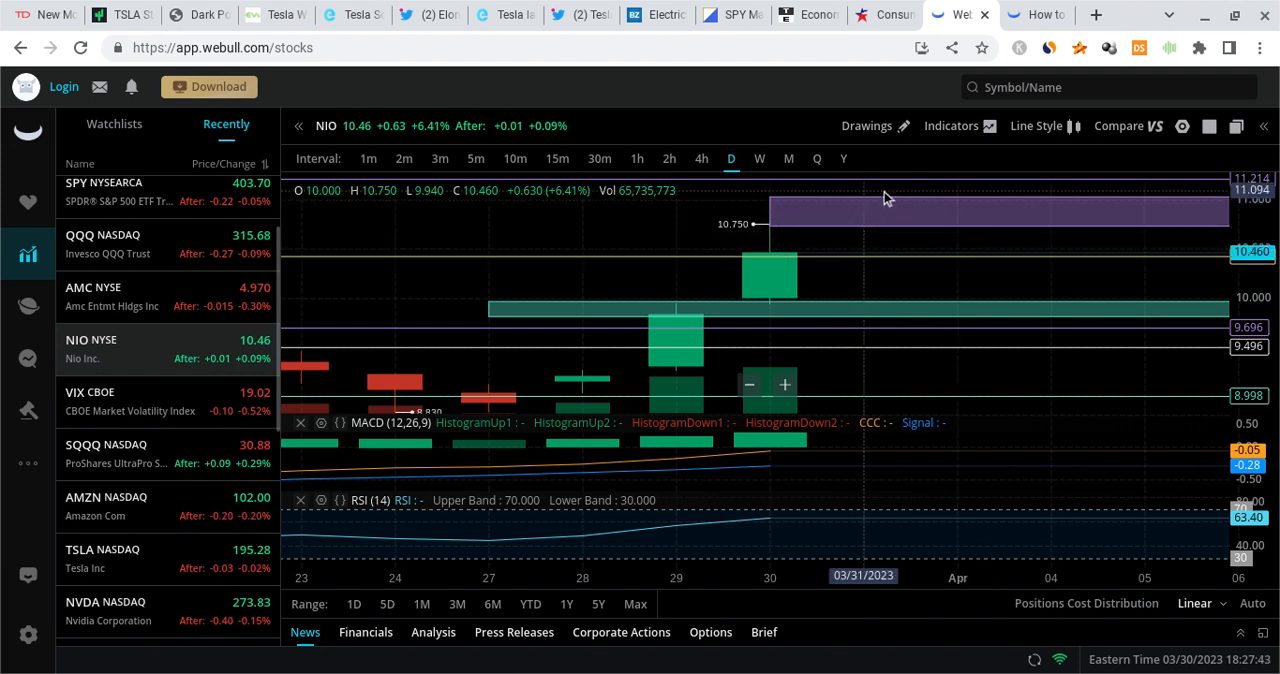
{"action": "mouse_move", "coordinate": [896, 186]}
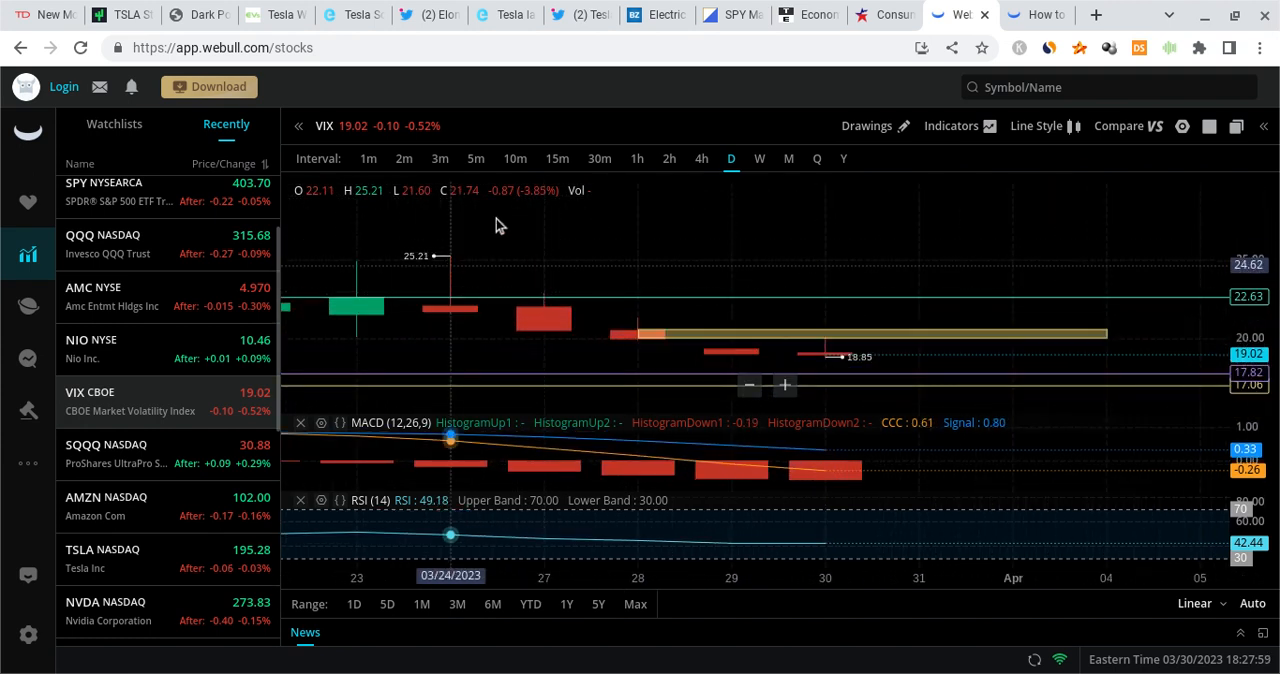
{"action": "mouse_move", "coordinate": [920, 338]}
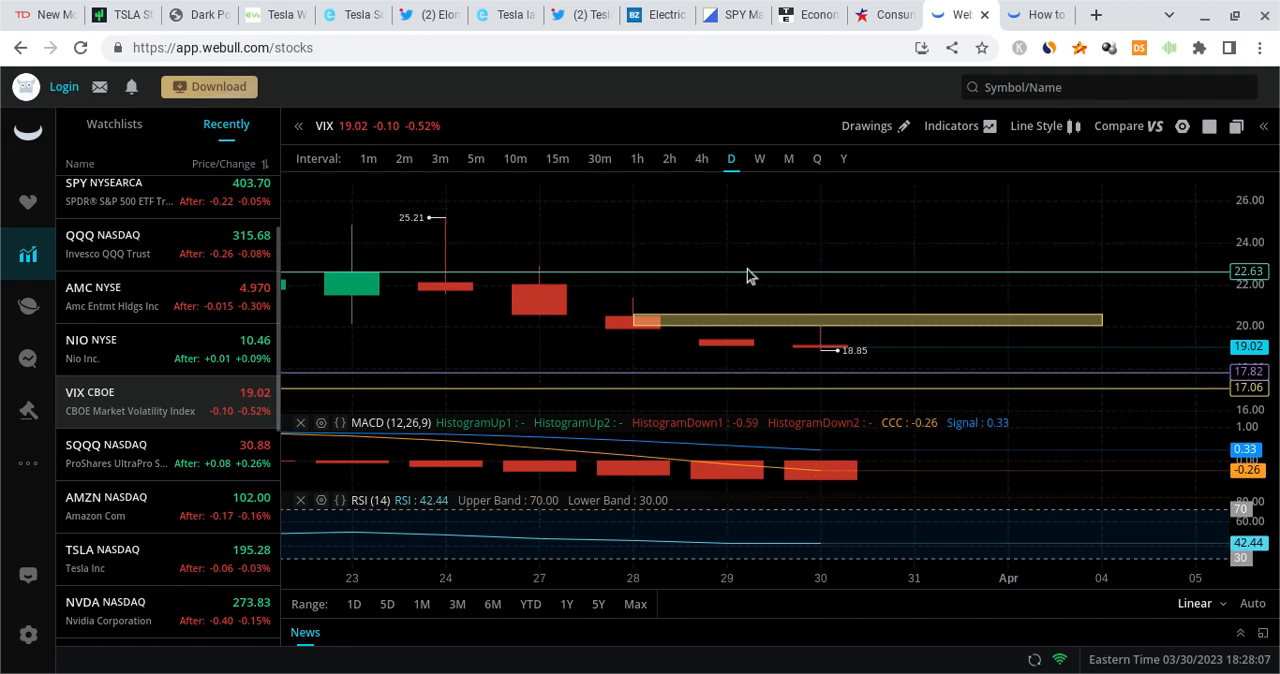
{"action": "mouse_move", "coordinate": [858, 328]}
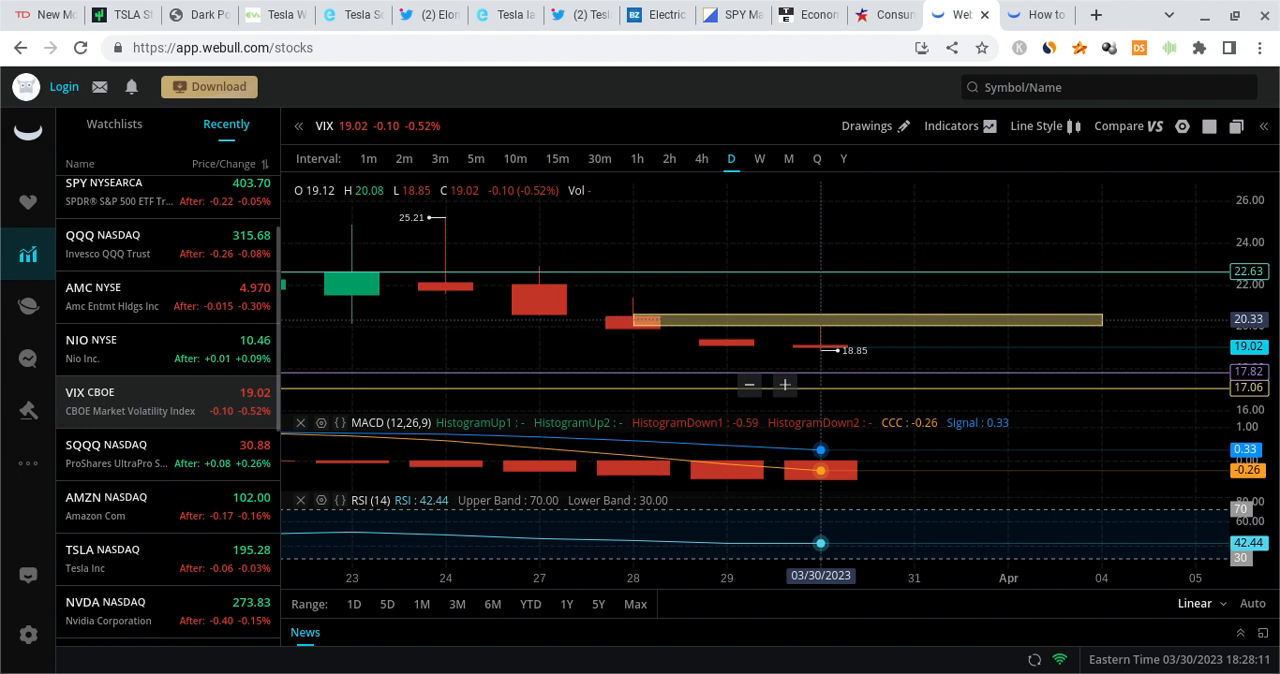
{"action": "mouse_move", "coordinate": [632, 276]}
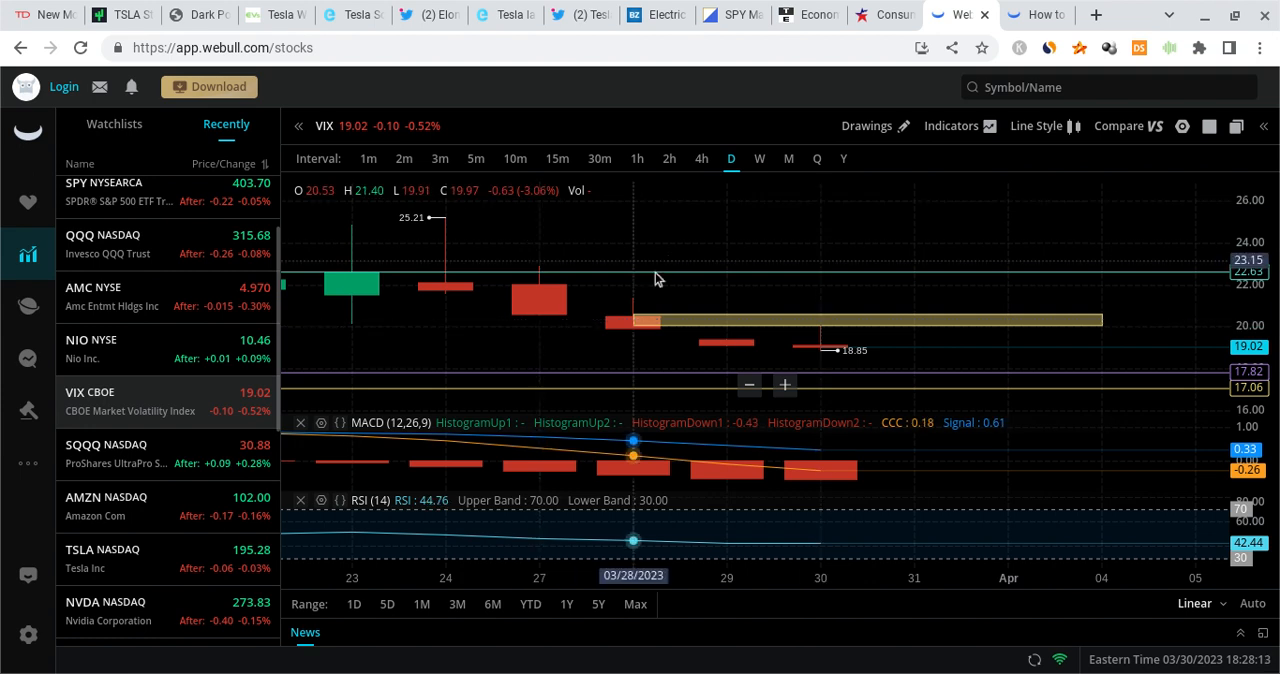
{"action": "mouse_move", "coordinate": [838, 312]}
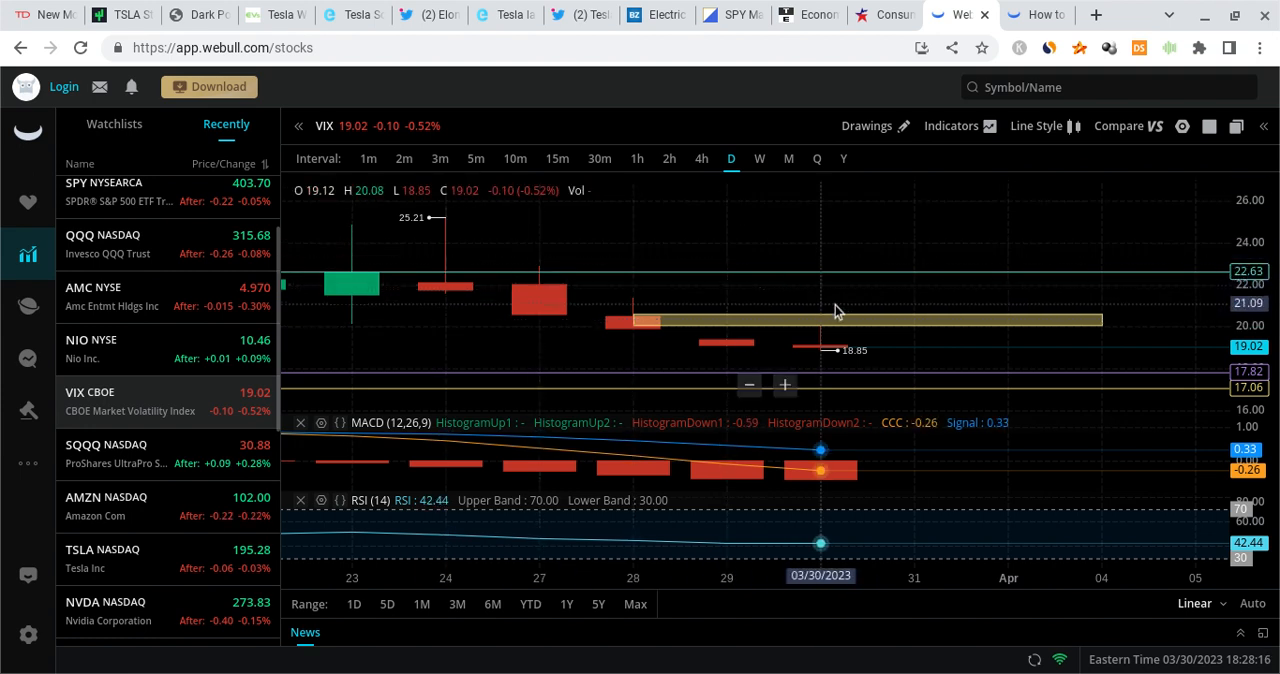
{"action": "mouse_move", "coordinate": [828, 356]}
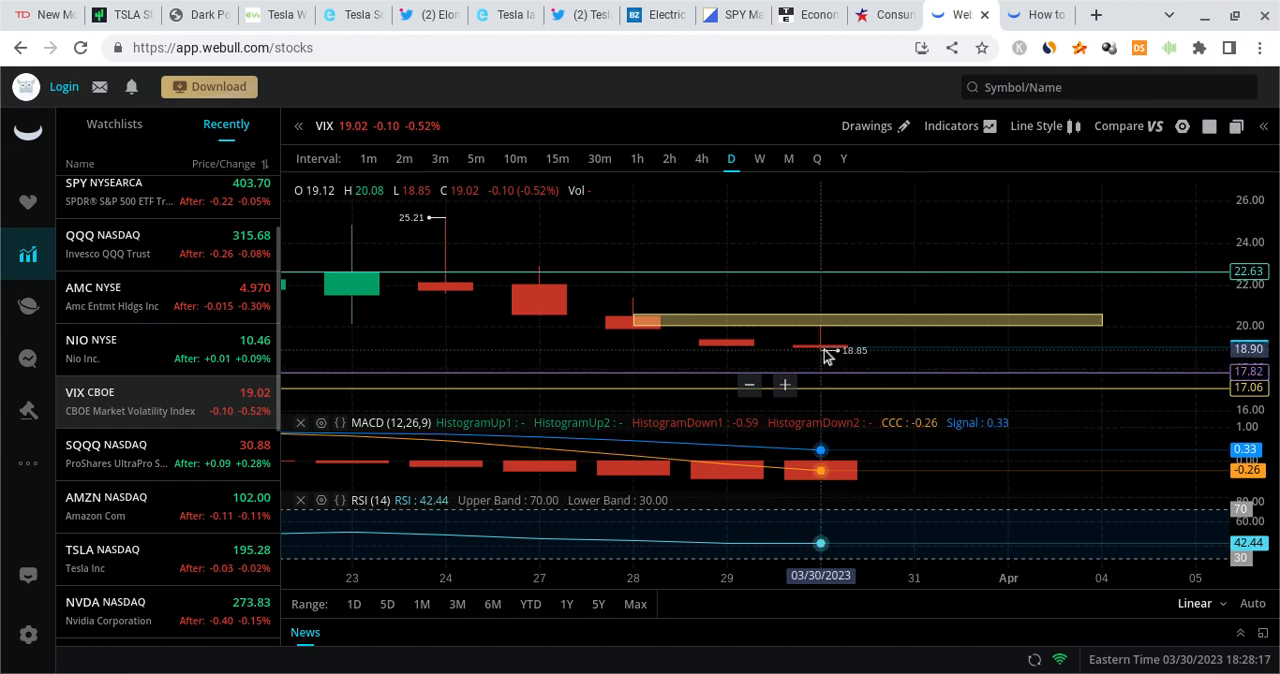
{"action": "mouse_move", "coordinate": [828, 344]}
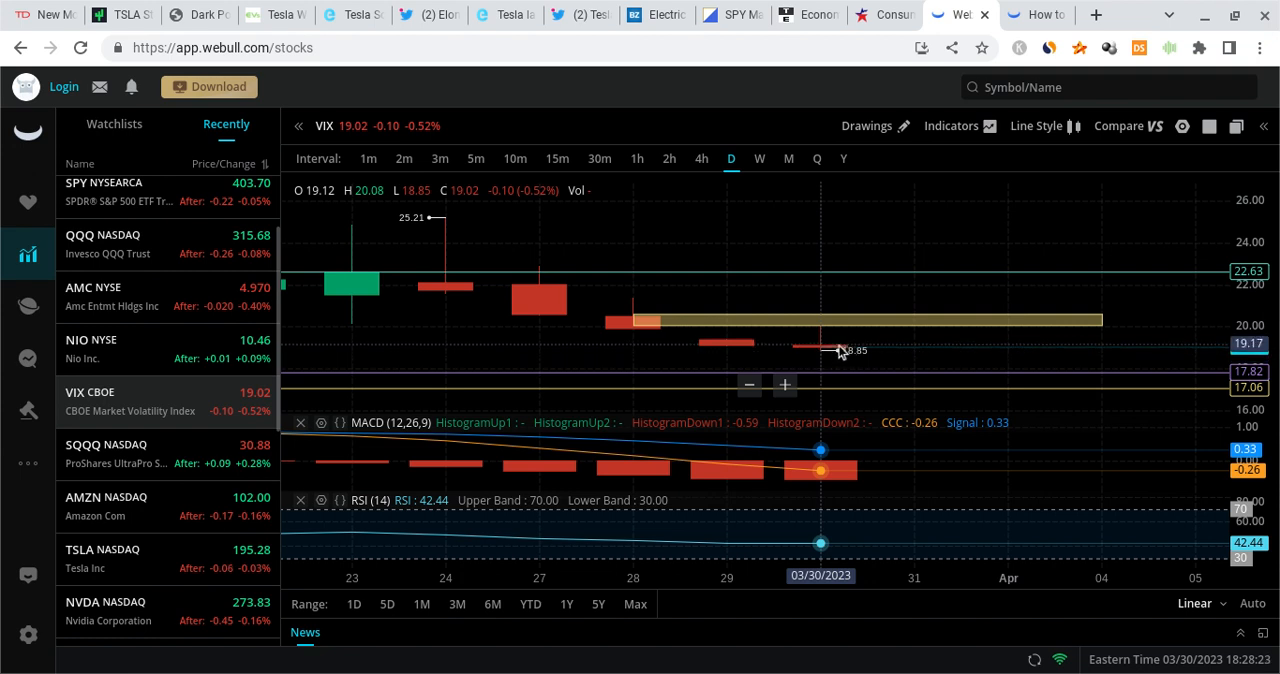
{"action": "mouse_move", "coordinate": [856, 362]}
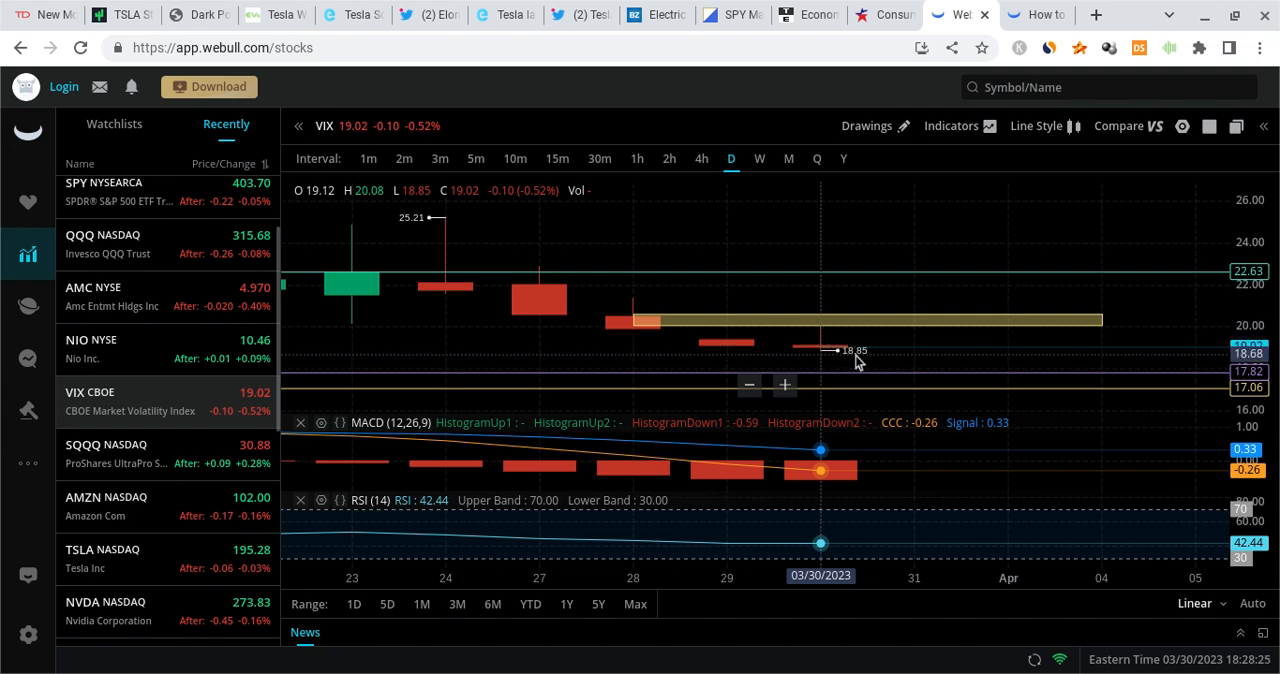
{"action": "mouse_move", "coordinate": [924, 288]}
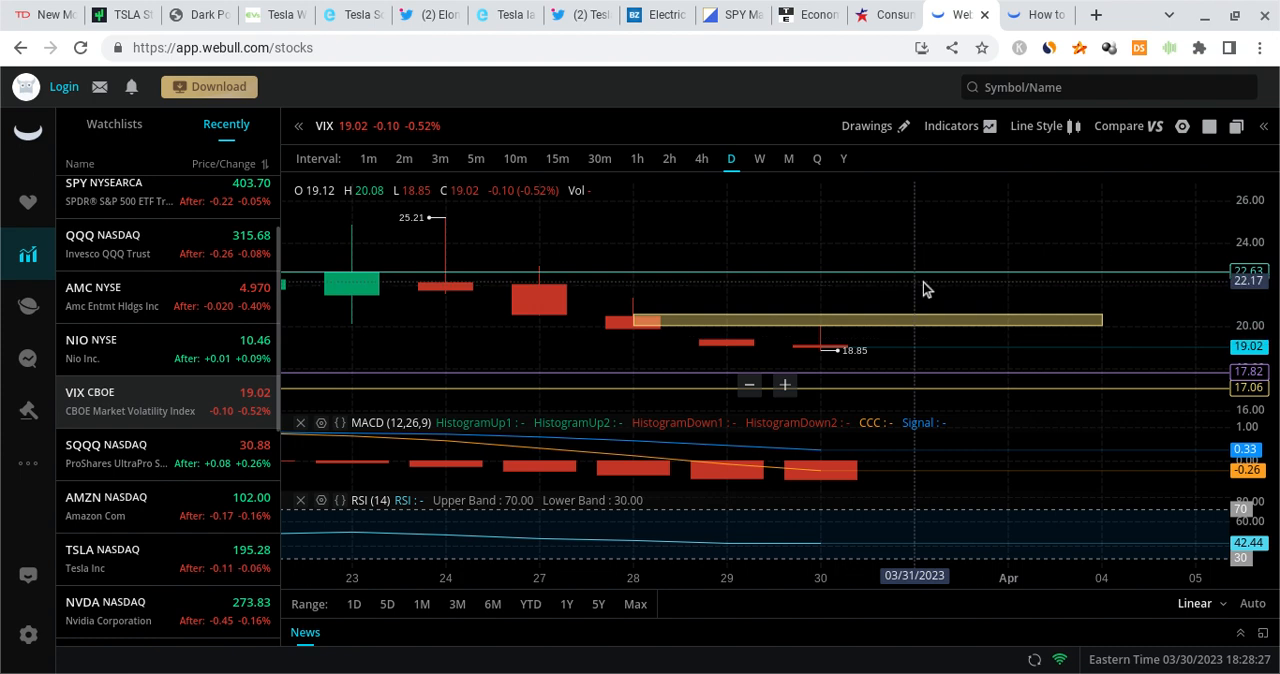
{"action": "mouse_move", "coordinate": [856, 356]}
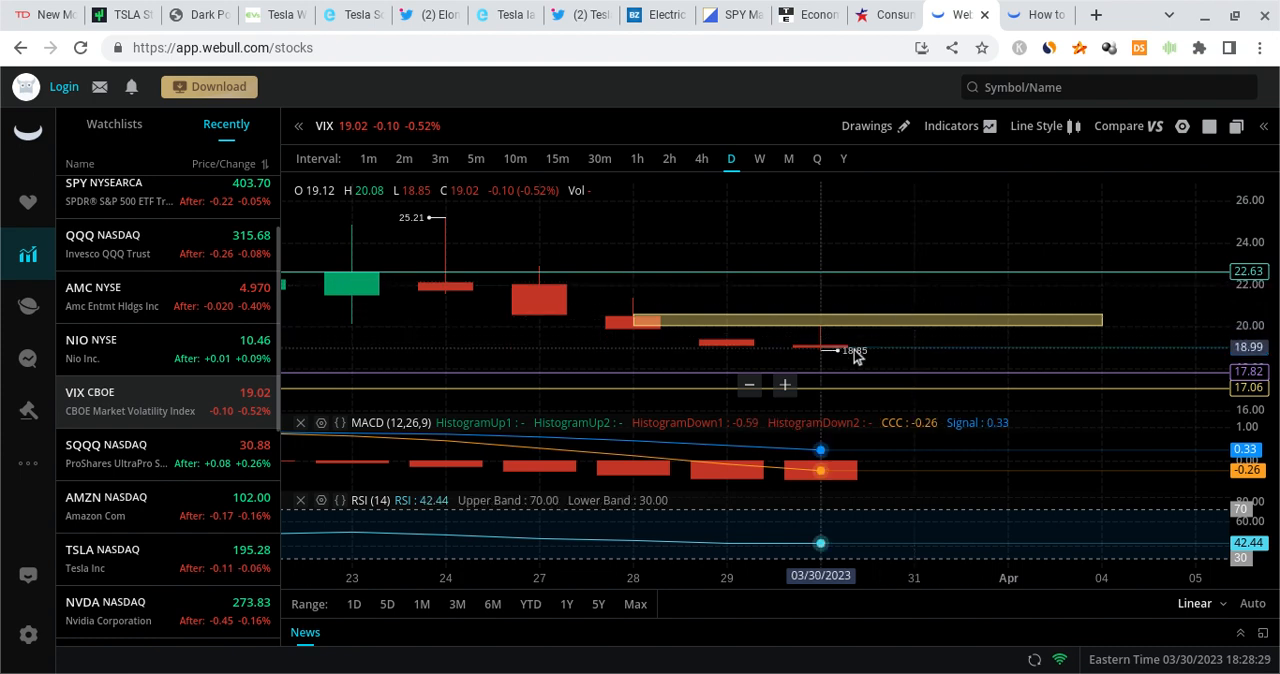
{"action": "mouse_move", "coordinate": [870, 368]}
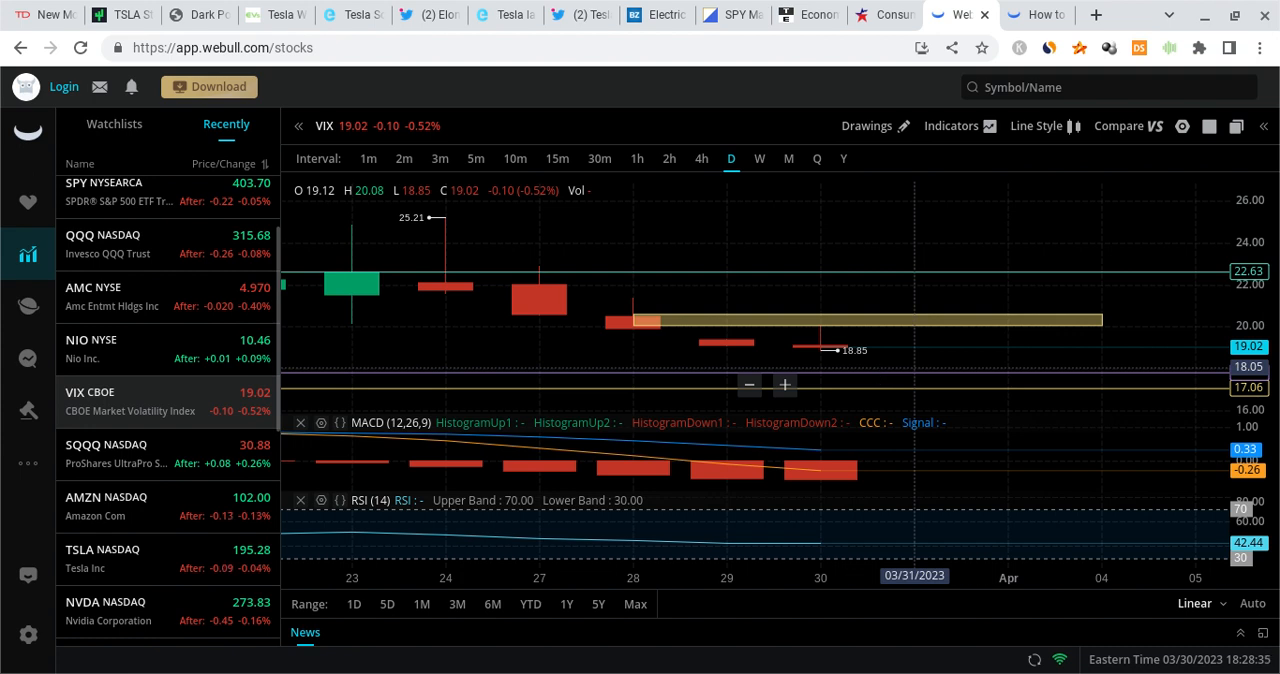
{"action": "mouse_move", "coordinate": [876, 340]}
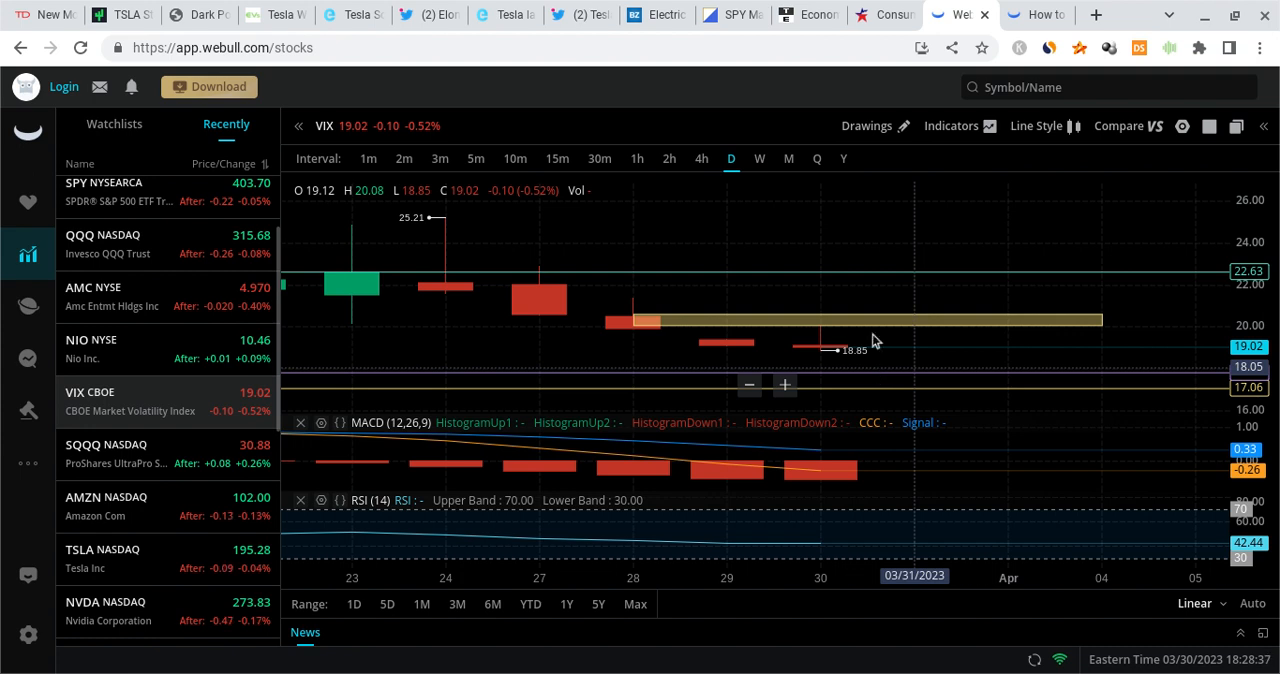
{"action": "mouse_move", "coordinate": [818, 356]}
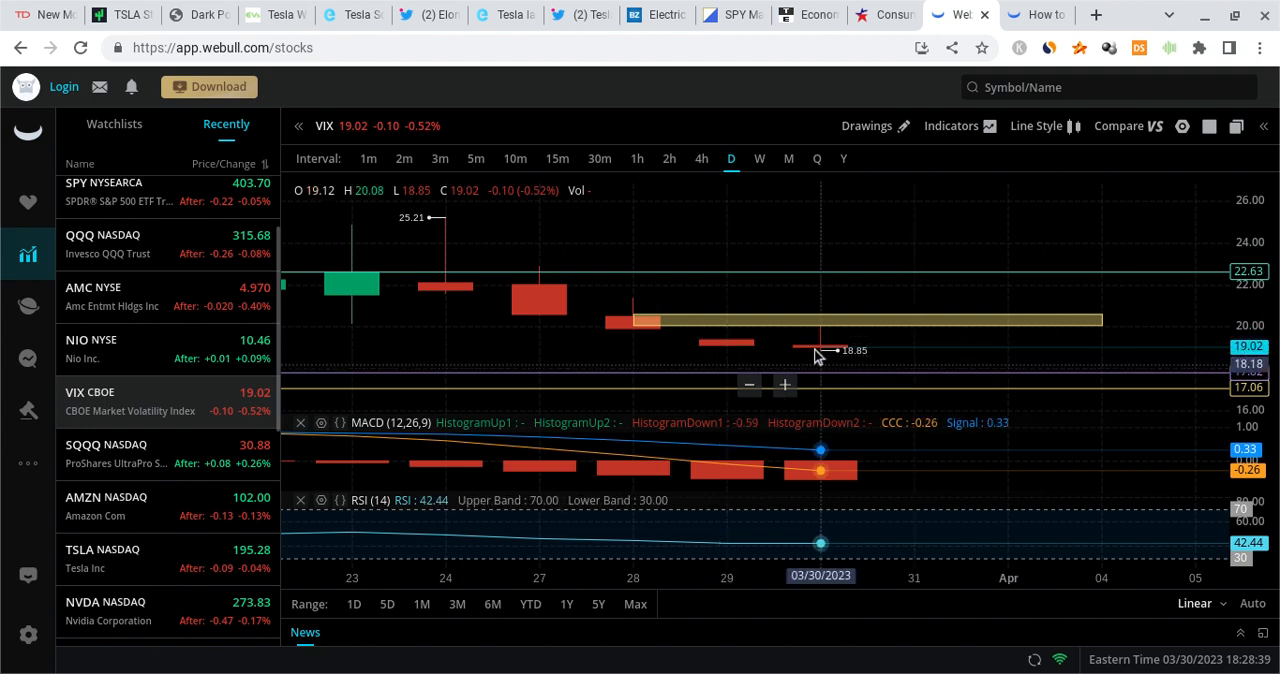
{"action": "mouse_move", "coordinate": [840, 364]}
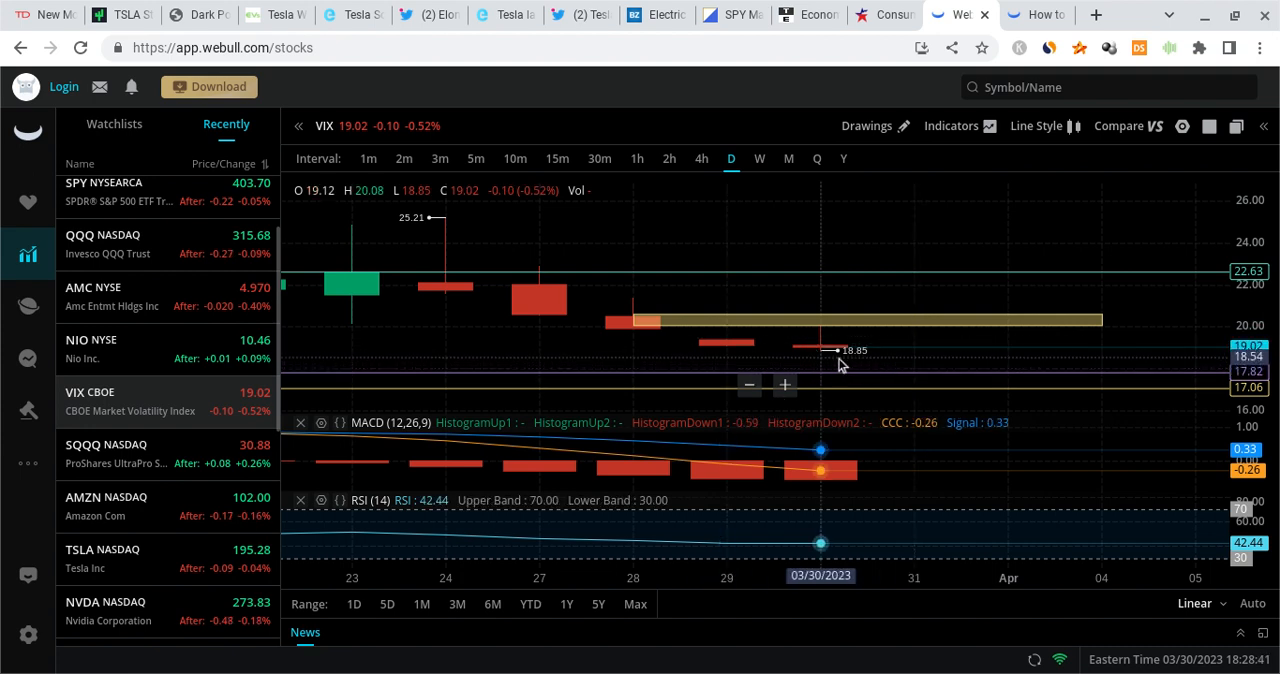
{"action": "mouse_move", "coordinate": [930, 344]}
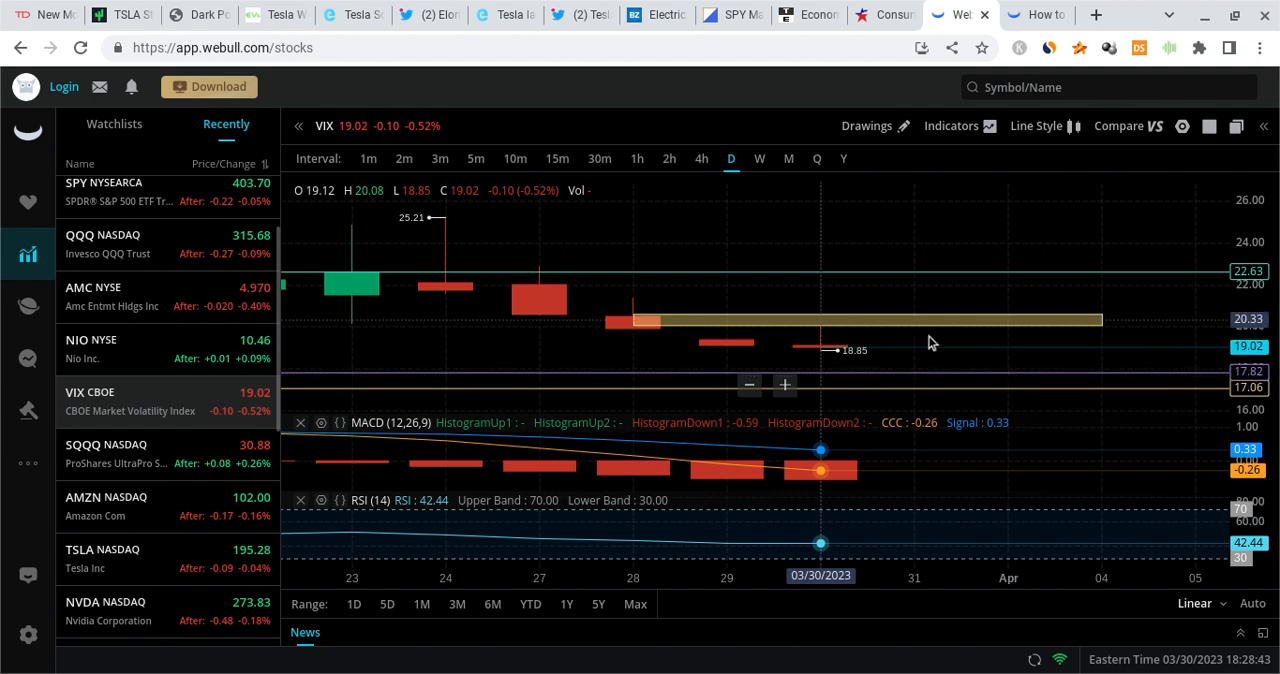
{"action": "mouse_move", "coordinate": [350, 460]}
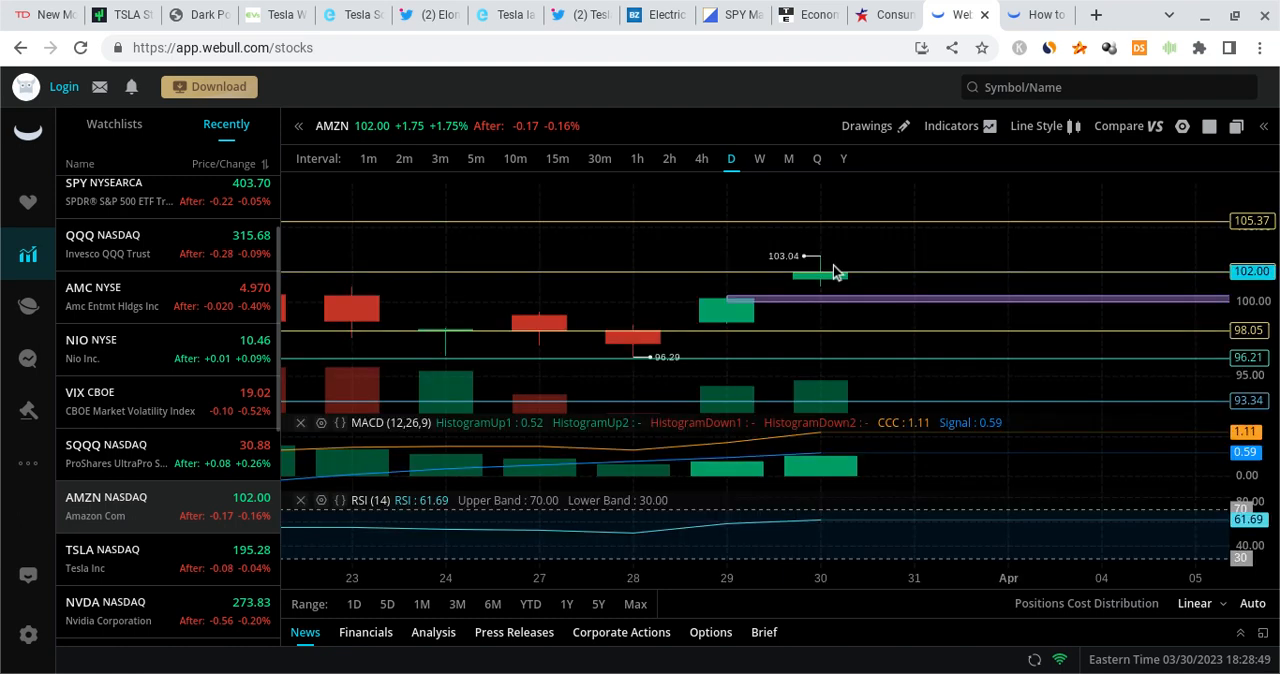
{"action": "mouse_move", "coordinate": [864, 356]}
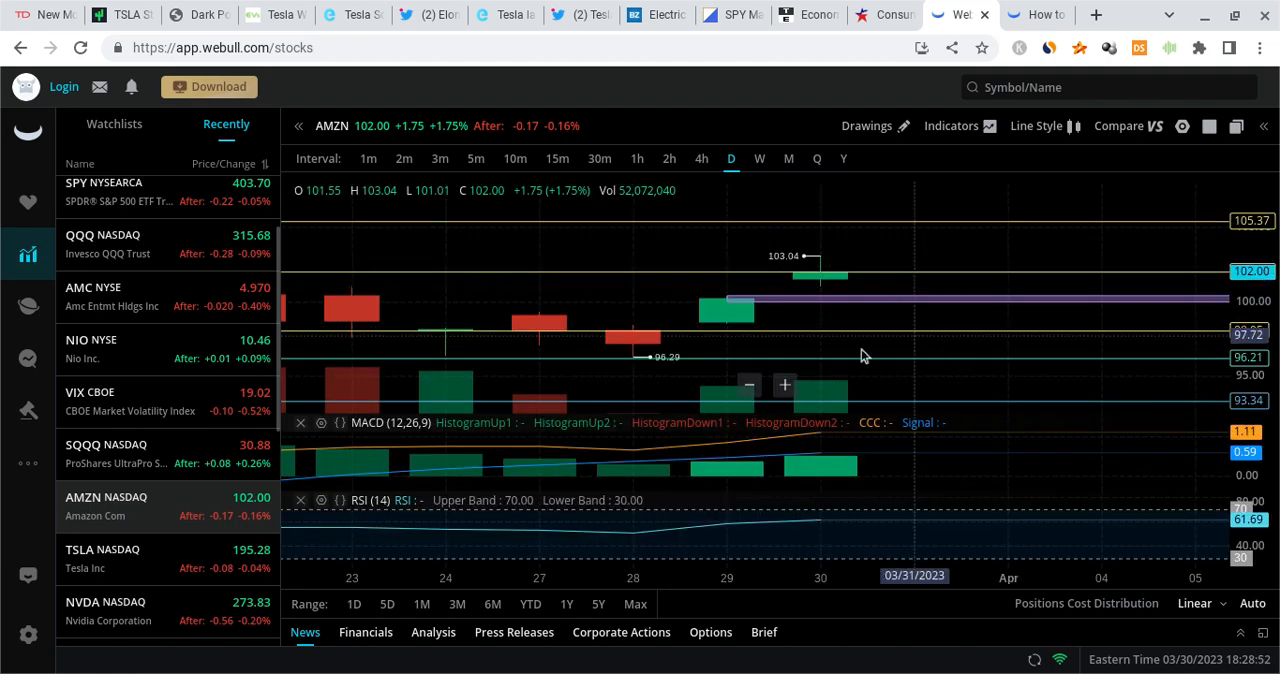
{"action": "mouse_move", "coordinate": [820, 272]}
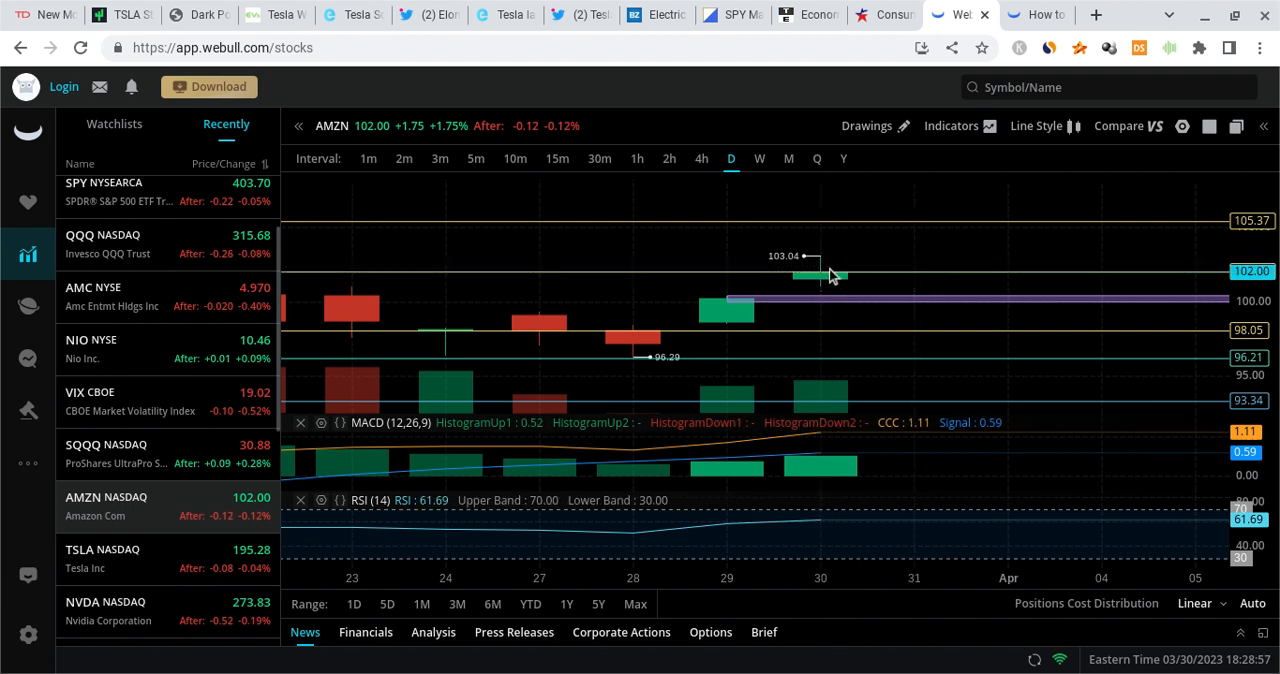
{"action": "mouse_move", "coordinate": [840, 270]}
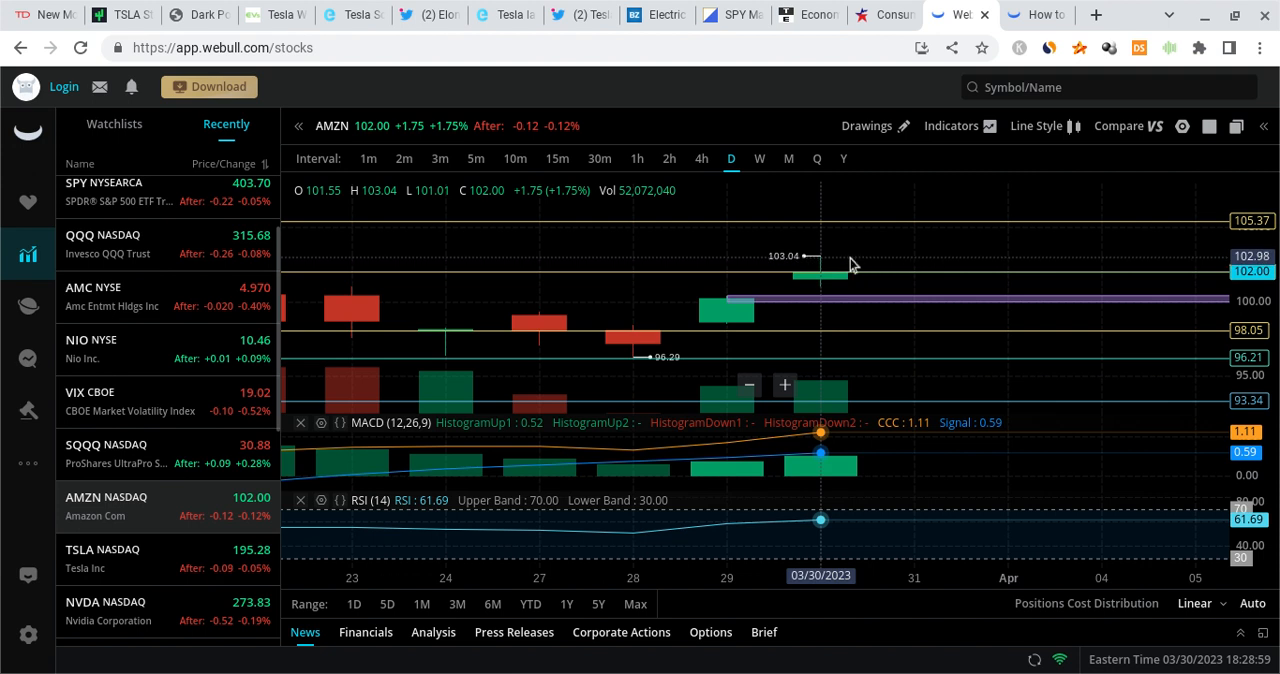
{"action": "mouse_move", "coordinate": [876, 248]}
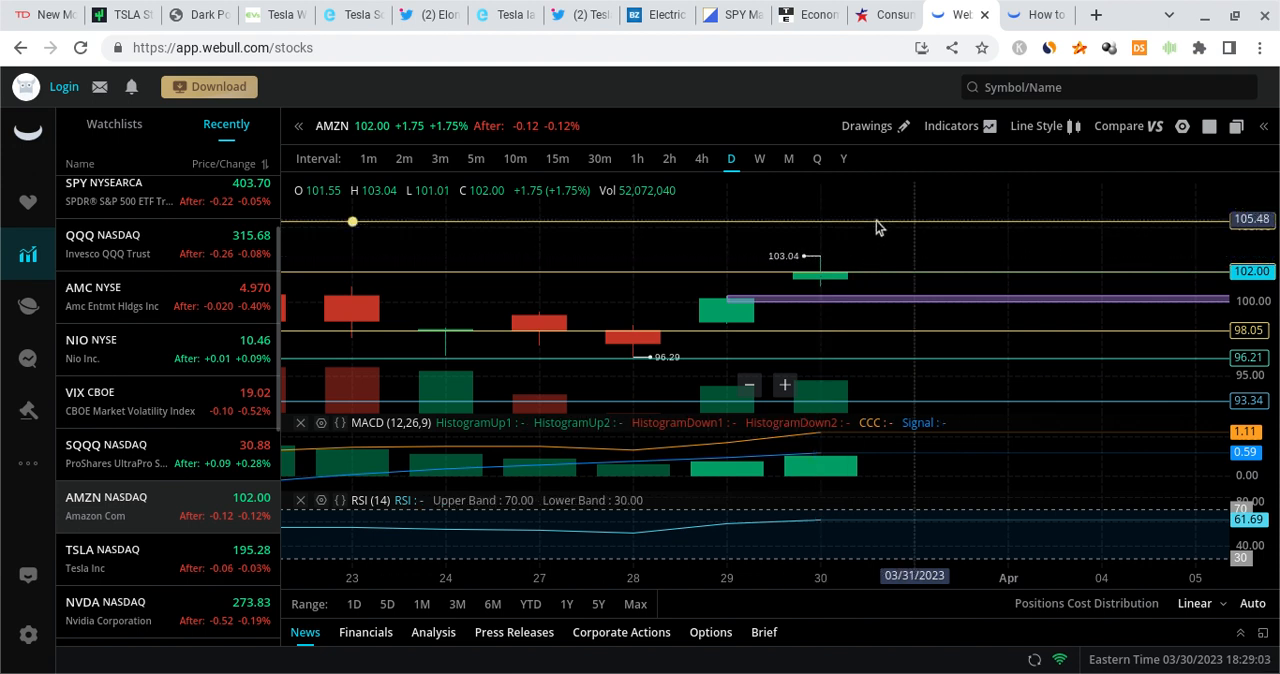
{"action": "mouse_move", "coordinate": [856, 284]}
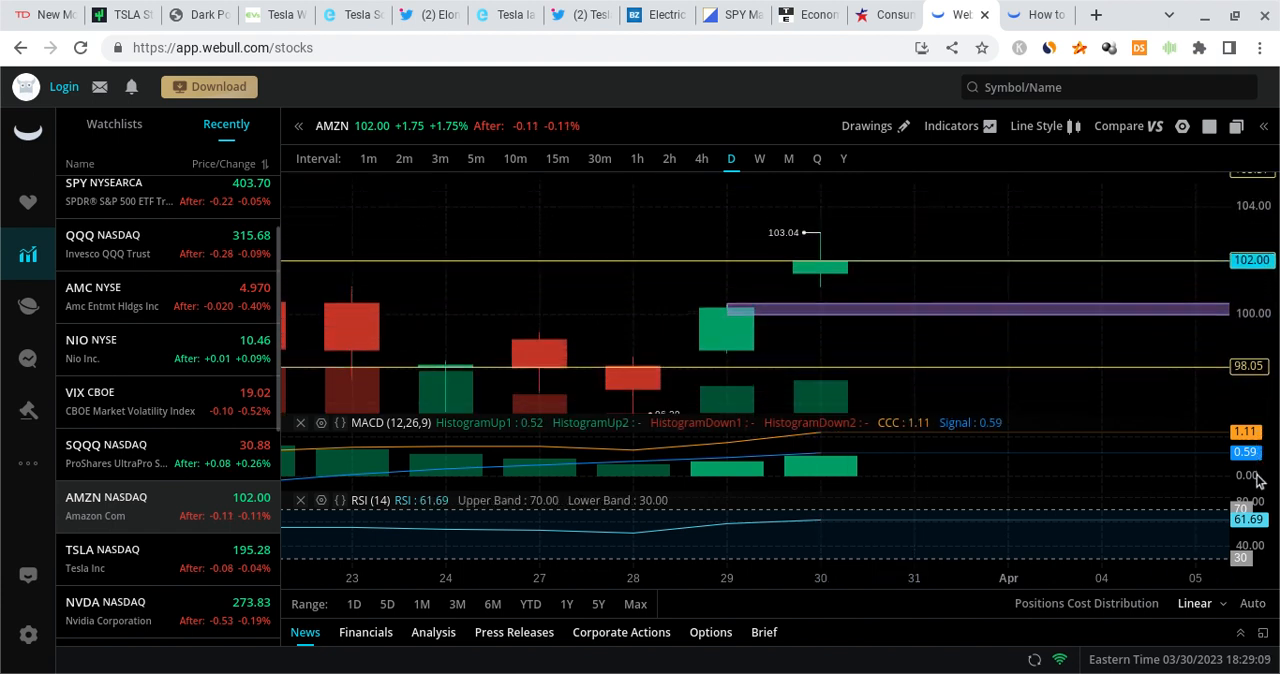
{"action": "mouse_move", "coordinate": [868, 314]}
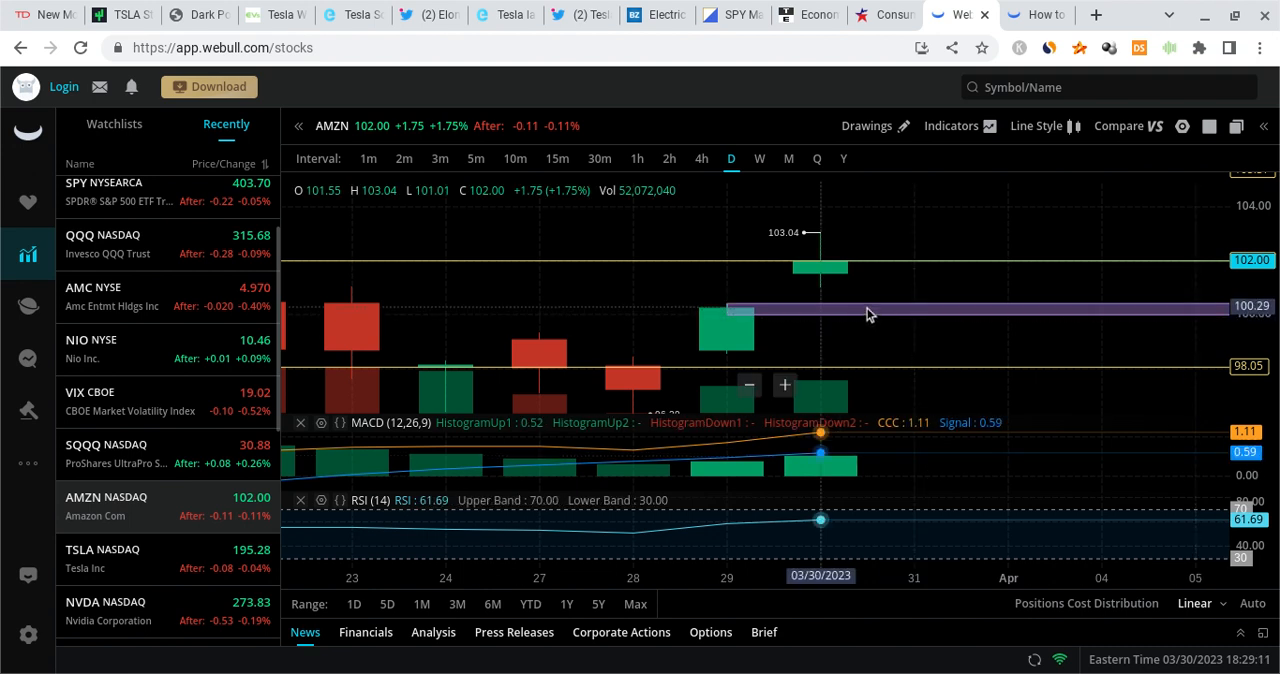
{"action": "mouse_move", "coordinate": [856, 270]}
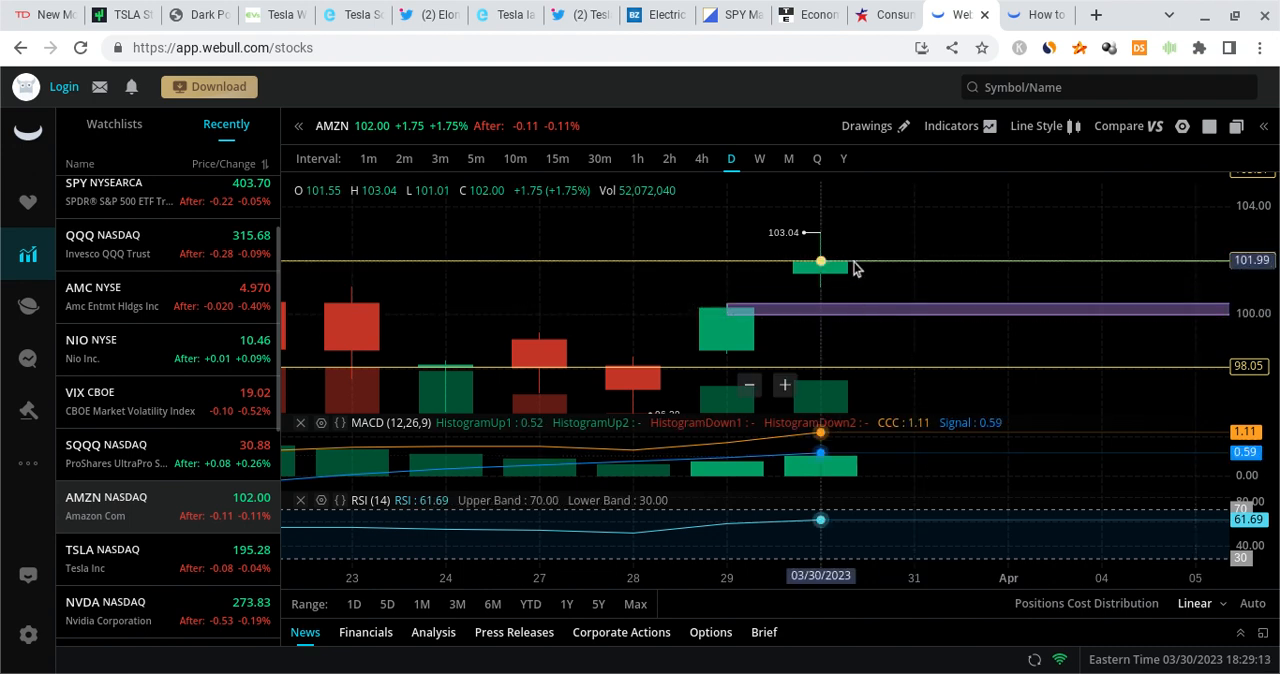
{"action": "mouse_move", "coordinate": [884, 318]}
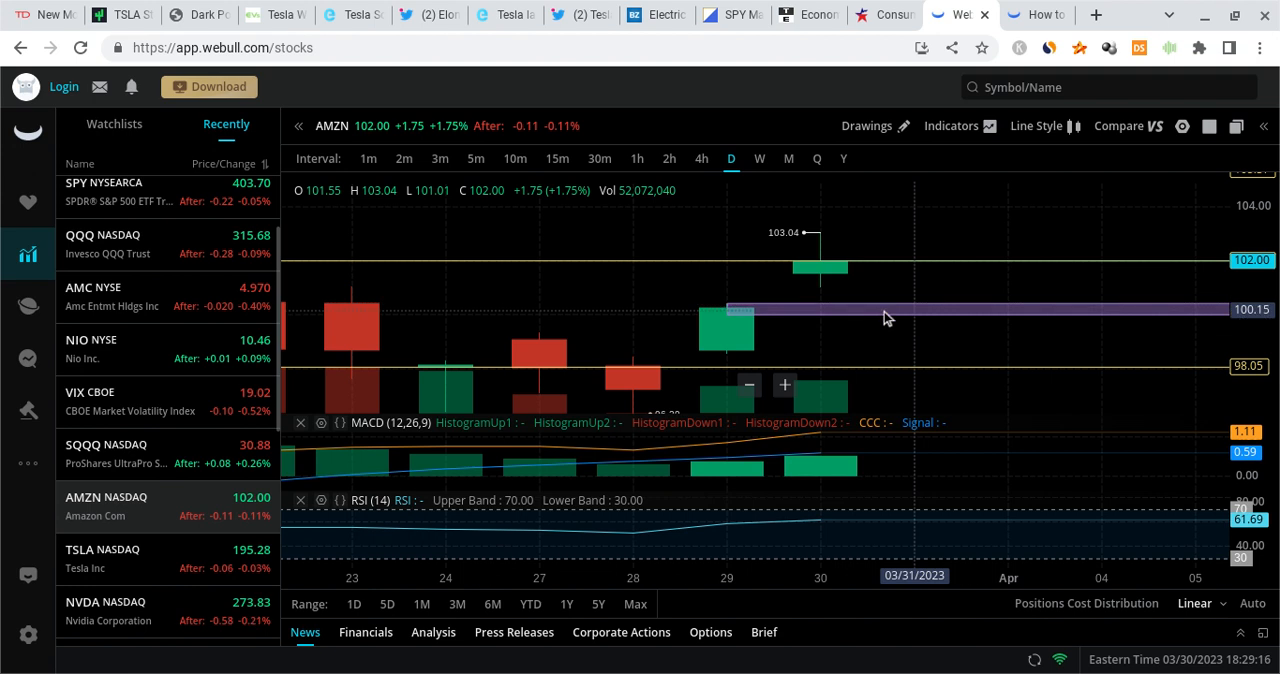
{"action": "mouse_move", "coordinate": [820, 324]}
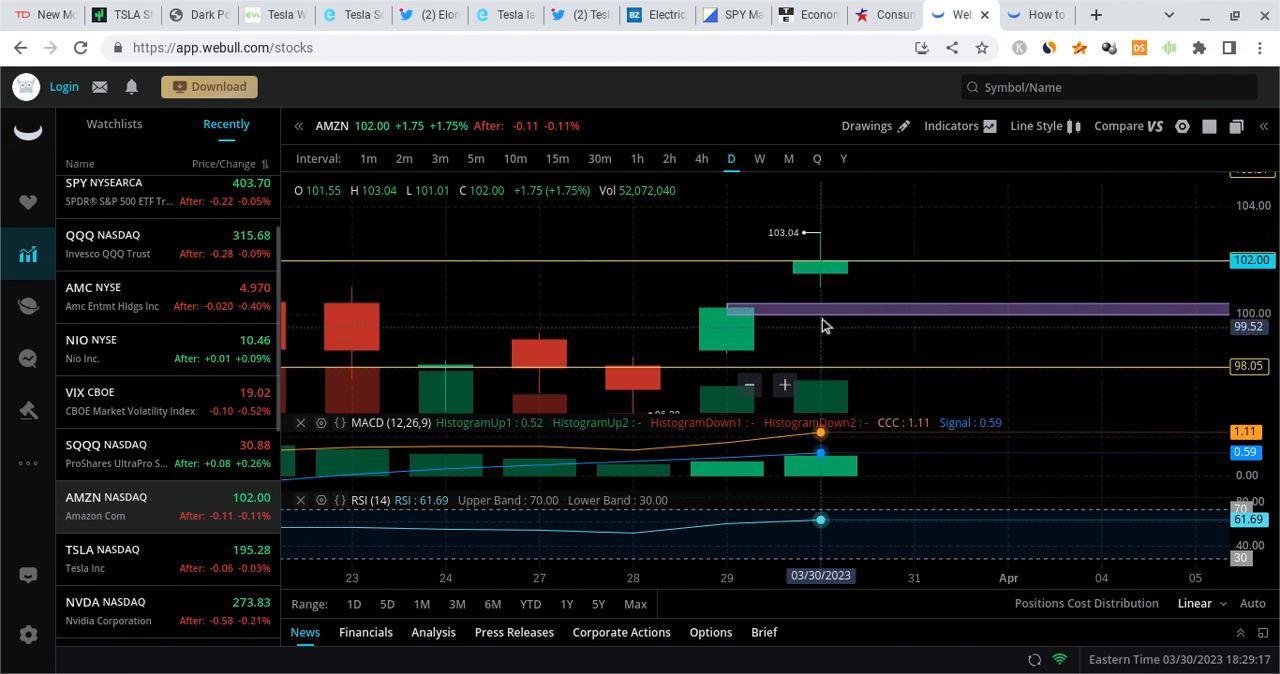
{"action": "mouse_move", "coordinate": [738, 322]}
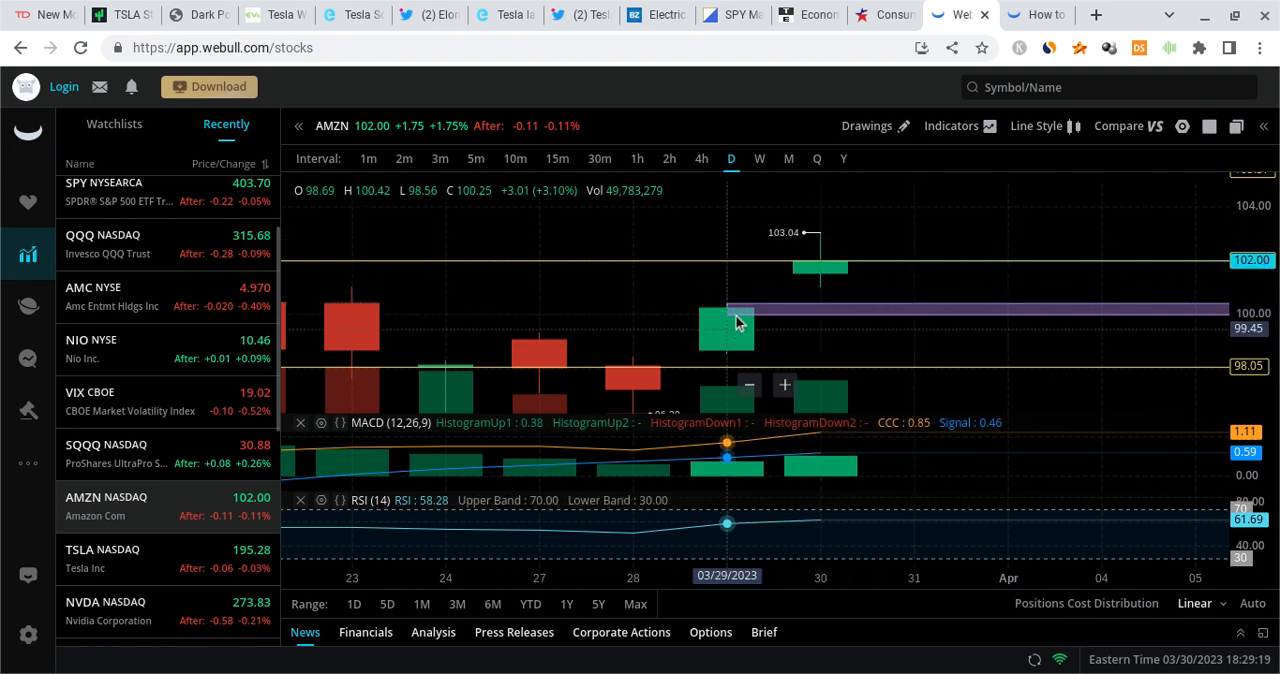
{"action": "mouse_move", "coordinate": [836, 304]}
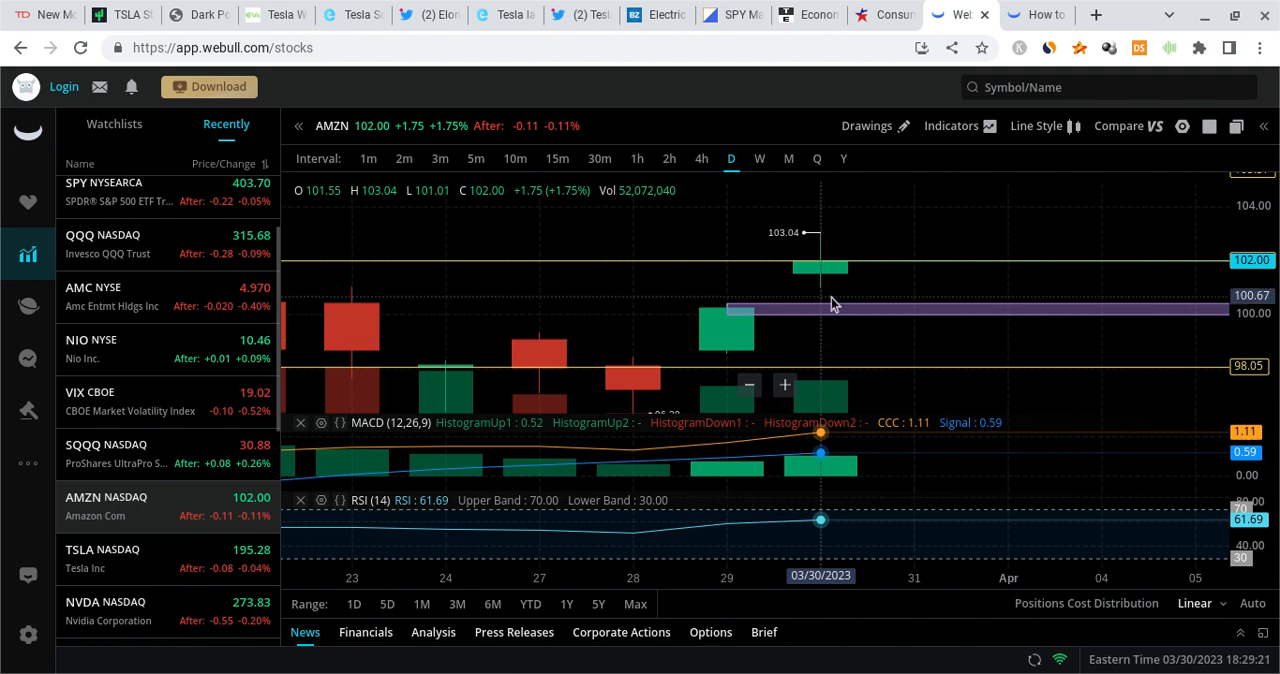
{"action": "mouse_move", "coordinate": [836, 268]}
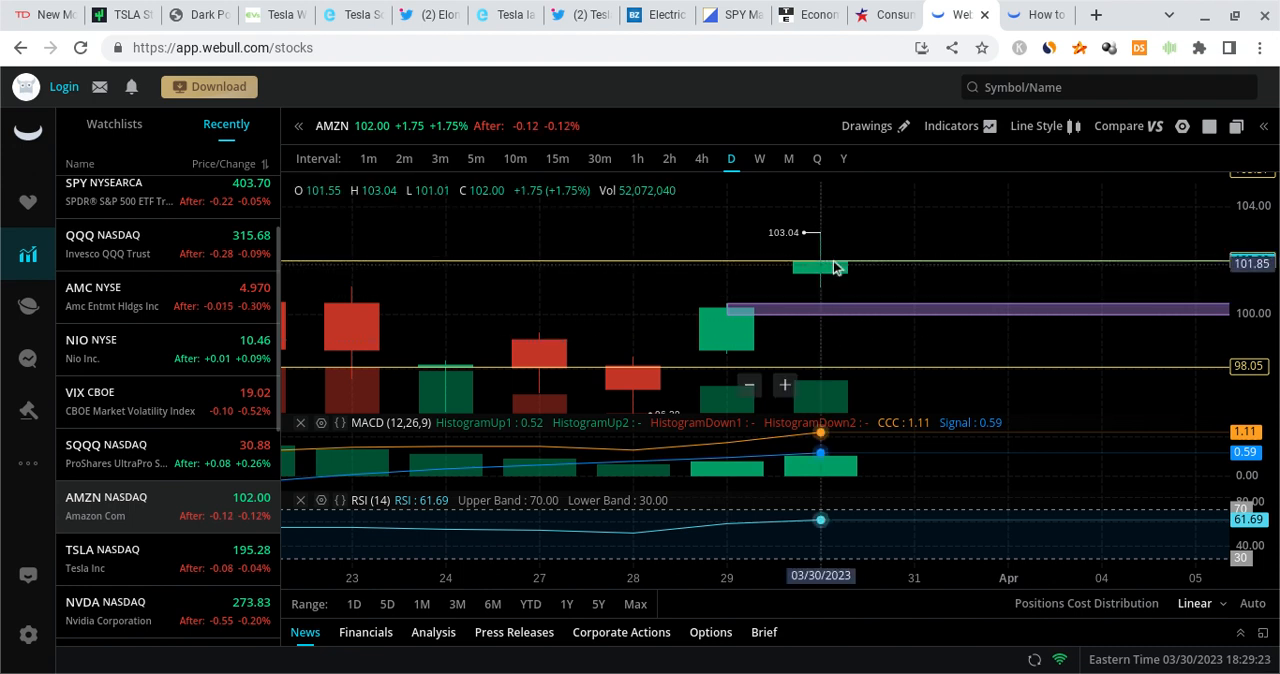
{"action": "mouse_move", "coordinate": [856, 264]}
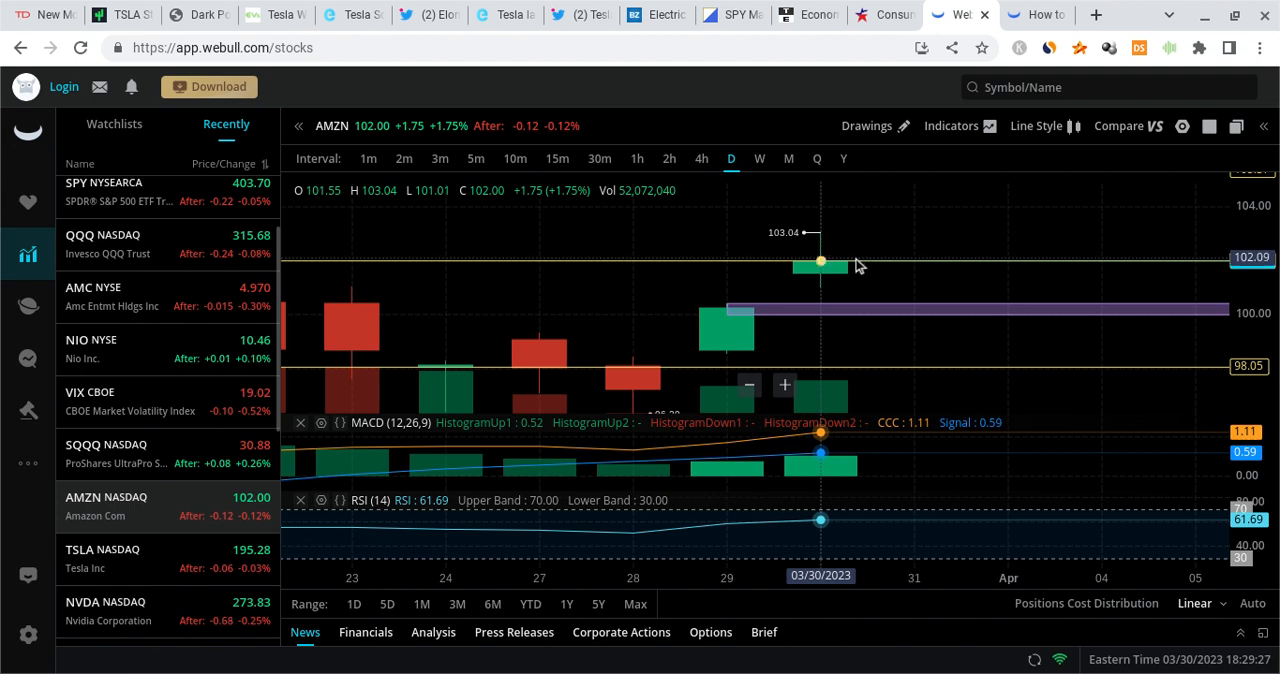
{"action": "mouse_move", "coordinate": [858, 266]}
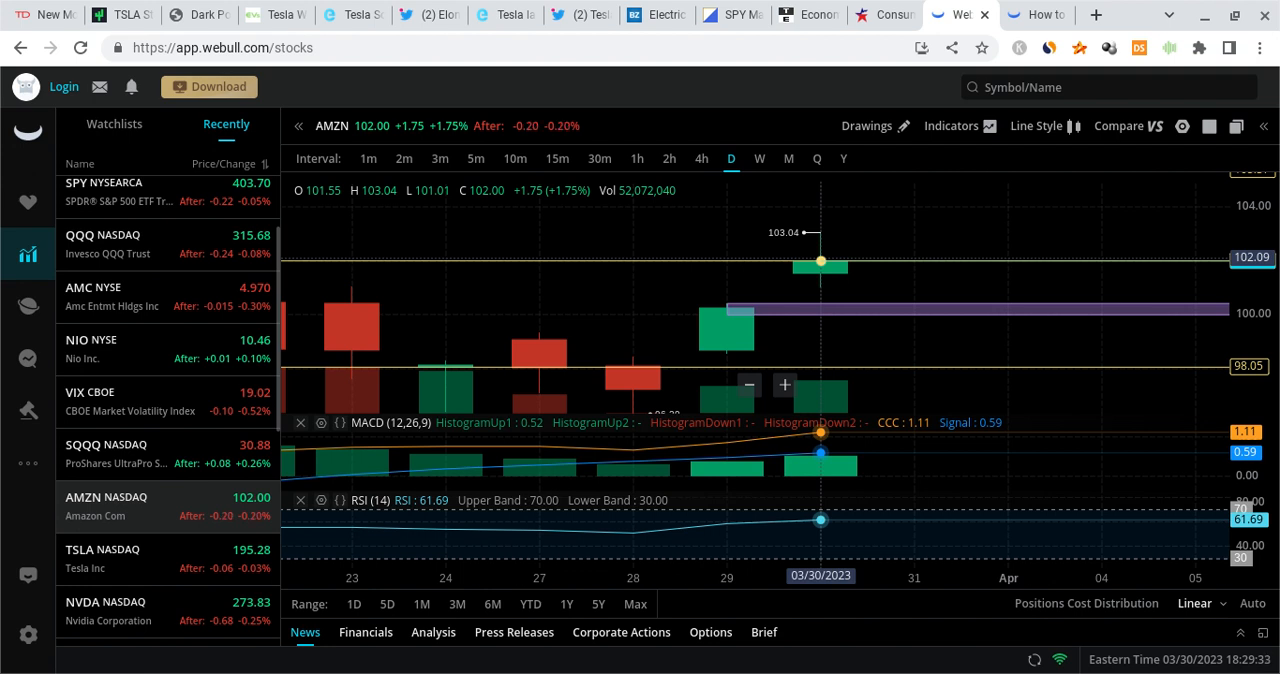
{"action": "mouse_move", "coordinate": [818, 232]}
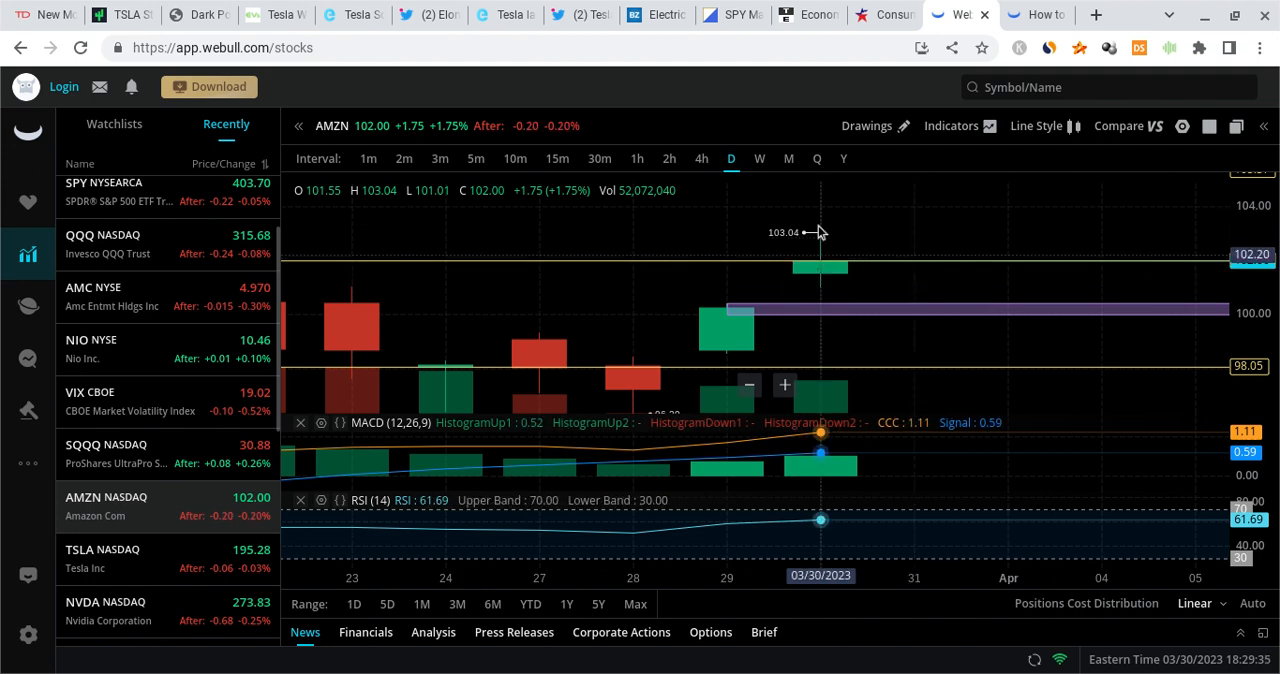
{"action": "mouse_move", "coordinate": [910, 184]}
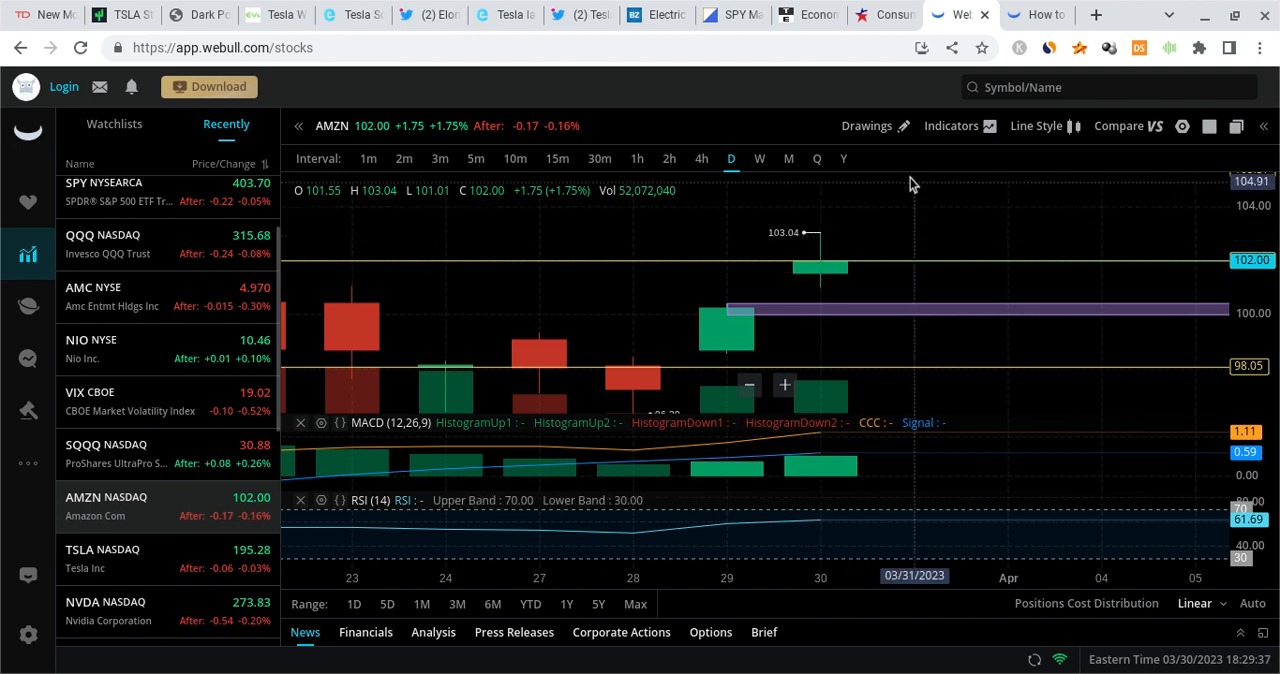
{"action": "mouse_move", "coordinate": [856, 256]}
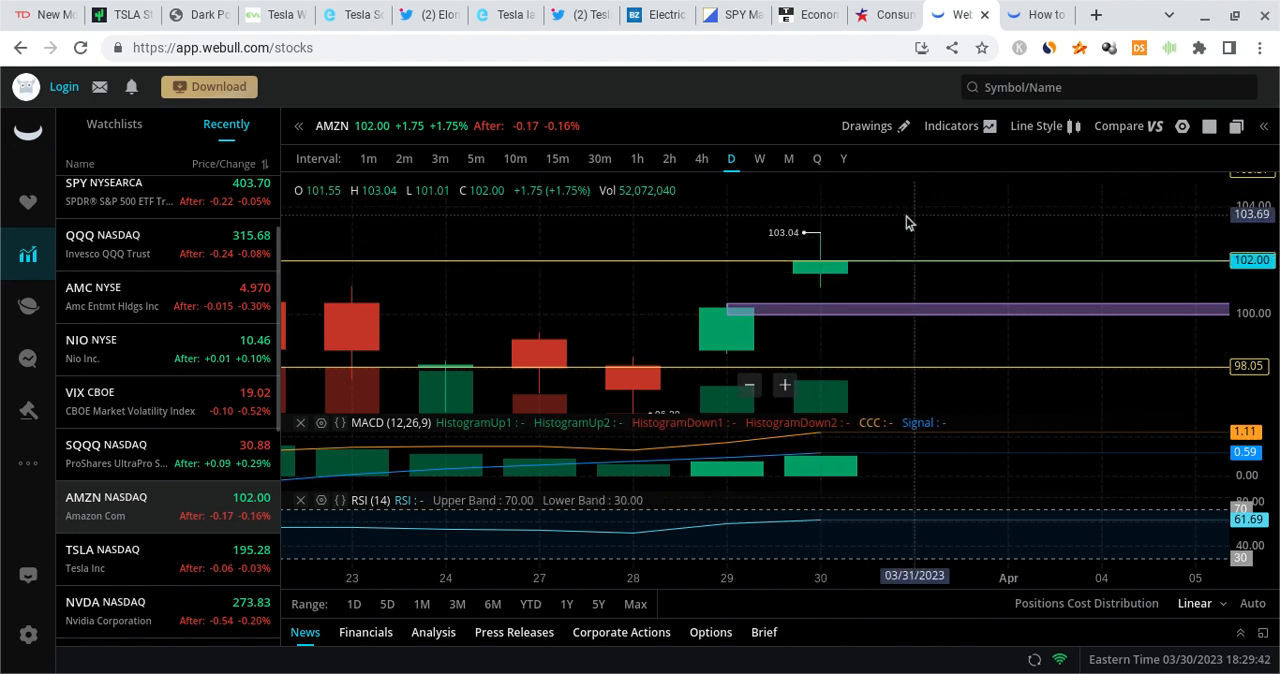
{"action": "mouse_move", "coordinate": [868, 236]}
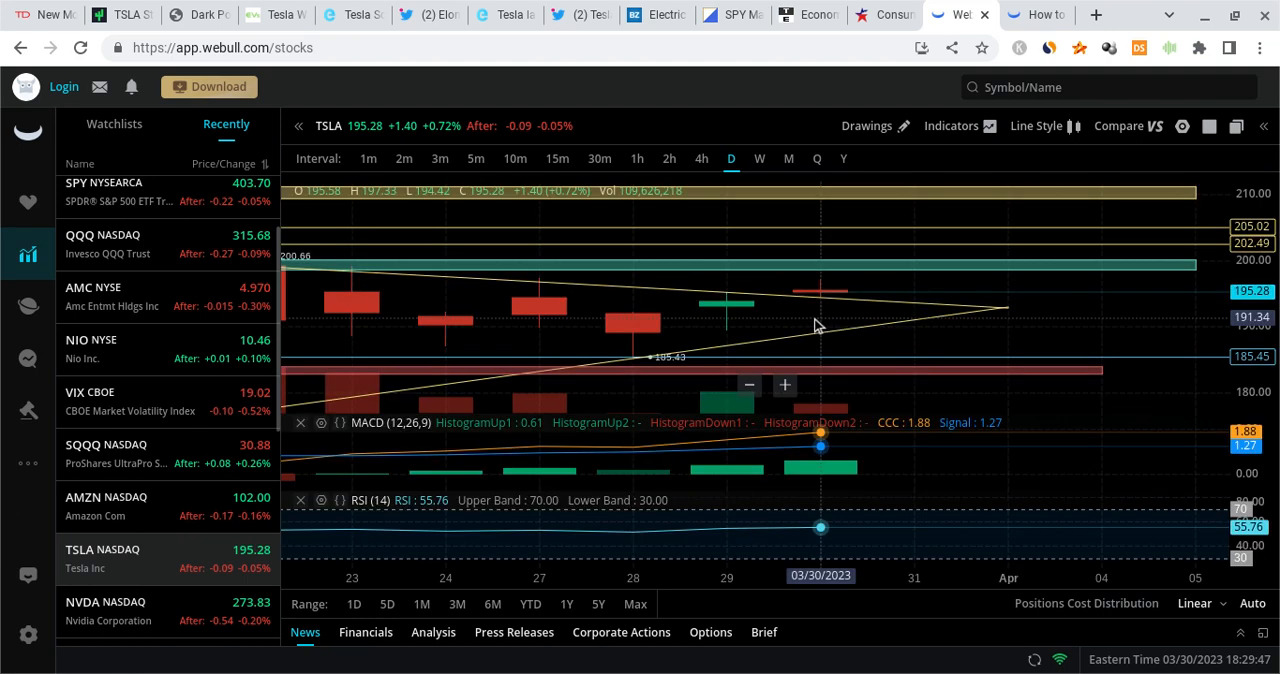
{"action": "mouse_move", "coordinate": [864, 272]}
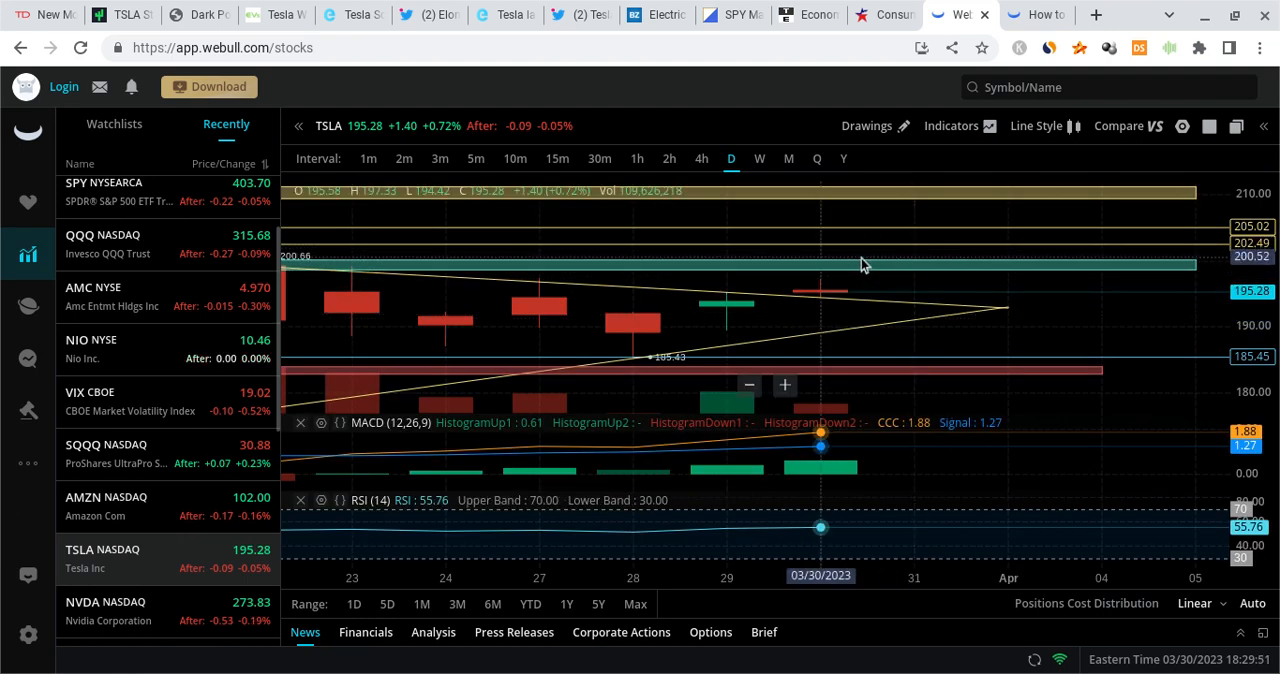
{"action": "mouse_move", "coordinate": [436, 352]}
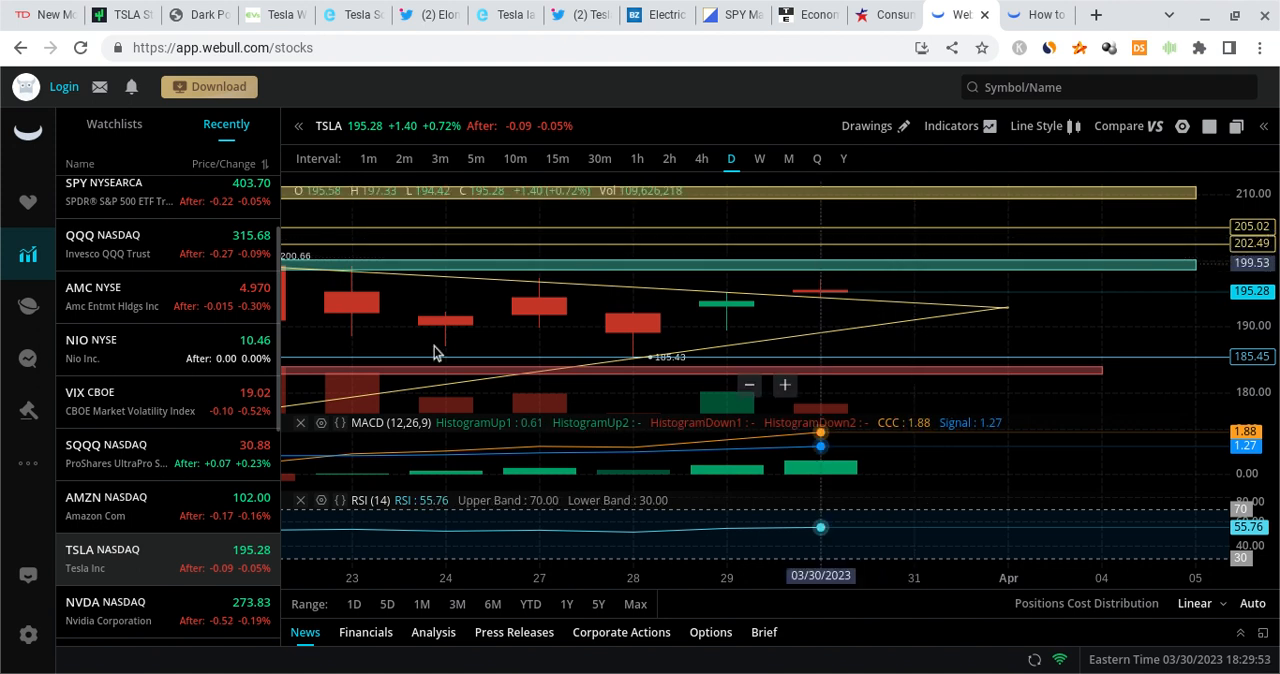
Step: Scroll the Recently list down toward NVDA after reviewing TSLA's daily chart
{"action": "scroll", "scroll_direction": "down", "scroll_amount": 3}
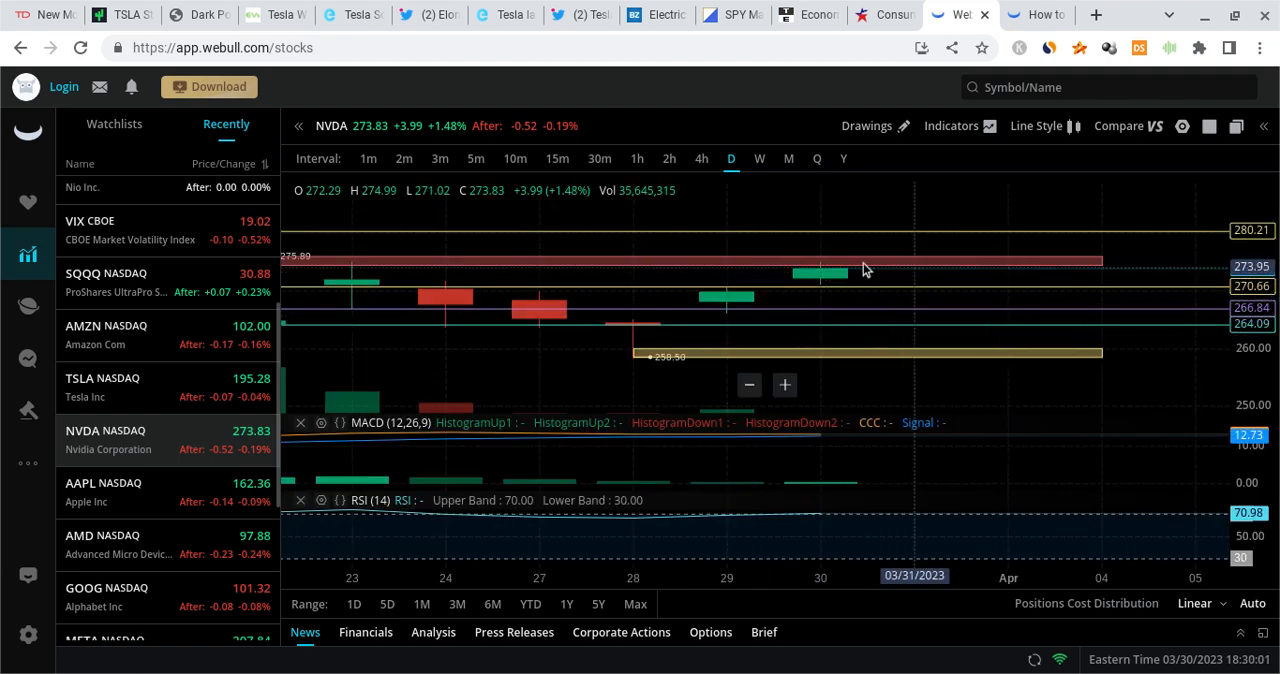
{"action": "mouse_move", "coordinate": [862, 284]}
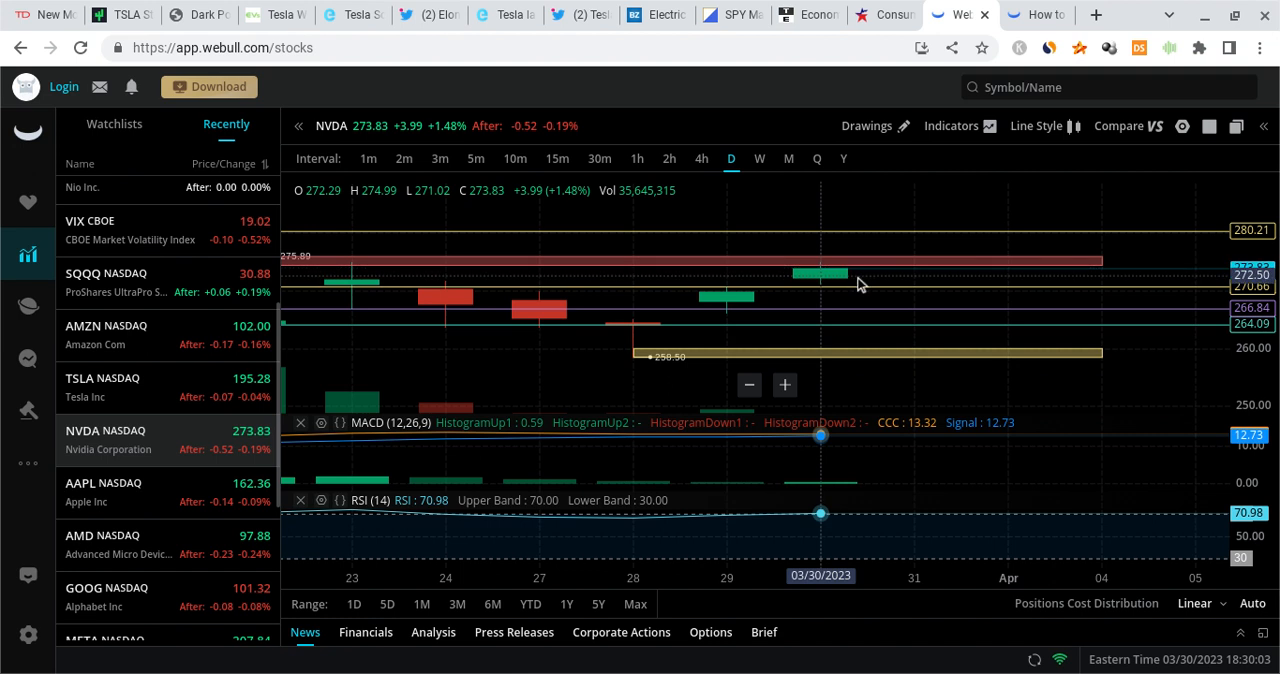
{"action": "mouse_move", "coordinate": [864, 292]}
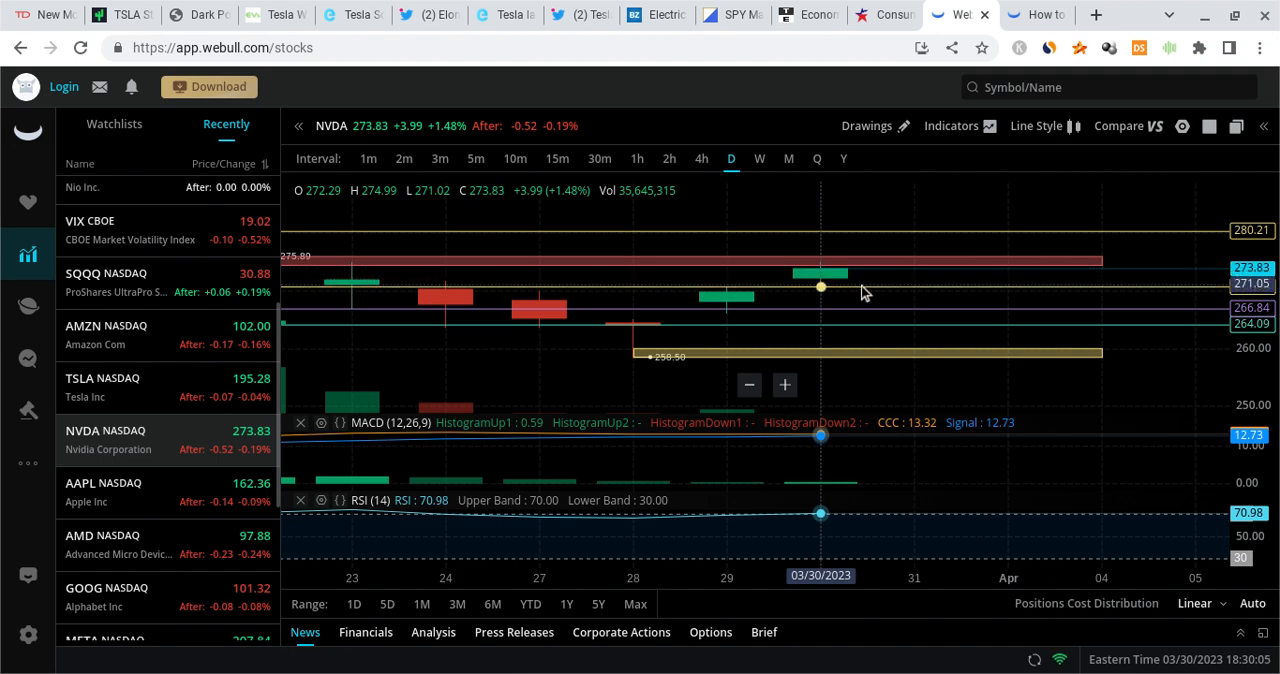
{"action": "mouse_move", "coordinate": [878, 284]}
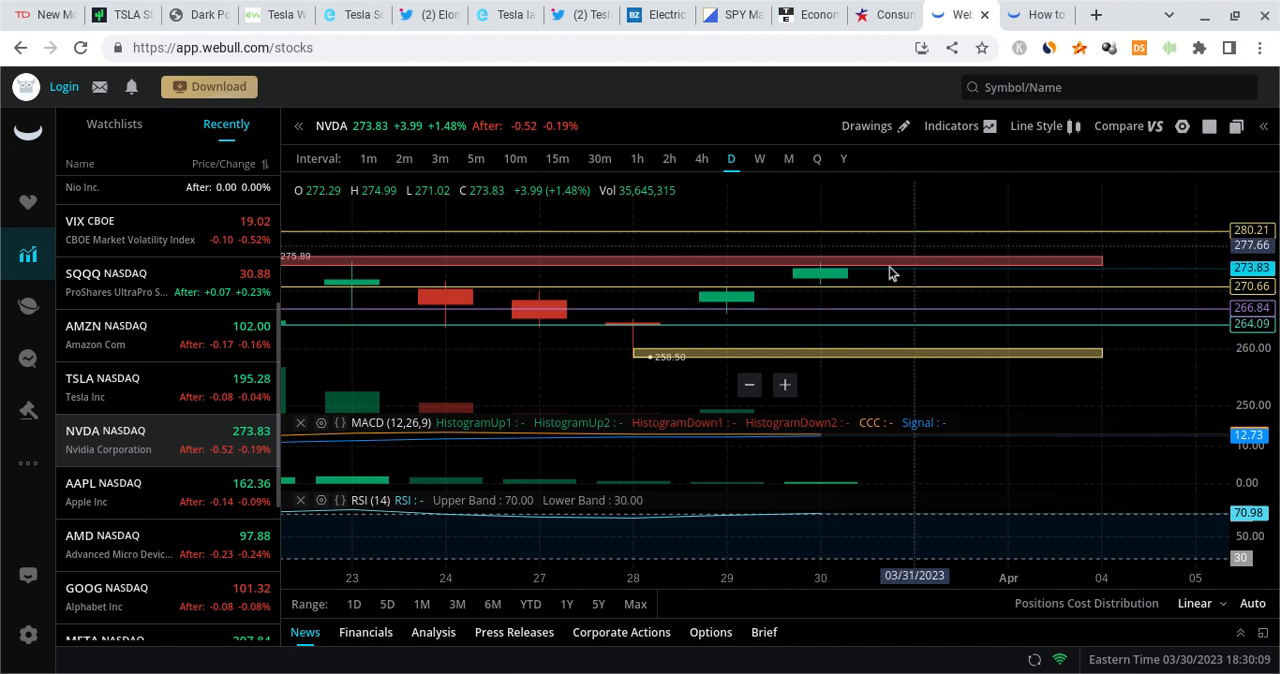
{"action": "mouse_move", "coordinate": [882, 262]}
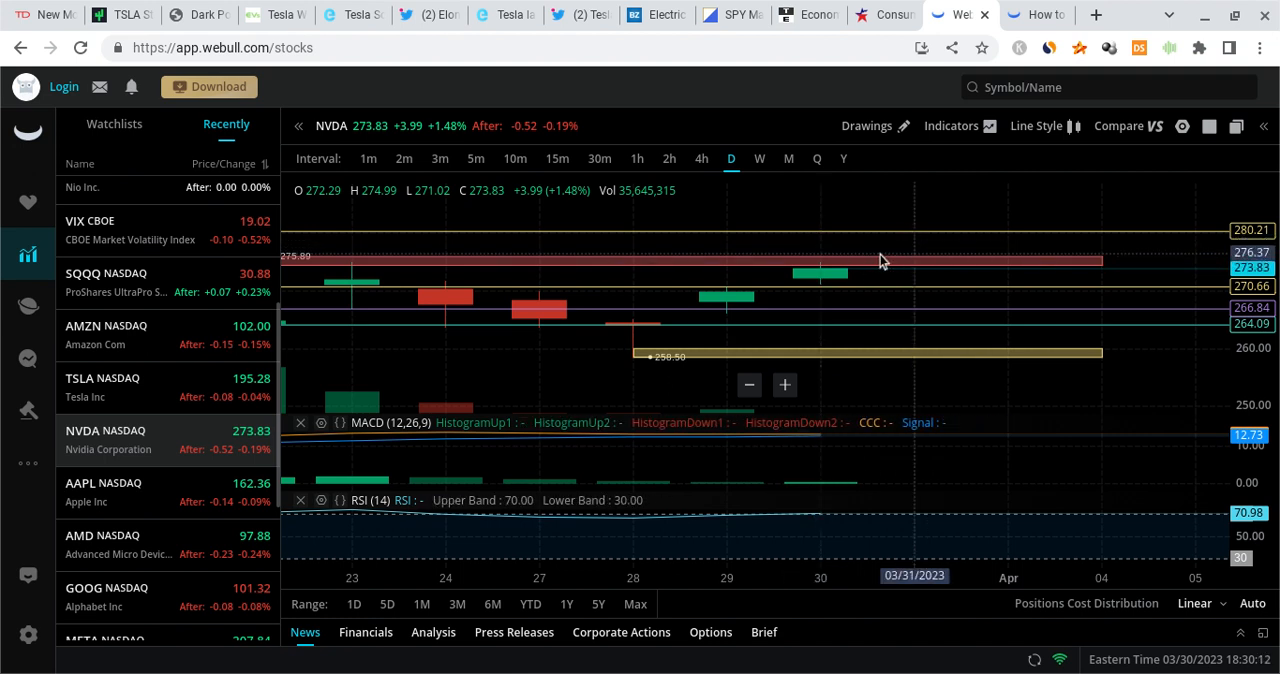
{"action": "mouse_move", "coordinate": [890, 252]}
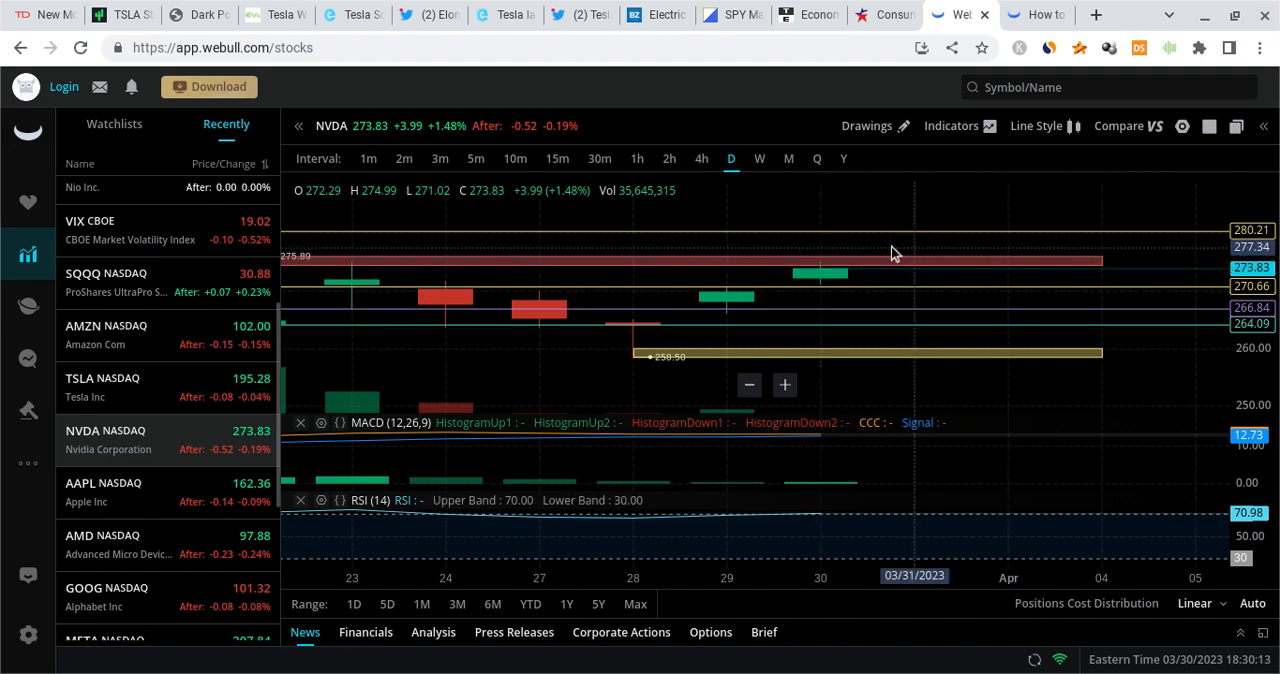
{"action": "mouse_move", "coordinate": [862, 198]}
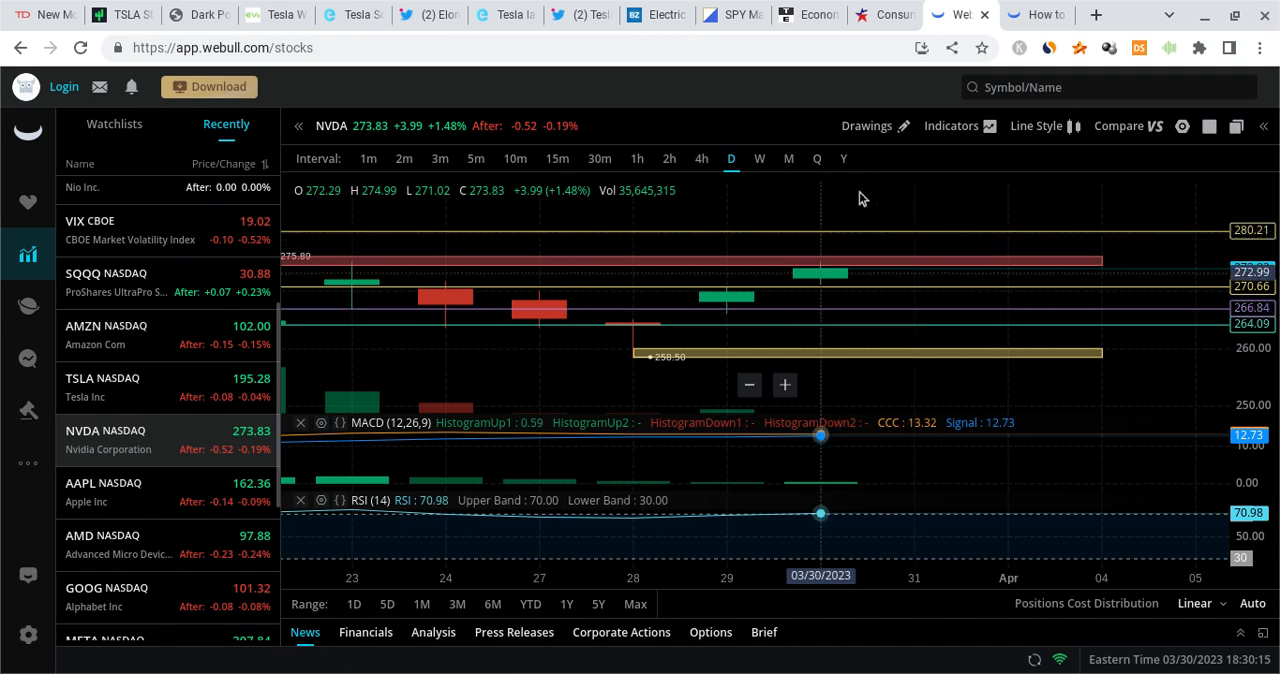
{"action": "mouse_move", "coordinate": [920, 244]}
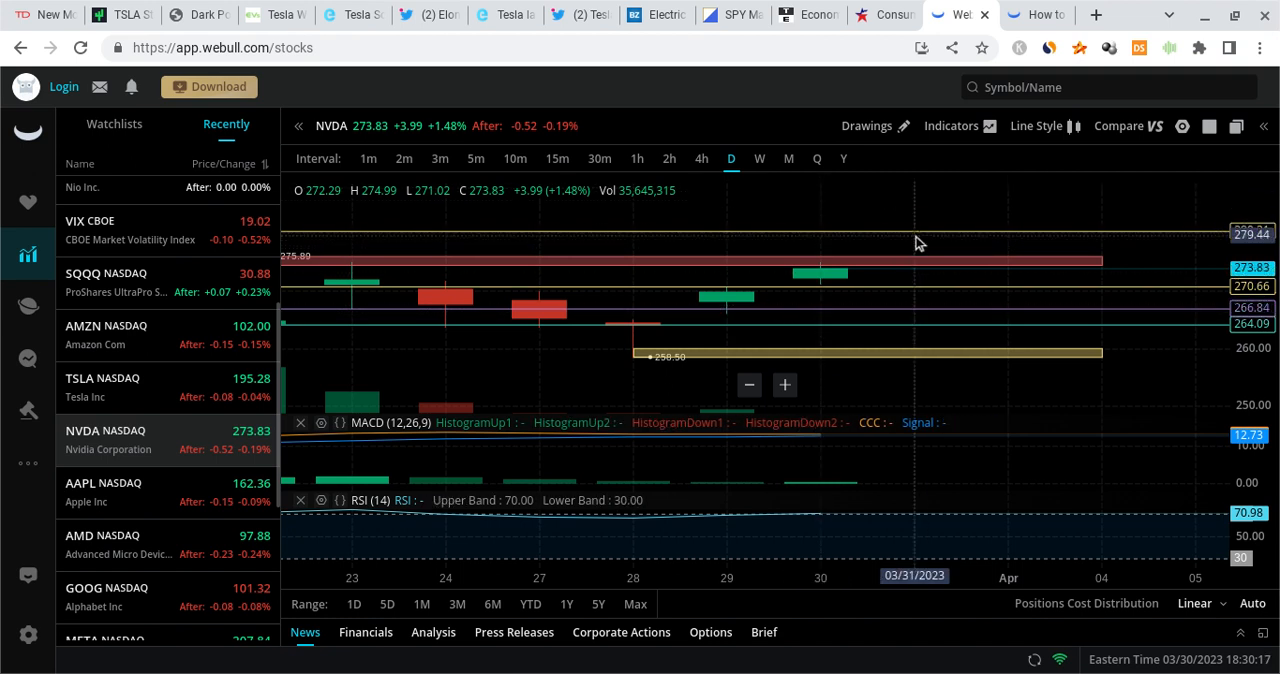
{"action": "mouse_move", "coordinate": [916, 260]}
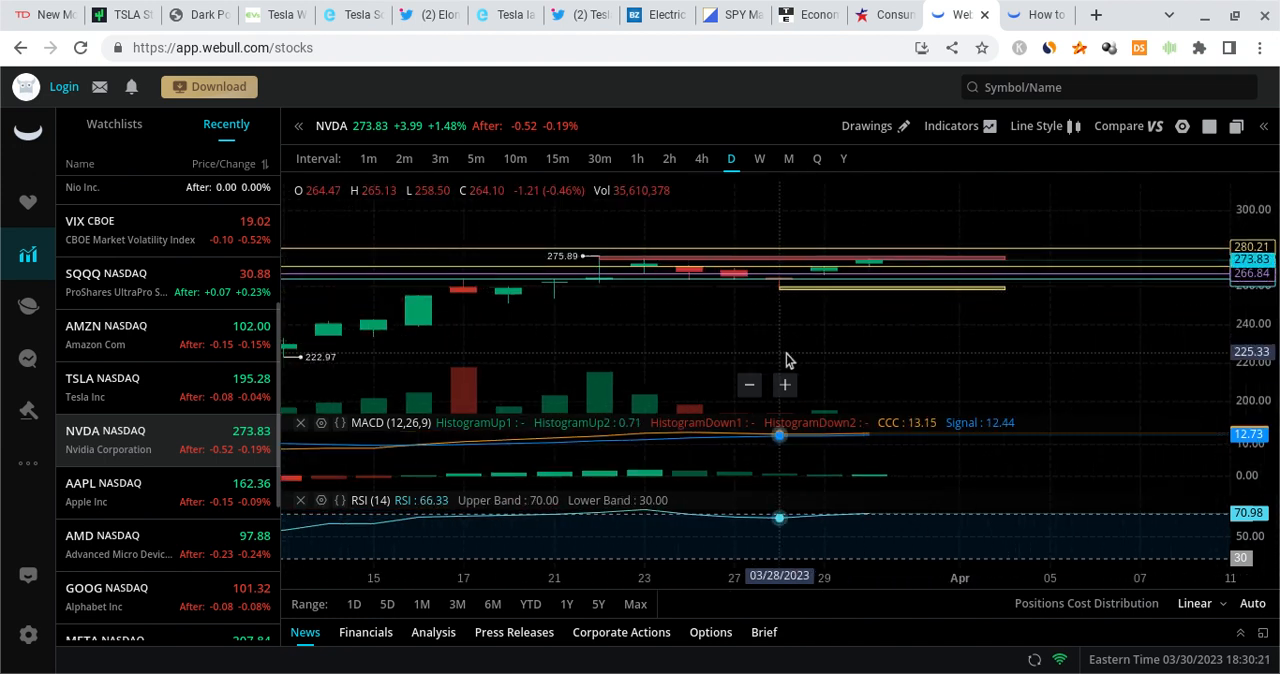
{"action": "mouse_move", "coordinate": [970, 264]}
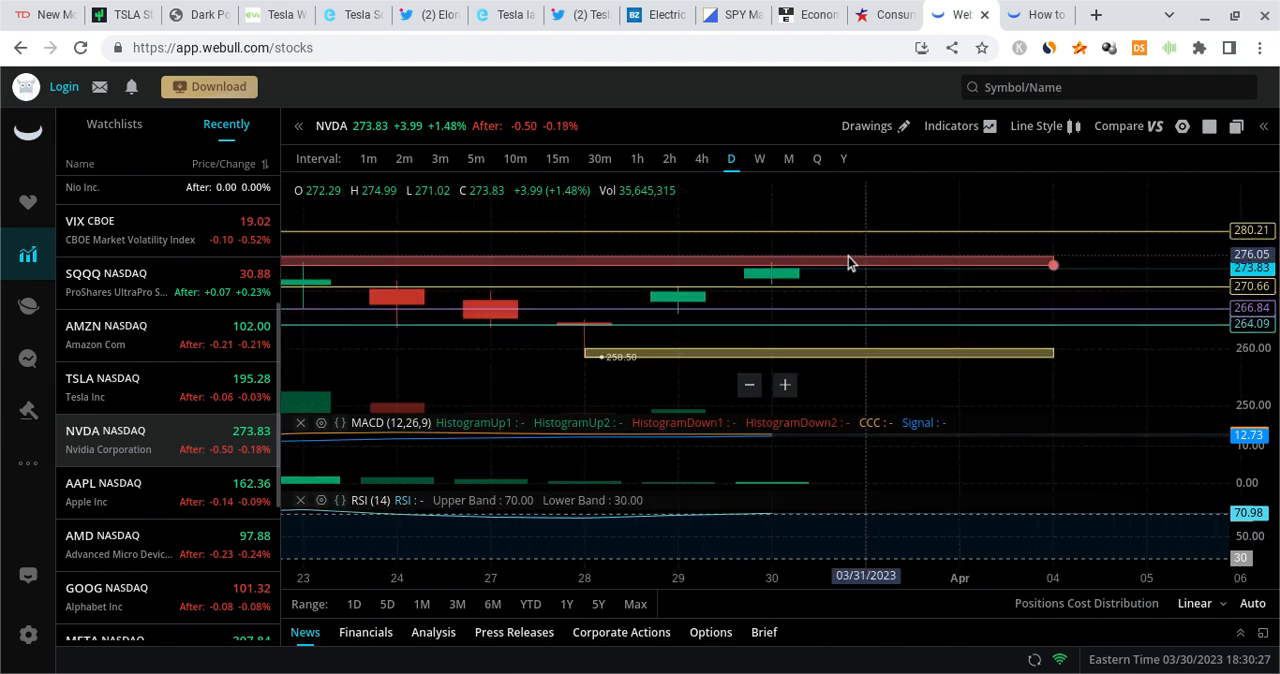
{"action": "mouse_move", "coordinate": [800, 208]}
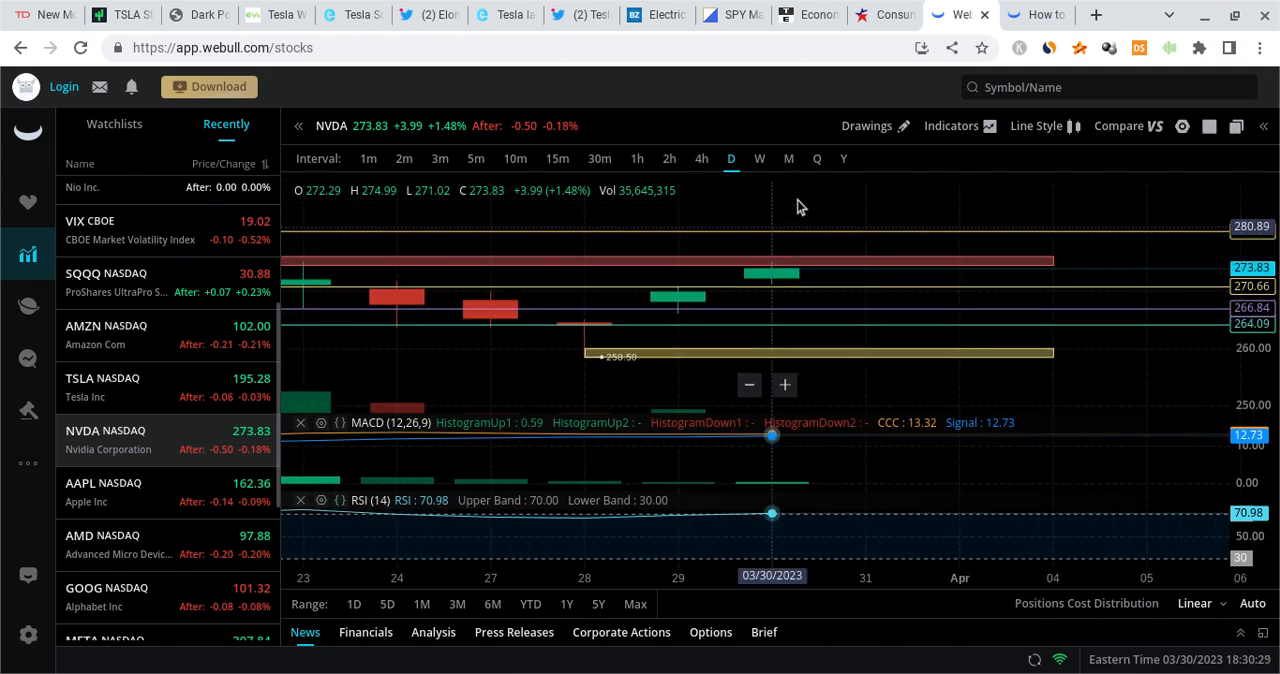
{"action": "mouse_move", "coordinate": [838, 206]}
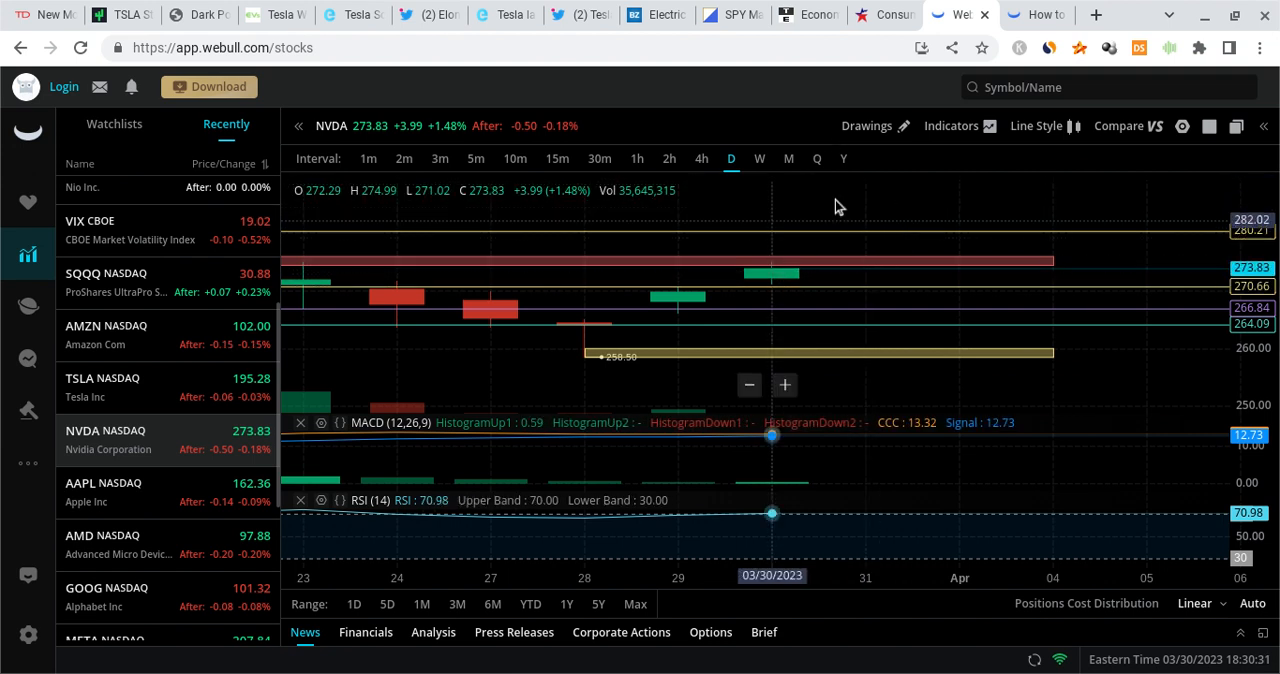
{"action": "mouse_move", "coordinate": [856, 248]}
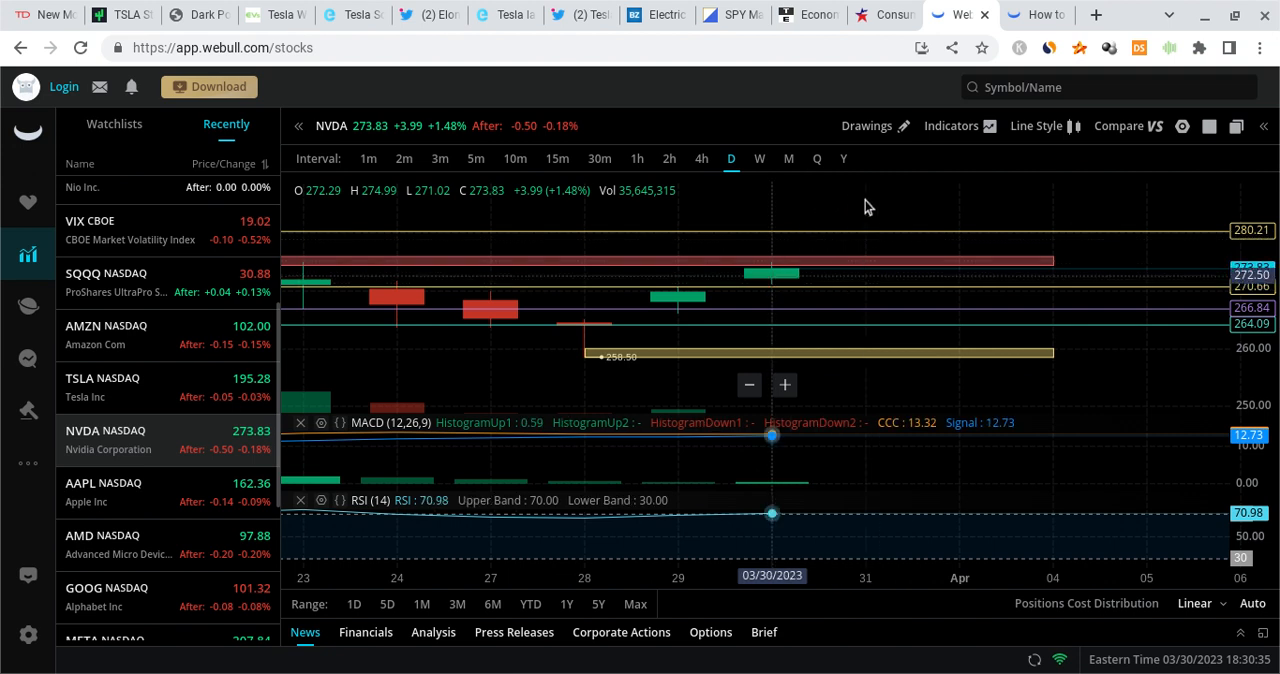
{"action": "mouse_move", "coordinate": [856, 390]}
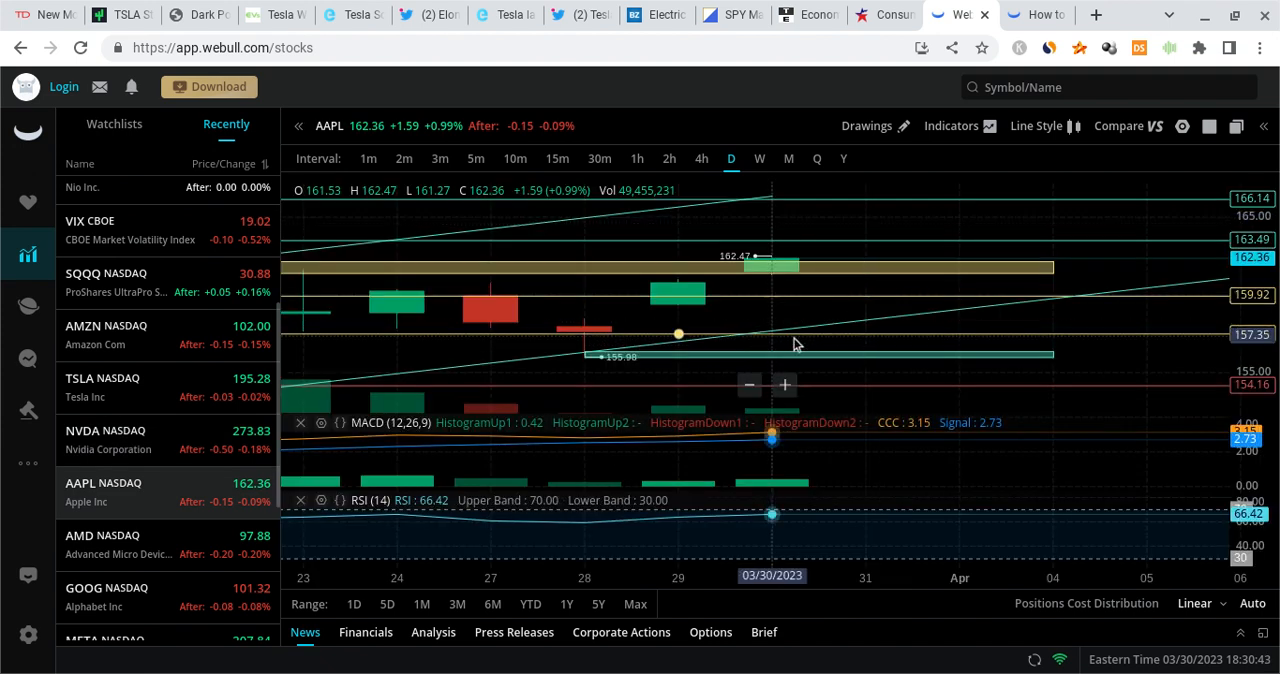
{"action": "mouse_move", "coordinate": [812, 256]}
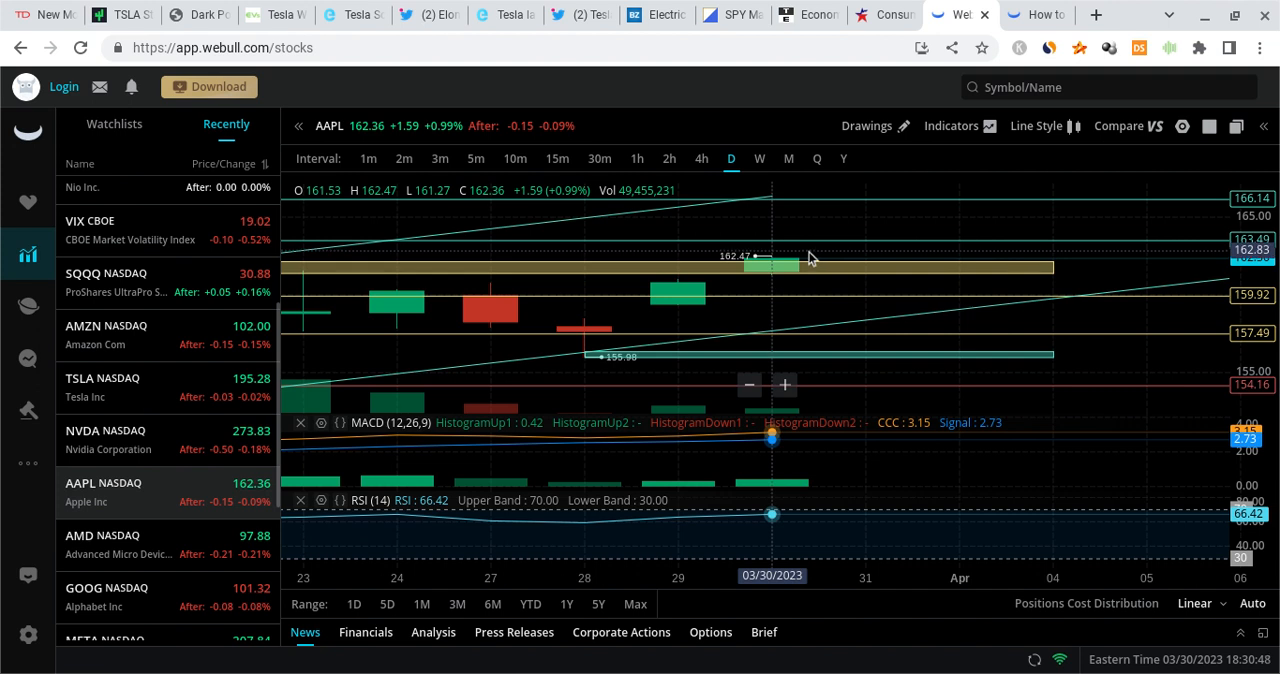
{"action": "mouse_move", "coordinate": [884, 308]}
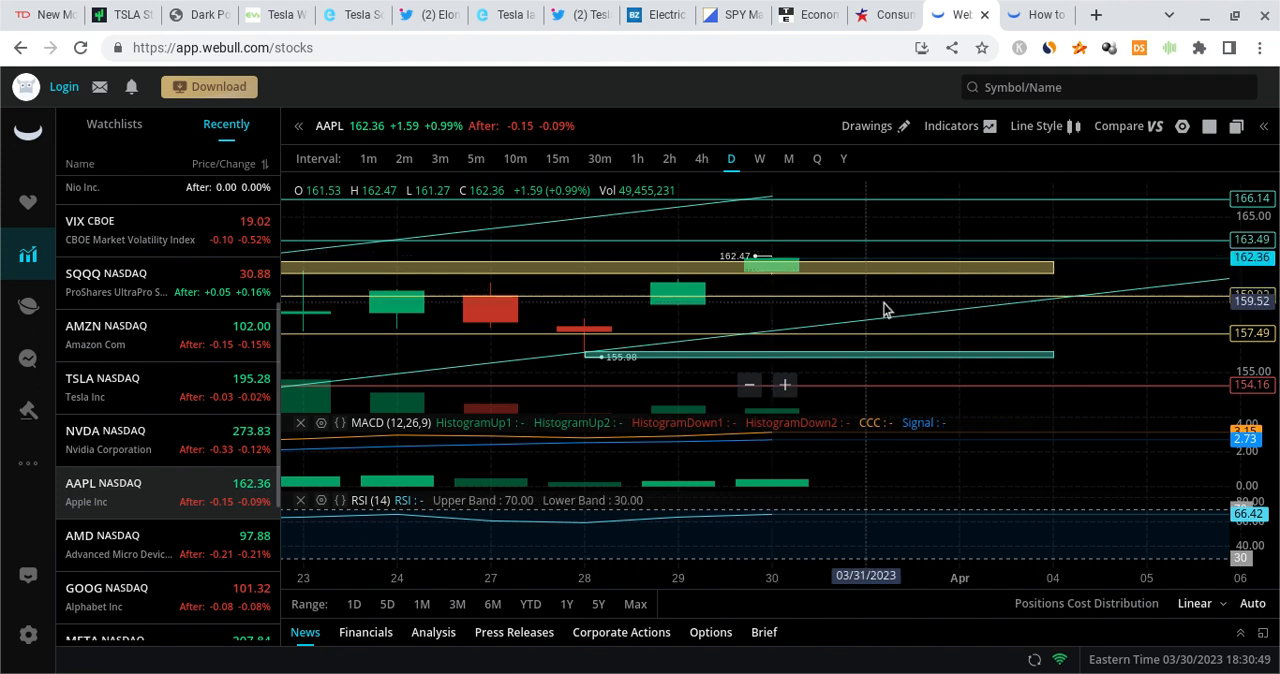
{"action": "mouse_move", "coordinate": [808, 270]}
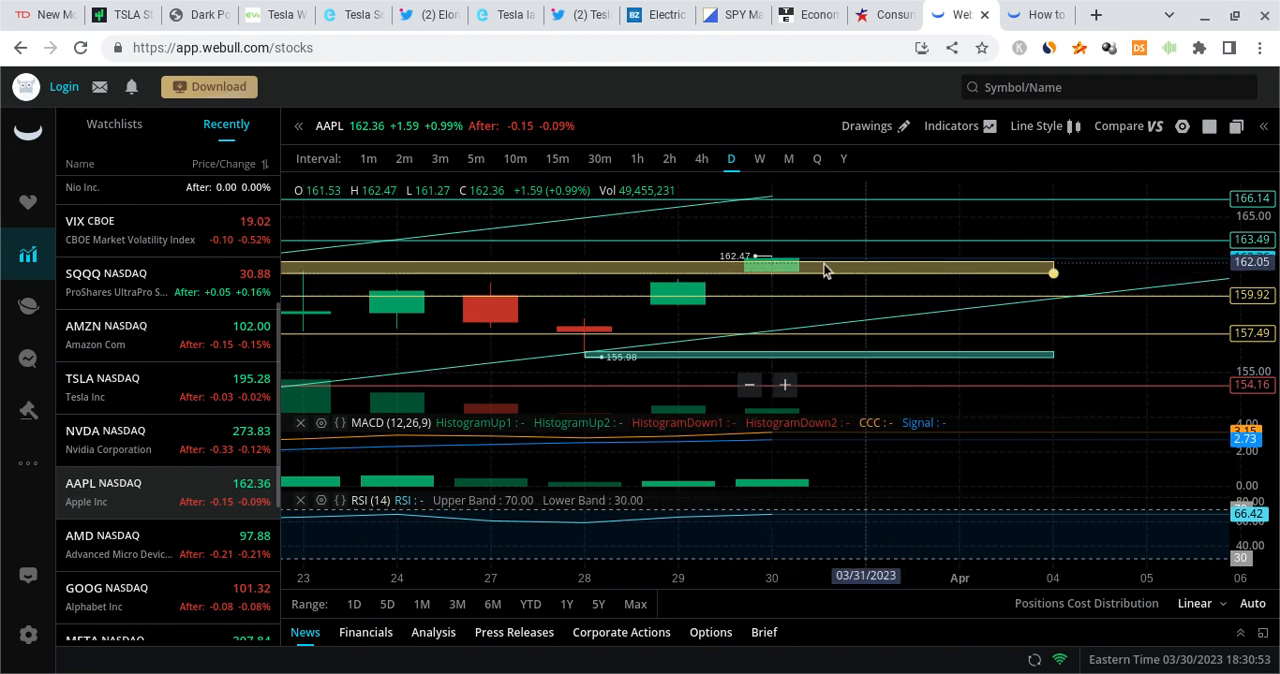
{"action": "mouse_move", "coordinate": [1264, 340]}
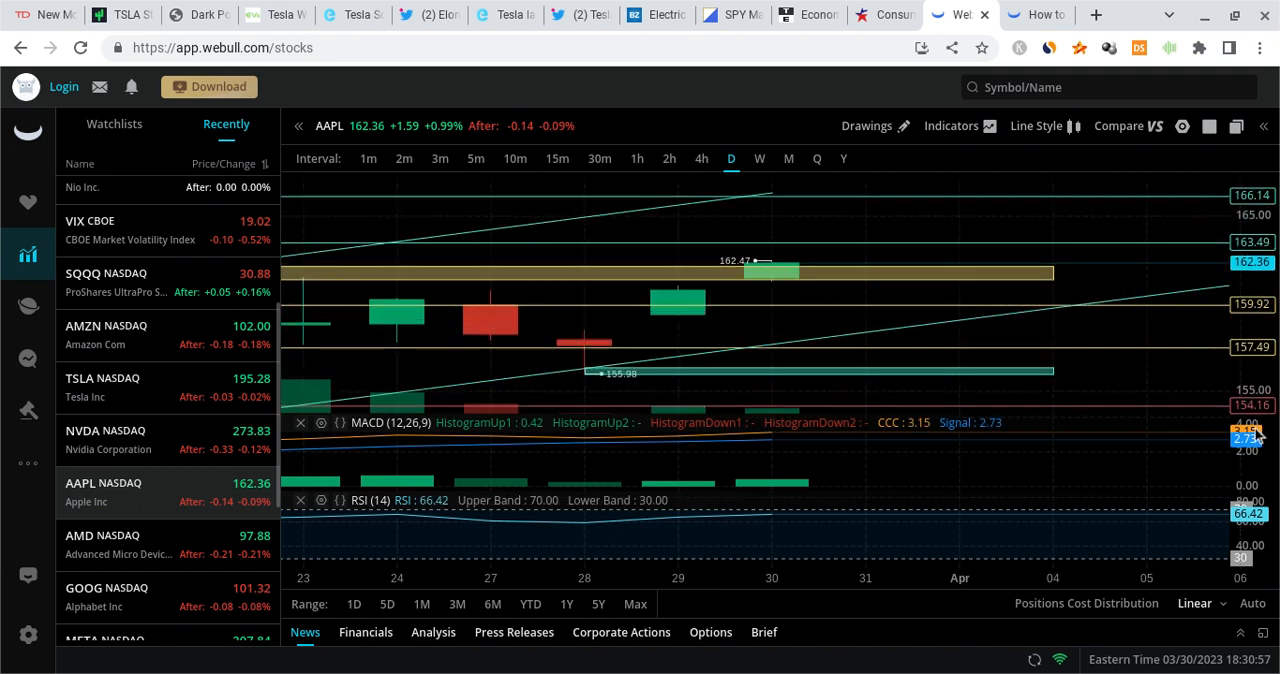
{"action": "mouse_move", "coordinate": [772, 260]}
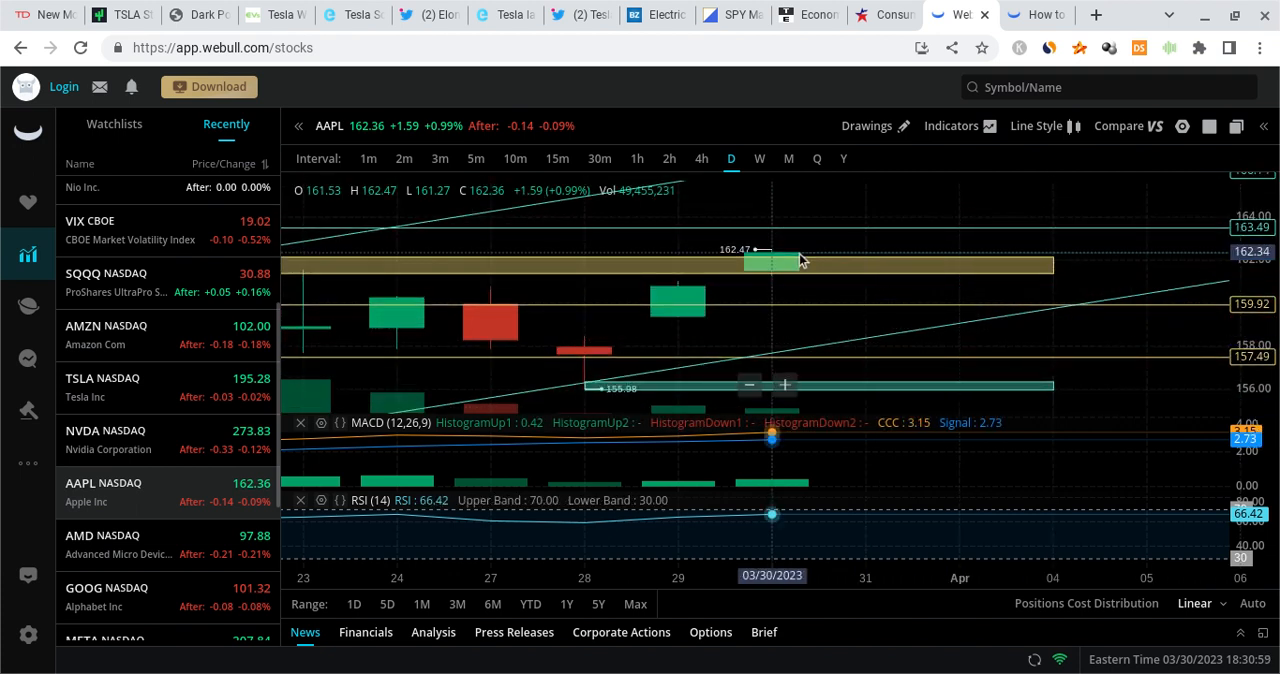
{"action": "mouse_move", "coordinate": [890, 210]}
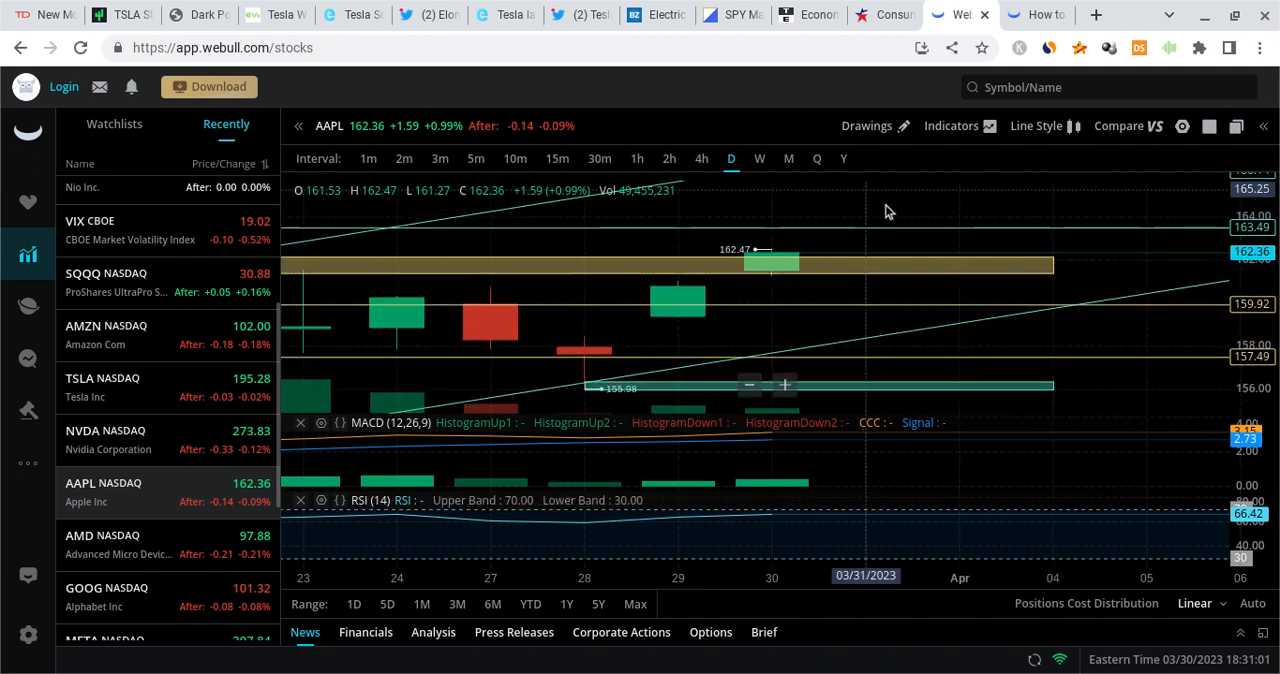
{"action": "mouse_move", "coordinate": [810, 292]}
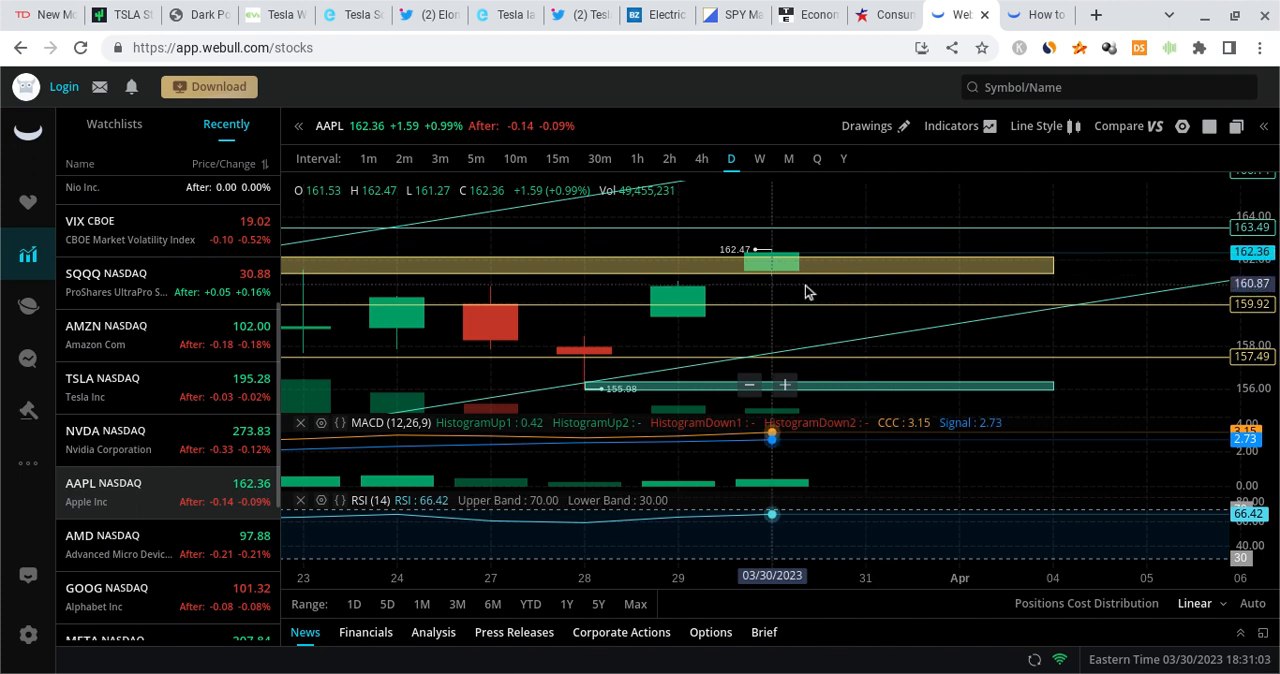
{"action": "mouse_move", "coordinate": [876, 236]}
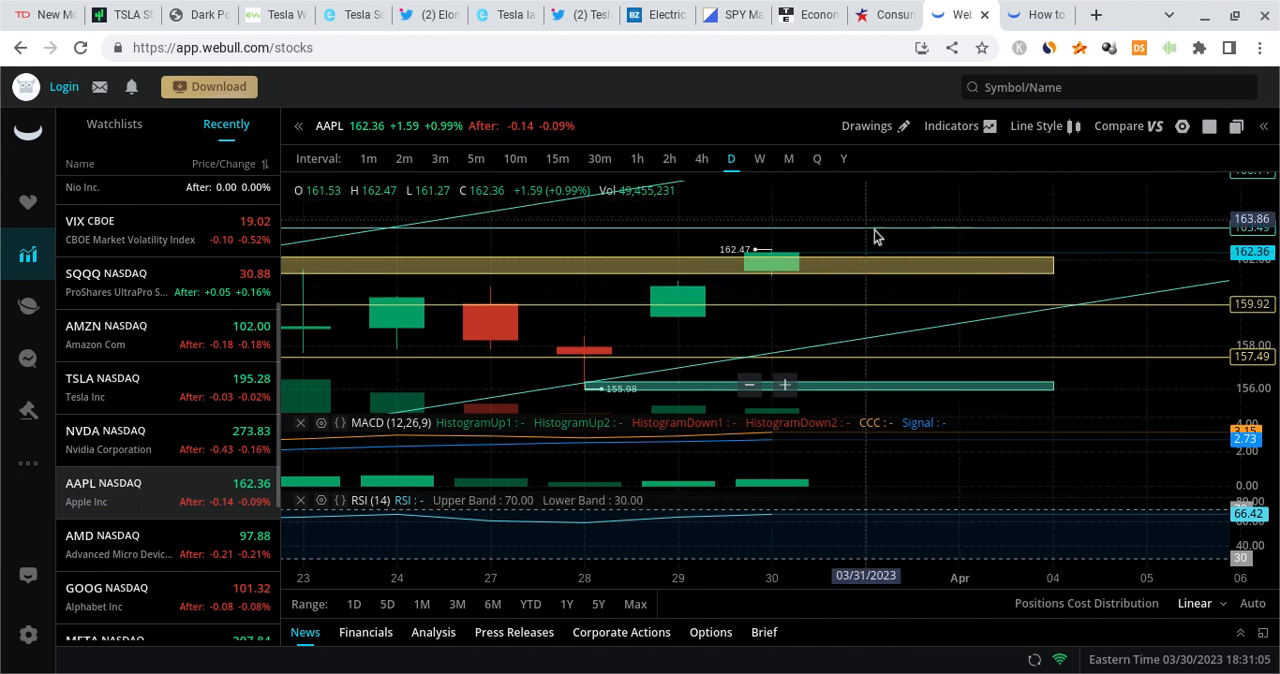
{"action": "mouse_move", "coordinate": [780, 228]}
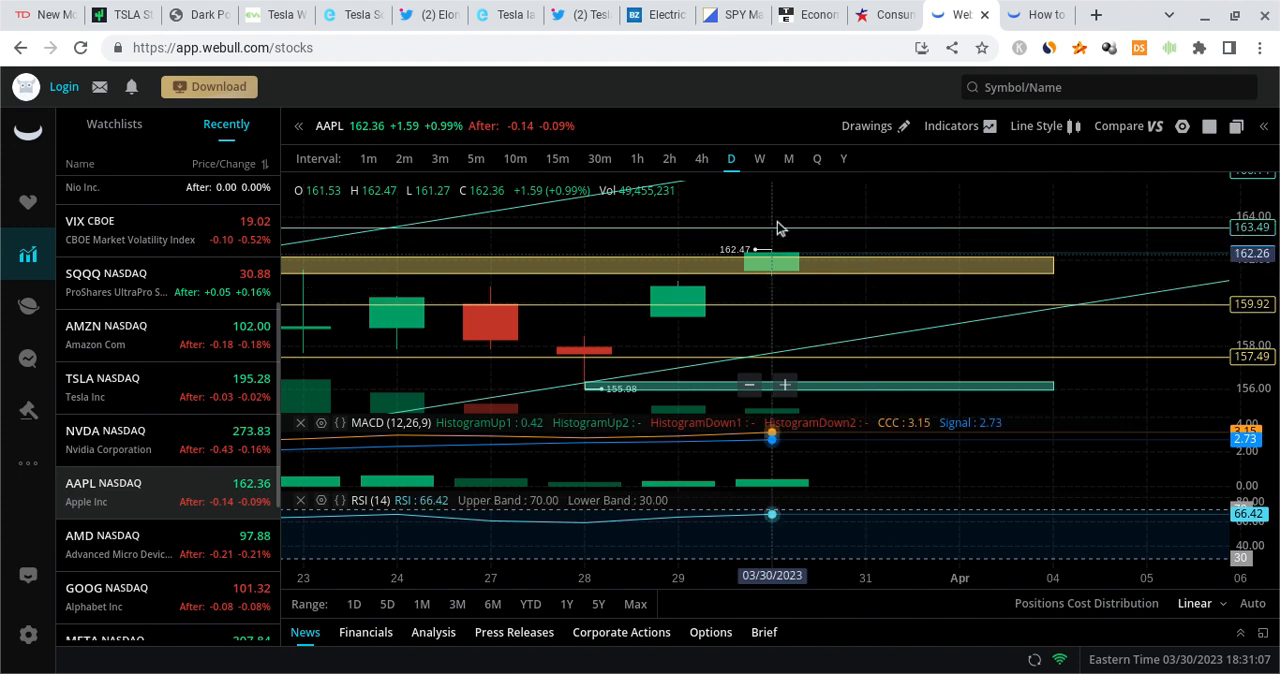
{"action": "mouse_move", "coordinate": [816, 288]}
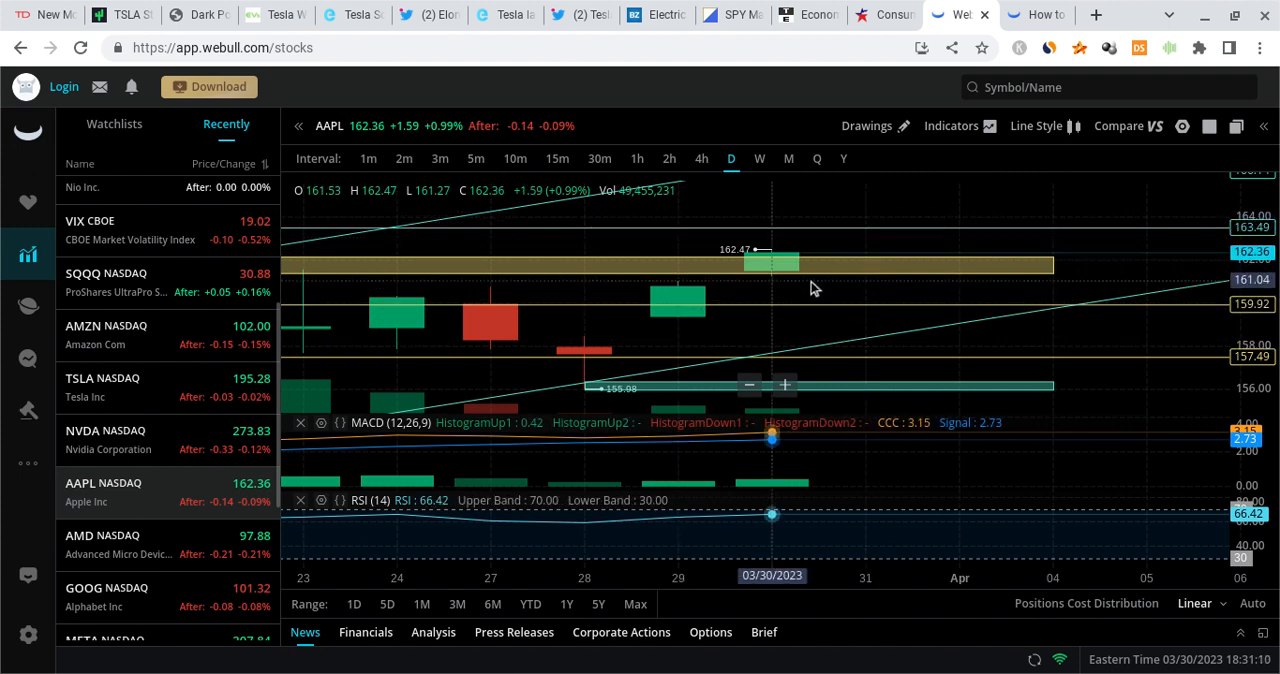
{"action": "mouse_move", "coordinate": [830, 236]}
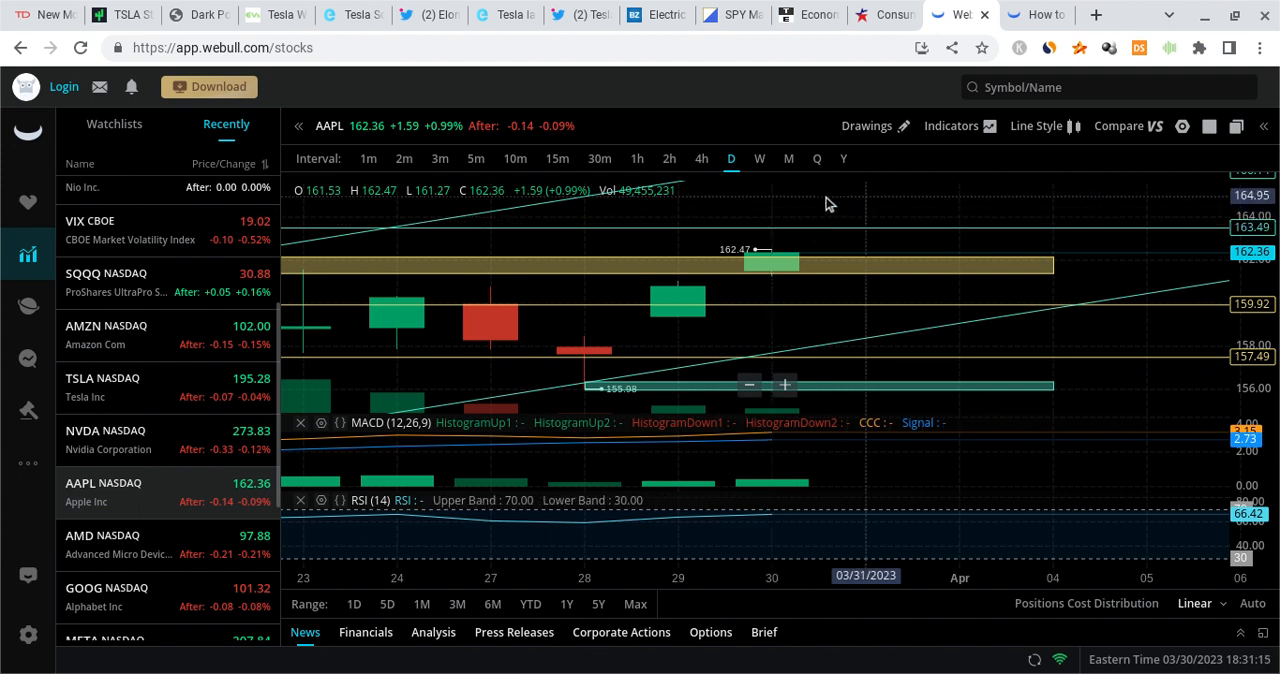
{"action": "mouse_move", "coordinate": [820, 190]}
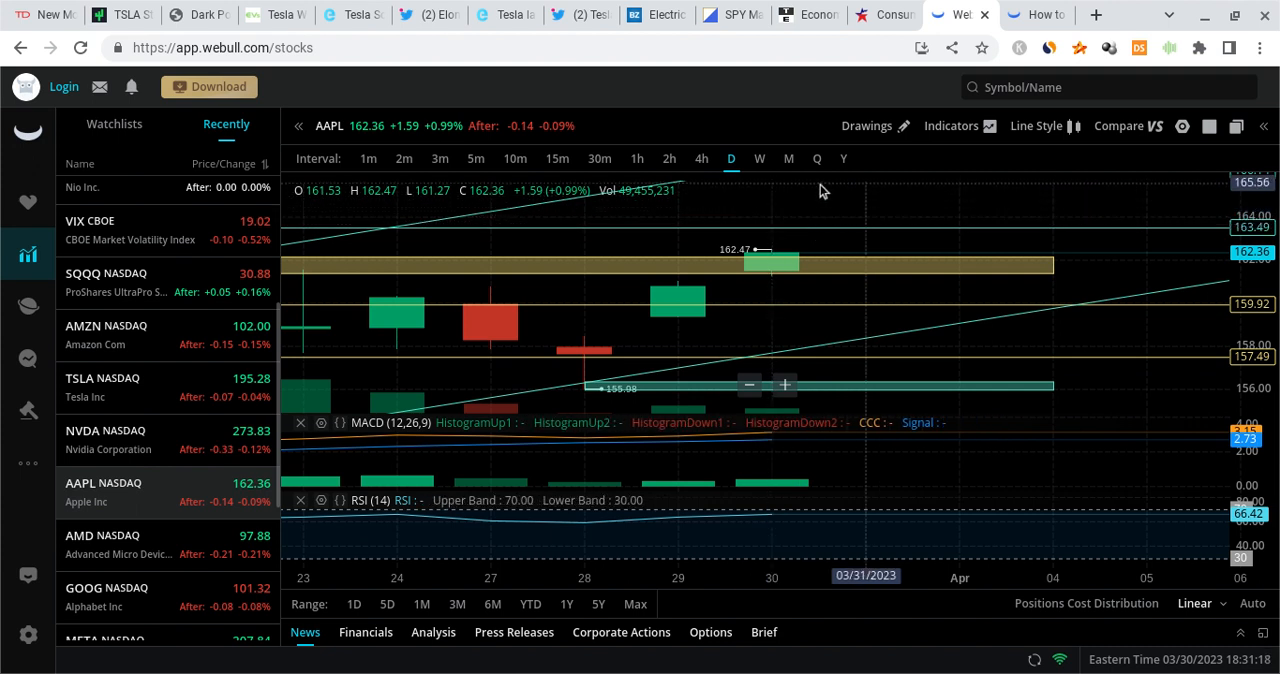
Step: Scroll the Recently list and load the TNX CBOE 10-year Treasury yield daily chart
{"action": "scroll", "scroll_direction": "down", "scroll_amount": 3}
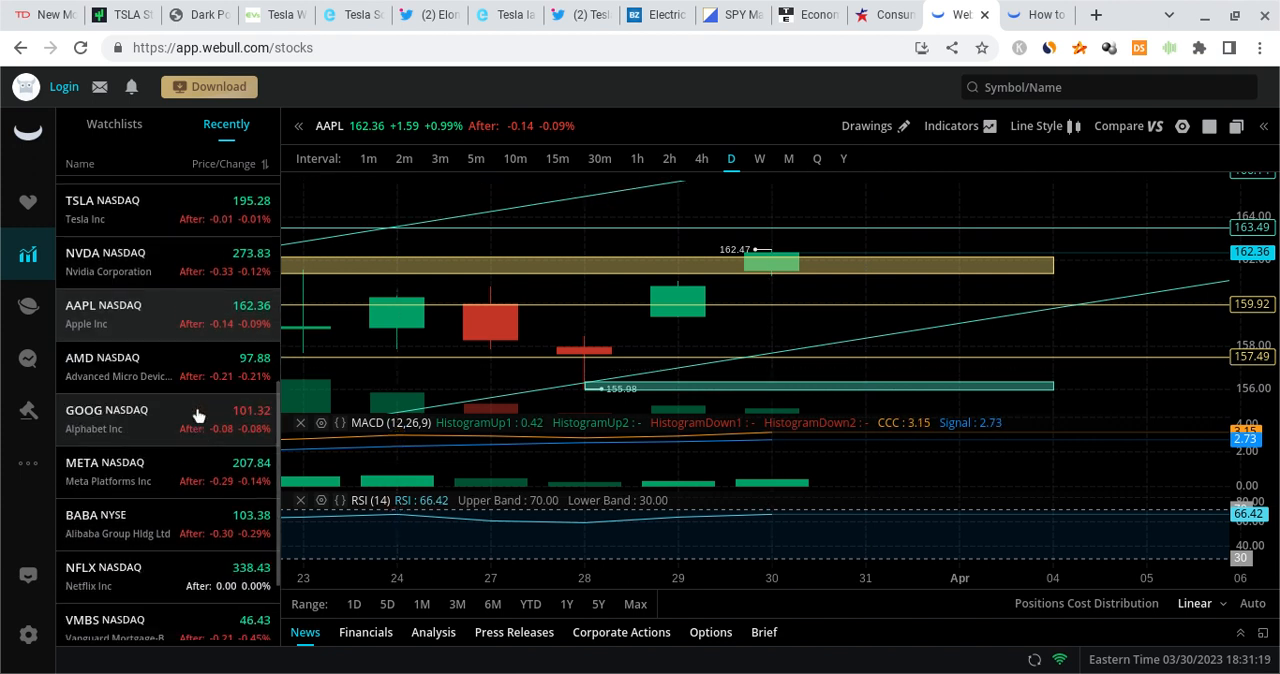
{"action": "scroll", "scroll_direction": "down", "scroll_amount": 3}
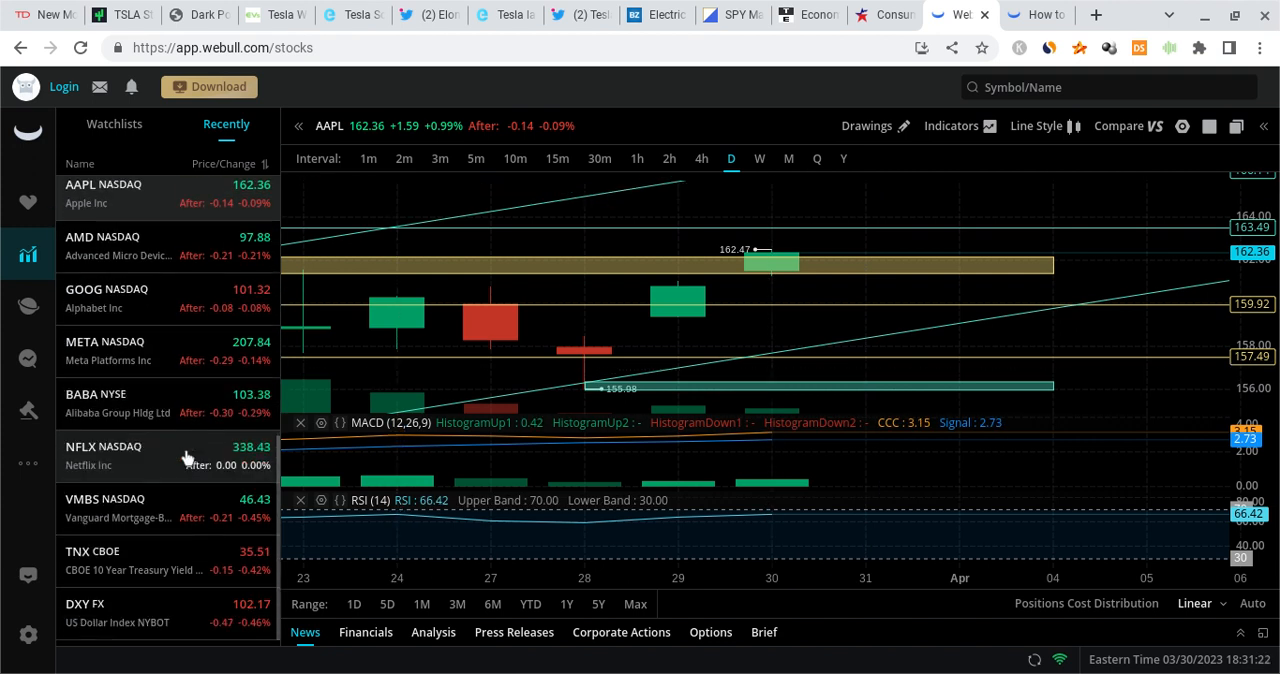
{"action": "left_click", "coordinate": [92, 558]}
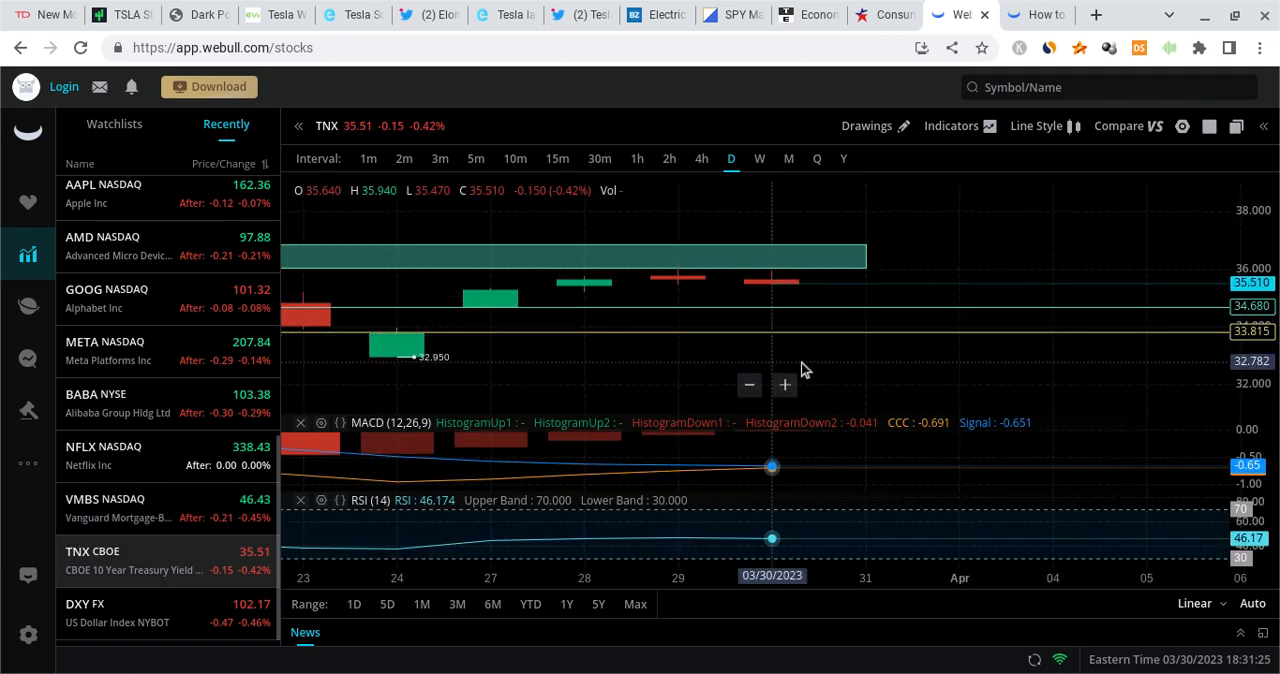
{"action": "mouse_move", "coordinate": [584, 268]}
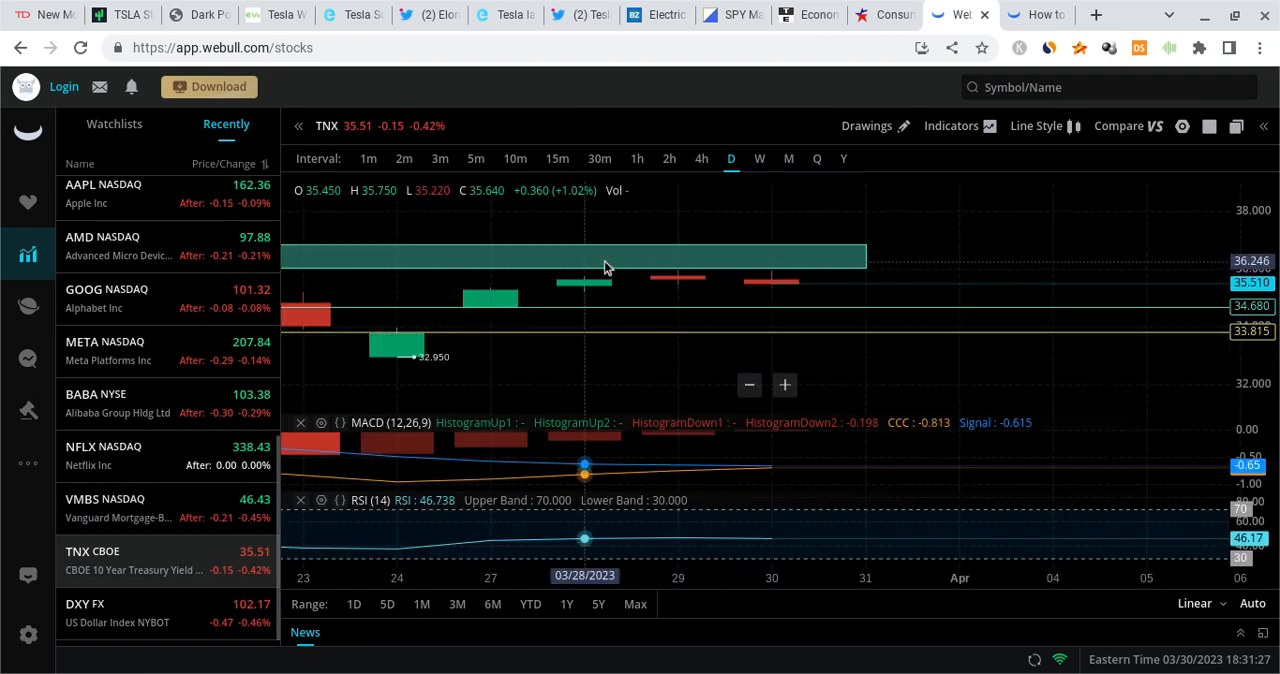
{"action": "mouse_move", "coordinate": [678, 268]}
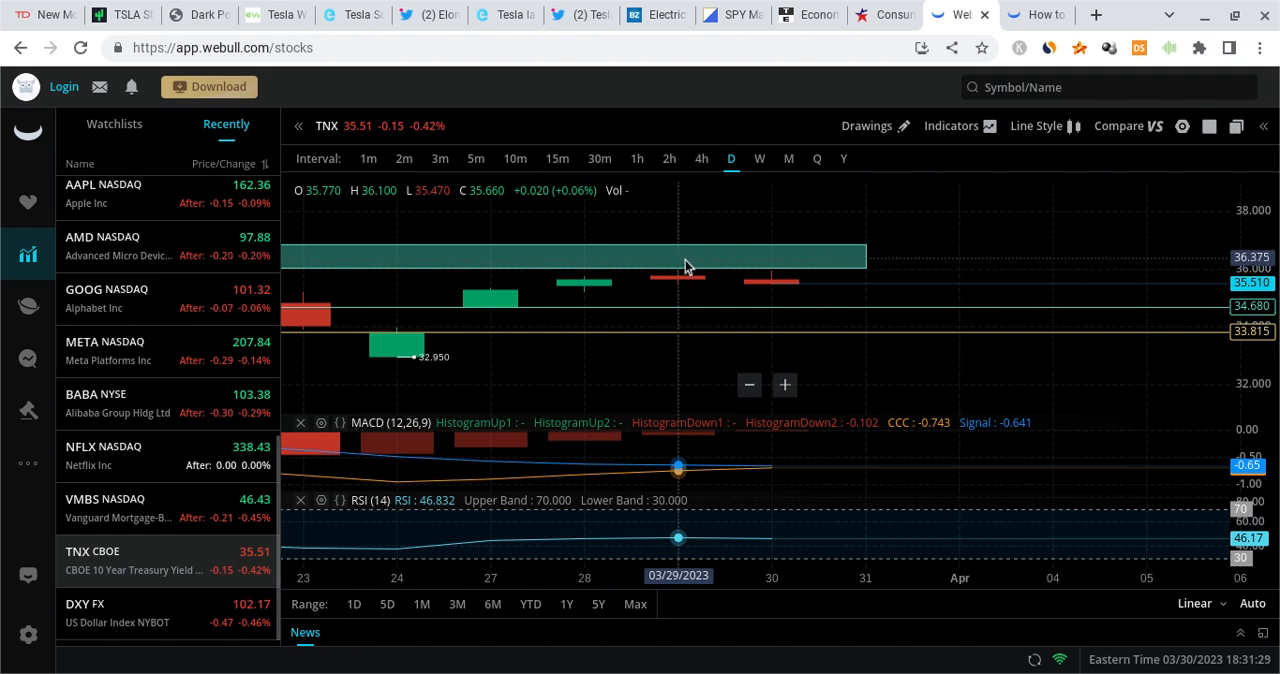
{"action": "mouse_move", "coordinate": [656, 268]}
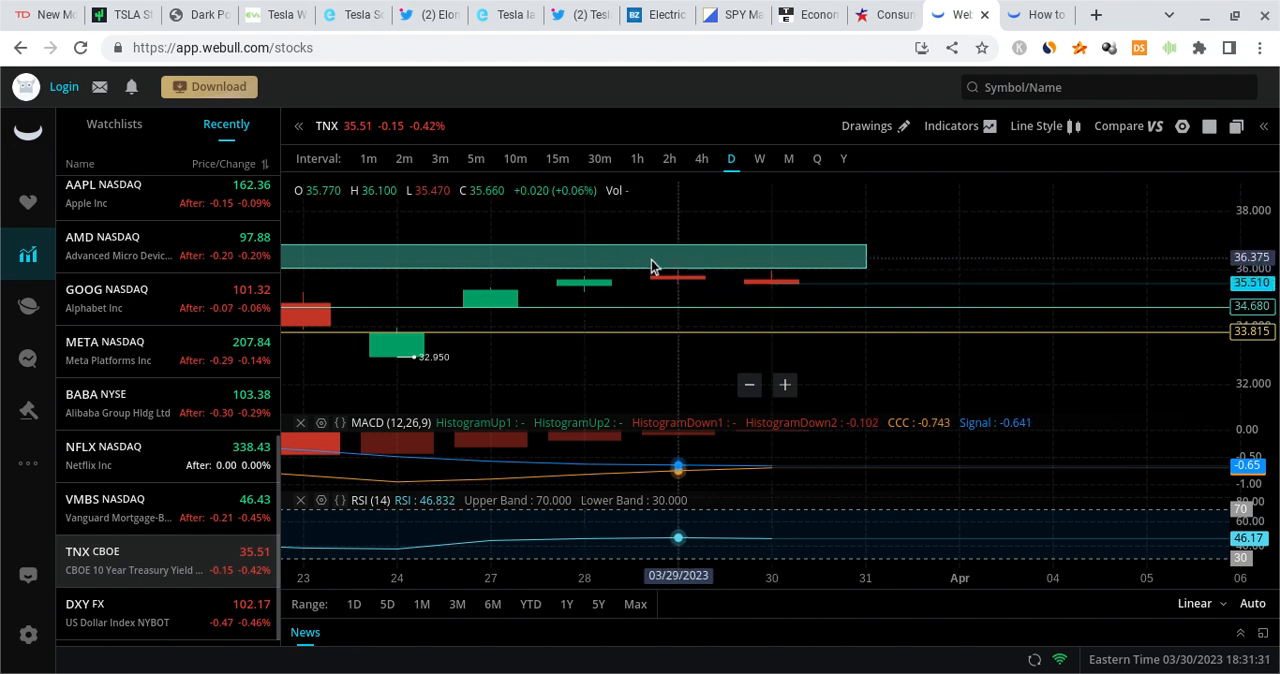
{"action": "mouse_move", "coordinate": [668, 264]}
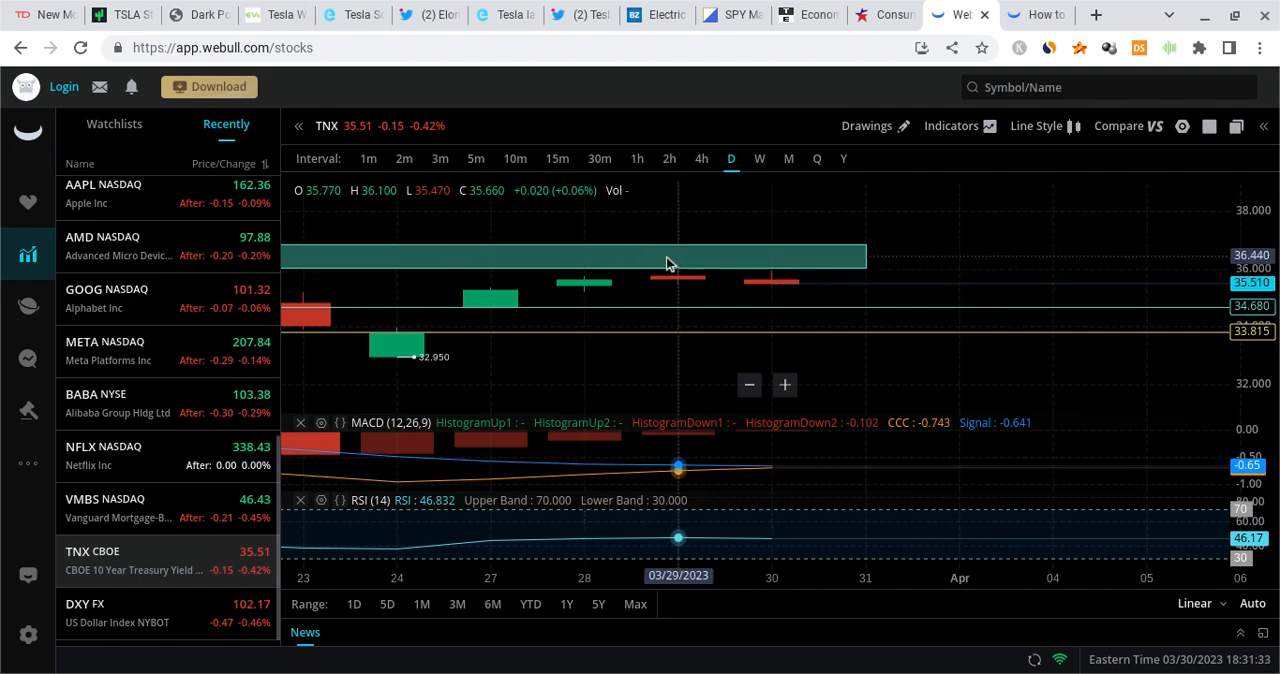
{"action": "mouse_move", "coordinate": [772, 288]}
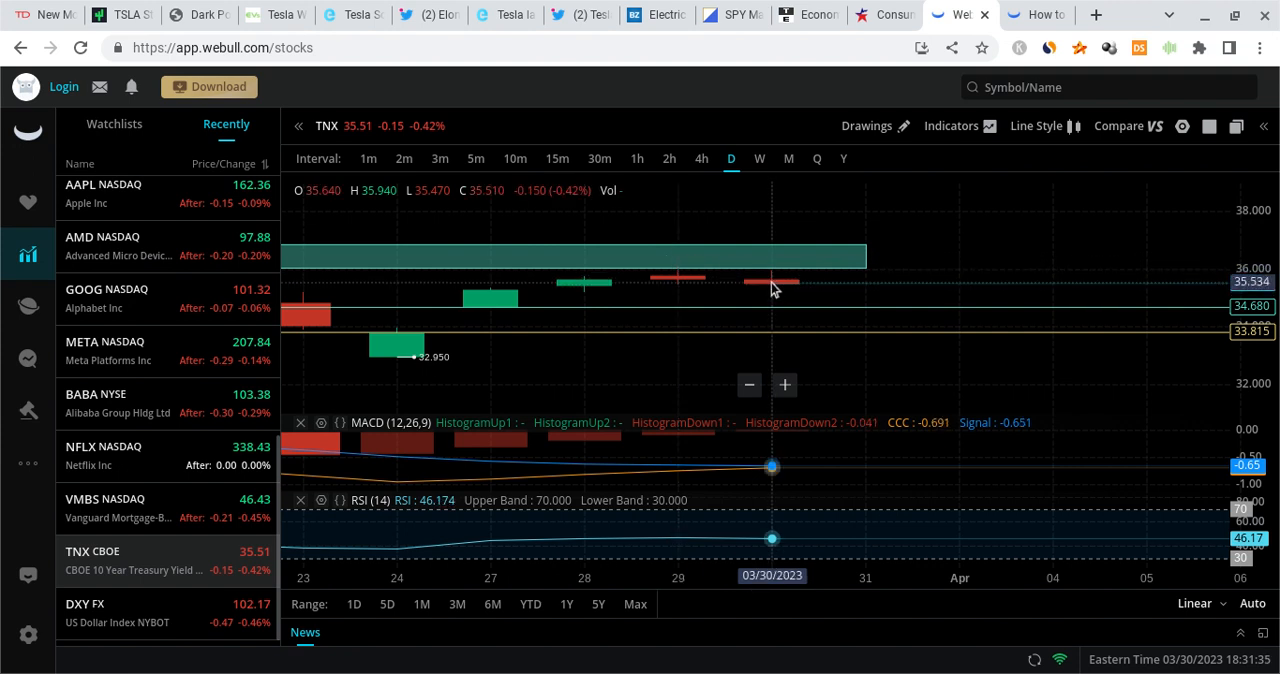
{"action": "mouse_move", "coordinate": [812, 340]}
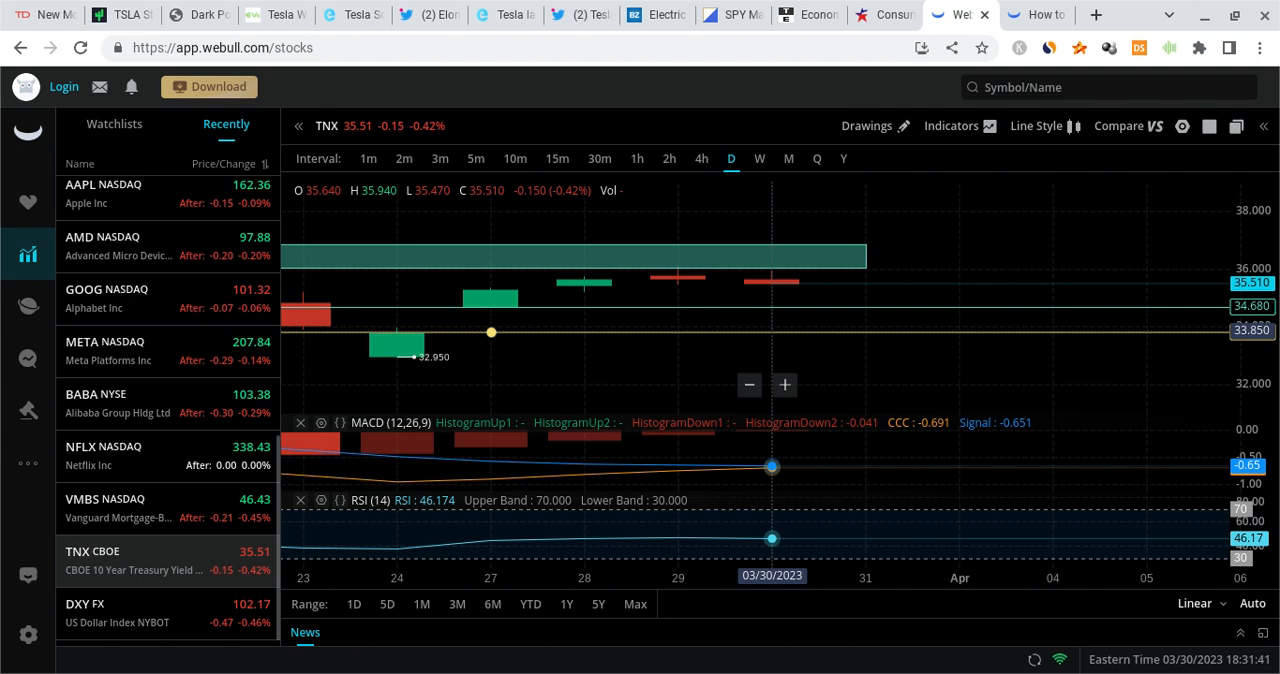
{"action": "mouse_move", "coordinate": [772, 290]}
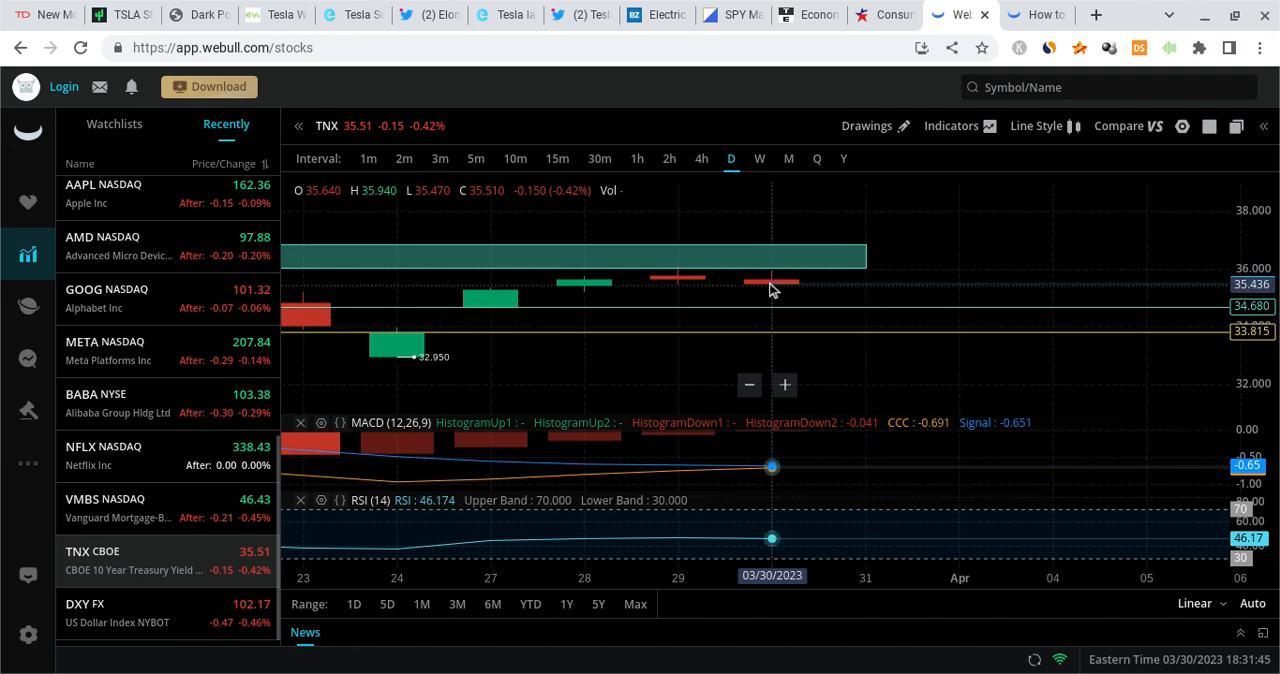
{"action": "mouse_move", "coordinate": [830, 258]}
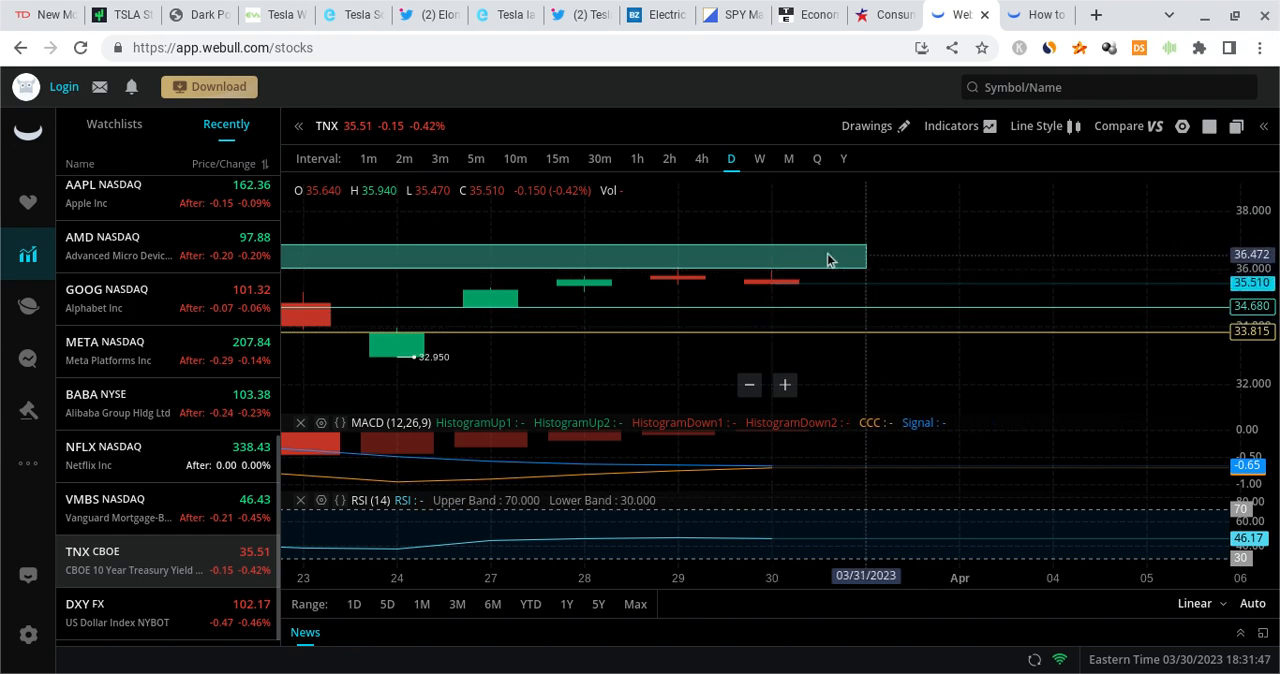
{"action": "mouse_move", "coordinate": [680, 272]}
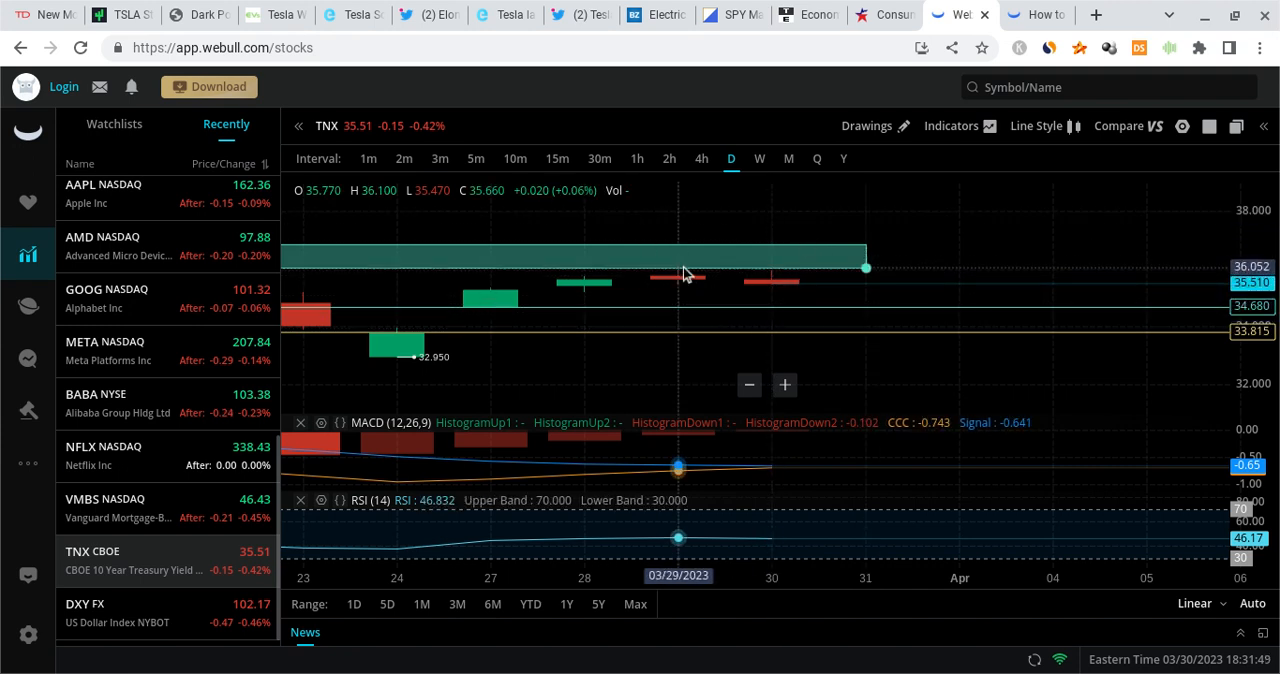
{"action": "mouse_move", "coordinate": [824, 340]}
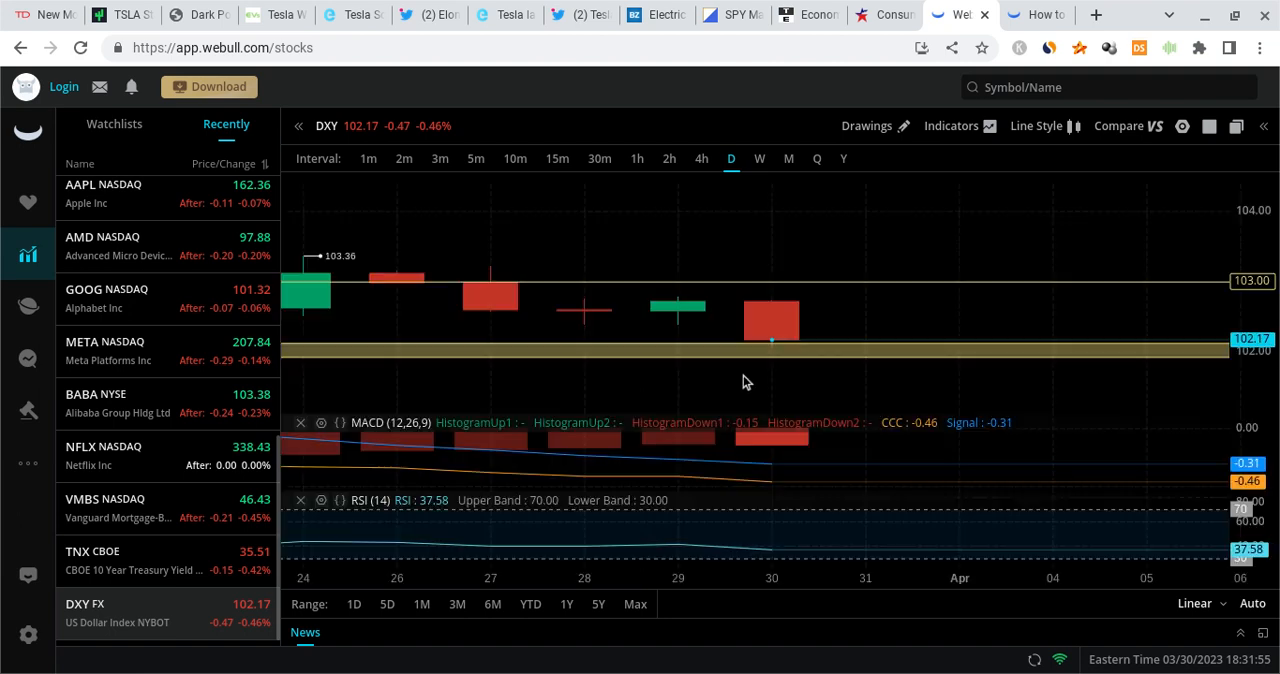
{"action": "mouse_move", "coordinate": [904, 340]}
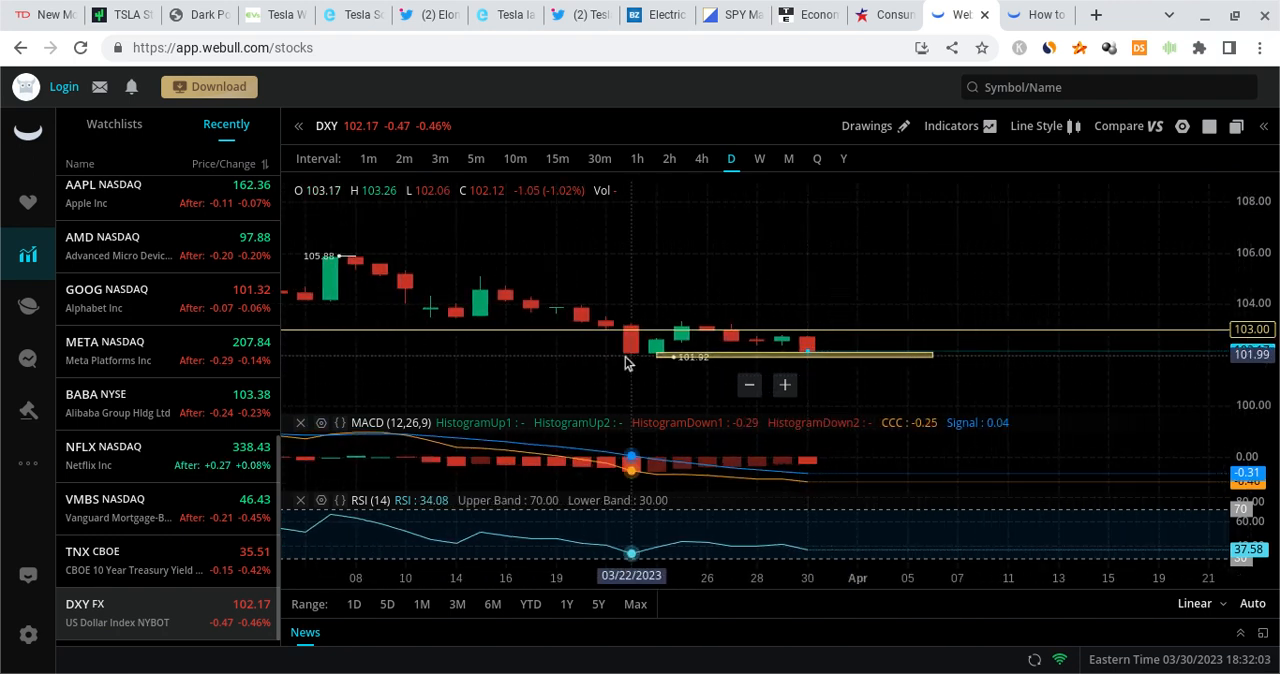
{"action": "mouse_move", "coordinate": [808, 350]}
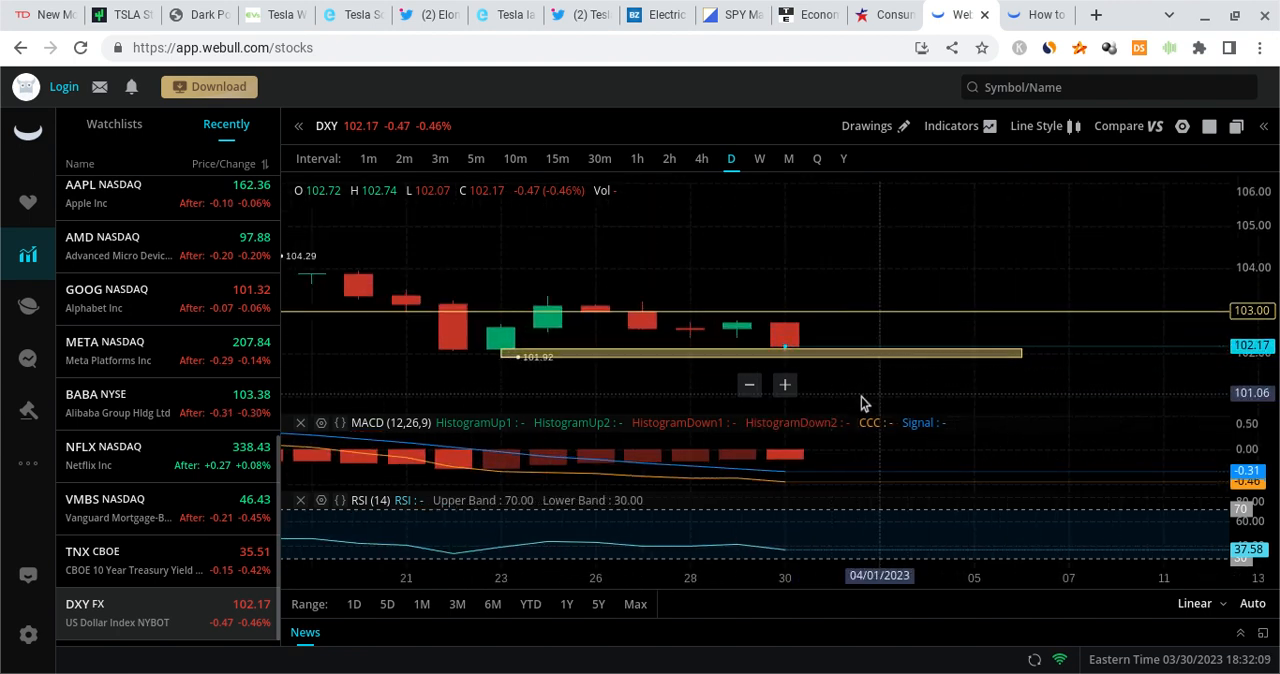
{"action": "mouse_move", "coordinate": [998, 306]}
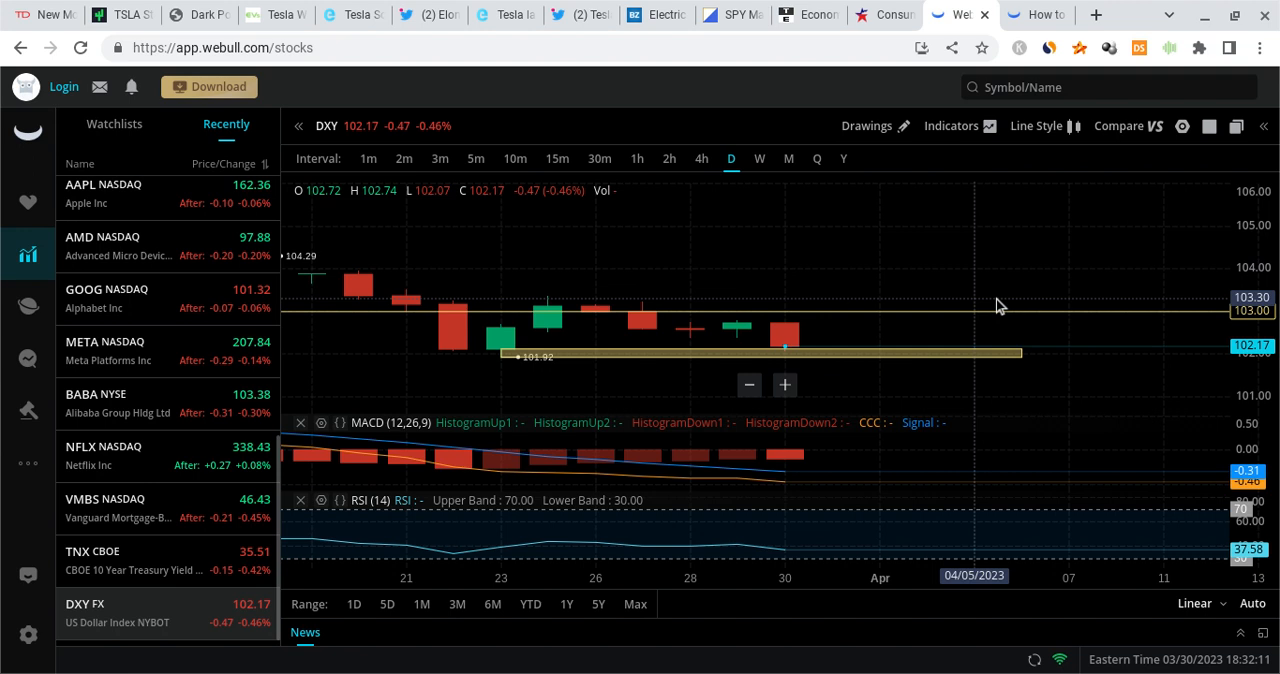
{"action": "mouse_move", "coordinate": [844, 372]}
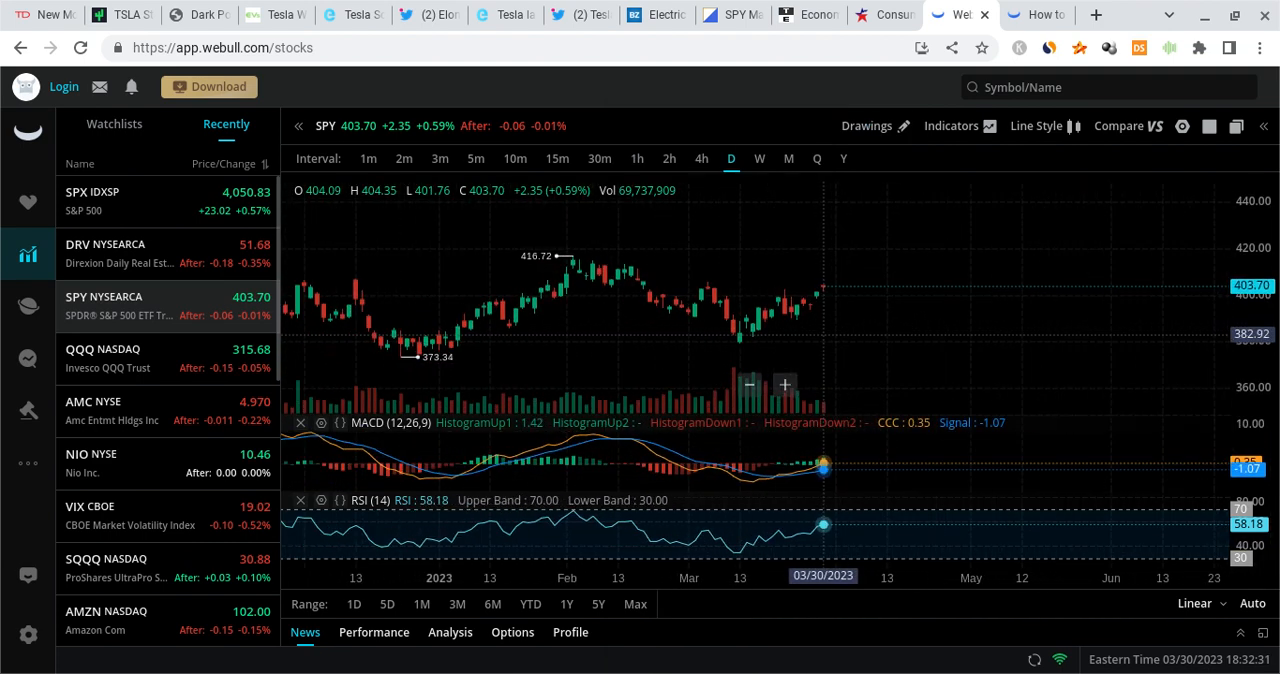
Step: Zoom the SPY chart out to October's 345.20 low and close the MACD and RSI panes
{"action": "left_click", "coordinate": [748, 384]}
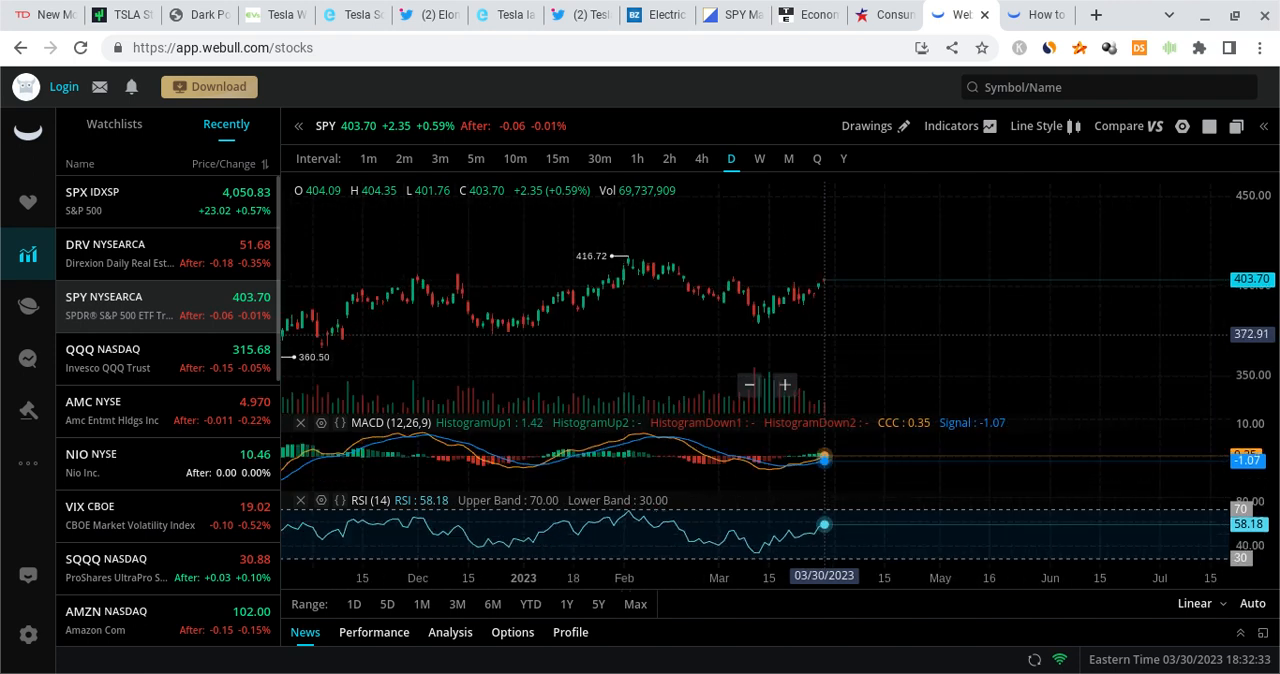
{"action": "left_click", "coordinate": [748, 384]}
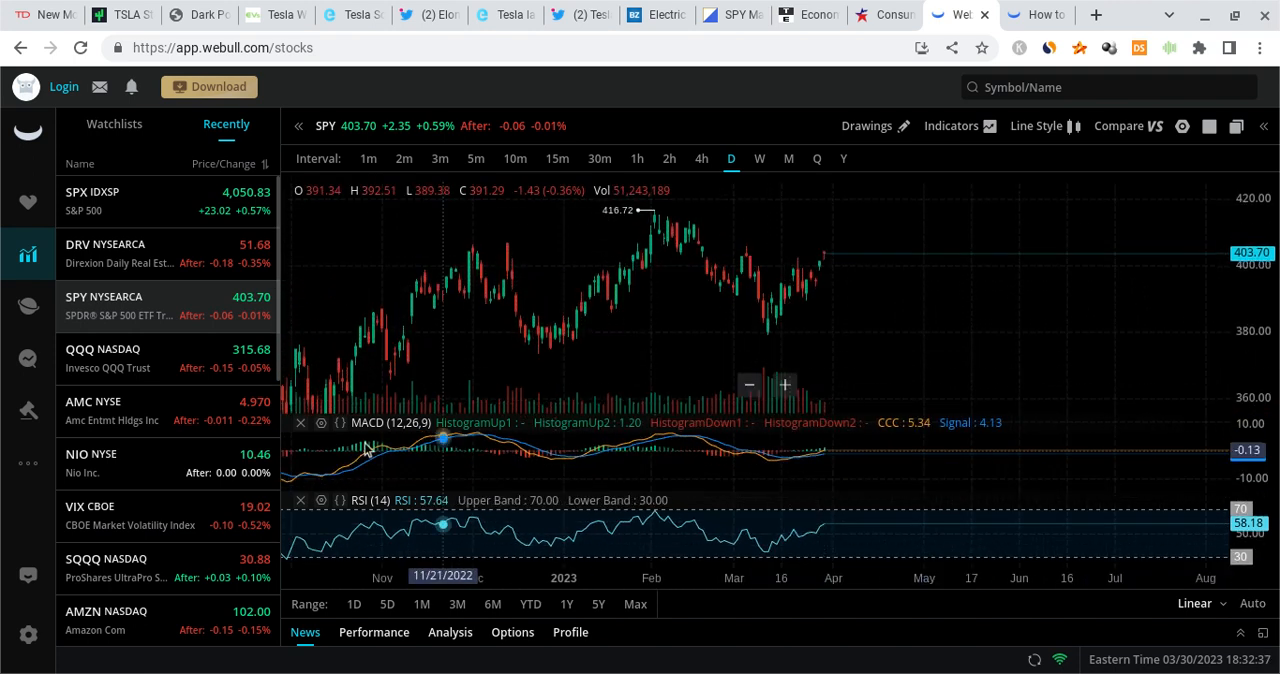
{"action": "left_click", "coordinate": [300, 422]}
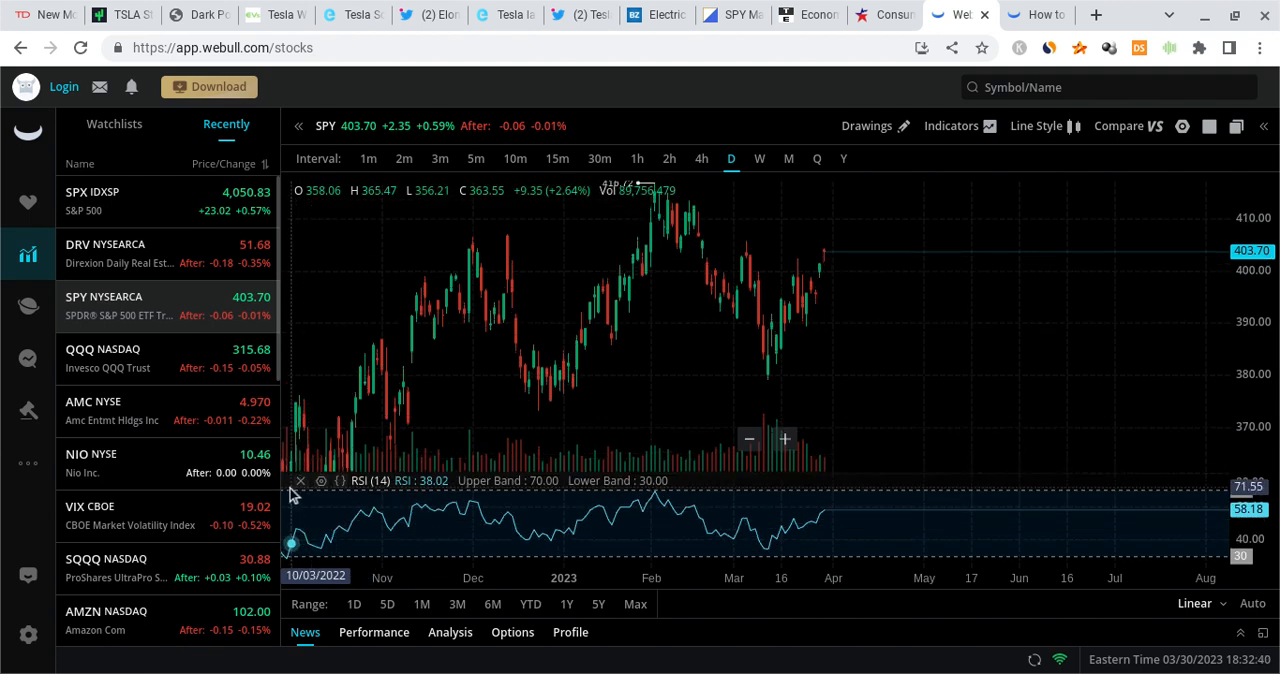
{"action": "left_click", "coordinate": [300, 482]}
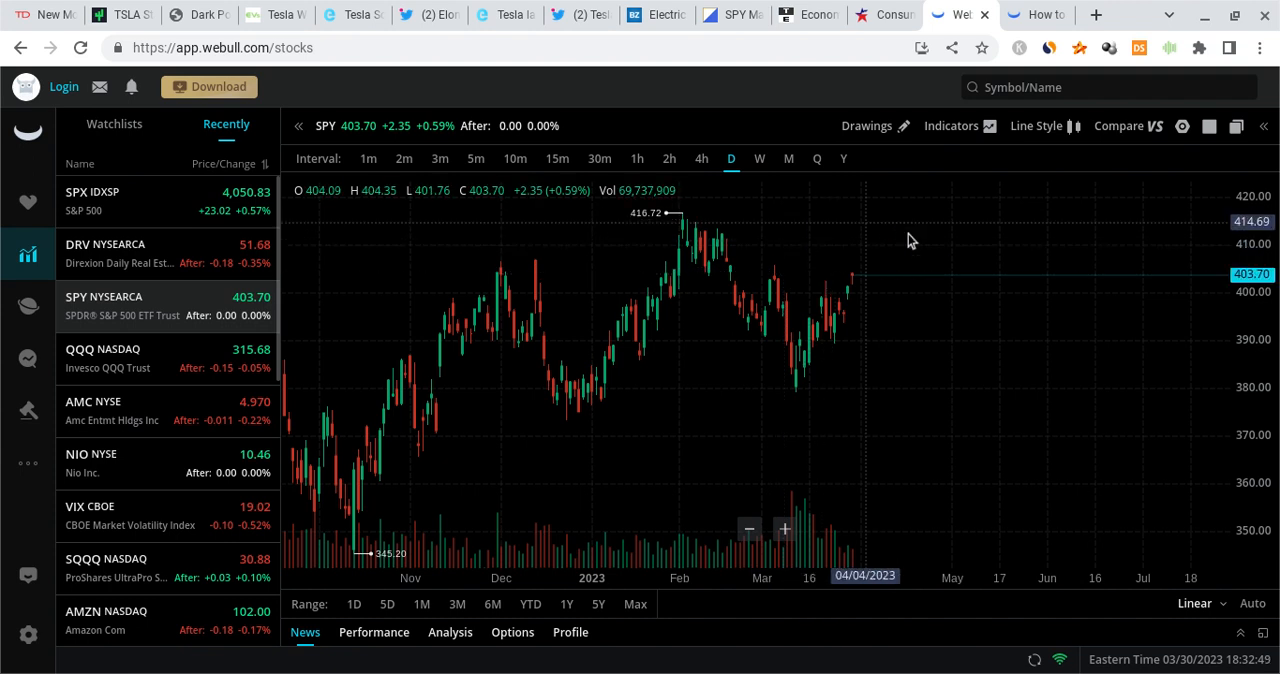
{"action": "mouse_move", "coordinate": [902, 252]}
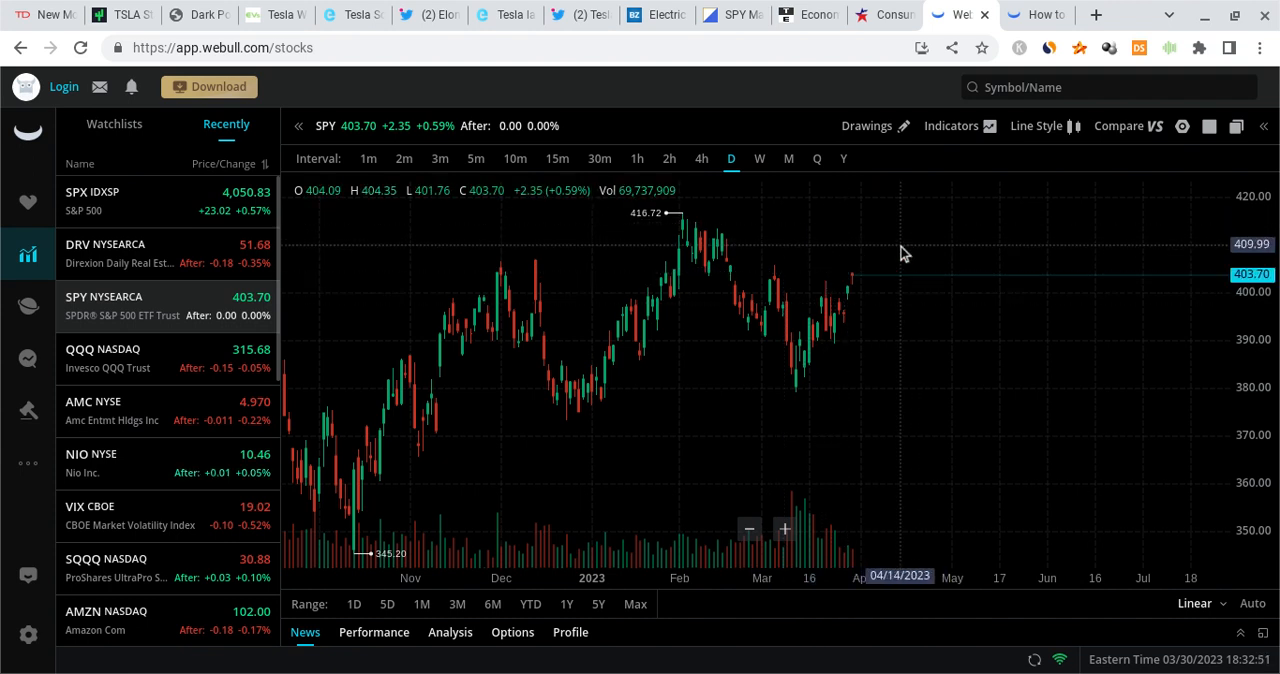
{"action": "mouse_move", "coordinate": [444, 308]}
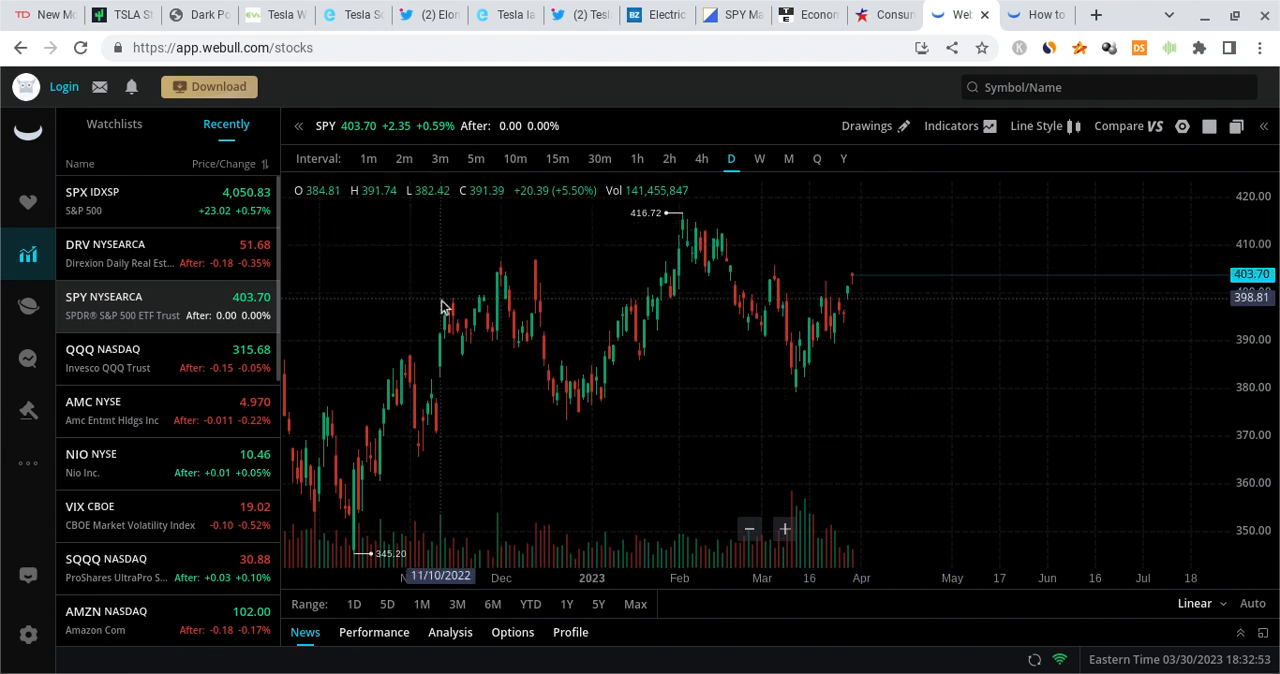
{"action": "mouse_move", "coordinate": [860, 274]}
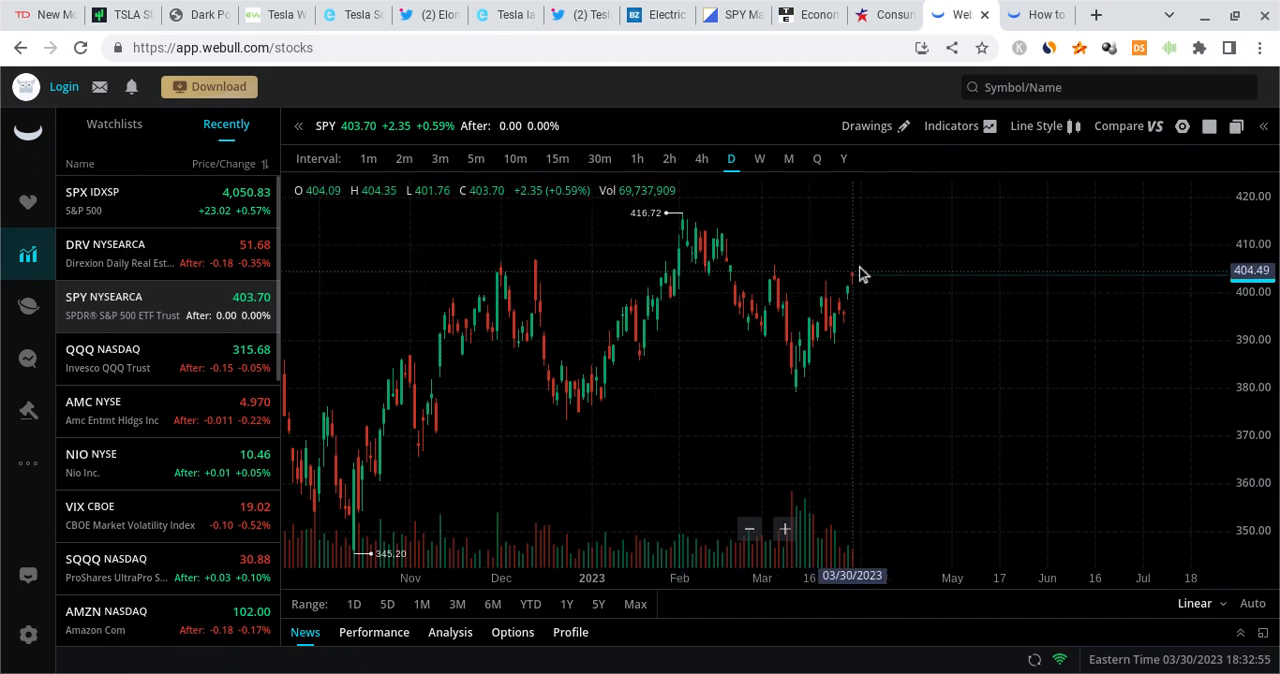
{"action": "mouse_move", "coordinate": [868, 270]}
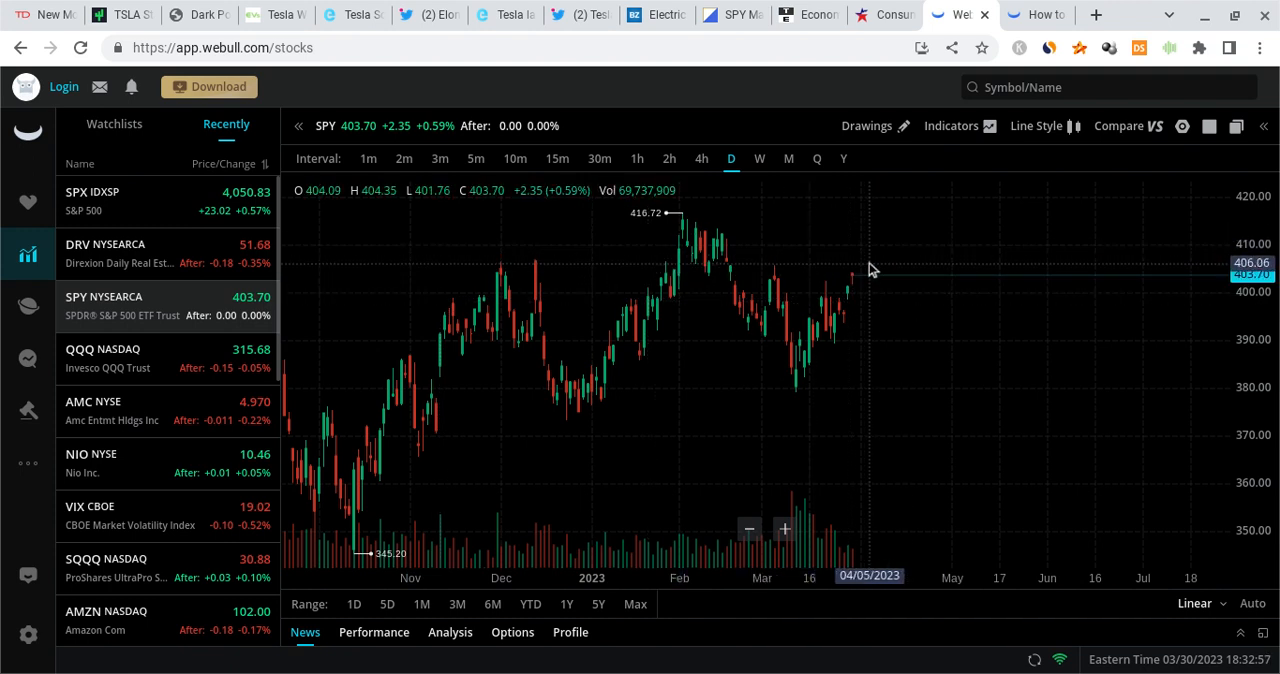
{"action": "mouse_move", "coordinate": [876, 266]}
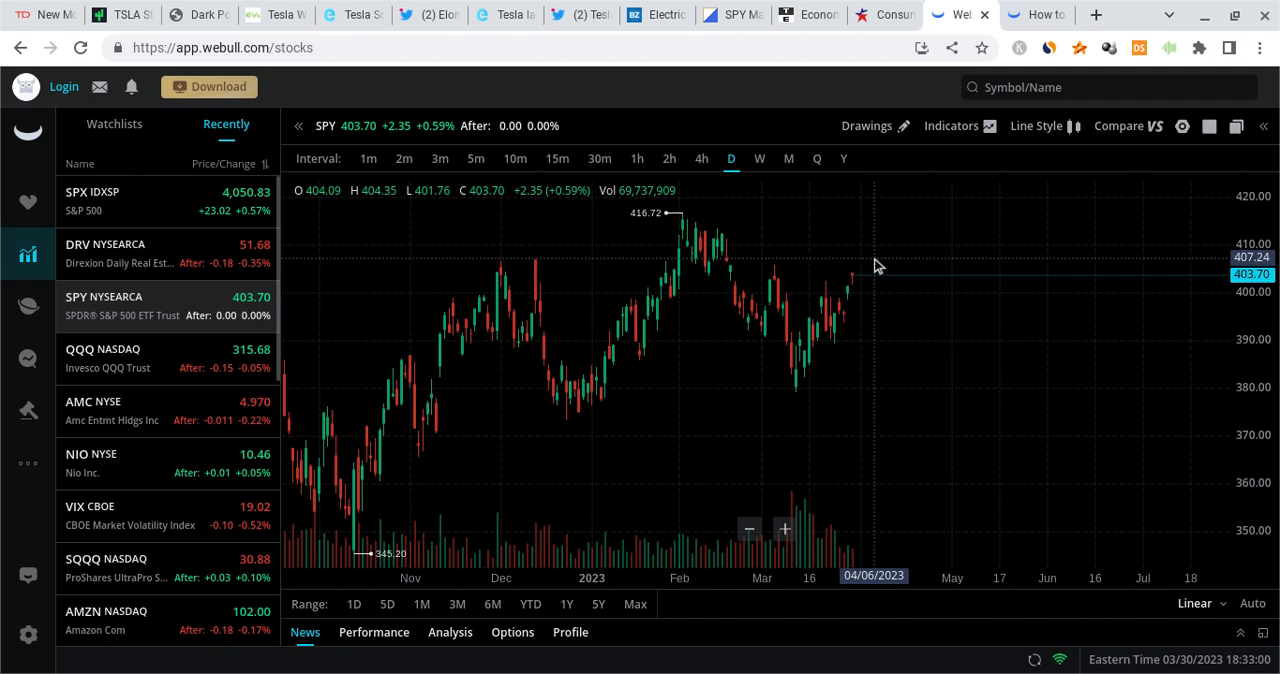
{"action": "mouse_move", "coordinate": [884, 260]}
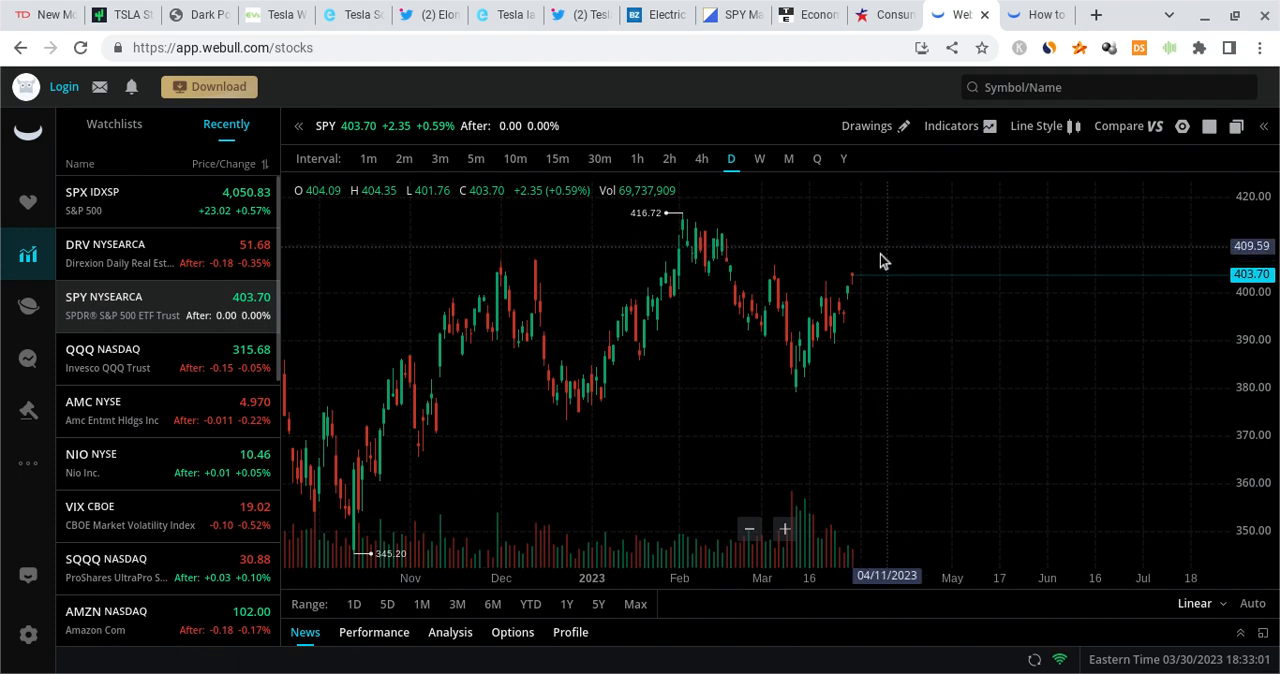
{"action": "mouse_move", "coordinate": [880, 256]}
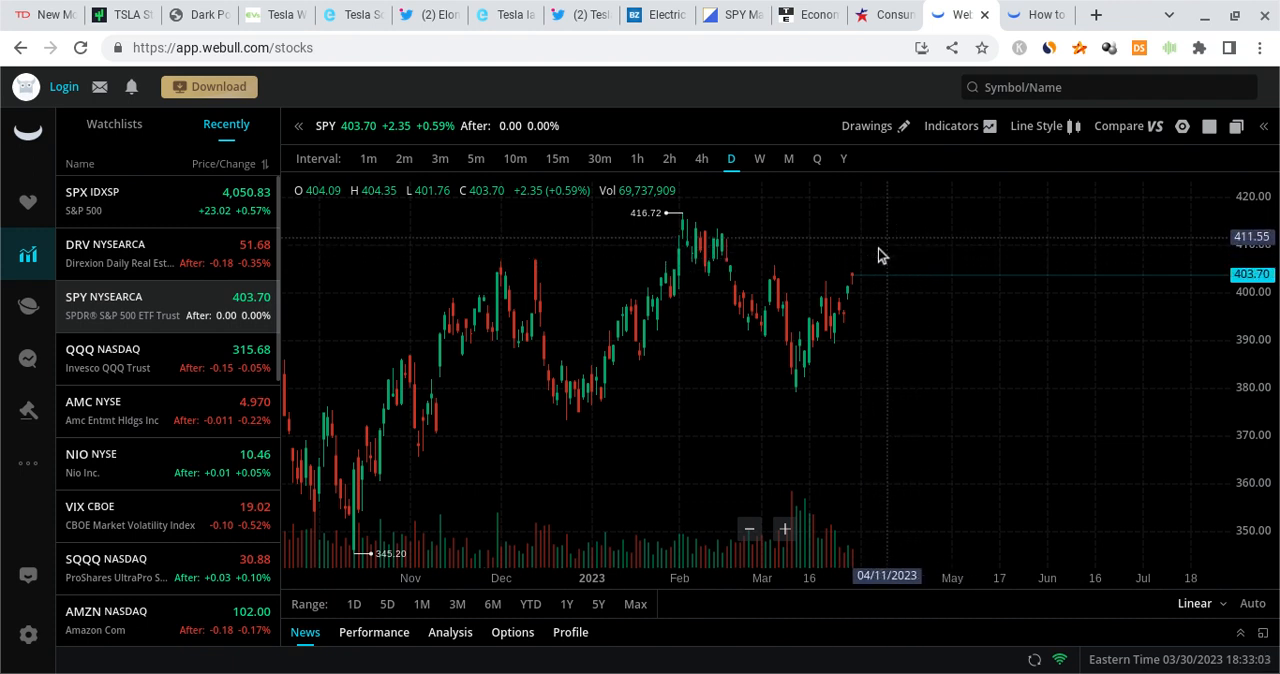
{"action": "mouse_move", "coordinate": [900, 248]}
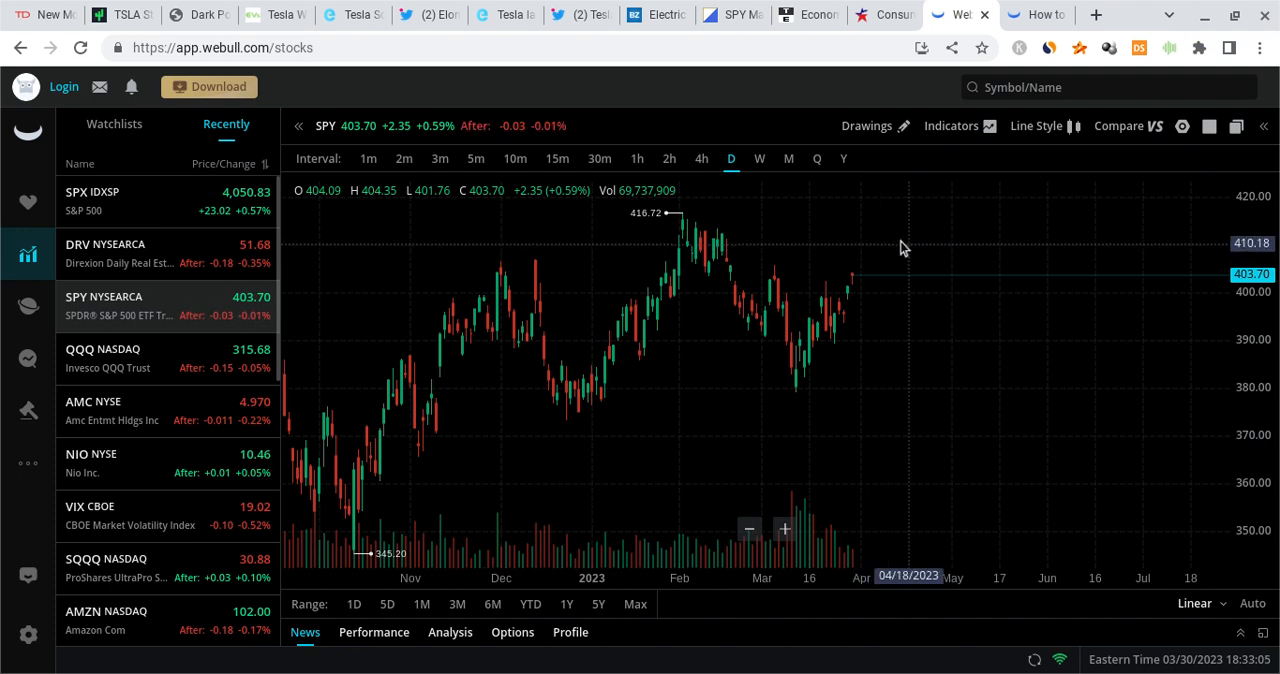
{"action": "mouse_move", "coordinate": [896, 280]}
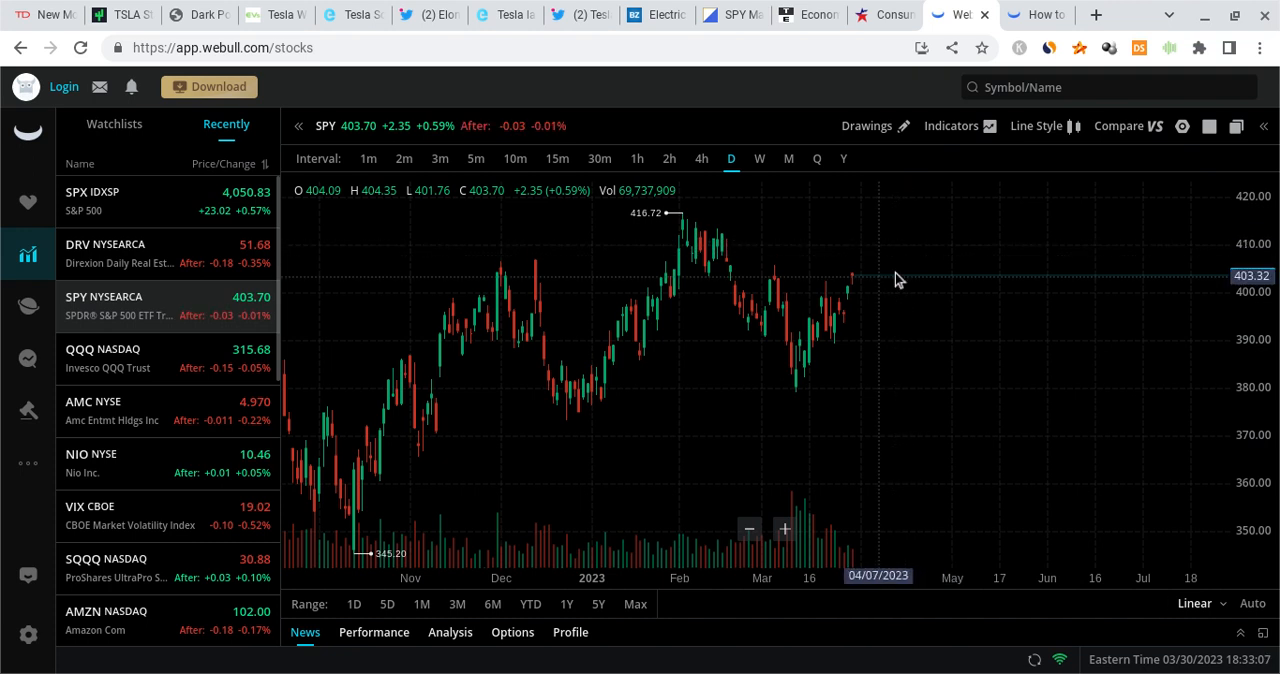
{"action": "mouse_move", "coordinate": [868, 272]}
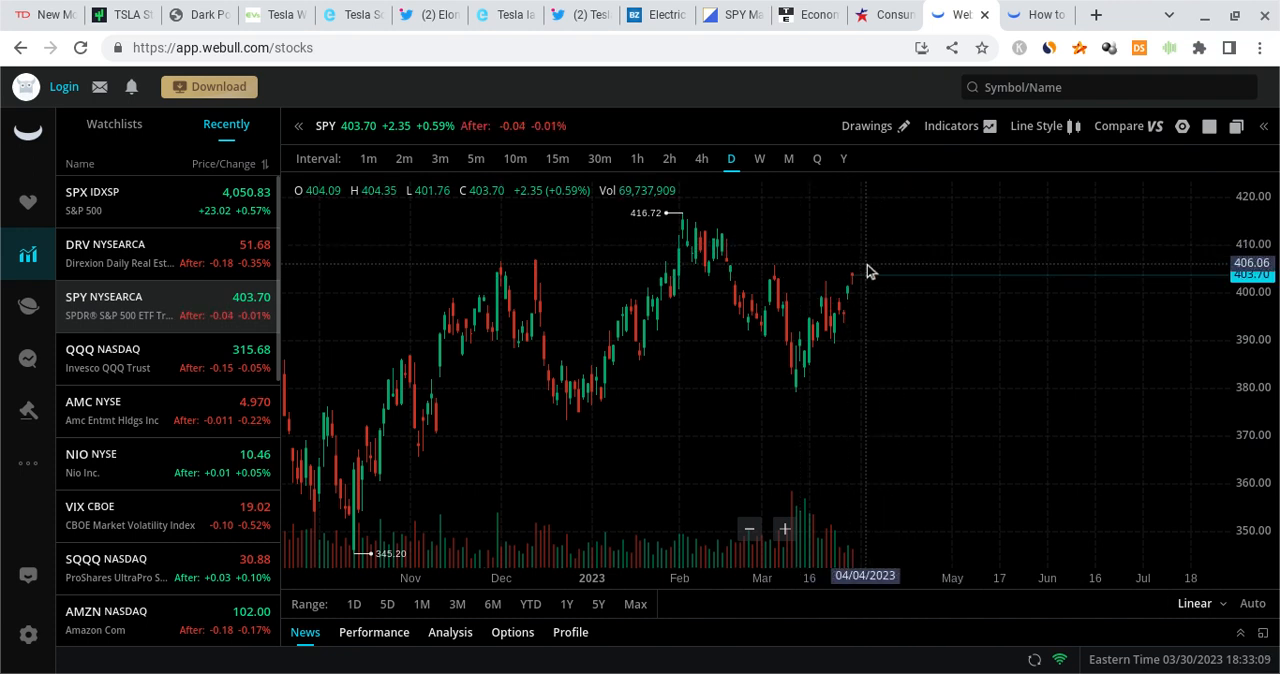
{"action": "mouse_move", "coordinate": [156, 490]}
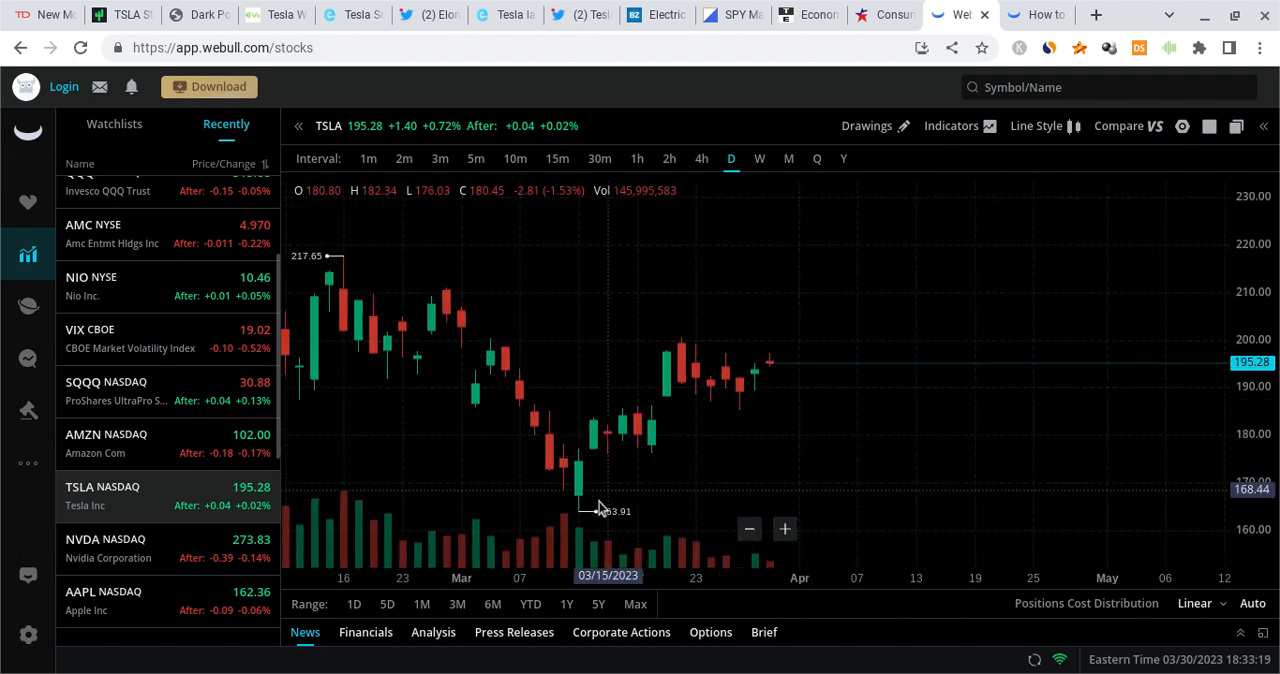
{"action": "mouse_move", "coordinate": [752, 392]}
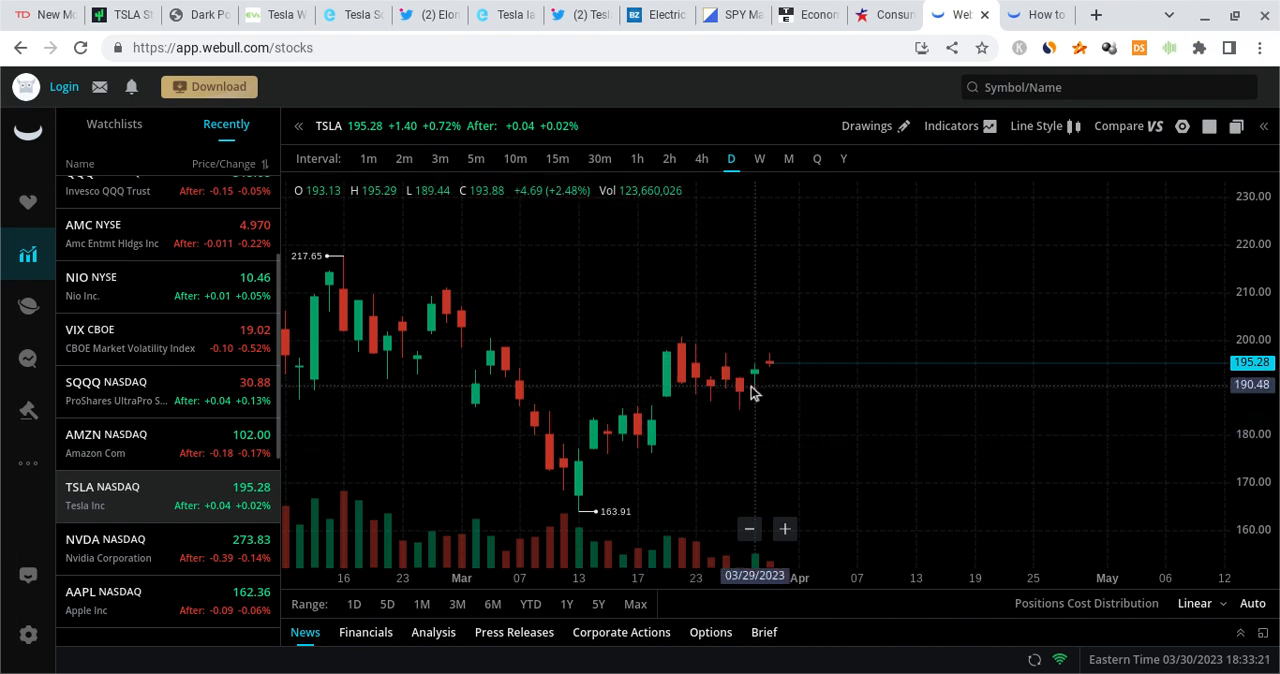
{"action": "mouse_move", "coordinate": [784, 368]}
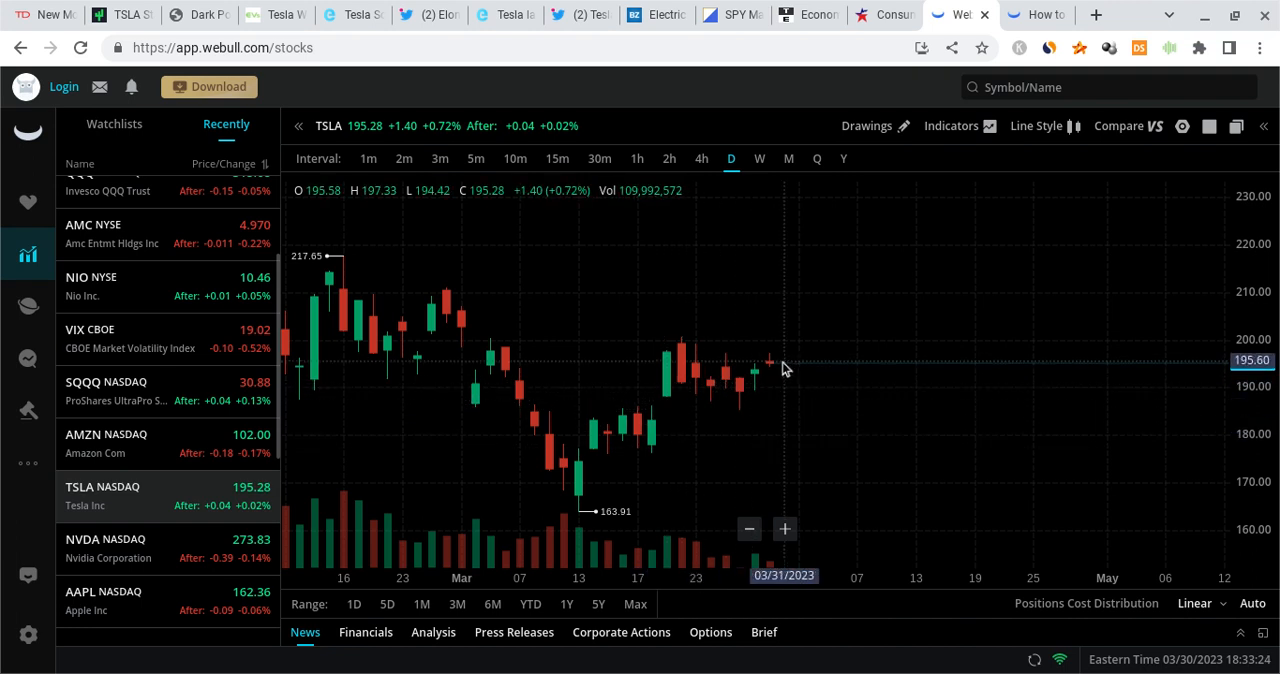
{"action": "mouse_move", "coordinate": [738, 300]}
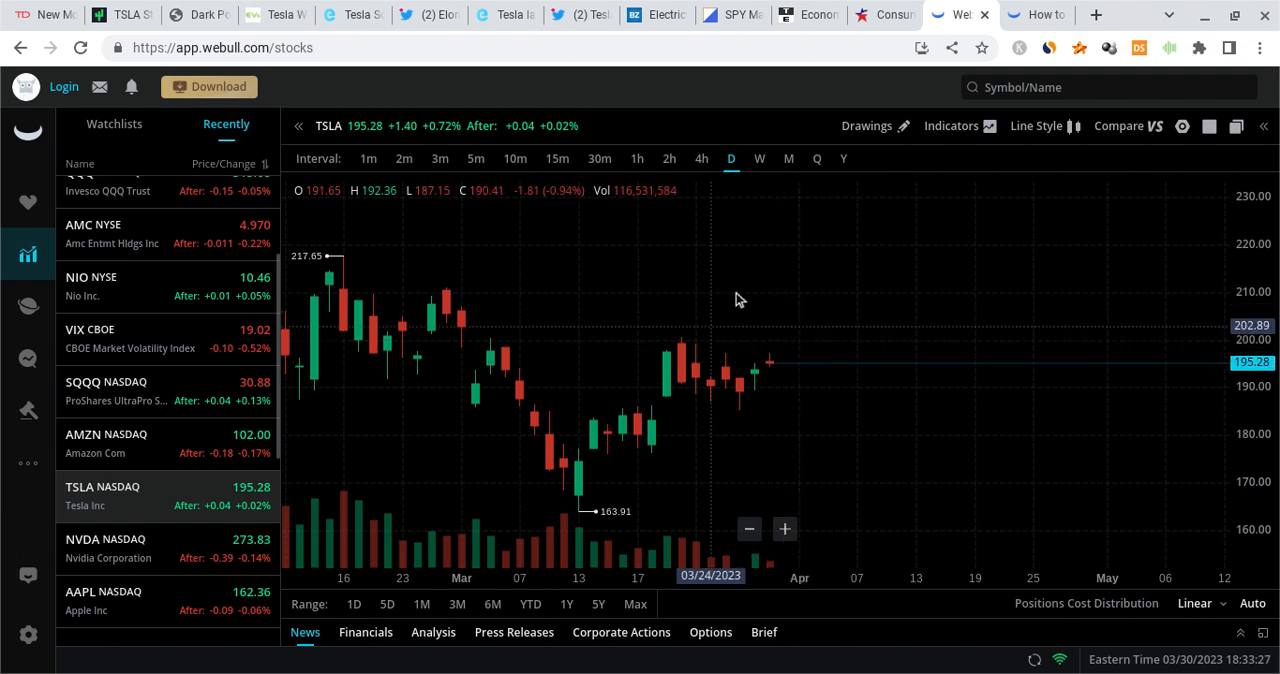
{"action": "mouse_move", "coordinate": [762, 396]}
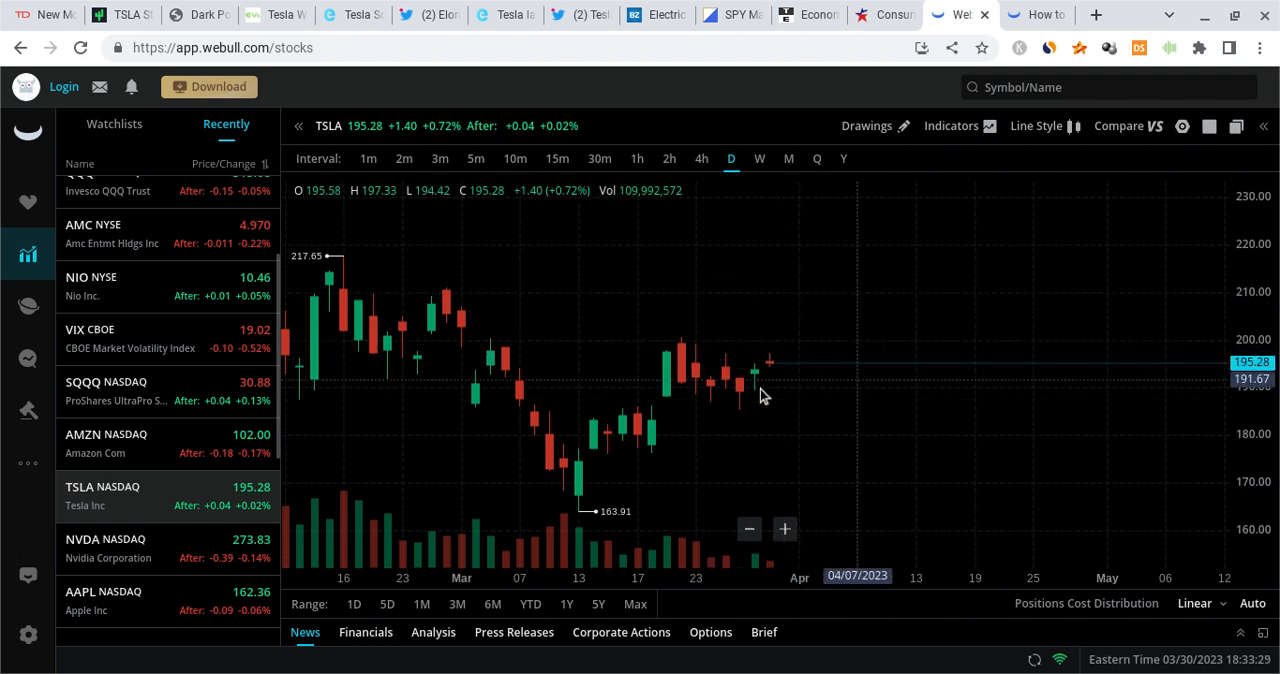
{"action": "mouse_move", "coordinate": [758, 388]}
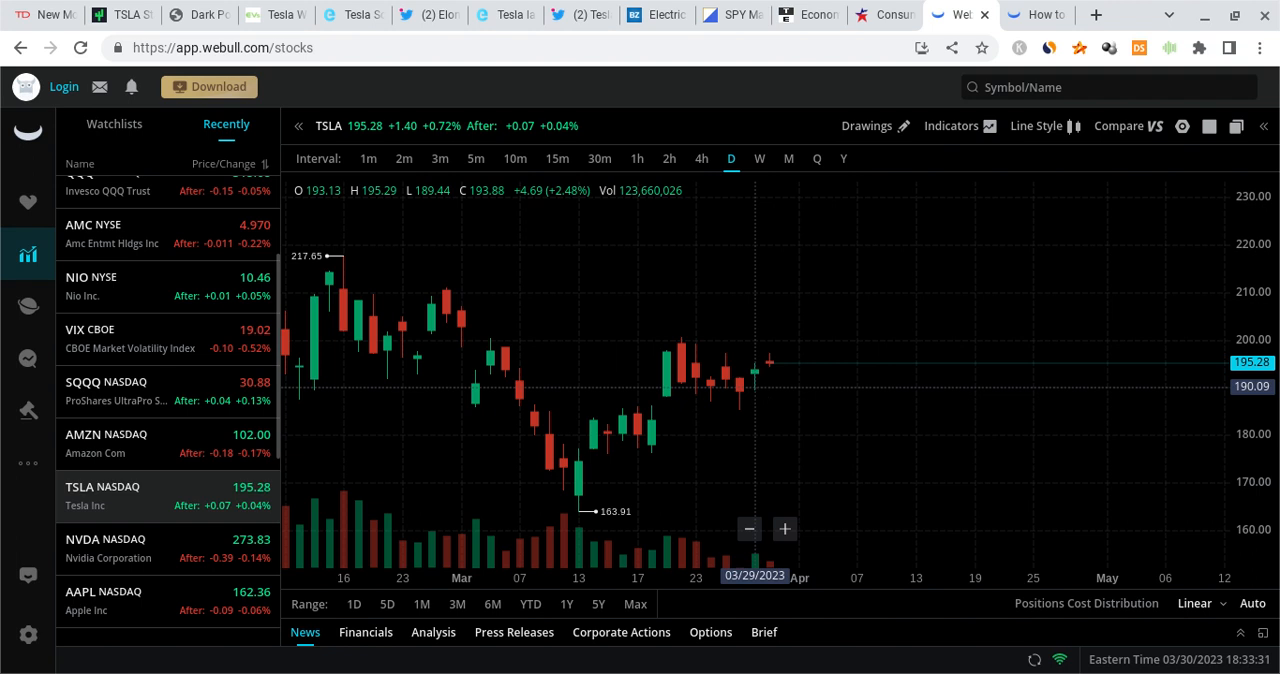
{"action": "mouse_move", "coordinate": [844, 352]}
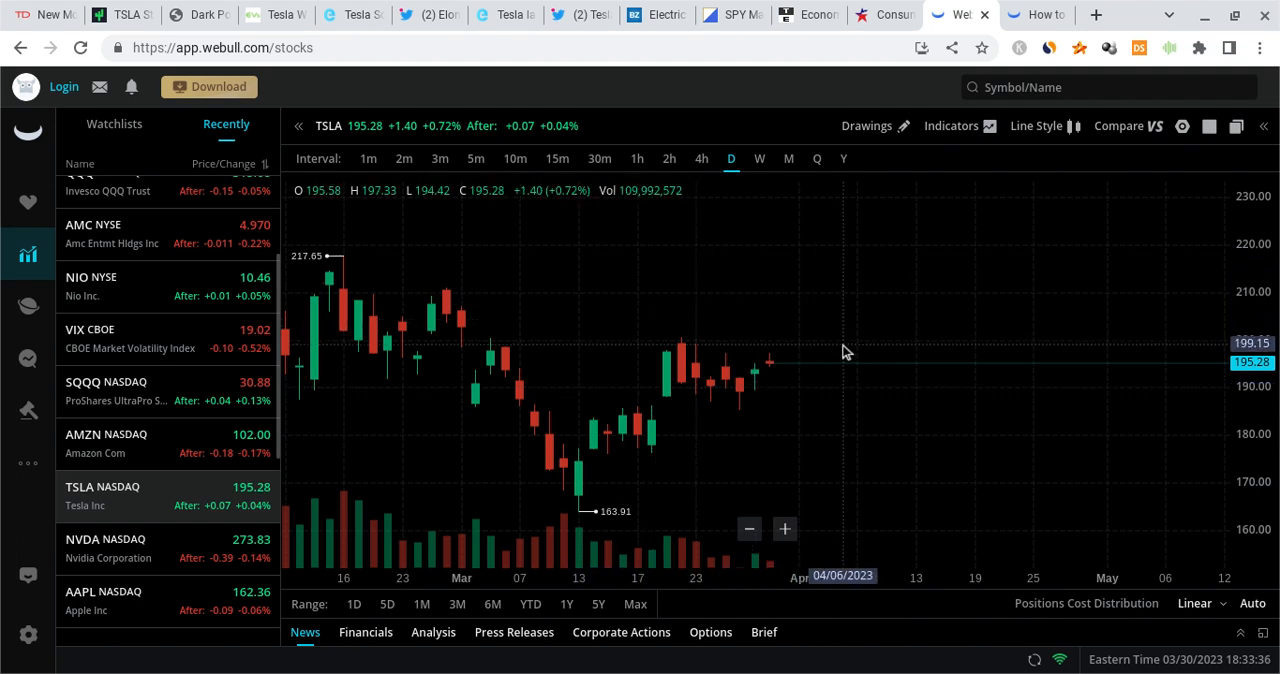
{"action": "mouse_move", "coordinate": [856, 380]}
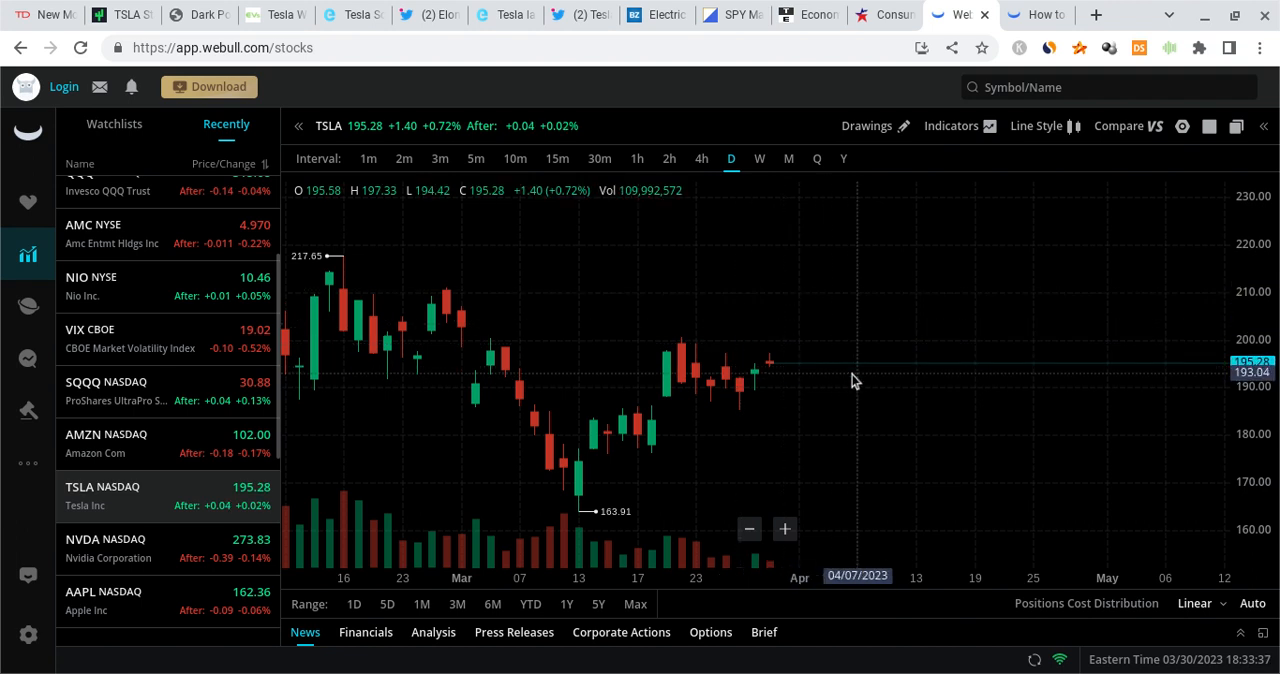
{"action": "mouse_move", "coordinate": [820, 370]}
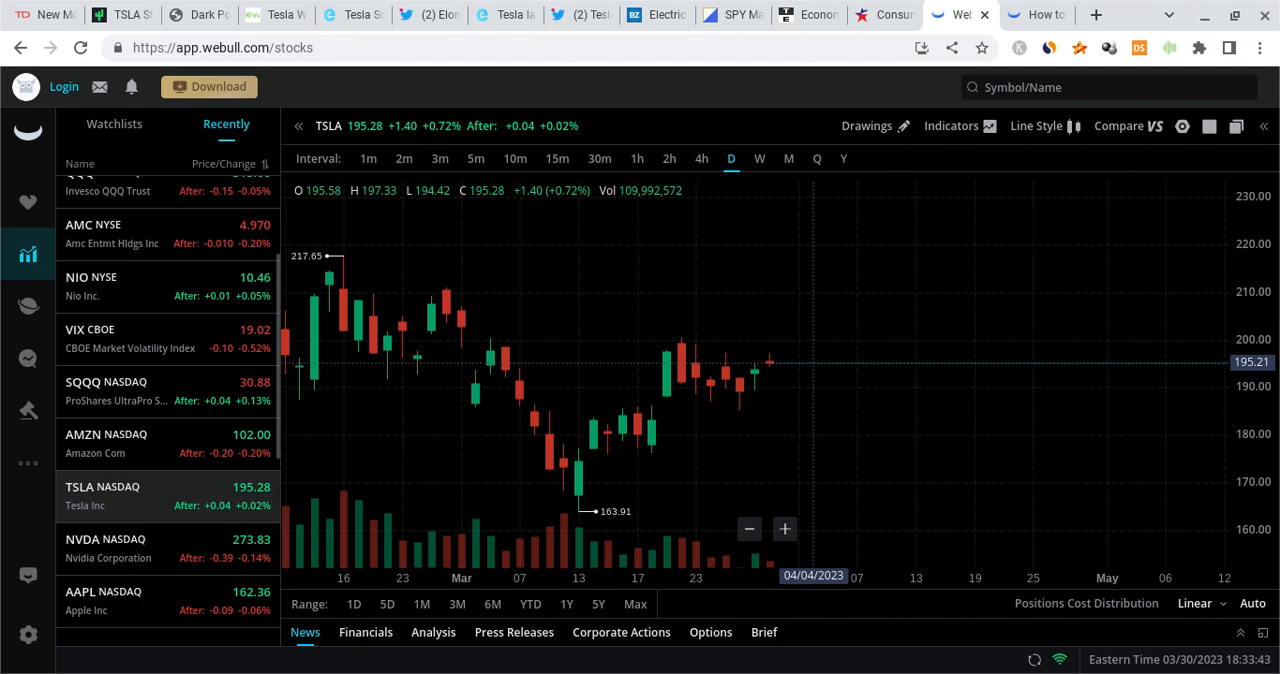
{"action": "mouse_move", "coordinate": [810, 476]}
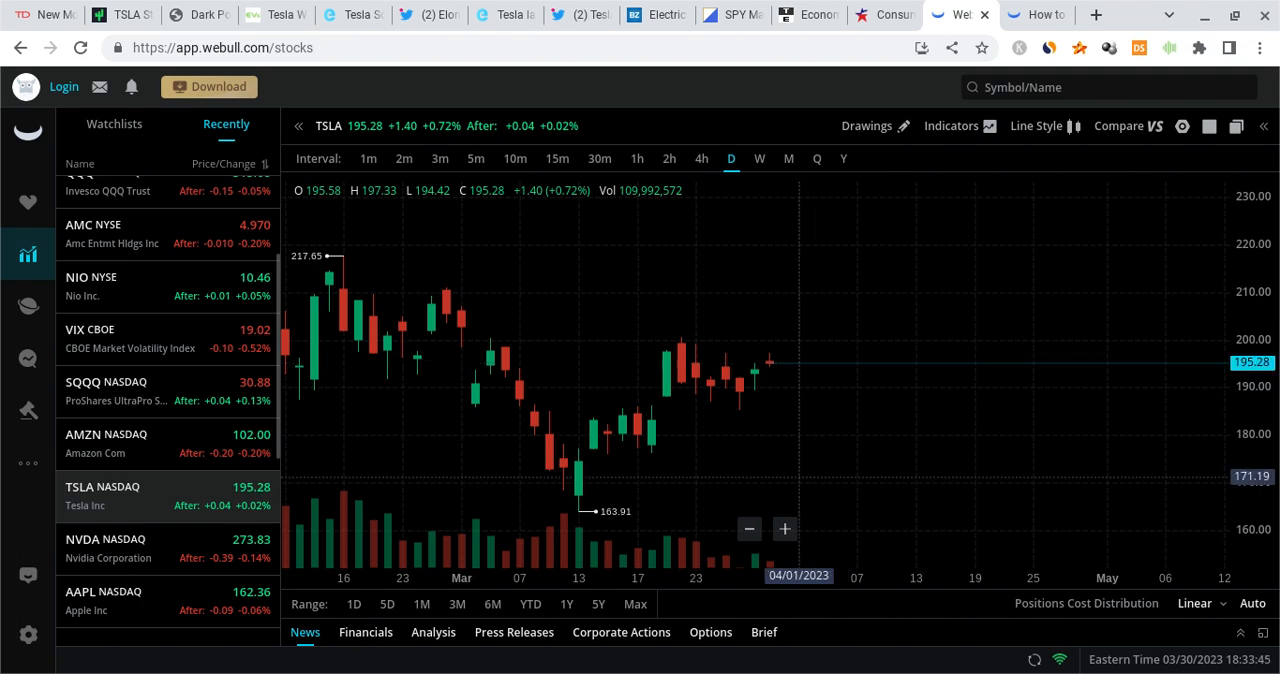